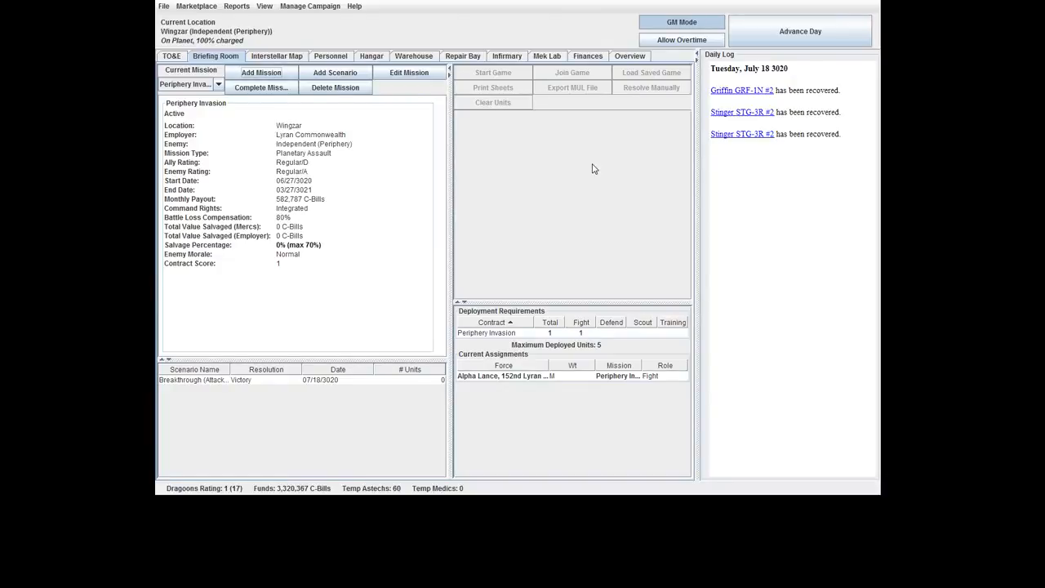
{"action": "mouse_move", "coordinate": [723, 275]}
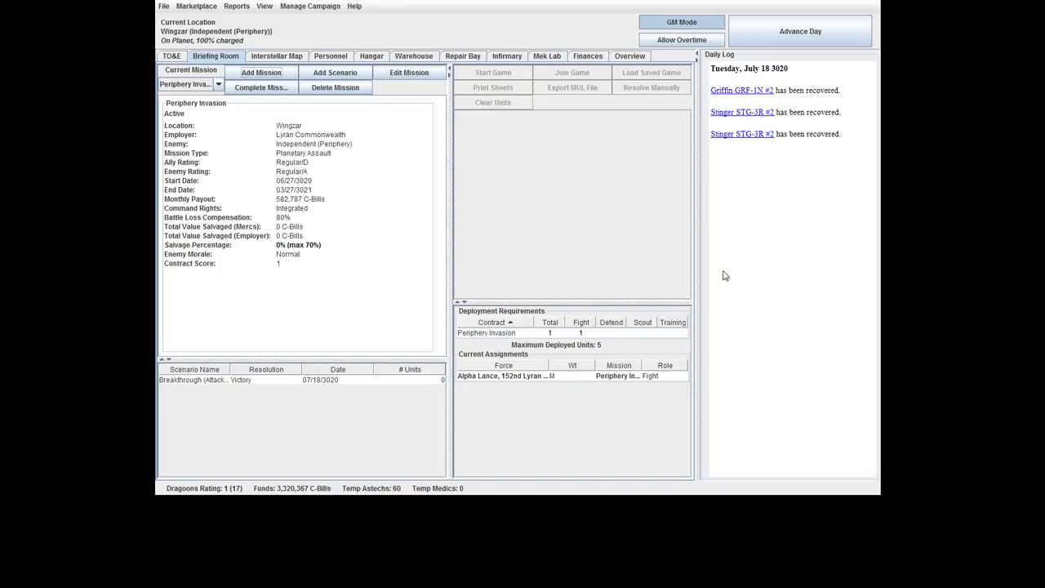
{"action": "mouse_move", "coordinate": [316, 372]}
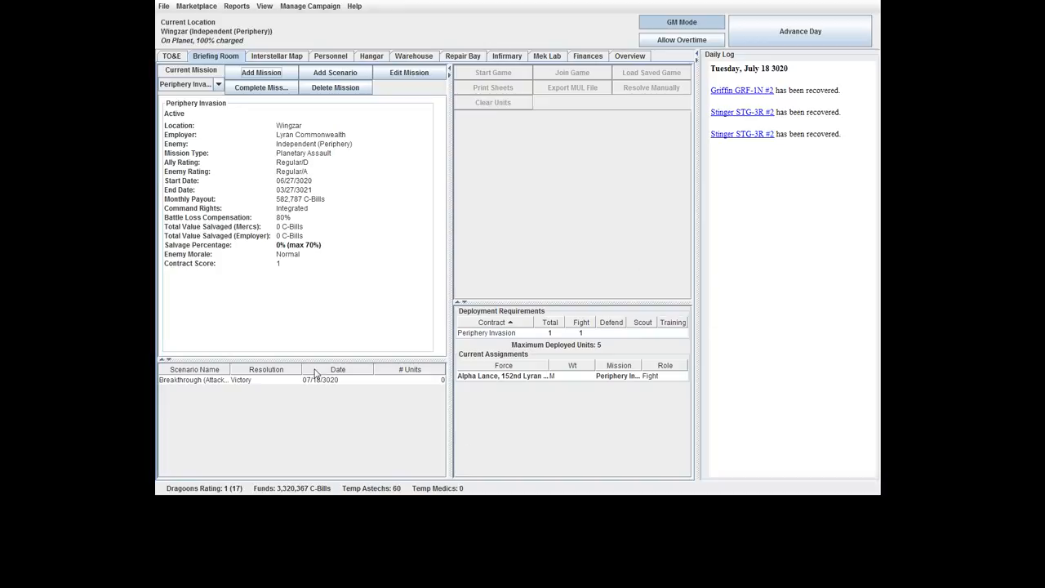
{"action": "mouse_move", "coordinate": [545, 253]}
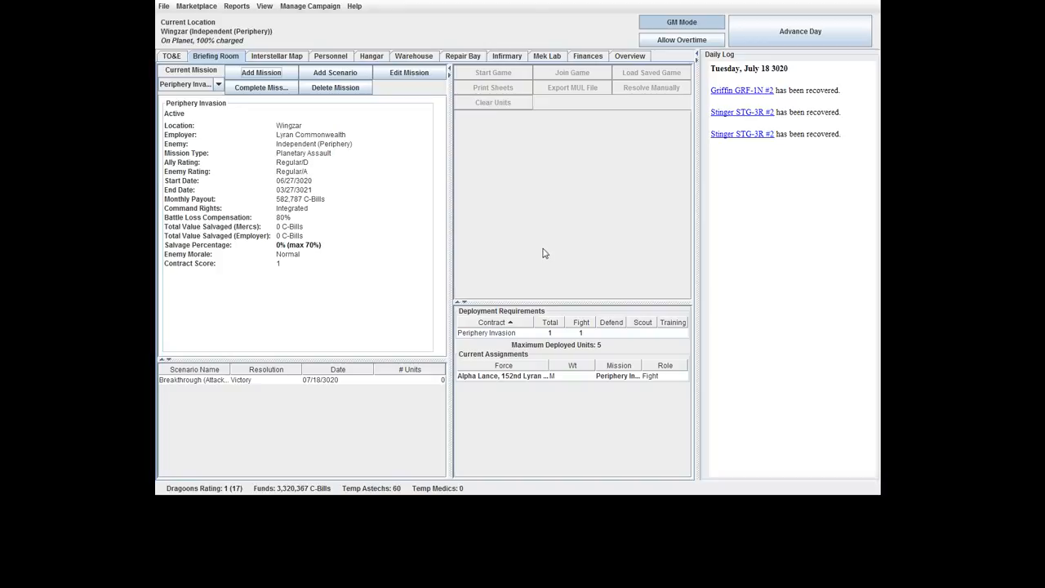
{"action": "mouse_move", "coordinate": [318, 29]}
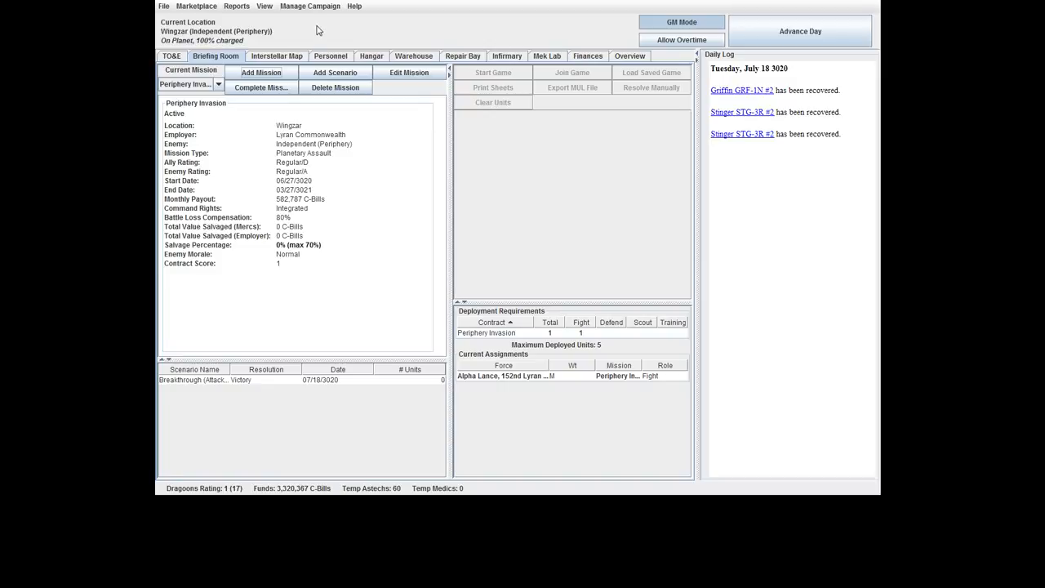
{"action": "mouse_move", "coordinate": [422, 382]}
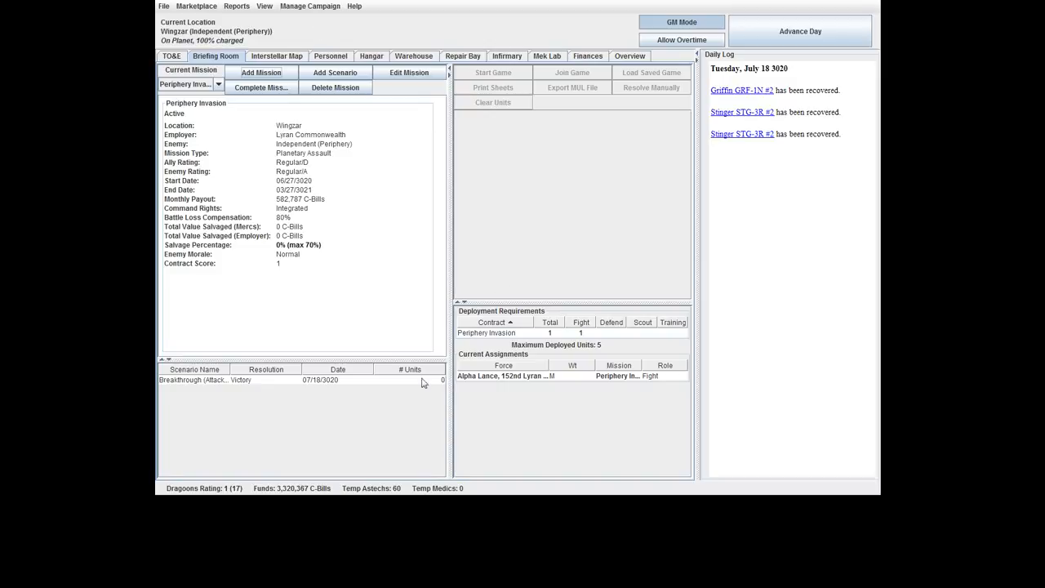
Reach the Marketplace hiring options to bring temporary medics up to four.
{"action": "left_click", "coordinate": [264, 6]}
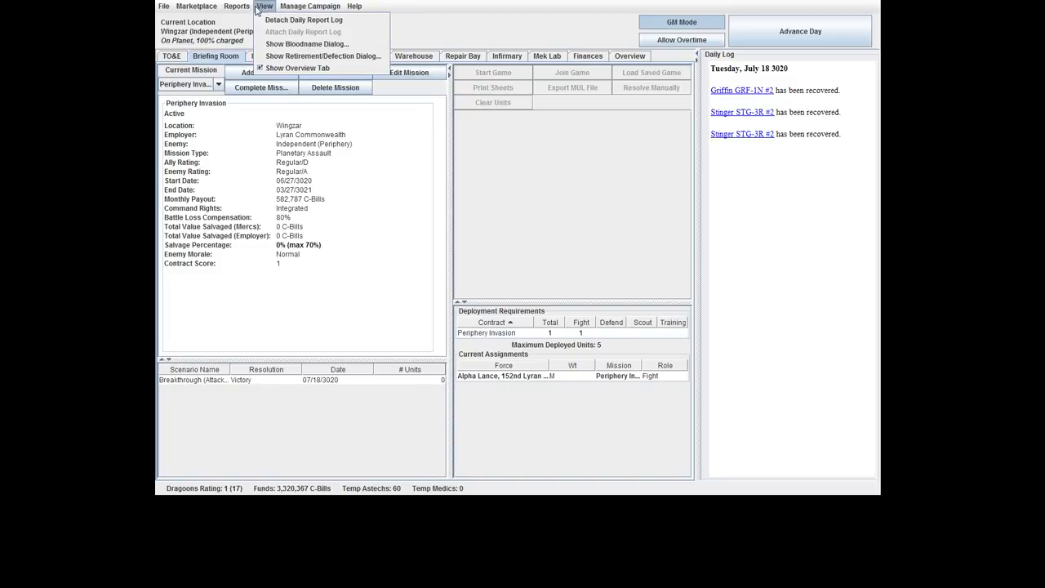
{"action": "left_click", "coordinate": [196, 7]}
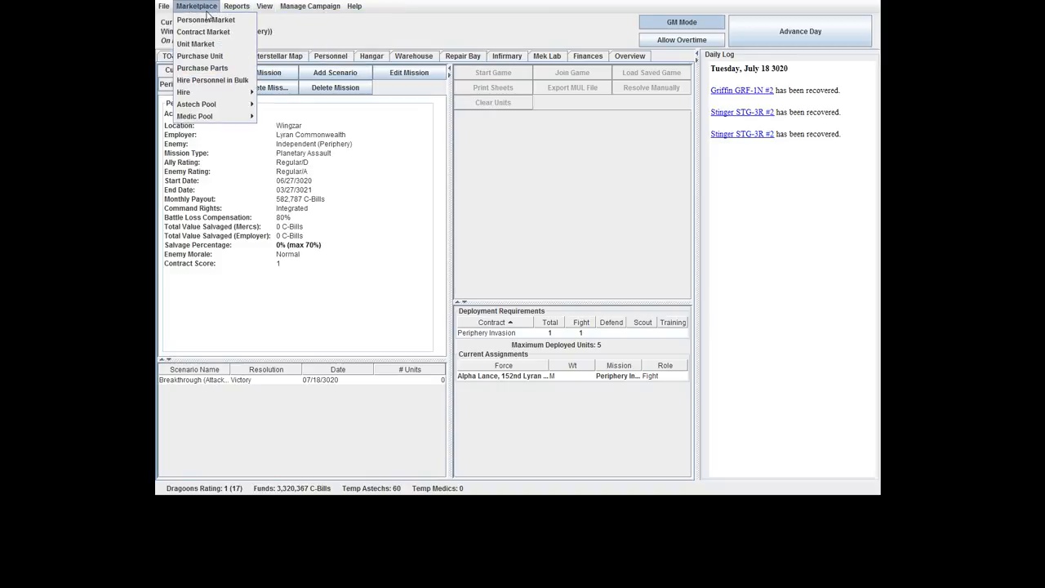
{"action": "mouse_move", "coordinate": [194, 116]}
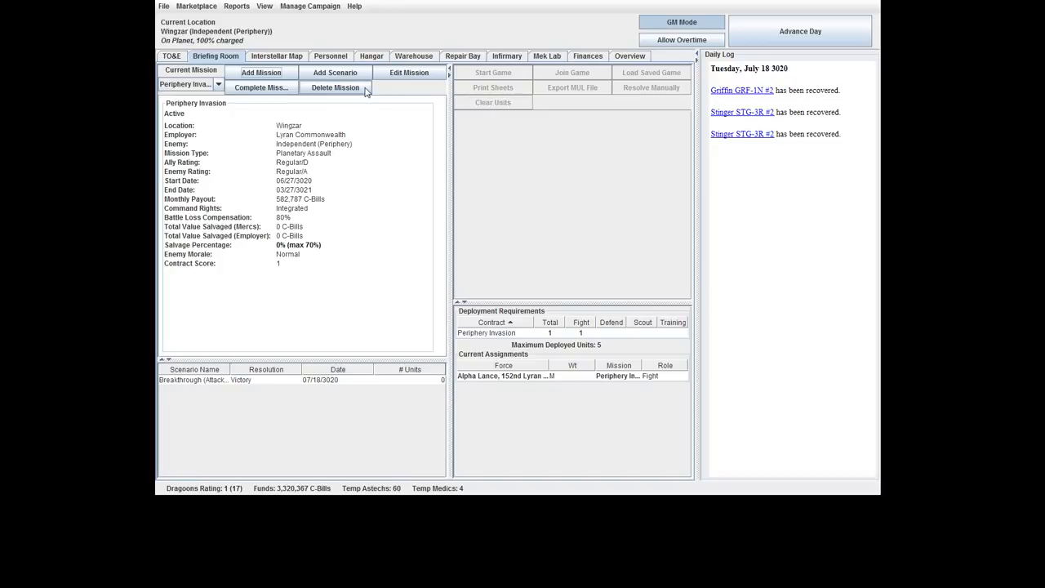
Review the Vulcan VL-2T, Whitworth WTH-1 and Locust LCT-1V readouts in the hangar list.
{"action": "left_click", "coordinate": [415, 55]}
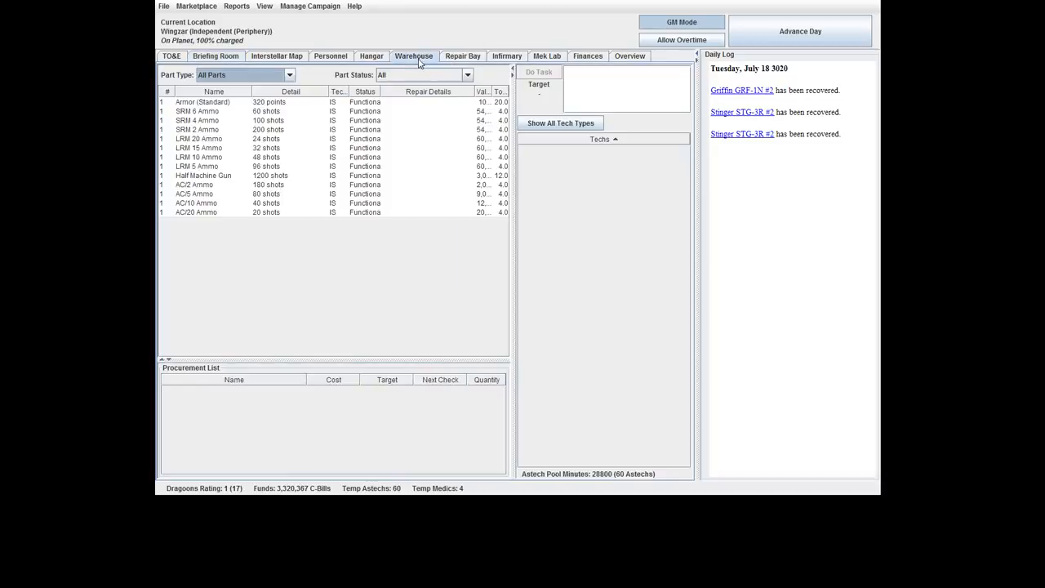
{"action": "left_click", "coordinate": [370, 55]}
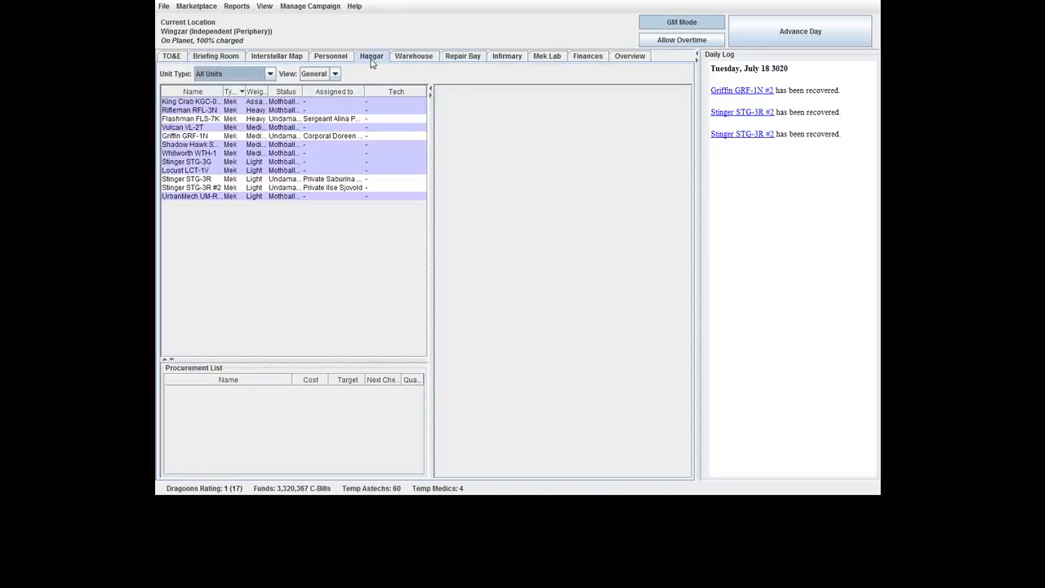
{"action": "left_click", "coordinate": [183, 128]}
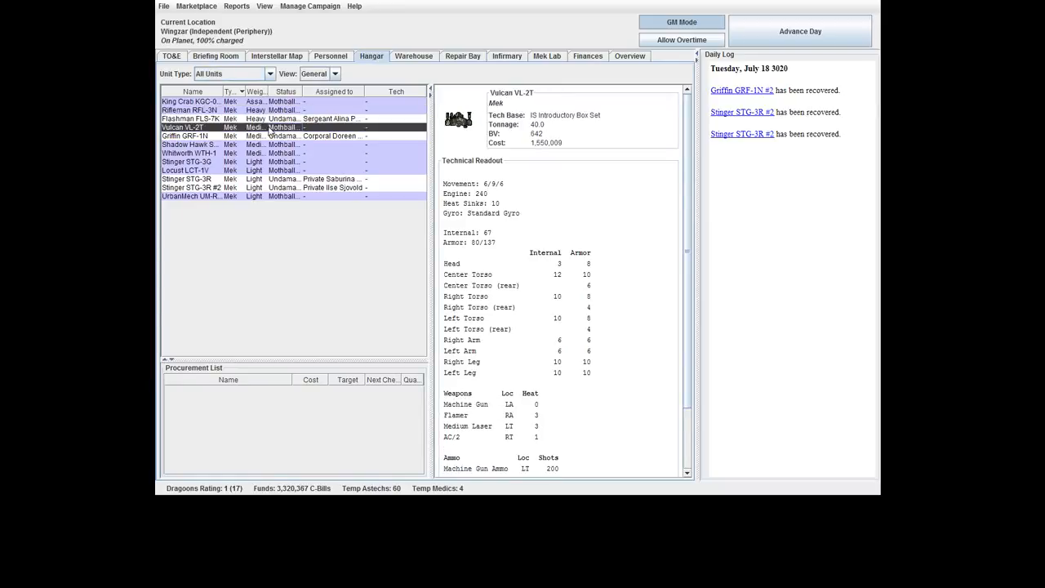
{"action": "mouse_move", "coordinate": [280, 144]}
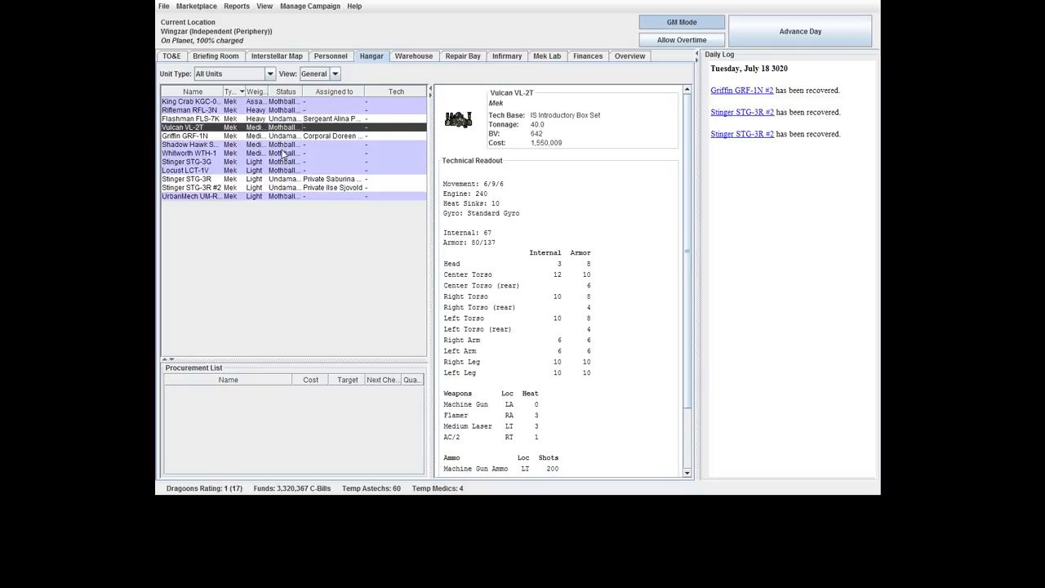
{"action": "left_click", "coordinate": [189, 154]}
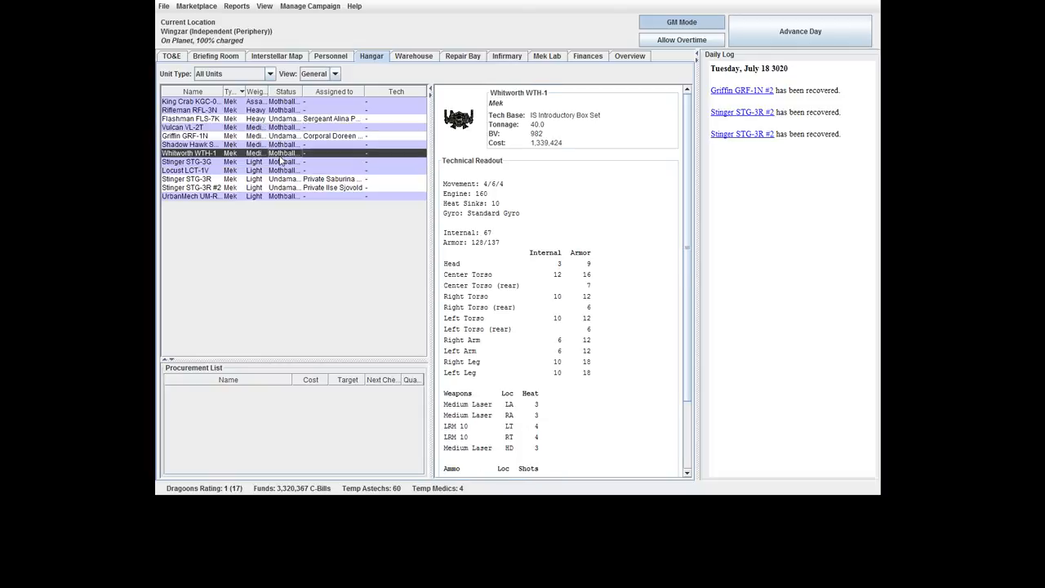
{"action": "left_click", "coordinate": [187, 170]}
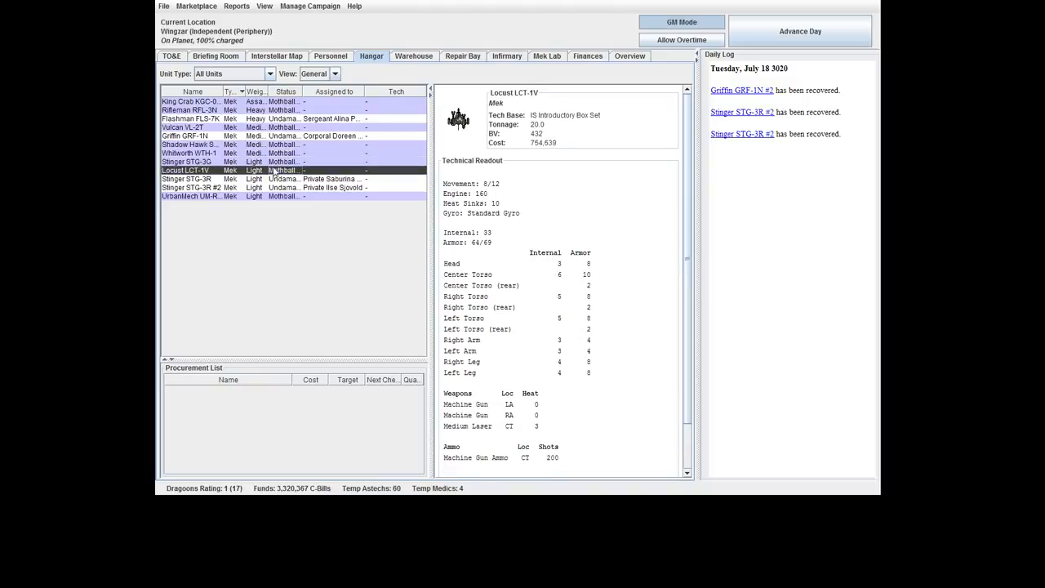
Review the Shadow Hawk SHD-2H and Locust again, ending on the UrbanMech UM-R60 readout.
{"action": "left_click", "coordinate": [189, 143]}
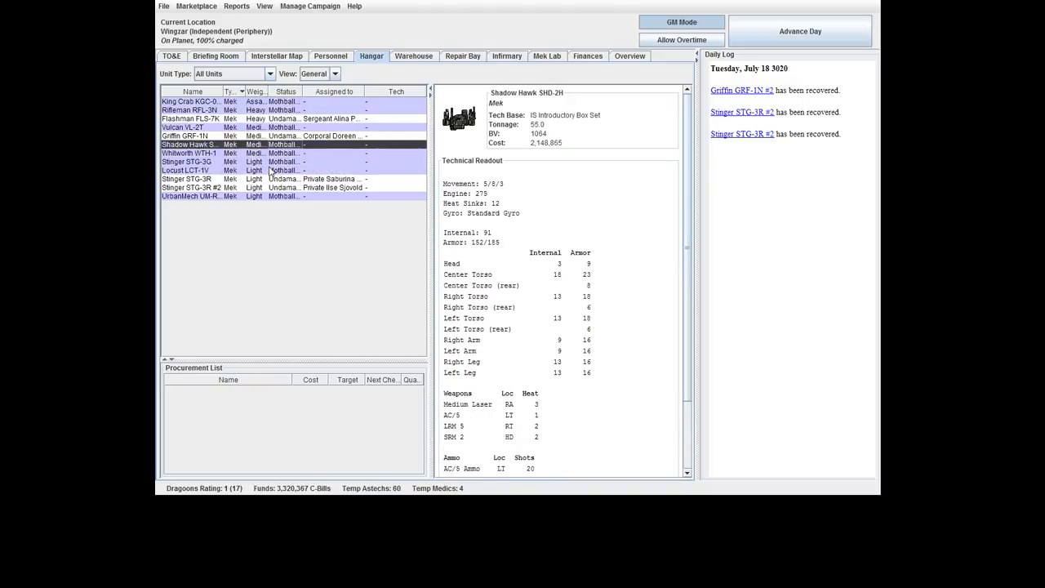
{"action": "left_click", "coordinate": [185, 170]}
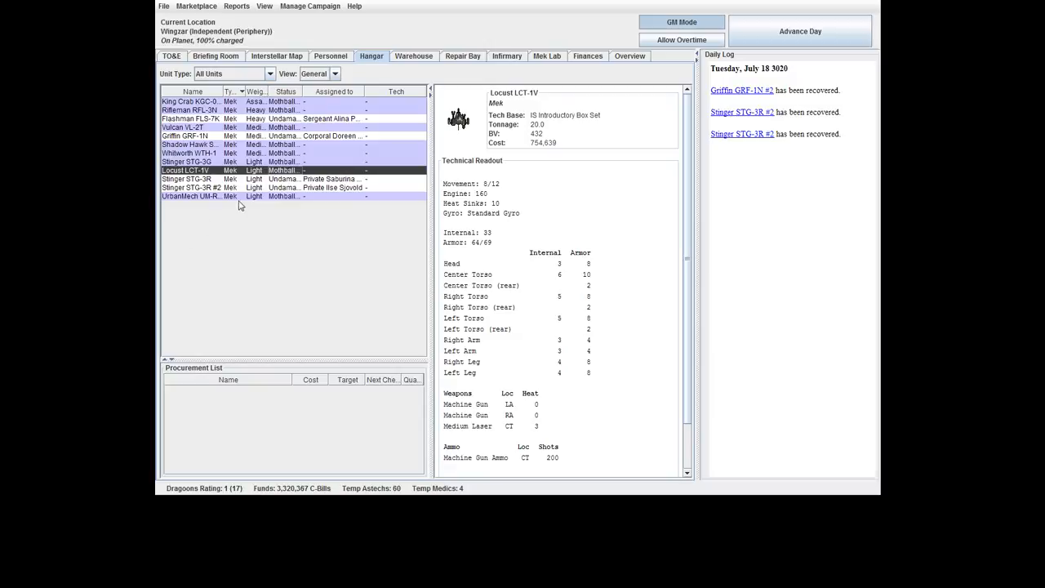
{"action": "mouse_move", "coordinate": [247, 206]}
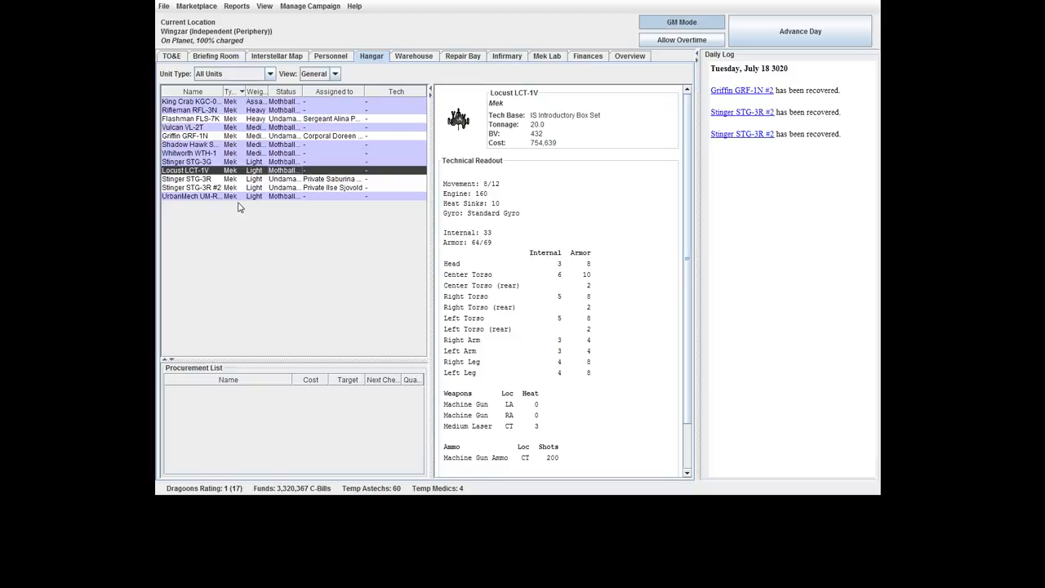
{"action": "left_click", "coordinate": [193, 196]}
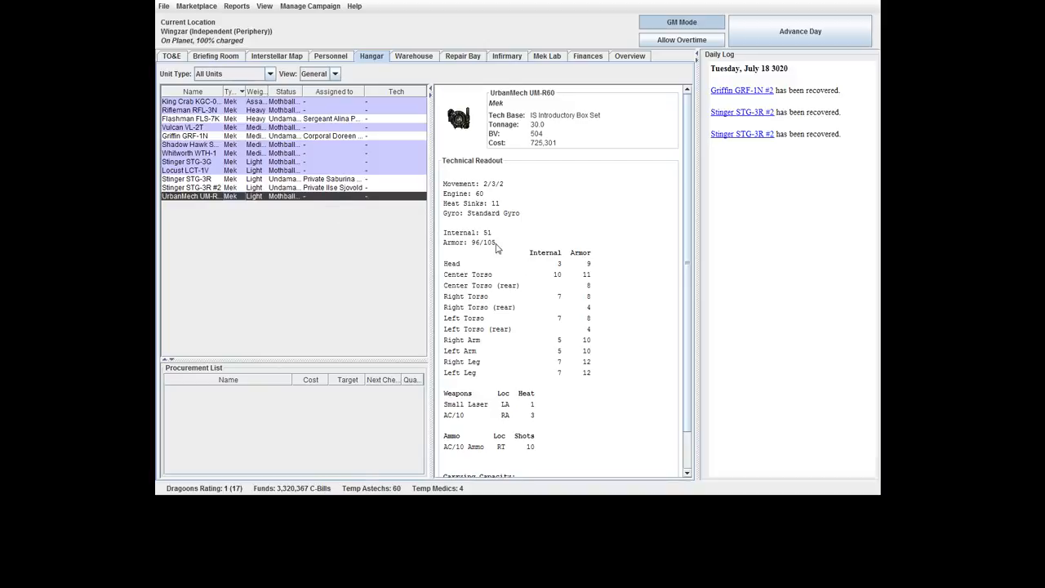
{"action": "scroll", "scroll_direction": "down", "scroll_amount": 3}
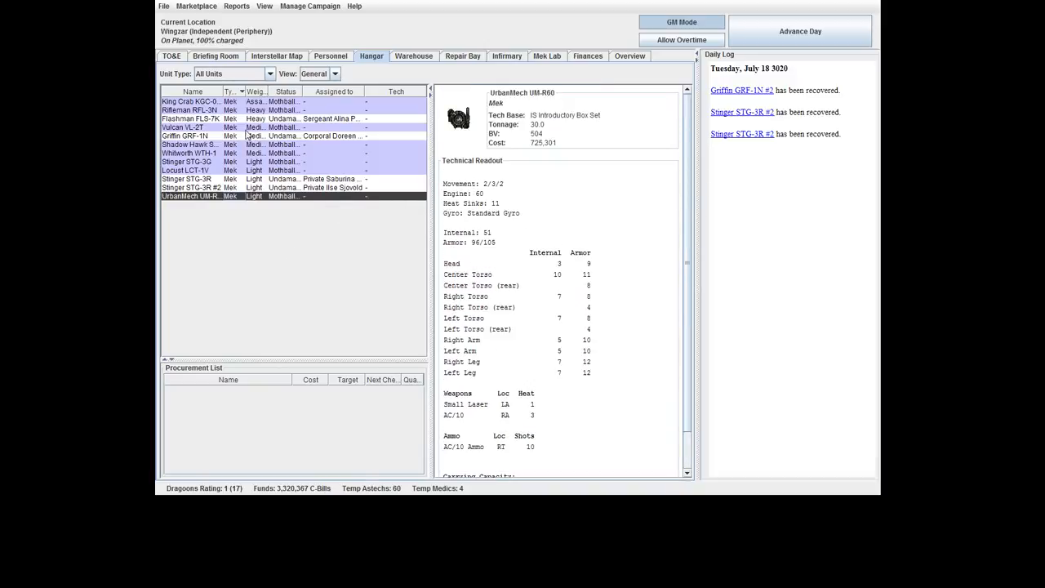
Inspect the Vulcan VL-2T's readout, highlighting its AC/2 weapon line.
{"action": "left_click", "coordinate": [182, 128]}
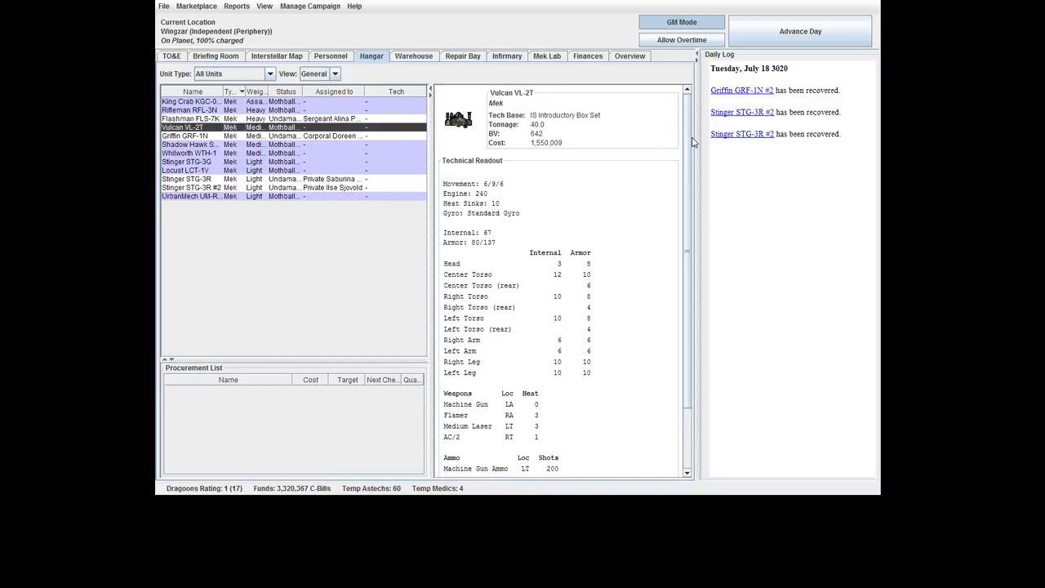
{"action": "mouse_move", "coordinate": [444, 441]}
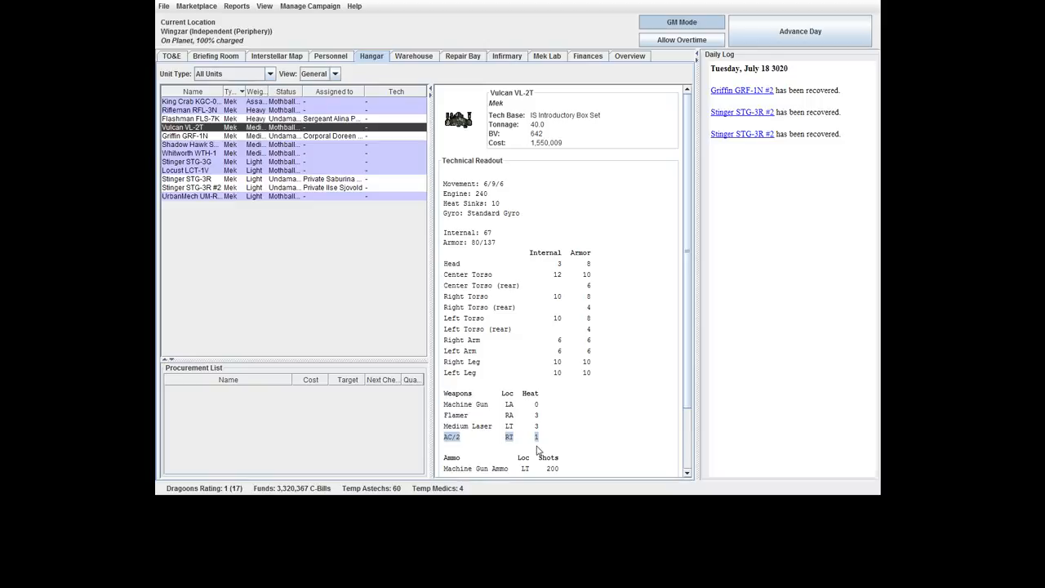
{"action": "mouse_move", "coordinate": [559, 436]}
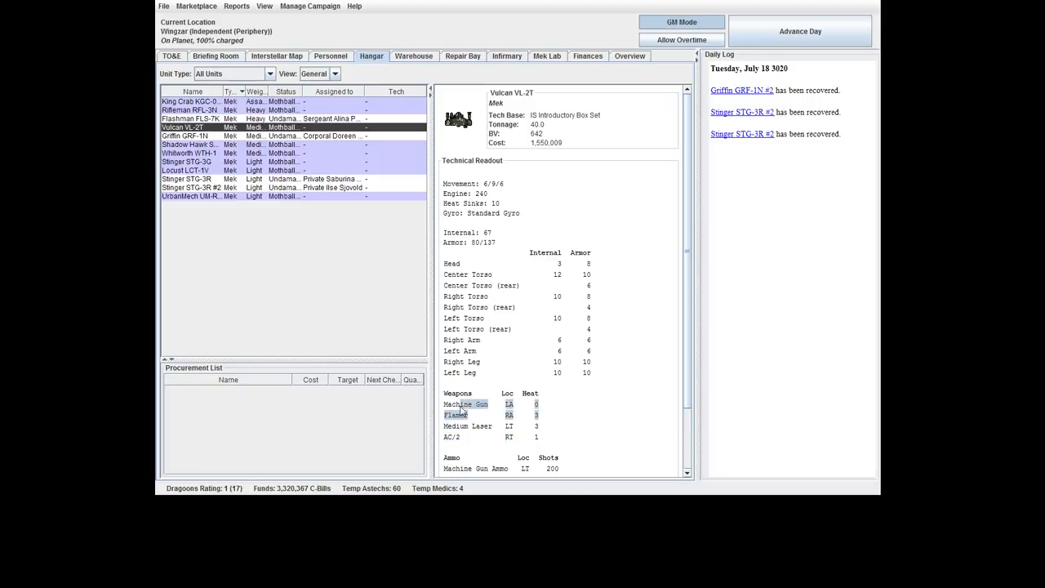
{"action": "left_click", "coordinate": [467, 425]}
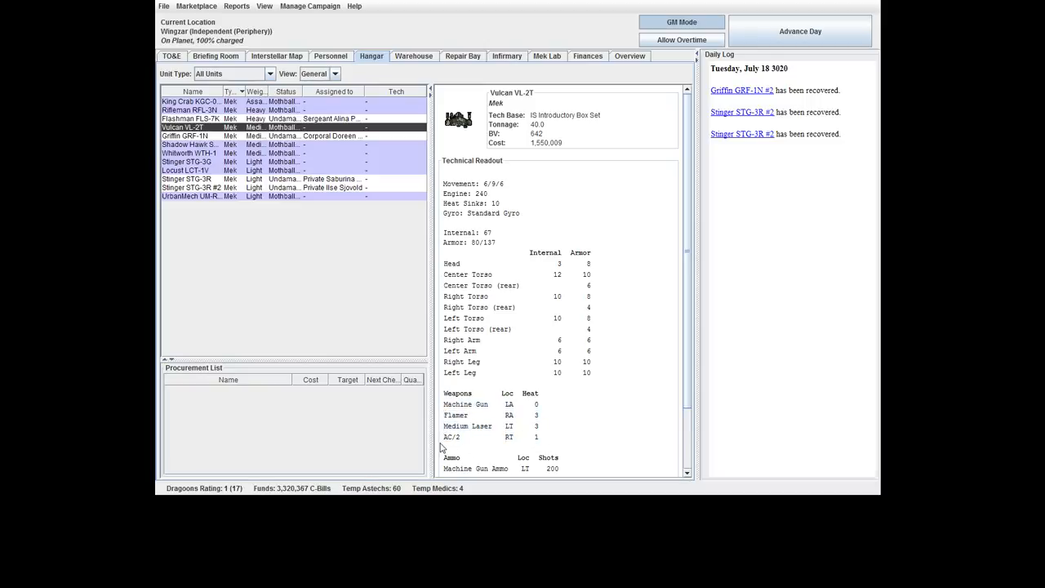
{"action": "left_click", "coordinate": [451, 436]}
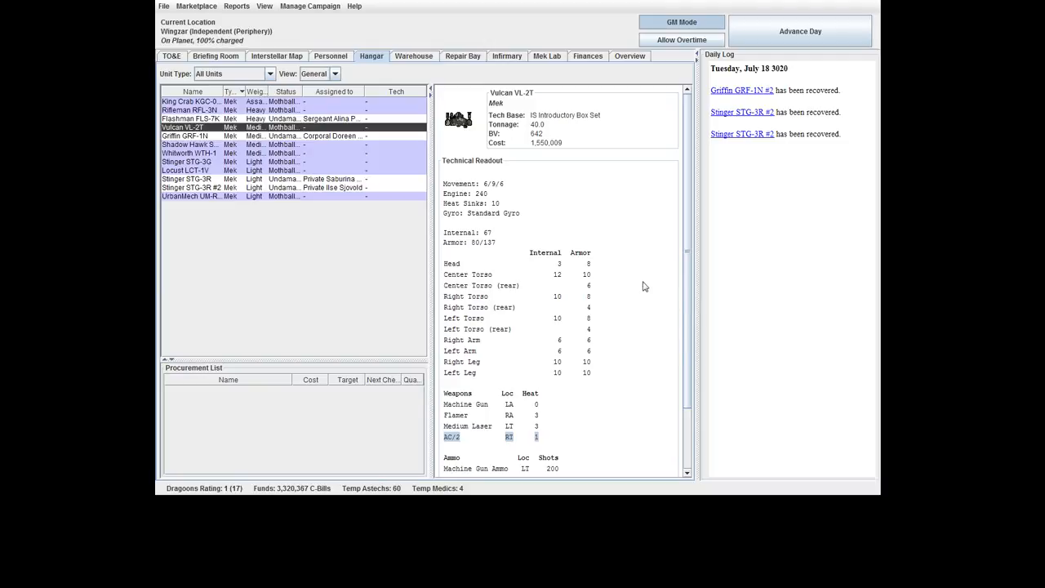
{"action": "mouse_move", "coordinate": [607, 156]}
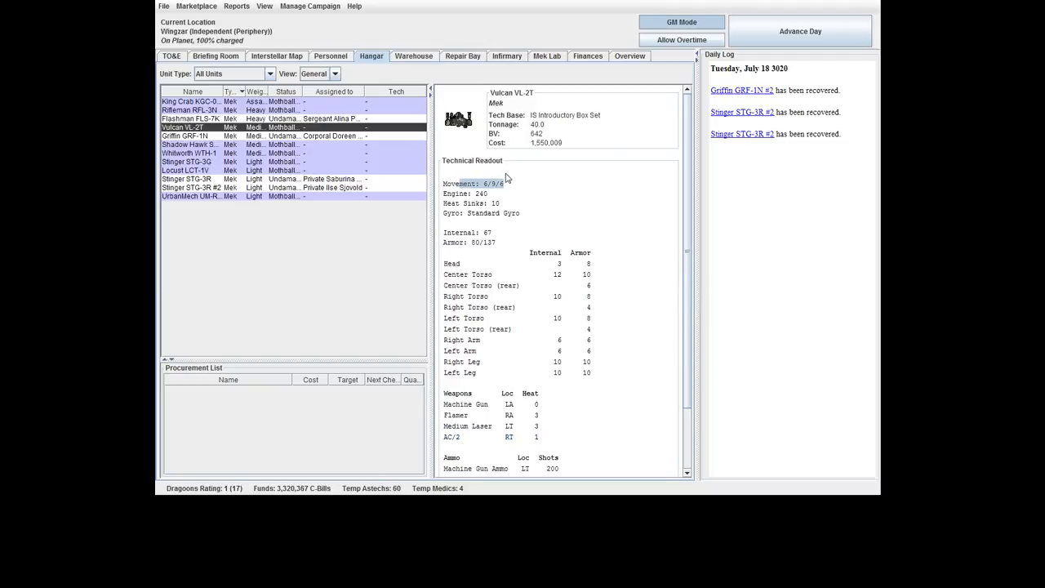
Compare the Shadow Hawk SHD-2H and Locust LCT-1V, finishing on the Stinger STG-3G readout.
{"action": "left_click", "coordinate": [191, 144]}
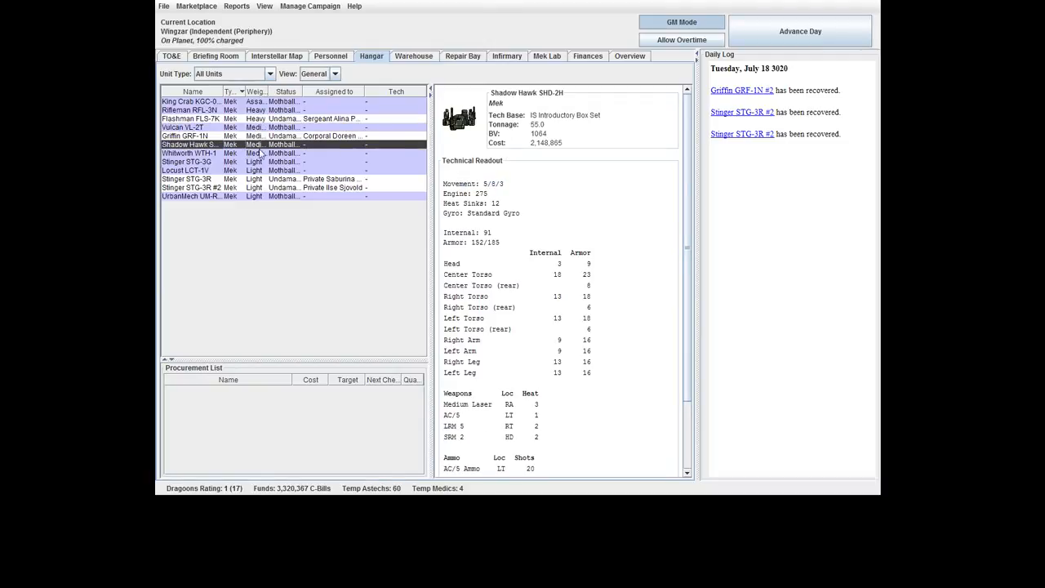
{"action": "left_click", "coordinate": [186, 162]}
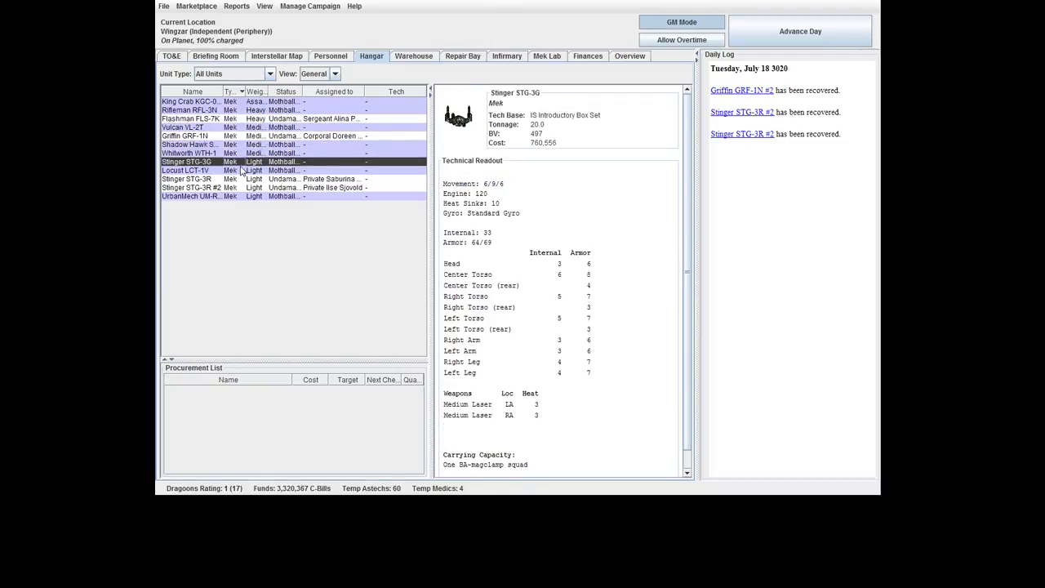
{"action": "left_click", "coordinate": [186, 170]}
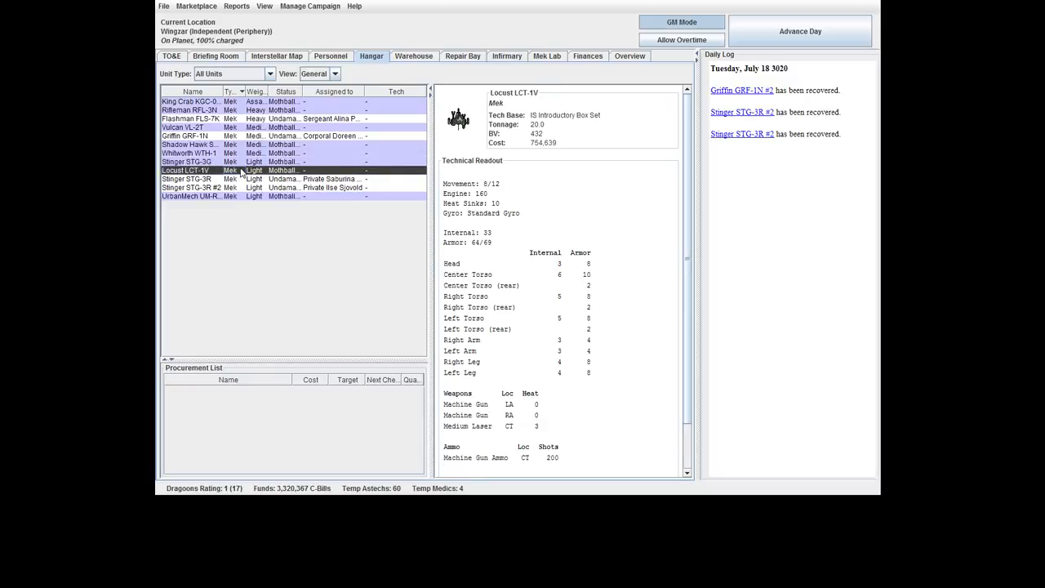
{"action": "left_click", "coordinate": [186, 162]}
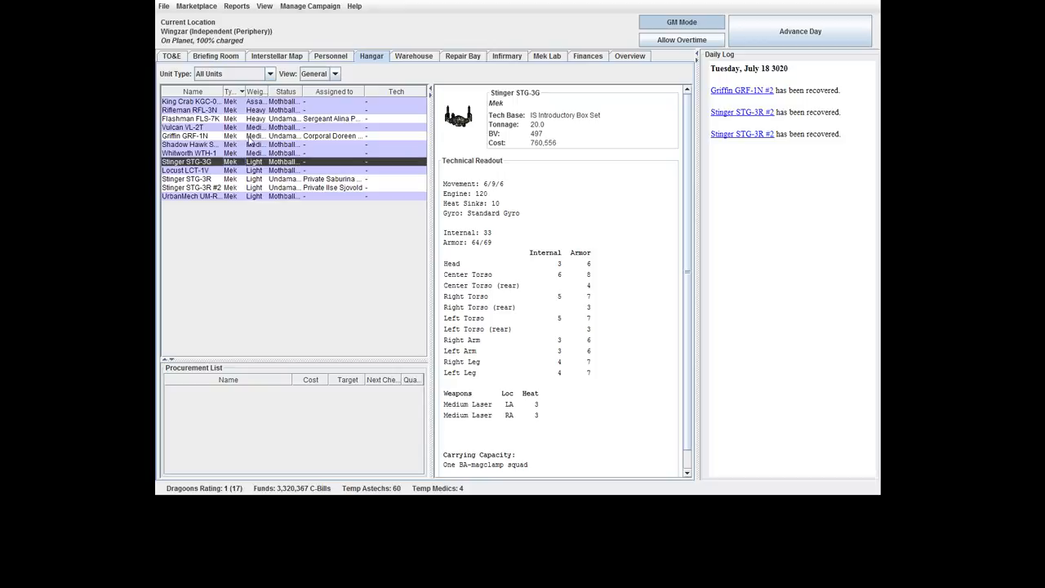
Activate the mothballed Vulcan VL-2T with the veteran tech assigned.
{"action": "right_click", "coordinate": [182, 127]}
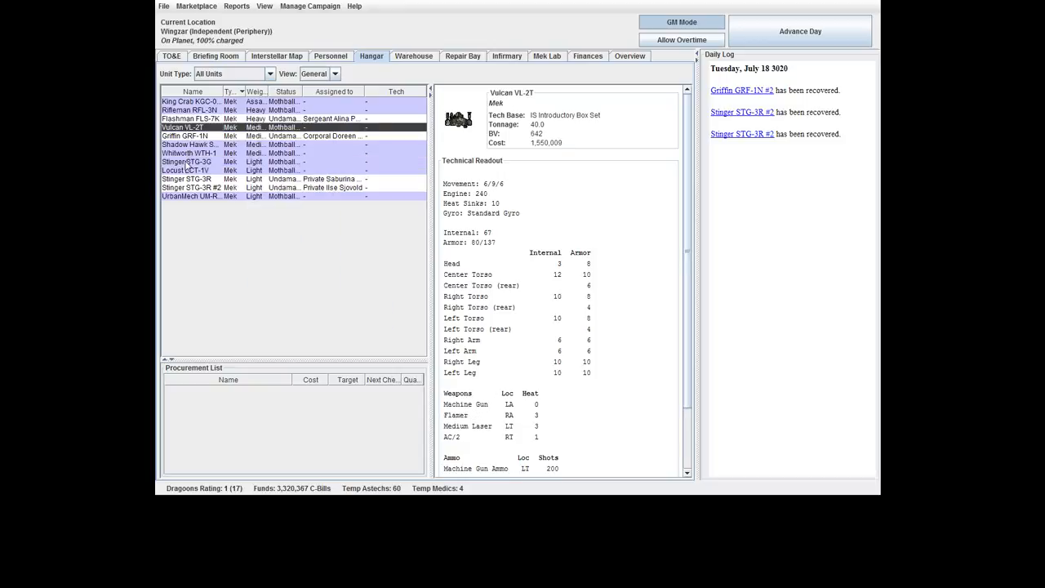
{"action": "right_click", "coordinate": [182, 127]}
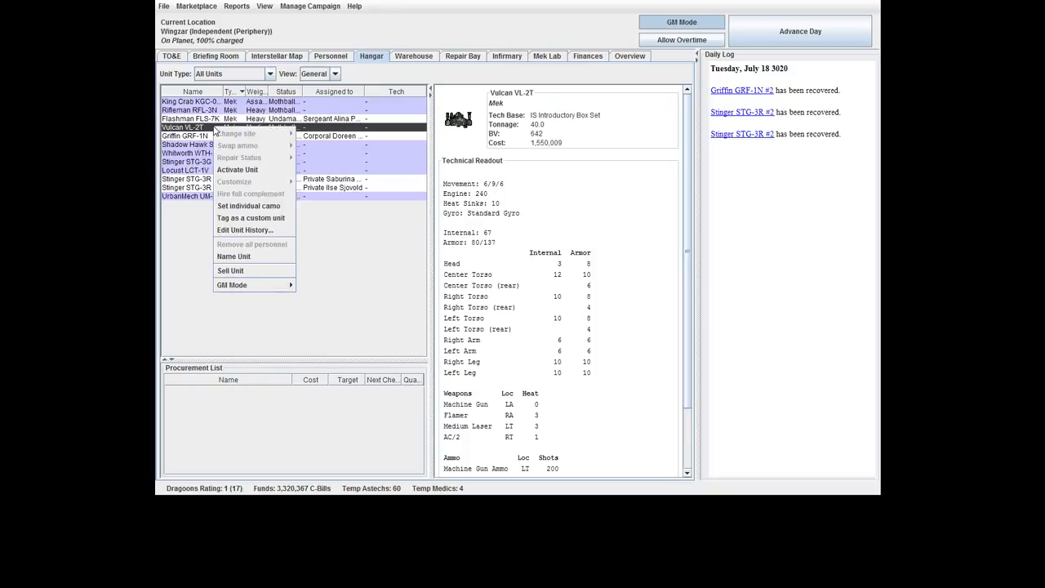
{"action": "left_click", "coordinate": [238, 170]}
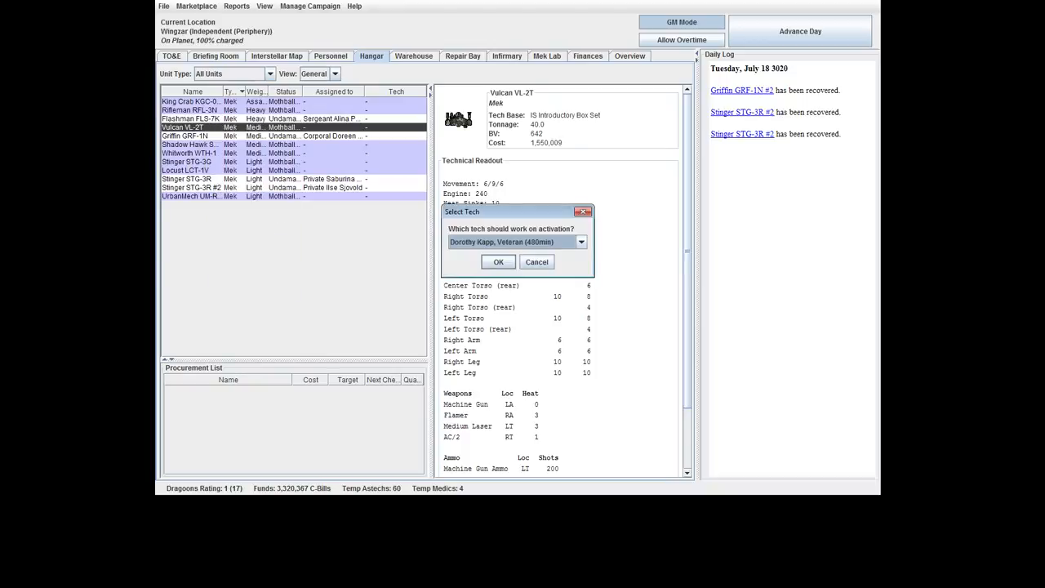
{"action": "left_click", "coordinate": [497, 261]}
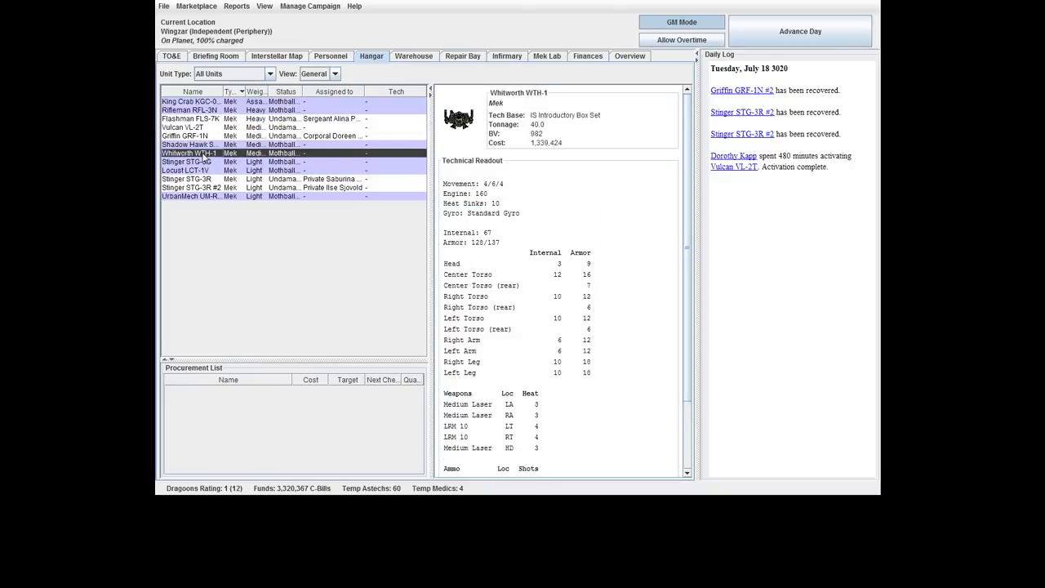
Activate the Shadow Hawk SHD-2H and the Stinger STG-3G.
{"action": "right_click", "coordinate": [187, 143]}
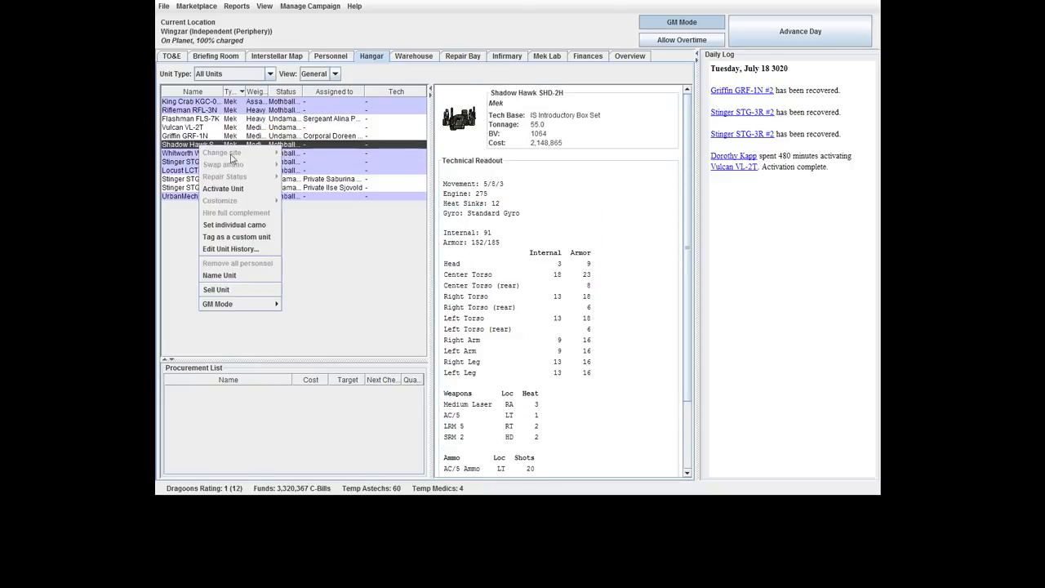
{"action": "left_click", "coordinate": [222, 189]}
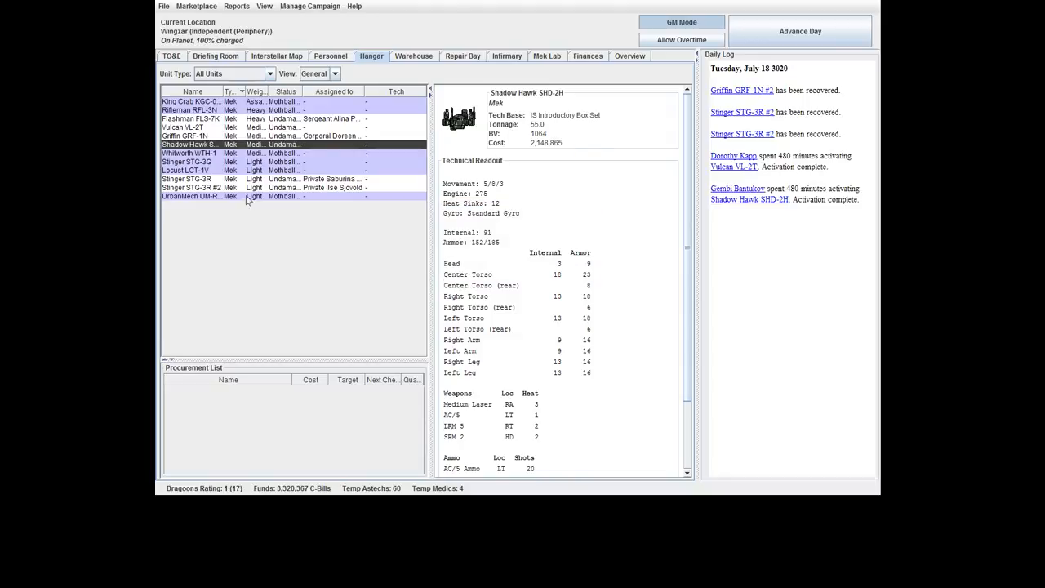
{"action": "right_click", "coordinate": [186, 162]}
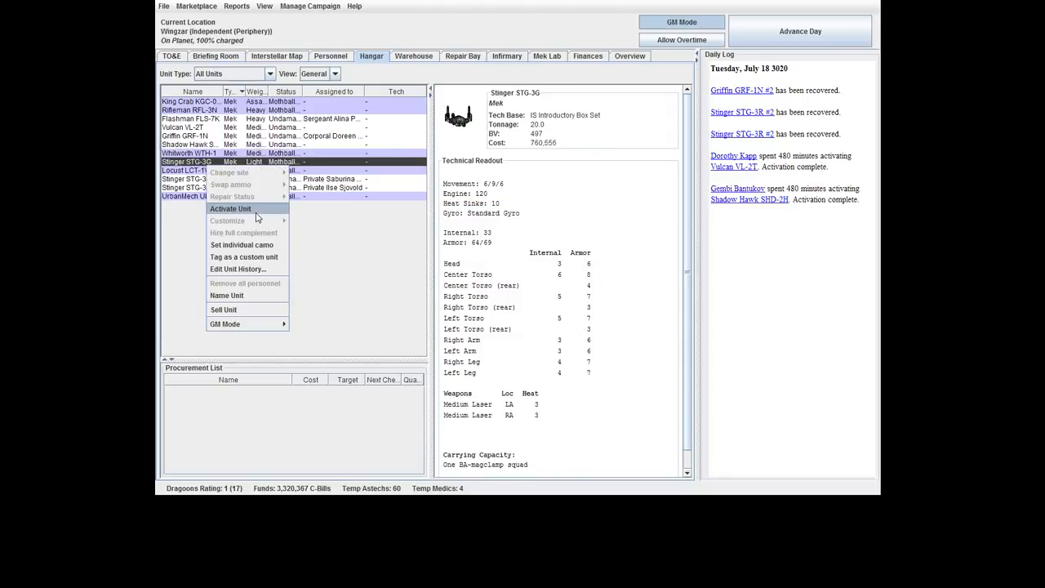
{"action": "left_click", "coordinate": [228, 209]}
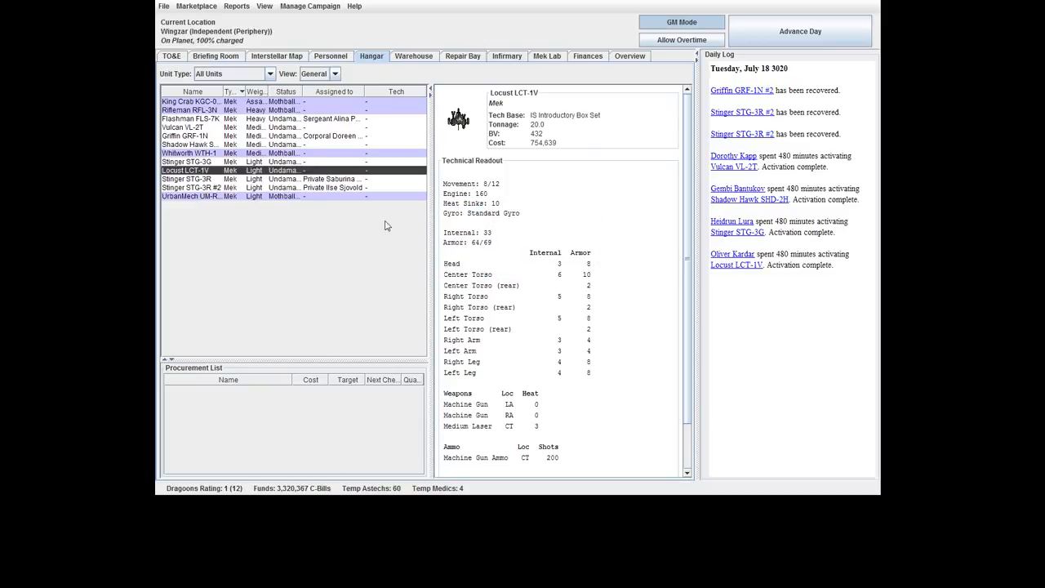
{"action": "mouse_move", "coordinate": [391, 122]}
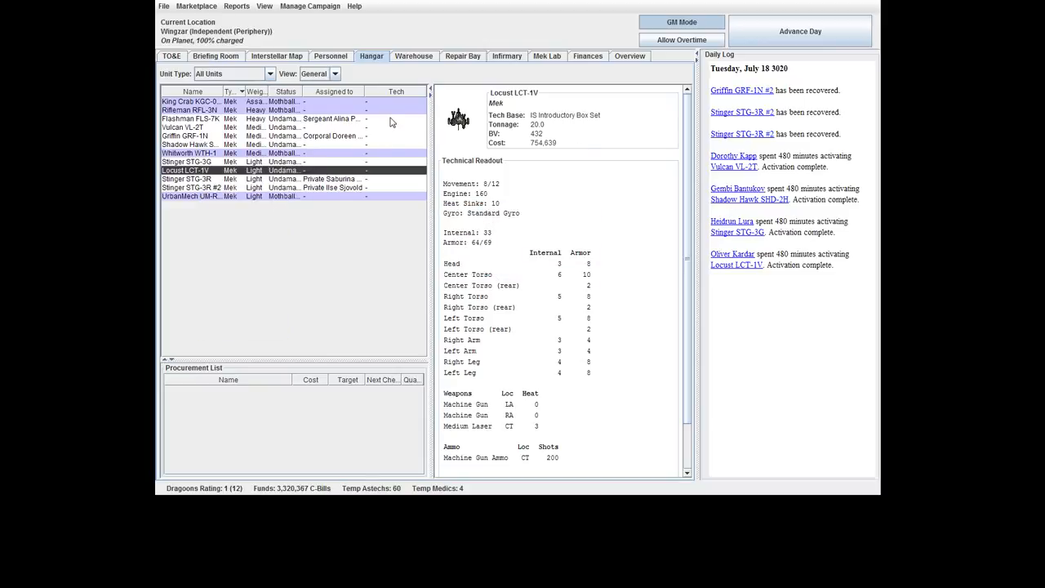
{"action": "mouse_move", "coordinate": [390, 195]}
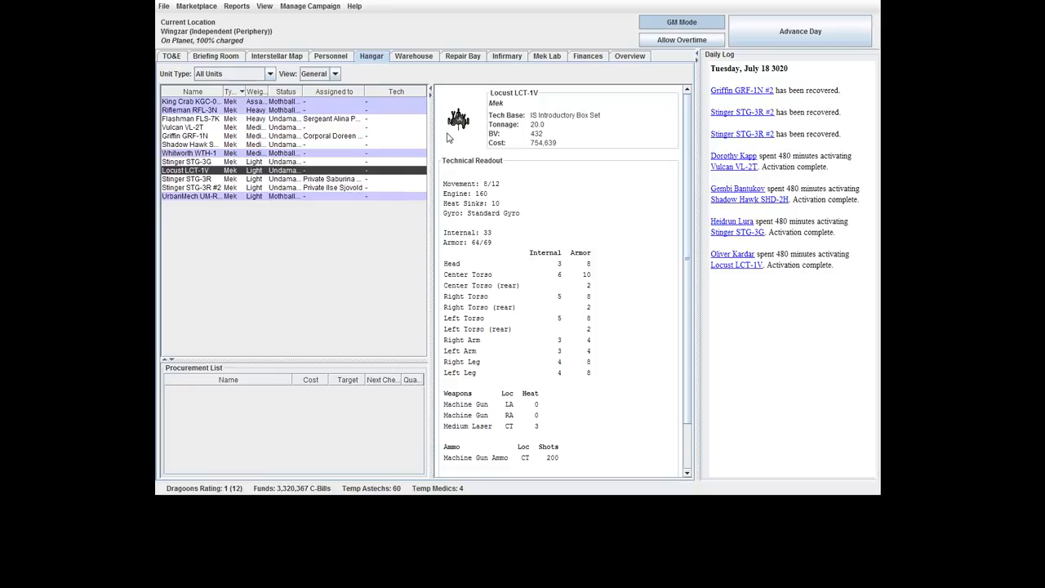
Assign techs to the Flashman FLS-7K and Vulcan VL-2T, swapping the Vulcan to a different tech.
{"action": "right_click", "coordinate": [189, 118]}
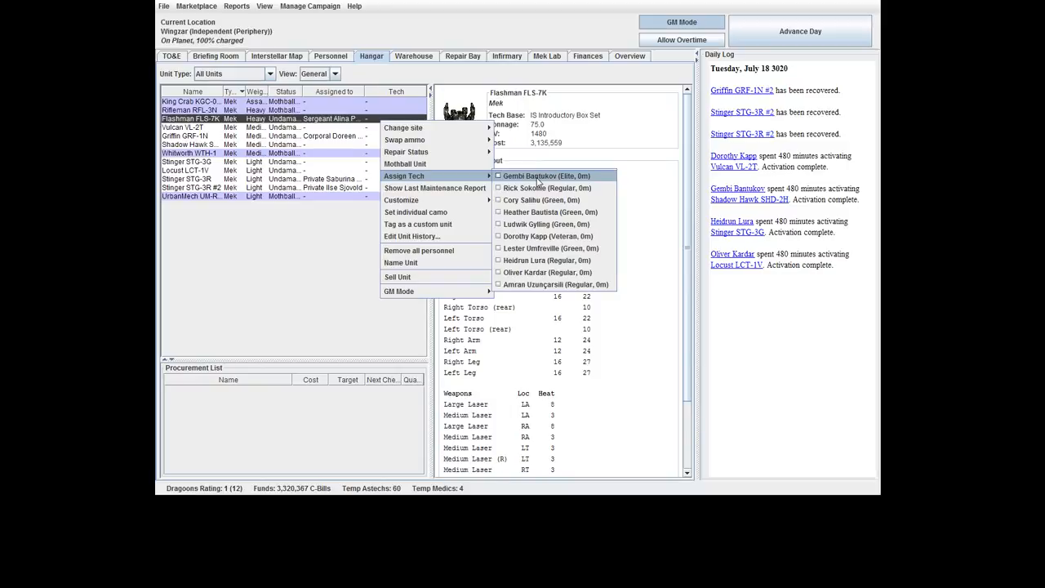
{"action": "mouse_move", "coordinate": [558, 259]}
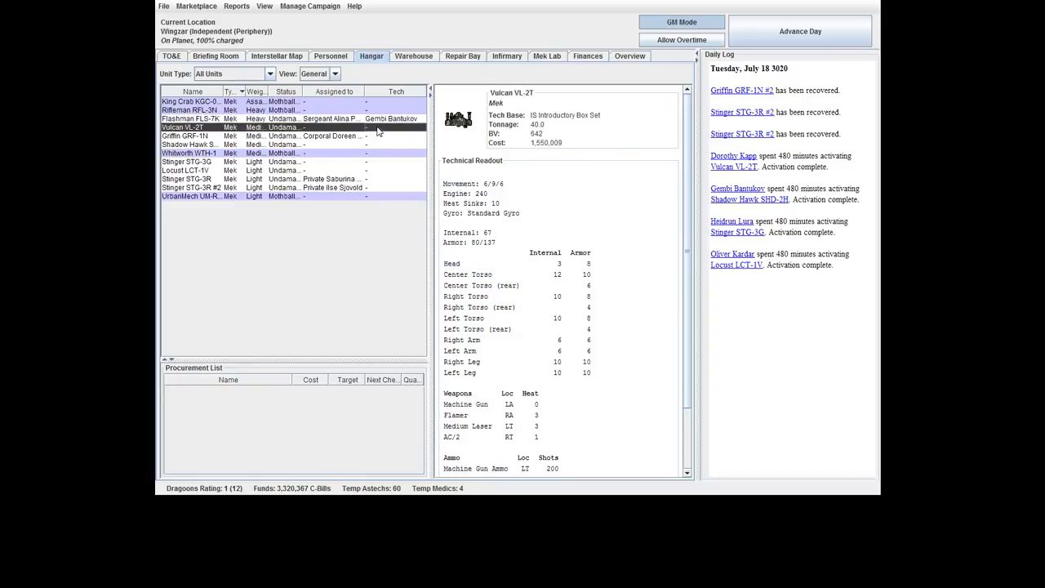
{"action": "right_click", "coordinate": [187, 128]}
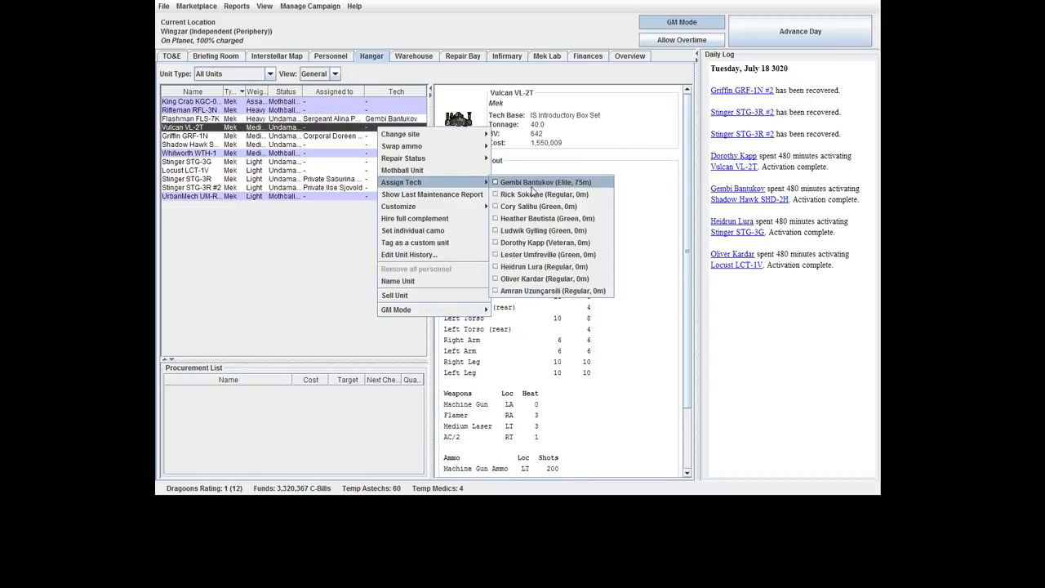
{"action": "left_click", "coordinate": [545, 183]}
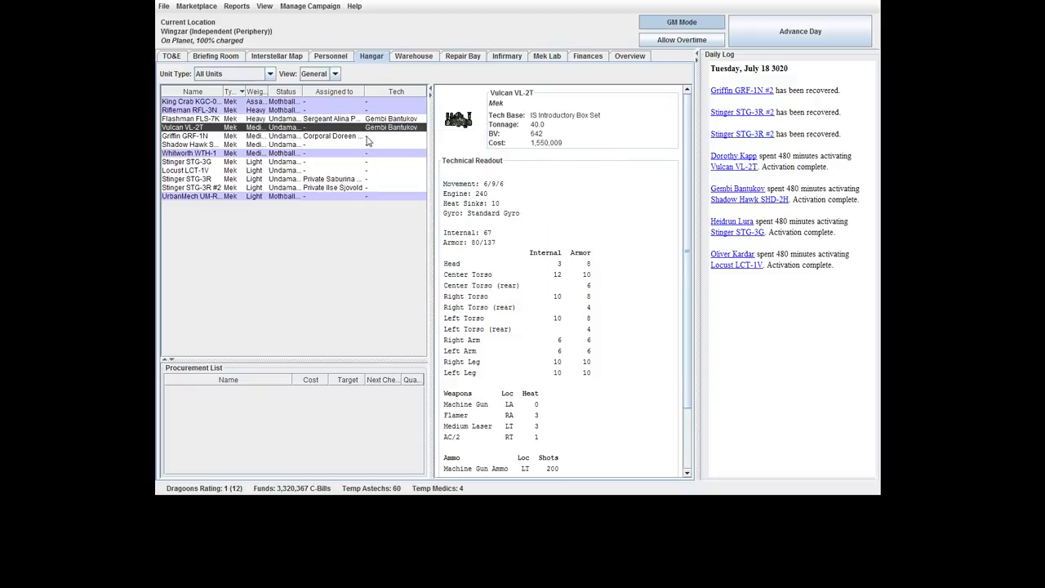
{"action": "right_click", "coordinate": [183, 128]}
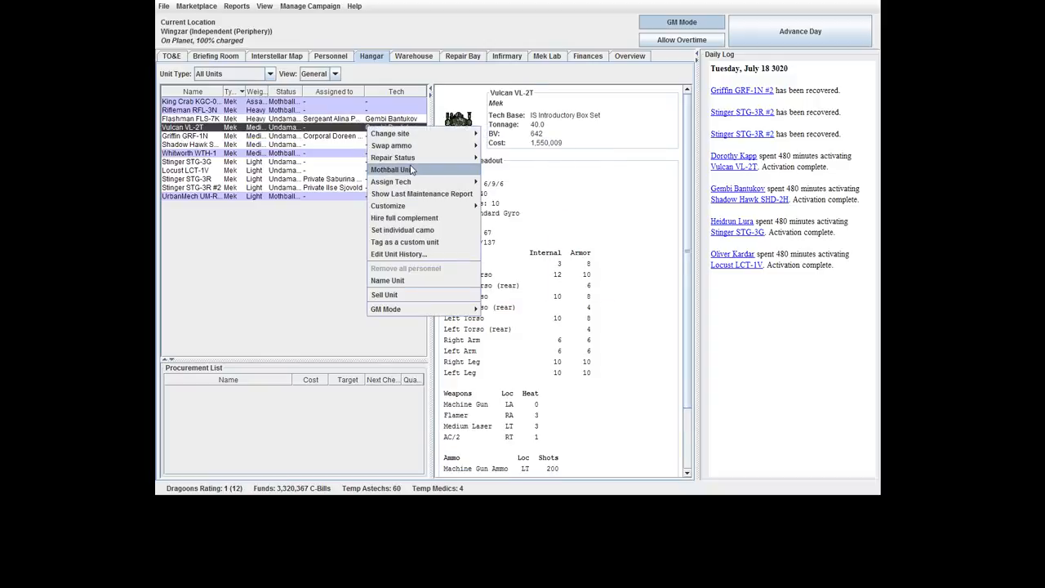
{"action": "left_click", "coordinate": [183, 135]}
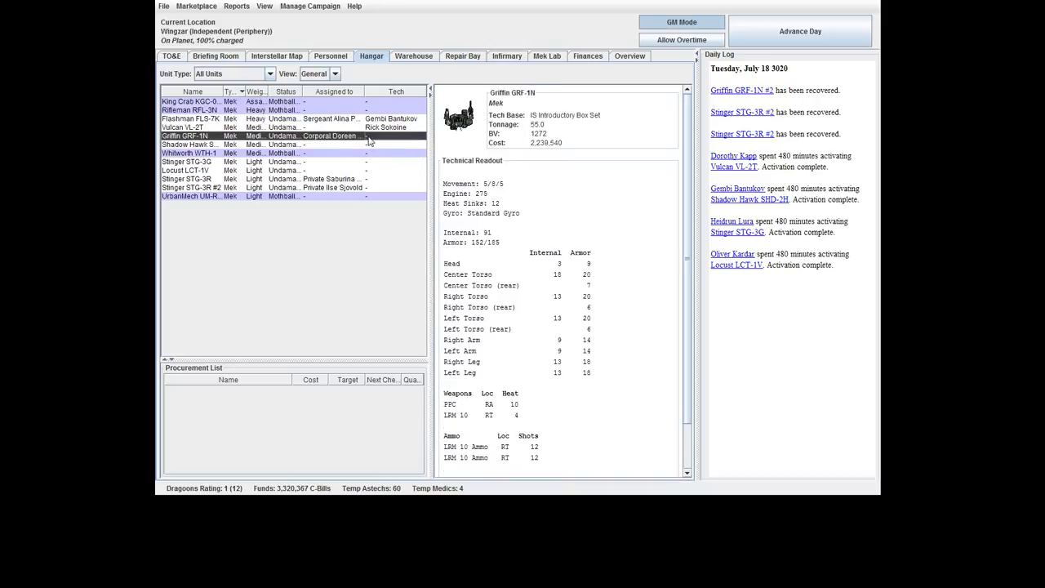
Assign techs to the Griffin GRF-1N, Shadow Hawk SHD-2H, Locust LCT-1V and Stinger STG-3R #2.
{"action": "right_click", "coordinate": [183, 136]}
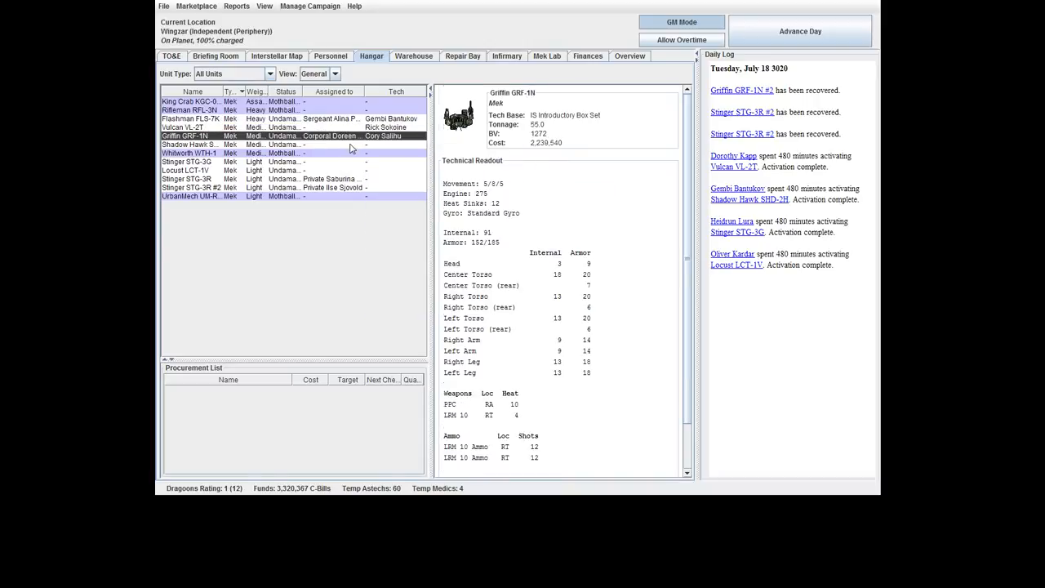
{"action": "right_click", "coordinate": [192, 143]}
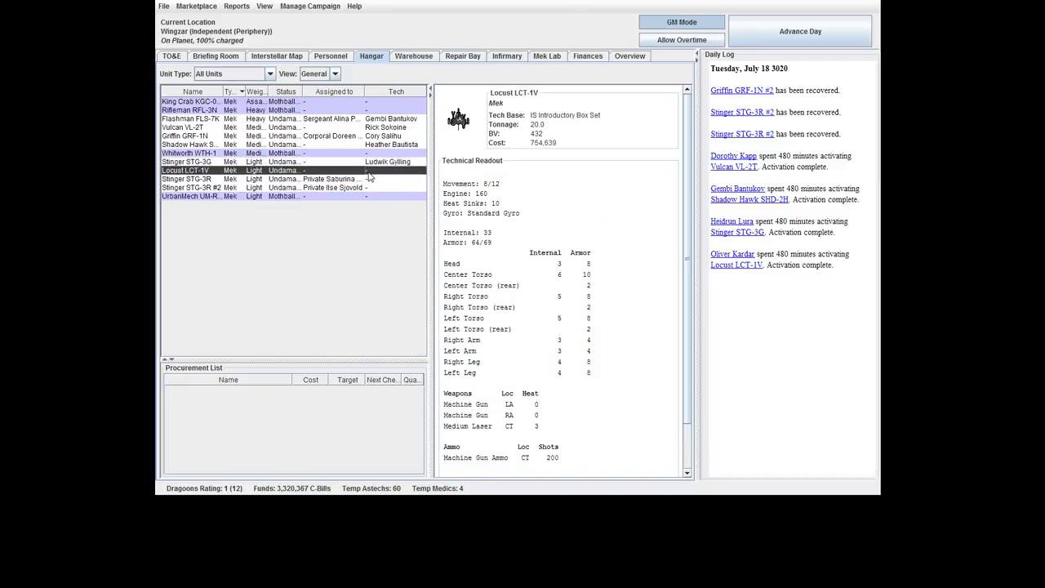
{"action": "right_click", "coordinate": [184, 170]}
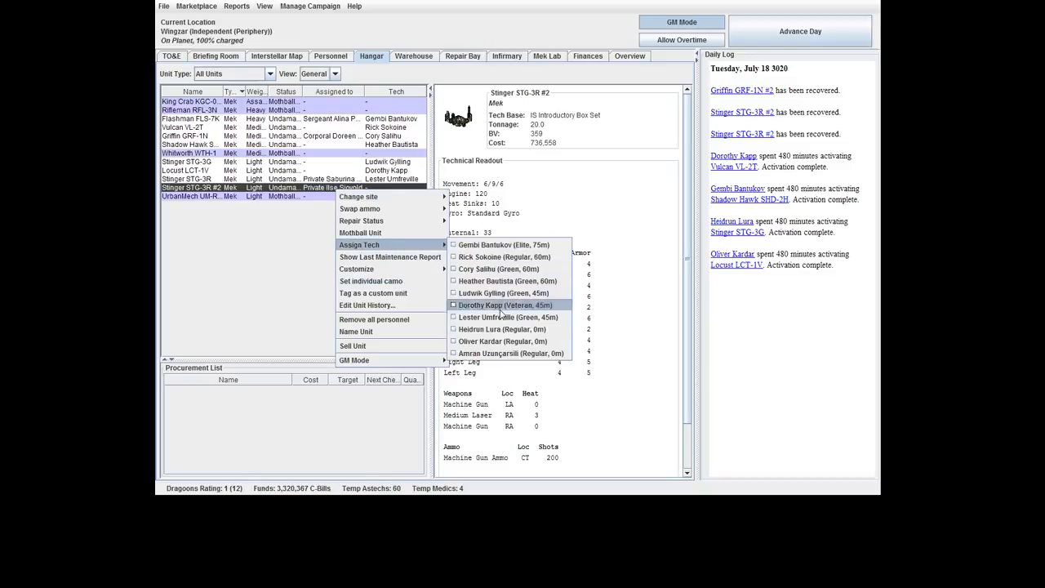
{"action": "left_click", "coordinate": [502, 330]}
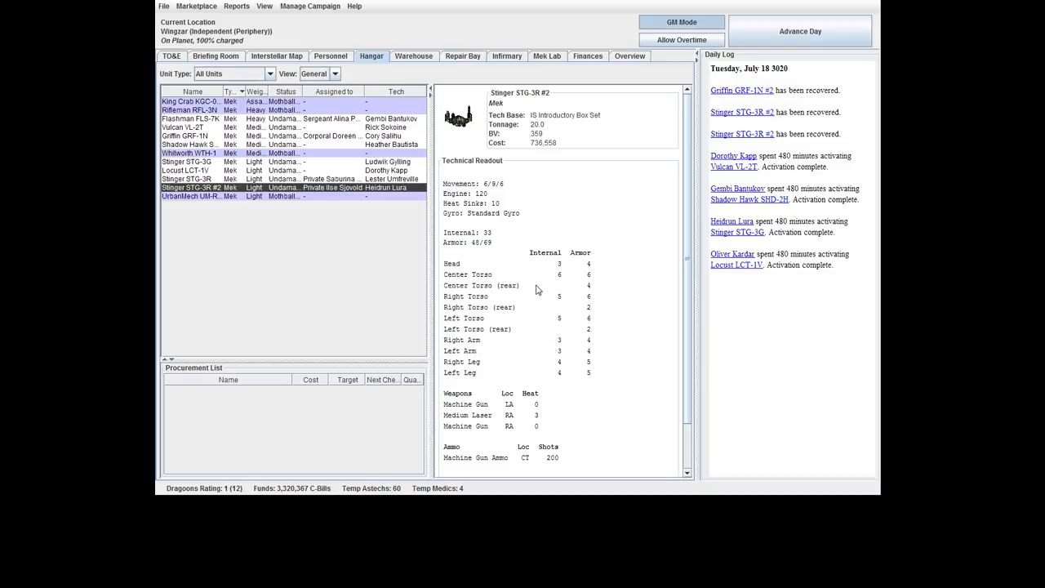
{"action": "mouse_move", "coordinate": [591, 271]}
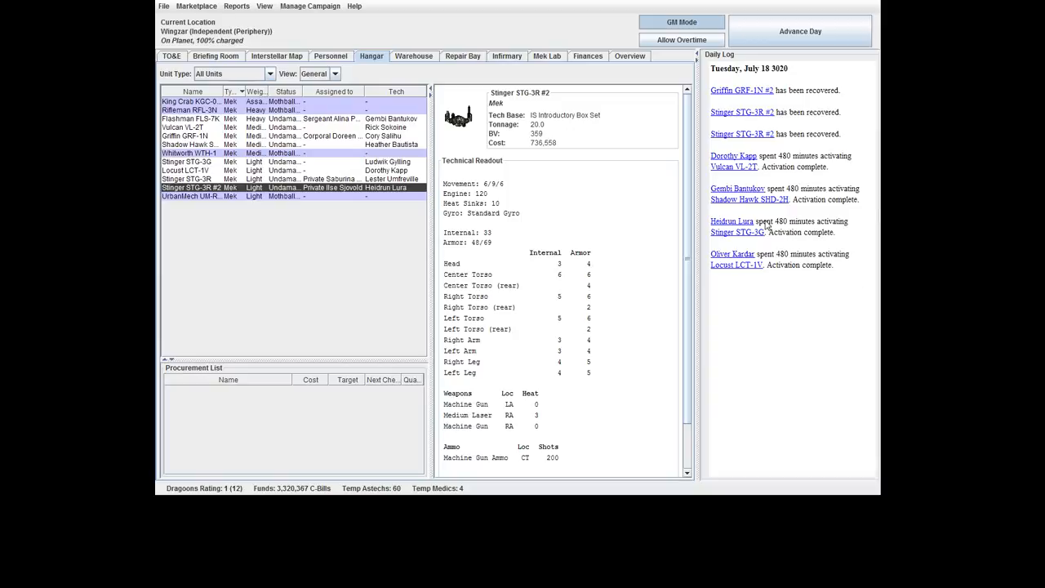
Check the Locust LCT-1V and Vulcan VL-2T details and the Vulcan's tech assignment.
{"action": "left_click", "coordinate": [187, 170]}
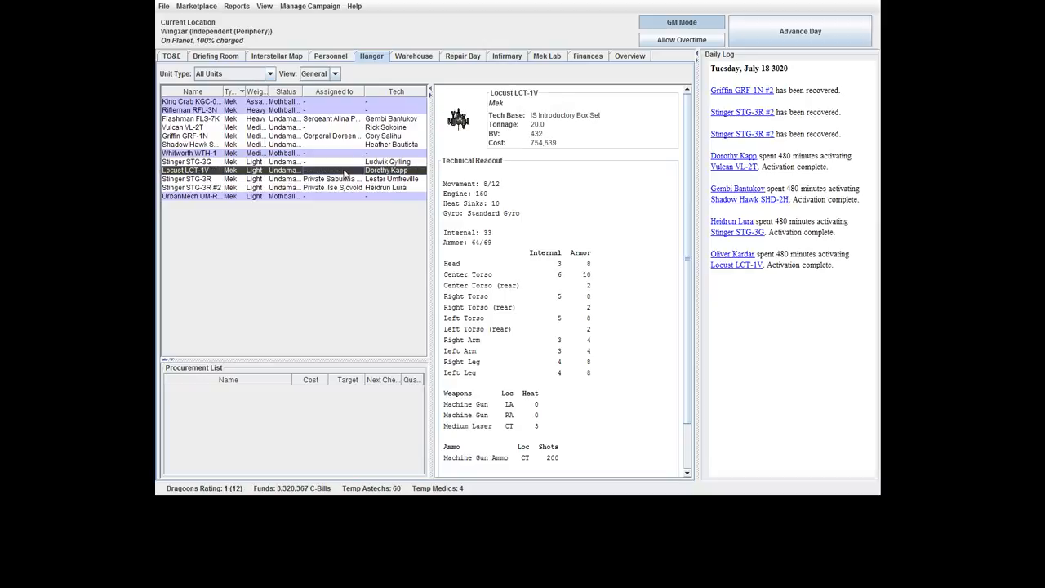
{"action": "left_click", "coordinate": [183, 128]}
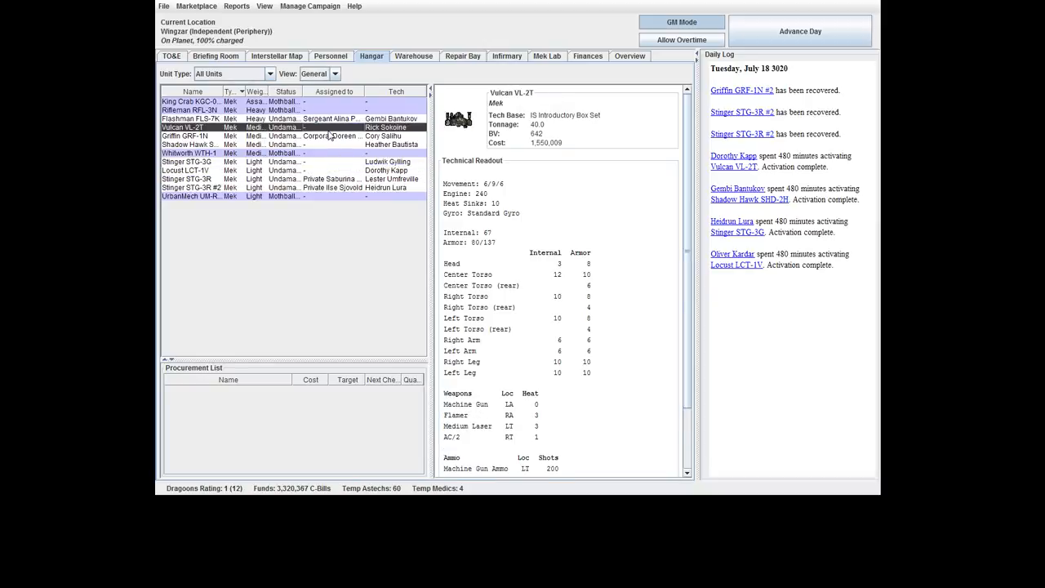
{"action": "right_click", "coordinate": [188, 127]}
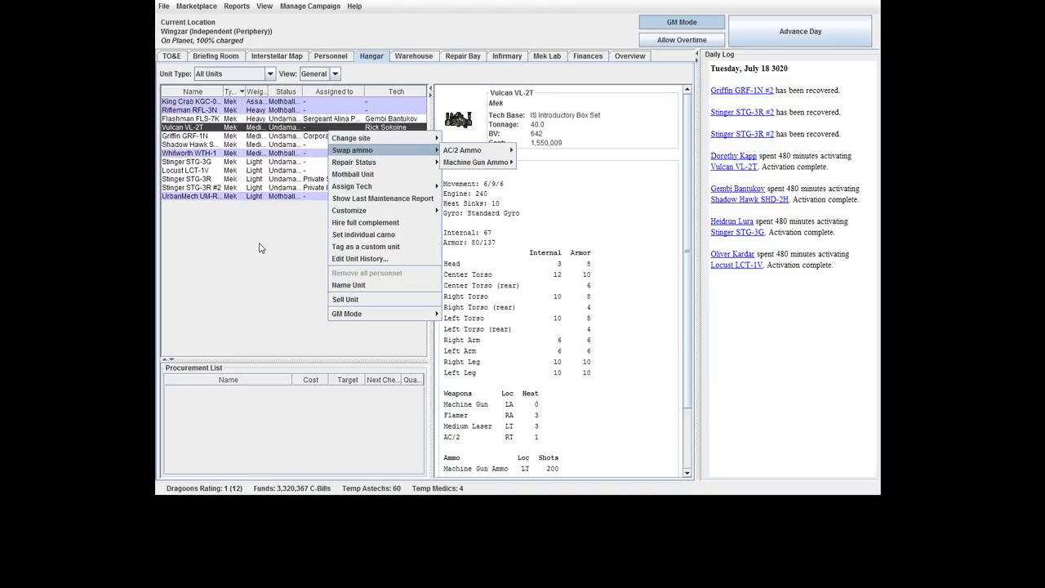
Review the sergeants on the personnel roster and assign the second sergeant to the Vulcan VL-2T.
{"action": "left_click", "coordinate": [329, 55]}
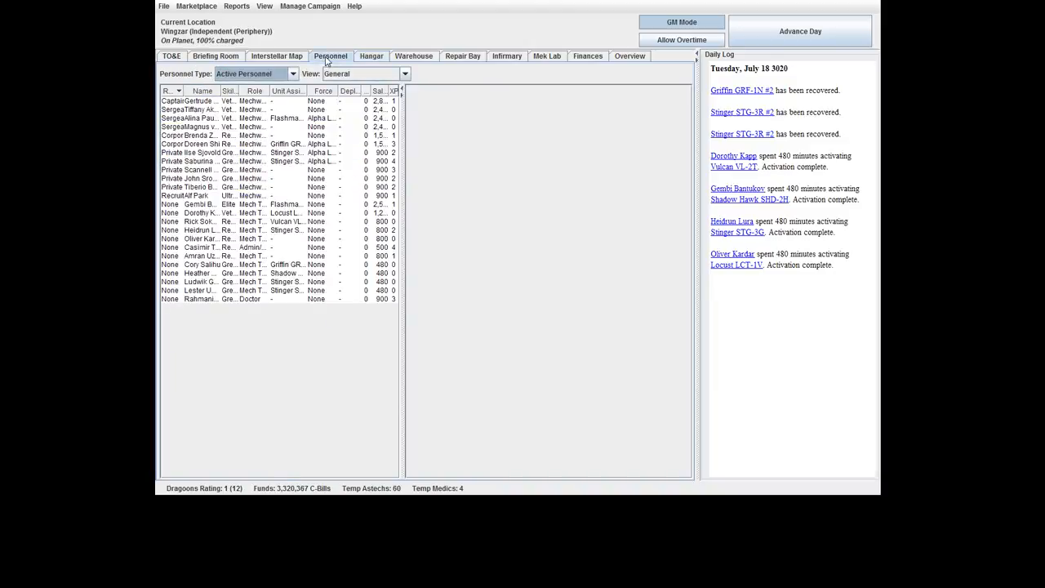
{"action": "mouse_move", "coordinate": [281, 137]}
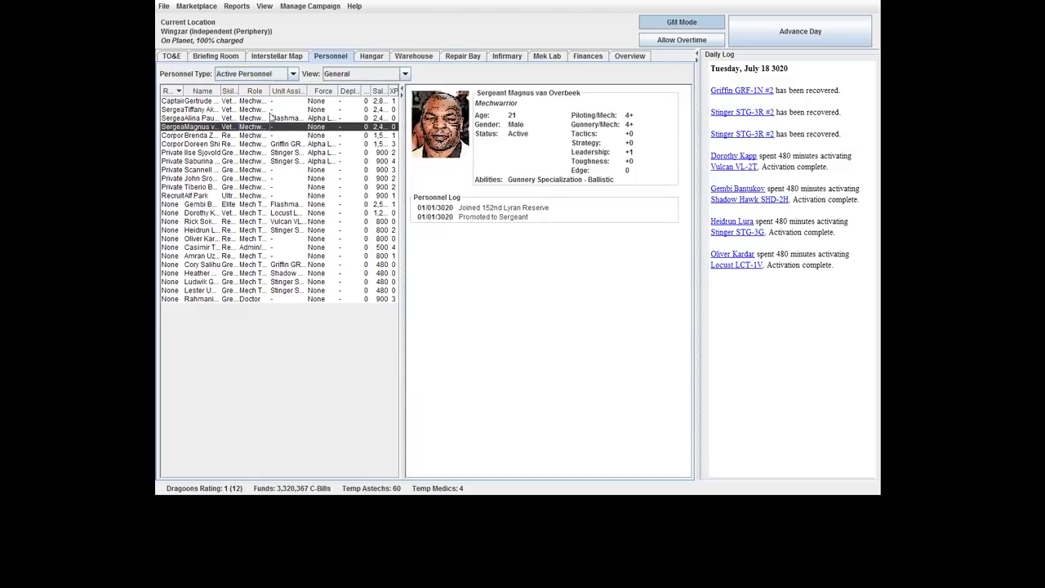
{"action": "left_click", "coordinate": [245, 127]}
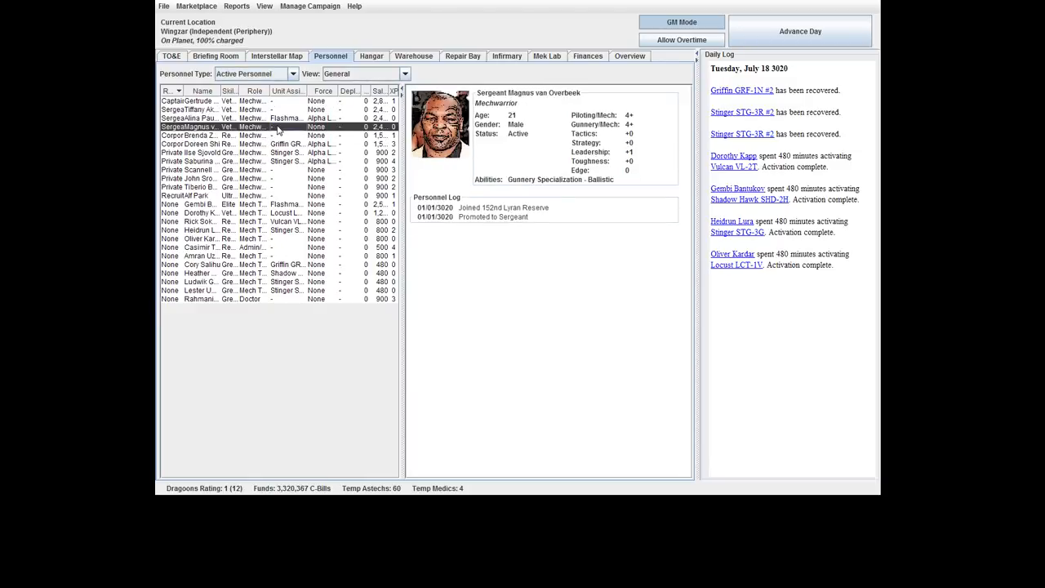
{"action": "left_click", "coordinate": [202, 109]}
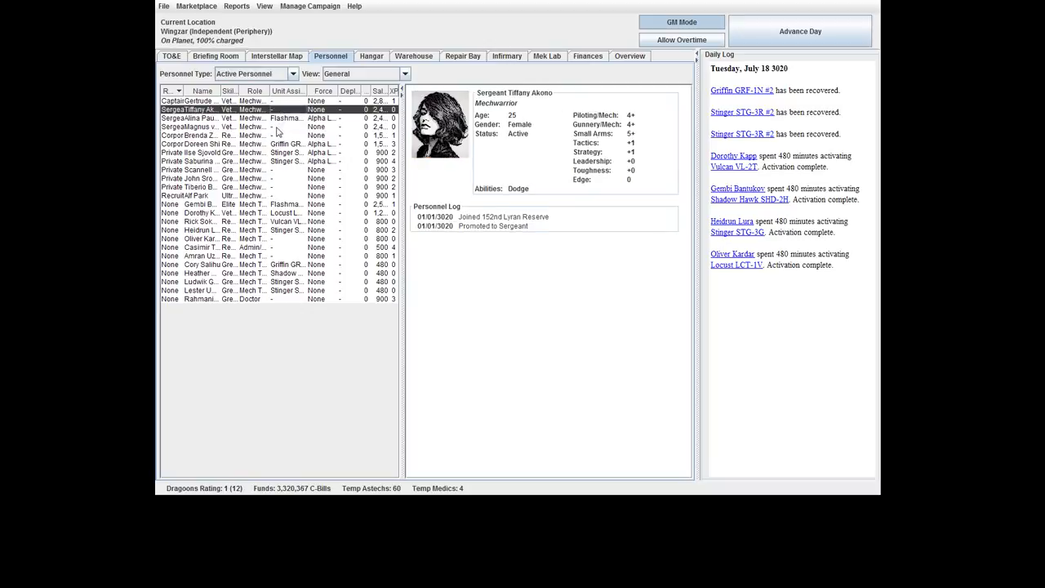
{"action": "left_click", "coordinate": [199, 127]}
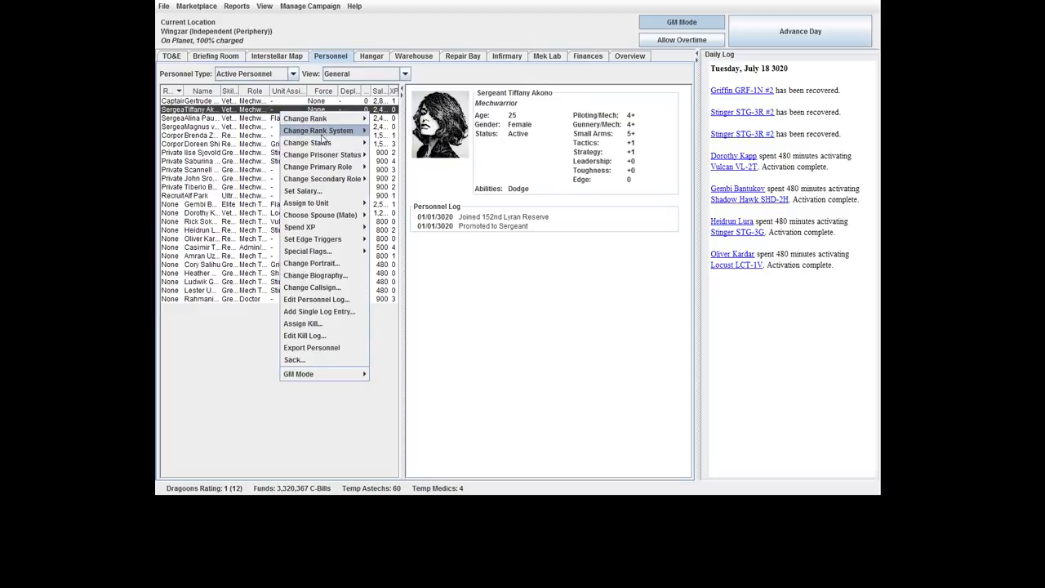
{"action": "mouse_move", "coordinate": [307, 202]}
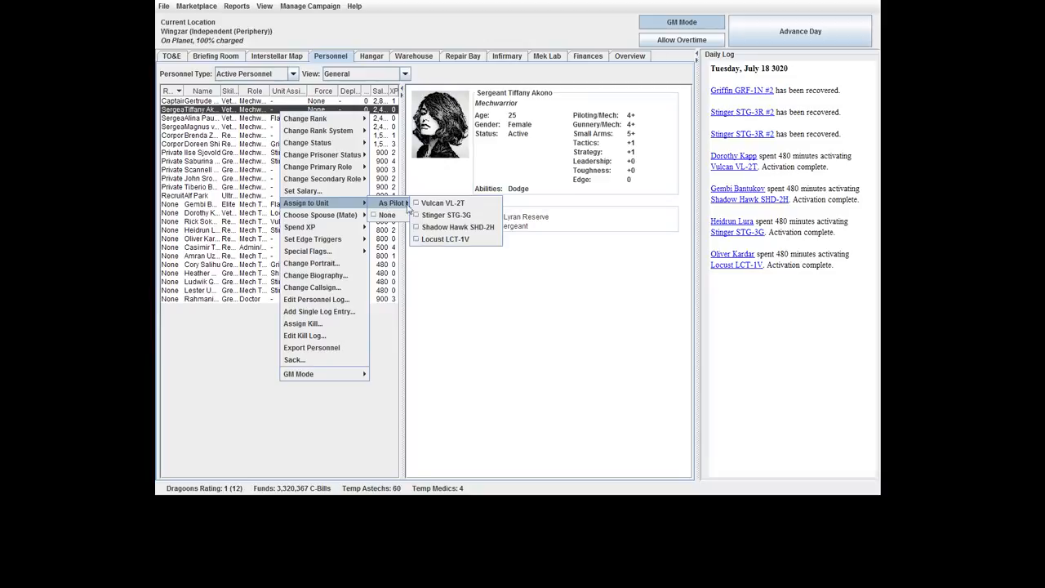
{"action": "left_click", "coordinate": [442, 202]}
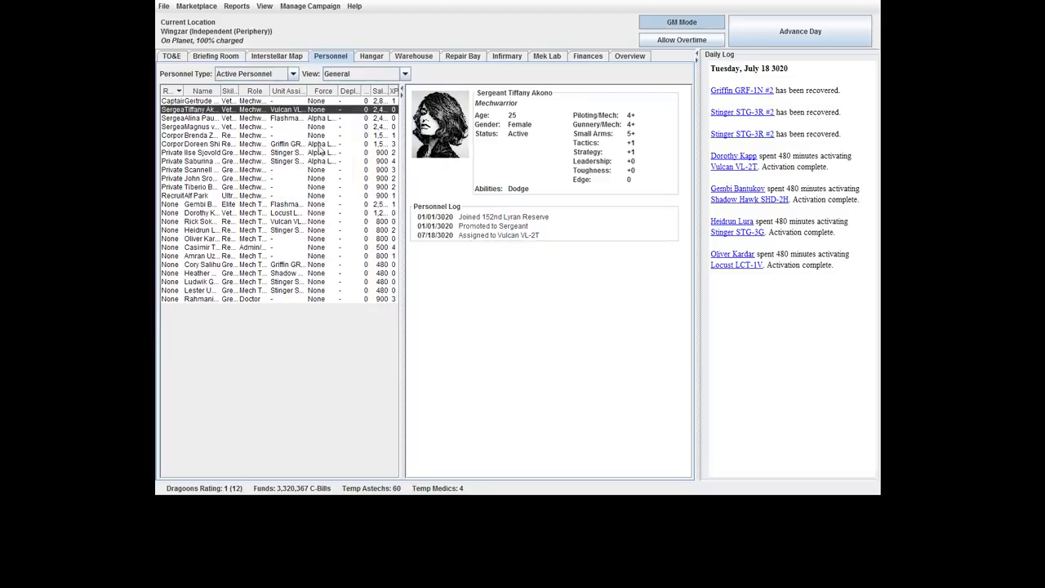
Assign Corporal Brenda Zoeggler to the Shadow Hawk SHD-2H and set up the Locust LCT-1V pilot.
{"action": "left_click", "coordinate": [203, 134]}
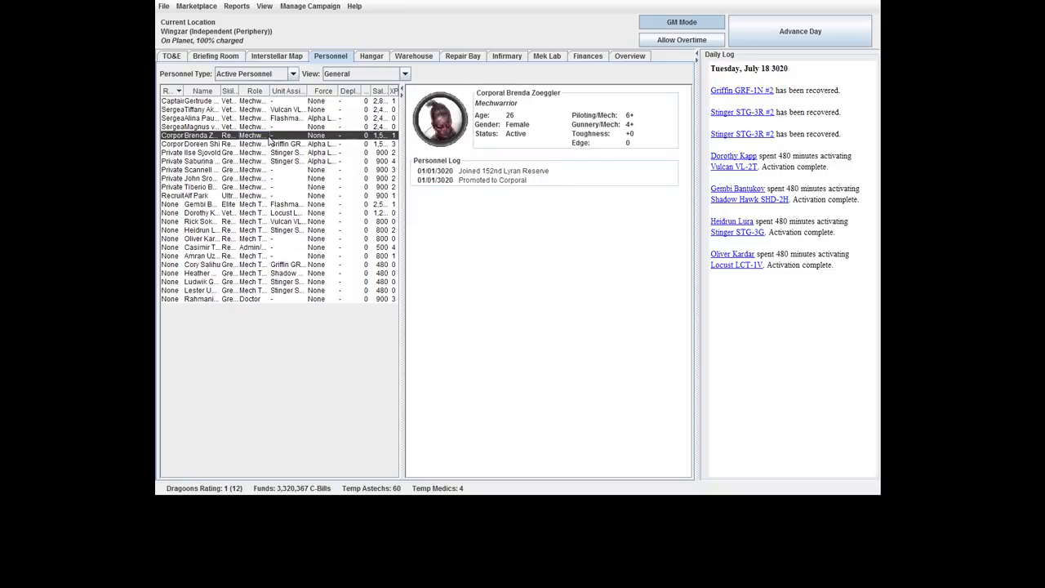
{"action": "mouse_move", "coordinate": [271, 140]}
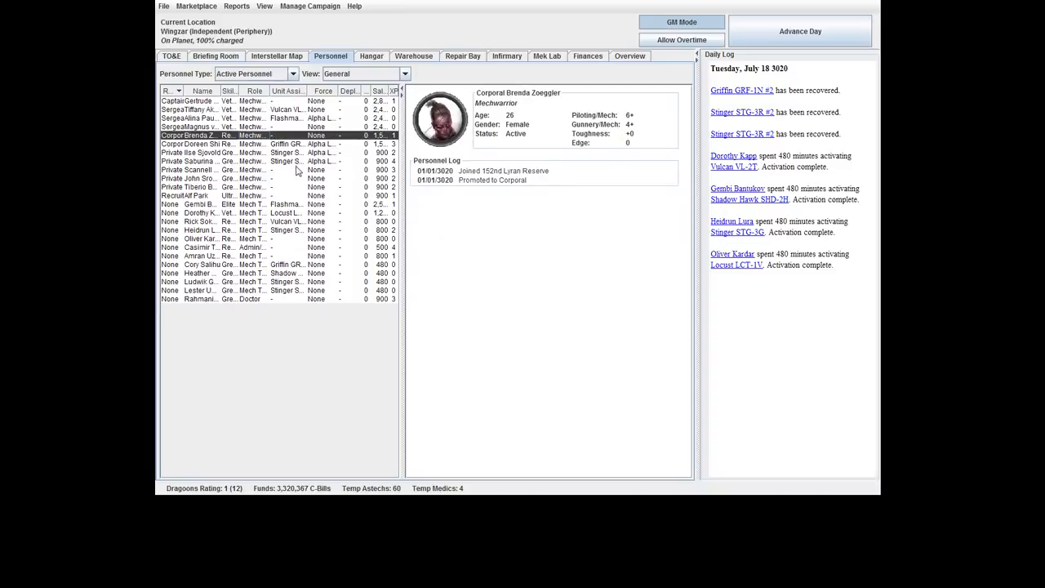
{"action": "left_click", "coordinate": [188, 169]}
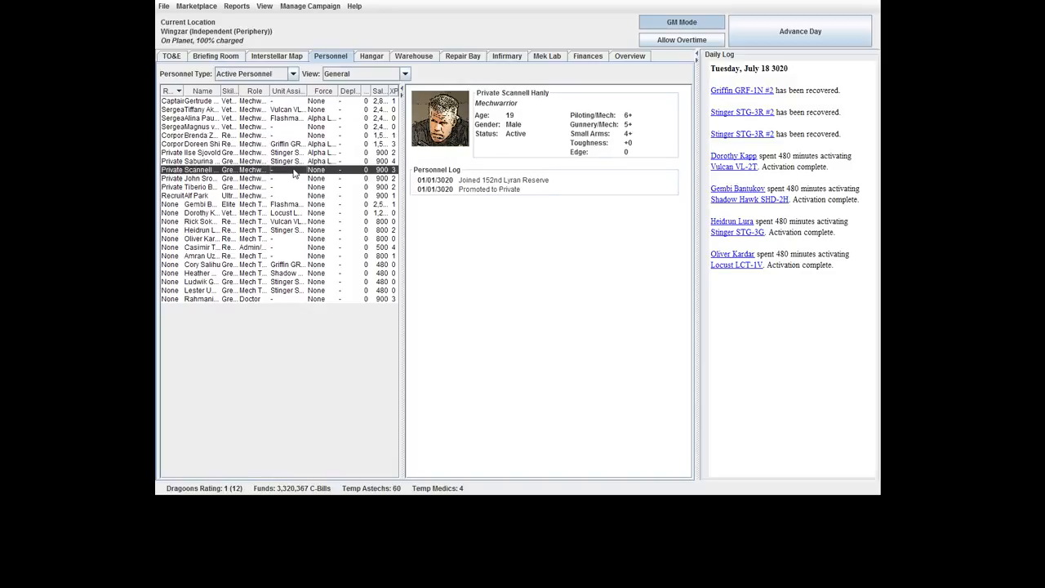
{"action": "right_click", "coordinate": [196, 134]}
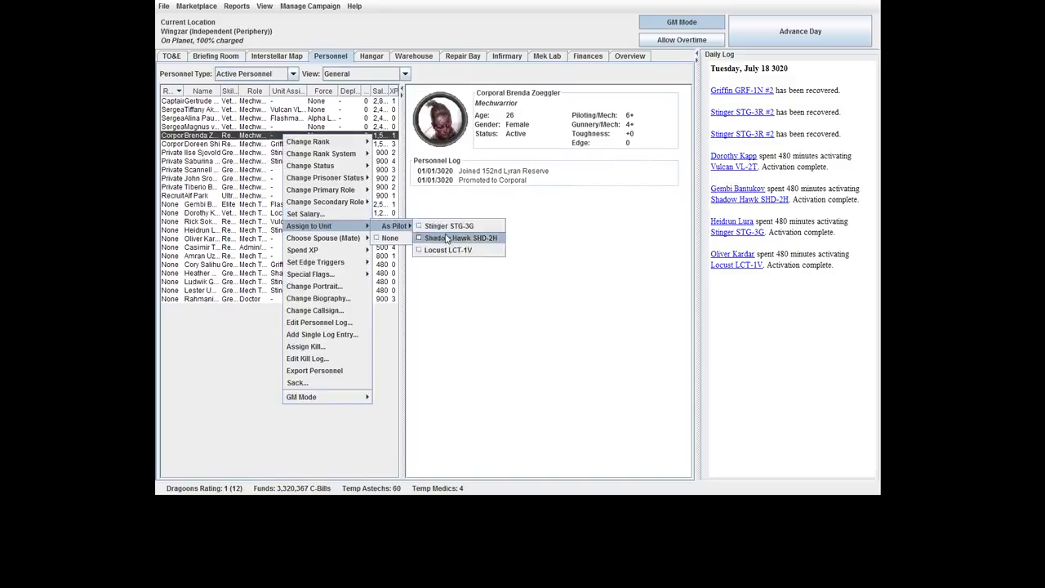
{"action": "left_click", "coordinate": [460, 238]}
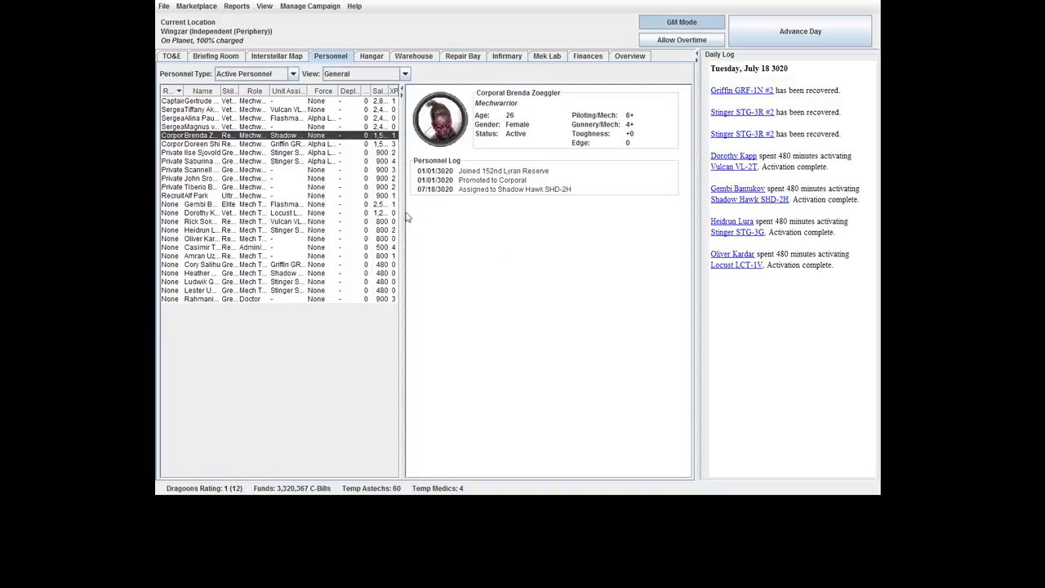
{"action": "right_click", "coordinate": [188, 169]}
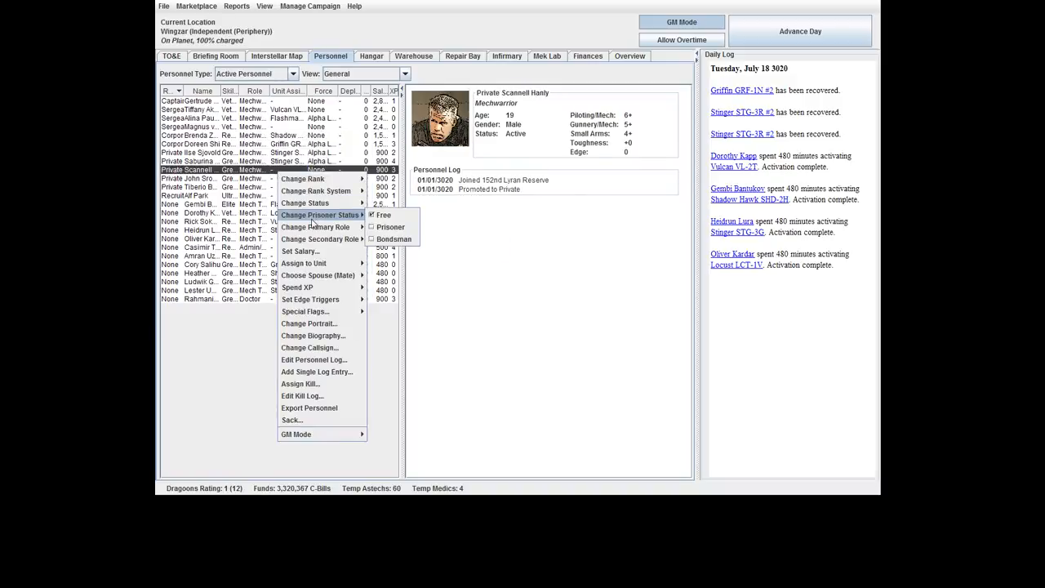
{"action": "mouse_move", "coordinate": [304, 263]}
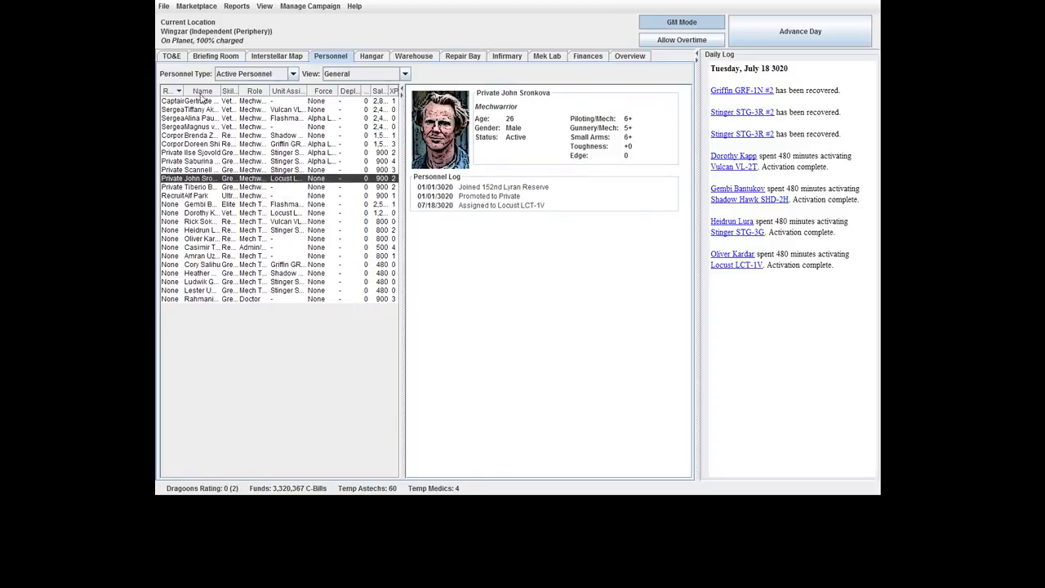
Add a new force named Bravo Lance under the 152nd Lyran Reserve in the TO&E.
{"action": "left_click", "coordinate": [171, 56]}
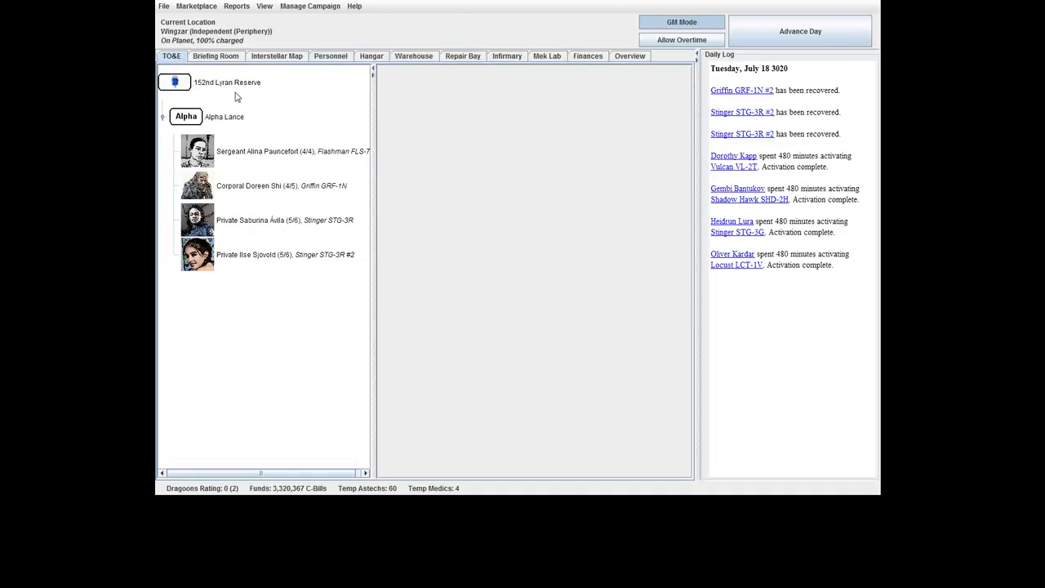
{"action": "right_click", "coordinate": [227, 82]}
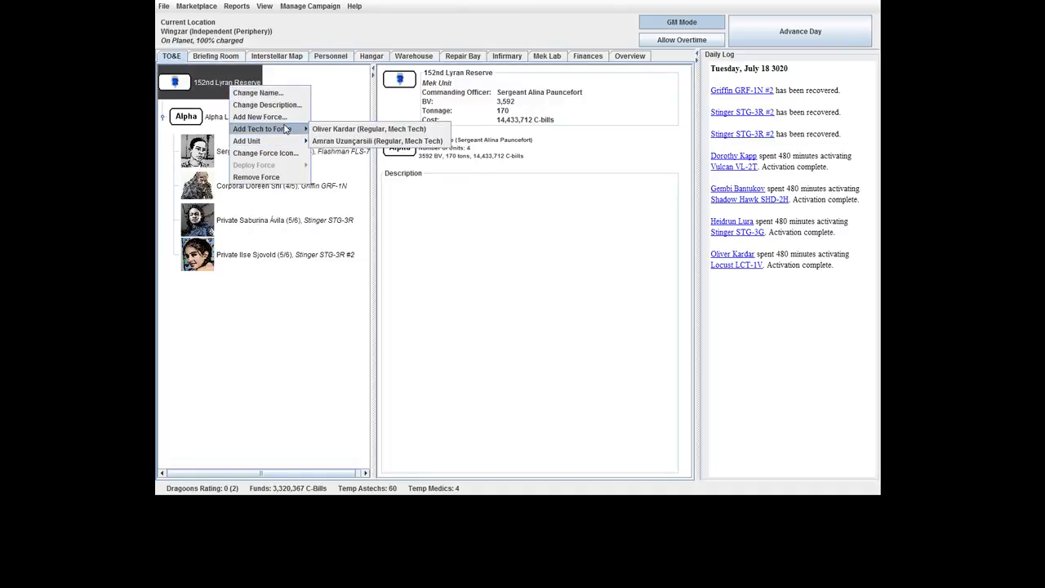
{"action": "left_click", "coordinate": [258, 116]}
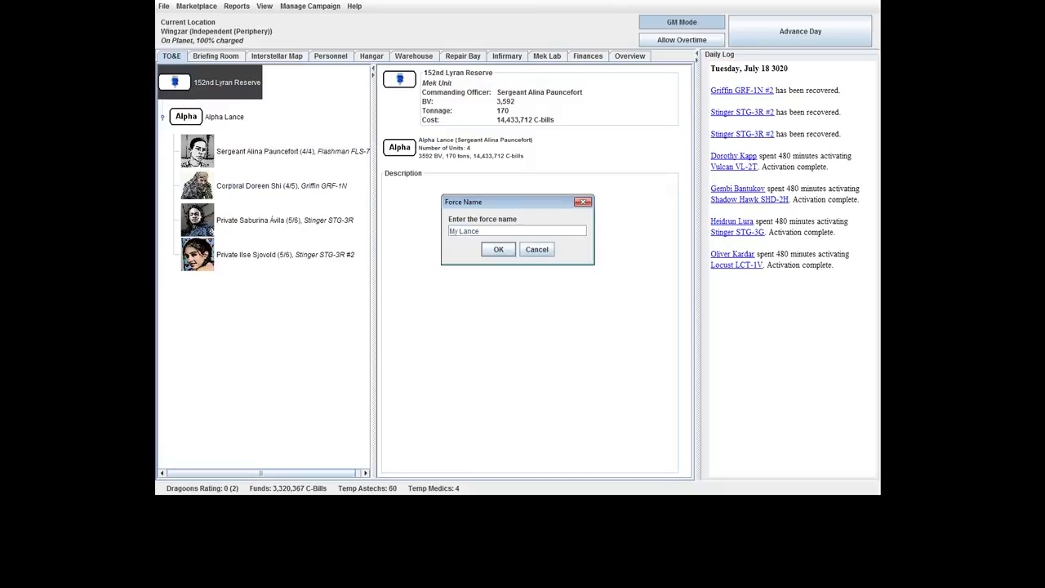
{"action": "type", "text": "B"}
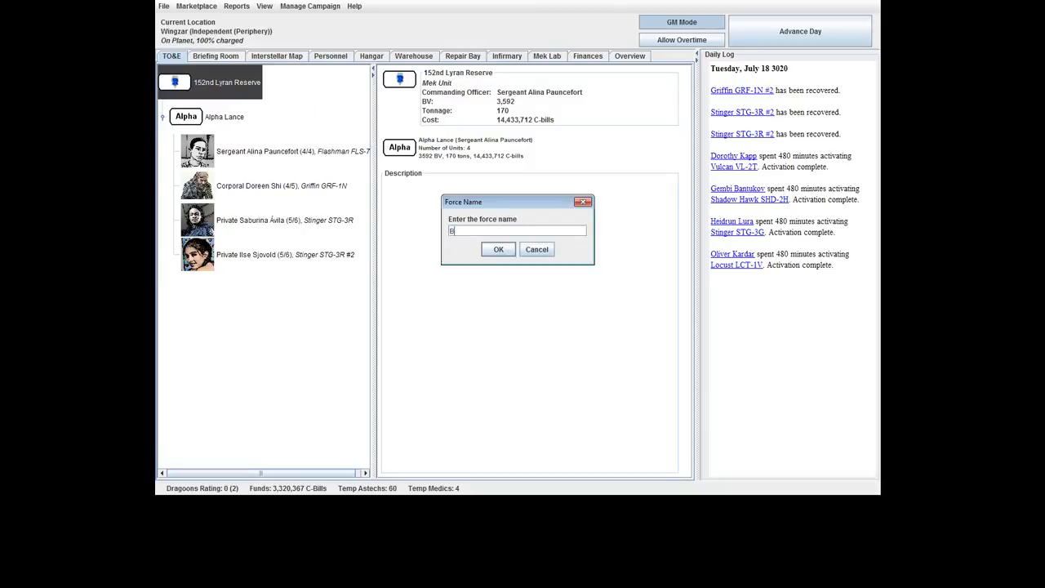
{"action": "type", "text": "ravo Lance"}
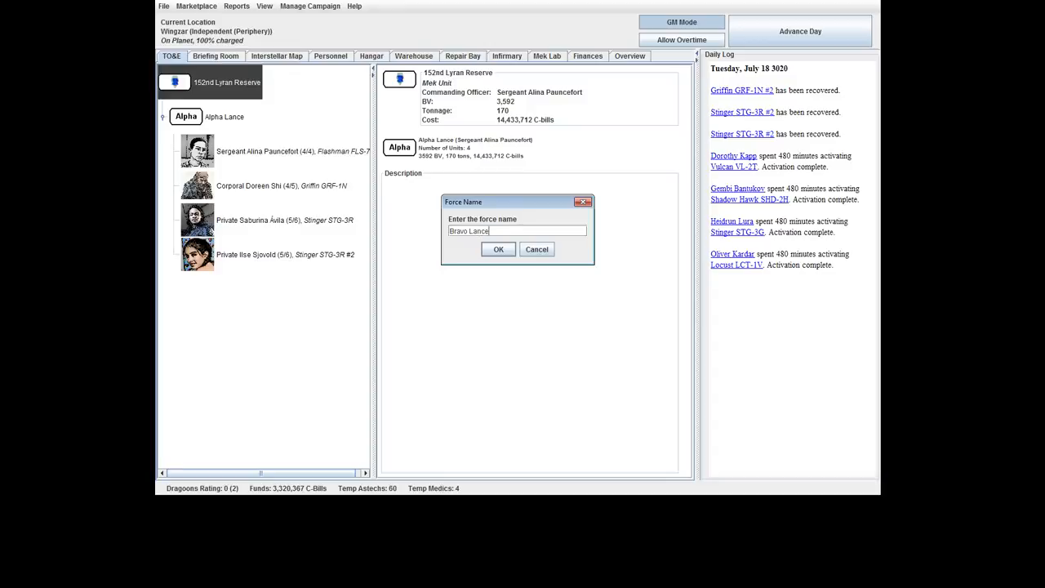
{"action": "left_click", "coordinate": [498, 248]}
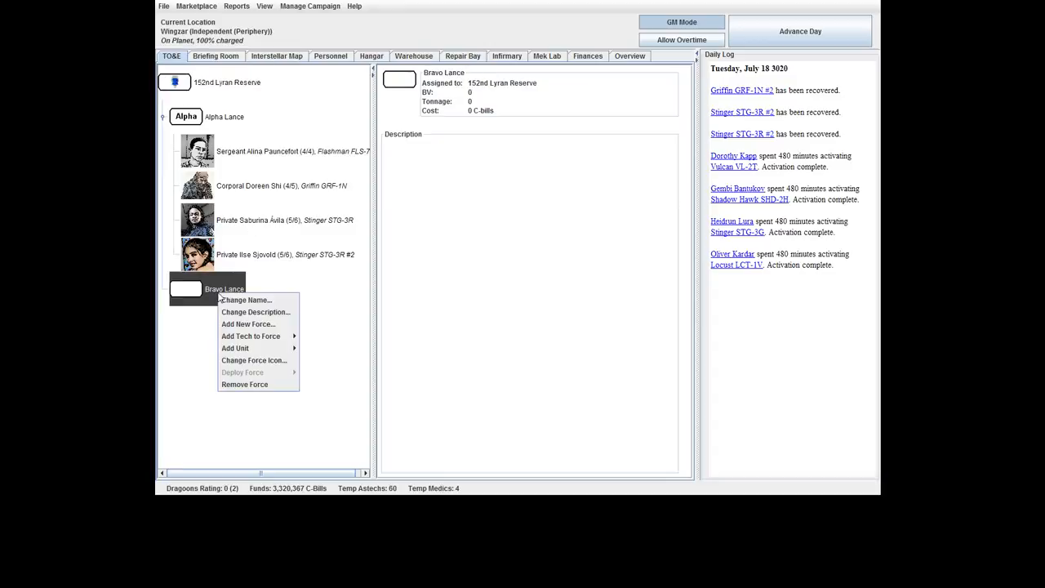
{"action": "mouse_move", "coordinate": [251, 336]}
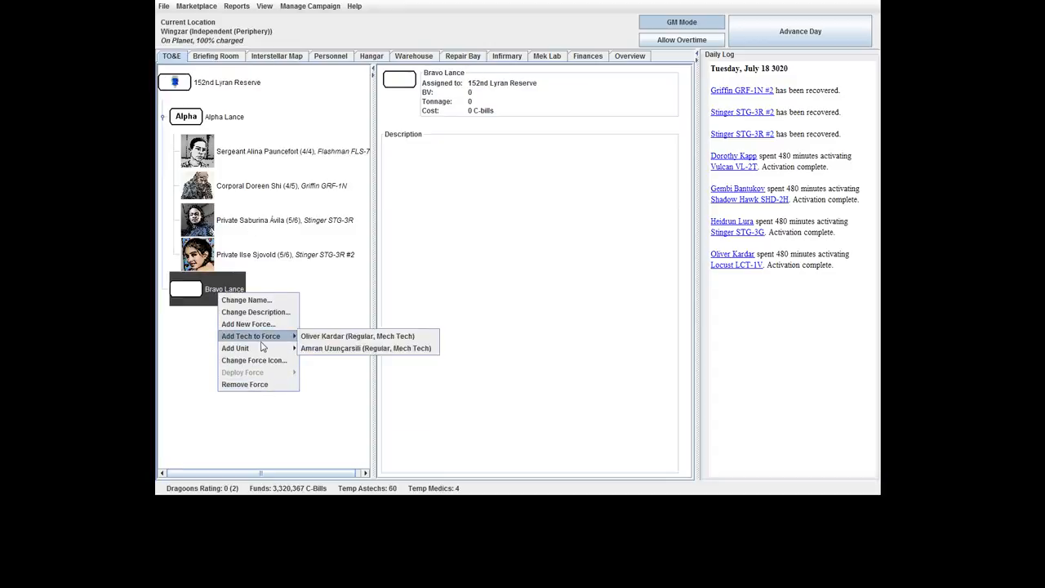
Give the lance the Greek Letters Beta icon and rename it Beta Lance.
{"action": "left_click", "coordinate": [253, 360]}
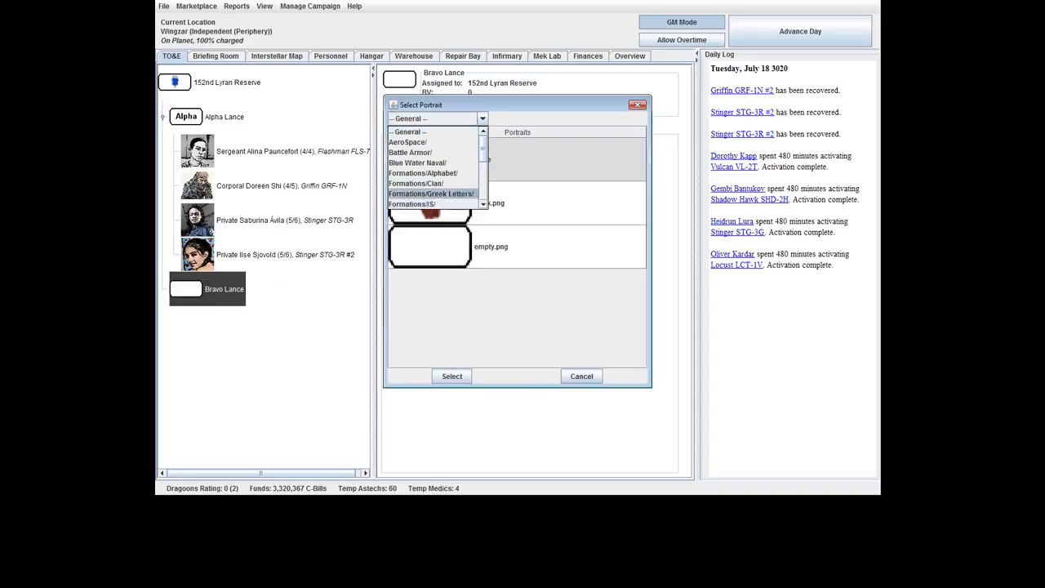
{"action": "left_click", "coordinate": [431, 193]}
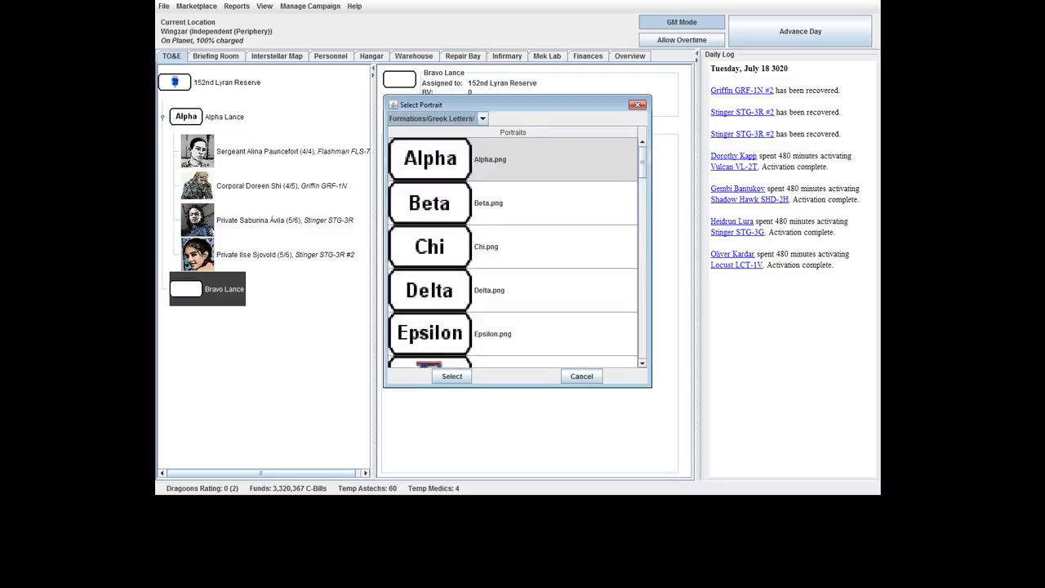
{"action": "left_click", "coordinate": [450, 376]}
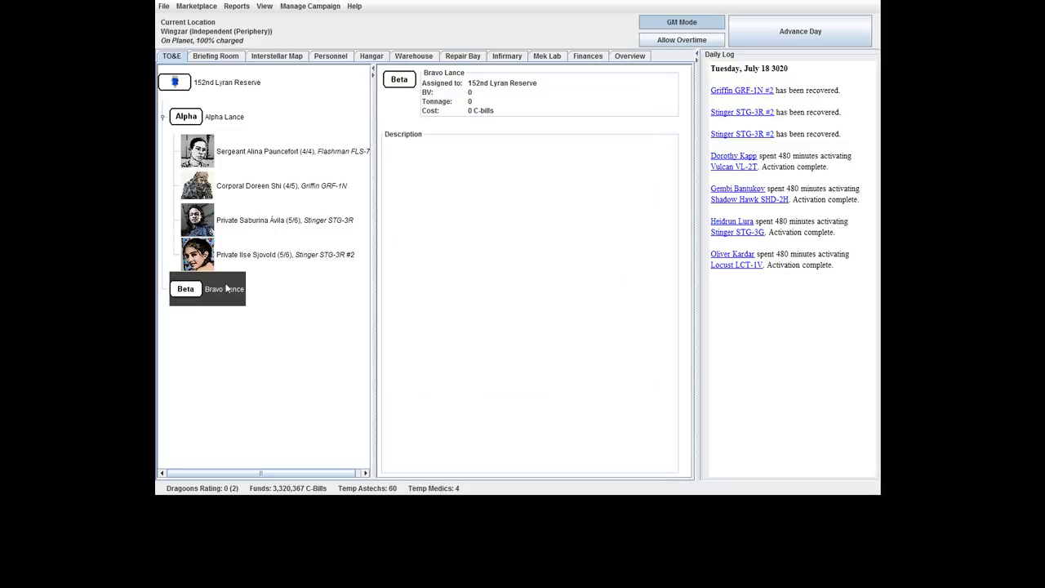
{"action": "right_click", "coordinate": [214, 289]}
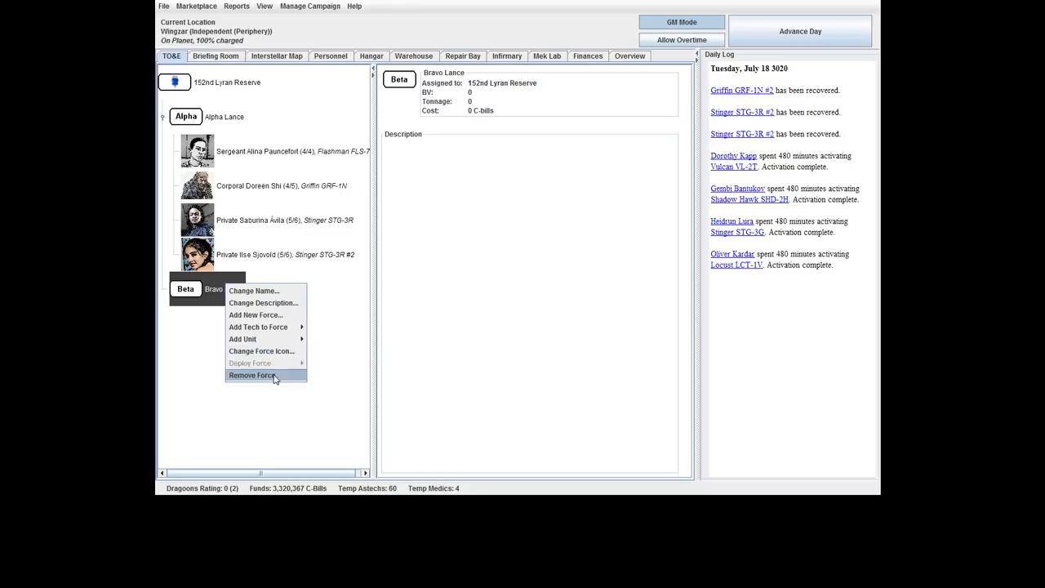
{"action": "left_click", "coordinate": [254, 291]}
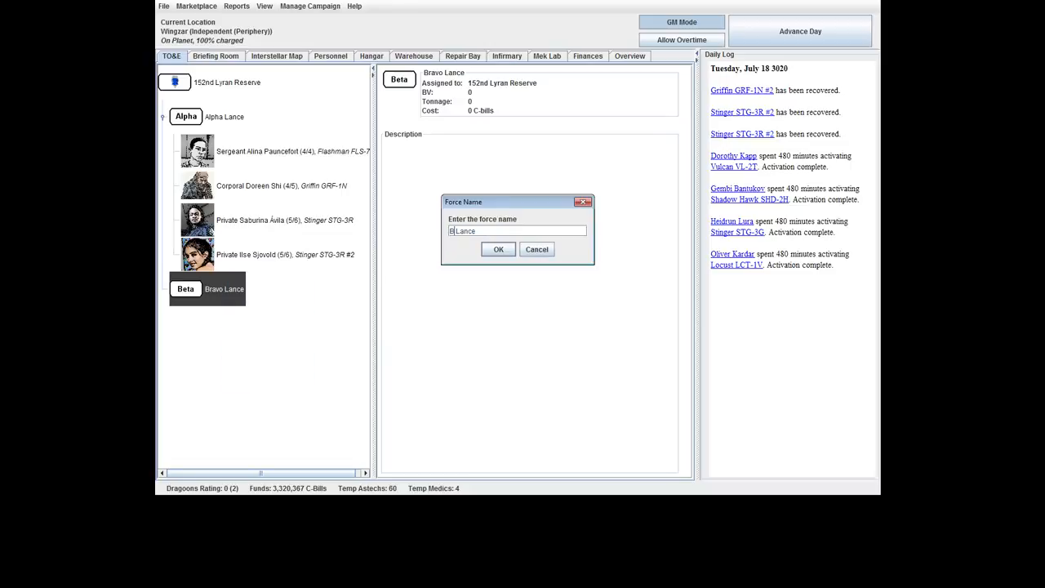
{"action": "left_click", "coordinate": [498, 248]}
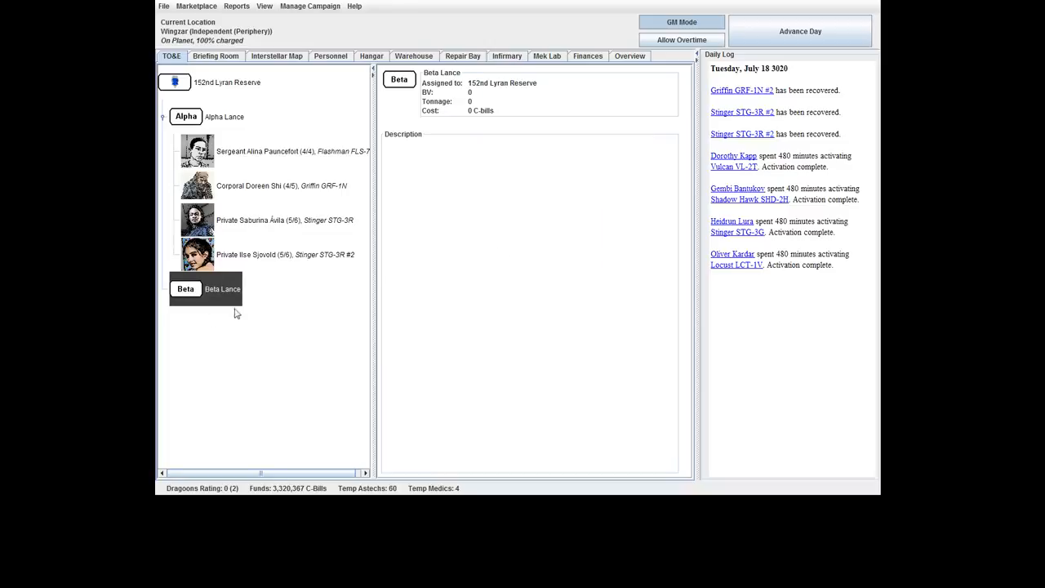
Add the MechWarriors' units, including John Sronkova's Locust LCT-1V, to Beta Lance.
{"action": "right_click", "coordinate": [222, 287]}
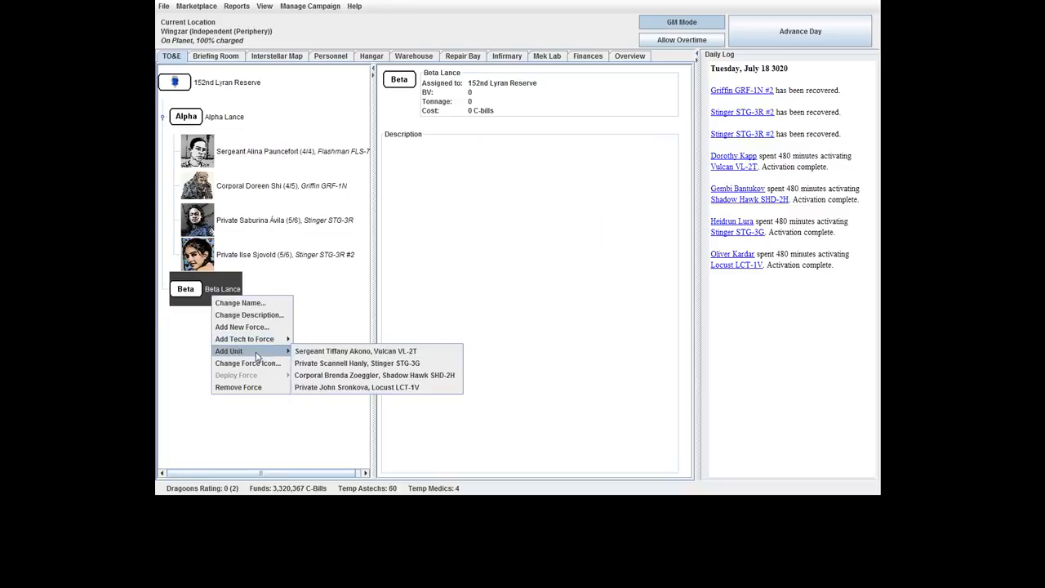
{"action": "left_click", "coordinate": [356, 351]}
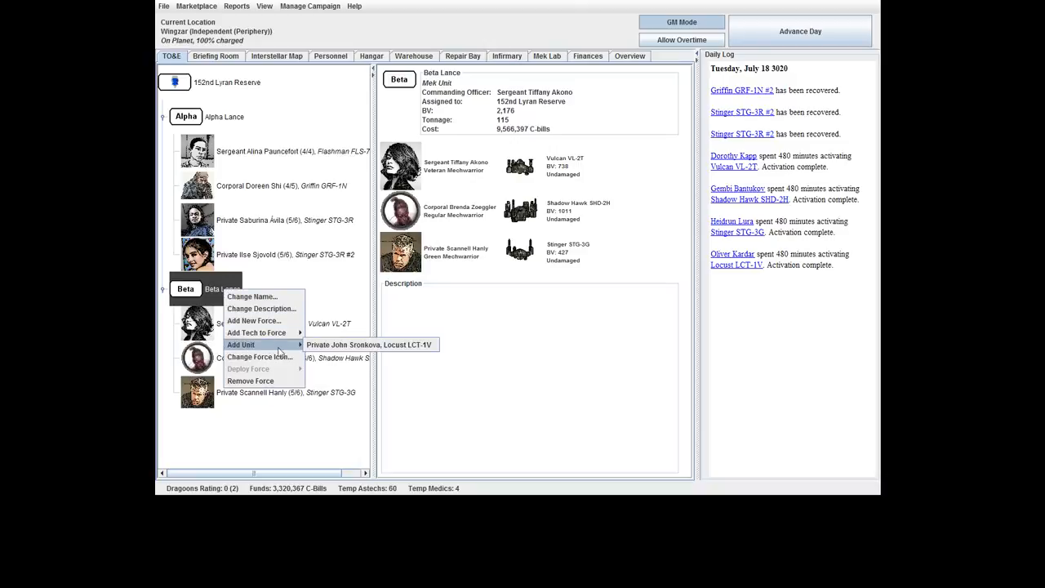
{"action": "left_click", "coordinate": [369, 343]}
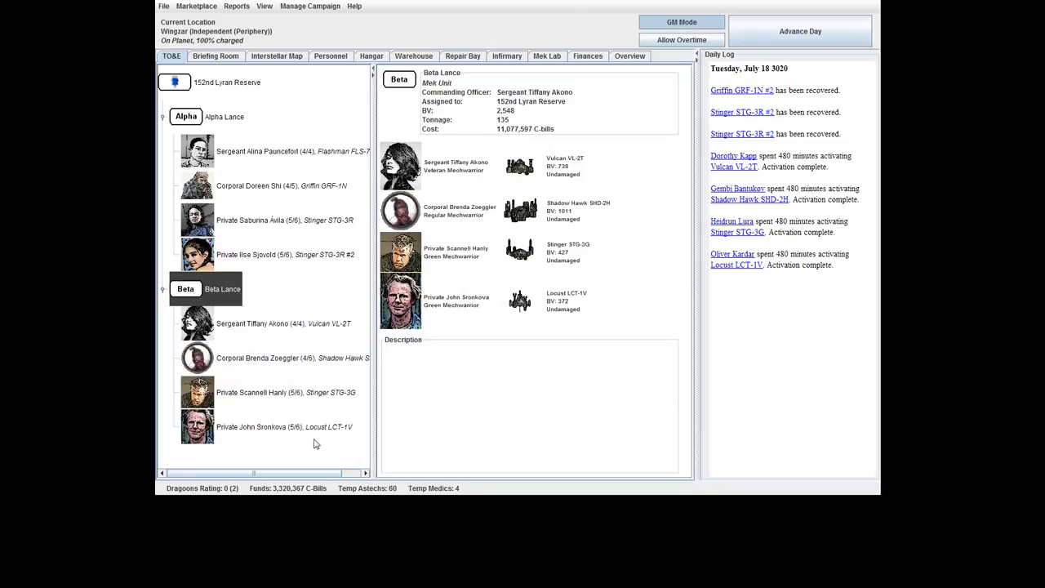
{"action": "mouse_move", "coordinate": [209, 68]}
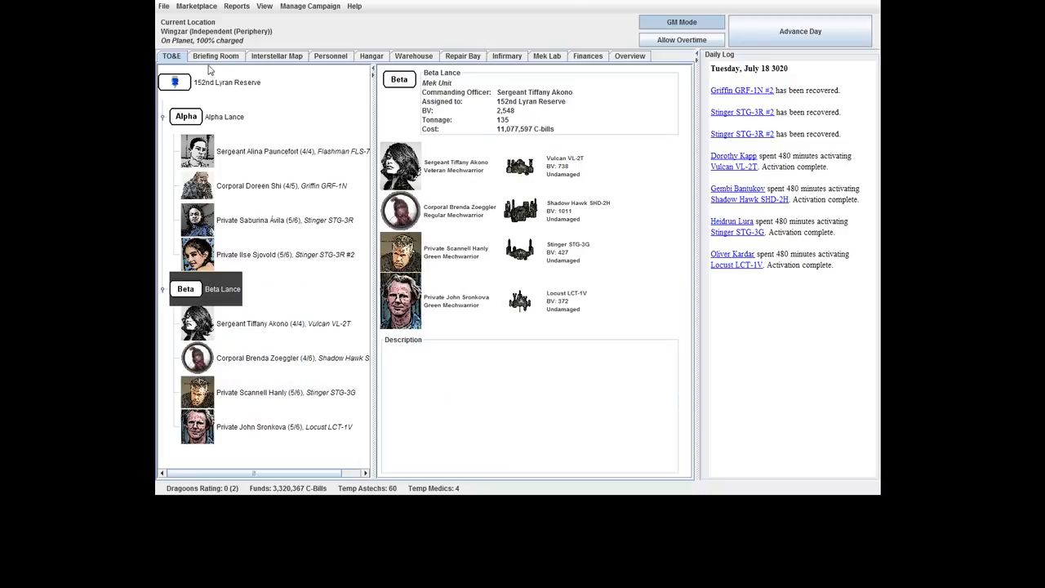
Set Beta Lance's deployment role to Training in the Briefing Room.
{"action": "left_click", "coordinate": [216, 56]}
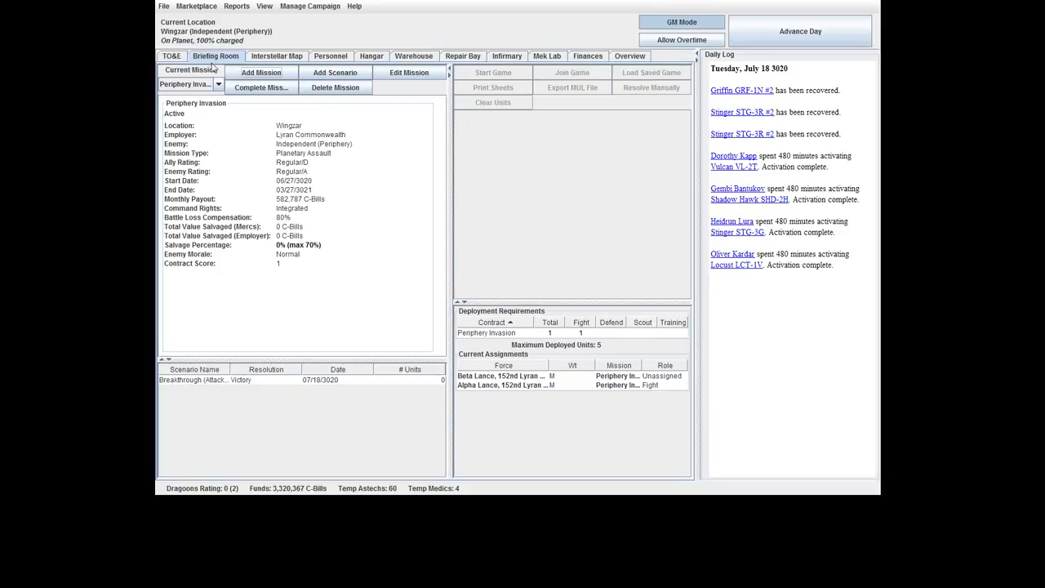
{"action": "left_click", "coordinate": [679, 376]}
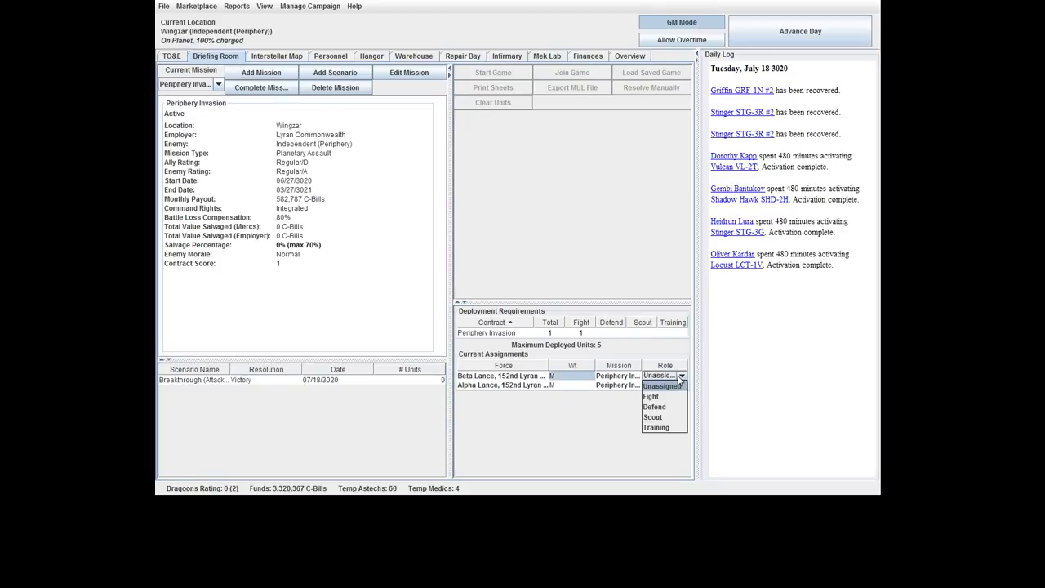
{"action": "left_click", "coordinate": [656, 427]}
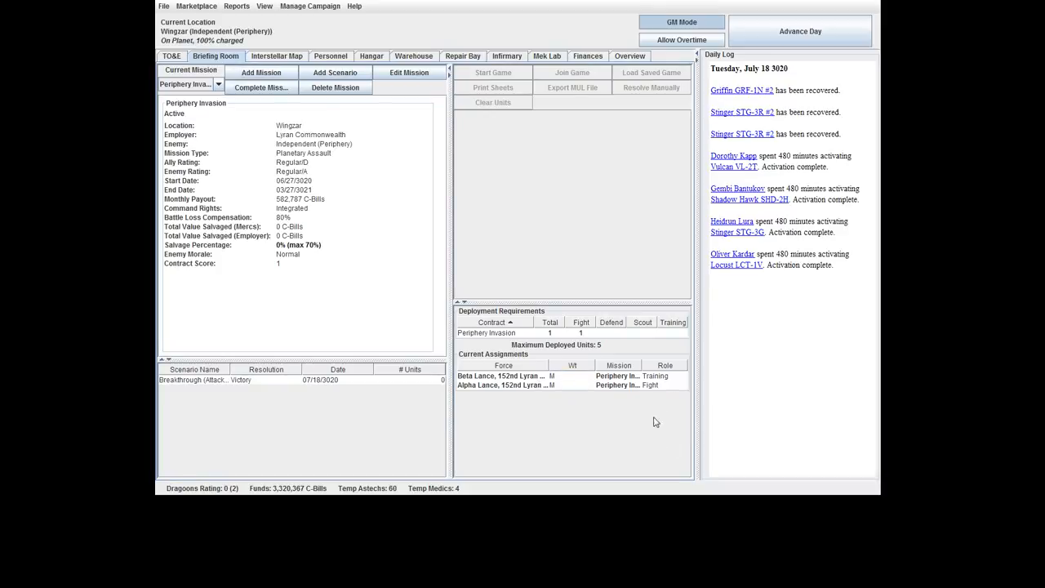
Confirm Alpha Lance's Fight role, then move to the campaign finances.
{"action": "left_click", "coordinate": [171, 56]}
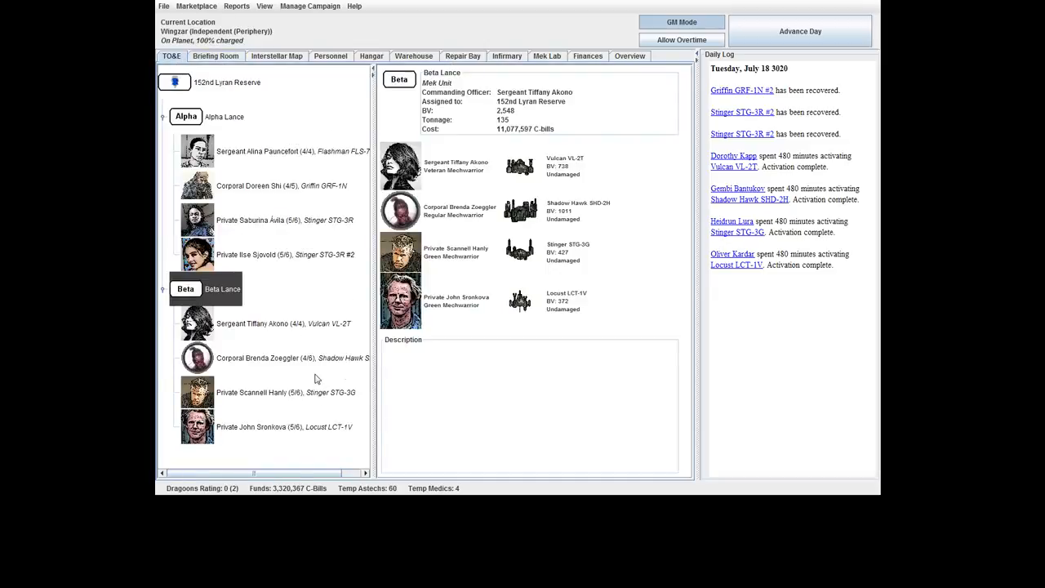
{"action": "left_click", "coordinate": [216, 56]}
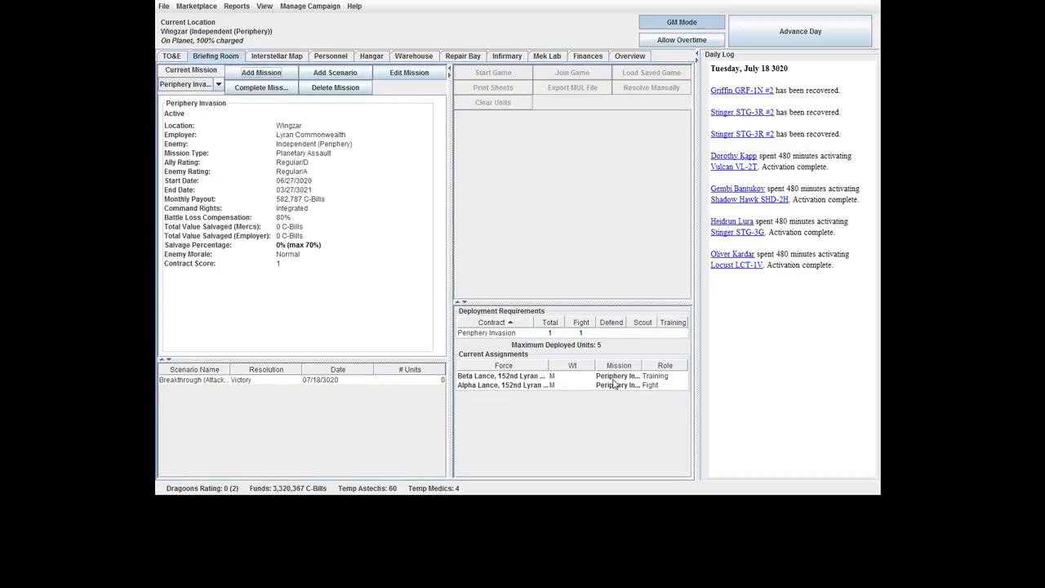
{"action": "left_click", "coordinate": [503, 385]}
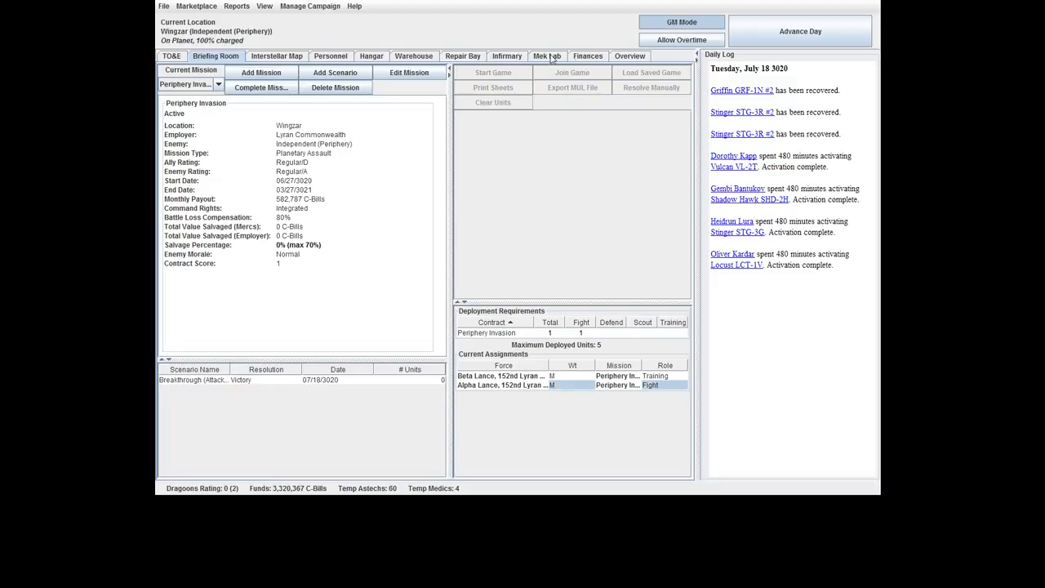
{"action": "left_click", "coordinate": [588, 56]}
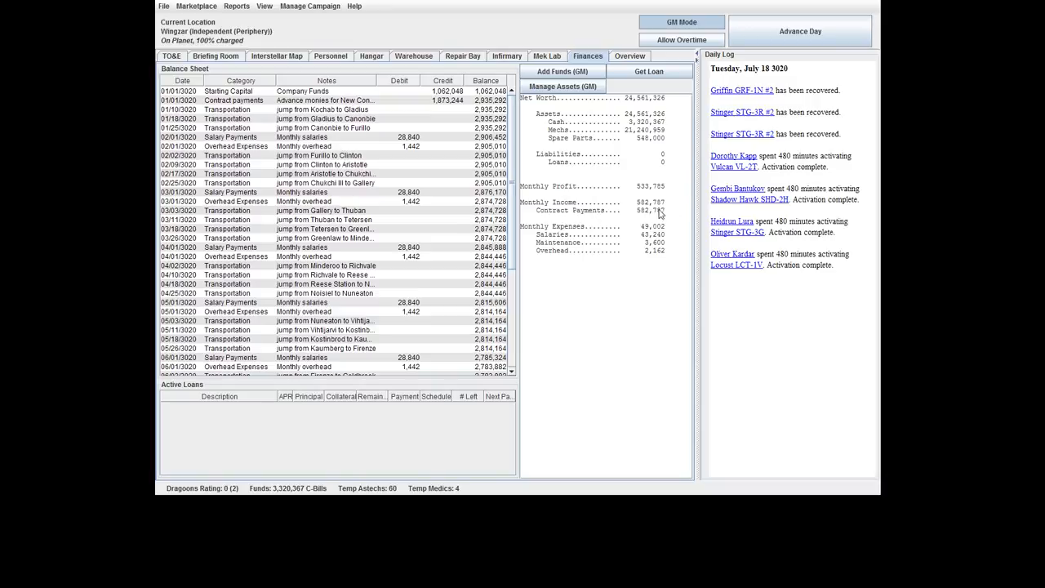
{"action": "mouse_move", "coordinate": [621, 232]}
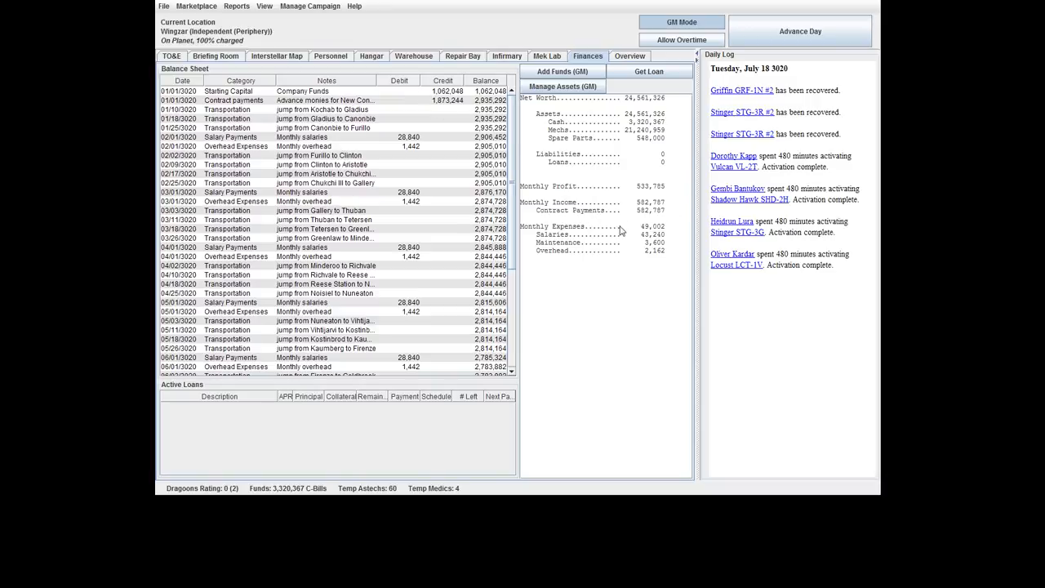
{"action": "mouse_move", "coordinate": [622, 232]}
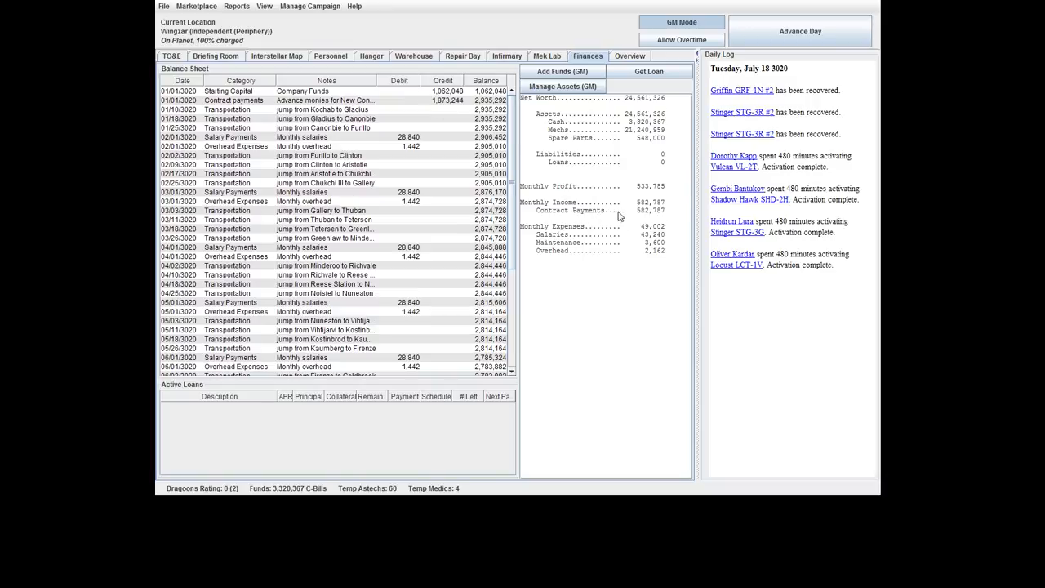
{"action": "mouse_move", "coordinate": [689, 193]}
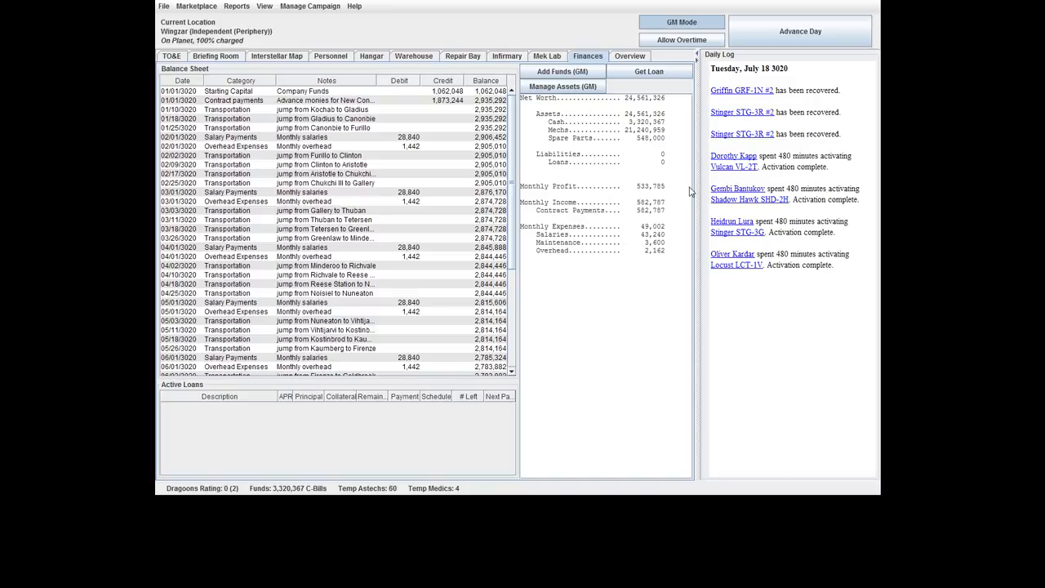
Show the hangar unit list with the Vulcan VL-2T's technical readout.
{"action": "left_click", "coordinate": [372, 55]}
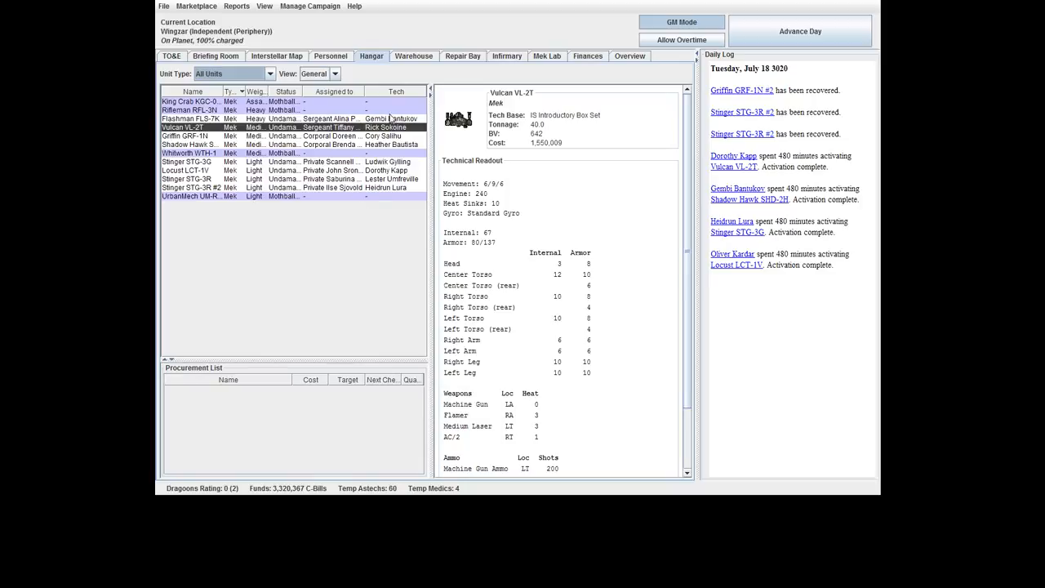
{"action": "mouse_move", "coordinate": [454, 69]}
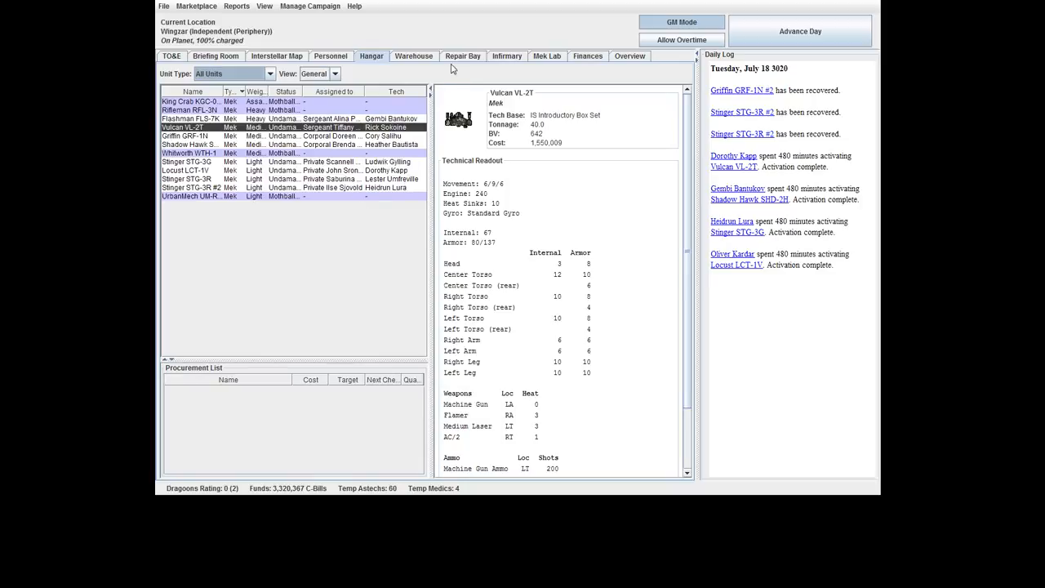
Dismiss the File menu unchanged and bring up the campaign's balance sheet with ~3.32M C-Bills.
{"action": "left_click", "coordinate": [163, 6]}
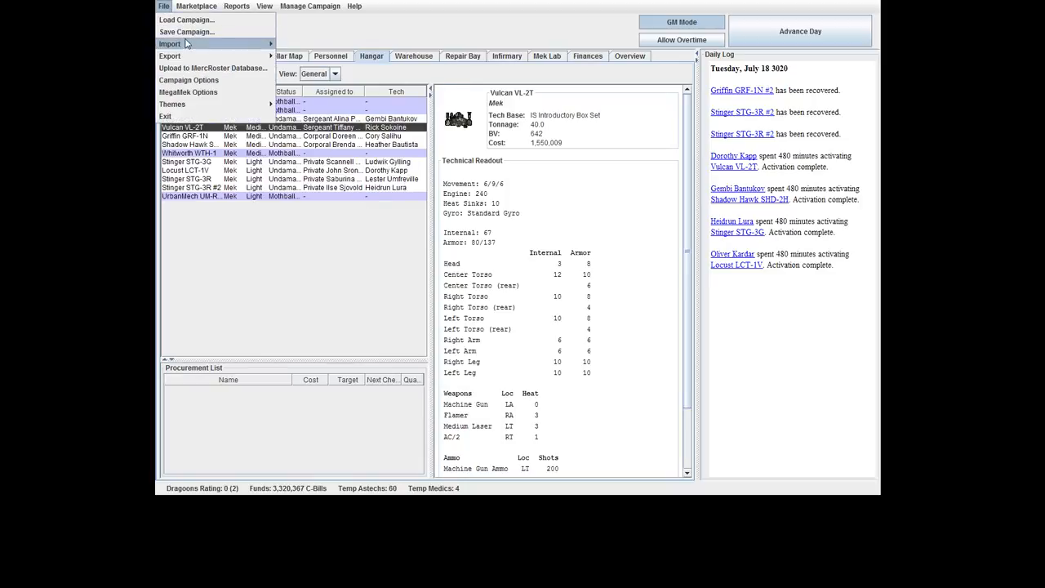
{"action": "left_click", "coordinate": [186, 31]}
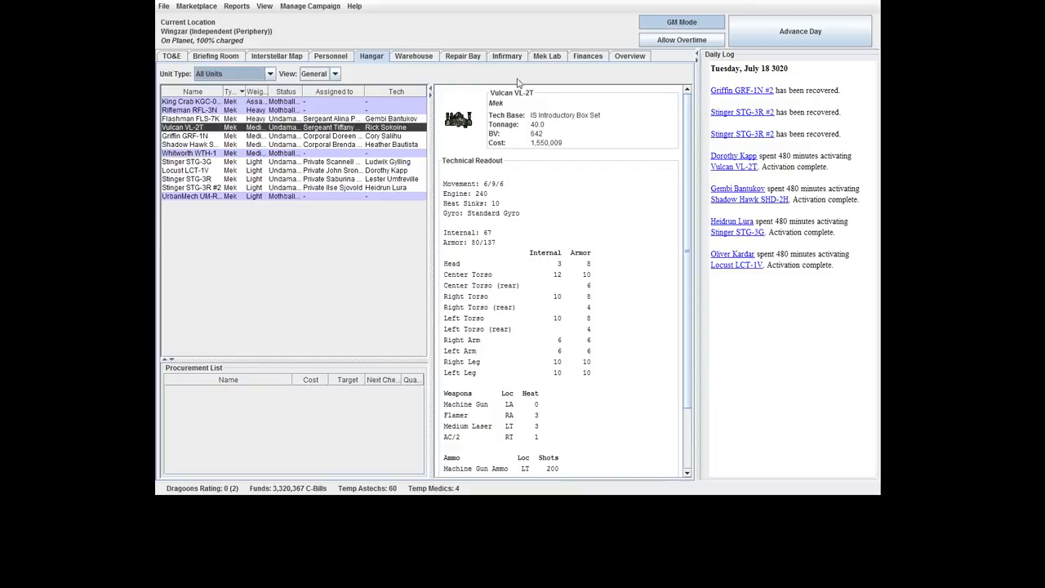
{"action": "left_click", "coordinate": [588, 56]}
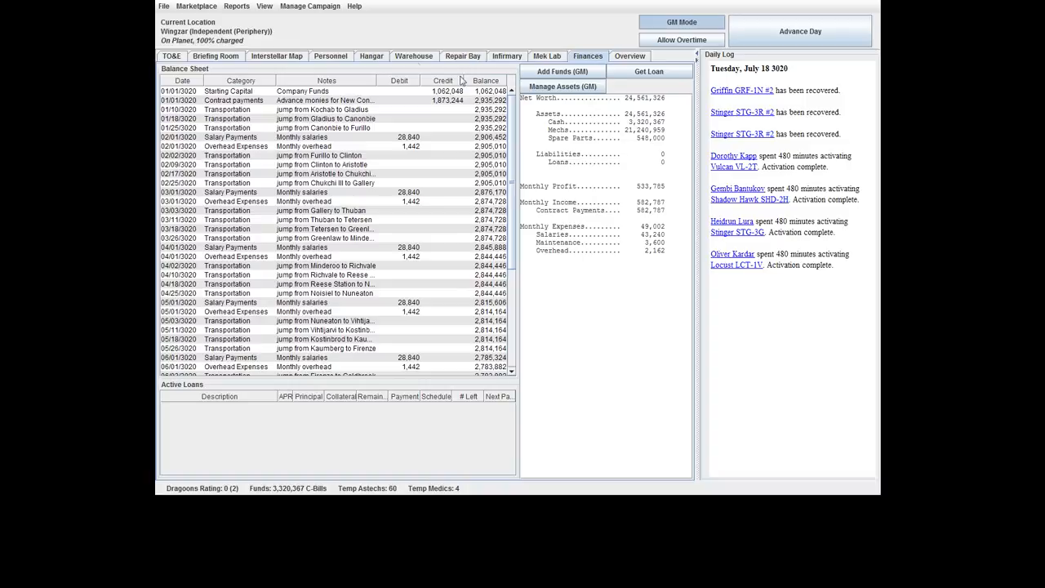
{"action": "mouse_move", "coordinate": [207, 13]}
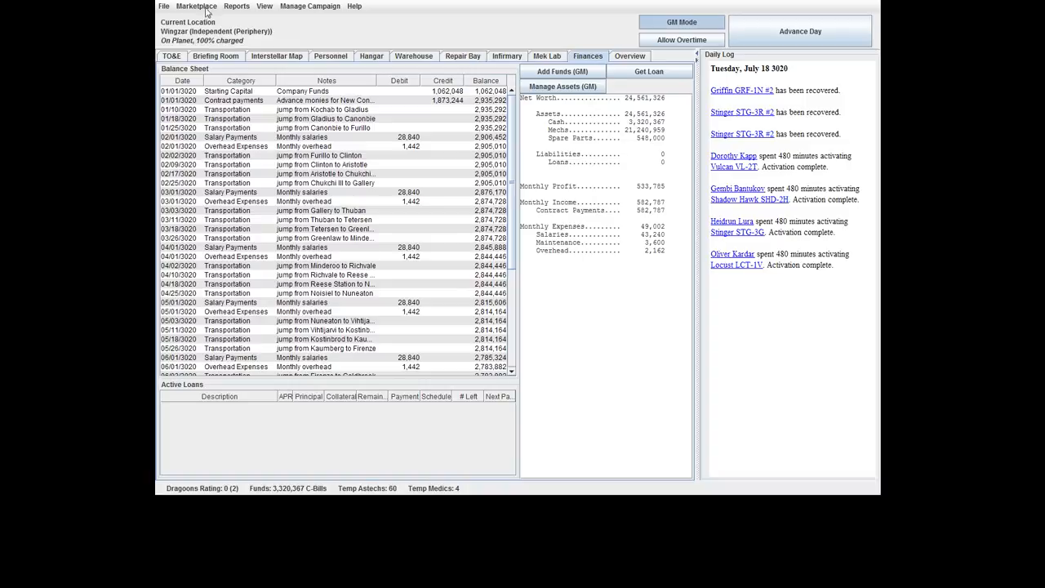
{"action": "left_click", "coordinate": [196, 6]}
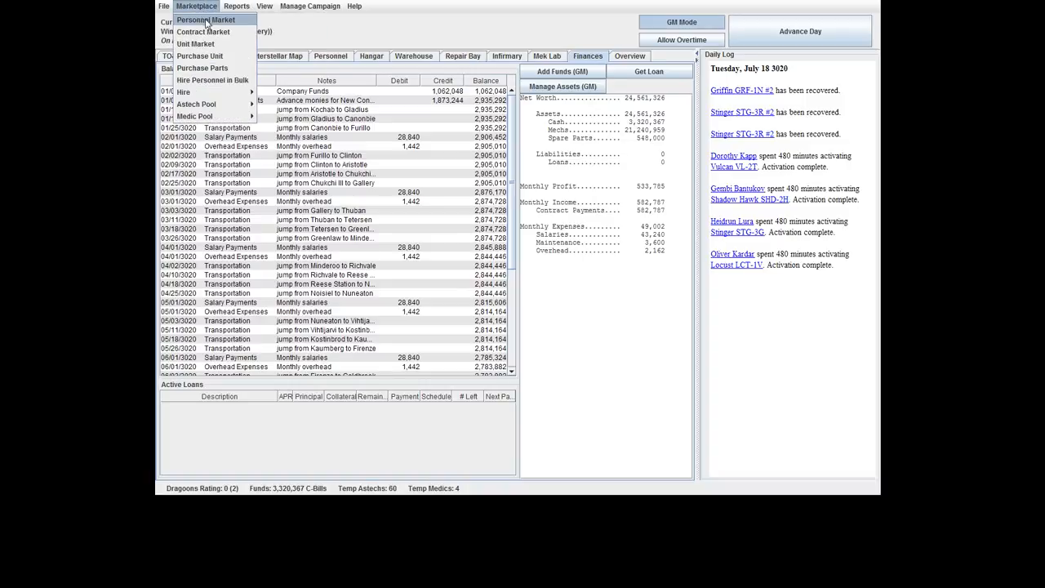
{"action": "mouse_move", "coordinate": [196, 105]}
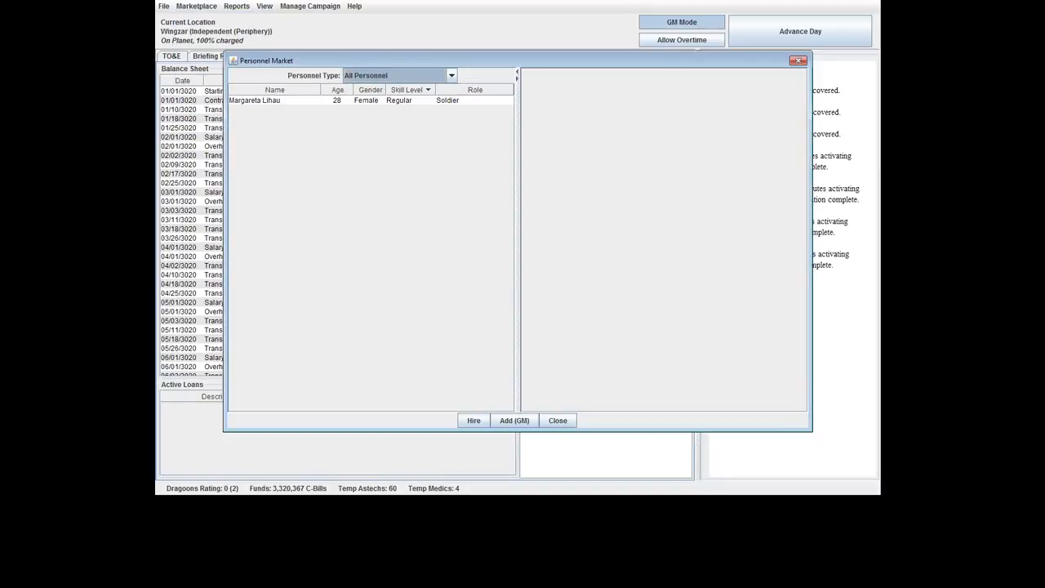
{"action": "left_click", "coordinate": [255, 99]}
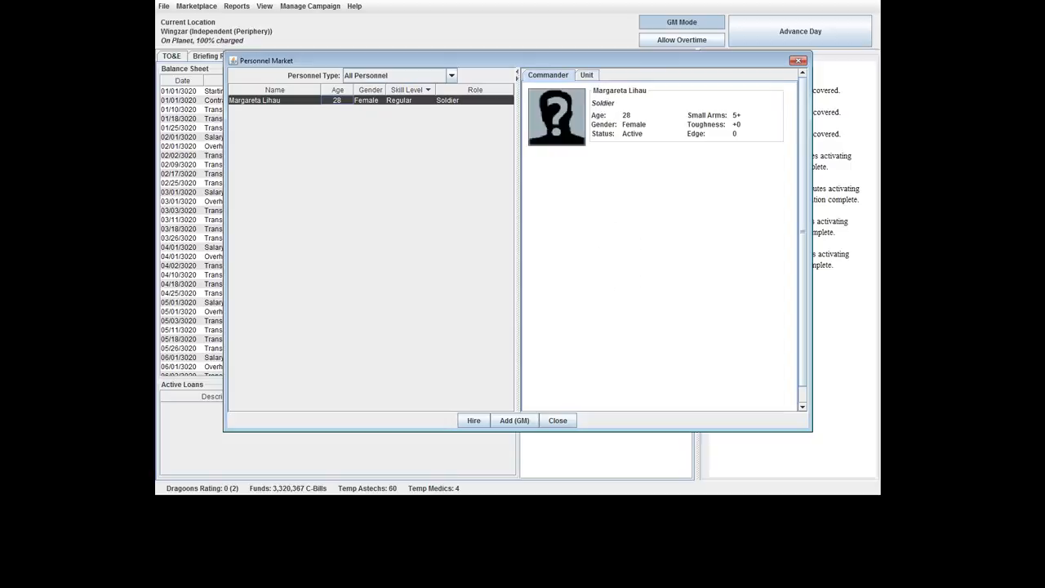
{"action": "left_click", "coordinate": [586, 75]}
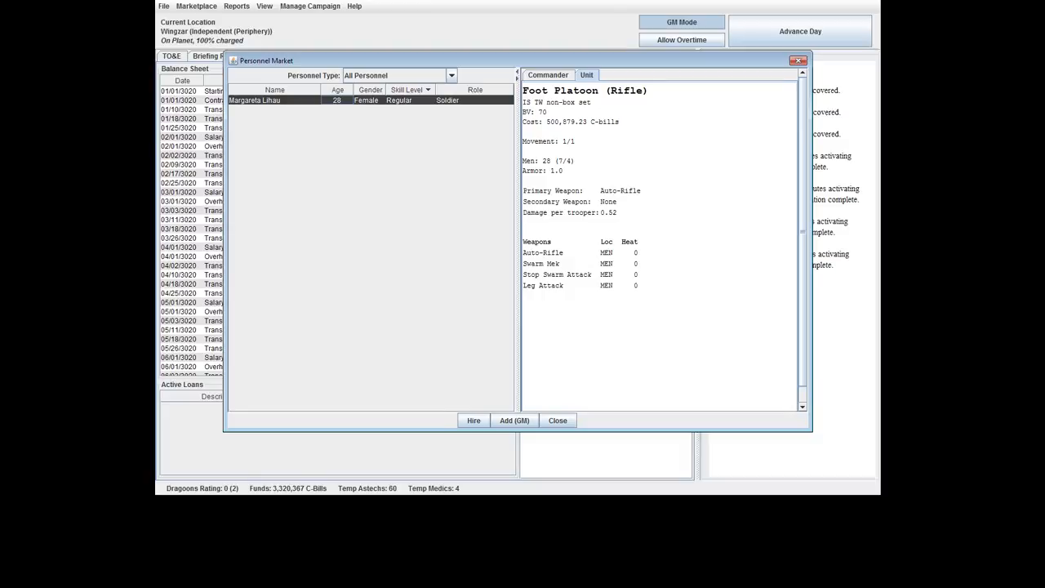
{"action": "left_click", "coordinate": [548, 75]}
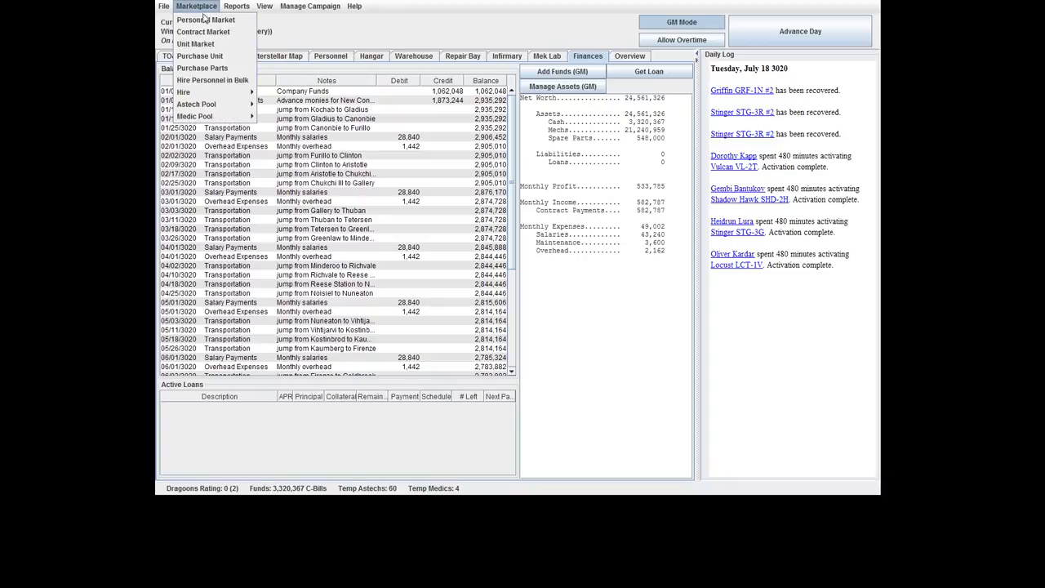
{"action": "mouse_move", "coordinate": [199, 56]}
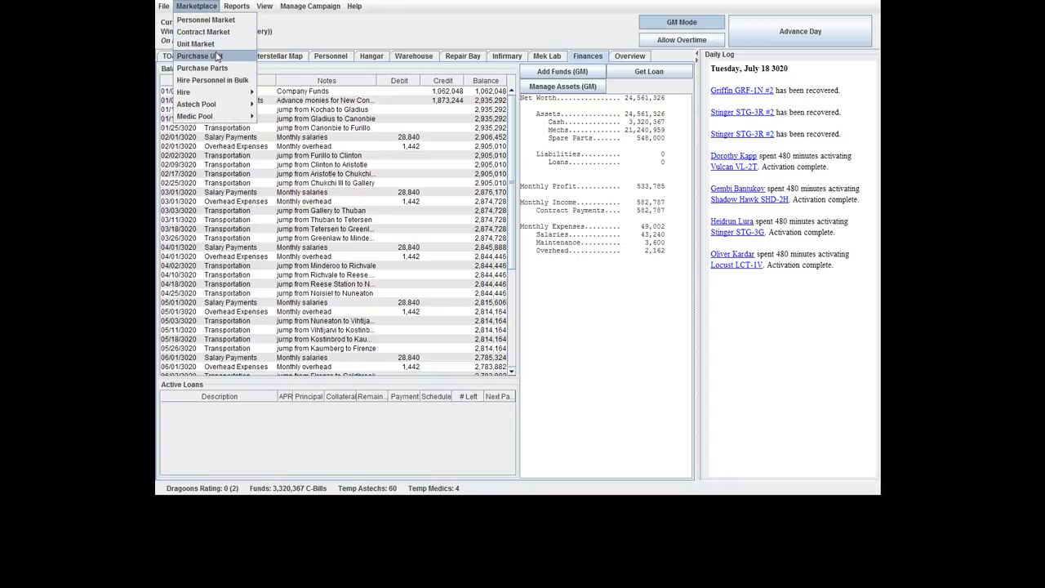
{"action": "mouse_move", "coordinate": [196, 42]}
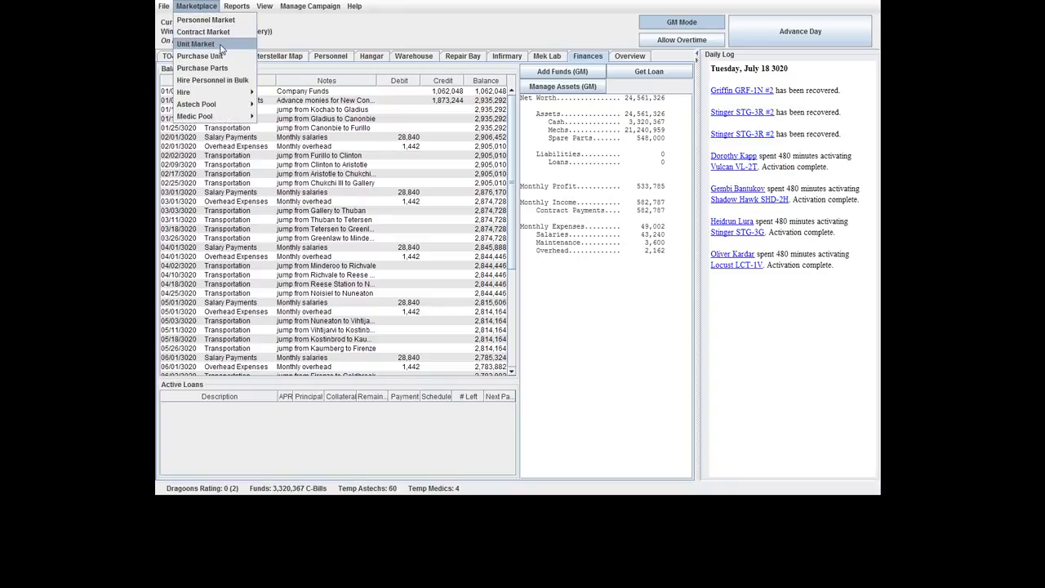
{"action": "mouse_move", "coordinate": [213, 91]}
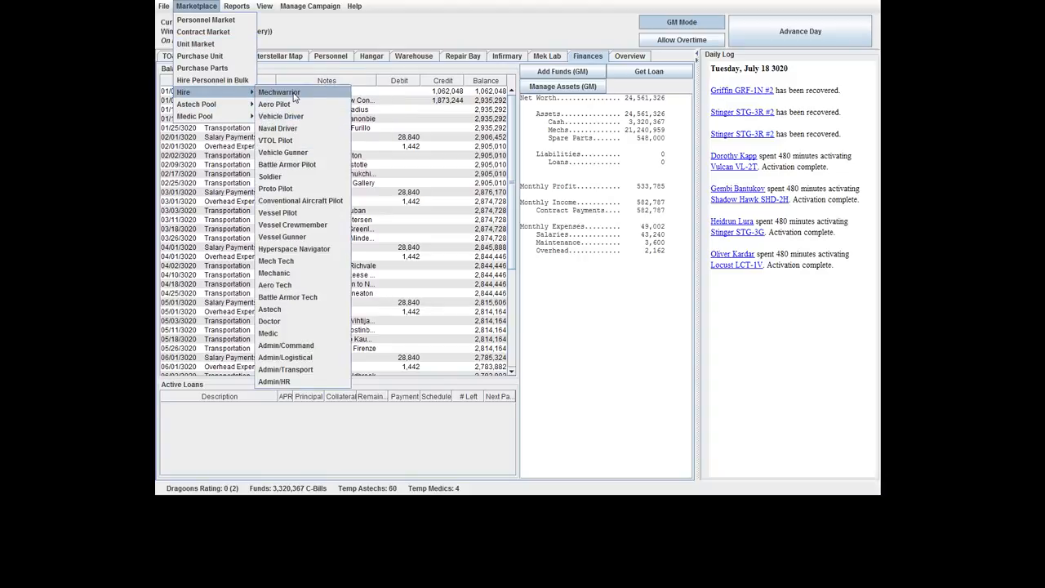
{"action": "mouse_move", "coordinate": [270, 176]}
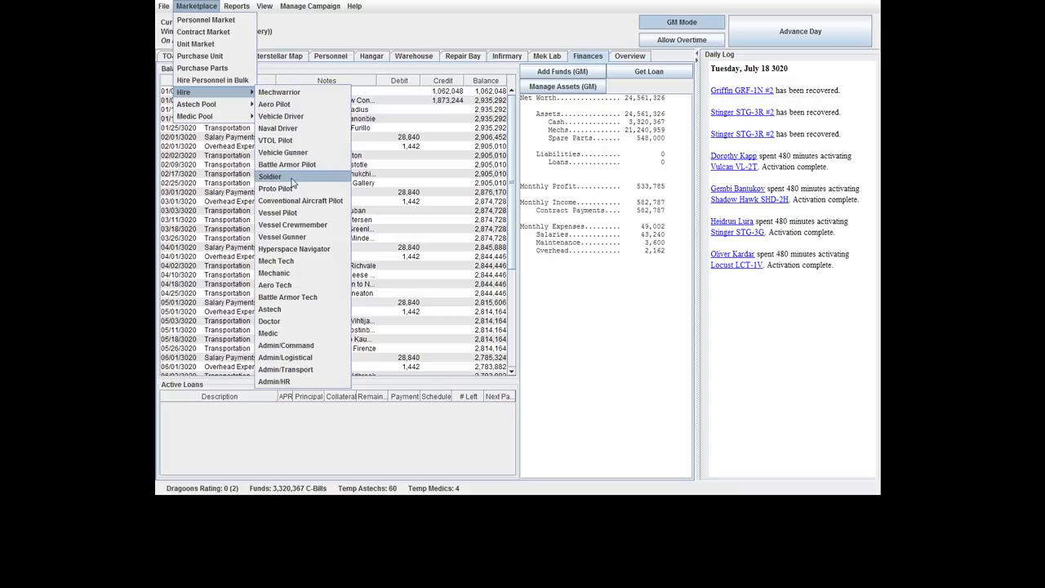
{"action": "mouse_move", "coordinate": [301, 153]}
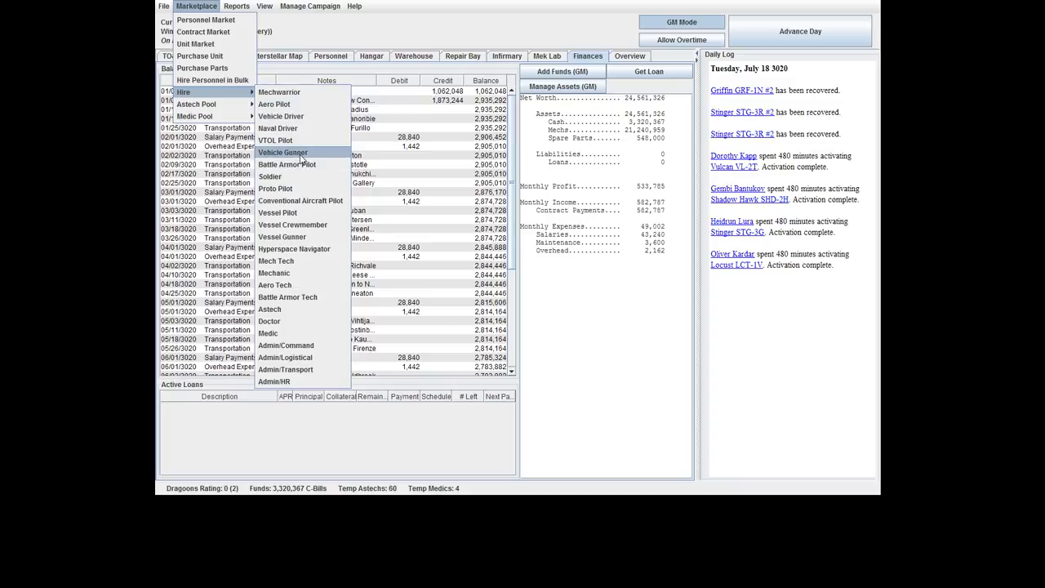
{"action": "mouse_move", "coordinate": [284, 356]}
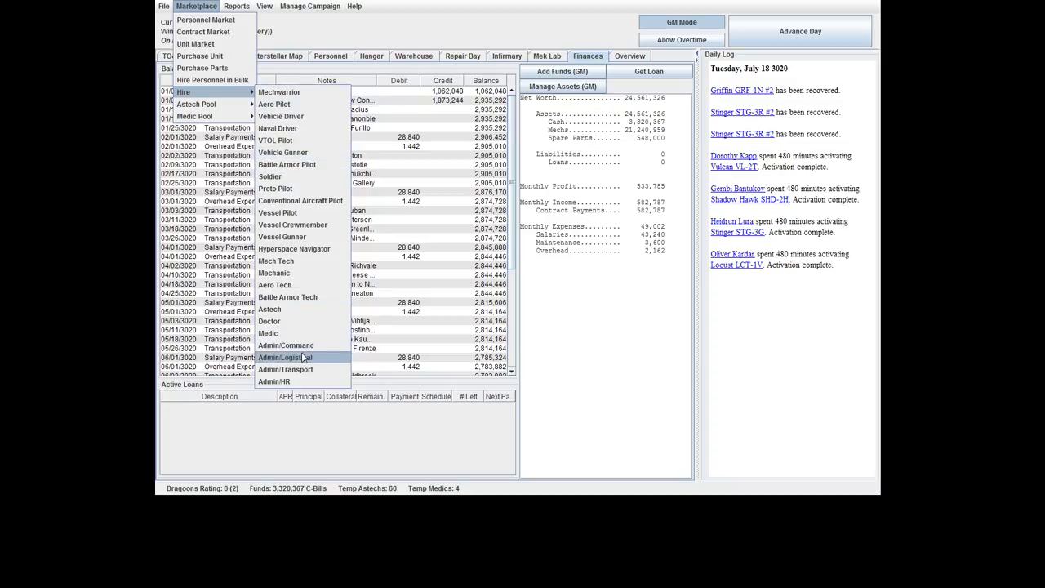
{"action": "mouse_move", "coordinate": [297, 308]}
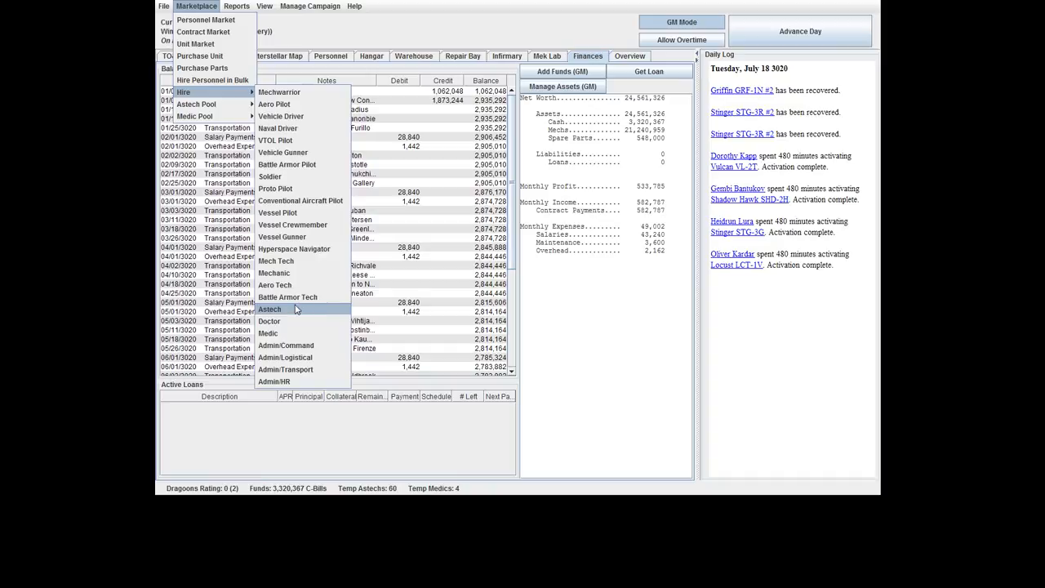
{"action": "mouse_move", "coordinate": [275, 274]}
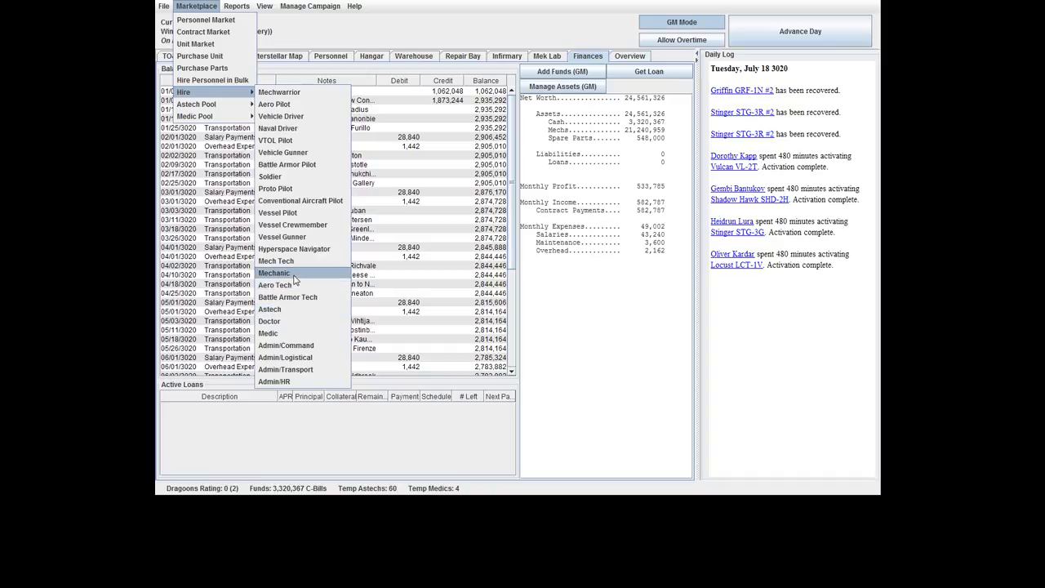
Generate a new Mechanic recruit, bringing up candidate Nicole Lao.
{"action": "left_click", "coordinate": [275, 273]}
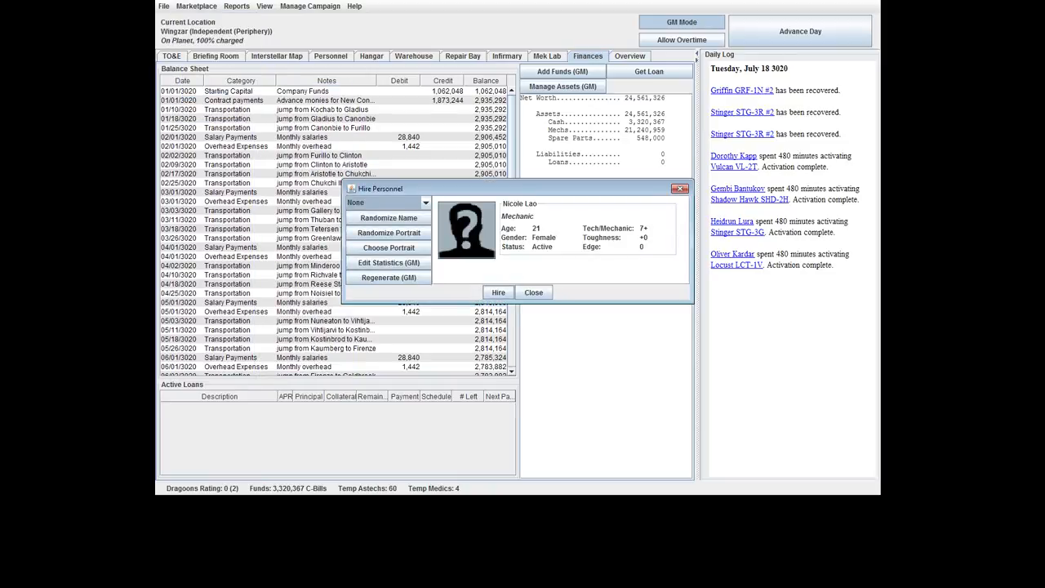
Hire mechanic Nicole Lao into the roster and leave the New Personnel dialog.
{"action": "left_click", "coordinate": [498, 292]}
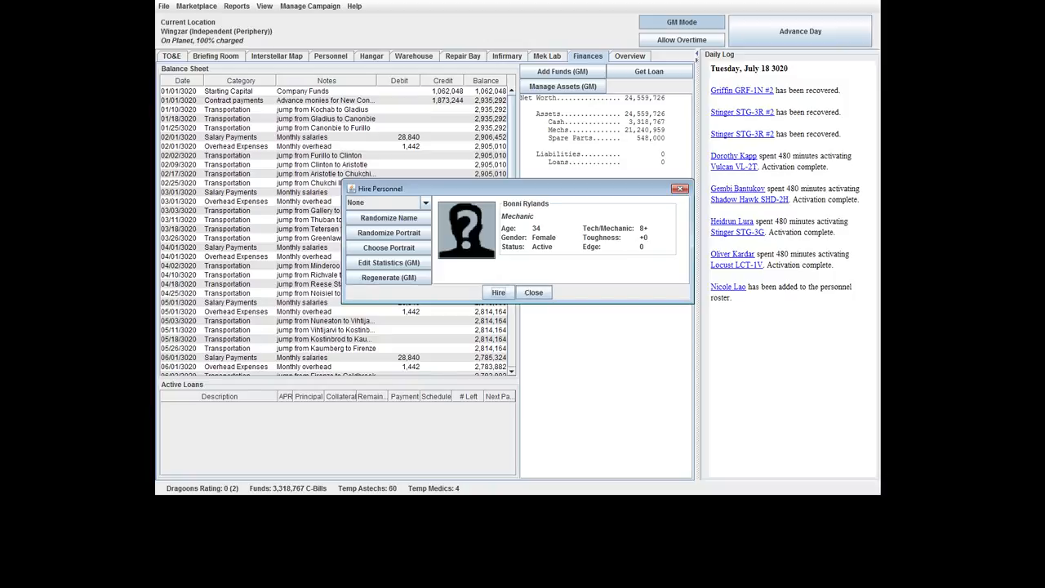
{"action": "left_click", "coordinate": [532, 292]}
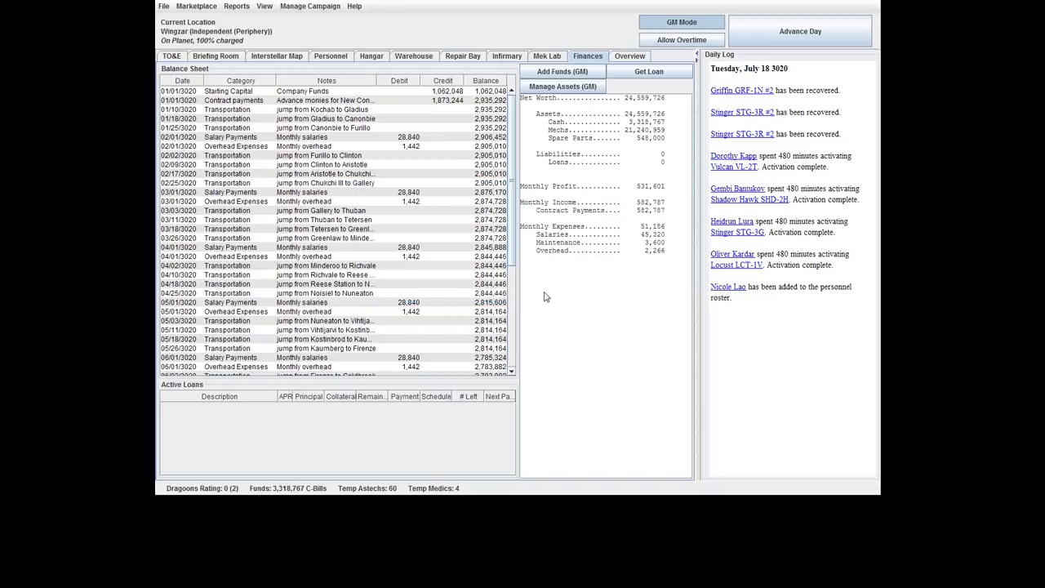
Check Nicole Lao in the personnel roster, then view Beta Lance in the force organisation.
{"action": "left_click", "coordinate": [373, 55]}
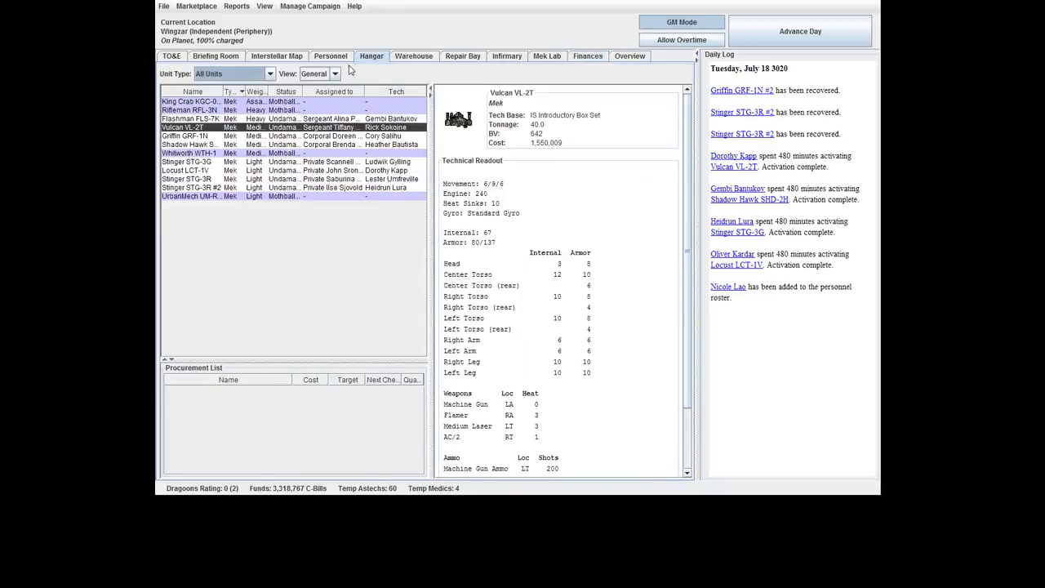
{"action": "left_click", "coordinate": [330, 56]}
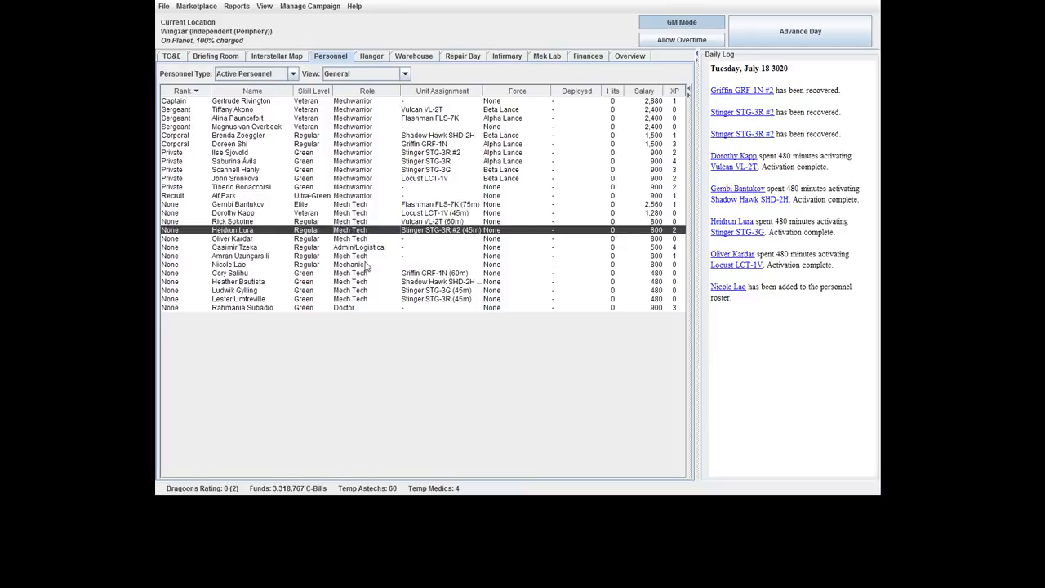
{"action": "left_click", "coordinate": [229, 264]}
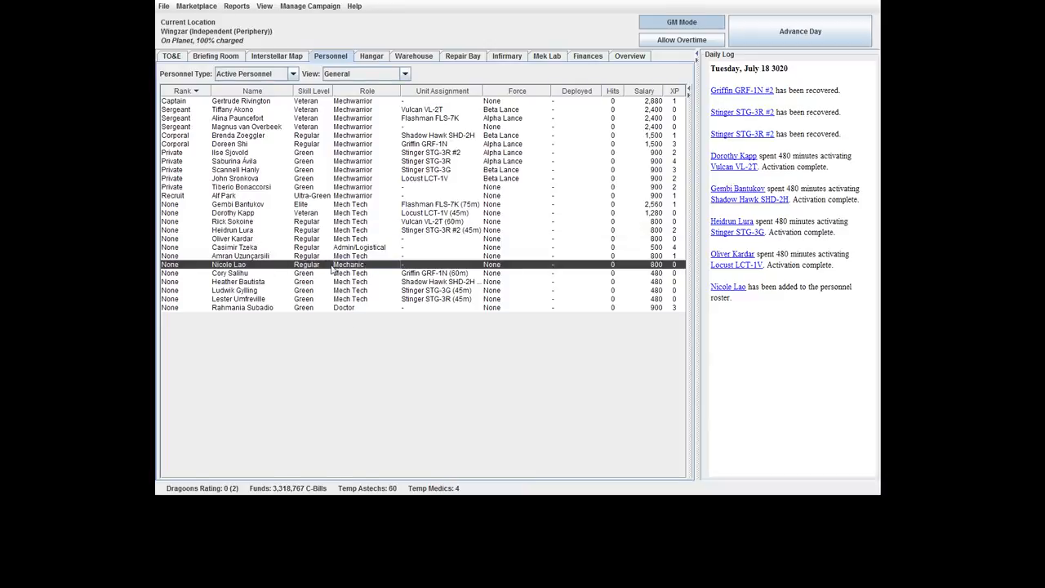
{"action": "mouse_move", "coordinate": [375, 238]}
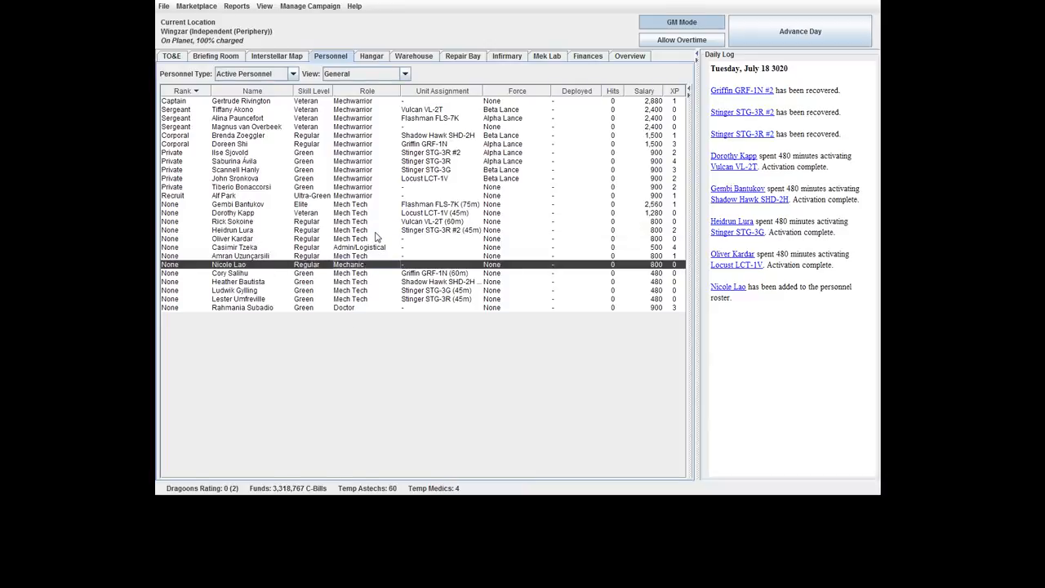
{"action": "mouse_move", "coordinate": [474, 264]}
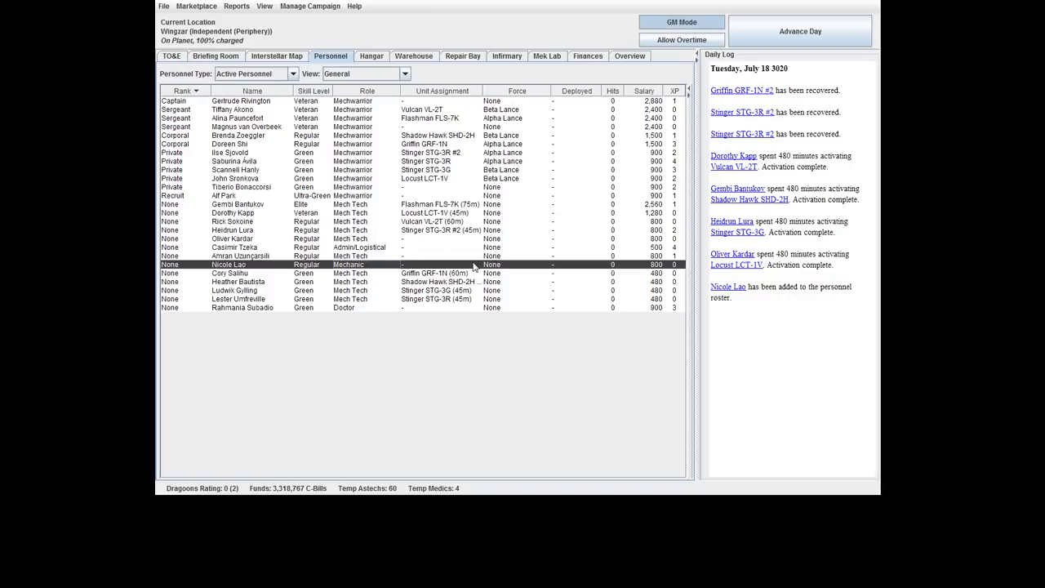
{"action": "mouse_move", "coordinate": [366, 274]}
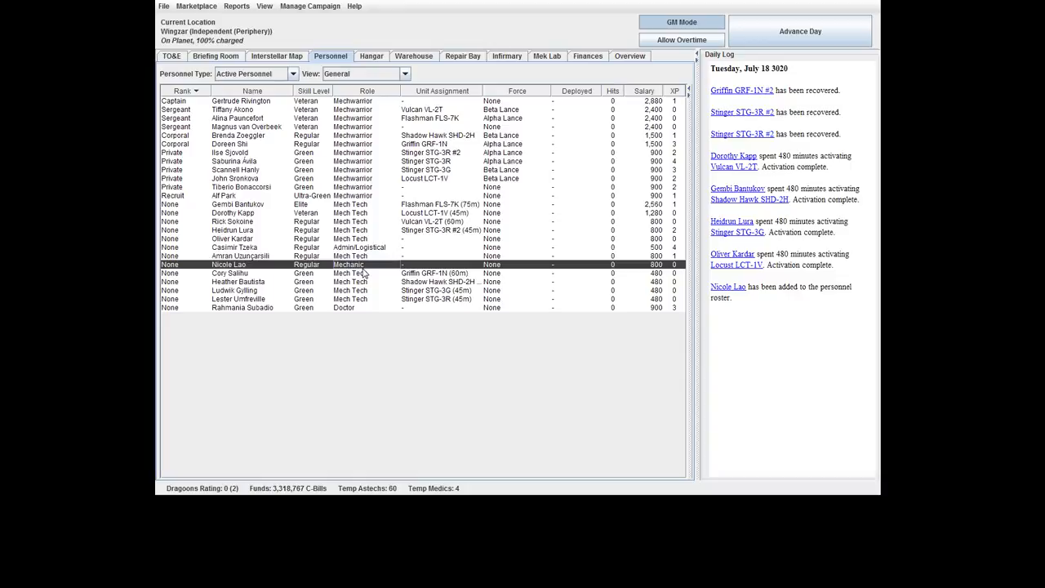
{"action": "mouse_move", "coordinate": [181, 69]}
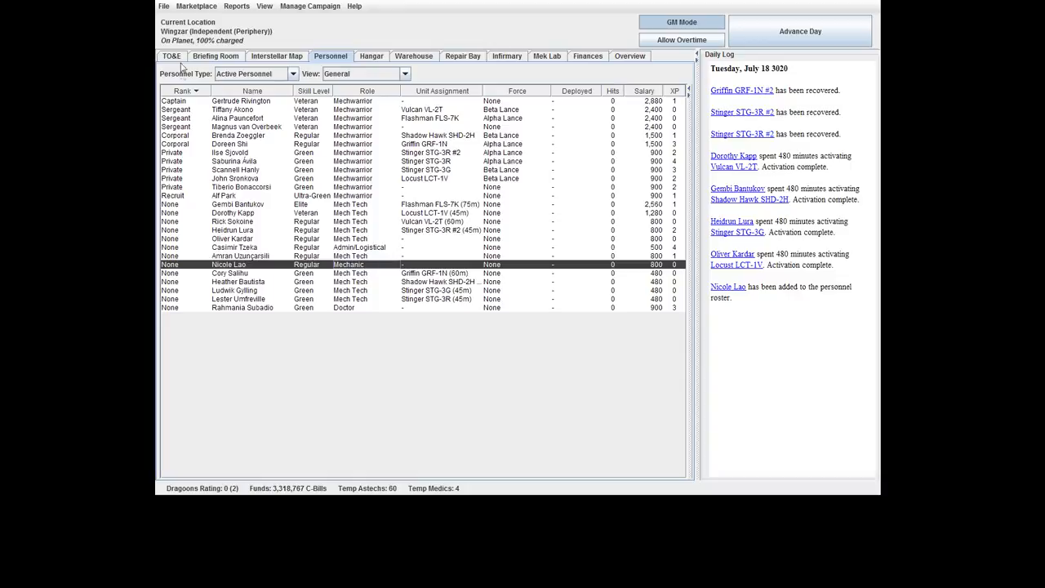
{"action": "left_click", "coordinate": [172, 55]}
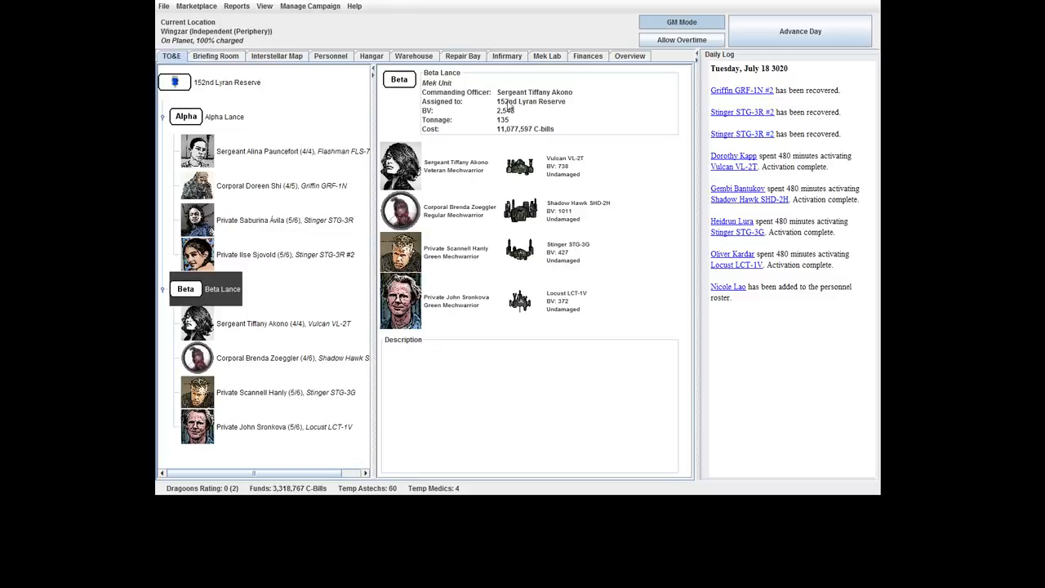
Advance the campaign to Friday, July 21, 3020 from the Briefing Room view.
{"action": "left_click", "coordinate": [800, 31]}
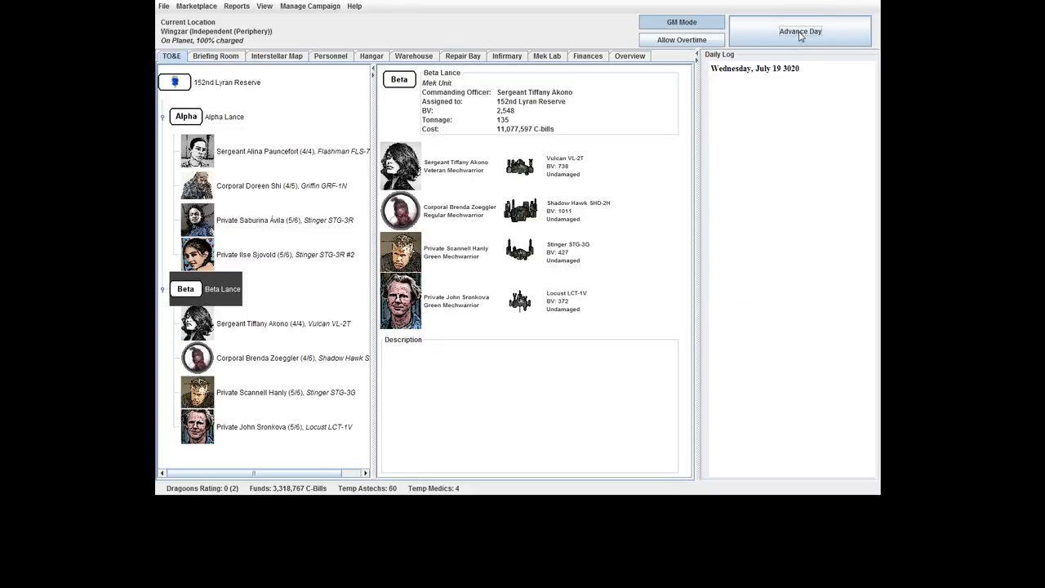
{"action": "left_click", "coordinate": [215, 56]}
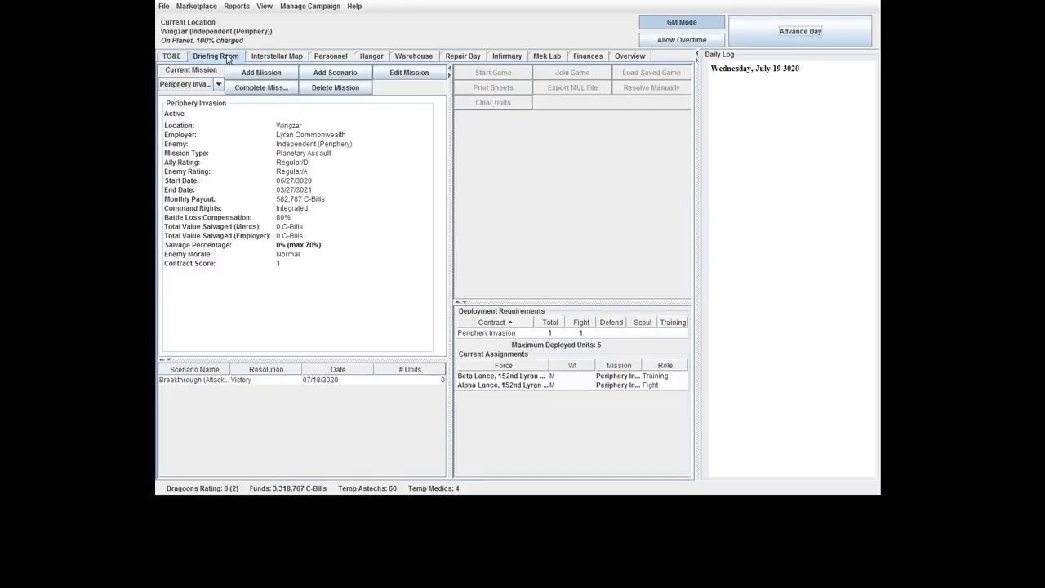
{"action": "left_click", "coordinate": [799, 31]}
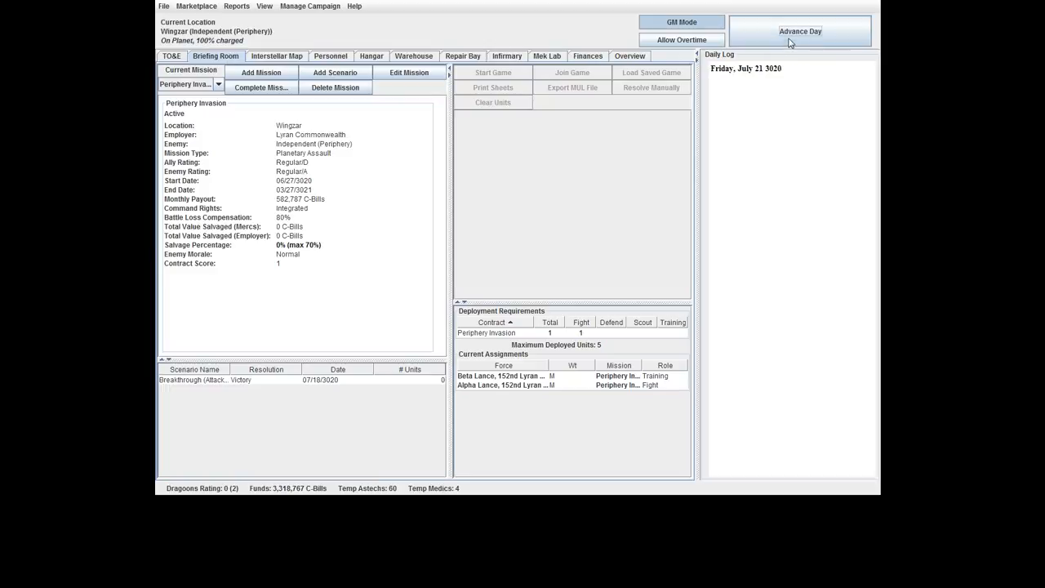
{"action": "left_click", "coordinate": [799, 31]}
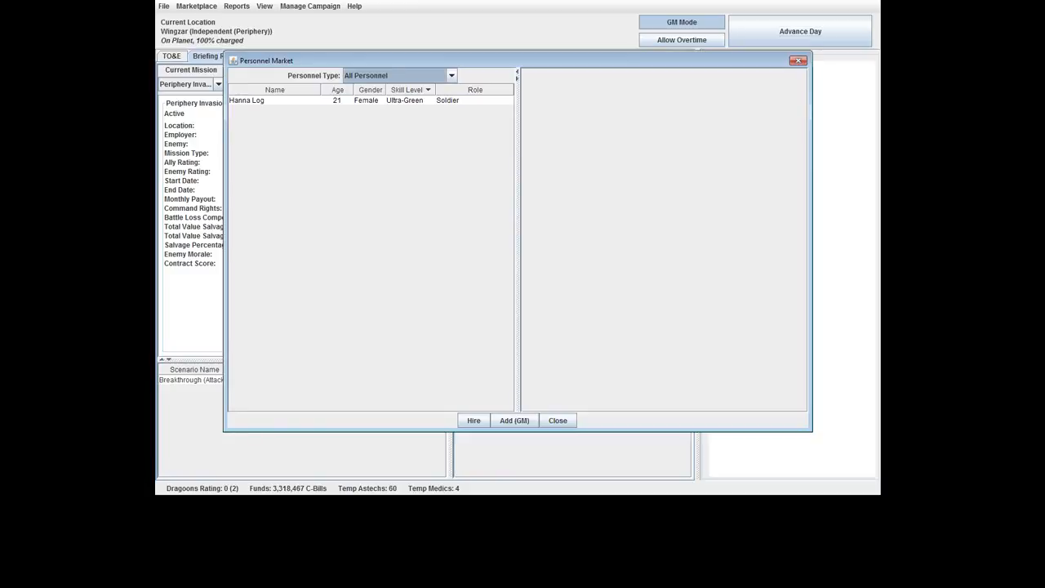
Review recruit Hanna Log without hiring and advance the campaign several days.
{"action": "left_click", "coordinate": [246, 100]}
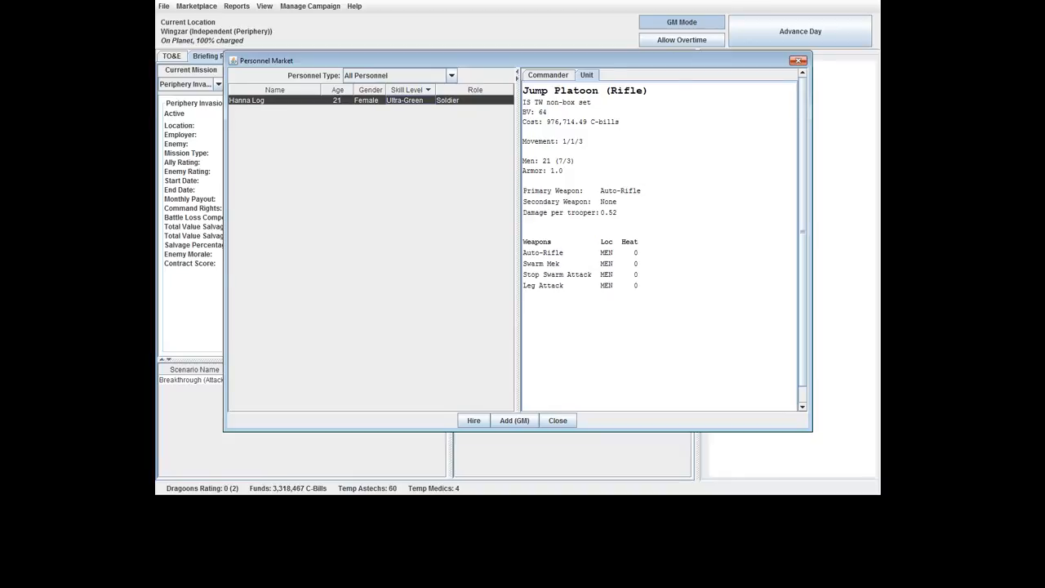
{"action": "left_click", "coordinate": [559, 420]}
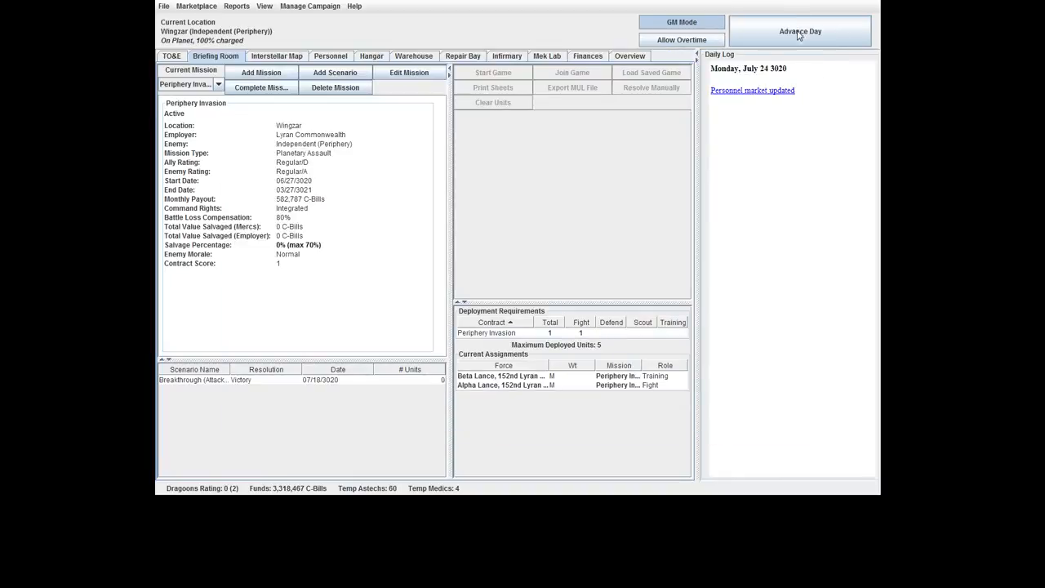
{"action": "left_click", "coordinate": [799, 31]}
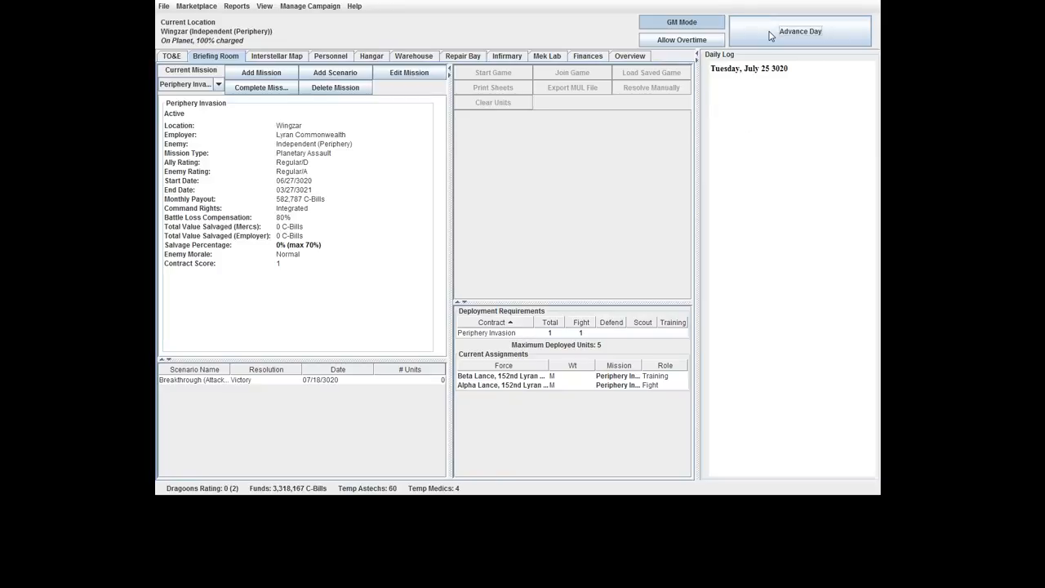
{"action": "left_click", "coordinate": [800, 30]}
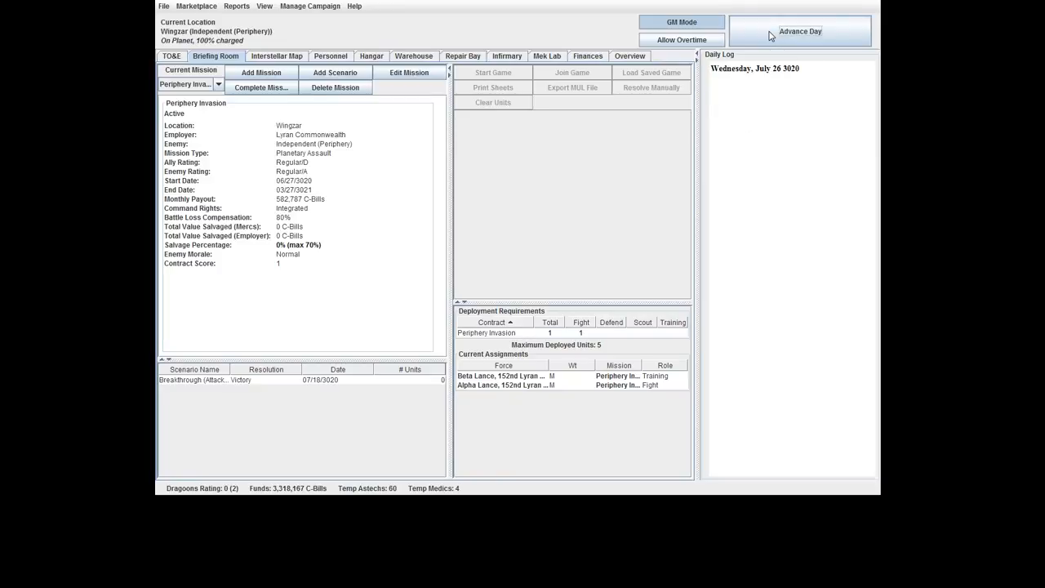
{"action": "left_click", "coordinate": [800, 31]}
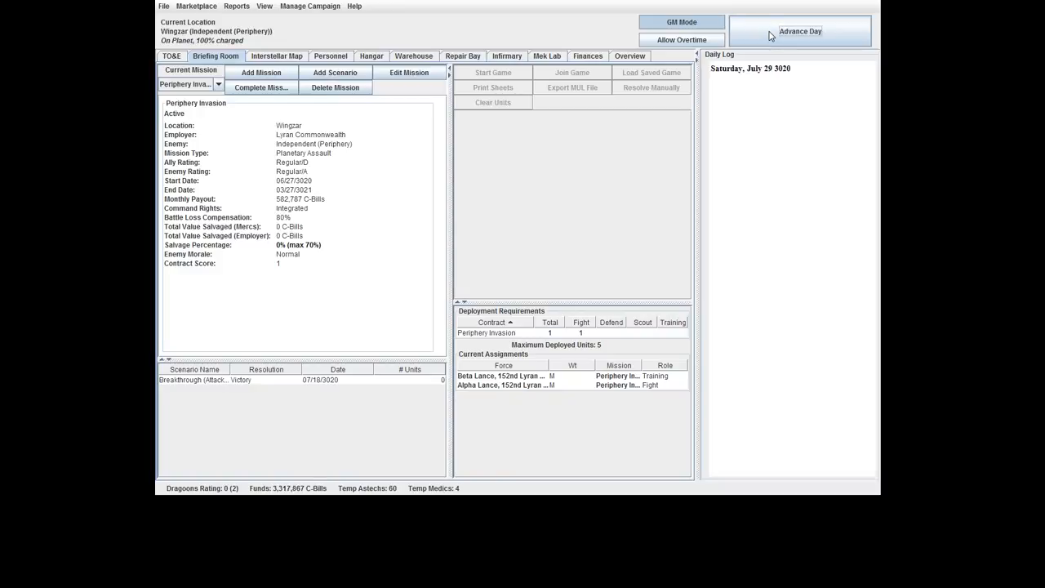
Keep advancing, dismissing the personnel market, until Tuesday, August 1 with the monthly payout.
{"action": "left_click", "coordinate": [799, 31]}
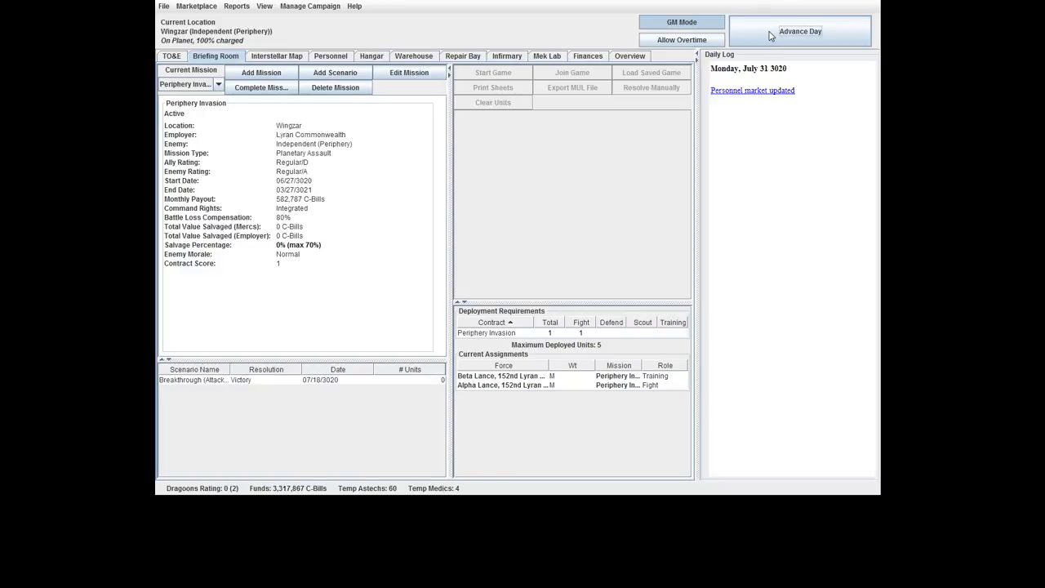
{"action": "left_click", "coordinate": [751, 90]}
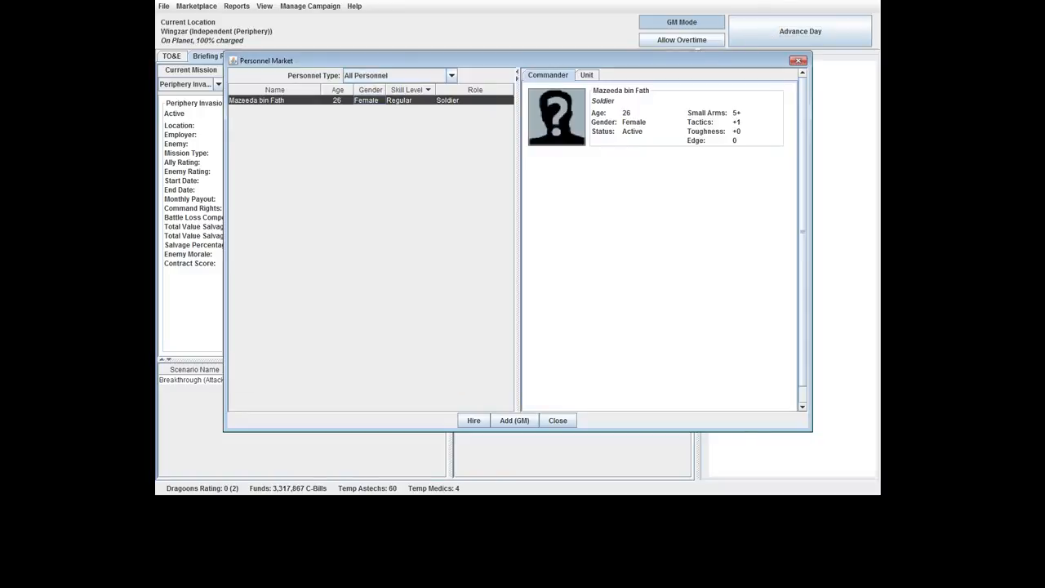
{"action": "left_click", "coordinate": [586, 75]}
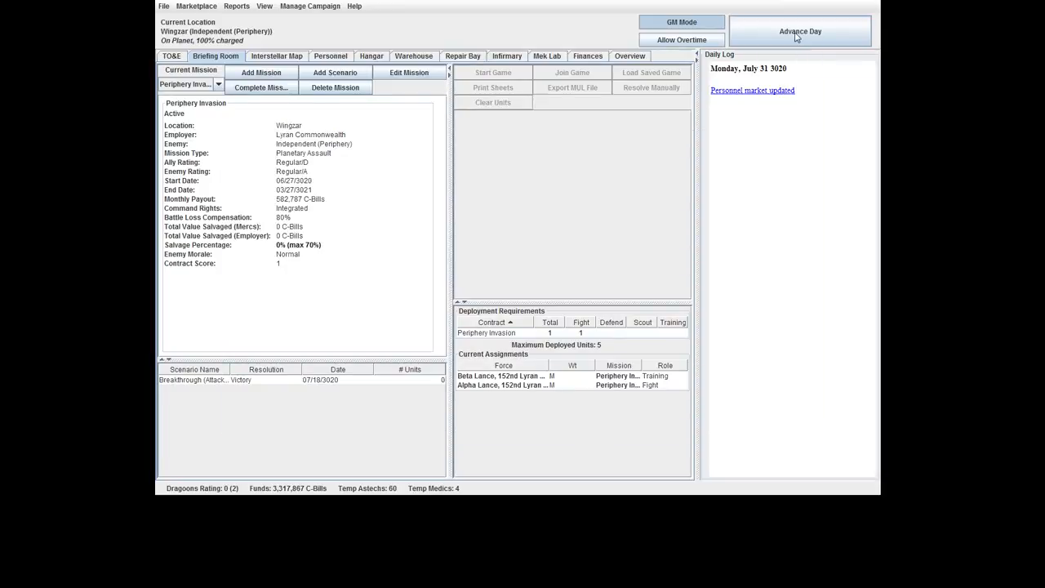
{"action": "left_click", "coordinate": [800, 31]}
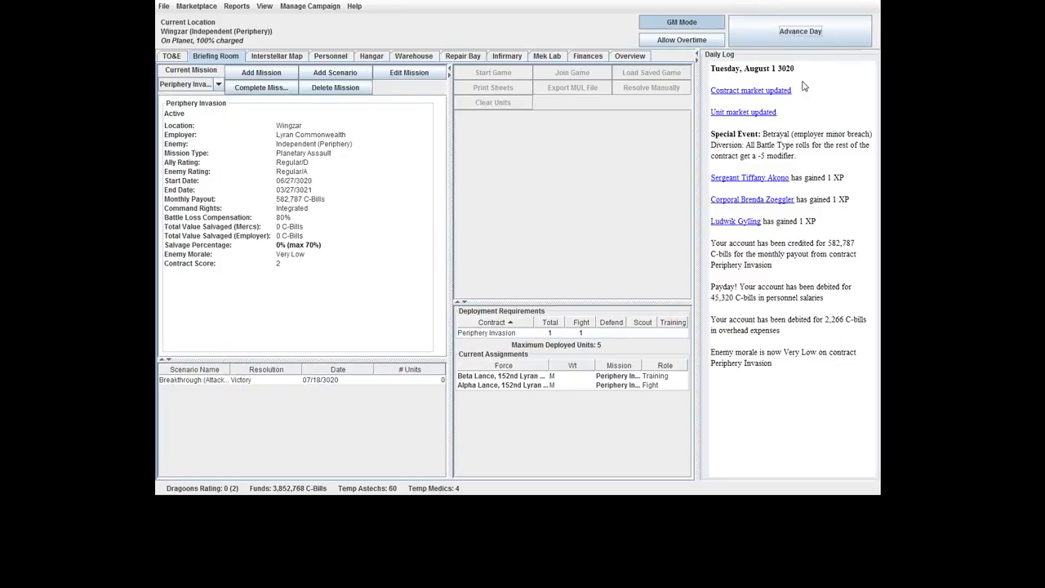
{"action": "mouse_move", "coordinate": [790, 140]}
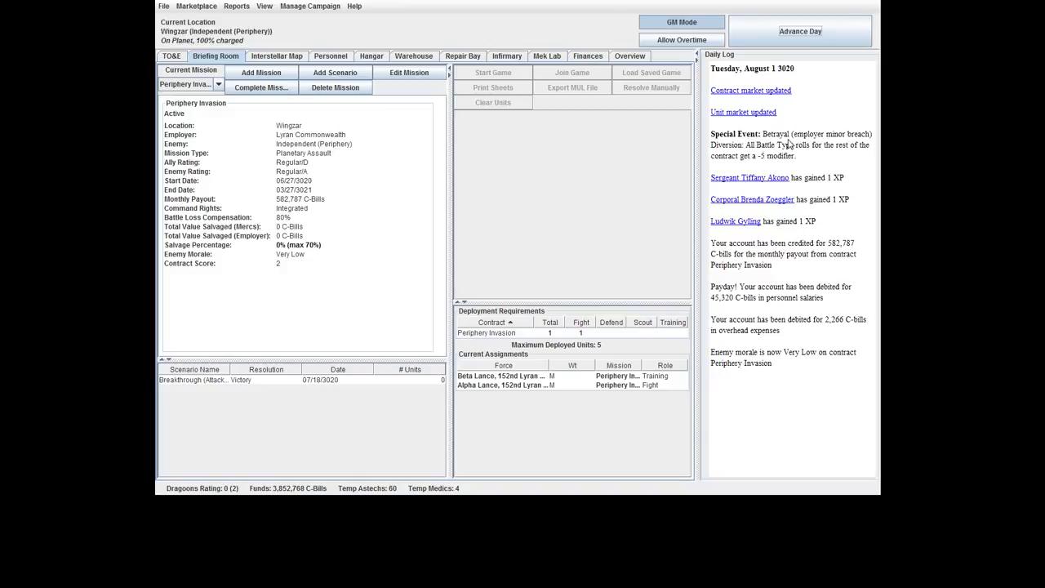
{"action": "mouse_move", "coordinate": [846, 142]}
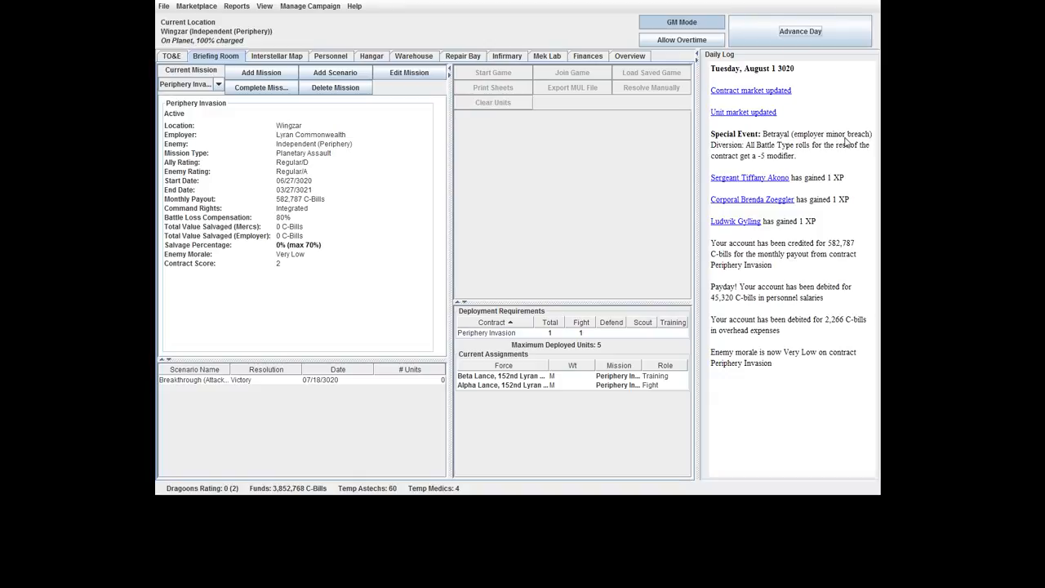
{"action": "mouse_move", "coordinate": [829, 164]}
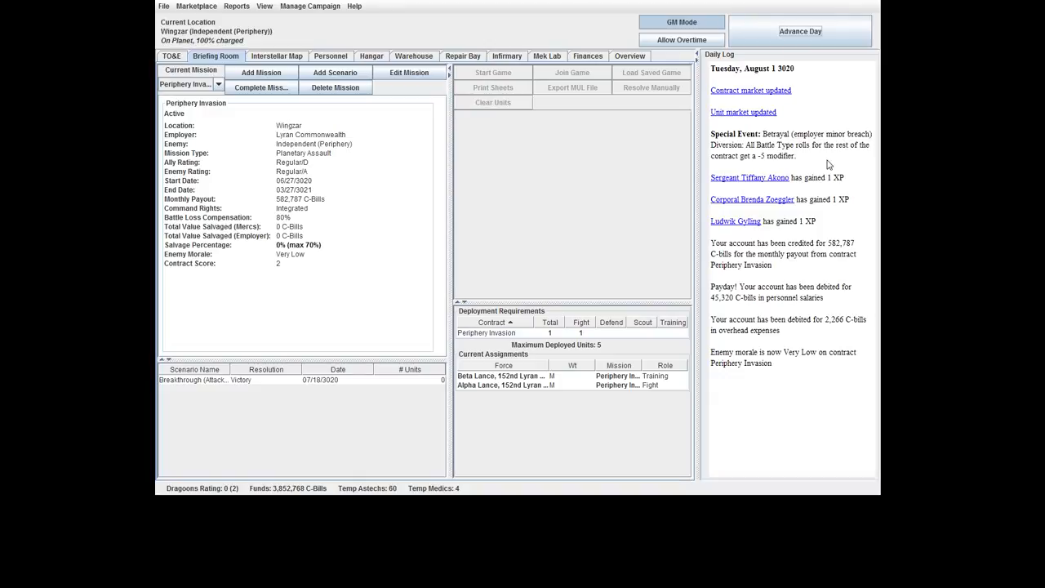
{"action": "mouse_move", "coordinate": [728, 151]}
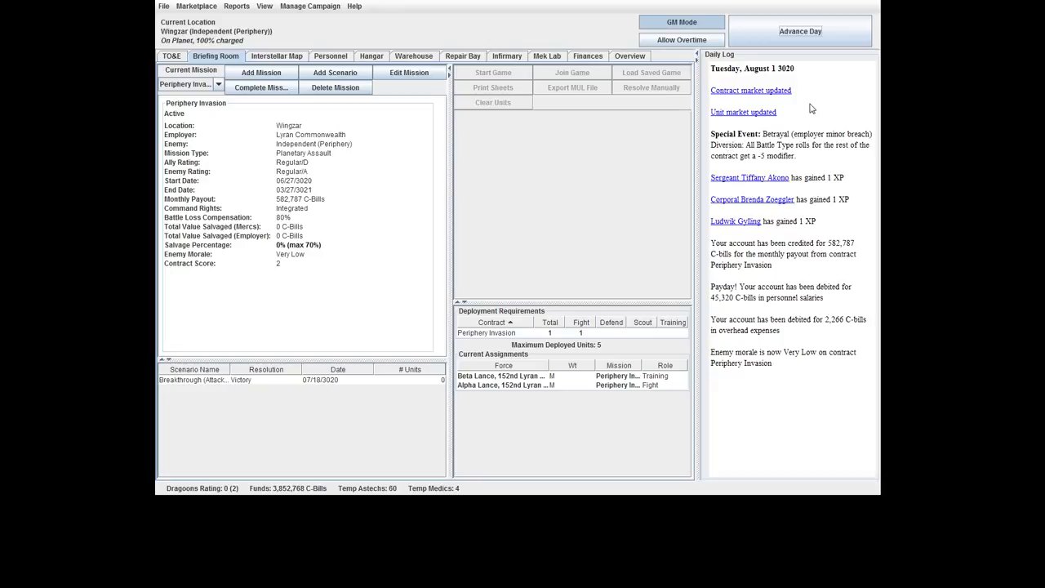
{"action": "mouse_move", "coordinate": [767, 212]}
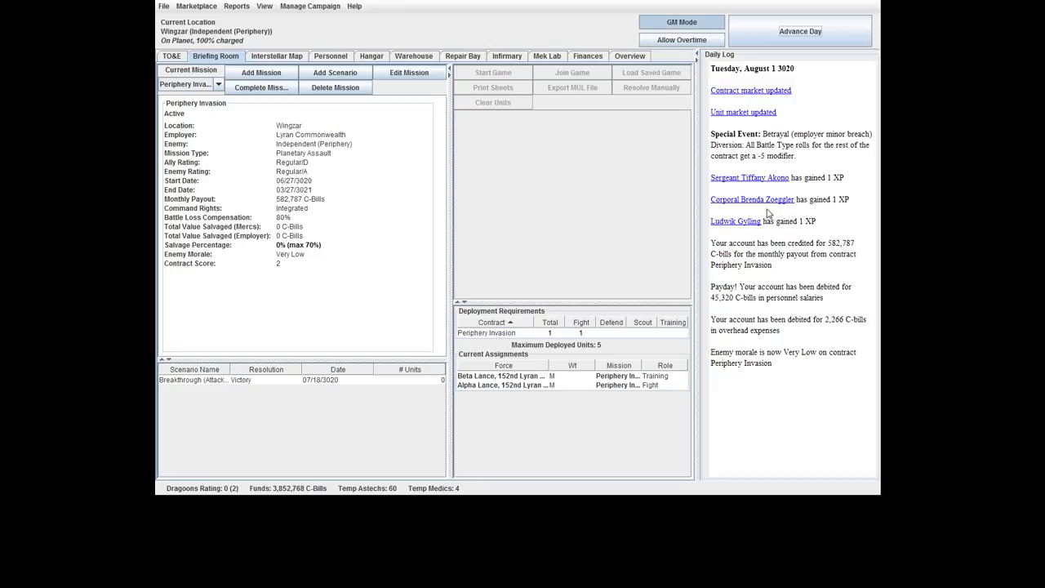
{"action": "mouse_move", "coordinate": [765, 230]}
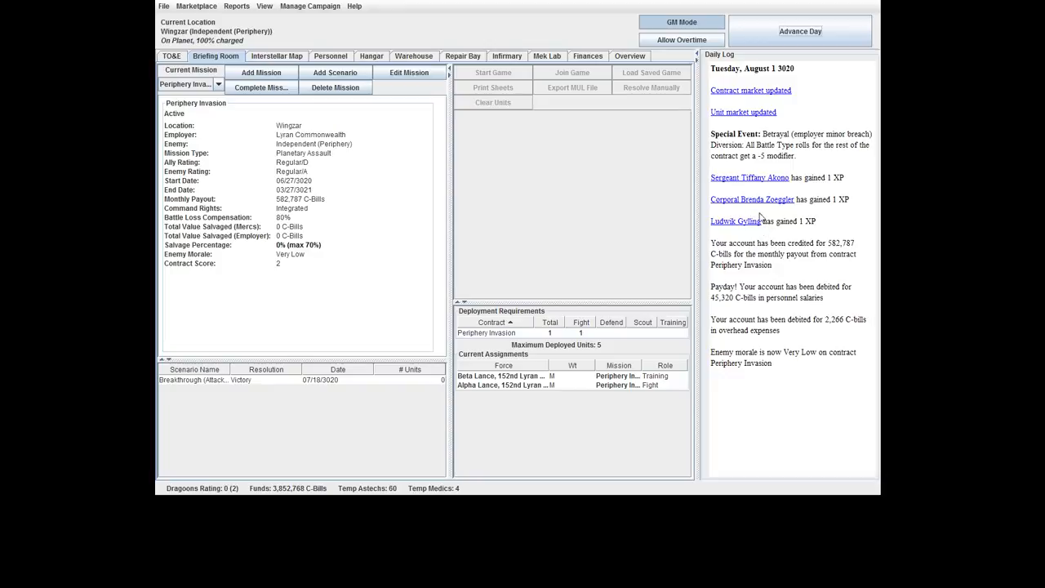
{"action": "mouse_move", "coordinate": [777, 198]}
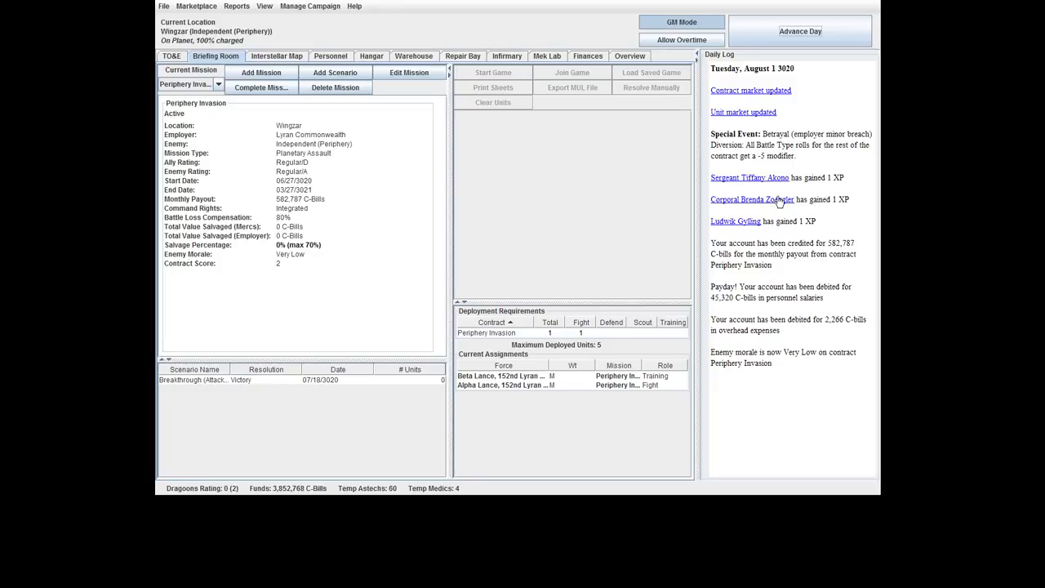
{"action": "mouse_move", "coordinate": [721, 225]}
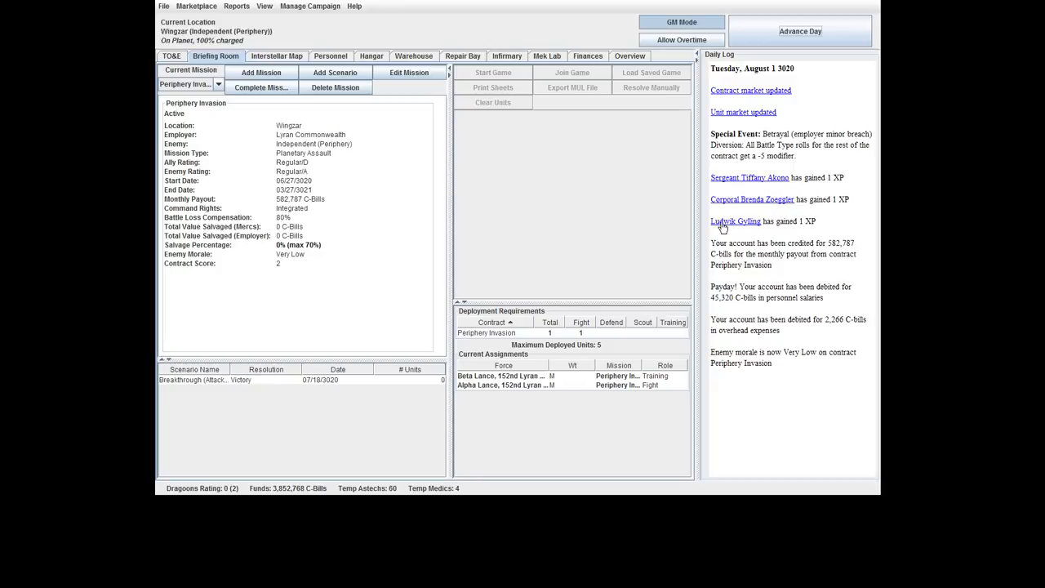
{"action": "mouse_move", "coordinate": [823, 212]}
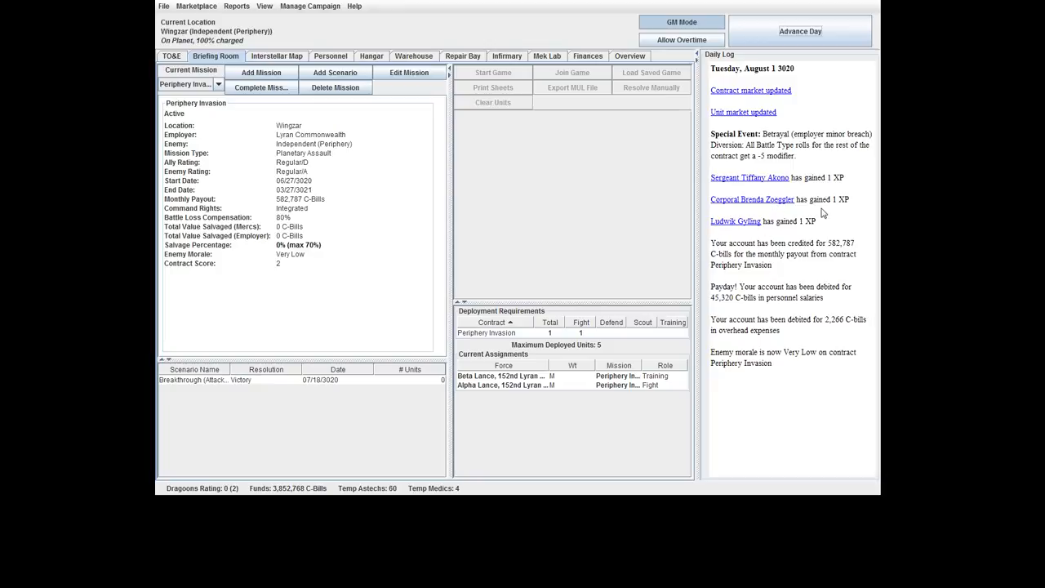
{"action": "mouse_move", "coordinate": [738, 260]}
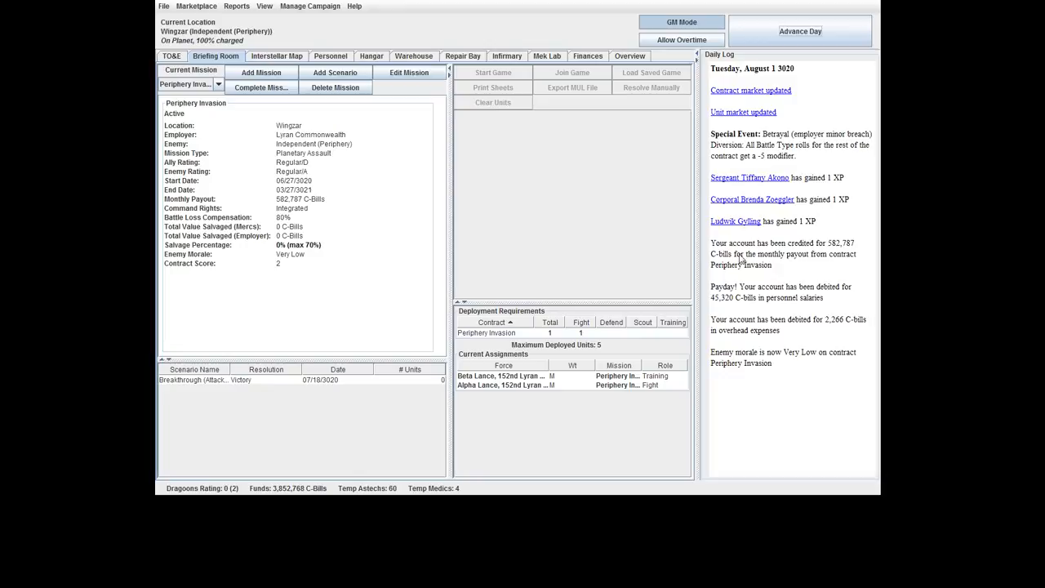
{"action": "mouse_move", "coordinate": [782, 369]}
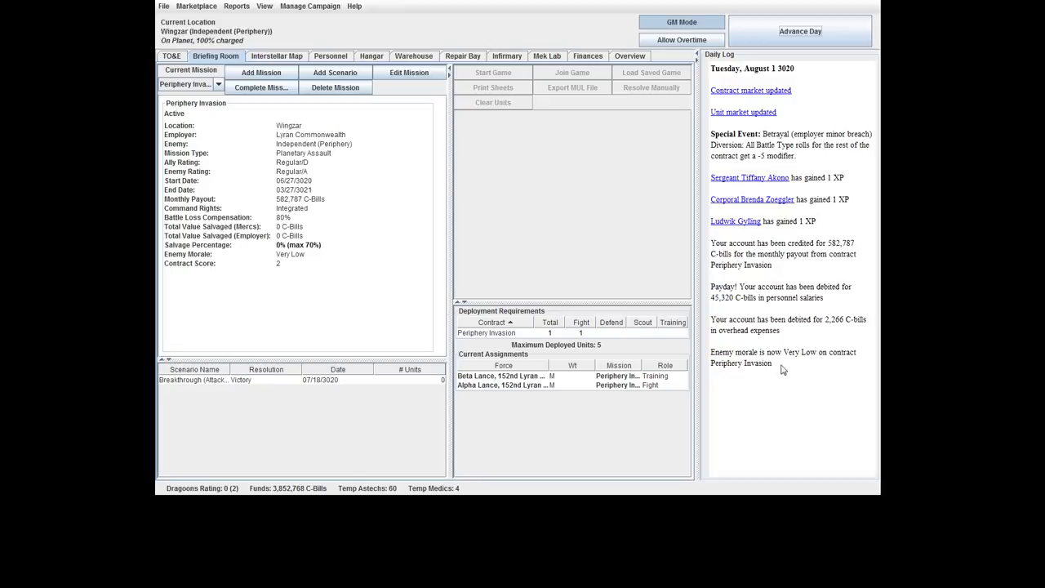
{"action": "mouse_move", "coordinate": [808, 361]}
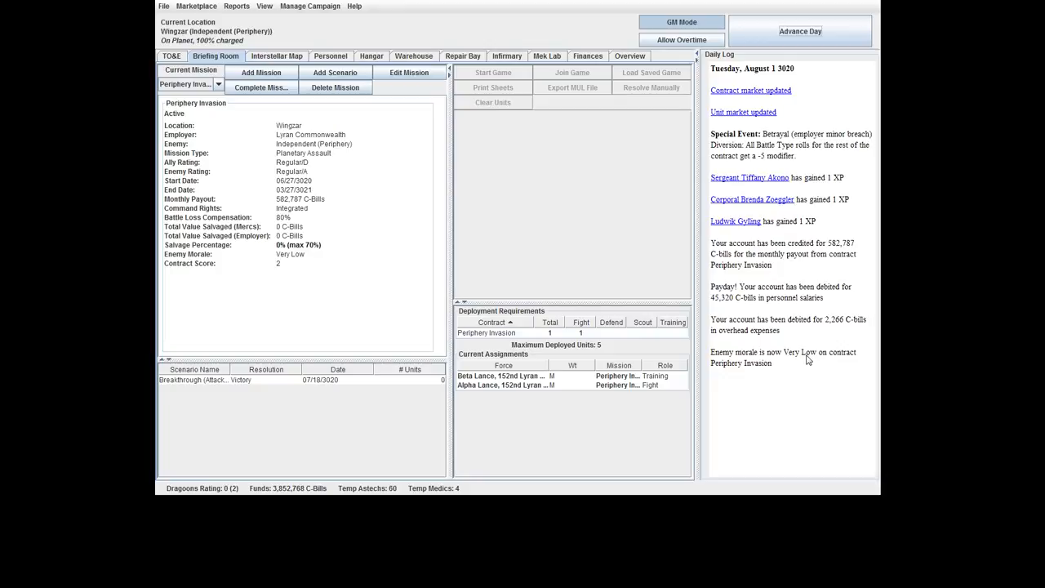
{"action": "mouse_move", "coordinate": [284, 369]}
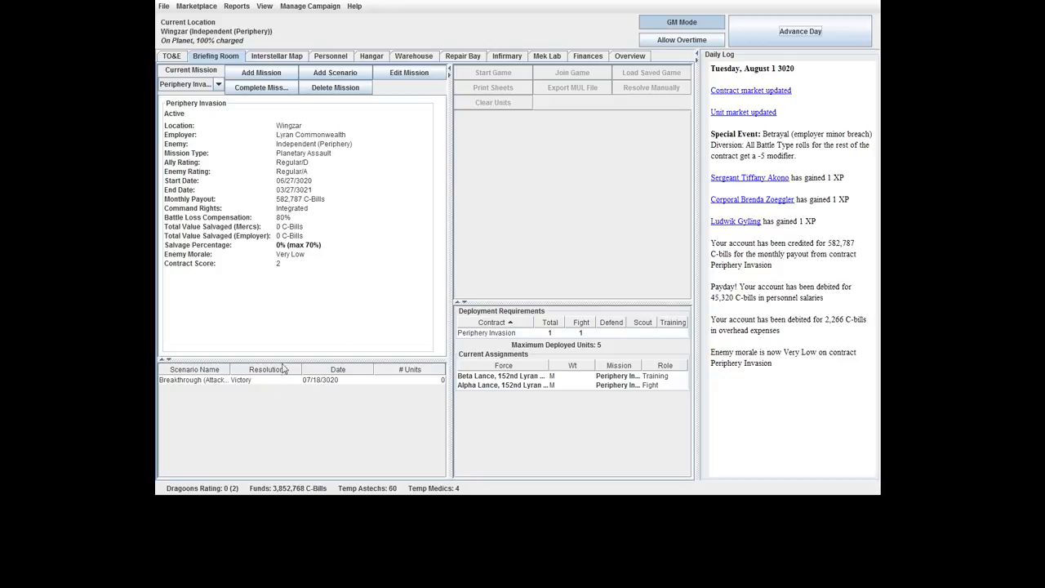
{"action": "mouse_move", "coordinate": [787, 98]}
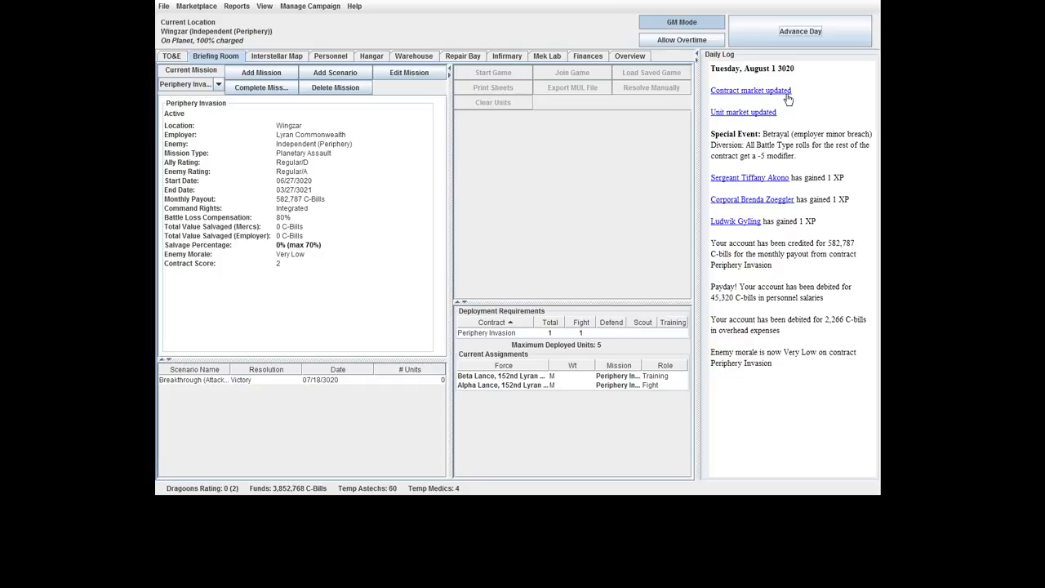
{"action": "mouse_move", "coordinate": [766, 117]}
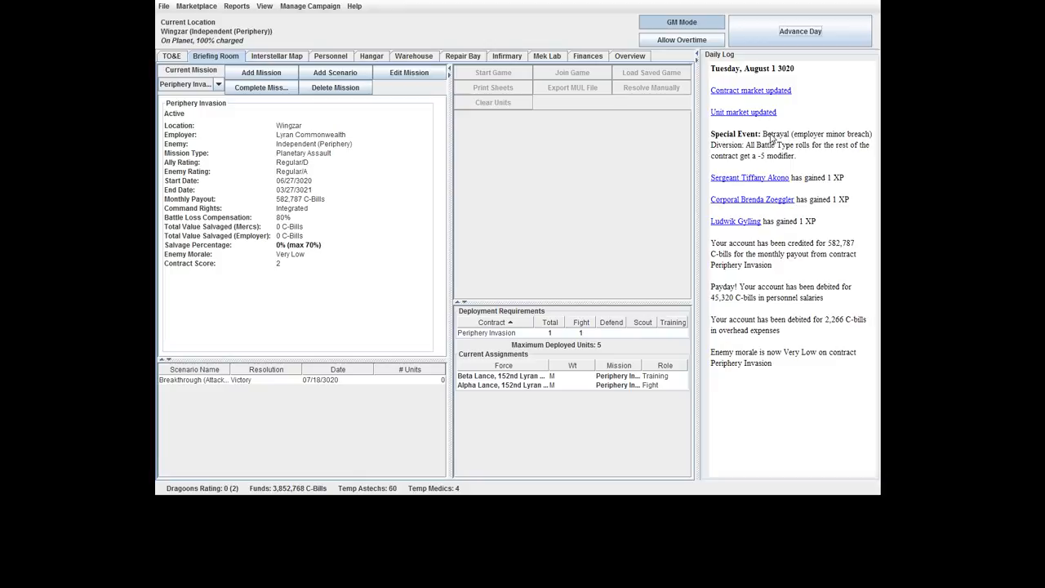
{"action": "mouse_move", "coordinate": [868, 139]}
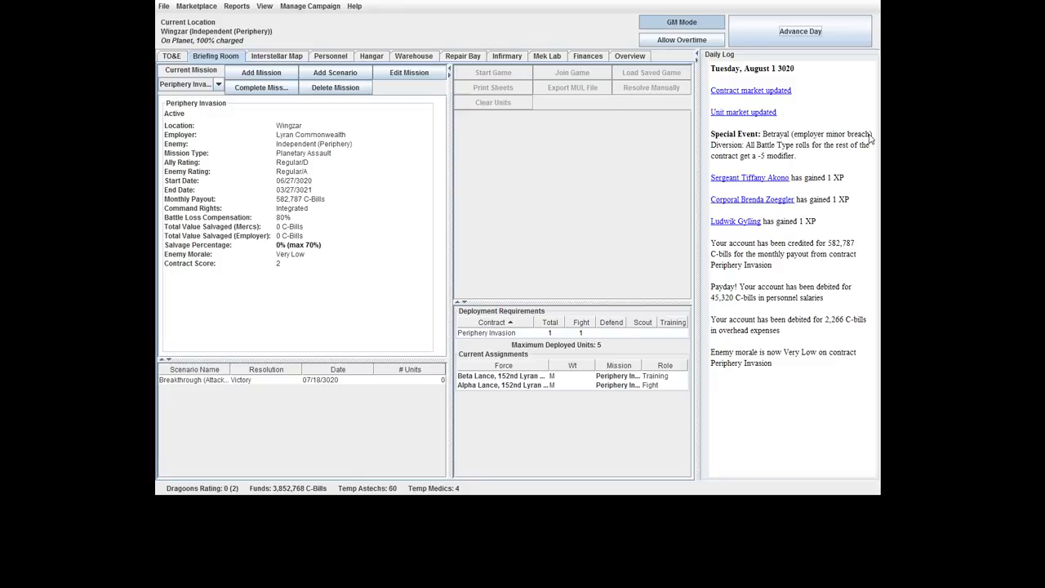
{"action": "mouse_move", "coordinate": [732, 153]}
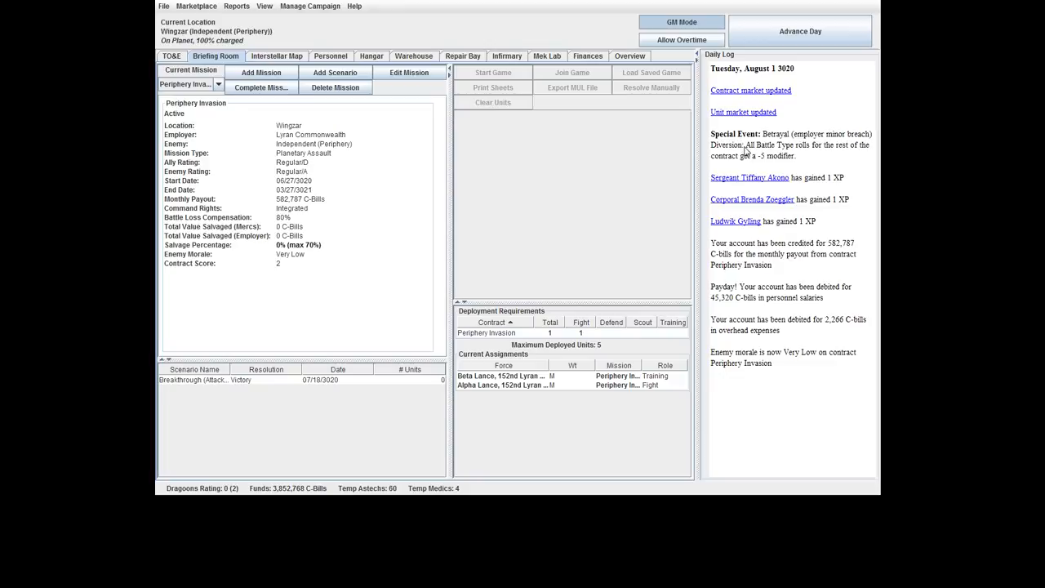
{"action": "mouse_move", "coordinate": [773, 147]}
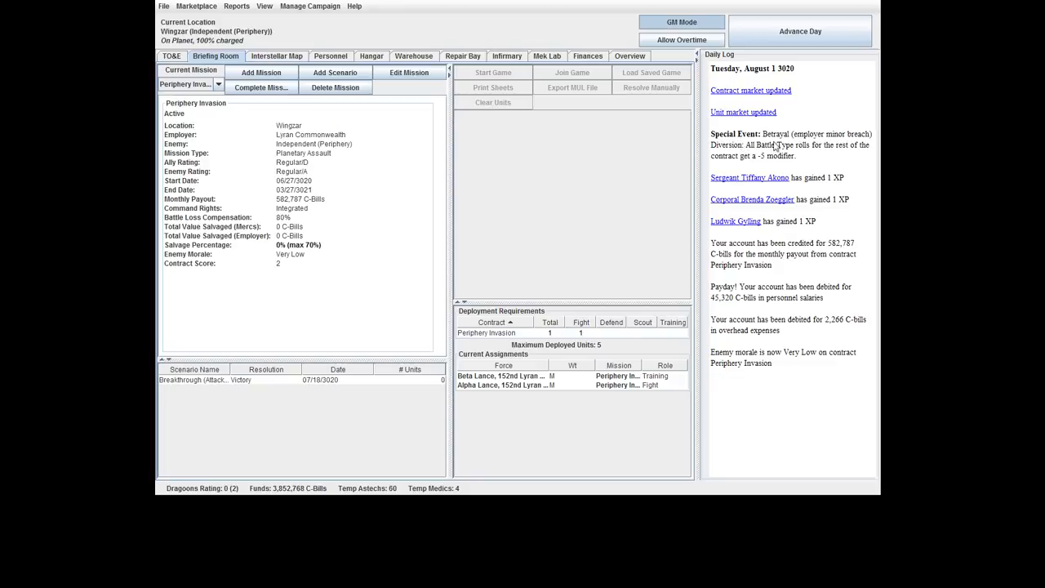
{"action": "mouse_move", "coordinate": [801, 154]}
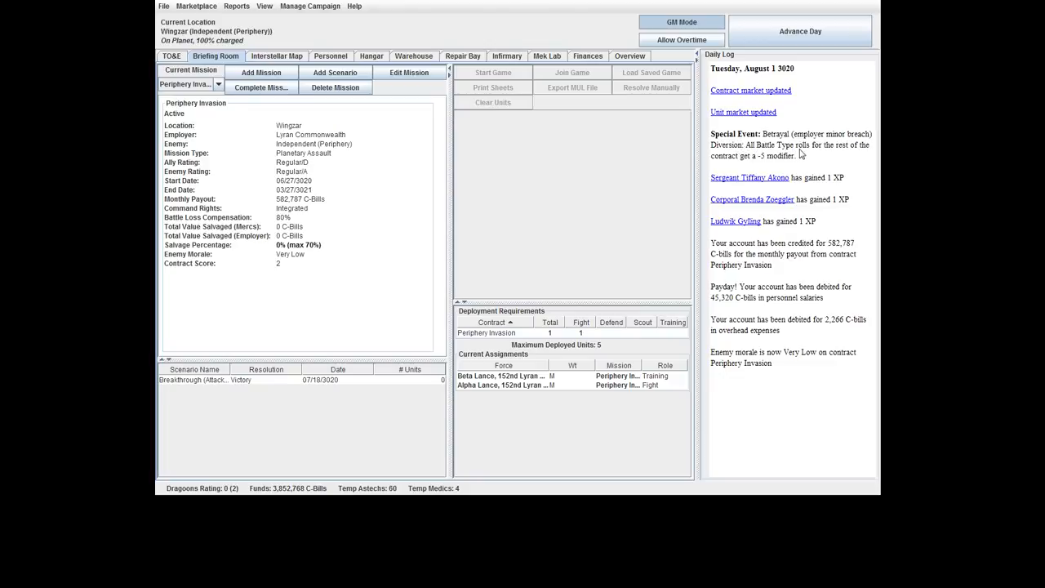
{"action": "mouse_move", "coordinate": [748, 165]}
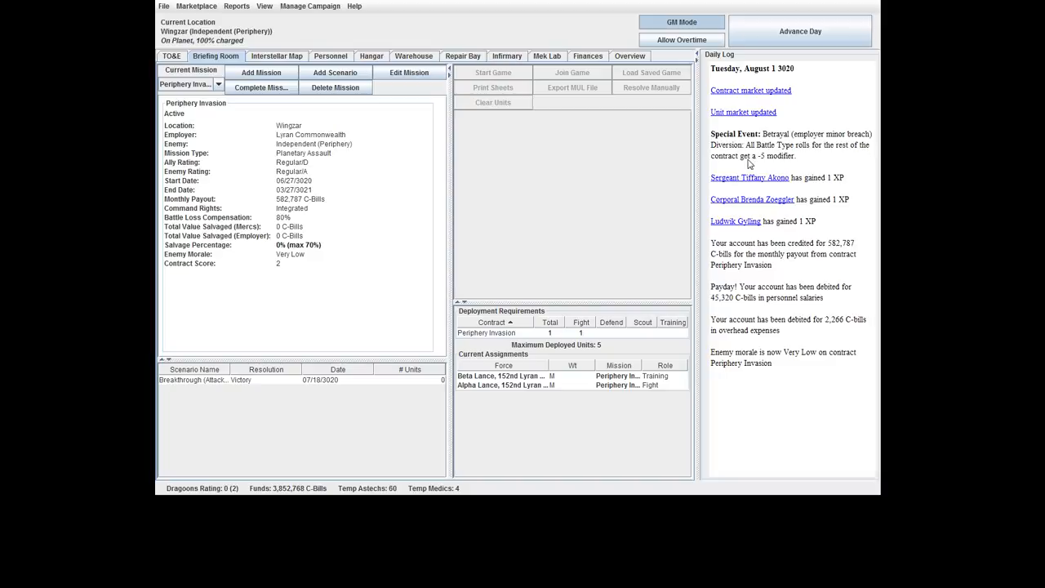
{"action": "mouse_move", "coordinate": [797, 164]}
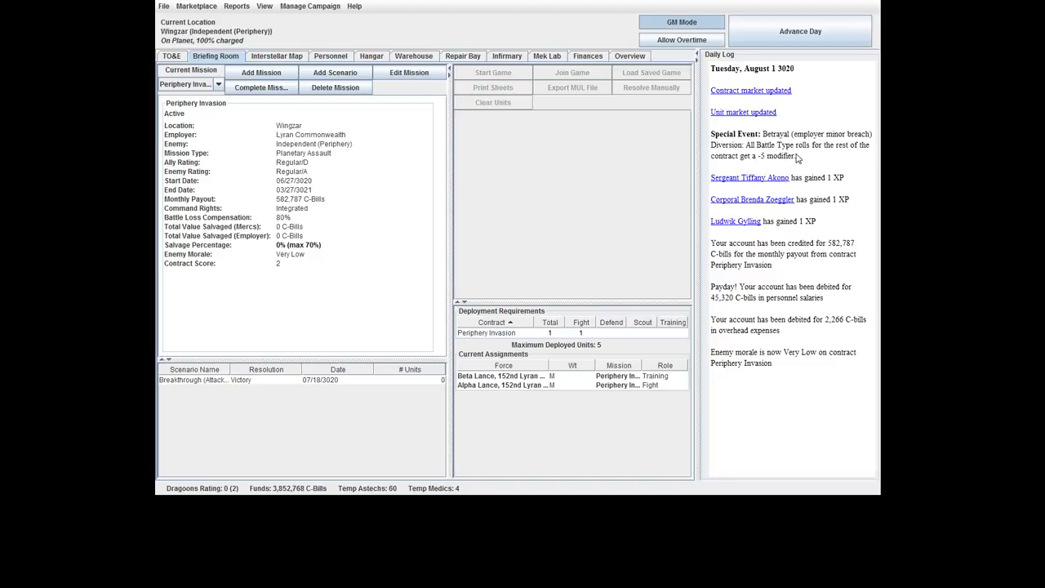
{"action": "mouse_move", "coordinate": [782, 163]}
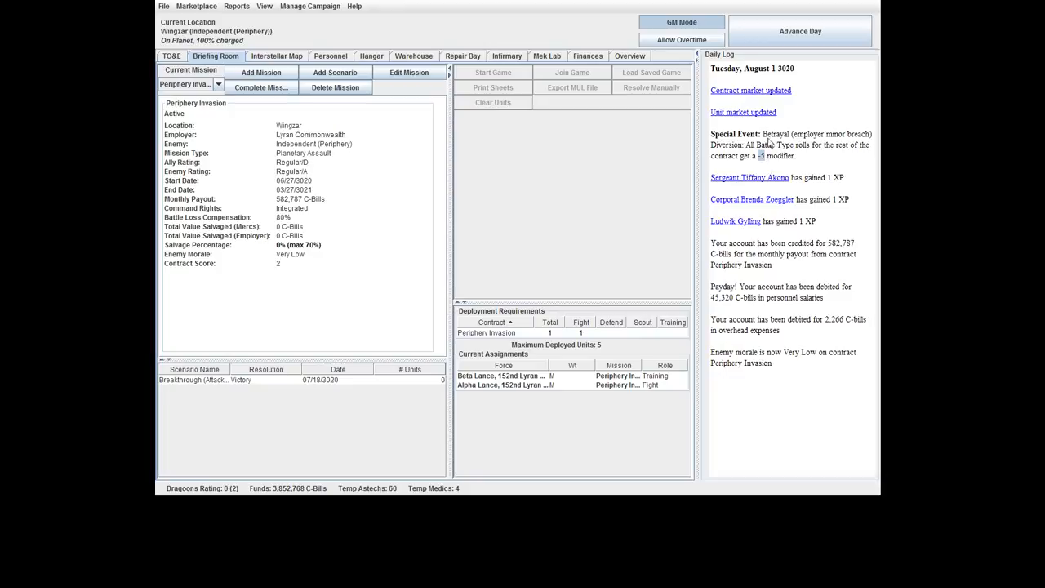
{"action": "mouse_move", "coordinate": [775, 134]}
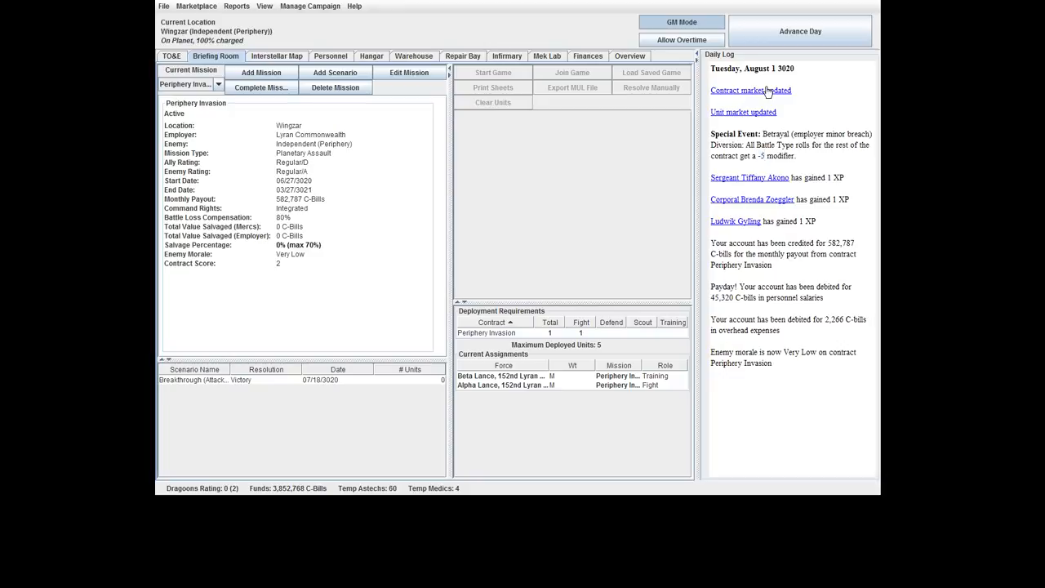
{"action": "mouse_move", "coordinate": [742, 113]}
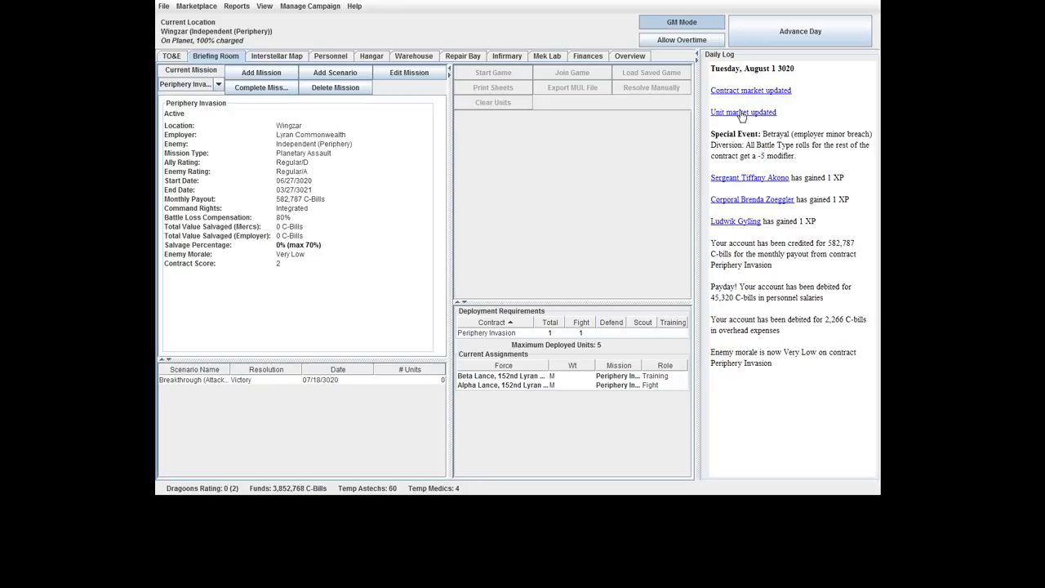
Browse the unit market's aerospace offers, inspecting the Hellcat HCT-213R and Centurion CNT-1D.
{"action": "left_click", "coordinate": [741, 111]}
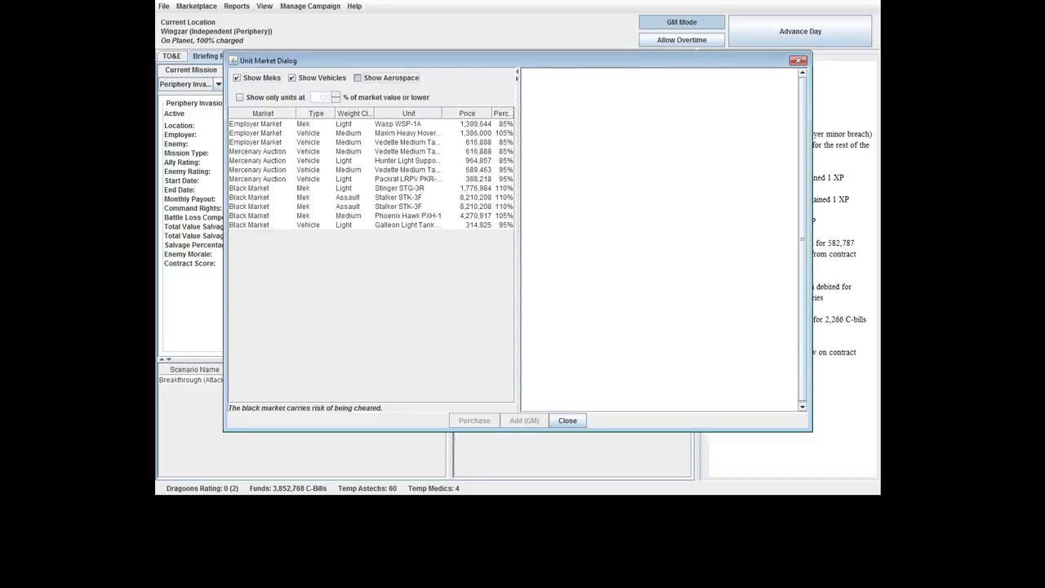
{"action": "left_click", "coordinate": [357, 79]}
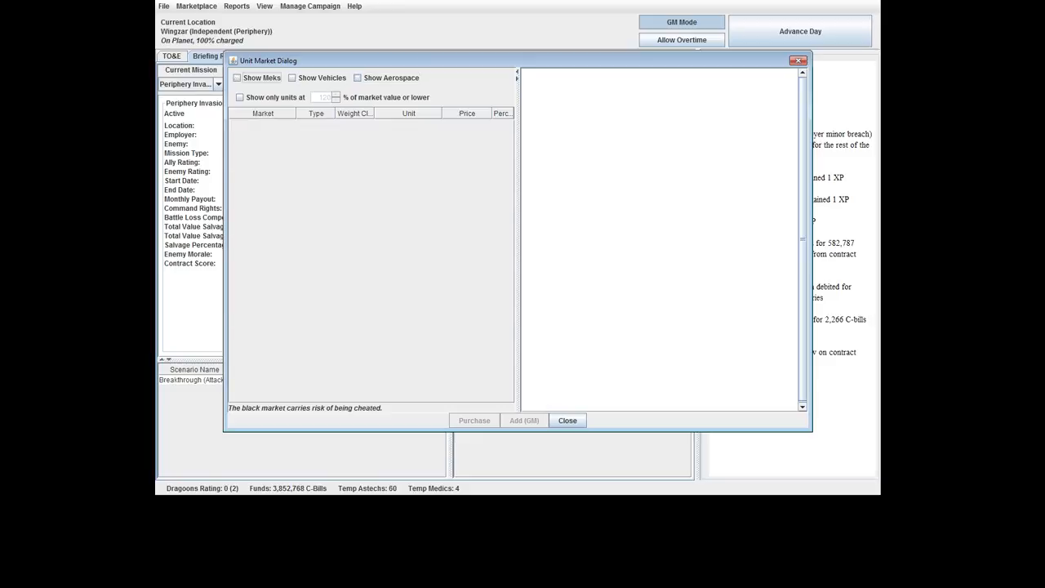
{"action": "left_click", "coordinate": [357, 79]}
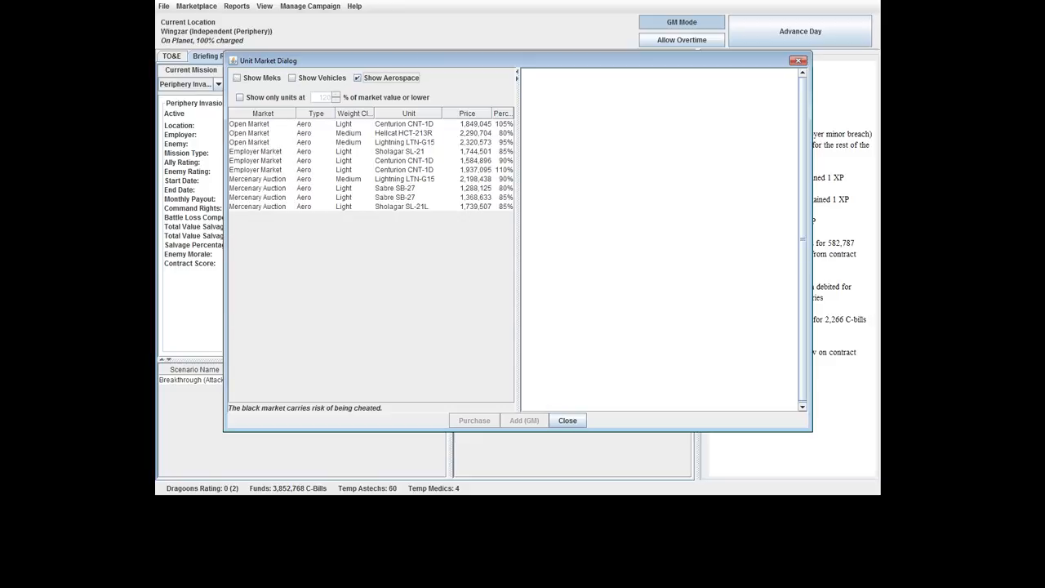
{"action": "left_click", "coordinate": [405, 132]}
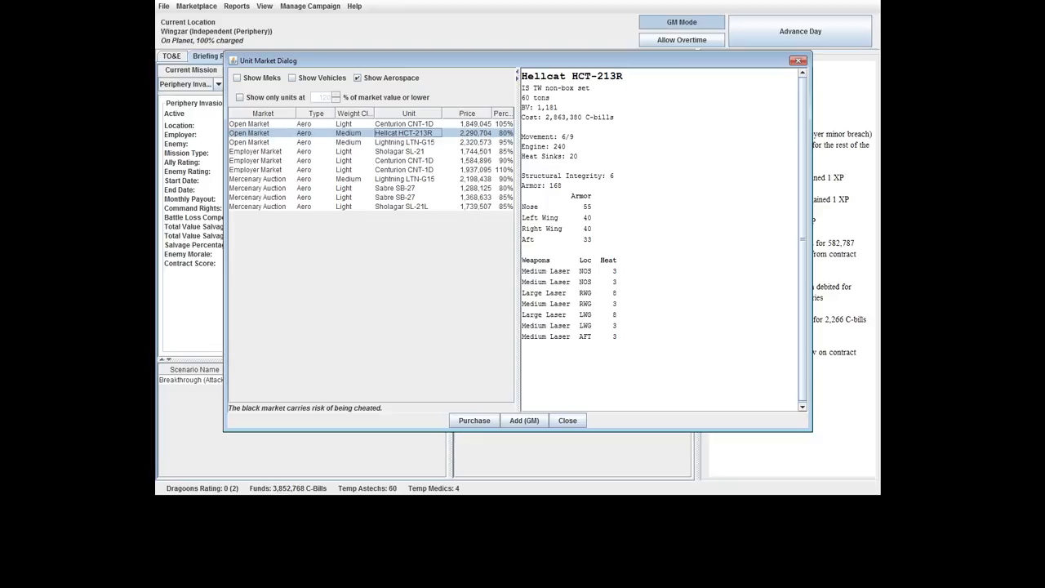
{"action": "left_click", "coordinate": [405, 160]}
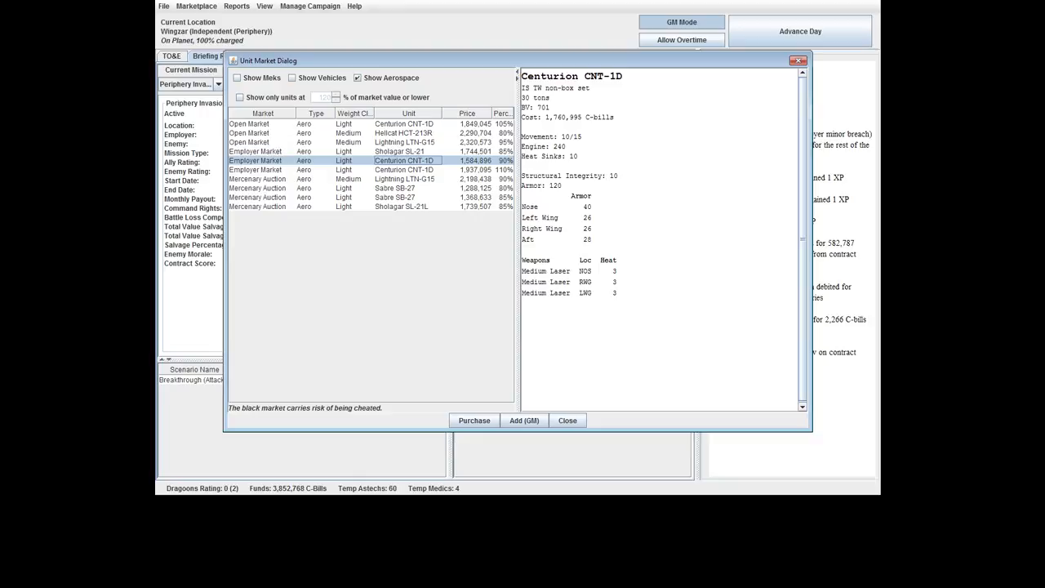
{"action": "left_click", "coordinate": [291, 78]}
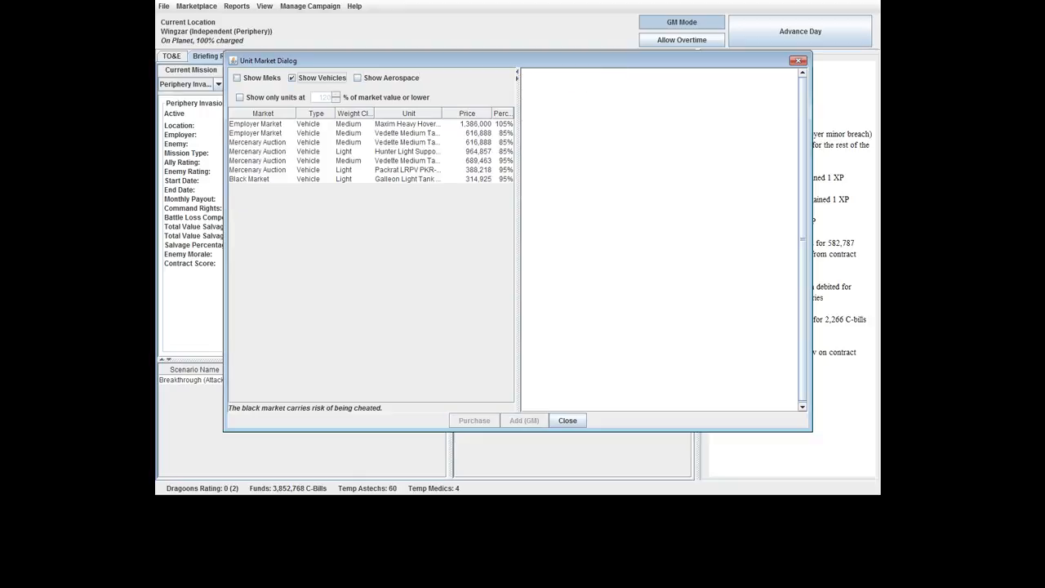
Inspect the Wasp WSP-1A, Vedette Medium Tank and Hunter Light Support Tank, then leave the market.
{"action": "left_click", "coordinate": [238, 78]}
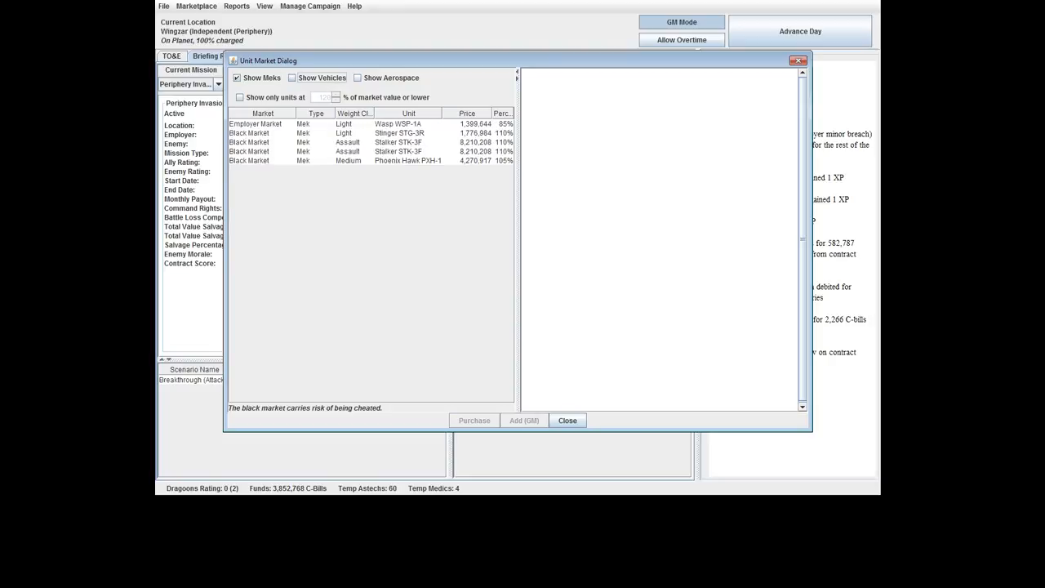
{"action": "left_click", "coordinate": [398, 124]}
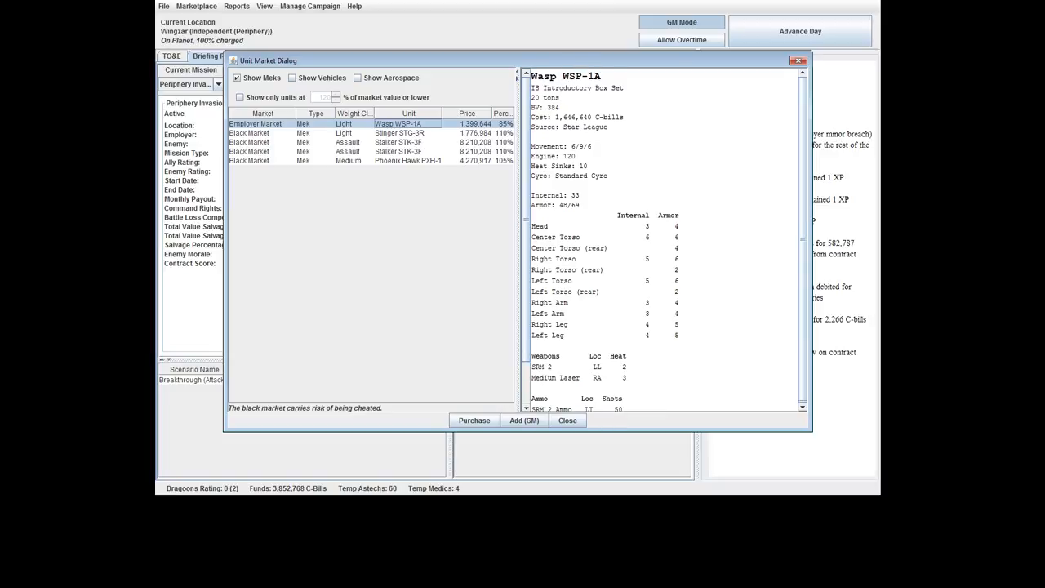
{"action": "left_click", "coordinate": [293, 79]}
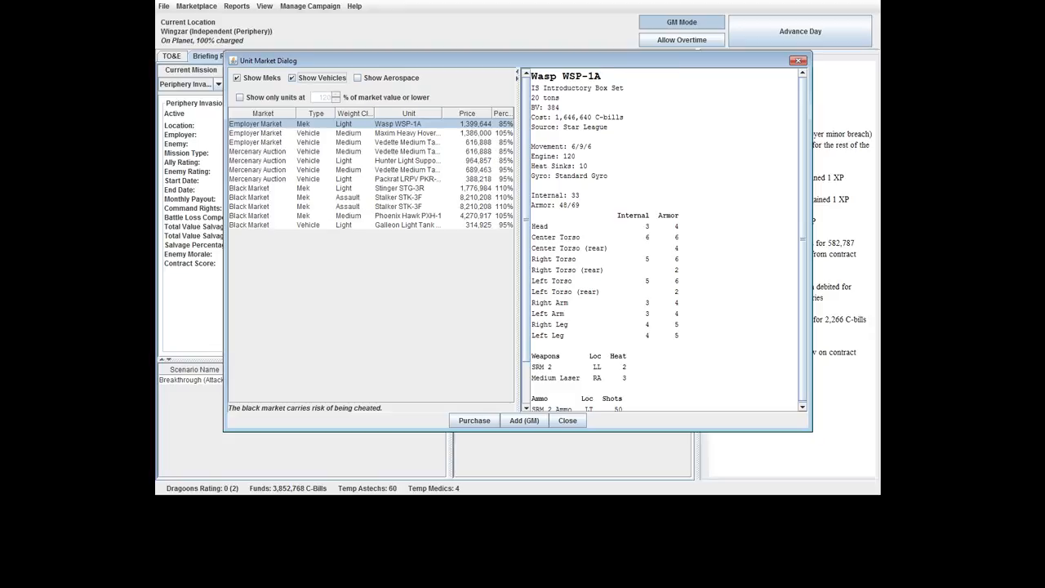
{"action": "left_click", "coordinate": [407, 150]}
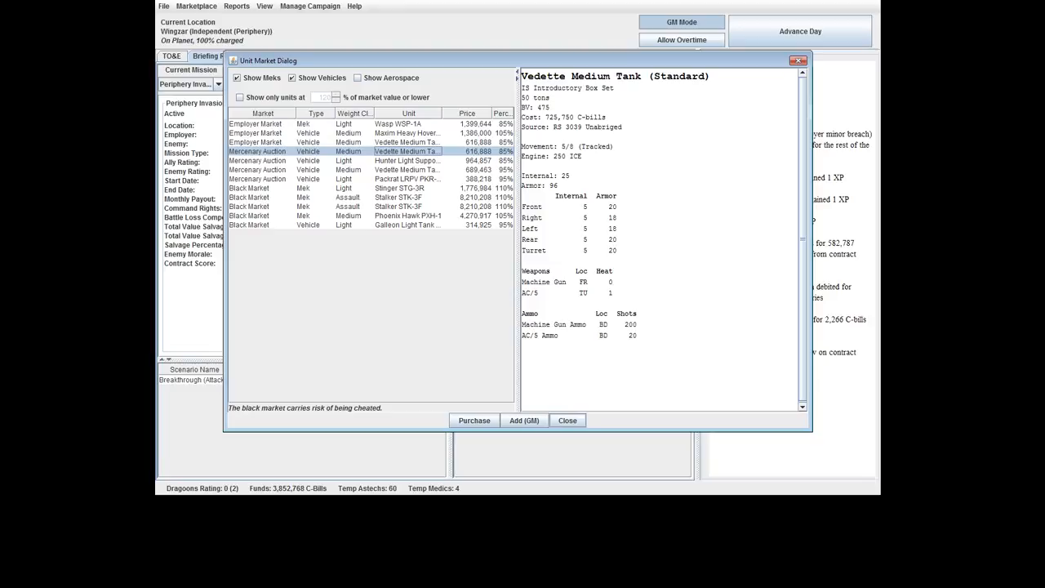
{"action": "left_click", "coordinate": [408, 160]}
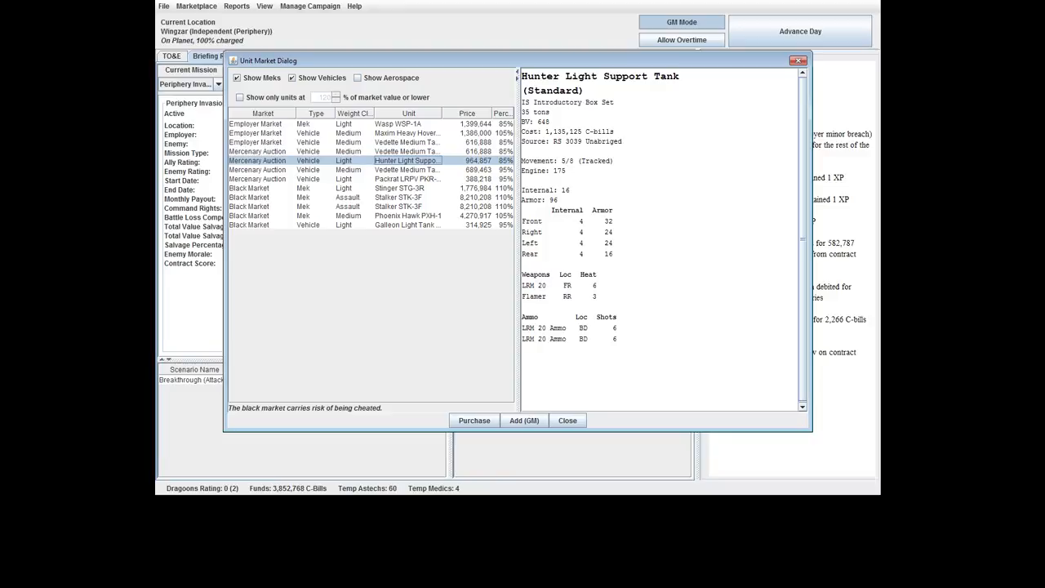
{"action": "left_click", "coordinate": [566, 420]}
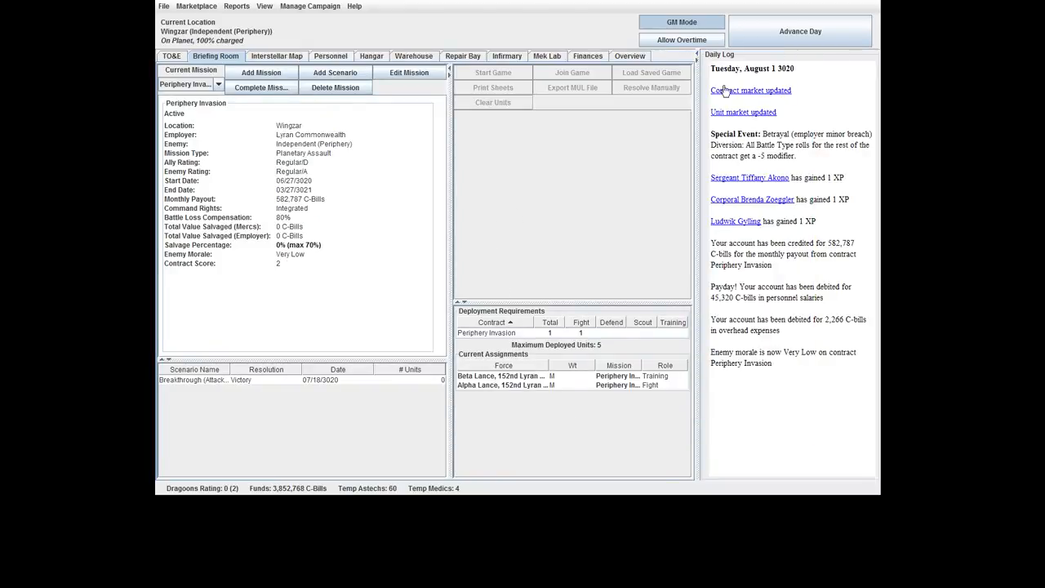
Advance the campaign three days to Sunday, August 6, 3020.
{"action": "left_click", "coordinate": [800, 31]}
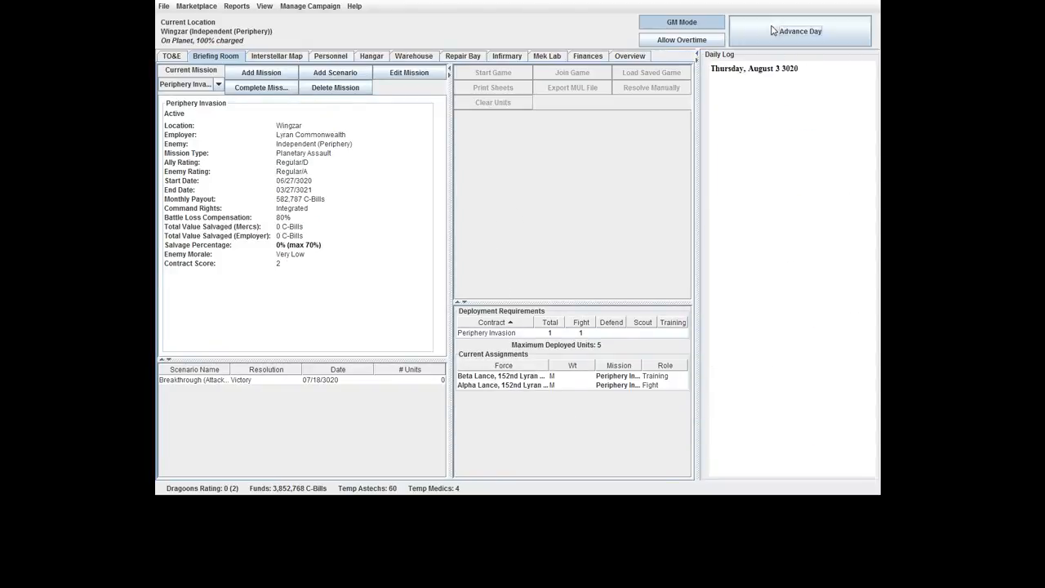
{"action": "left_click", "coordinate": [800, 31]}
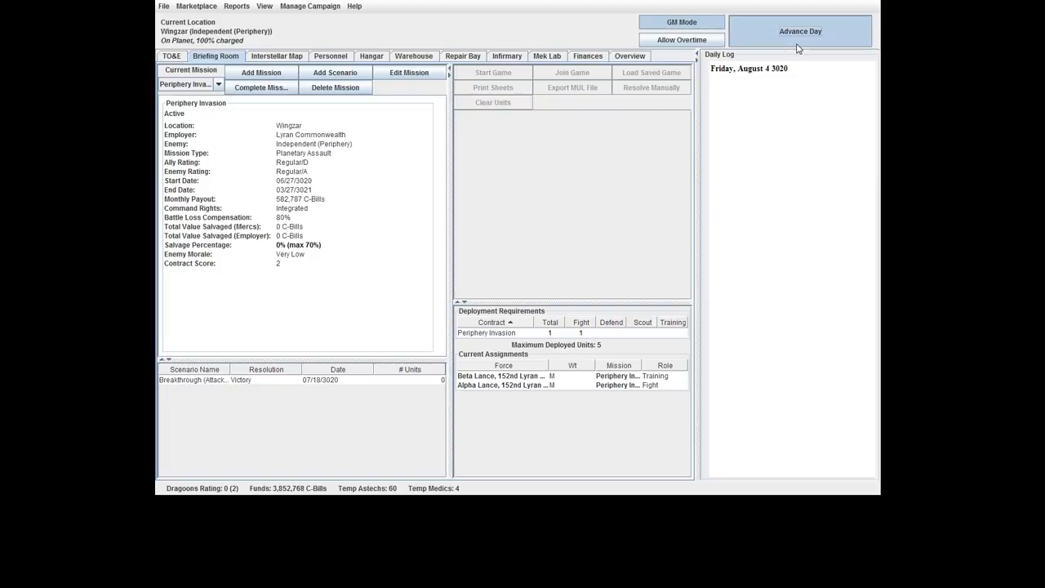
{"action": "left_click", "coordinate": [800, 31]}
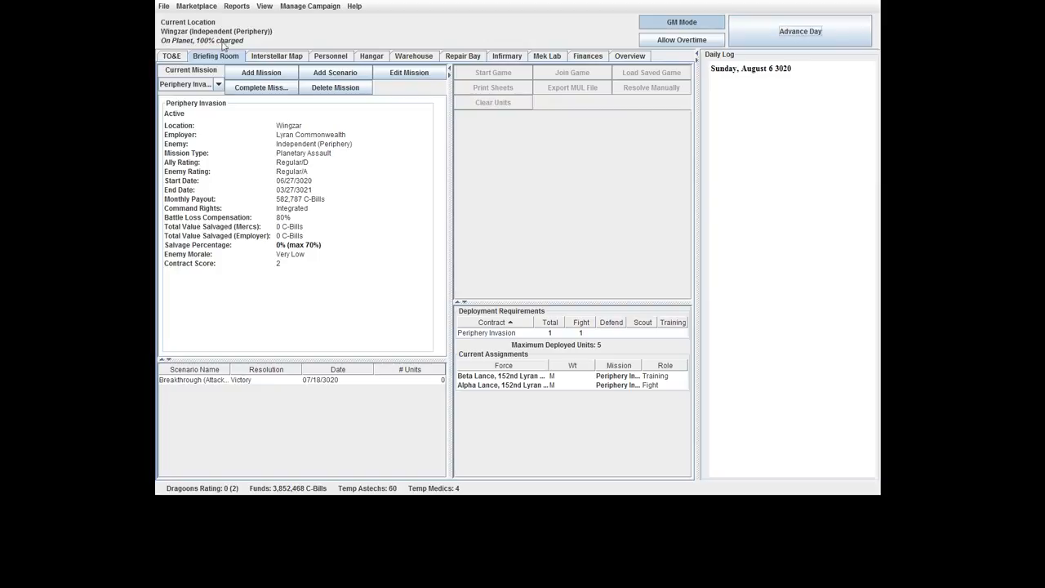
{"action": "left_click", "coordinate": [172, 56]}
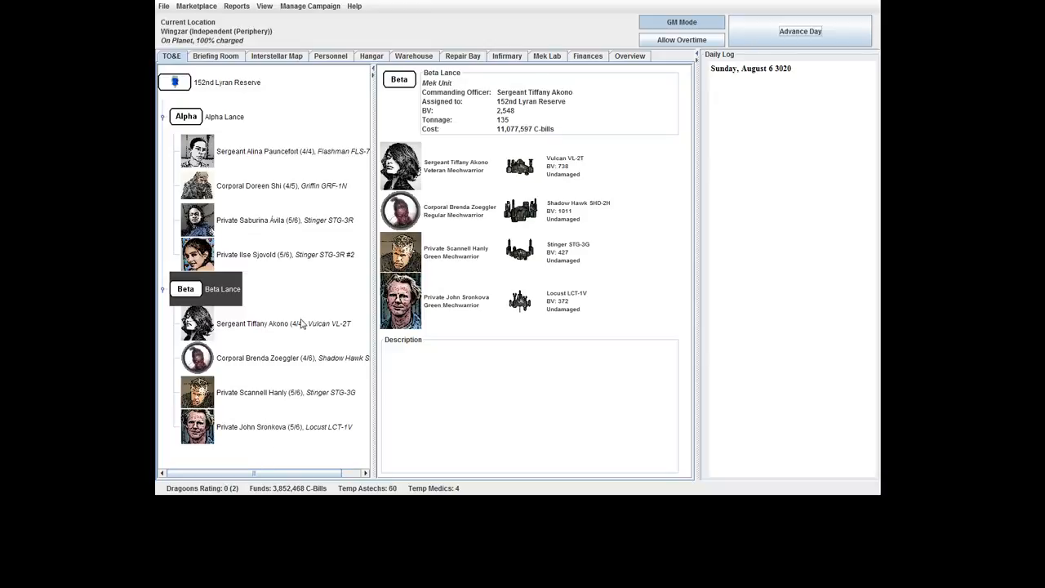
{"action": "left_click", "coordinate": [258, 357]}
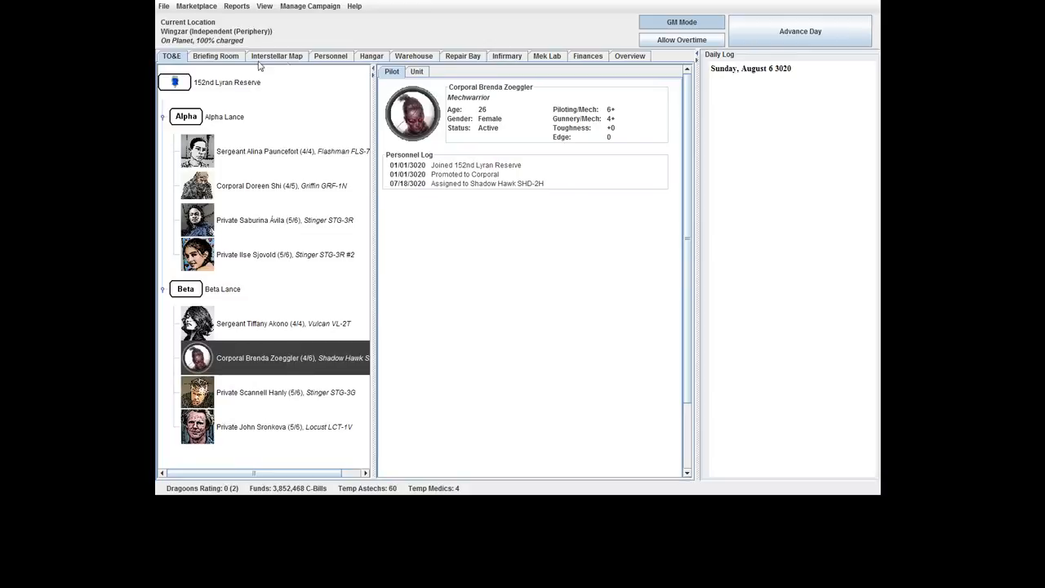
{"action": "left_click", "coordinate": [371, 56]}
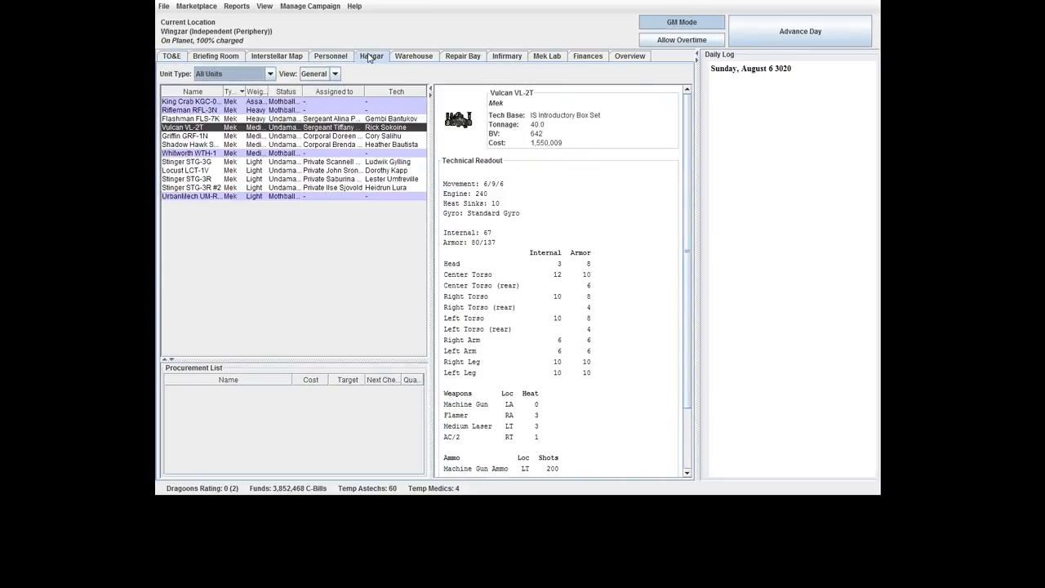
{"action": "left_click", "coordinate": [330, 55]}
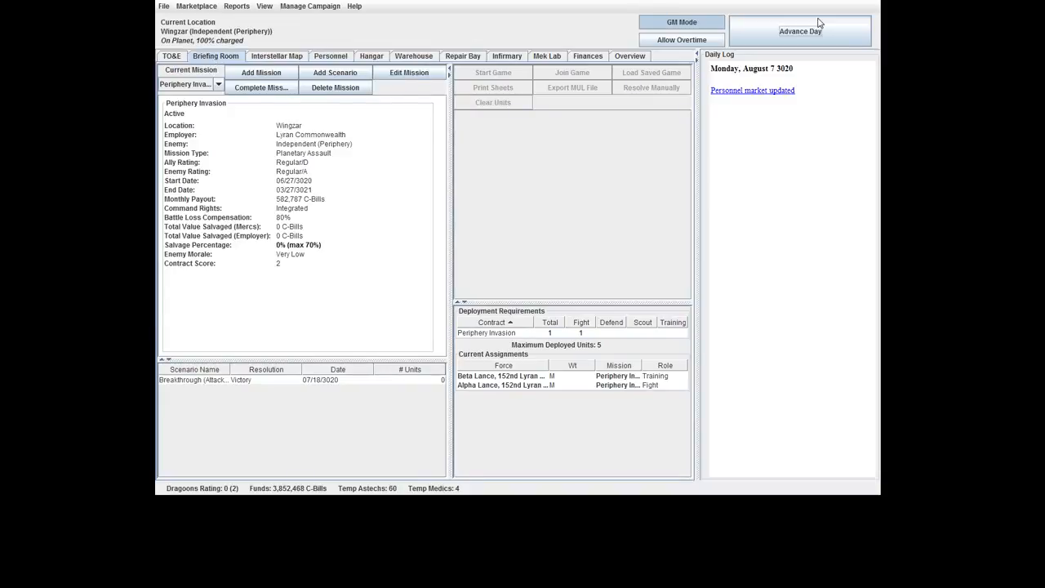
Advance the campaign day by day from August 22 to Thursday, August 31, 3020.
{"action": "left_click", "coordinate": [800, 31]}
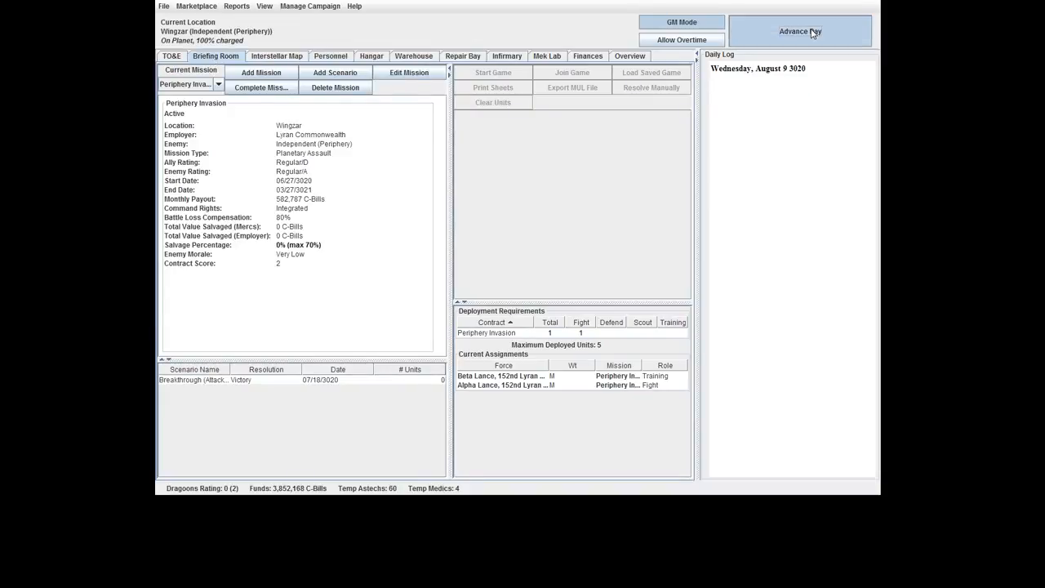
{"action": "left_click", "coordinate": [800, 31]}
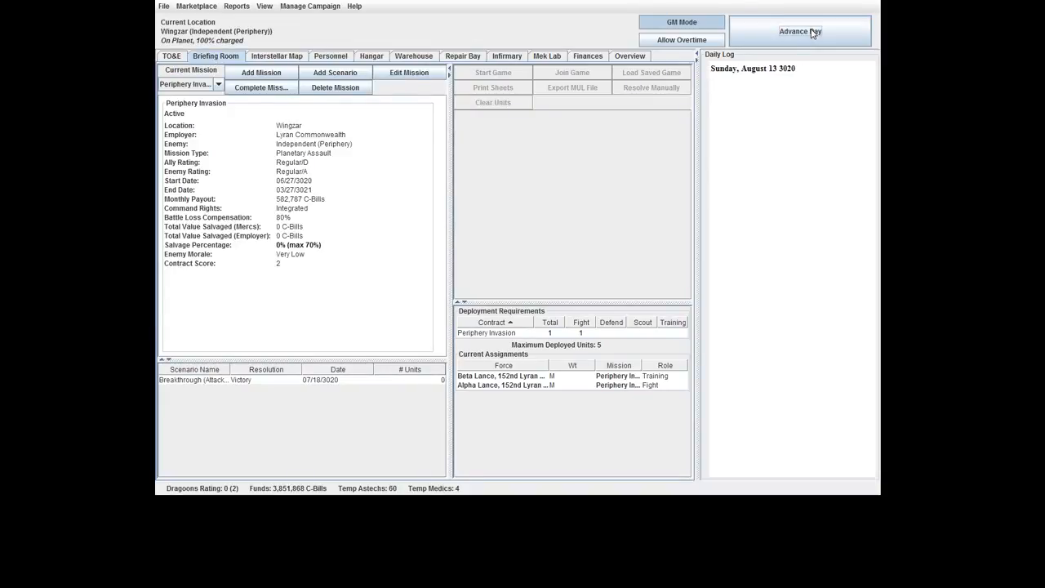
{"action": "left_click", "coordinate": [800, 31]}
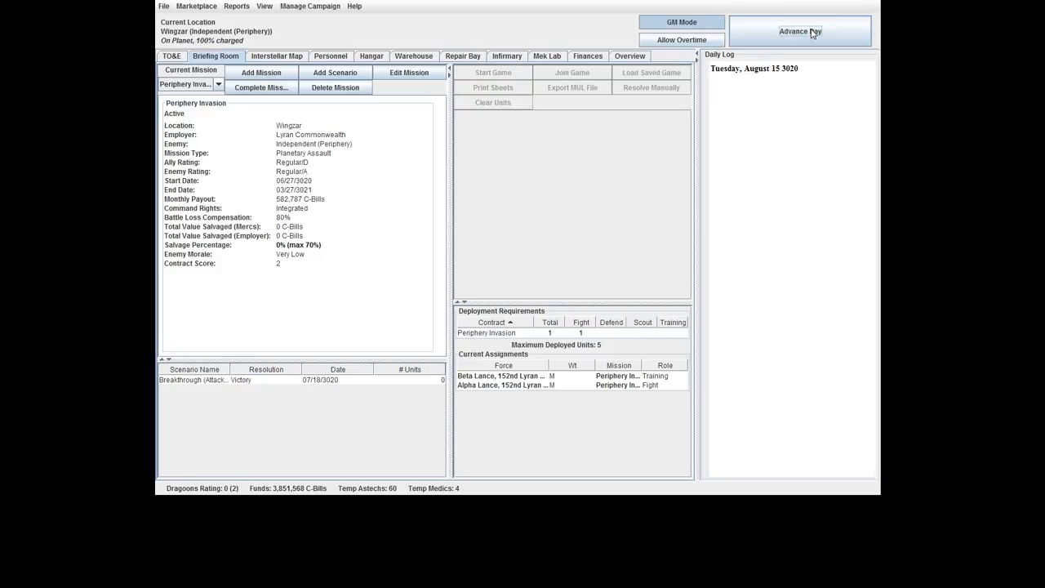
{"action": "left_click", "coordinate": [800, 31]}
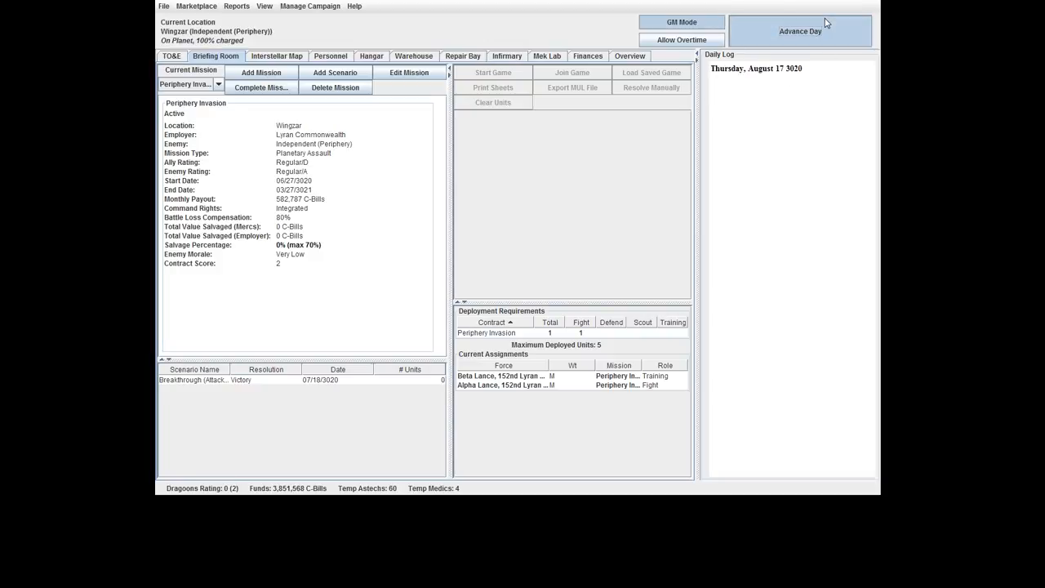
{"action": "left_click", "coordinate": [800, 31]}
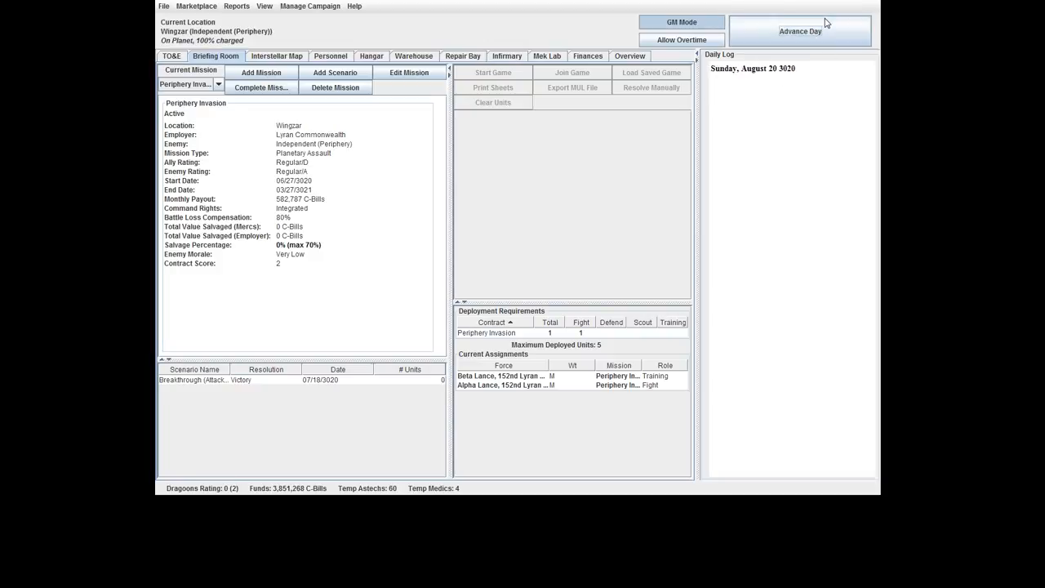
{"action": "left_click", "coordinate": [800, 31]}
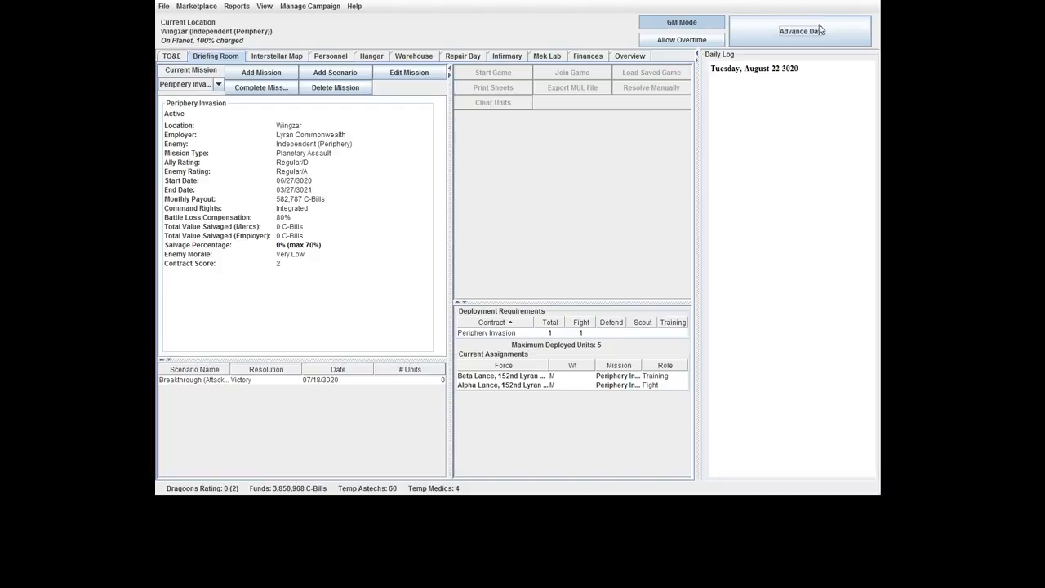
{"action": "left_click", "coordinate": [800, 29]}
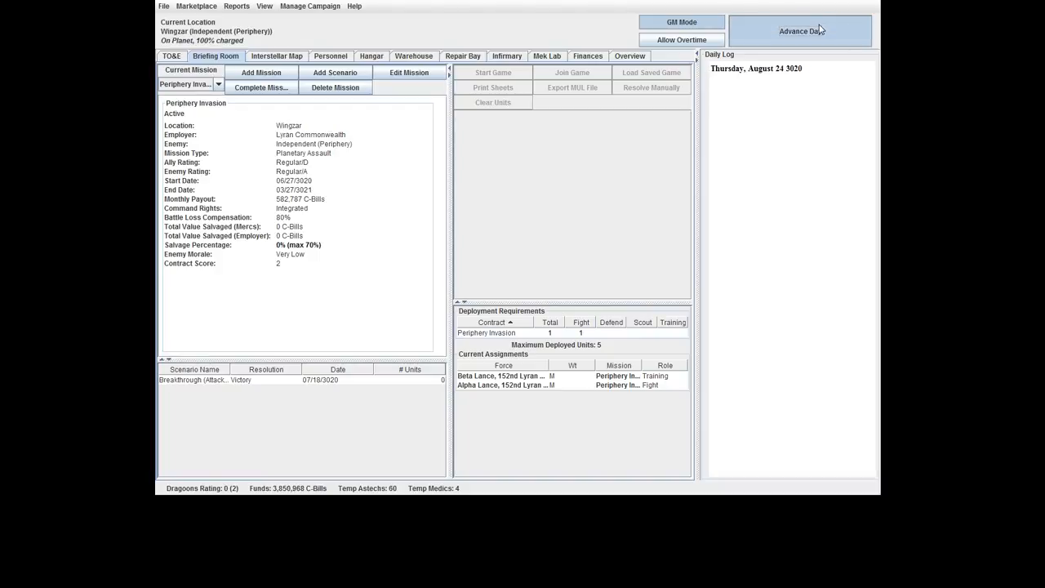
{"action": "left_click", "coordinate": [800, 31]}
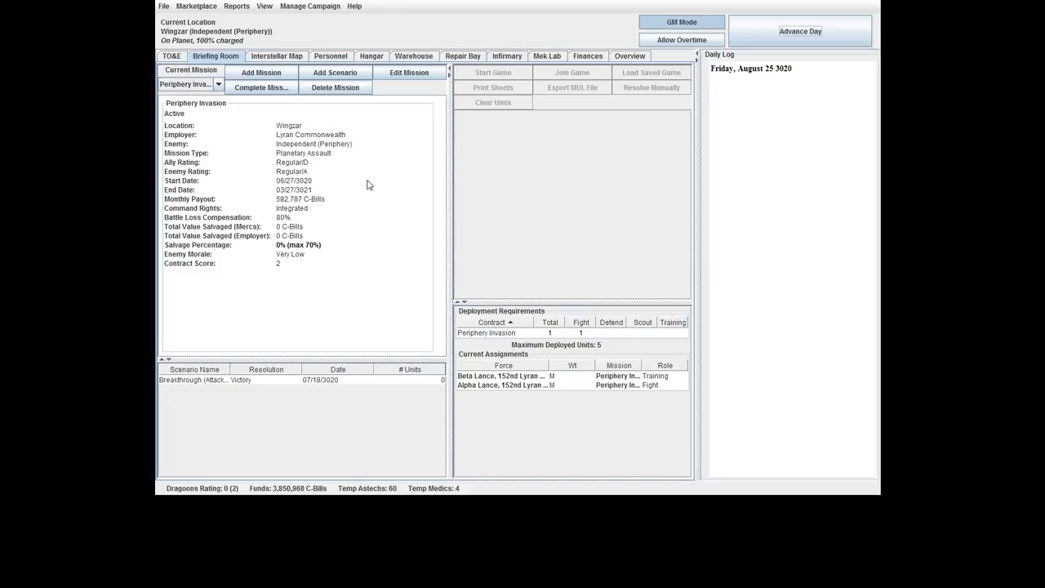
{"action": "left_click", "coordinate": [800, 31]}
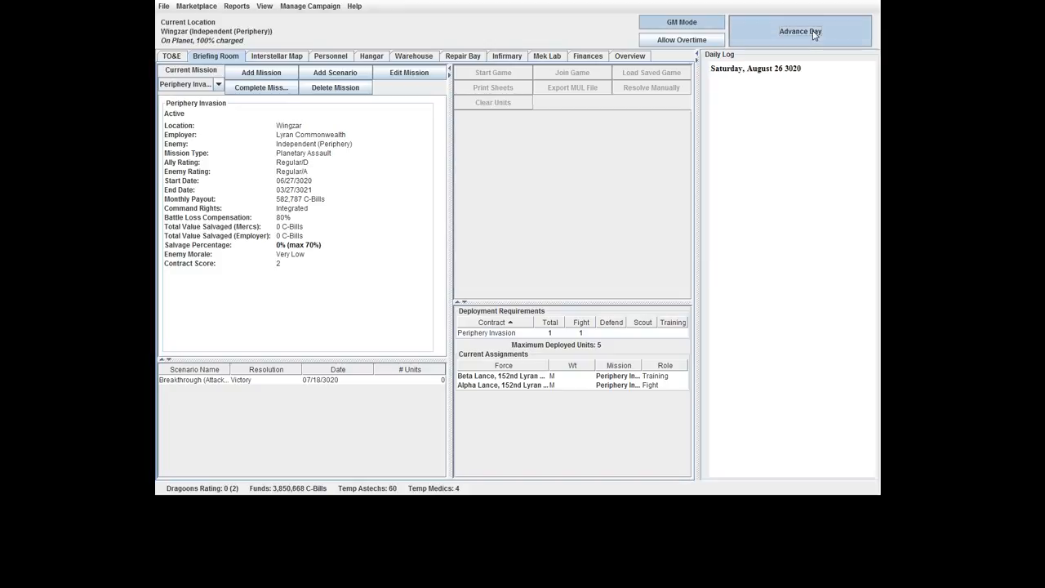
{"action": "left_click", "coordinate": [800, 31]}
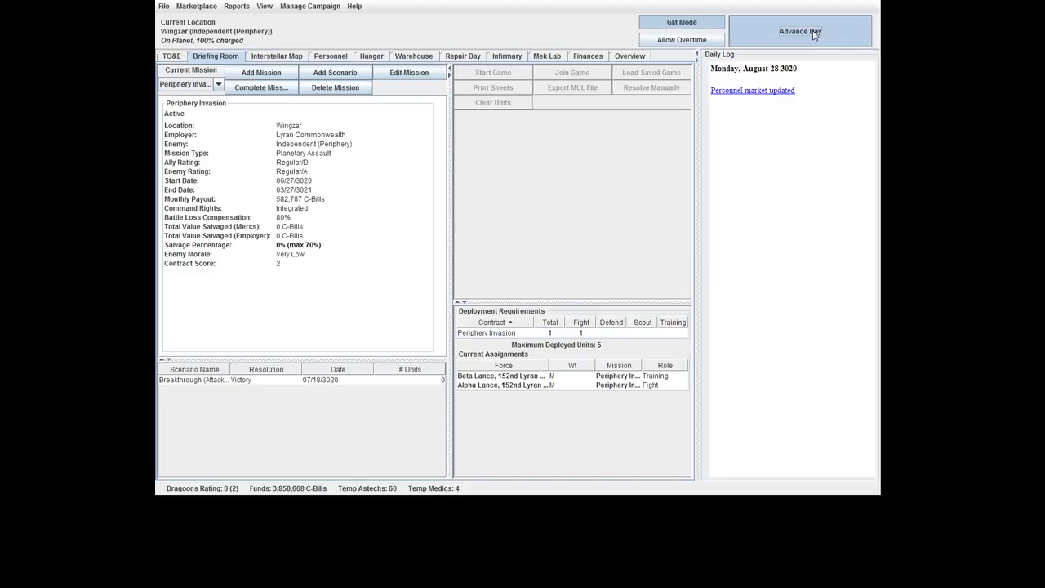
{"action": "left_click", "coordinate": [800, 31]}
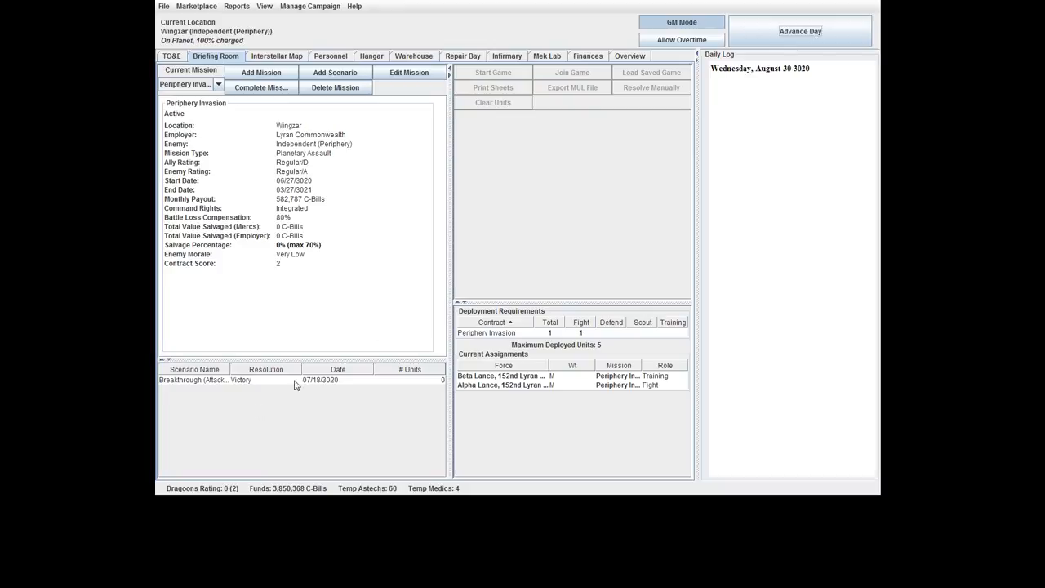
{"action": "left_click", "coordinate": [800, 31]}
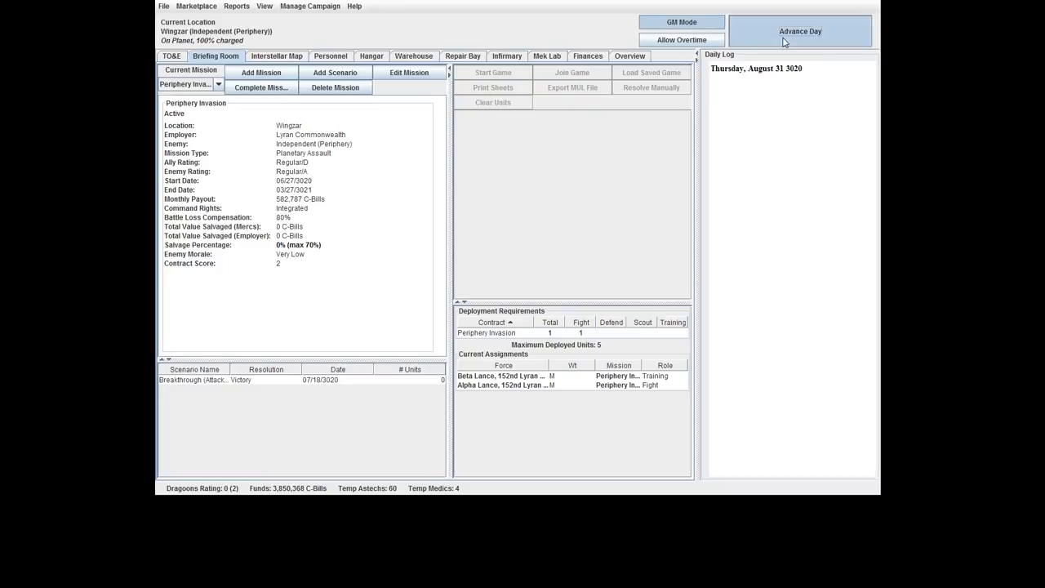
Advance into Friday, September 1, collecting the monthly payout and personnel XP.
{"action": "left_click", "coordinate": [800, 31]}
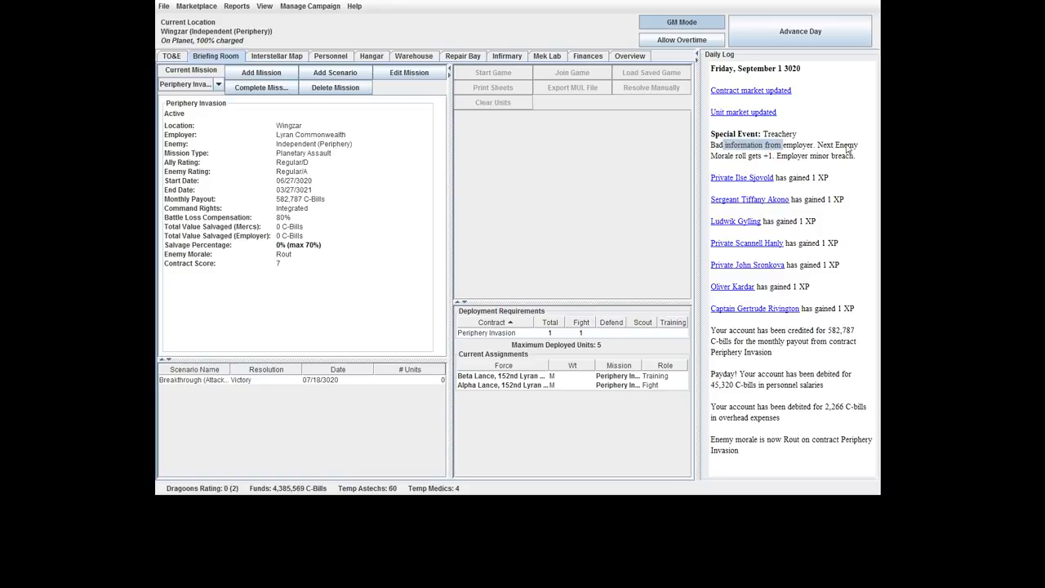
{"action": "mouse_move", "coordinate": [791, 163]}
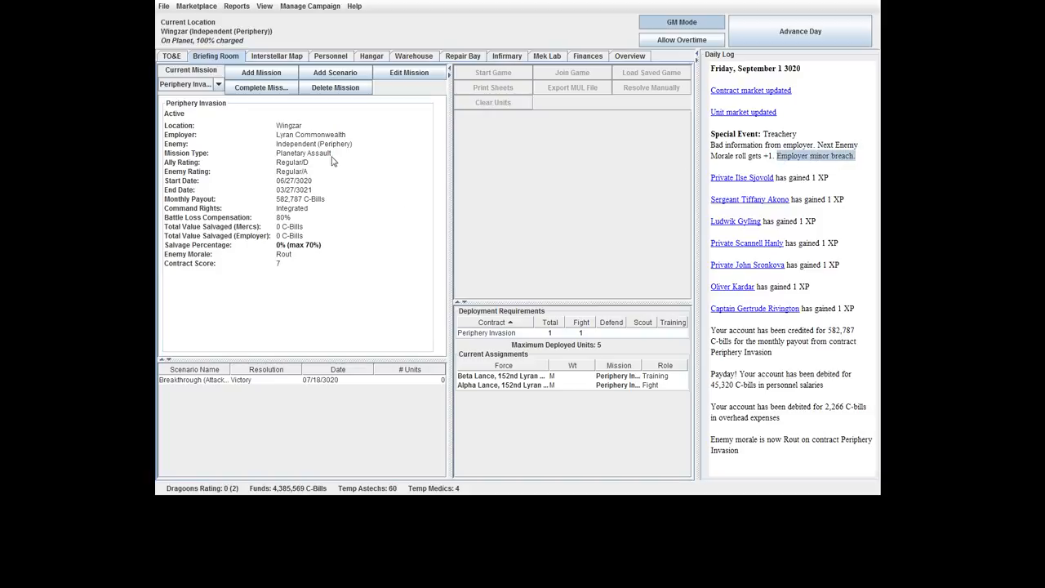
{"action": "mouse_move", "coordinate": [613, 168]}
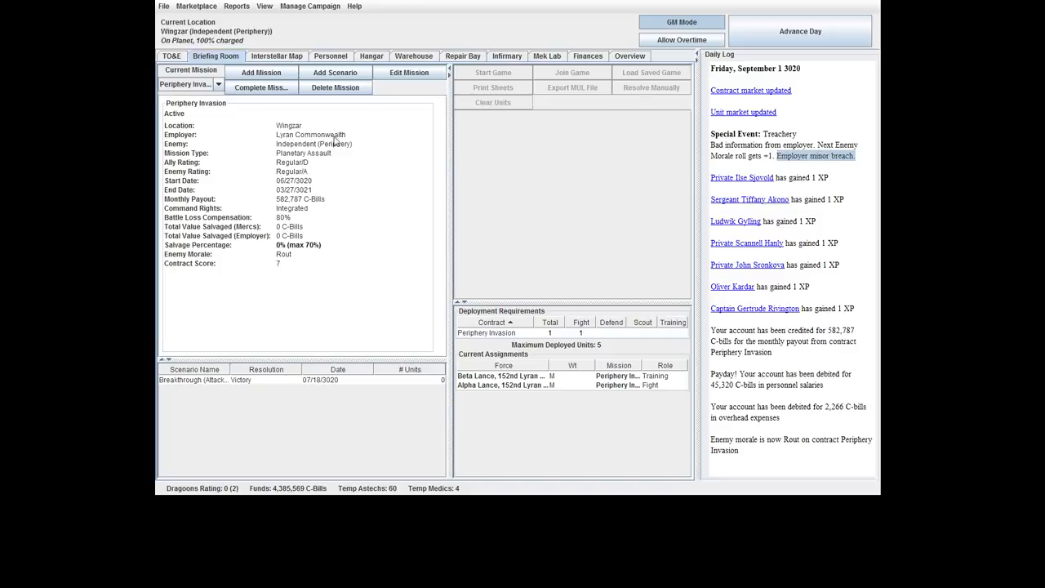
{"action": "mouse_move", "coordinate": [871, 145]}
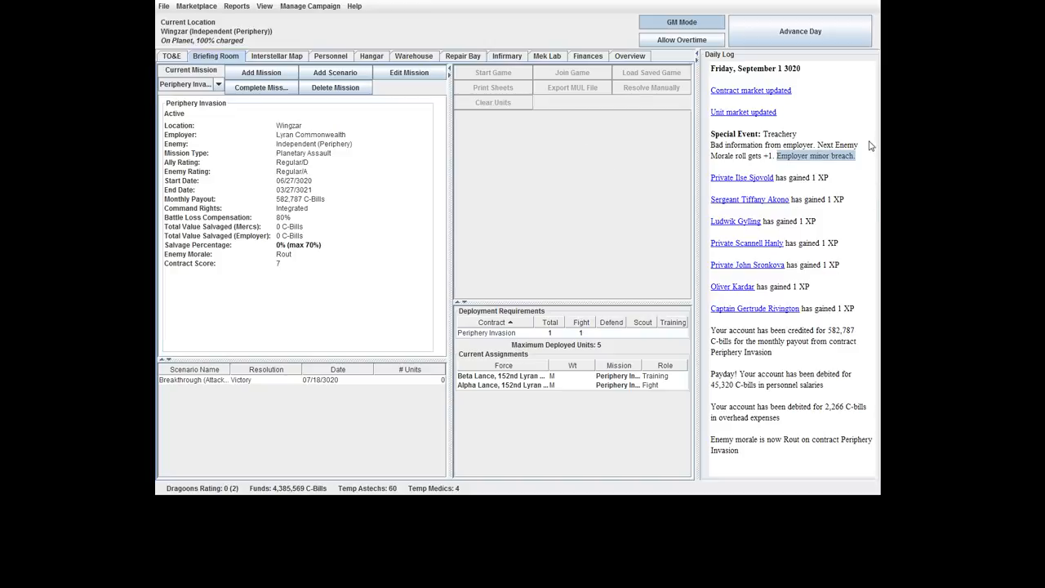
{"action": "mouse_move", "coordinate": [751, 281]}
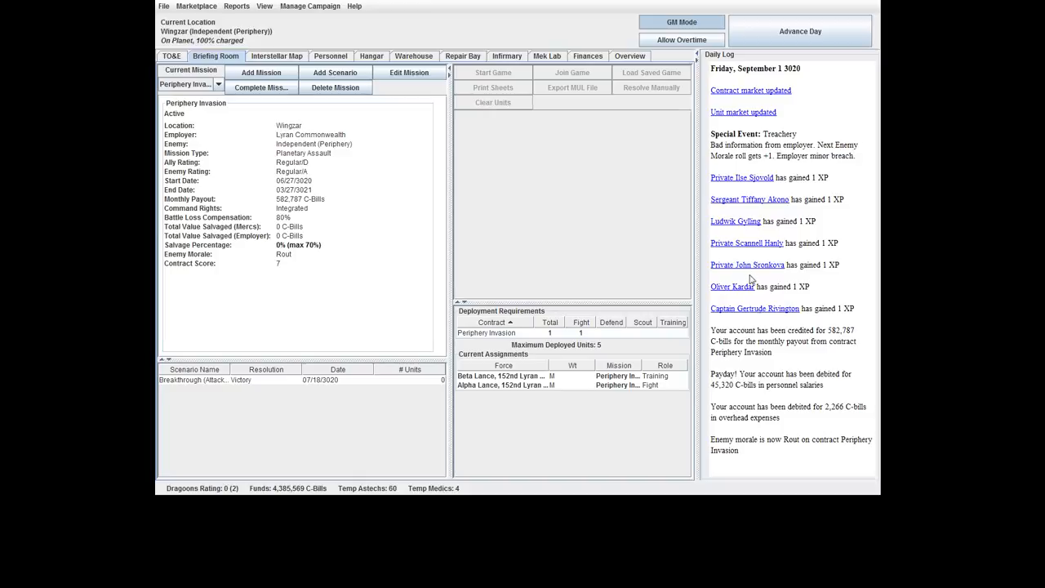
{"action": "mouse_move", "coordinate": [857, 228]}
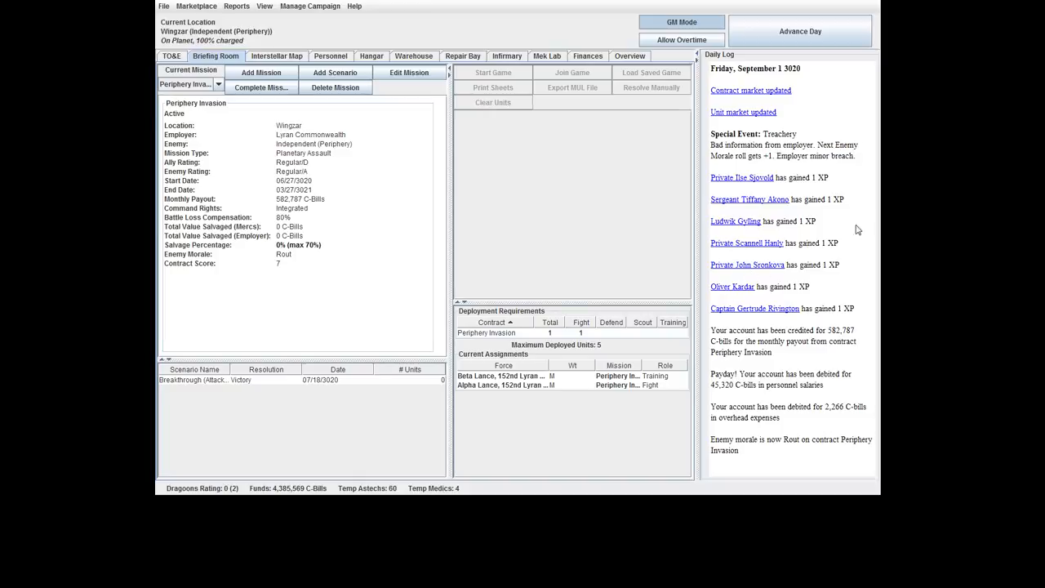
{"action": "mouse_move", "coordinate": [790, 343]}
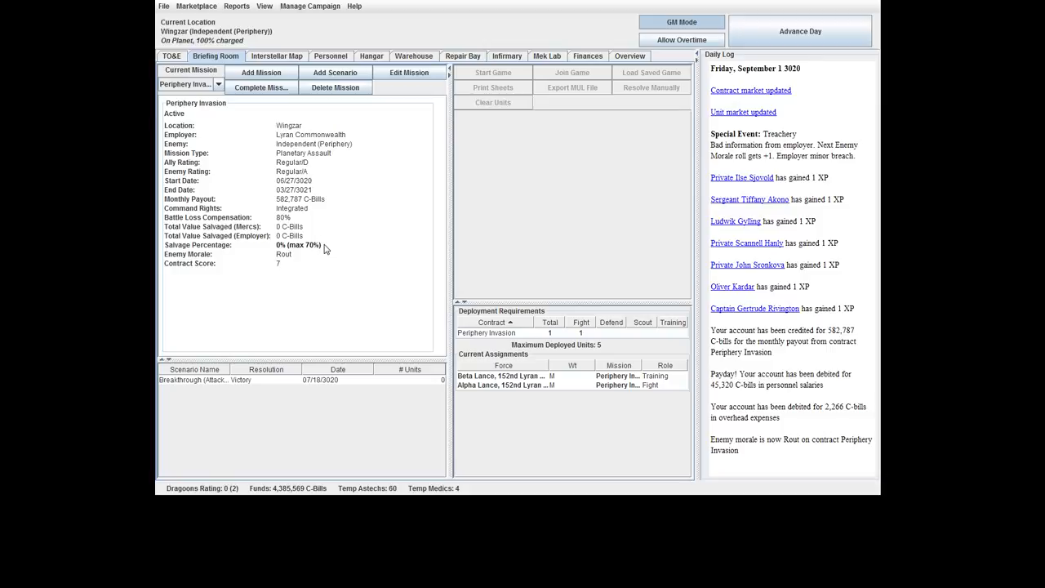
{"action": "mouse_move", "coordinate": [790, 326]}
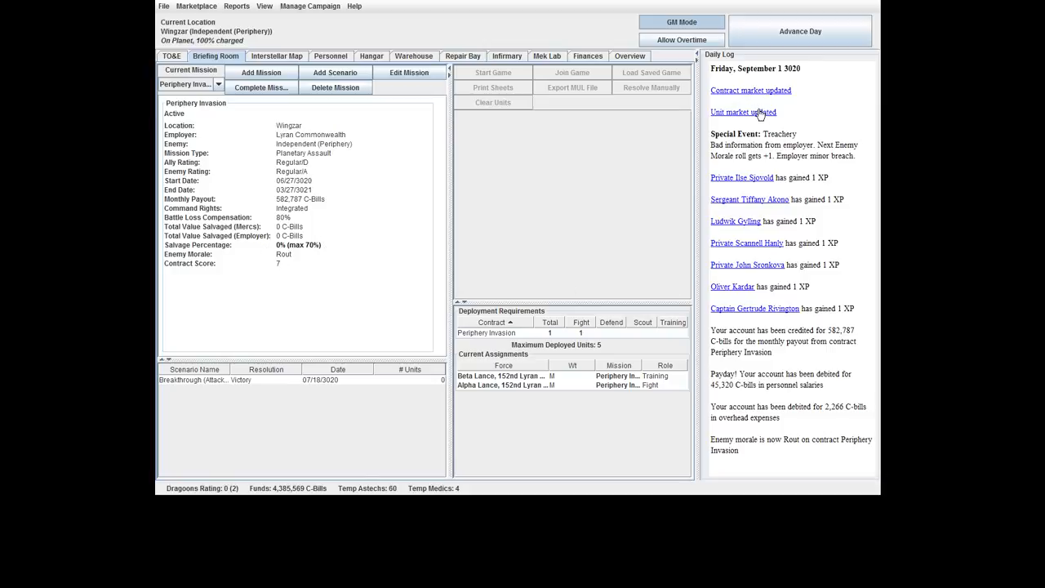
{"action": "left_click", "coordinate": [741, 111]}
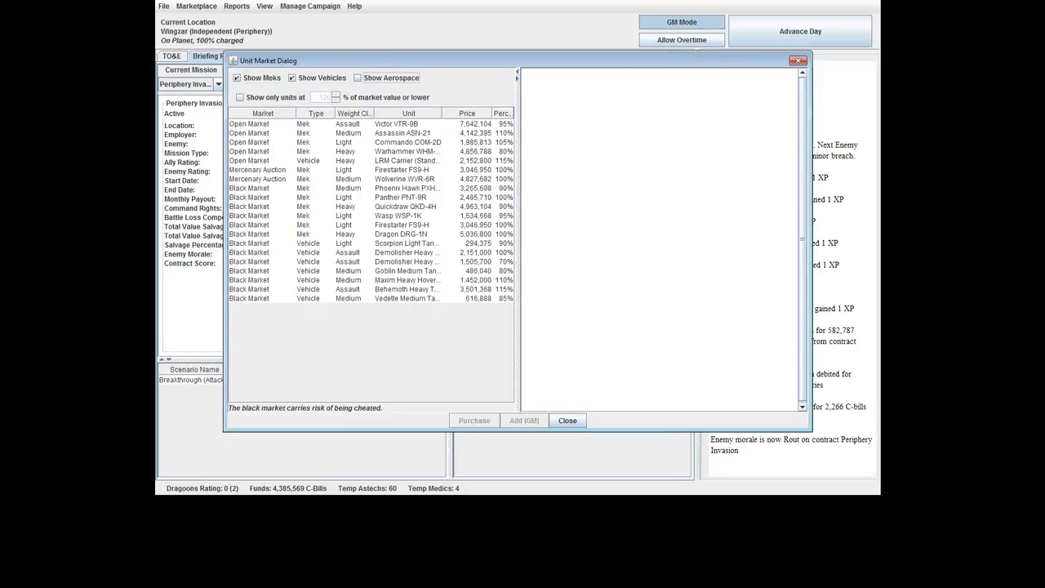
{"action": "left_click", "coordinate": [408, 124]}
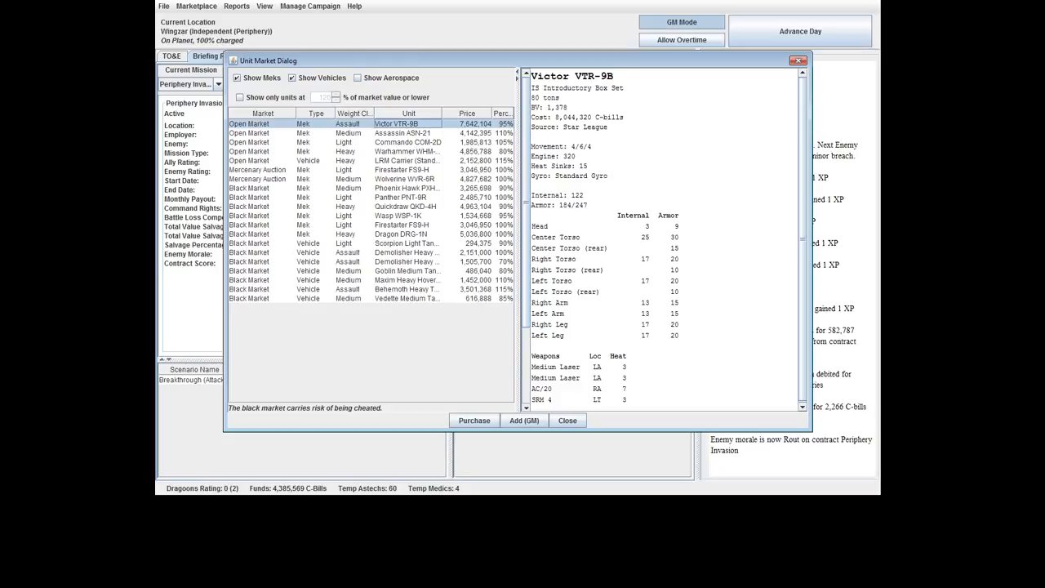
{"action": "scroll", "scroll_direction": "down", "scroll_amount": 3}
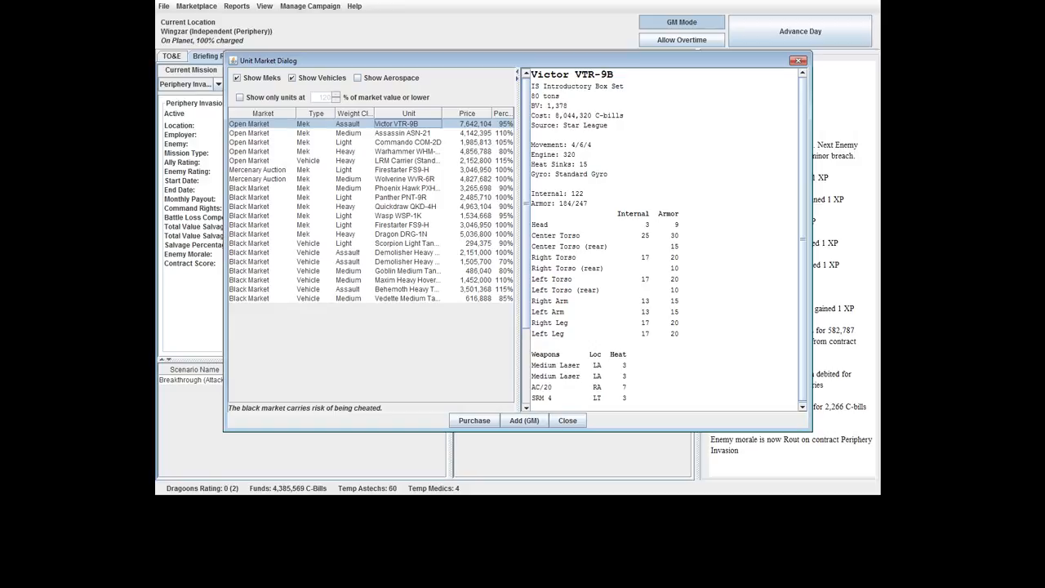
{"action": "left_click", "coordinate": [408, 142]}
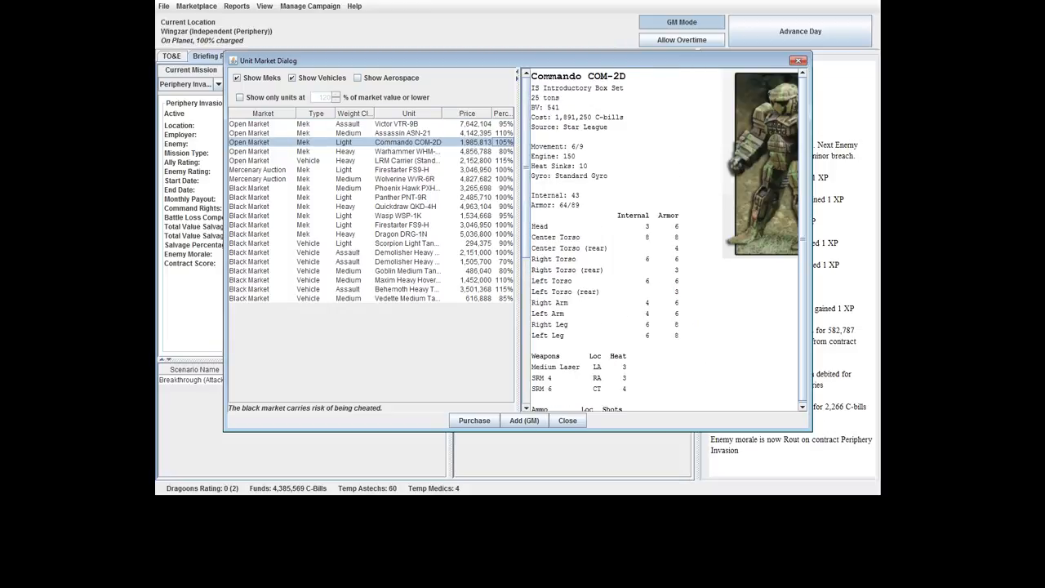
{"action": "left_click", "coordinate": [406, 150]}
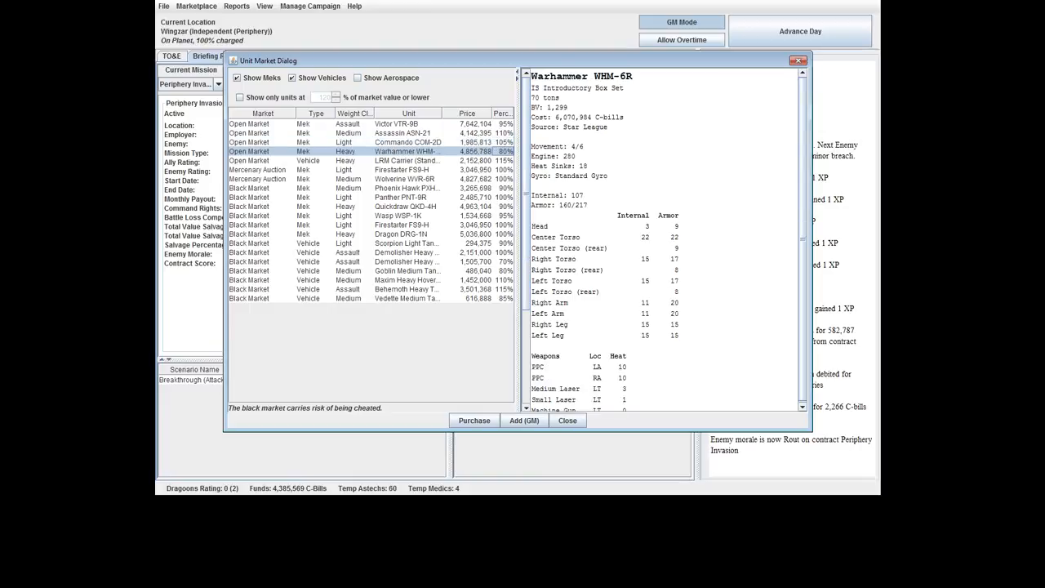
{"action": "scroll", "scroll_direction": "down", "scroll_amount": 3}
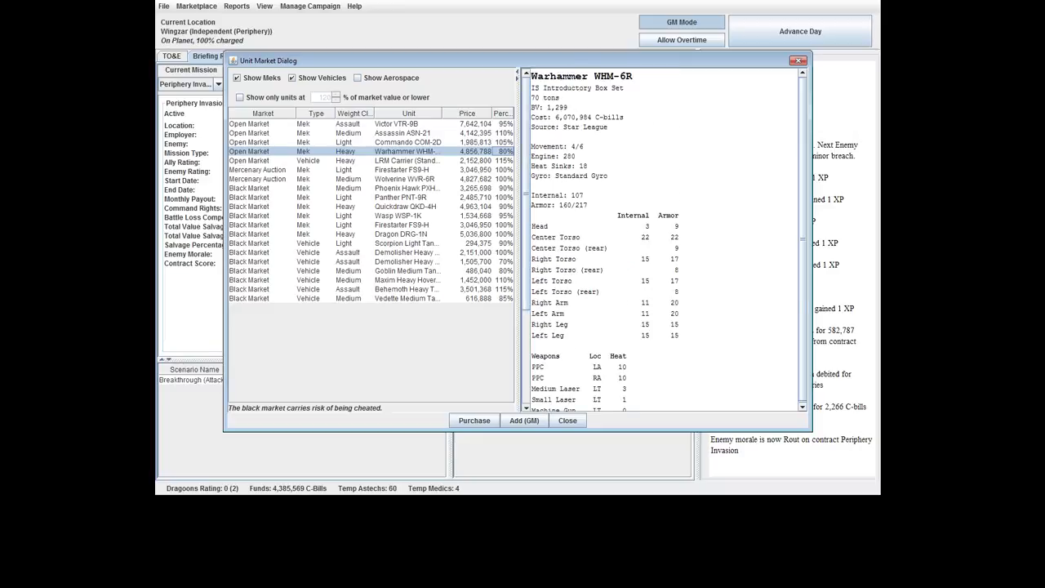
{"action": "left_click", "coordinate": [400, 261]}
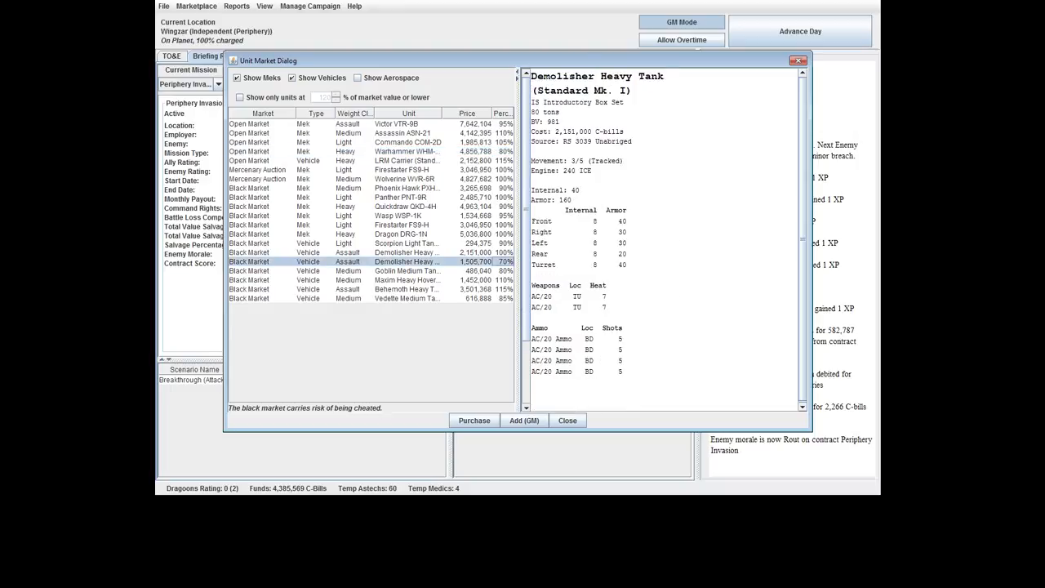
{"action": "left_click", "coordinate": [405, 241]}
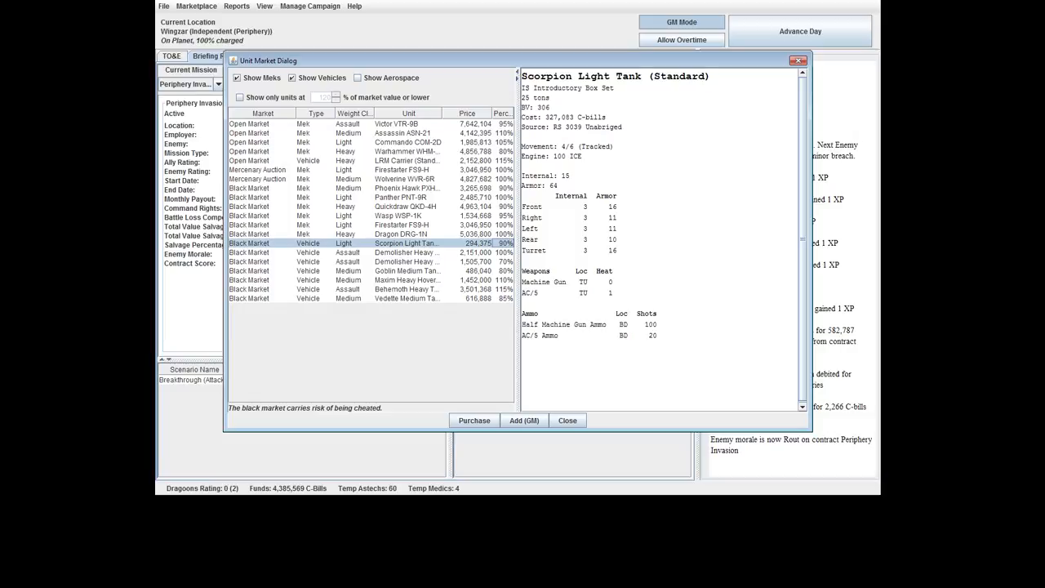
{"action": "left_click", "coordinate": [400, 206]}
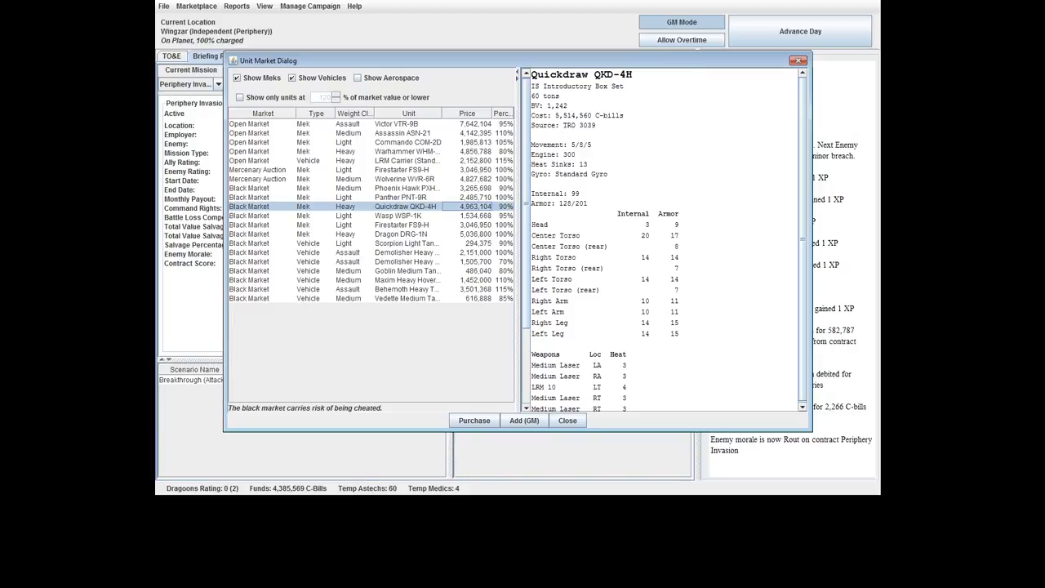
{"action": "left_click", "coordinate": [568, 420]}
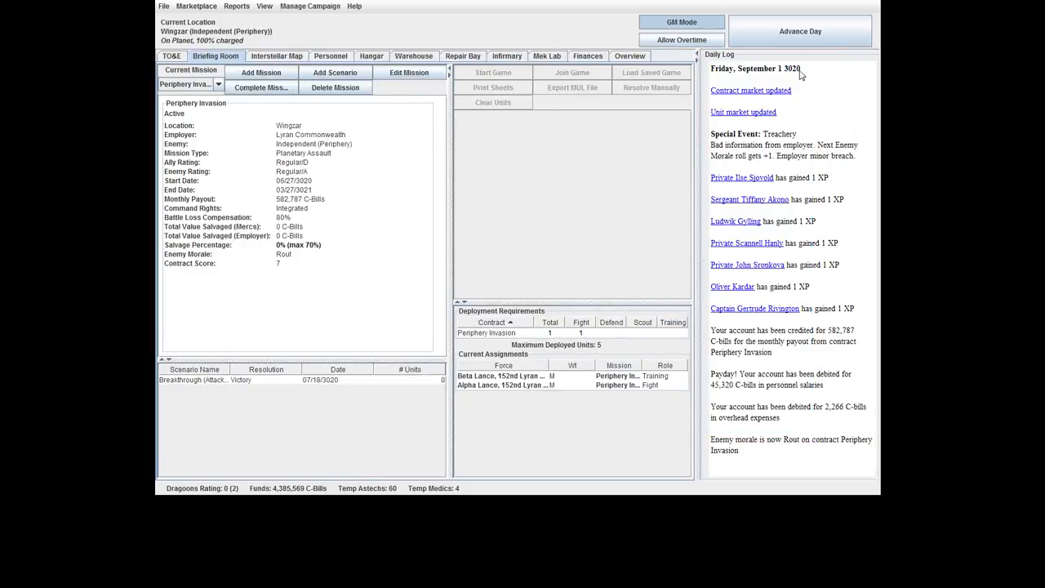
Advance the campaign day by day from September 1 to Sunday, September 10, 3020.
{"action": "left_click", "coordinate": [800, 31]}
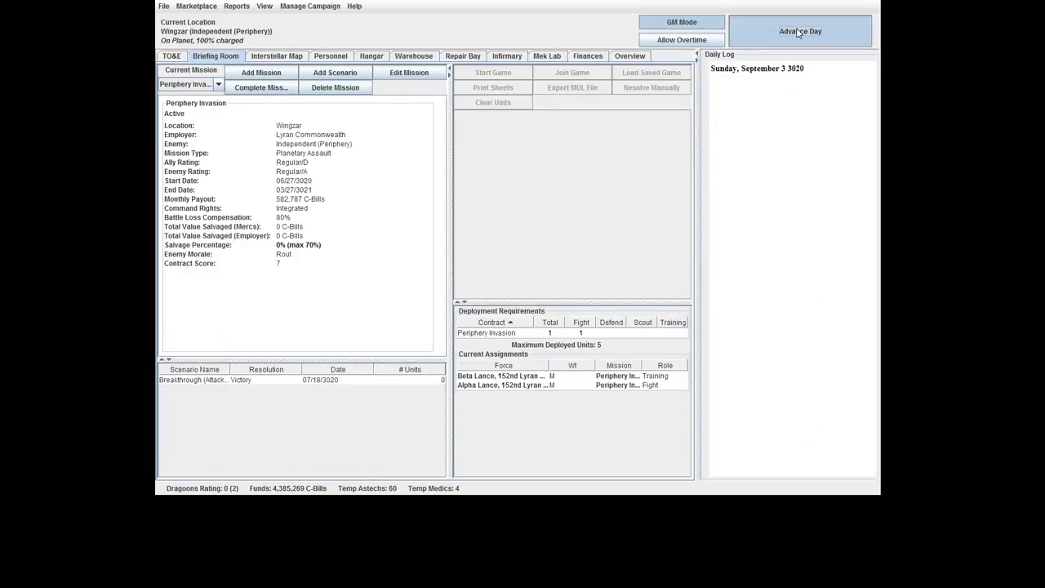
{"action": "left_click", "coordinate": [800, 31]}
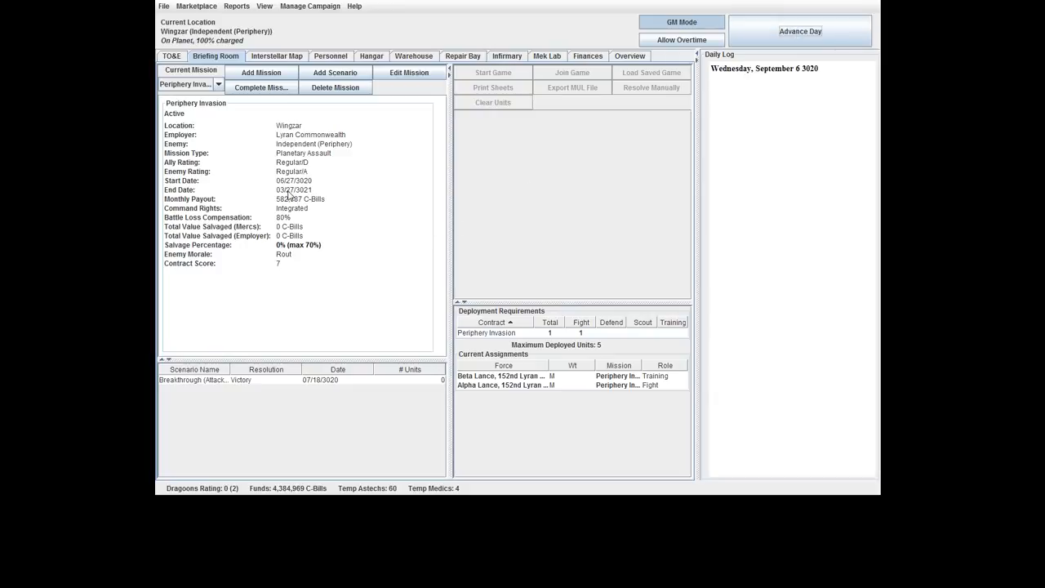
{"action": "mouse_move", "coordinate": [800, 31]}
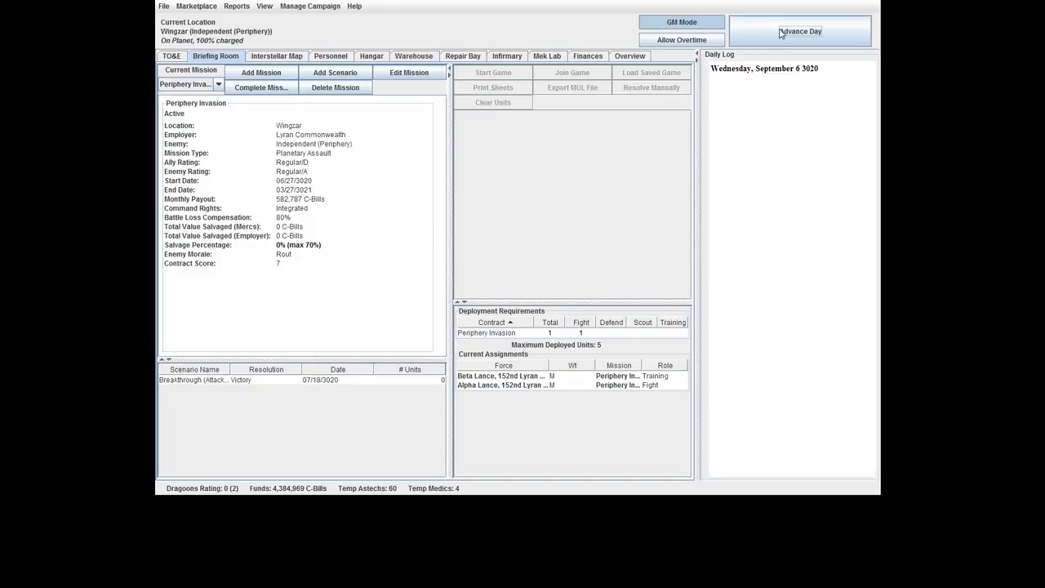
{"action": "left_click", "coordinate": [800, 31]}
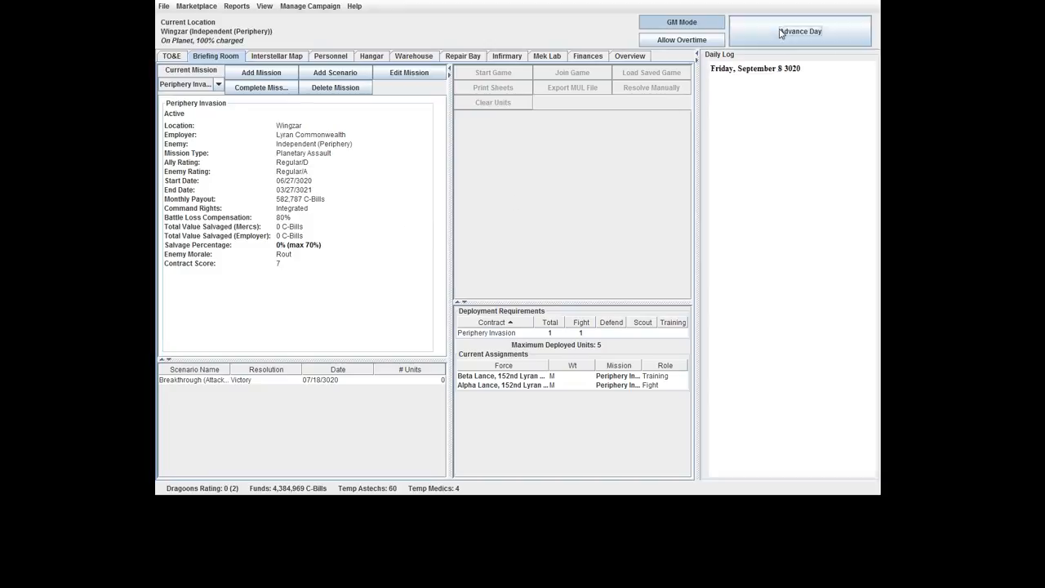
{"action": "left_click", "coordinate": [800, 31]}
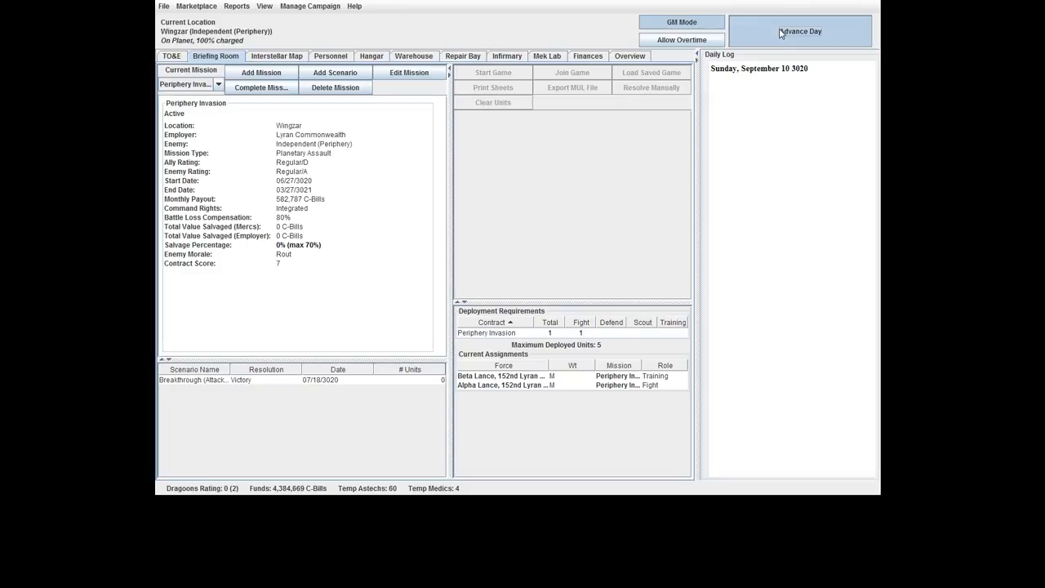
{"action": "left_click", "coordinate": [800, 31]}
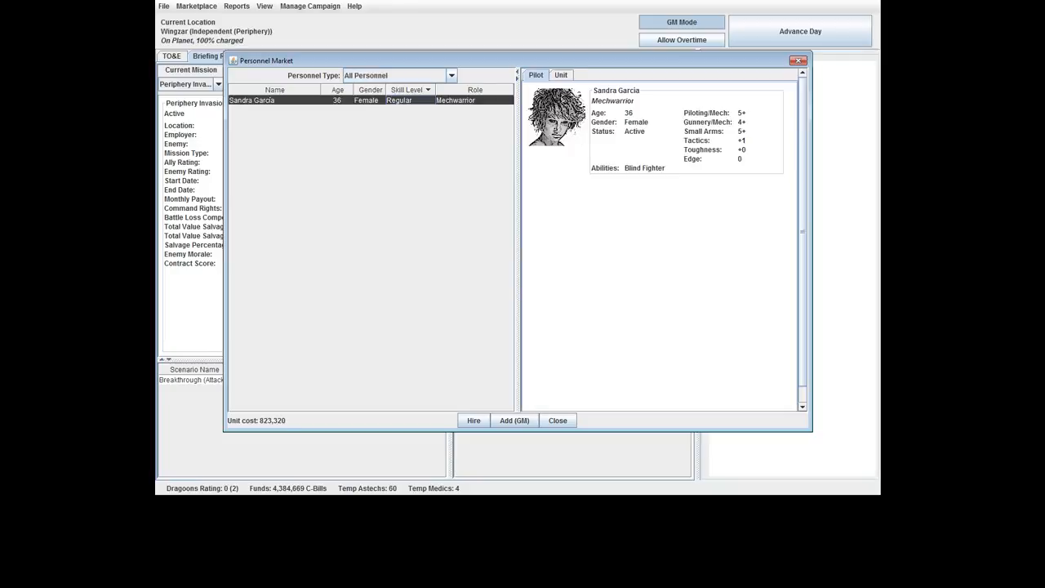
{"action": "left_click", "coordinate": [562, 75]}
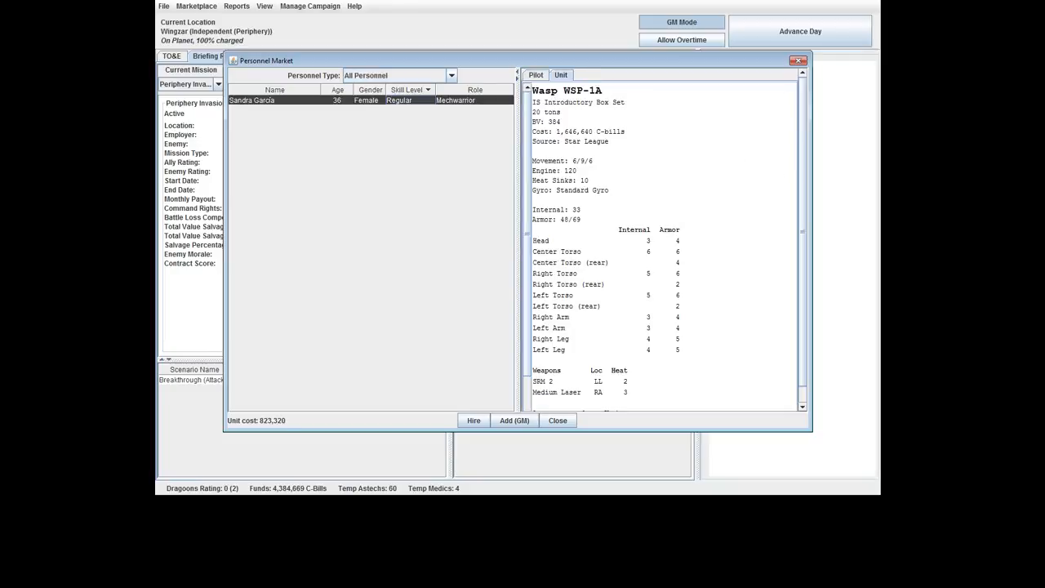
{"action": "left_click", "coordinate": [536, 76]}
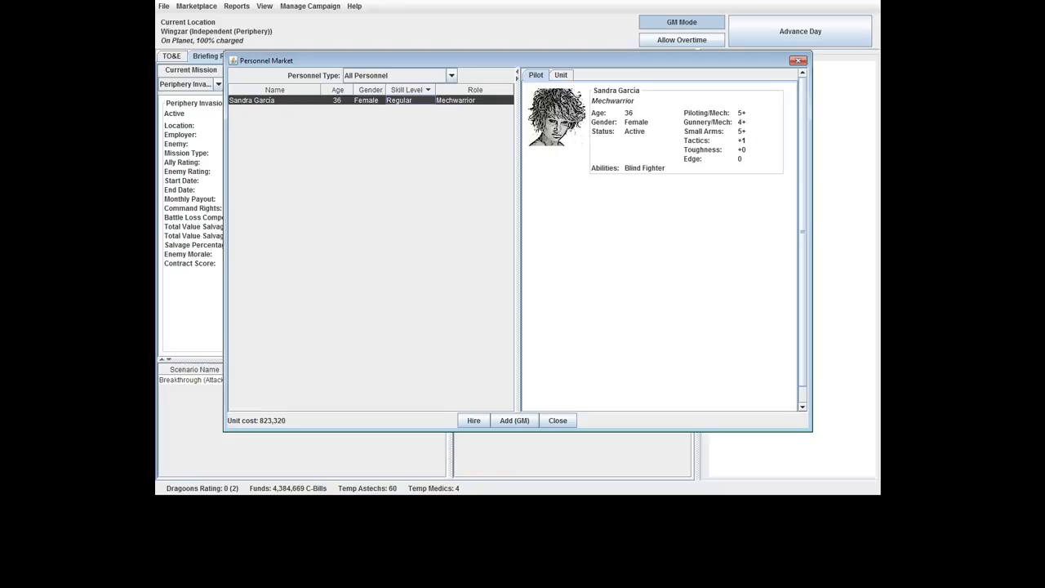
{"action": "left_click", "coordinate": [562, 75]}
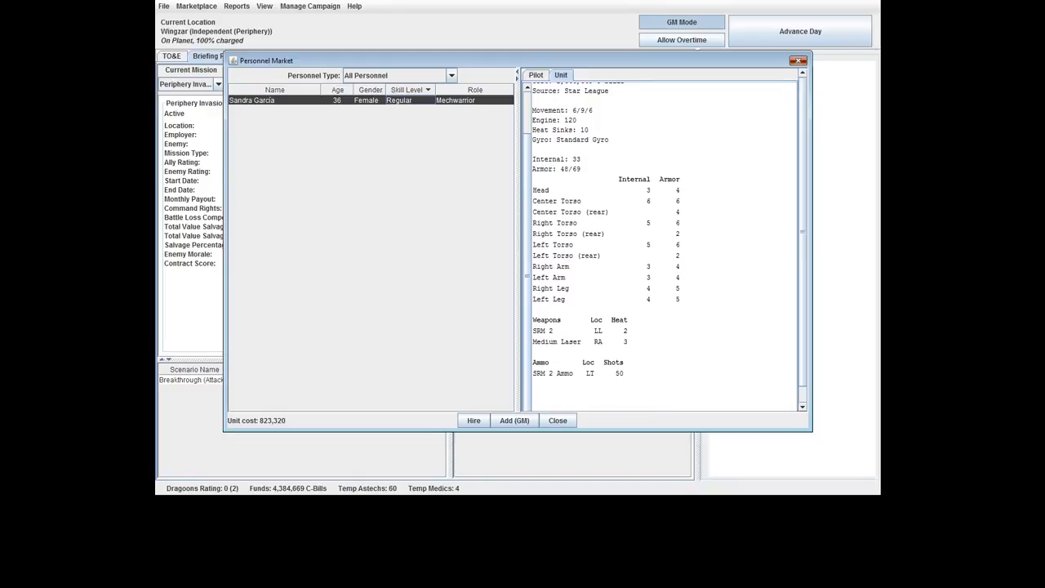
Close the Personnel Market unhired and advance day by day to Friday, September 22, 3020.
{"action": "left_click", "coordinate": [559, 420]}
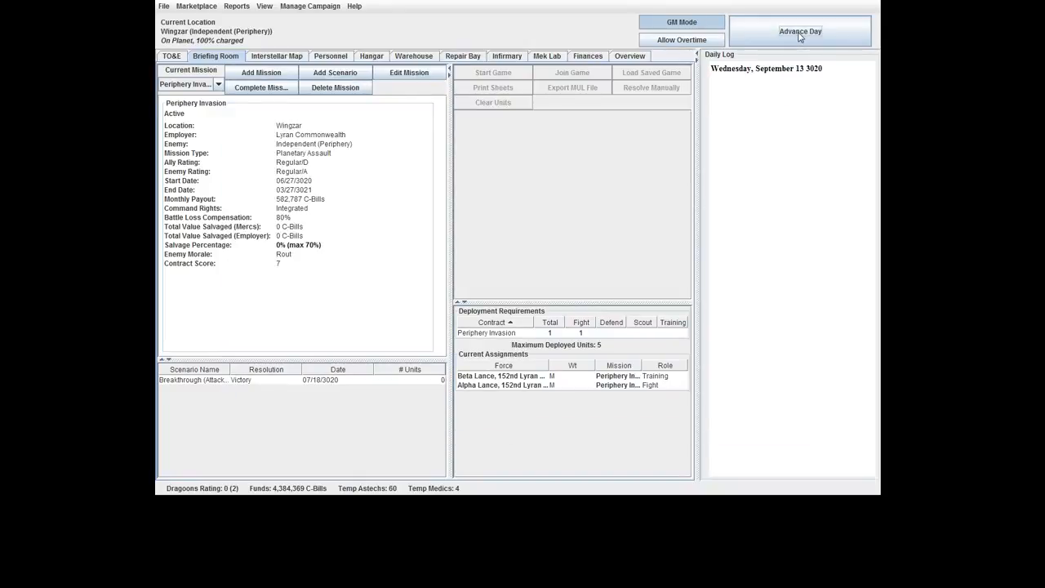
{"action": "left_click", "coordinate": [799, 32]}
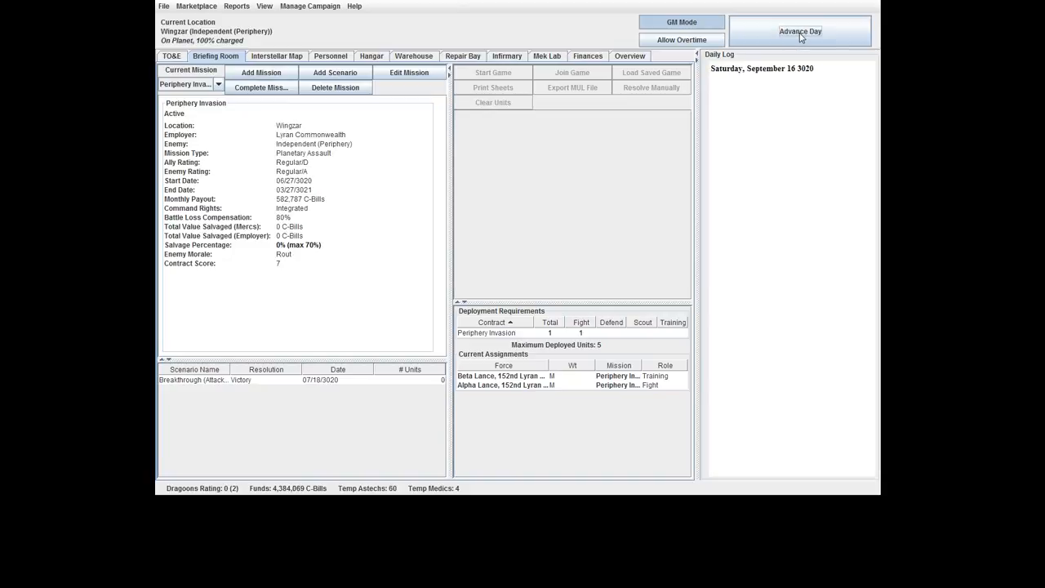
{"action": "left_click", "coordinate": [800, 31]}
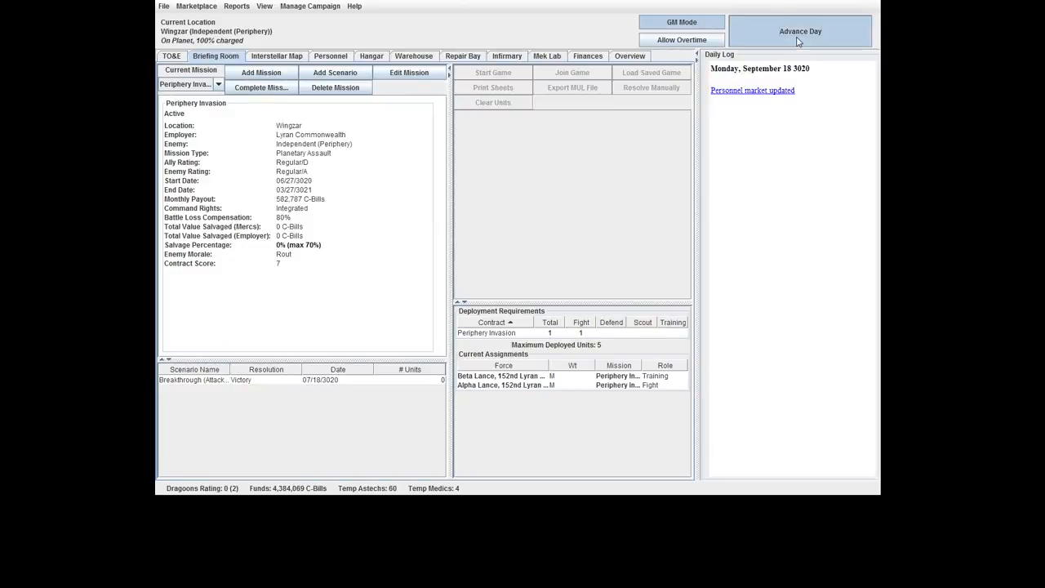
{"action": "left_click", "coordinate": [800, 31]}
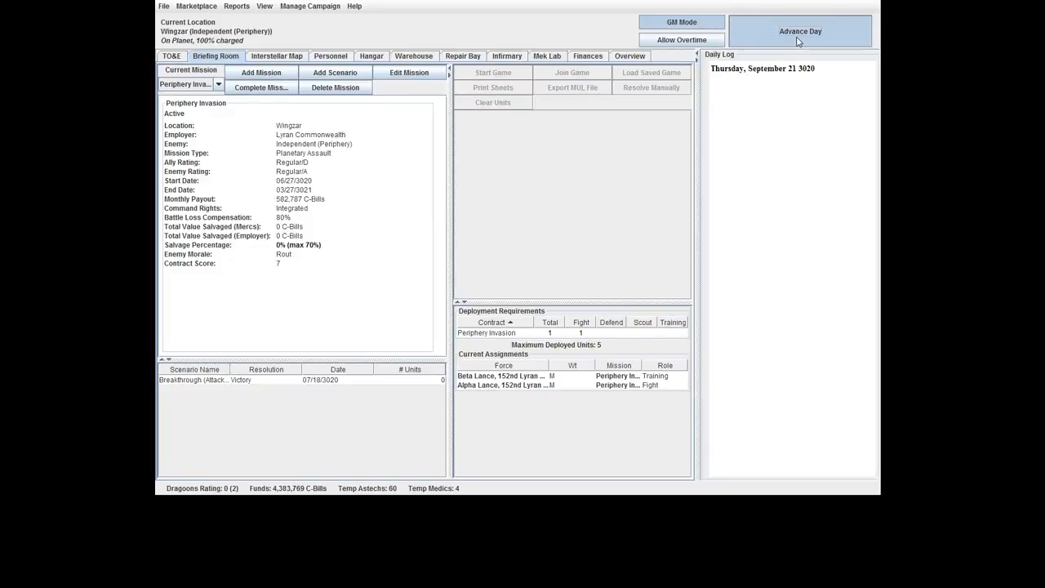
{"action": "left_click", "coordinate": [800, 31]}
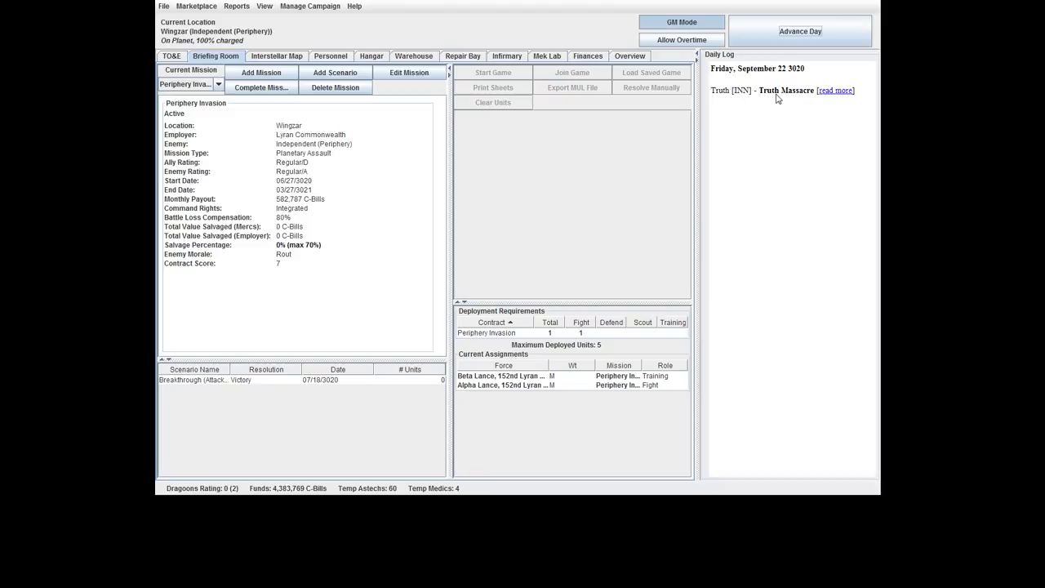
{"action": "left_click", "coordinate": [834, 90]}
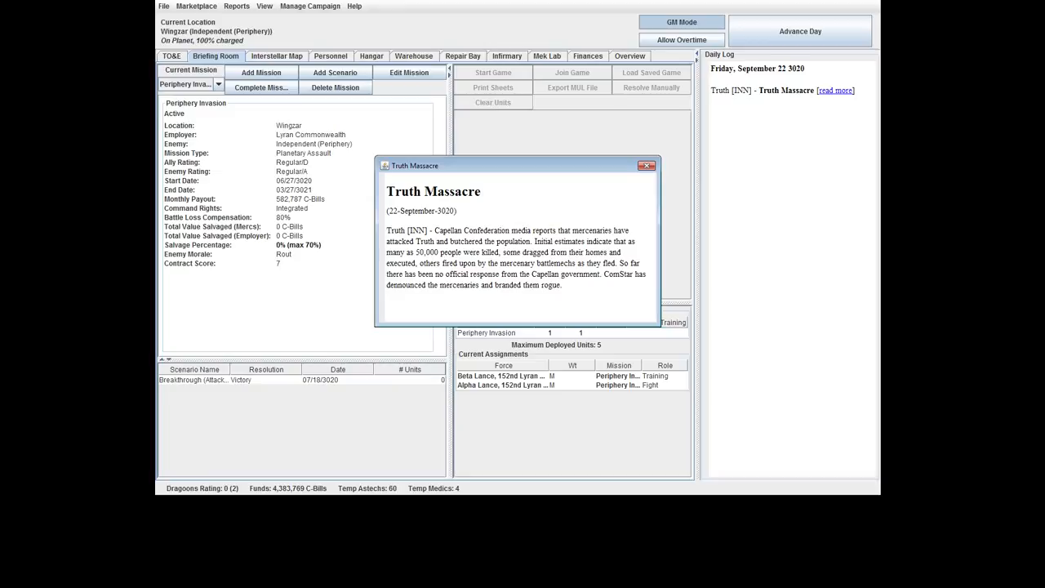
{"action": "left_click", "coordinate": [646, 167]}
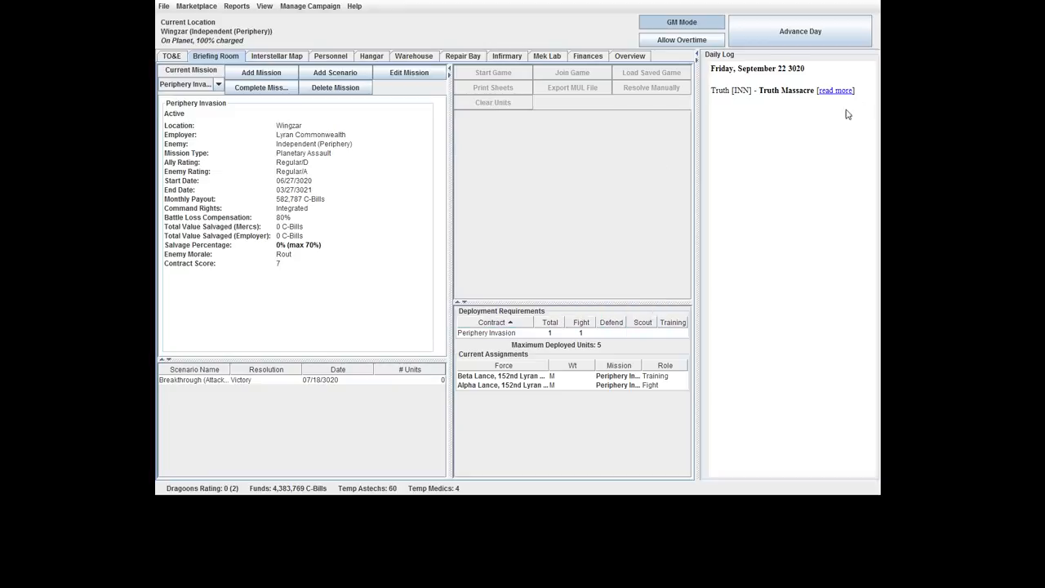
Find the planet Truth on the Interstellar Map and read its massacre history.
{"action": "left_click", "coordinate": [277, 55]}
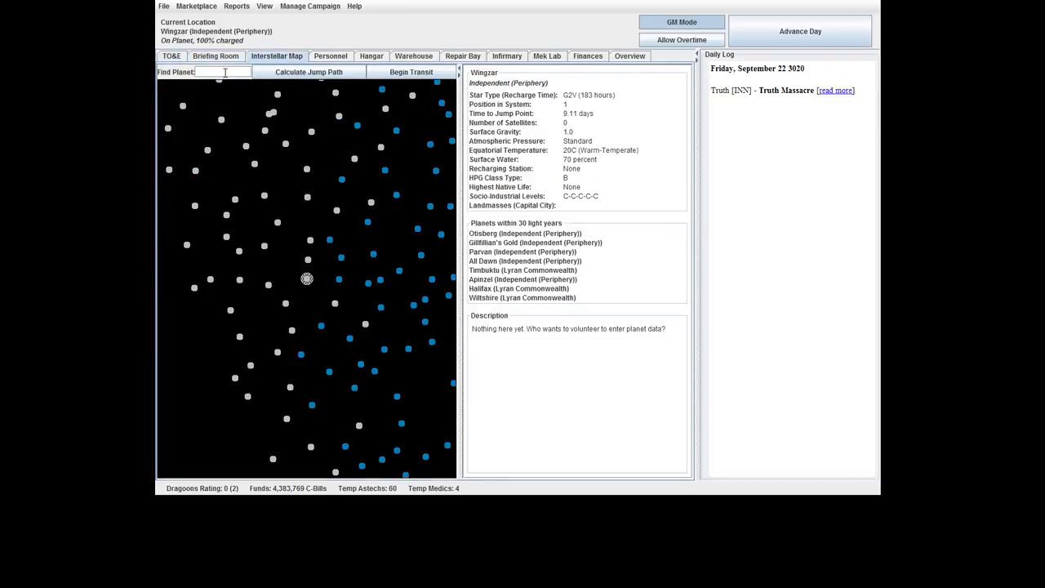
{"action": "type", "text": "Truth"}
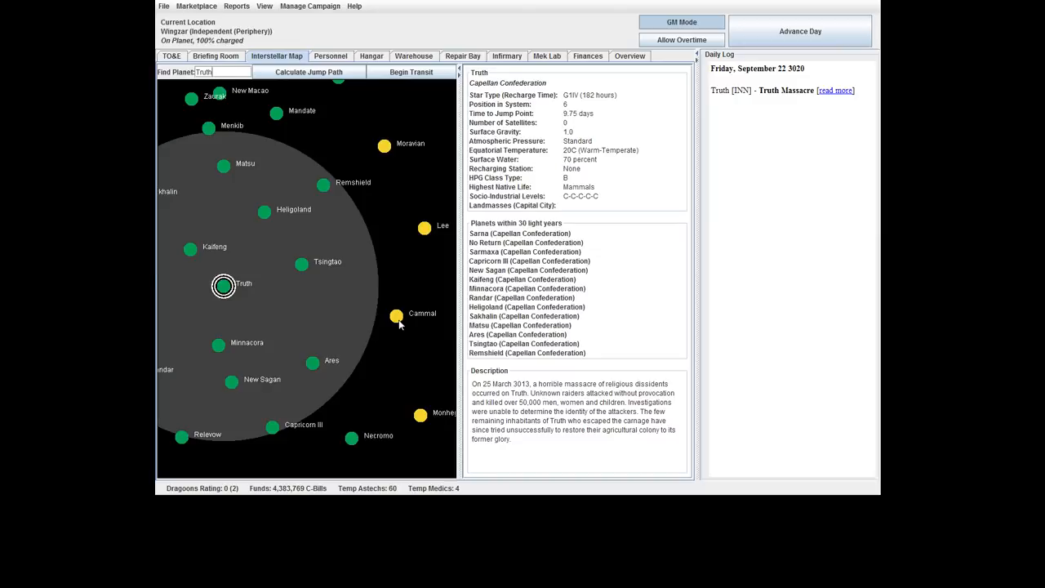
{"action": "mouse_move", "coordinate": [433, 312]}
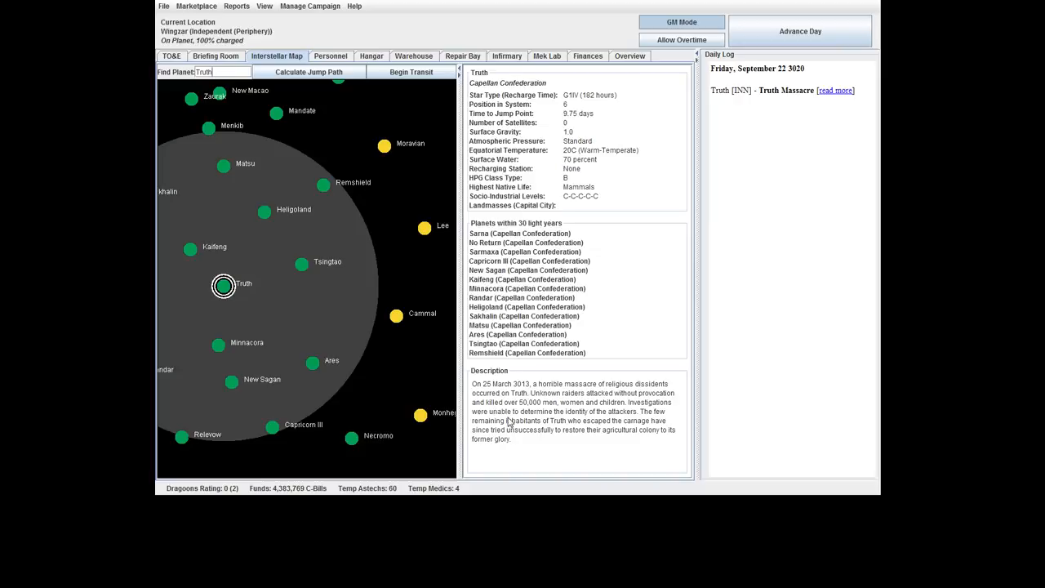
{"action": "mouse_move", "coordinate": [589, 428]}
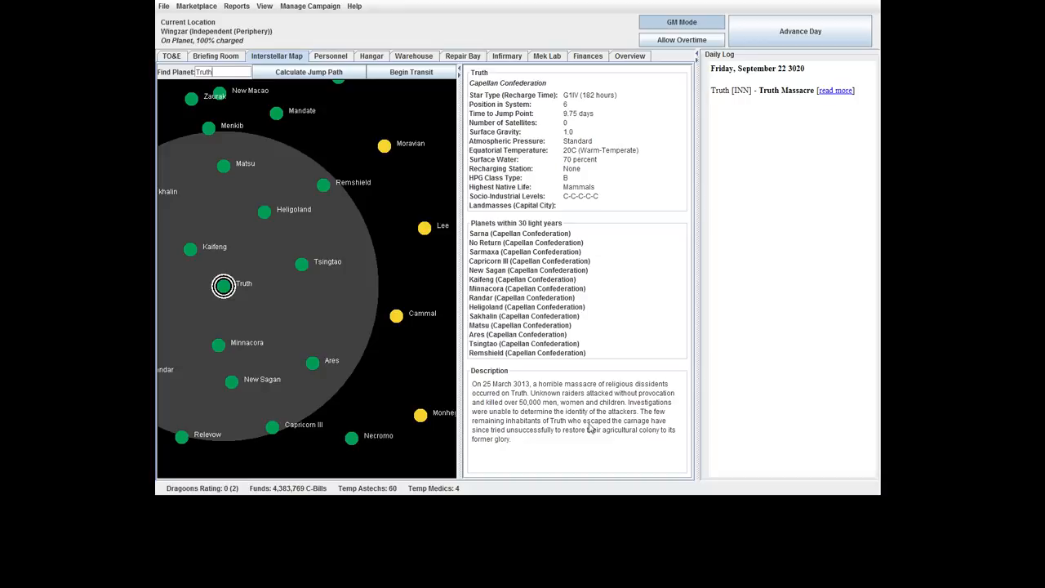
{"action": "mouse_move", "coordinate": [629, 439]}
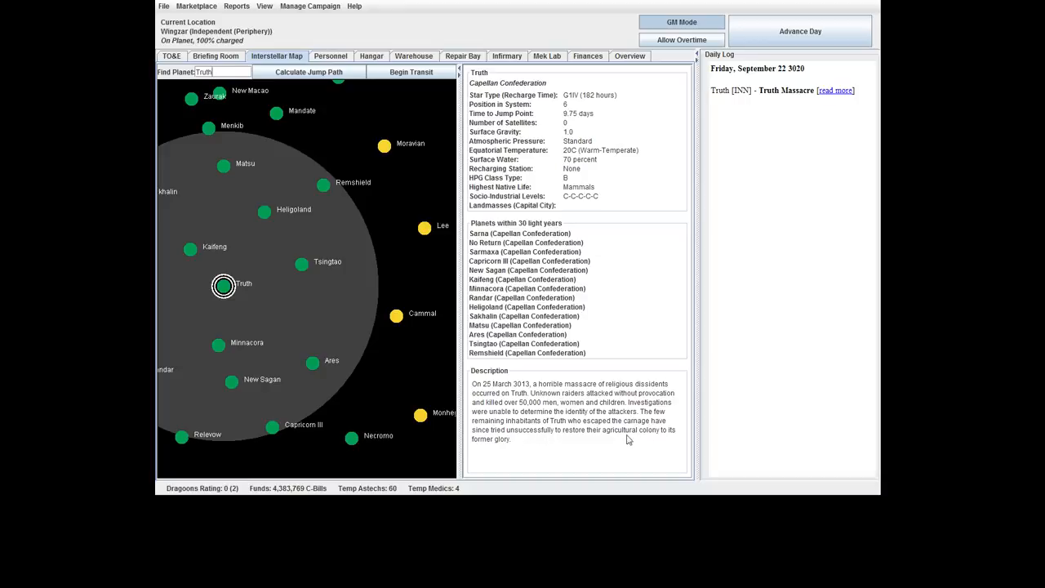
{"action": "mouse_move", "coordinate": [643, 429]}
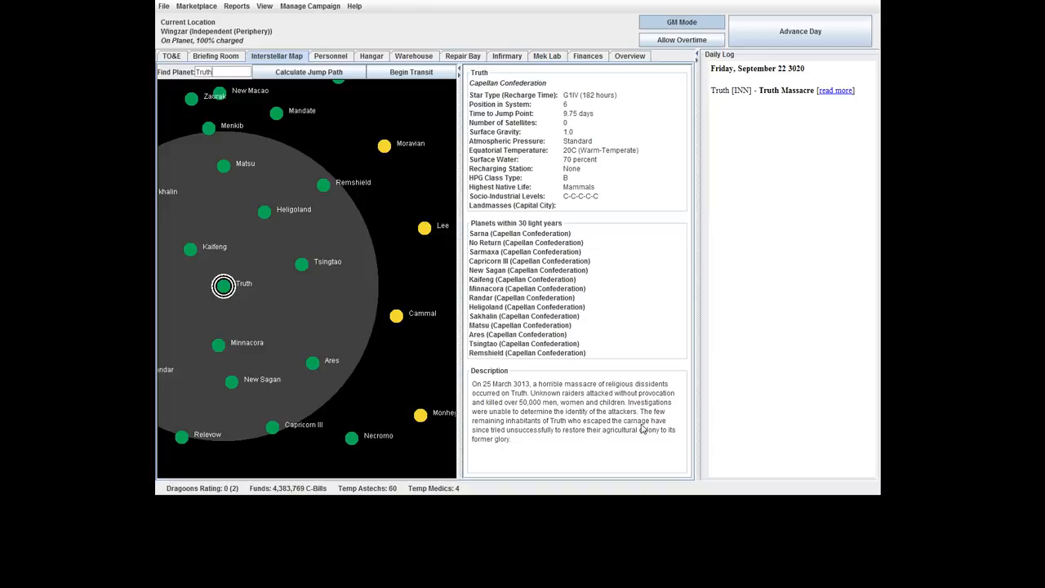
{"action": "mouse_move", "coordinate": [241, 300]}
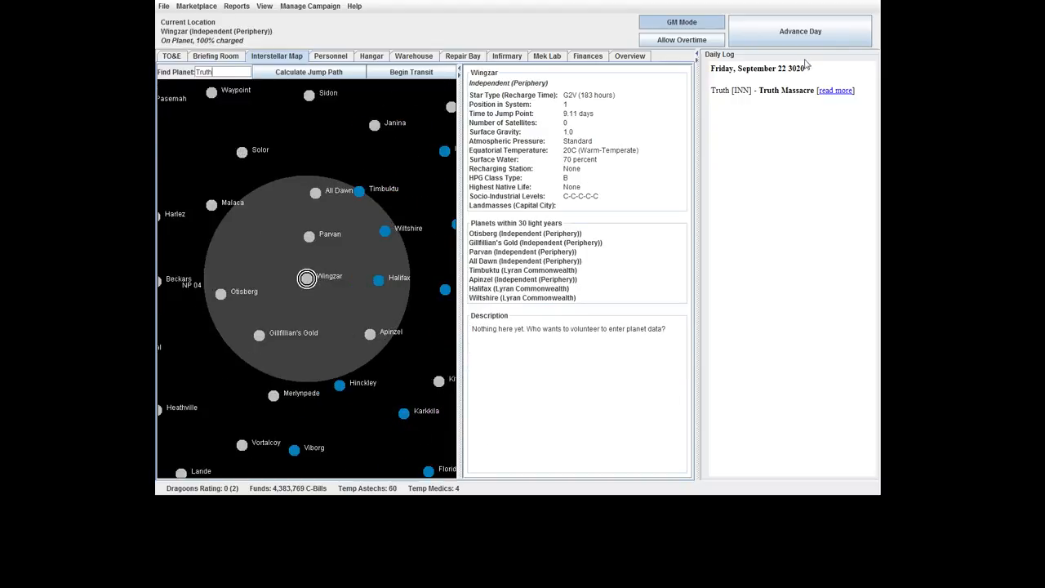
Advance one day from the Briefing Room and select new recruit Victoria Burghardt in the Personnel Market.
{"action": "left_click", "coordinate": [215, 55]}
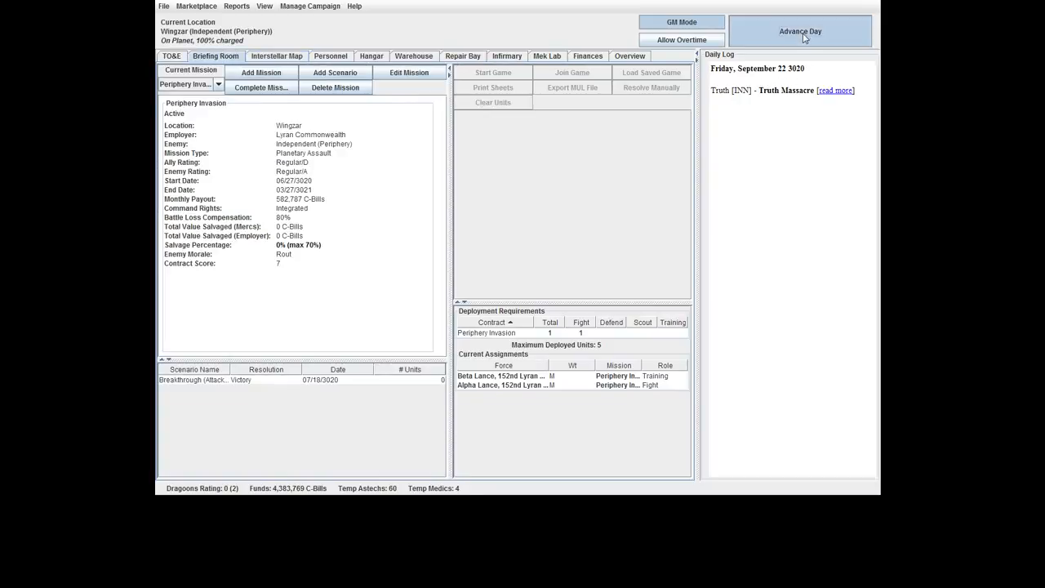
{"action": "left_click", "coordinate": [800, 31]}
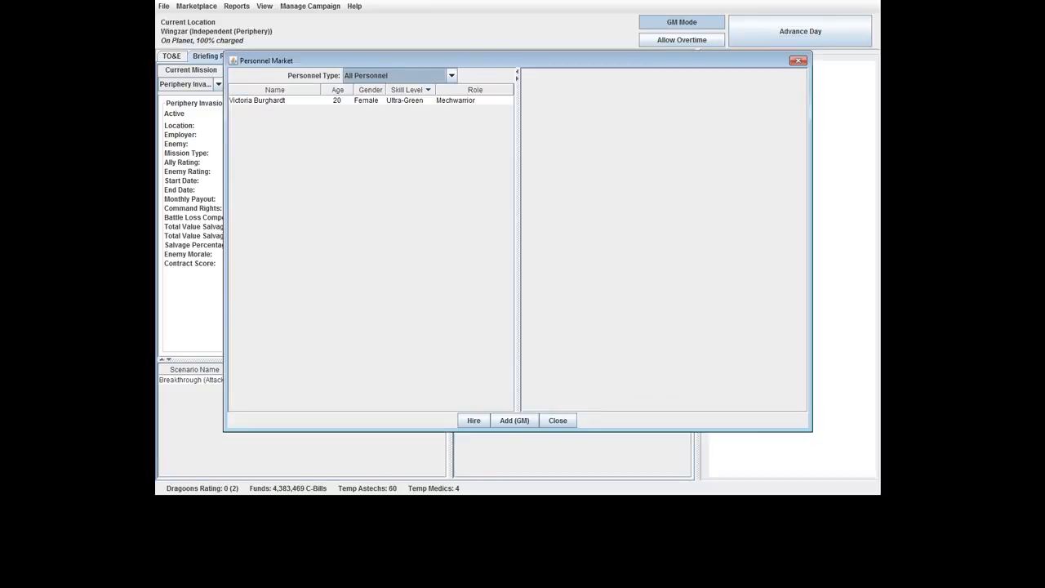
{"action": "left_click", "coordinate": [258, 99]}
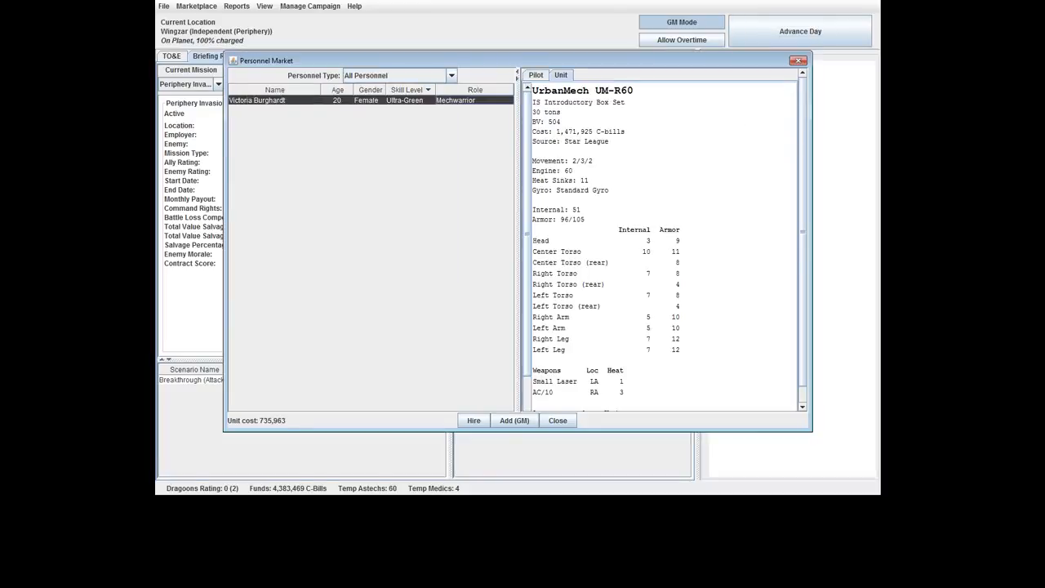
Review her Ultra-Green pilot skills and the stats of her UrbanMech UM-R60.
{"action": "left_click", "coordinate": [535, 75]}
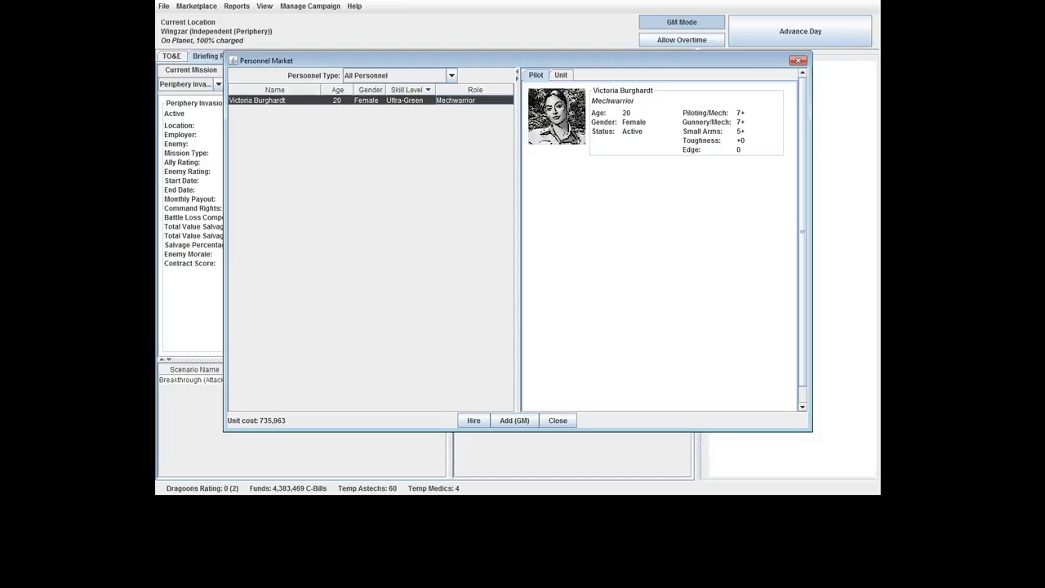
{"action": "left_click", "coordinate": [562, 75]}
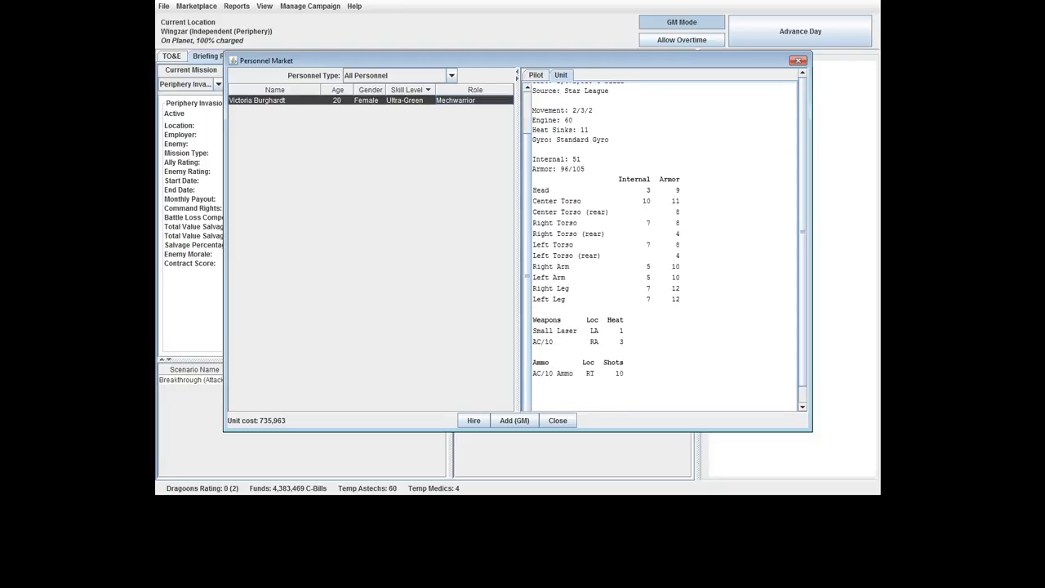
{"action": "left_click", "coordinate": [535, 75]}
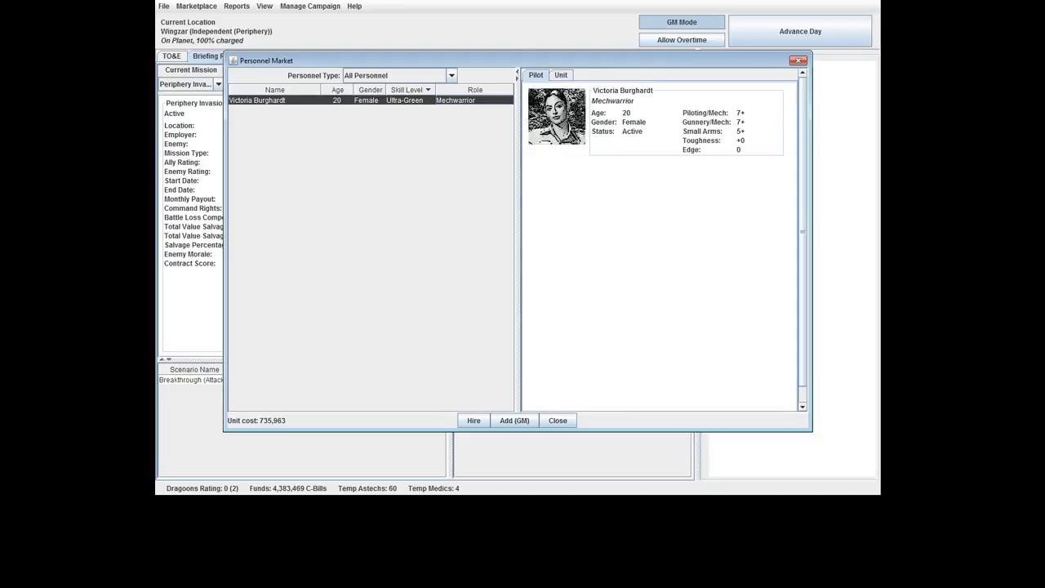
{"action": "left_click", "coordinate": [558, 420]}
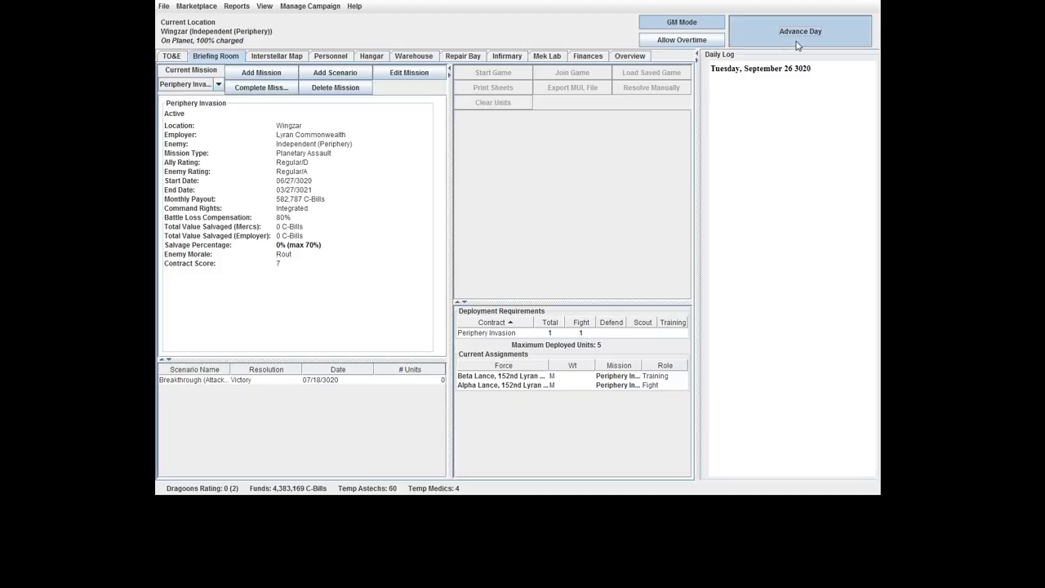
{"action": "left_click", "coordinate": [800, 31]}
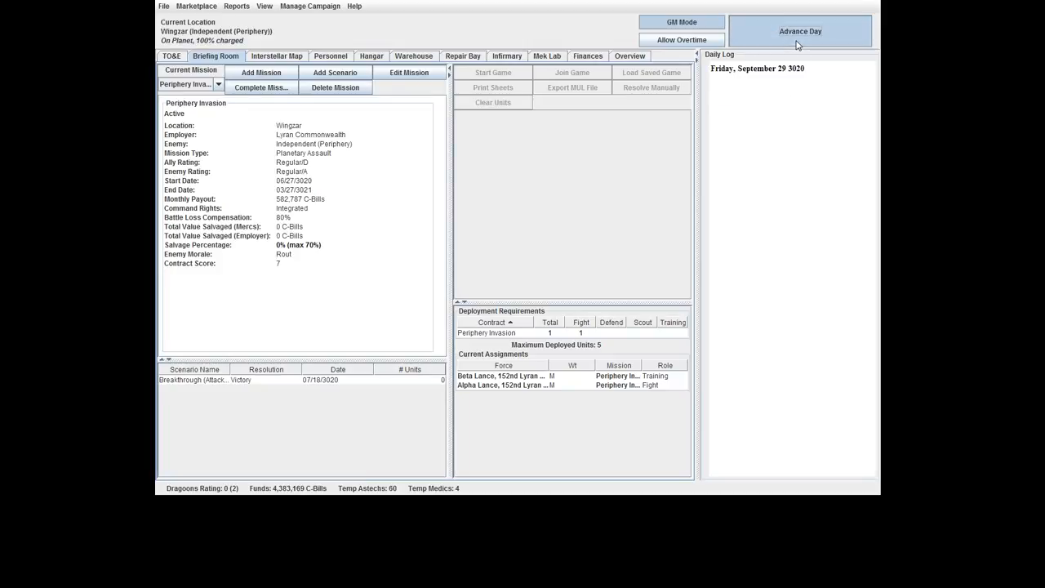
{"action": "left_click", "coordinate": [799, 31]}
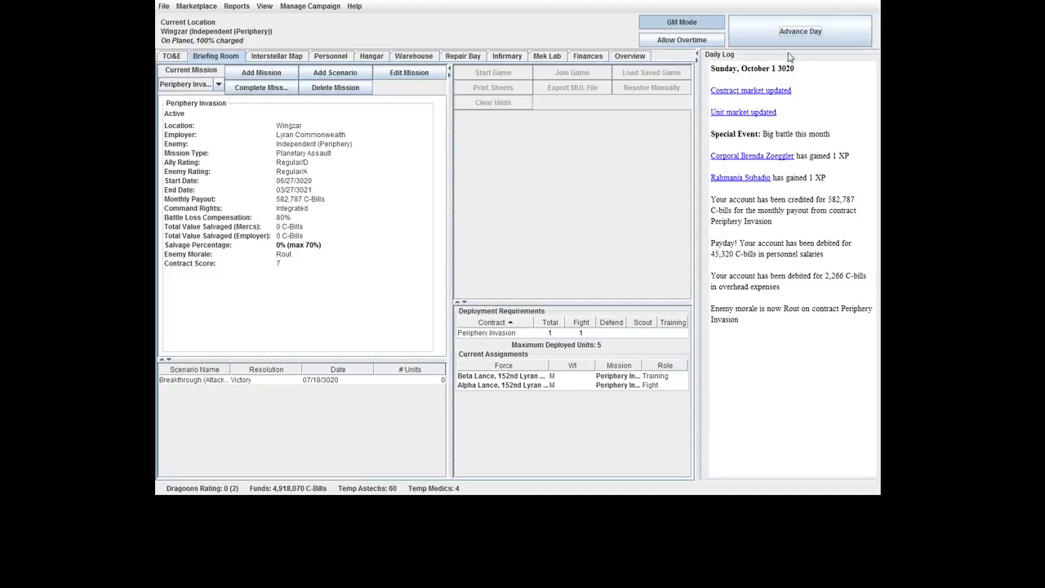
{"action": "mouse_move", "coordinate": [483, 281]}
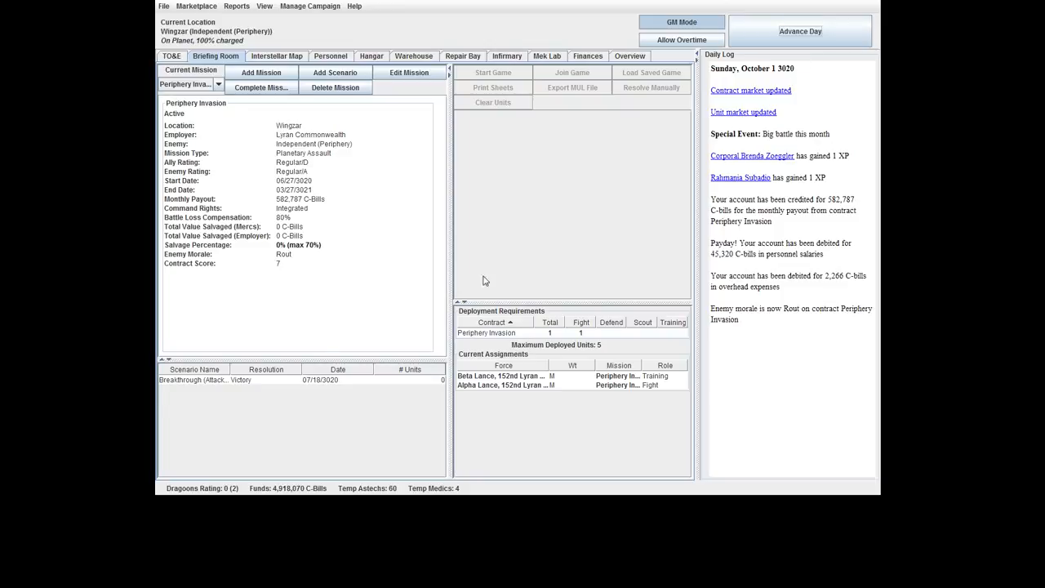
{"action": "mouse_move", "coordinate": [253, 449]}
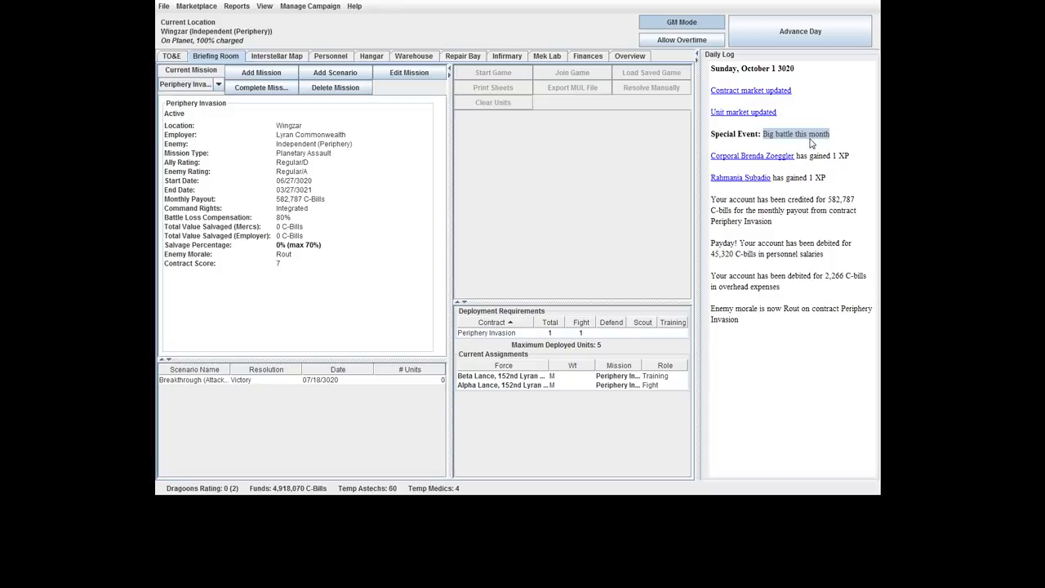
{"action": "mouse_move", "coordinate": [362, 238]}
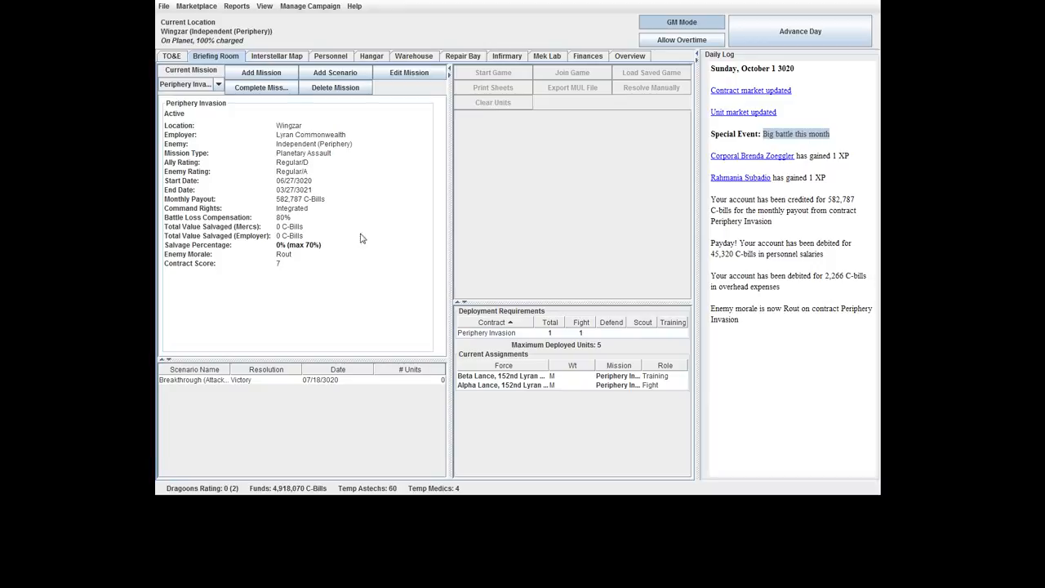
{"action": "mouse_move", "coordinate": [538, 219]}
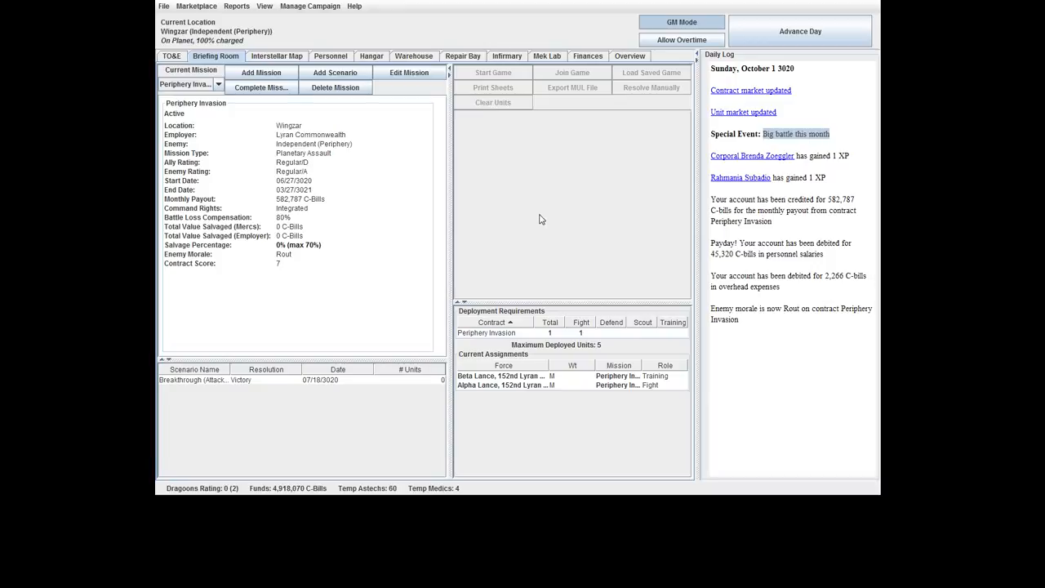
{"action": "mouse_move", "coordinate": [601, 192]}
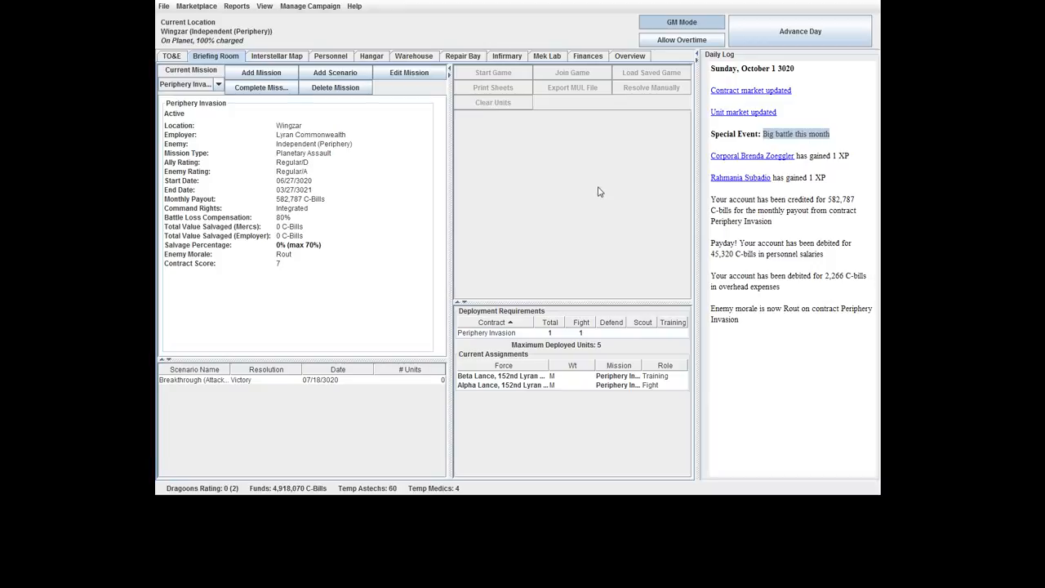
{"action": "mouse_move", "coordinate": [633, 167]}
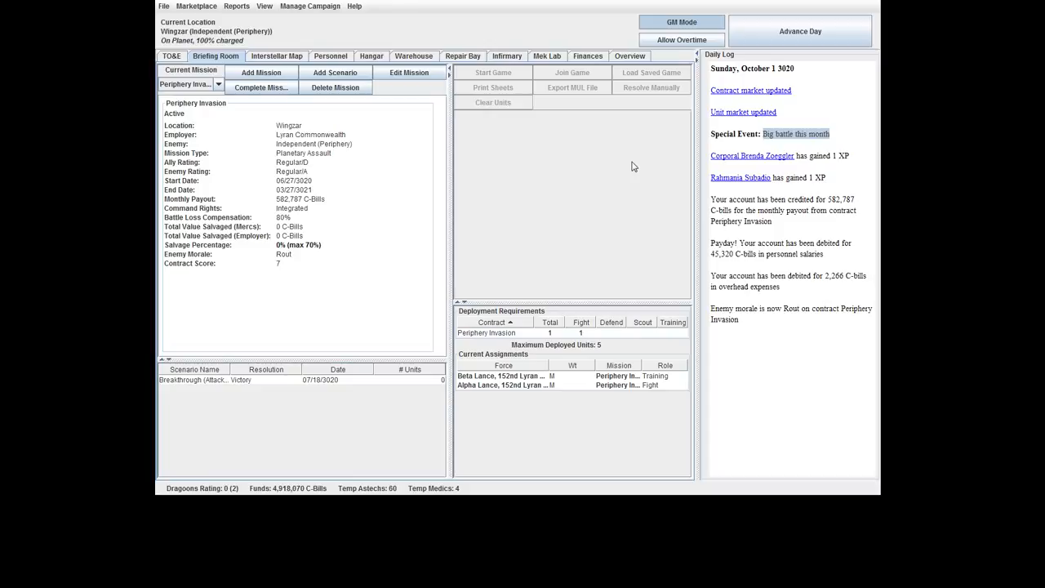
{"action": "mouse_move", "coordinate": [728, 168]}
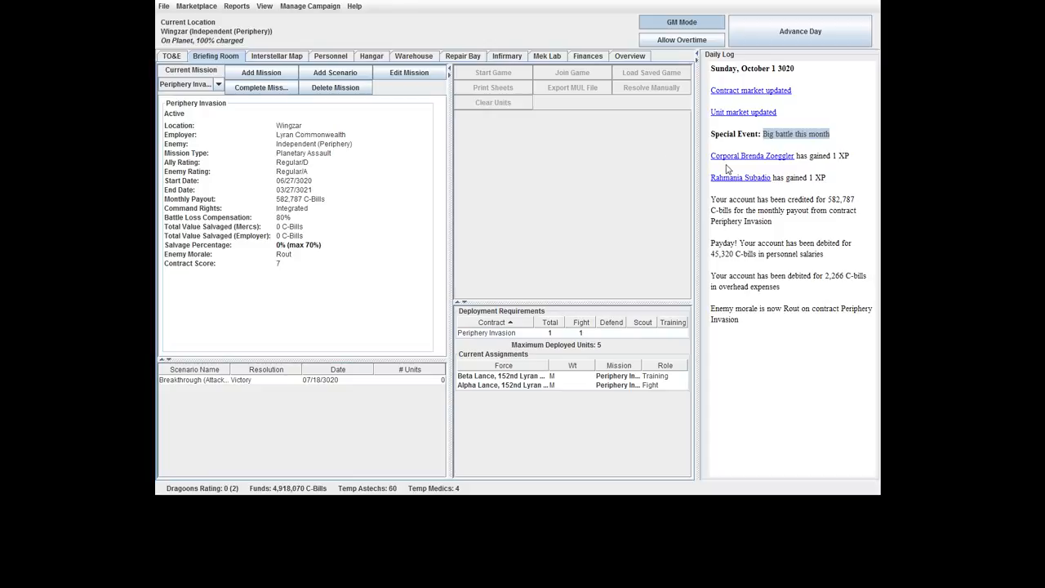
{"action": "mouse_move", "coordinate": [800, 134]}
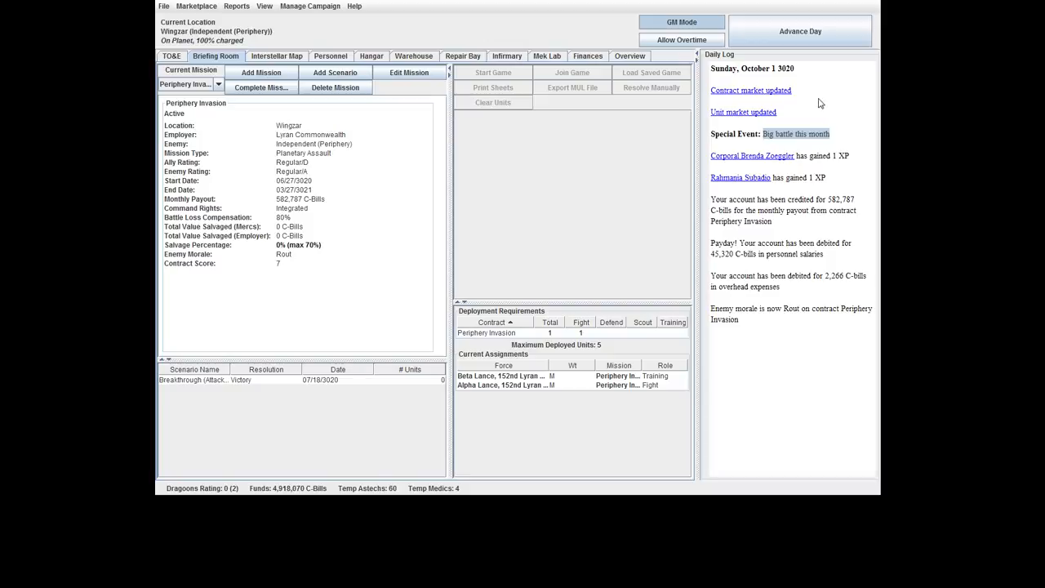
{"action": "mouse_move", "coordinate": [788, 104]}
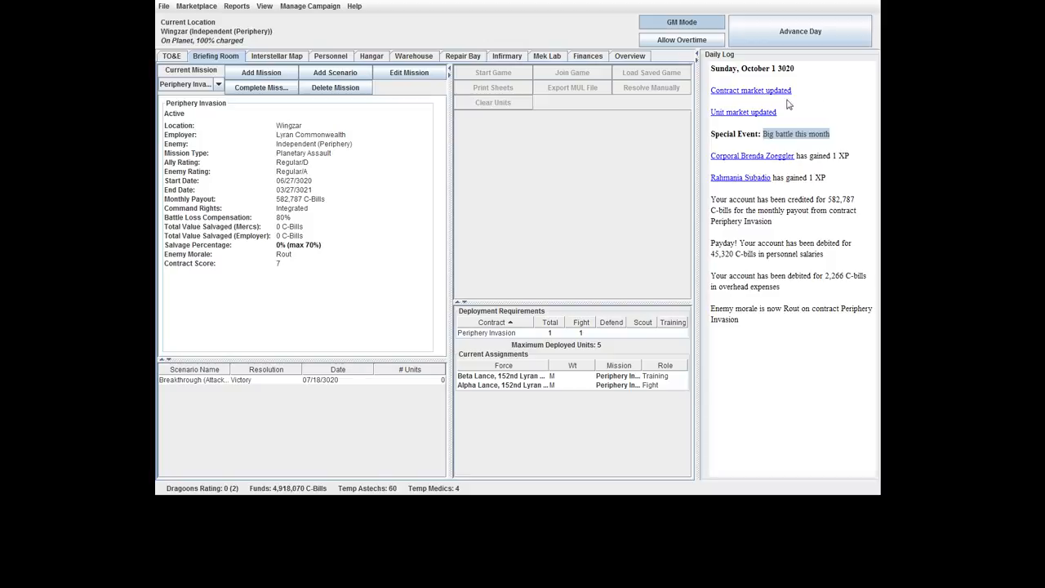
{"action": "mouse_move", "coordinate": [770, 123]}
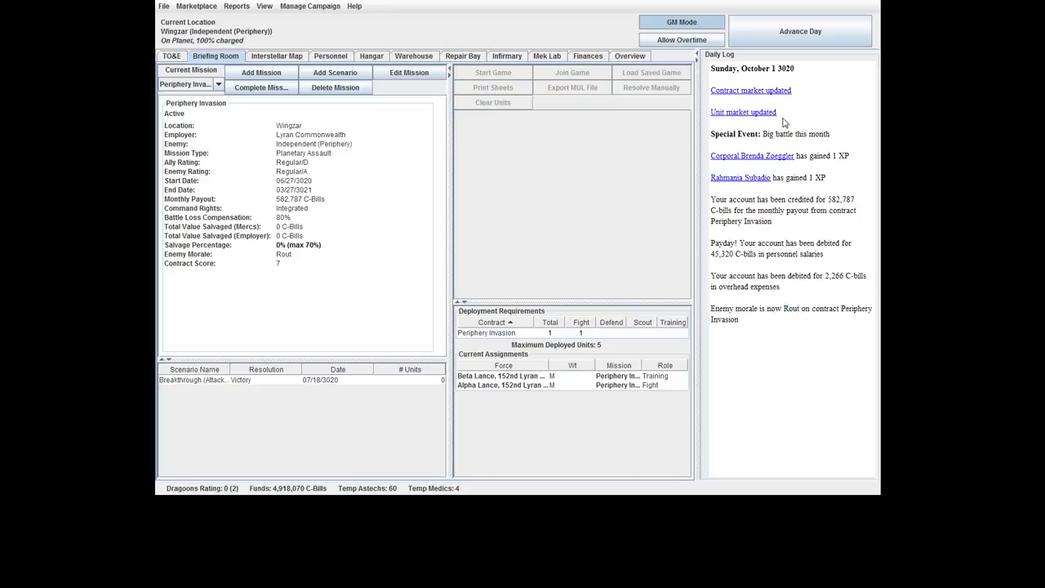
Check the updated Unit Market offers from the daily log and close the dialog.
{"action": "left_click", "coordinate": [743, 111]}
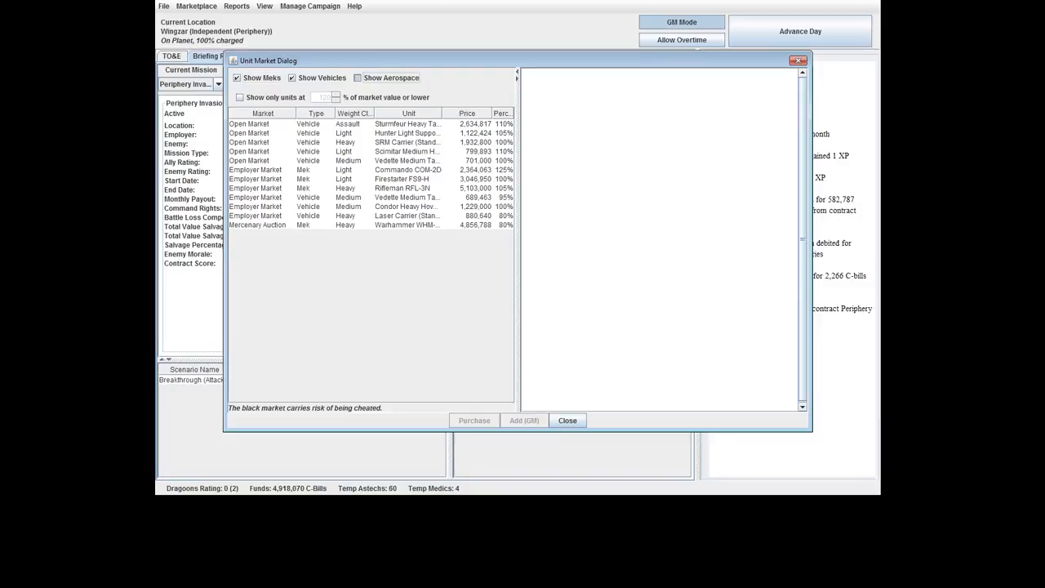
{"action": "left_click", "coordinate": [360, 78]}
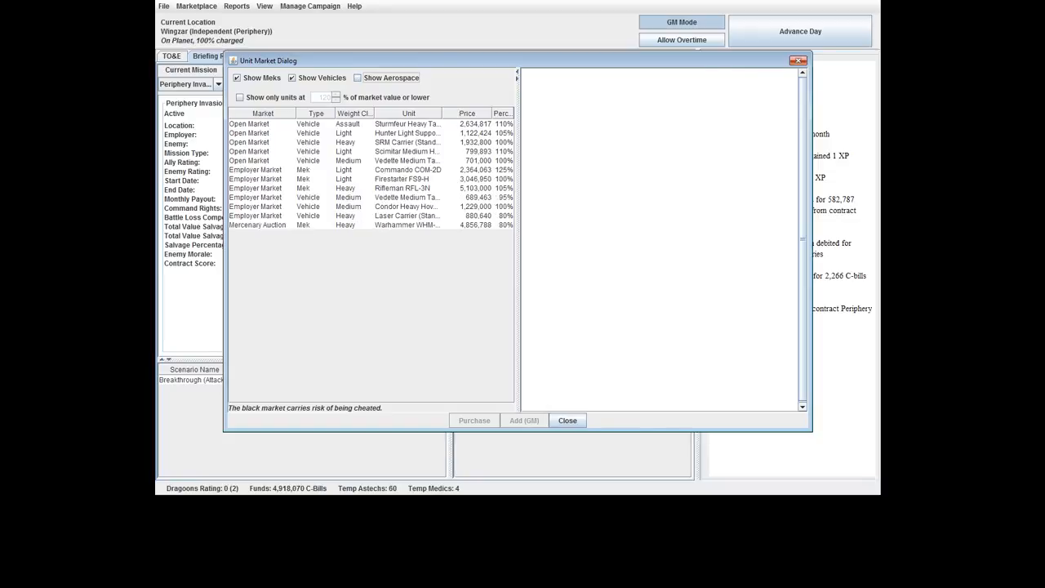
{"action": "left_click", "coordinate": [569, 420]}
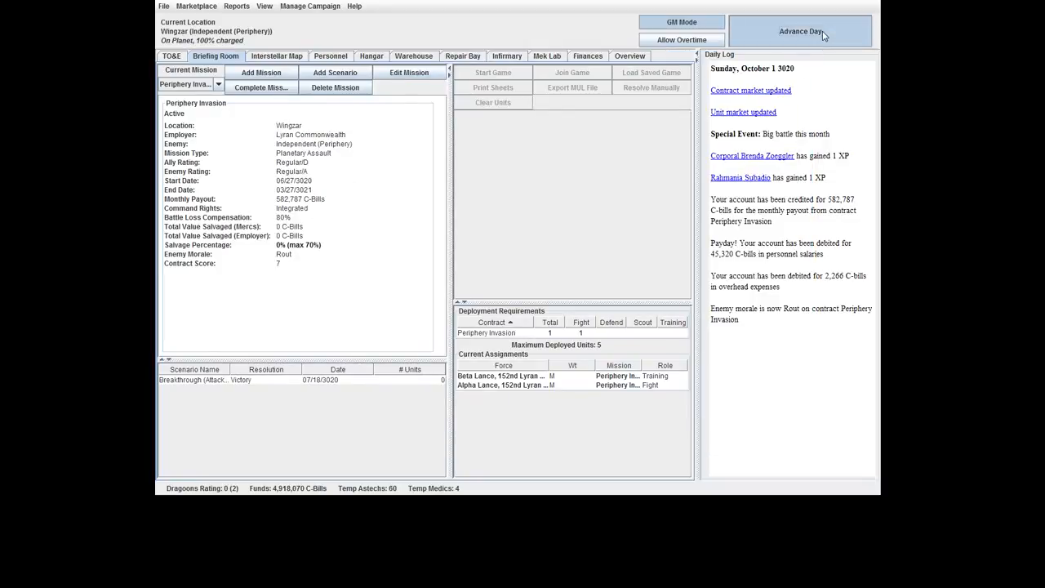
Advance the campaign day by day to Sunday, October 8, 3020.
{"action": "left_click", "coordinate": [799, 31]}
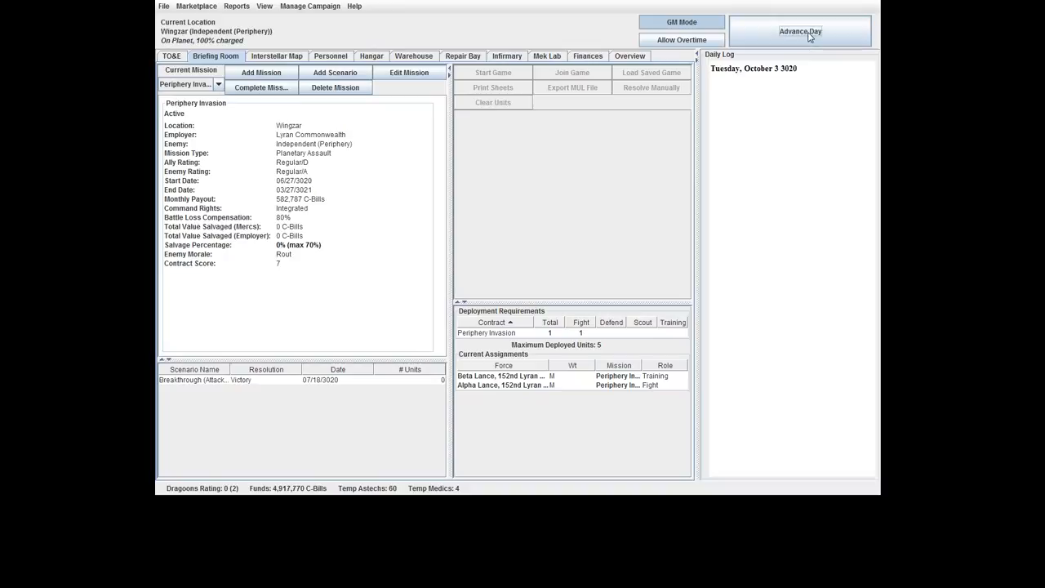
{"action": "left_click", "coordinate": [800, 31]}
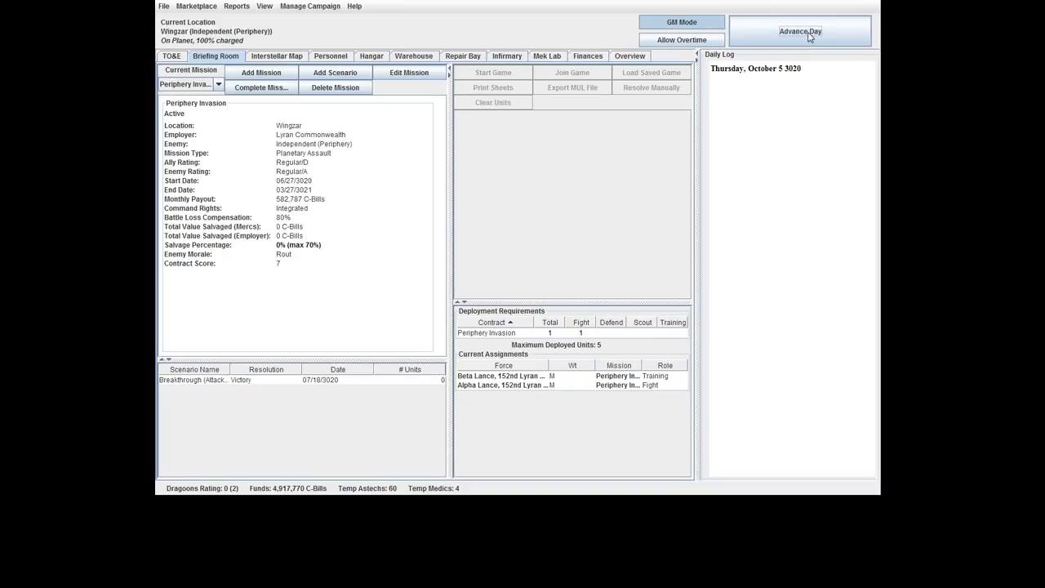
{"action": "left_click", "coordinate": [800, 31]}
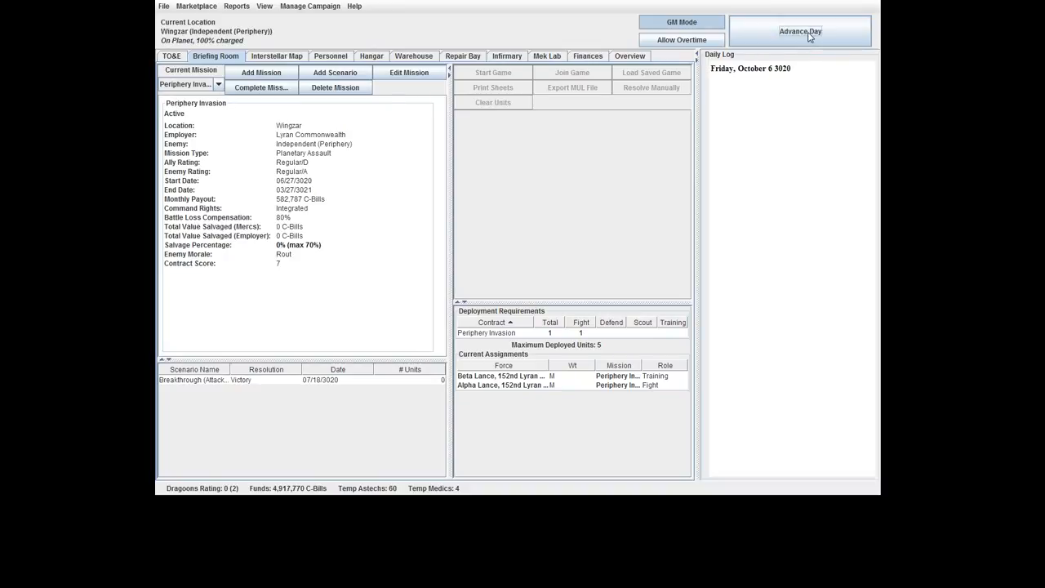
{"action": "left_click", "coordinate": [800, 31]}
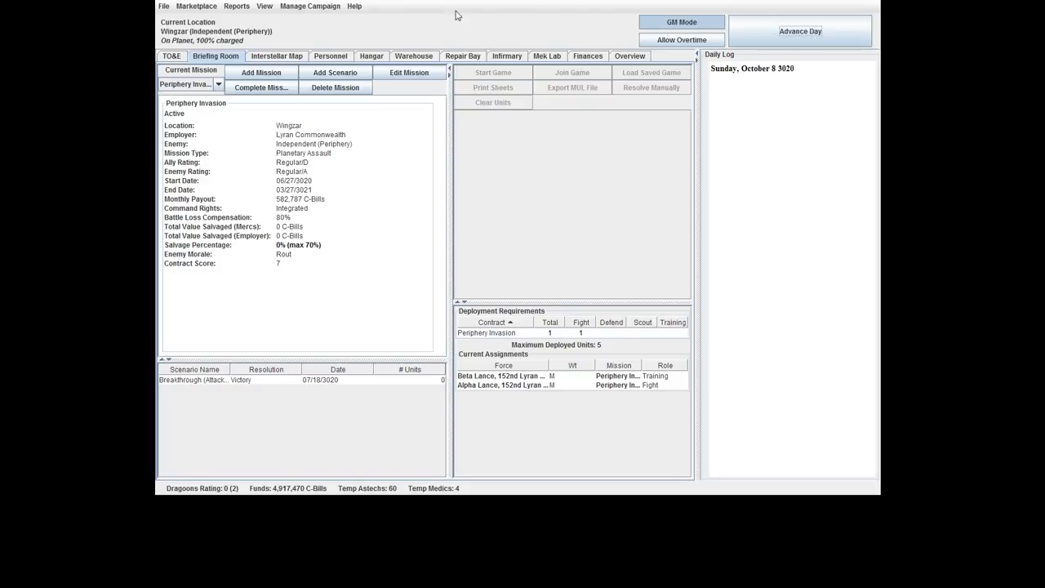
Inspect the Rifleman and King Crab technical readouts in the Hangar.
{"action": "left_click", "coordinate": [370, 55]}
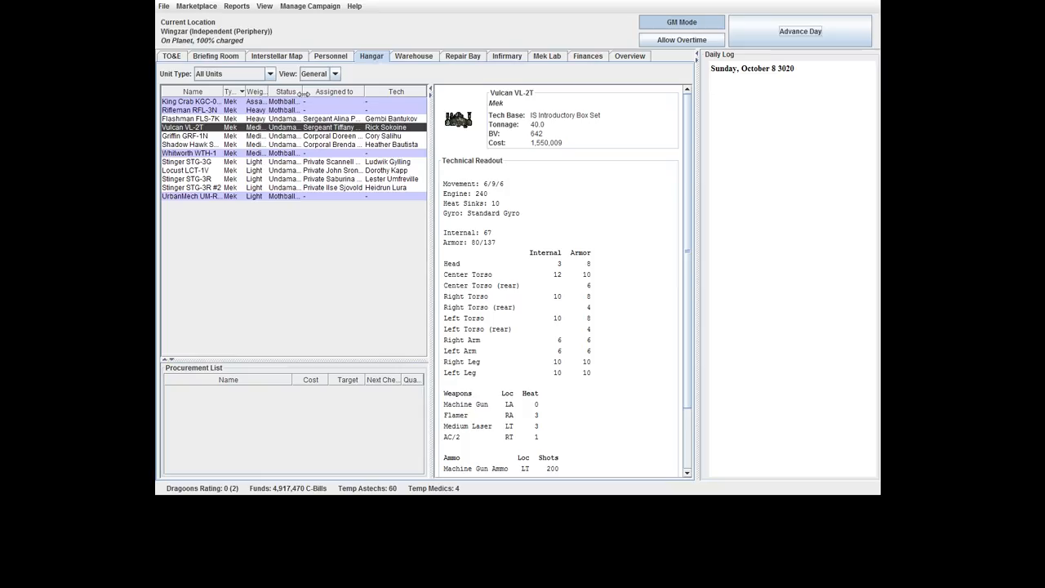
{"action": "left_click", "coordinate": [192, 109]}
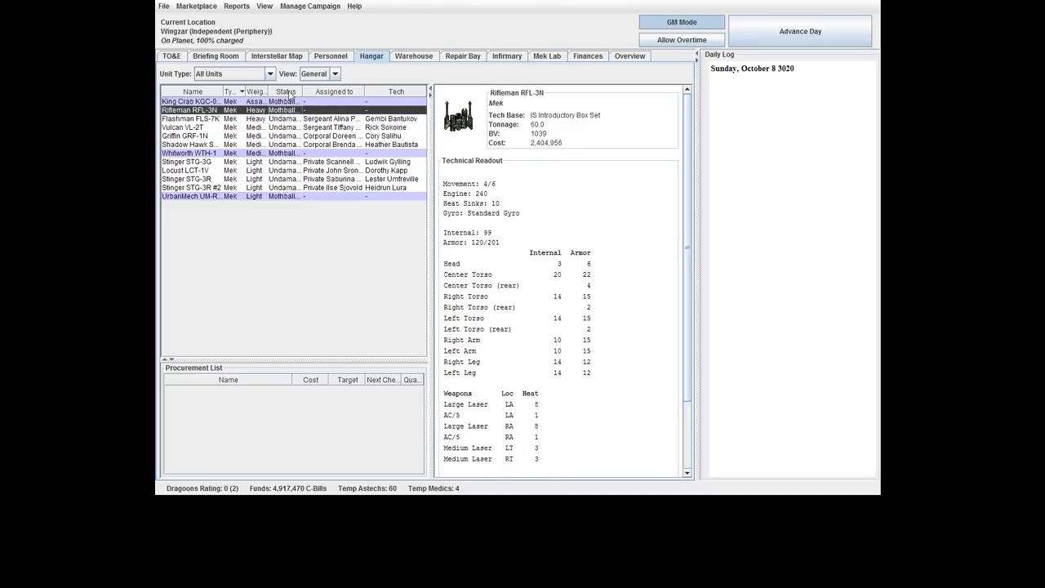
{"action": "left_click", "coordinate": [192, 101]}
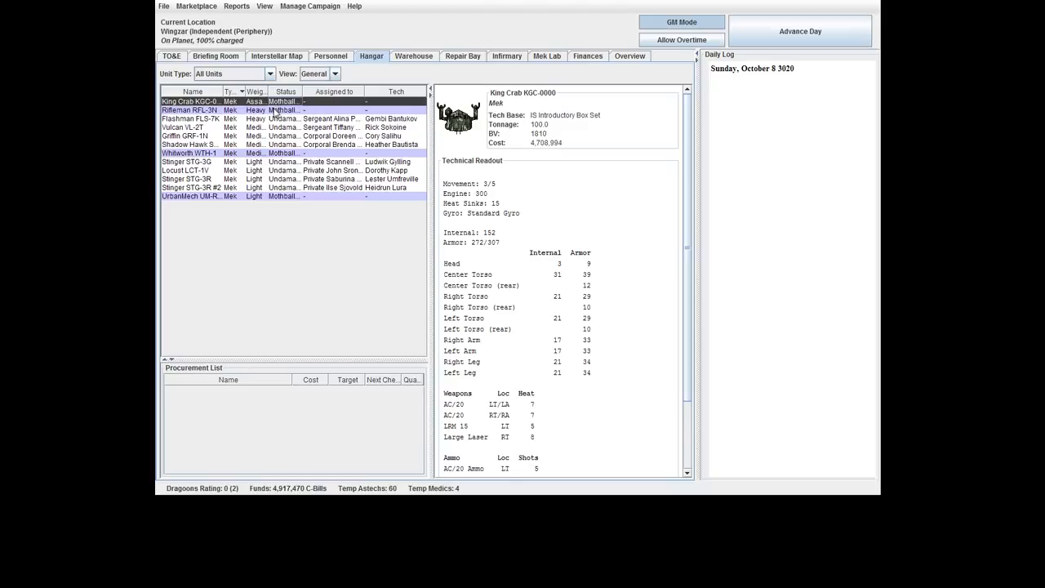
{"action": "left_click", "coordinate": [191, 111]}
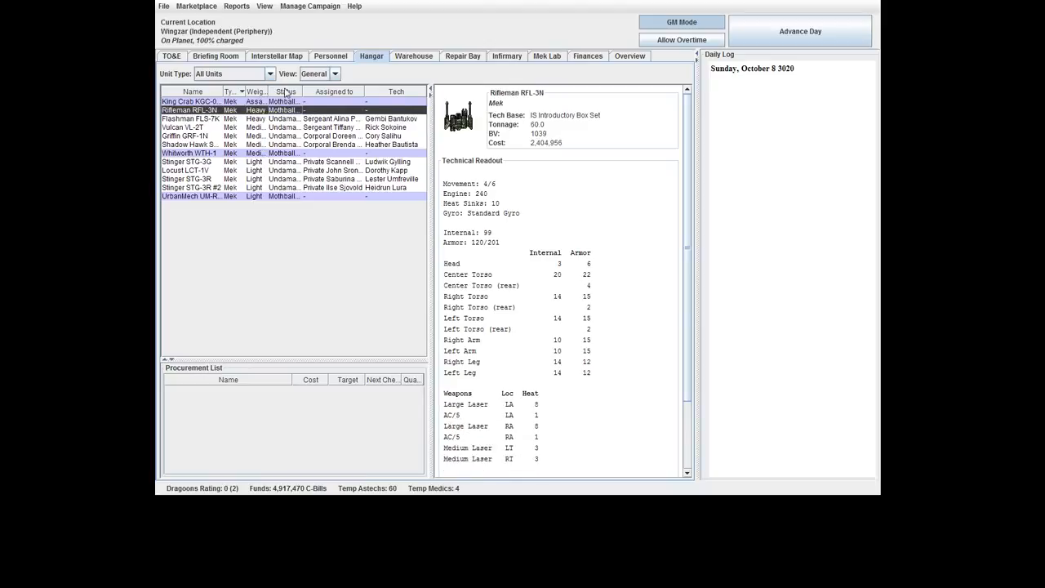
Review the Alpha and Beta lance organization in TO&E and return to the briefing.
{"action": "left_click", "coordinate": [172, 56]}
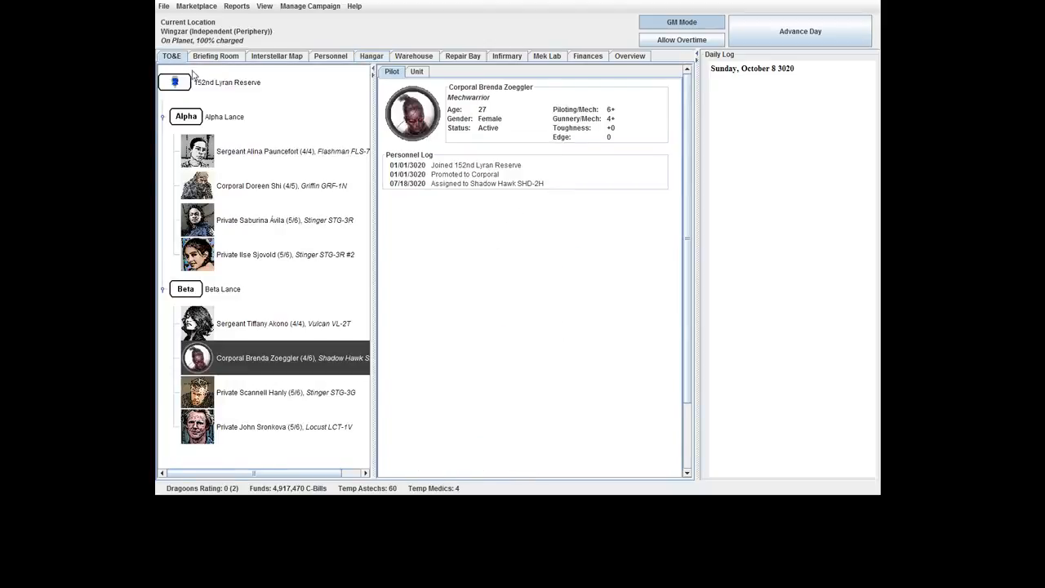
{"action": "left_click", "coordinate": [800, 31]}
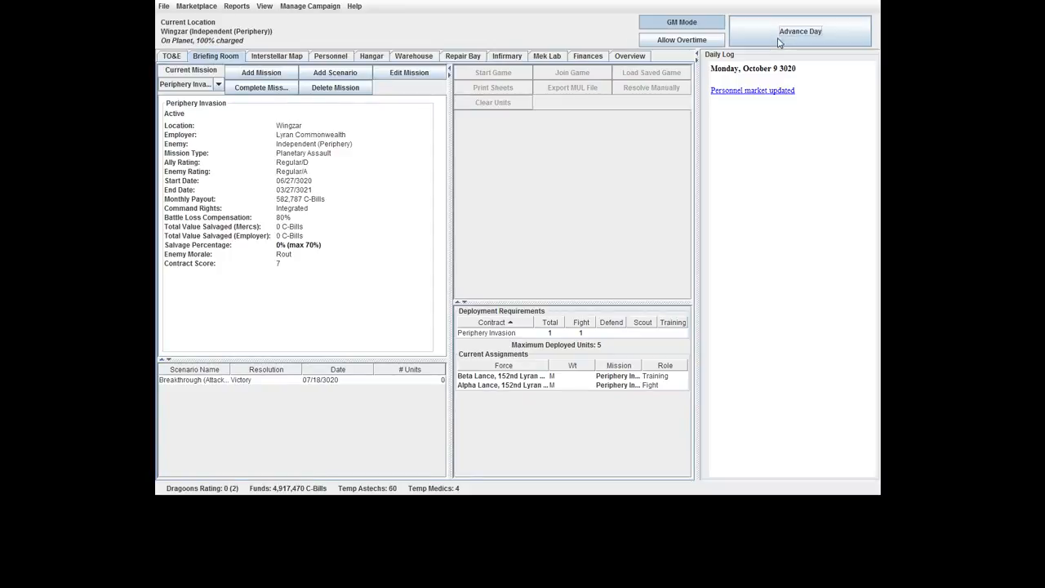
Advance the campaign to Tuesday, October 10, 3020, bringing up the New Wessex news item.
{"action": "left_click", "coordinate": [799, 31]}
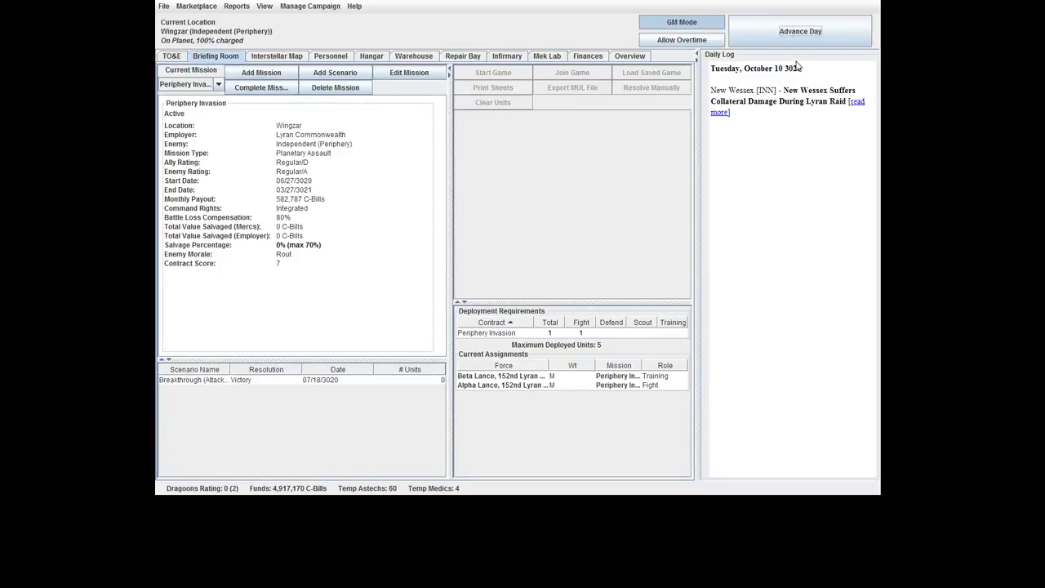
{"action": "mouse_move", "coordinate": [790, 105]}
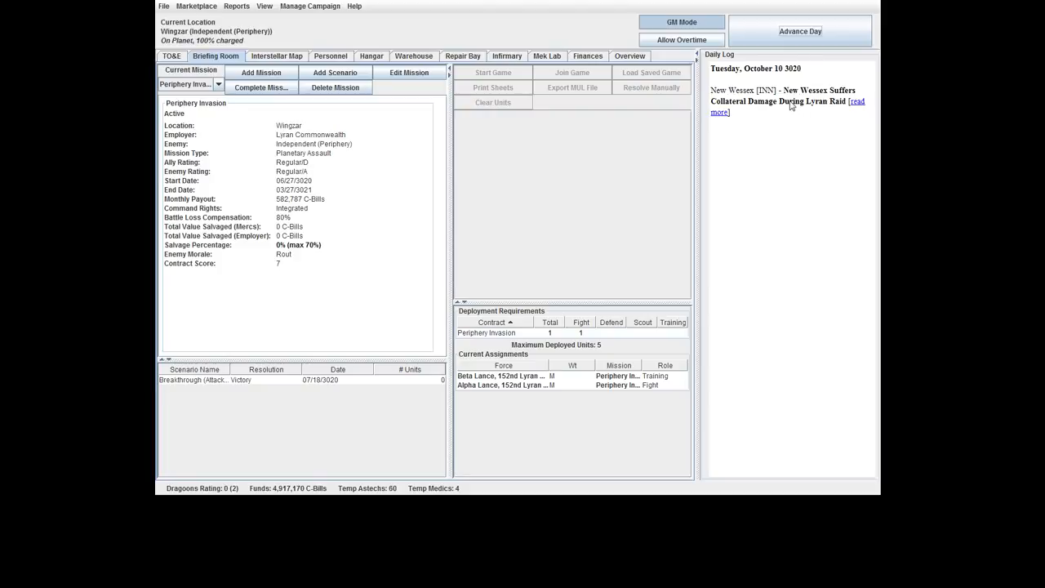
{"action": "mouse_move", "coordinate": [852, 109]}
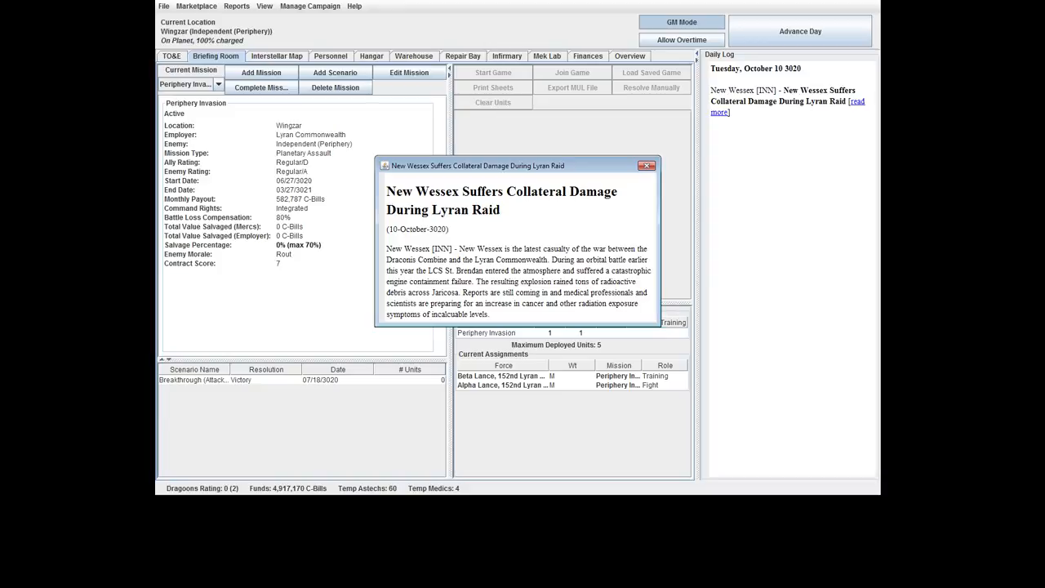
{"action": "double_click", "coordinate": [532, 301]}
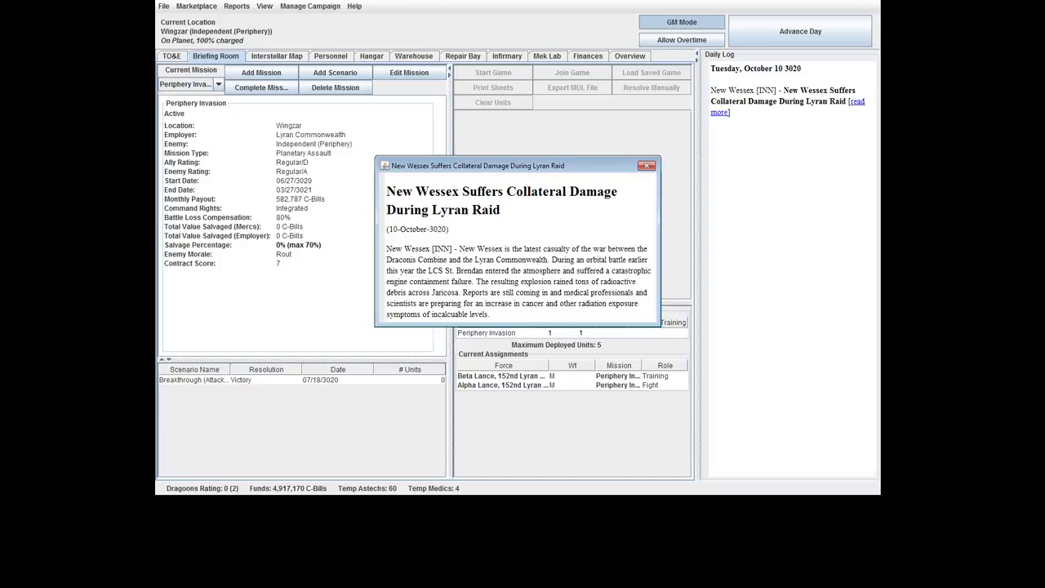
{"action": "double_click", "coordinate": [422, 191]}
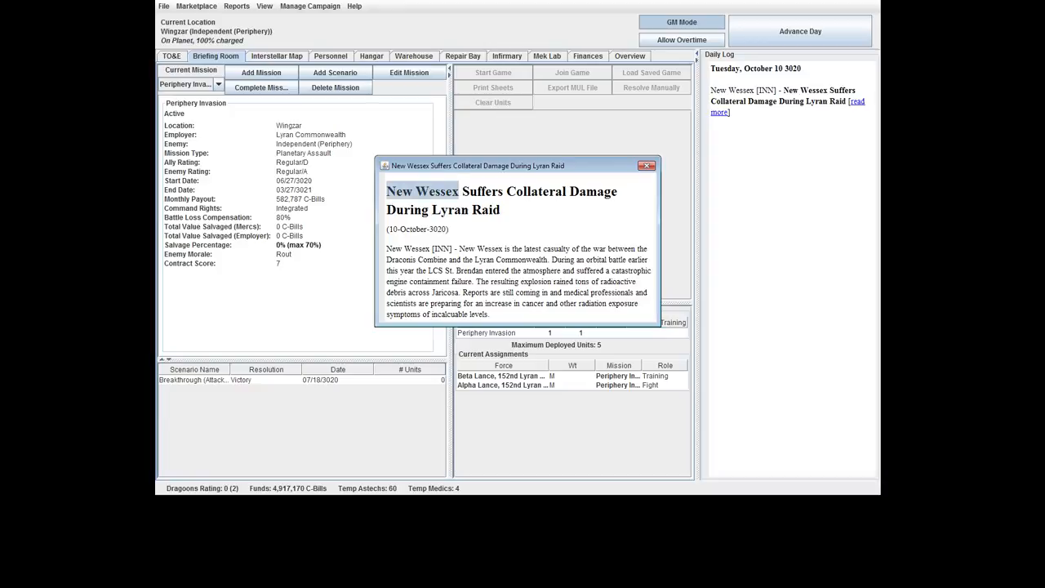
Close the New Wessex story and advance the campaign to Sunday, October 15, 3020.
{"action": "left_click", "coordinate": [646, 167]}
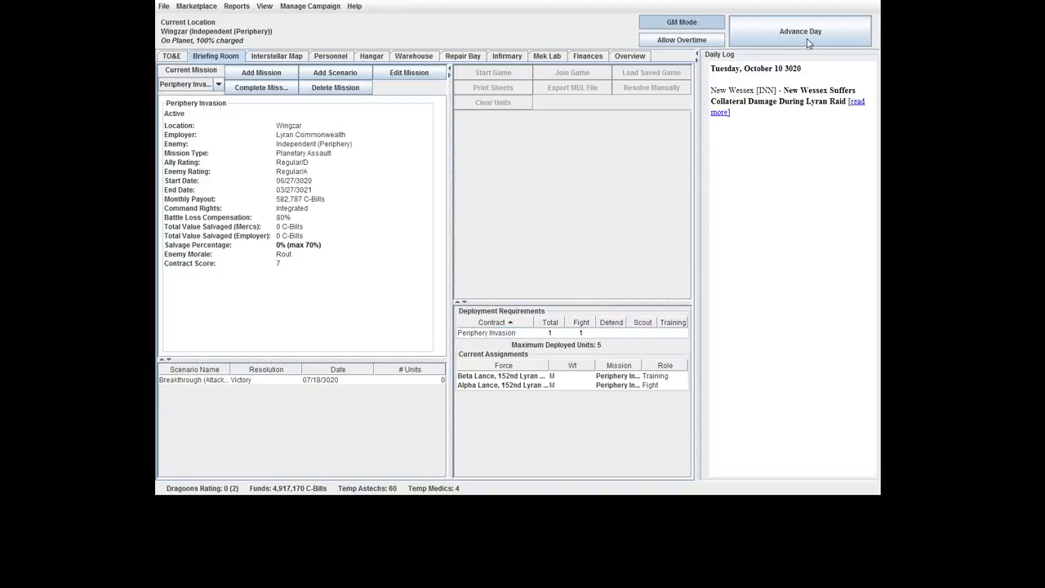
{"action": "left_click", "coordinate": [800, 31]}
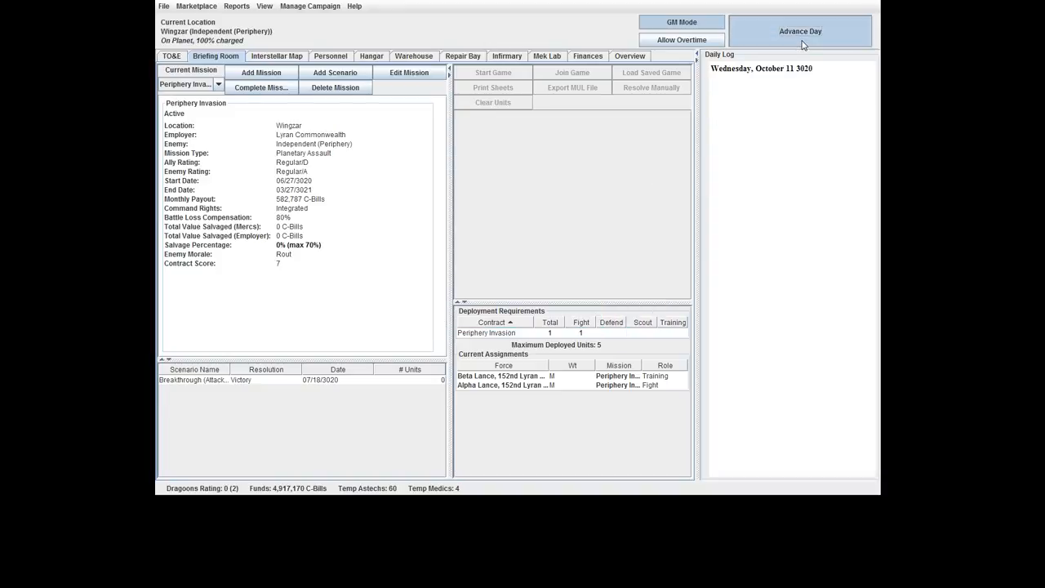
{"action": "left_click", "coordinate": [800, 31]}
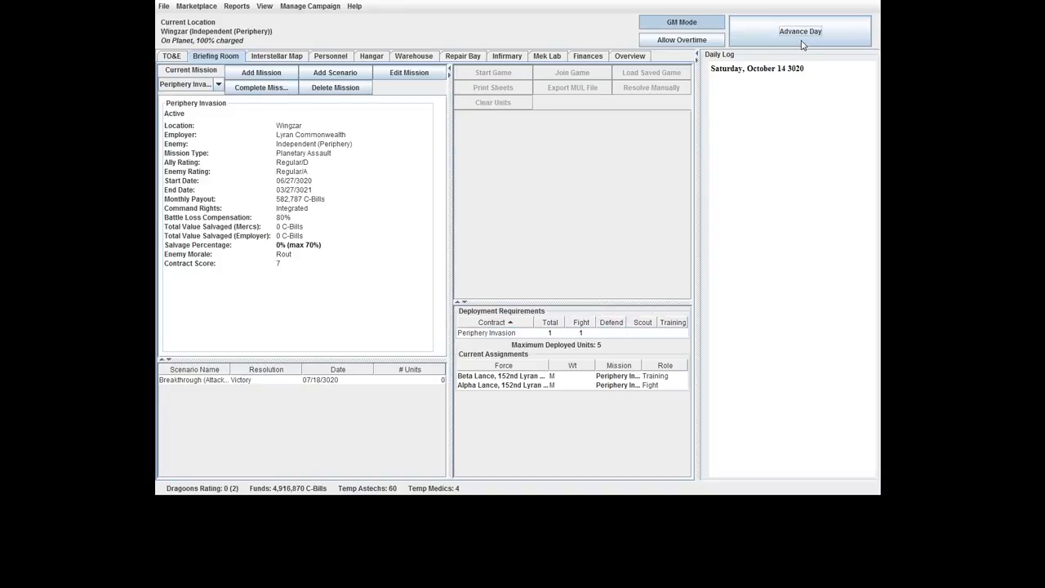
{"action": "left_click", "coordinate": [800, 31]}
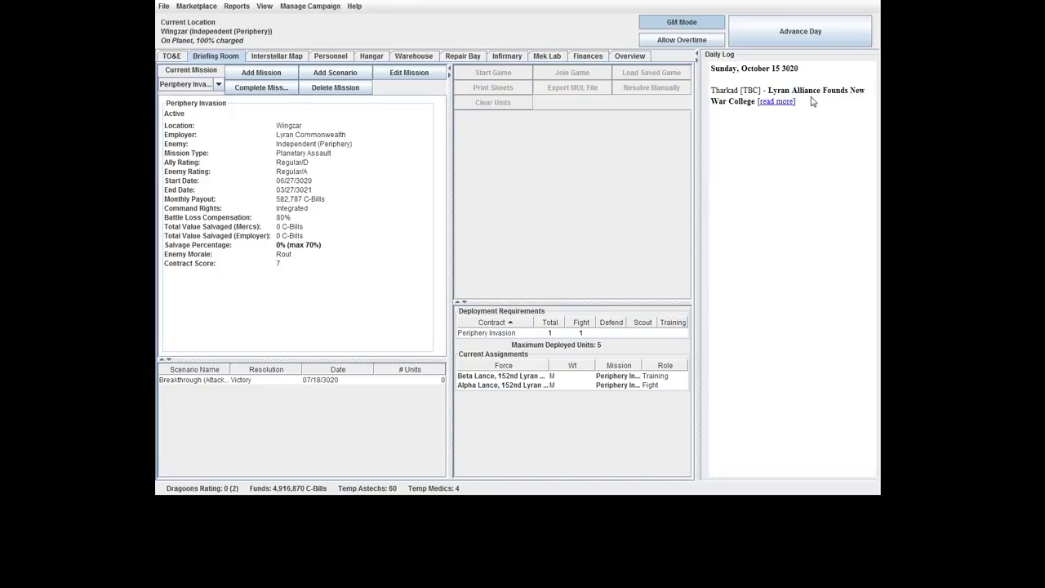
Read the full Lyran Alliance War College news story and close it.
{"action": "double_click", "coordinate": [803, 90]}
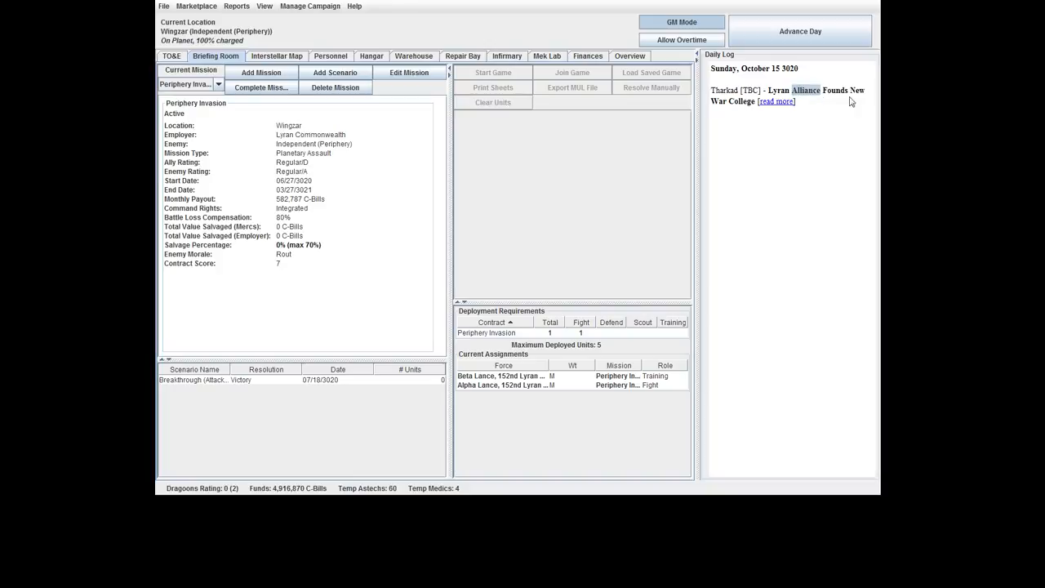
{"action": "left_click", "coordinate": [776, 101]}
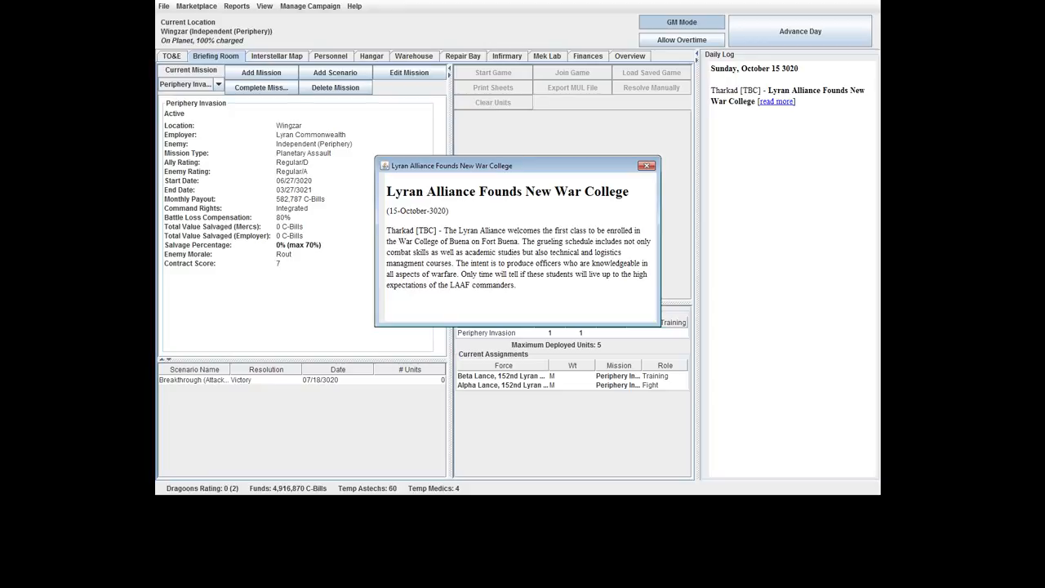
{"action": "double_click", "coordinate": [549, 262]}
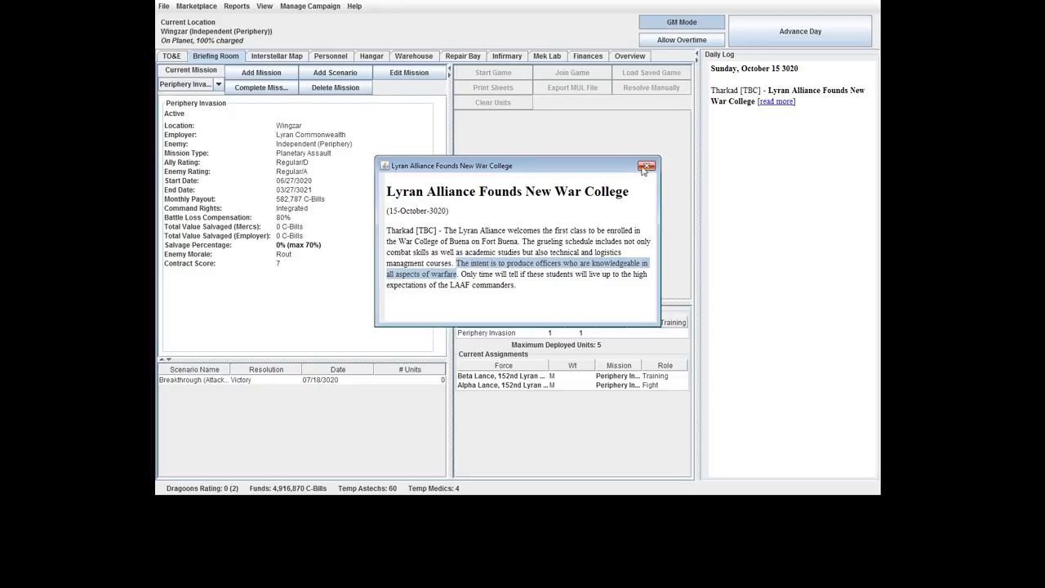
{"action": "left_click", "coordinate": [646, 167]}
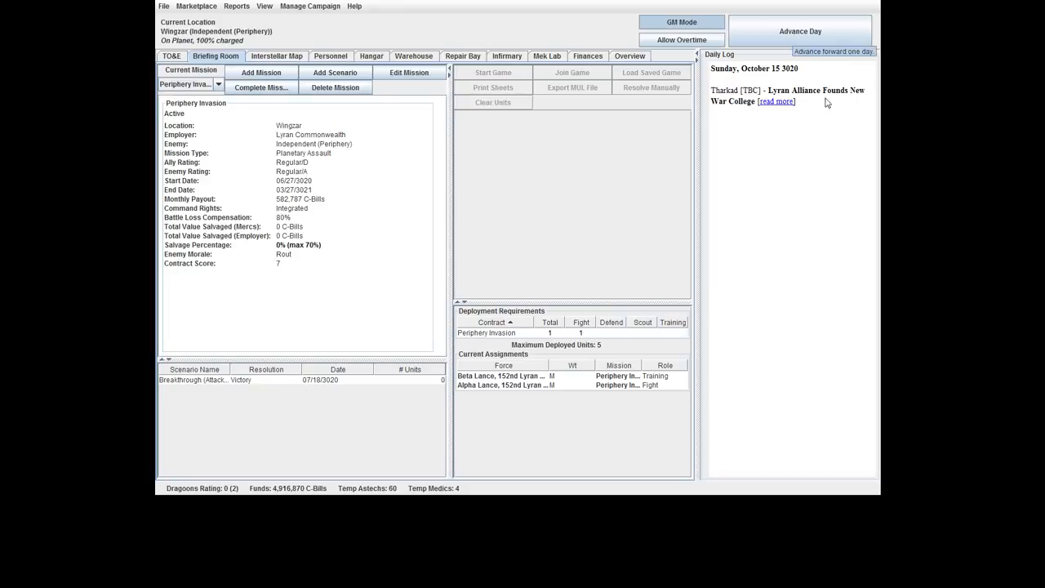
{"action": "mouse_move", "coordinate": [800, 31]}
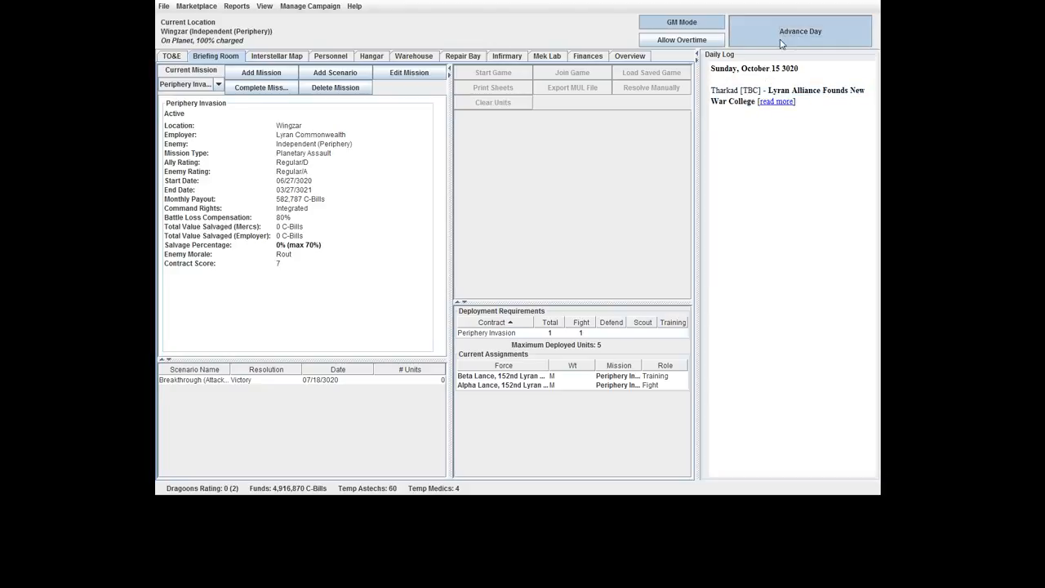
Advance to October 16 and read through the Big Battle: Pirates Free-for-All conditions and victory terms.
{"action": "left_click", "coordinate": [799, 31]}
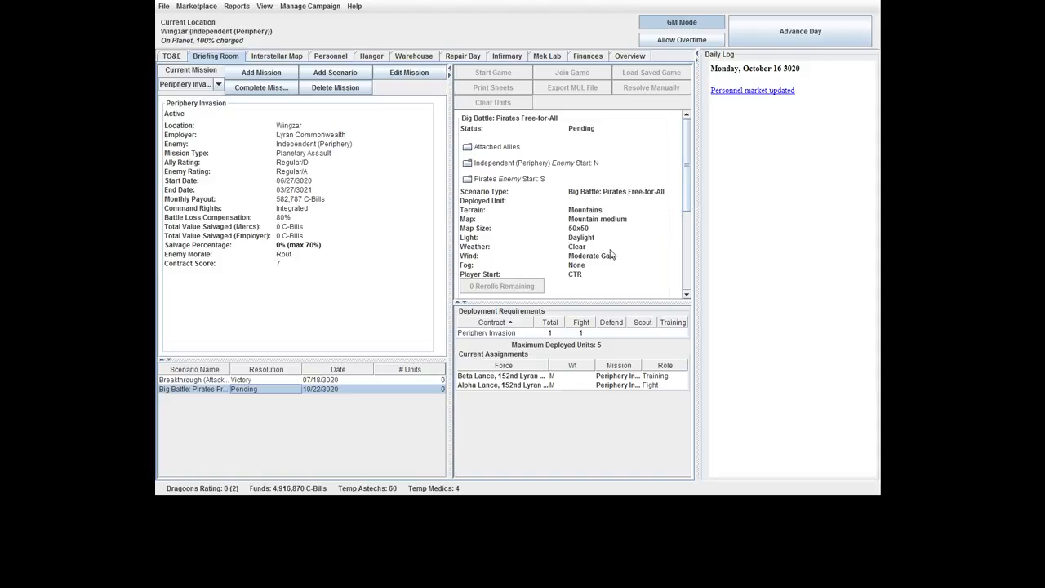
{"action": "scroll", "scroll_direction": "down", "scroll_amount": 3}
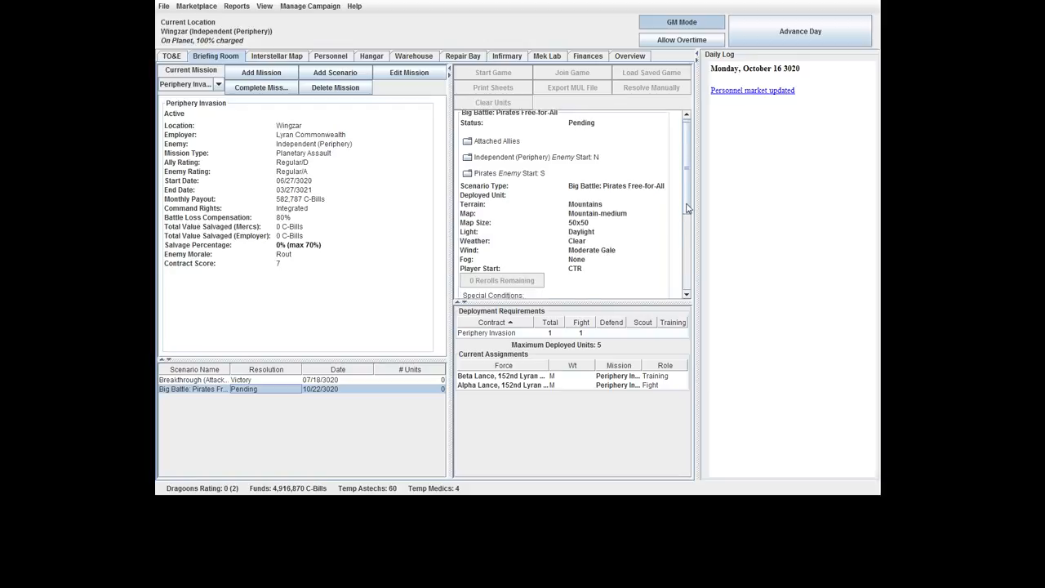
{"action": "scroll", "scroll_direction": "down", "scroll_amount": 3}
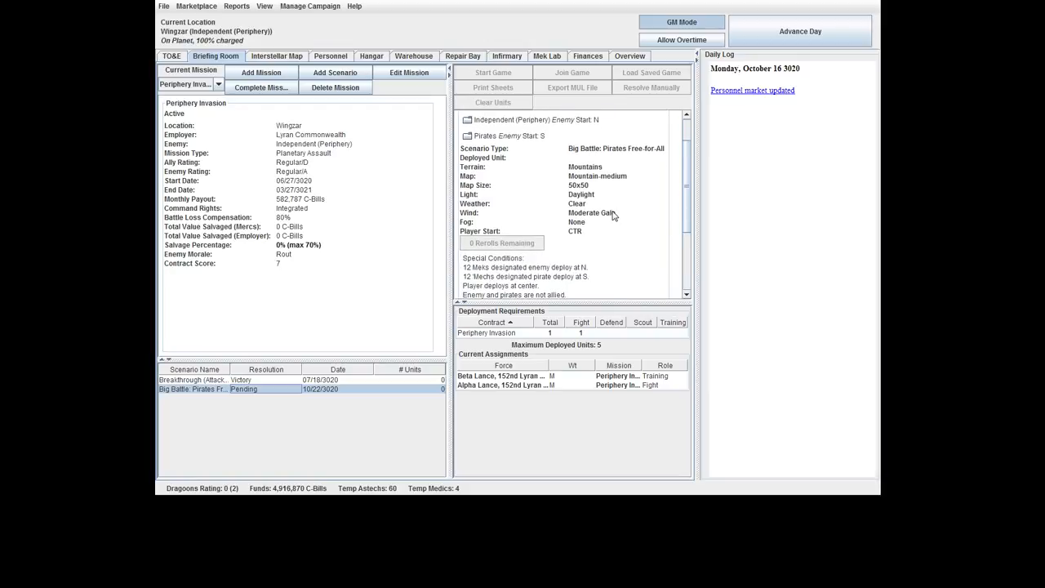
{"action": "mouse_move", "coordinate": [306, 389]}
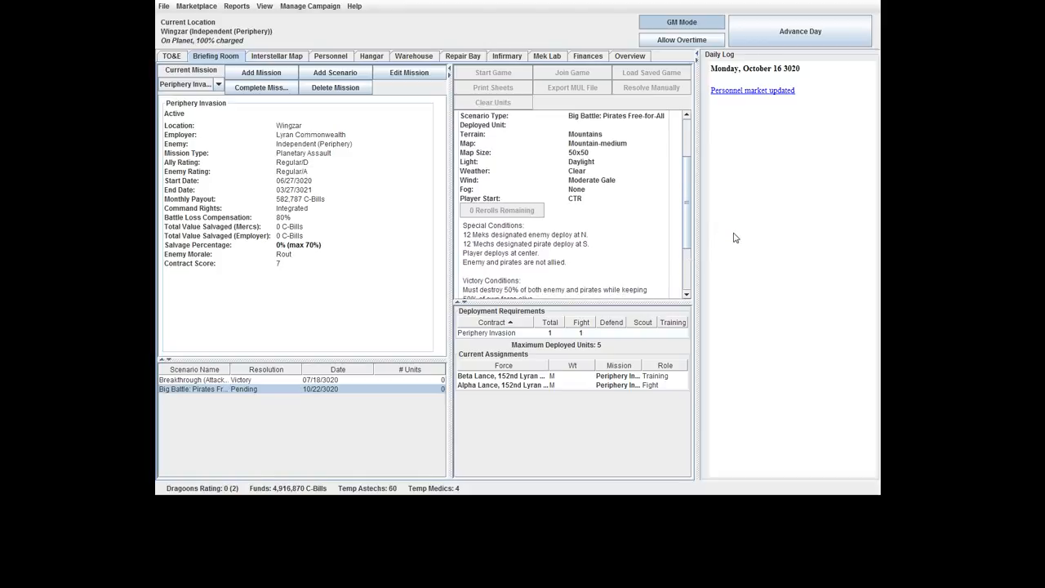
{"action": "scroll", "scroll_direction": "down", "scroll_amount": 3}
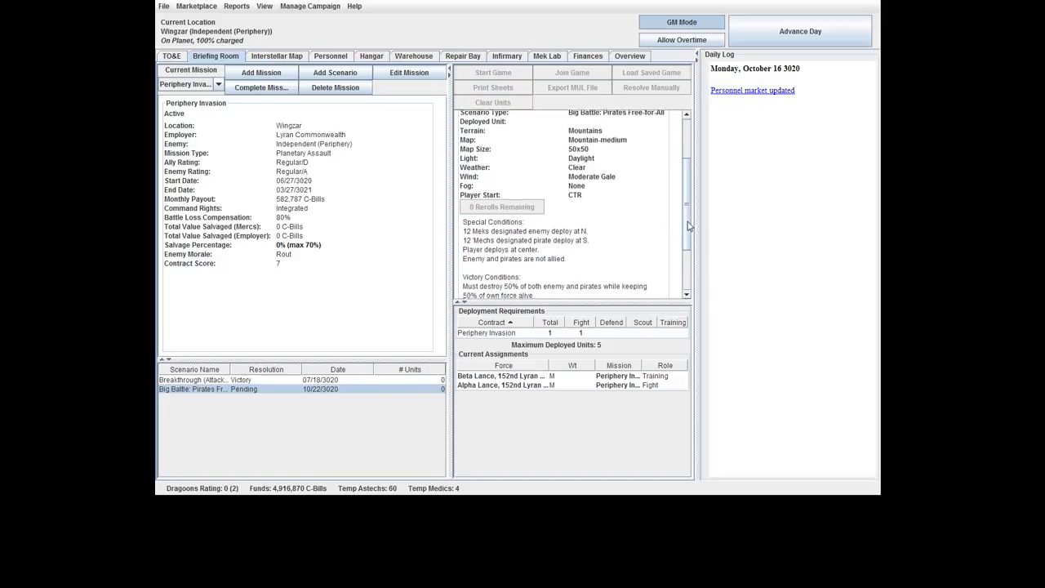
{"action": "scroll", "scroll_direction": "down", "scroll_amount": 3}
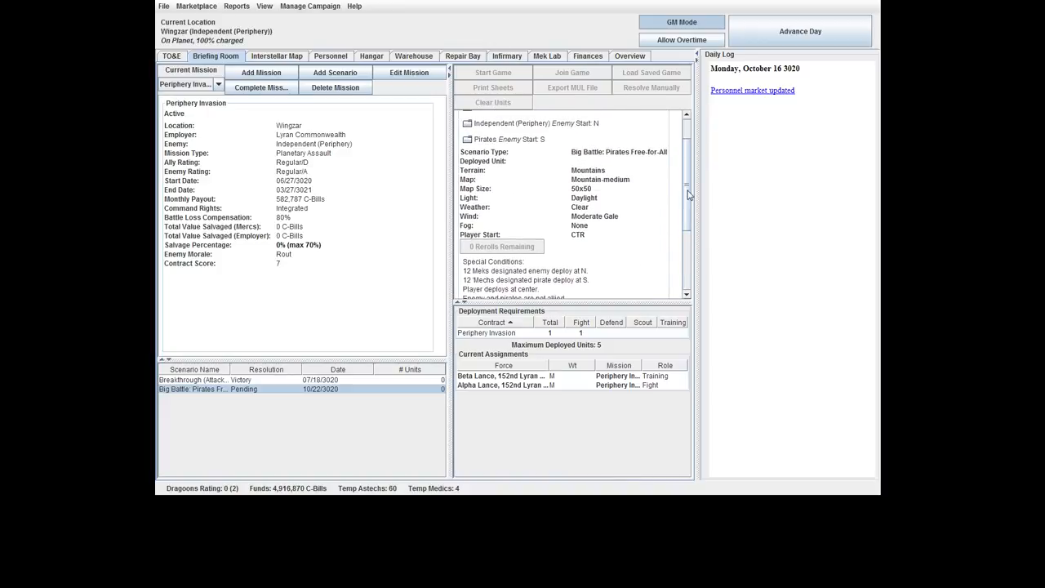
{"action": "scroll", "scroll_direction": "down", "scroll_amount": 3}
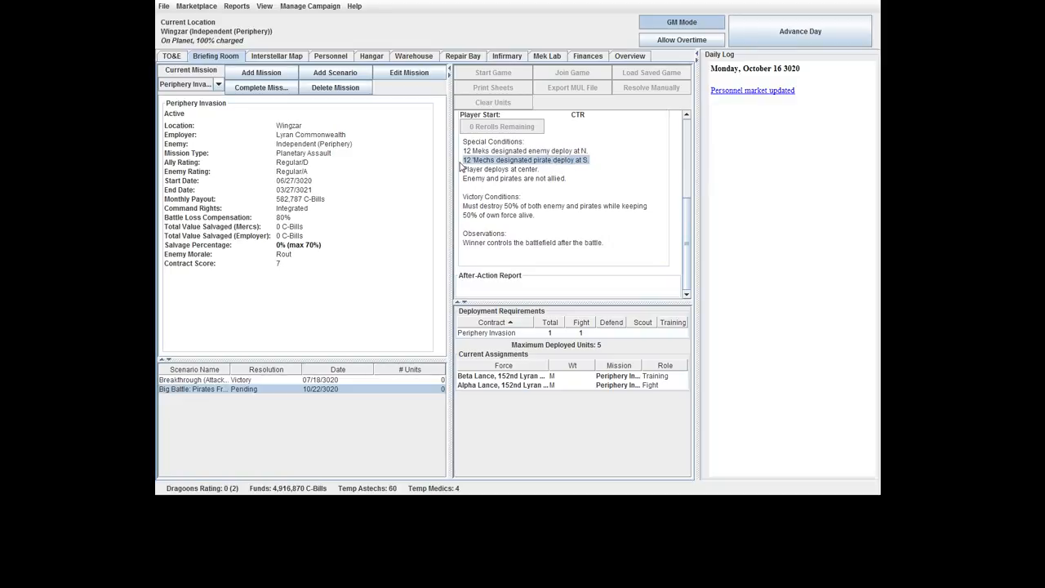
{"action": "mouse_move", "coordinate": [545, 171]}
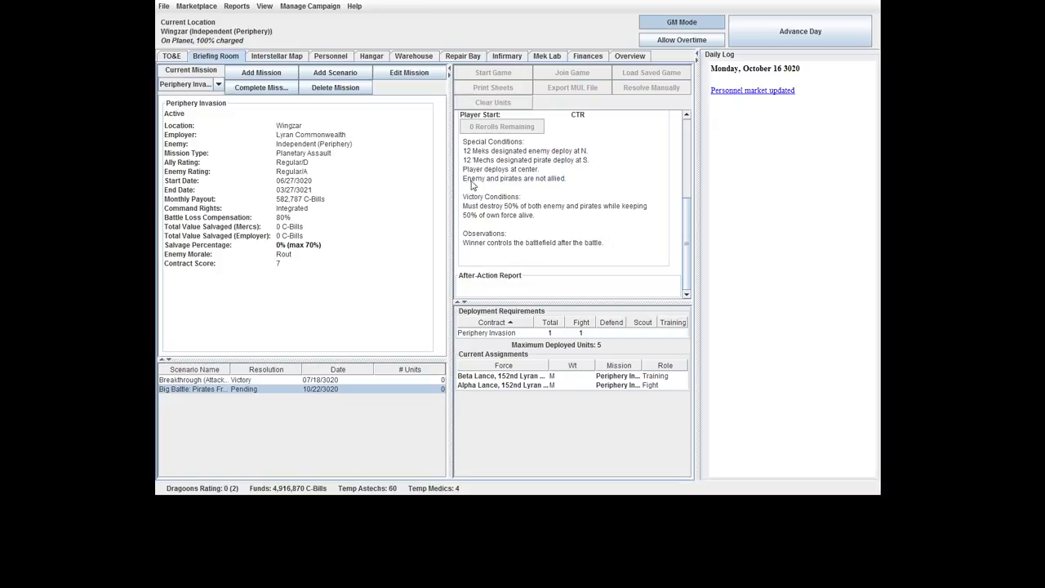
{"action": "mouse_move", "coordinate": [551, 193]}
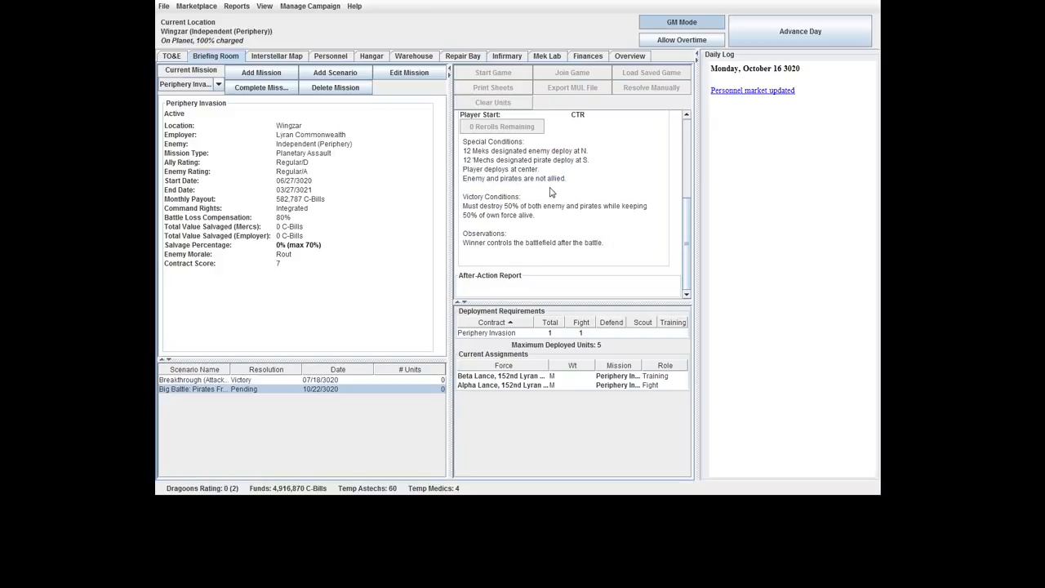
{"action": "left_click_drag", "start_coordinate": [464, 206], "coordinate": [563, 206]}
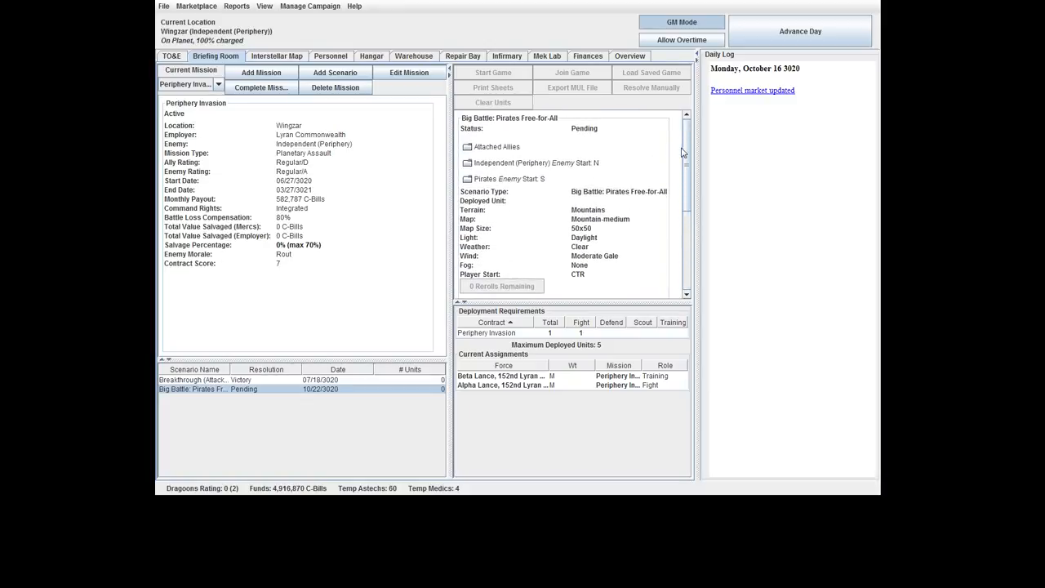
Expand Attached Allies and inspect the allied Trebuchet and Shadow Hawk units.
{"action": "left_click", "coordinate": [467, 147]}
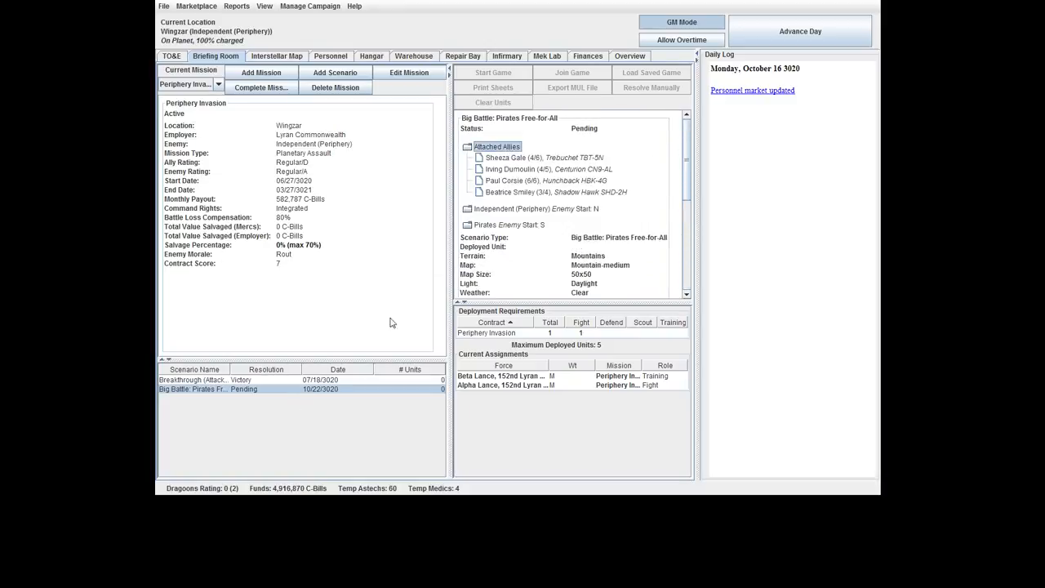
{"action": "left_click", "coordinate": [542, 156]}
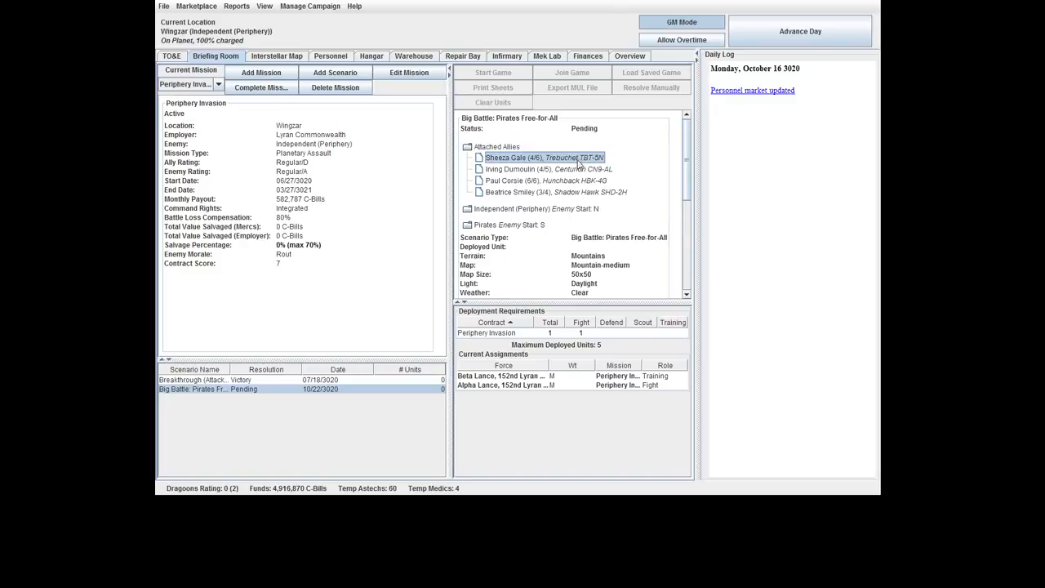
{"action": "left_click", "coordinate": [555, 193]}
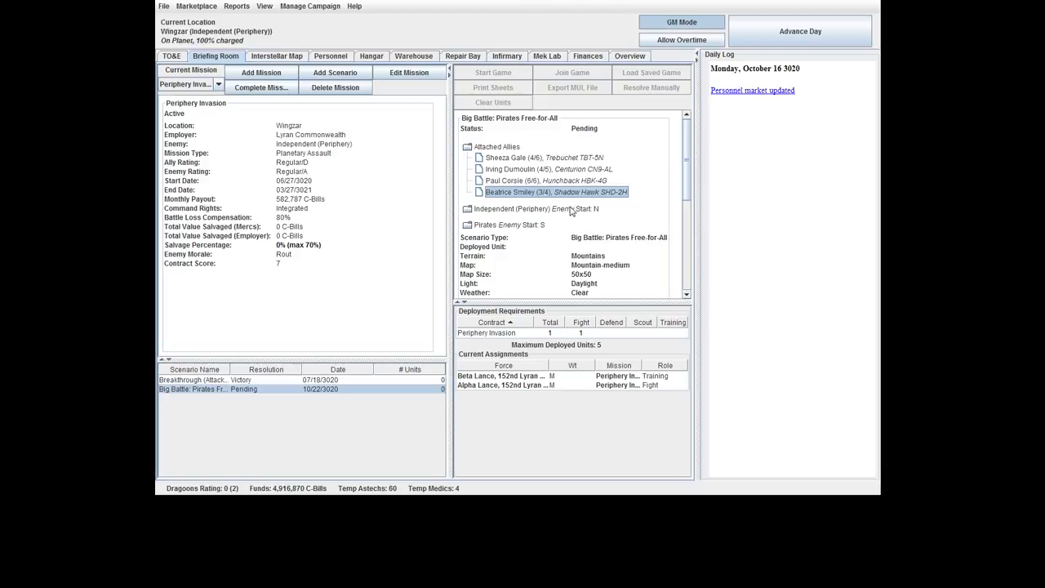
{"action": "mouse_move", "coordinate": [509, 151]}
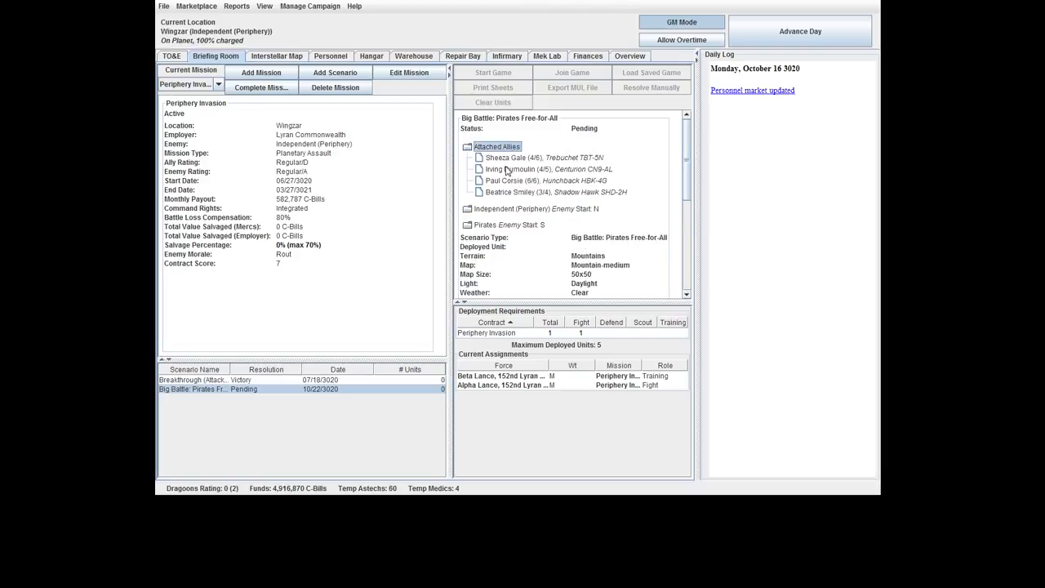
{"action": "left_click", "coordinate": [555, 191]}
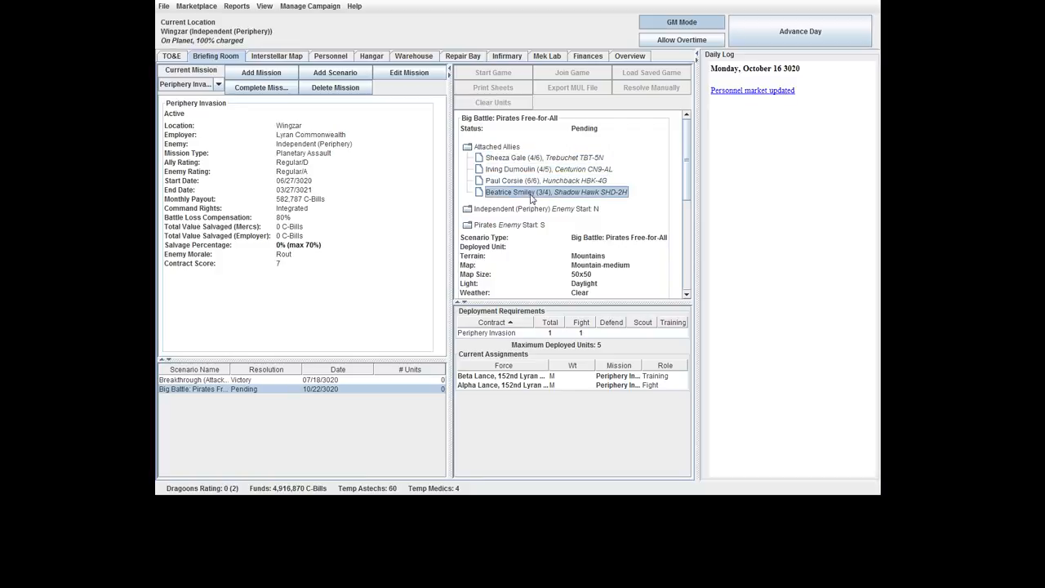
{"action": "mouse_move", "coordinate": [608, 128]}
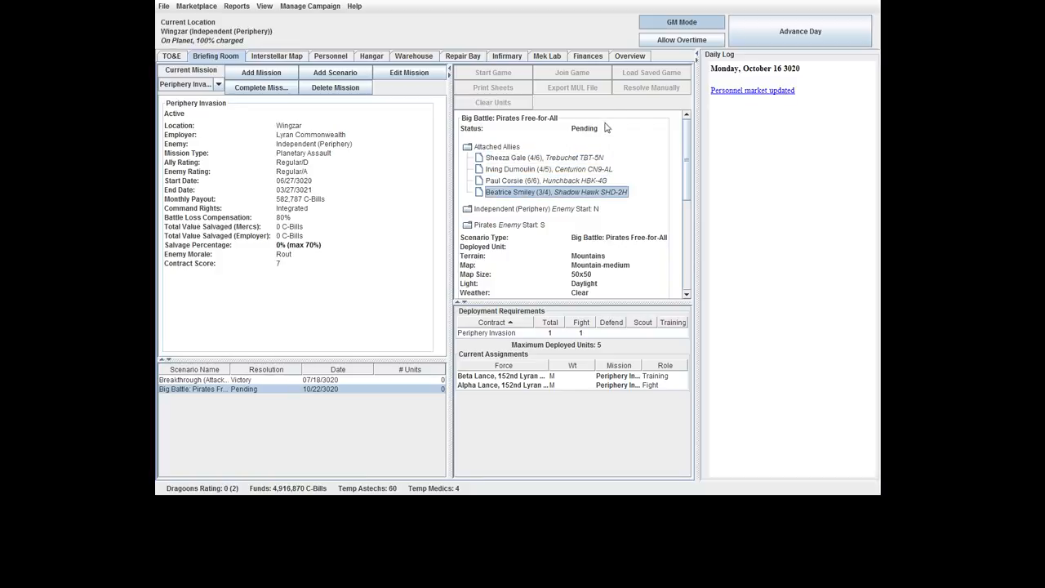
{"action": "mouse_move", "coordinate": [565, 131]}
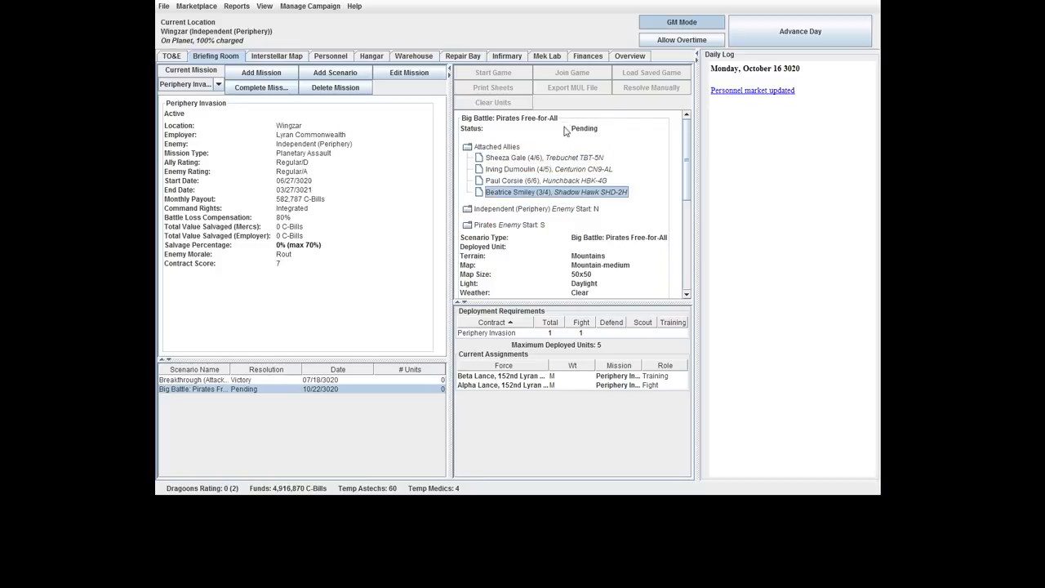
{"action": "mouse_move", "coordinate": [565, 134]}
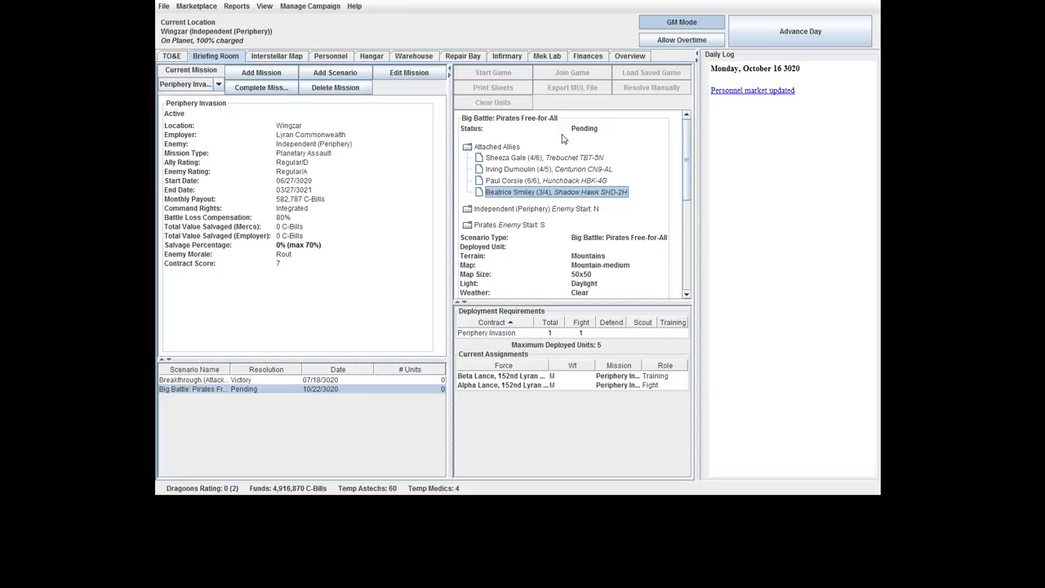
{"action": "mouse_move", "coordinate": [441, 227]}
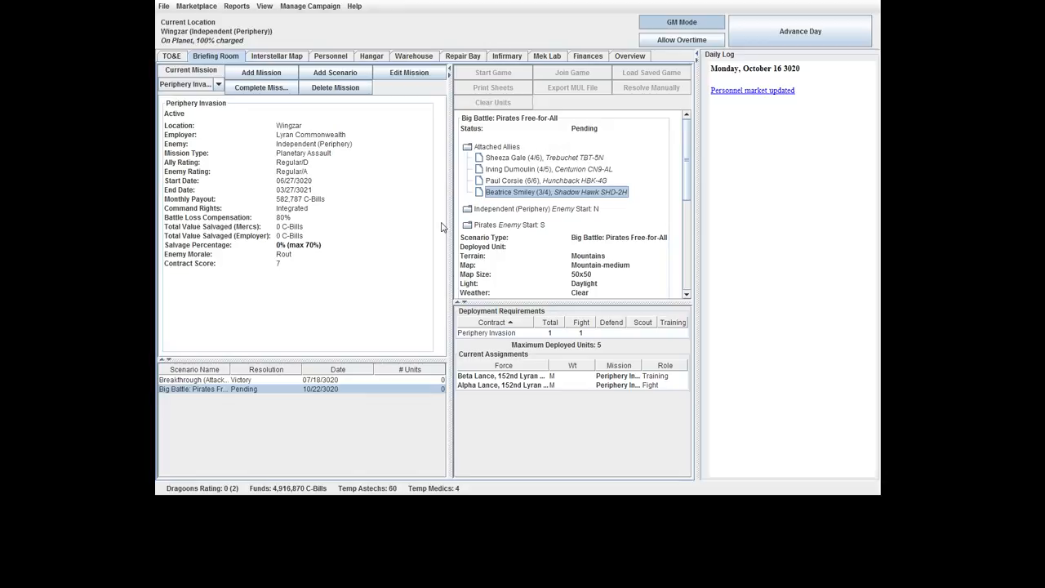
{"action": "mouse_move", "coordinate": [407, 248]}
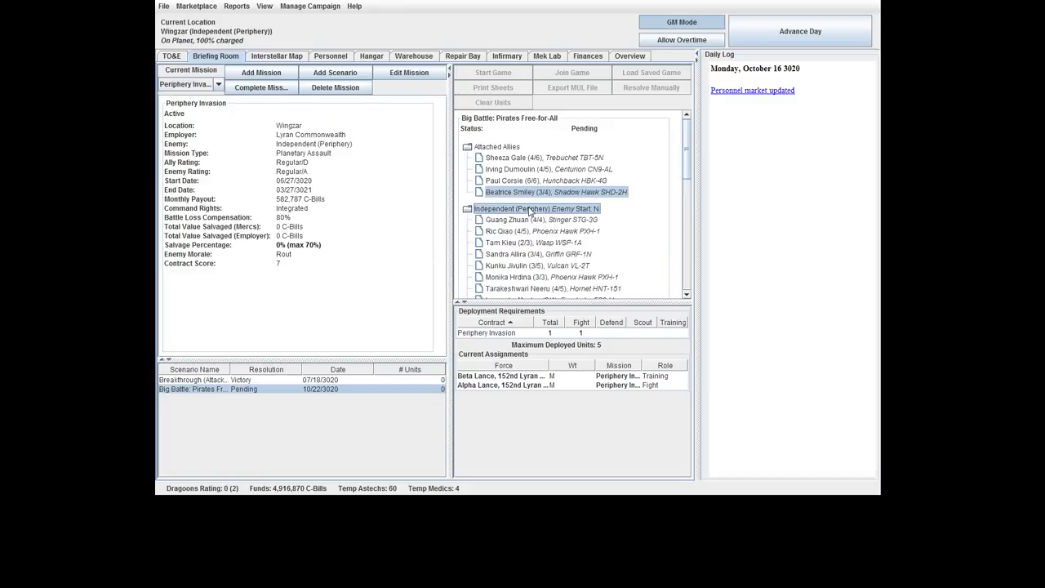
Inspect the Independent enemy Wasp, Phoenix Hawk and Centurion, then scroll to the Pirates Enemy Start S force.
{"action": "scroll", "scroll_direction": "down", "scroll_amount": 3}
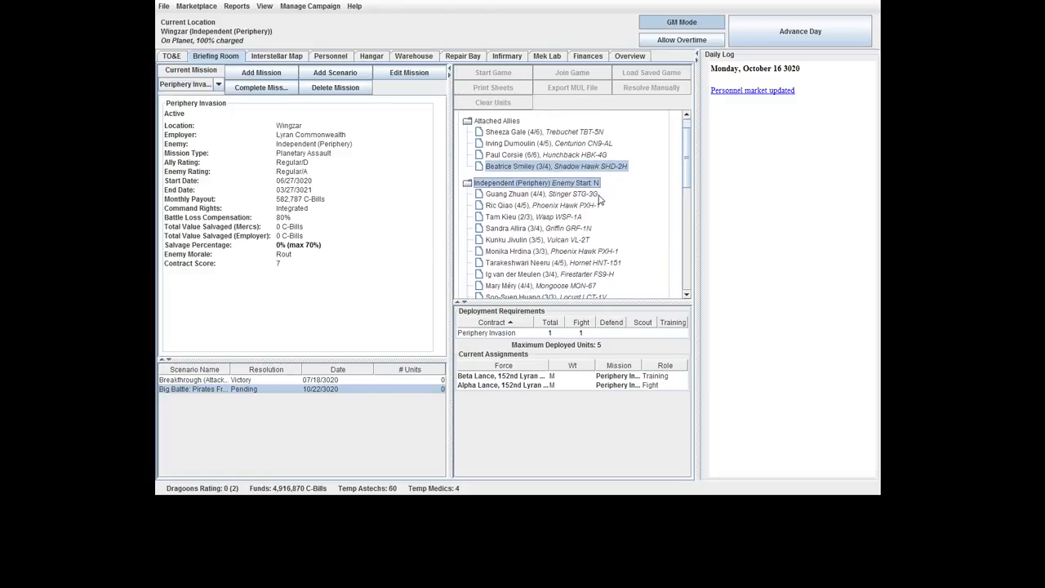
{"action": "scroll", "scroll_direction": "down", "scroll_amount": 3}
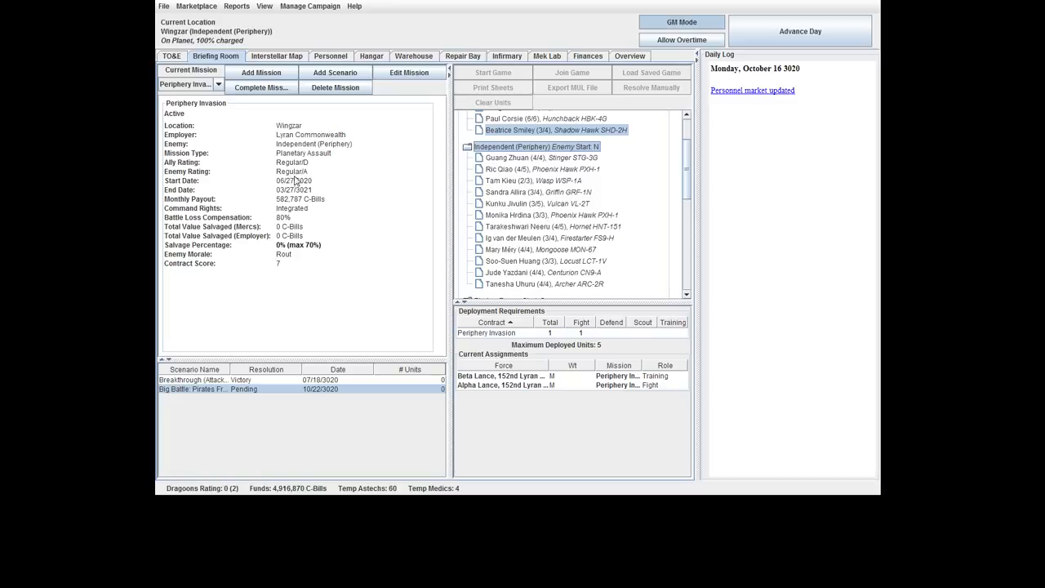
{"action": "left_click", "coordinate": [532, 179]}
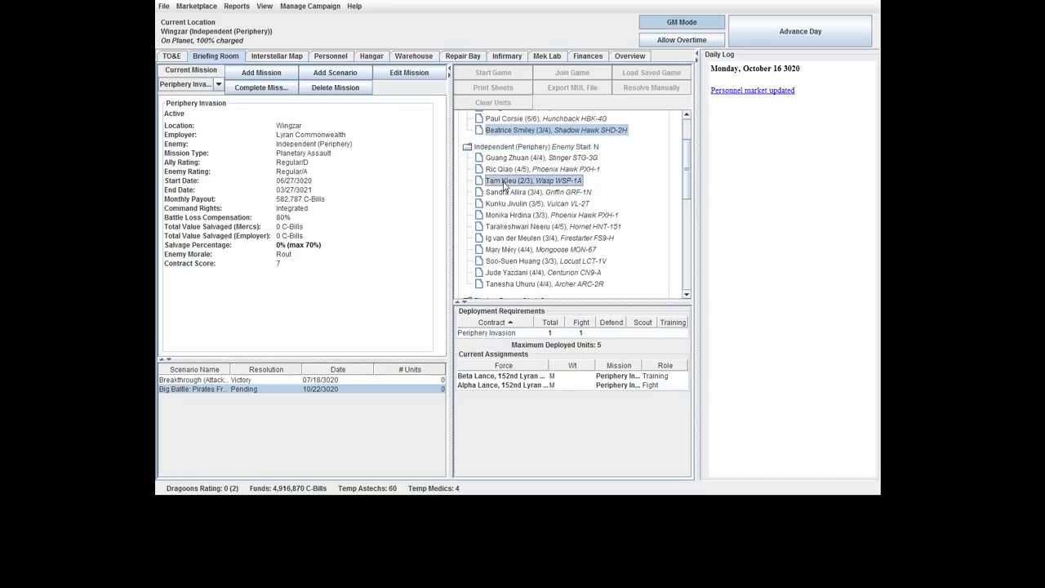
{"action": "left_click", "coordinate": [552, 215]}
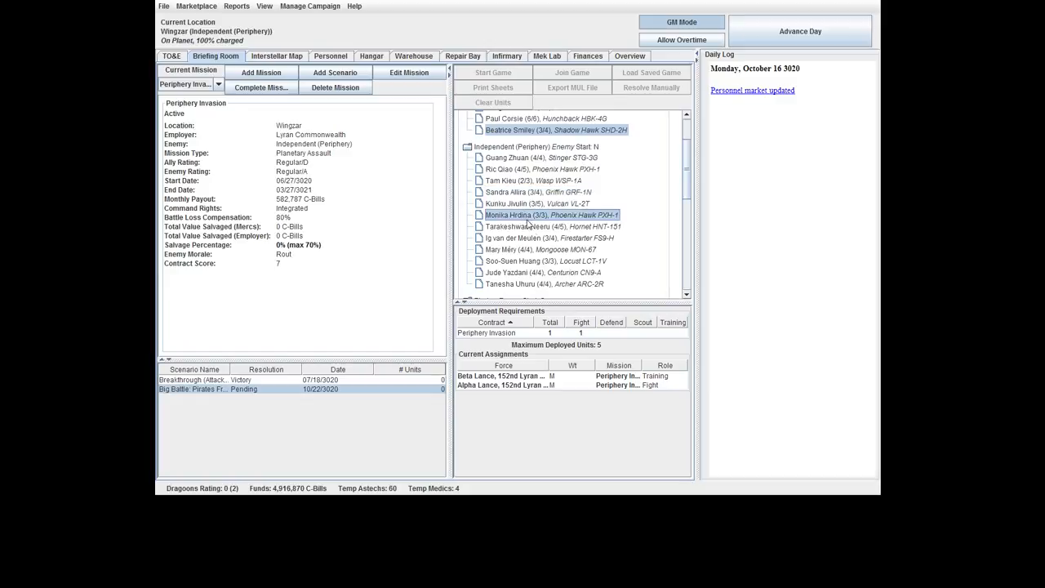
{"action": "mouse_move", "coordinate": [558, 227]}
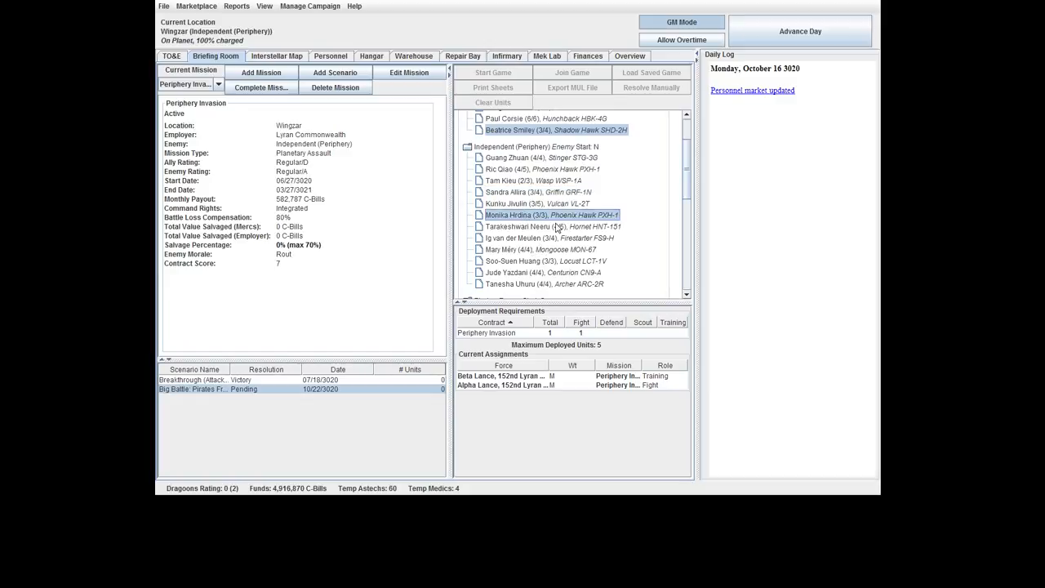
{"action": "left_click", "coordinate": [542, 271]}
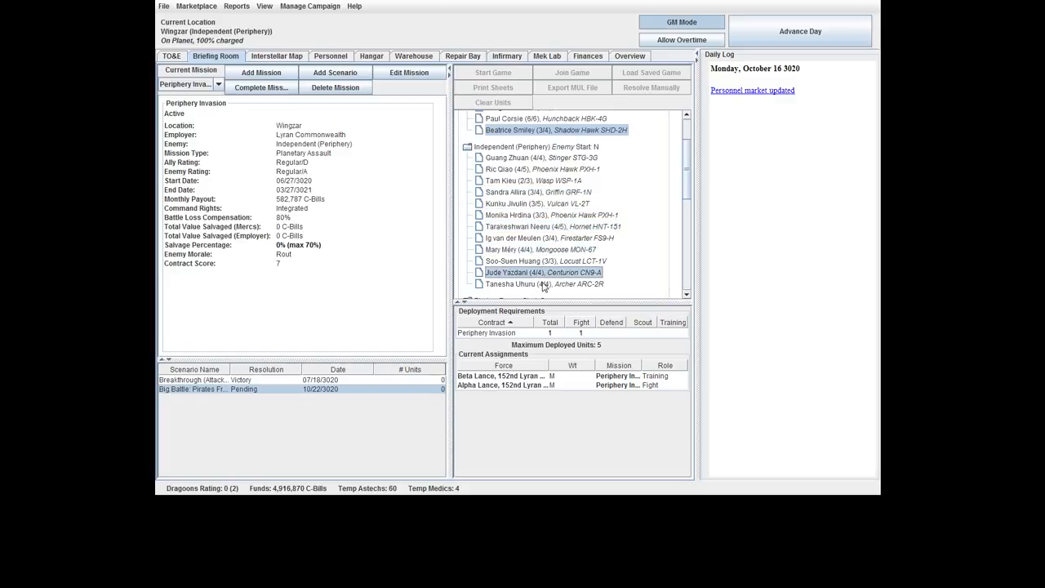
{"action": "scroll", "scroll_direction": "down", "scroll_amount": 3}
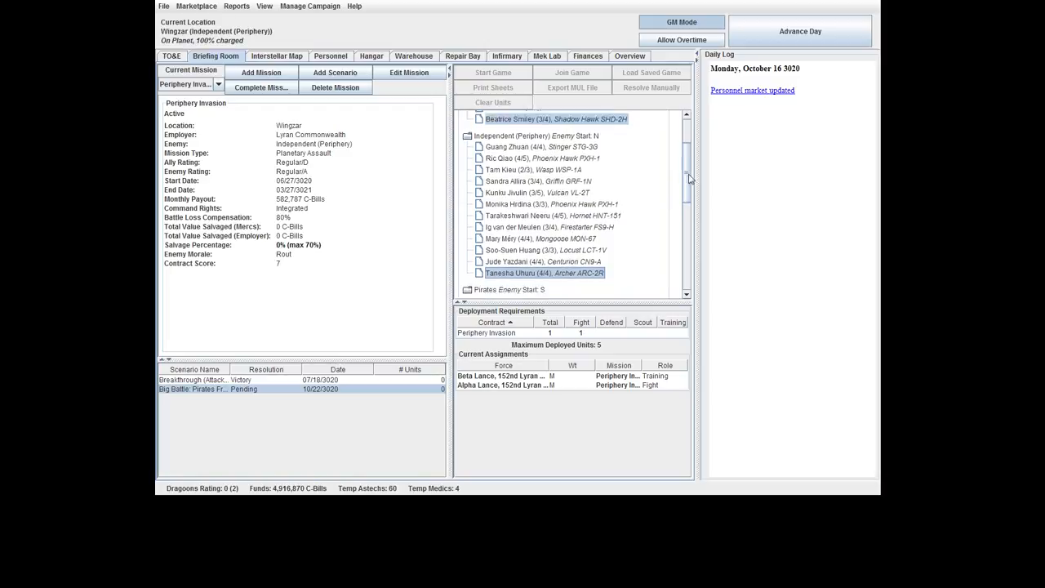
{"action": "scroll", "scroll_direction": "down", "scroll_amount": 3}
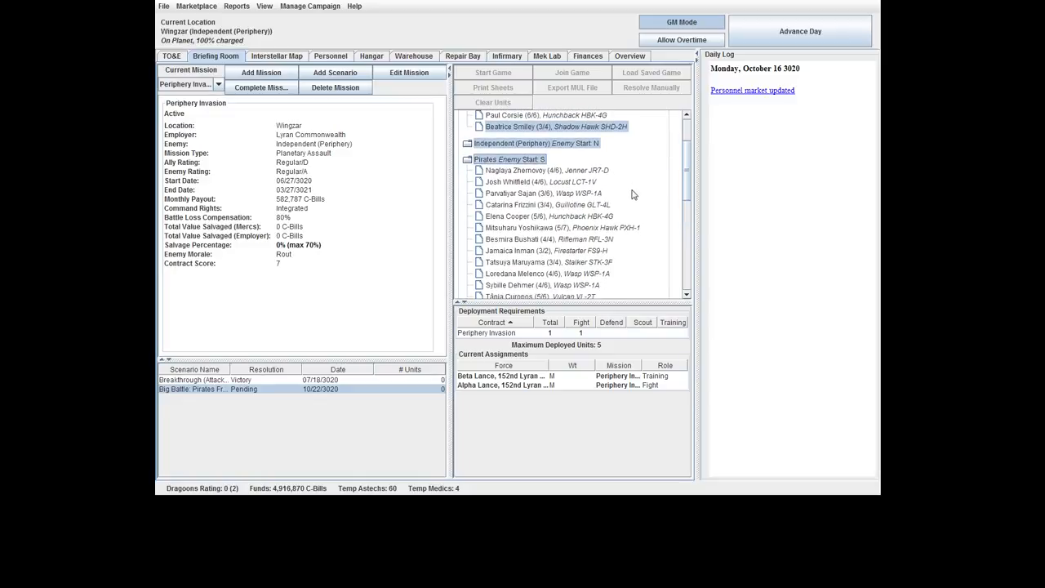
{"action": "mouse_move", "coordinate": [574, 199]}
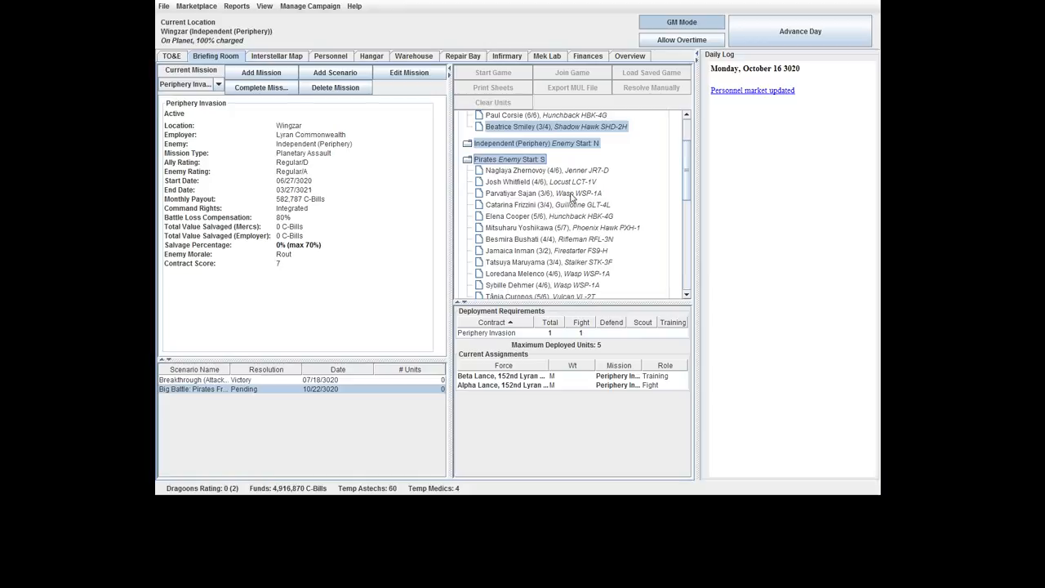
{"action": "mouse_move", "coordinate": [465, 93]}
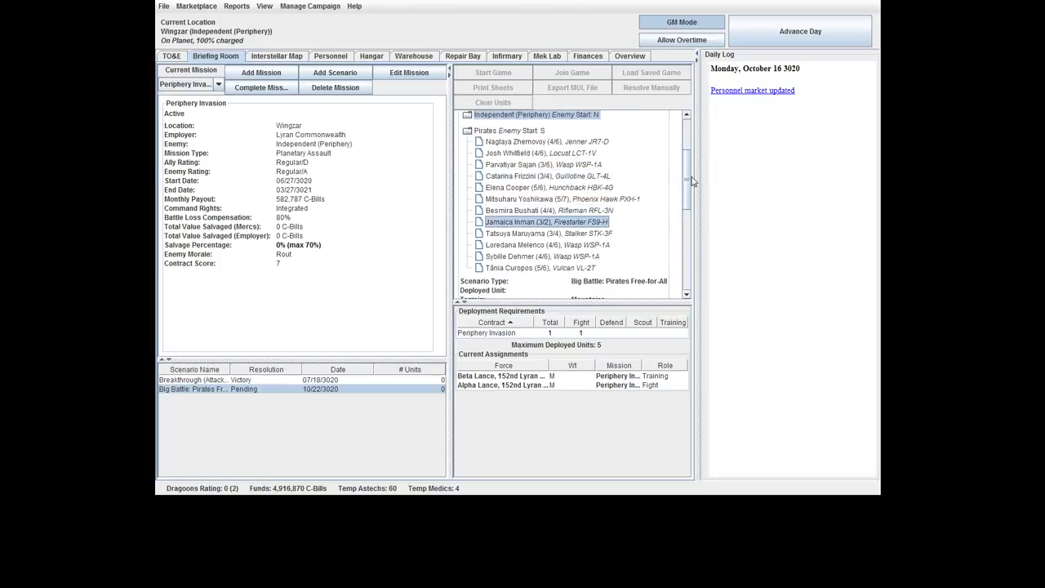
{"action": "mouse_move", "coordinate": [687, 195]}
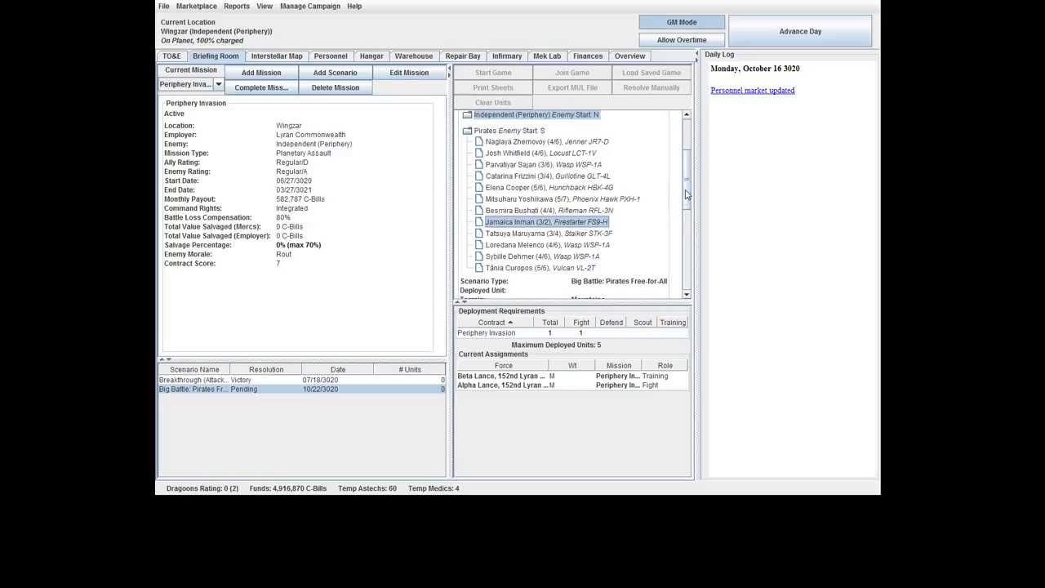
Scroll through the deployed-forces tree and collapse the Independent and Pirates enemy rosters.
{"action": "scroll", "scroll_direction": "down", "scroll_amount": 3}
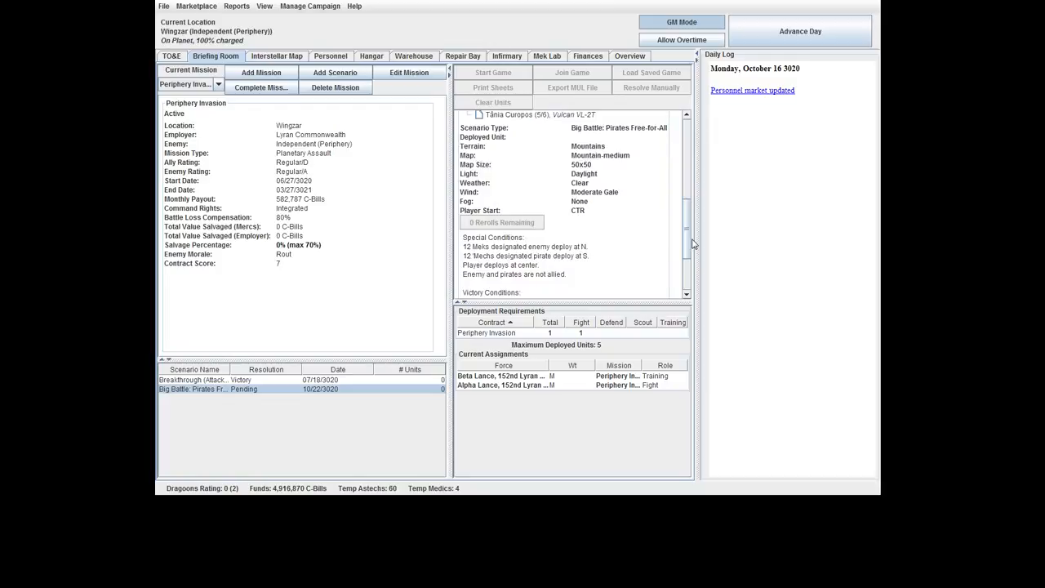
{"action": "mouse_move", "coordinate": [604, 196]}
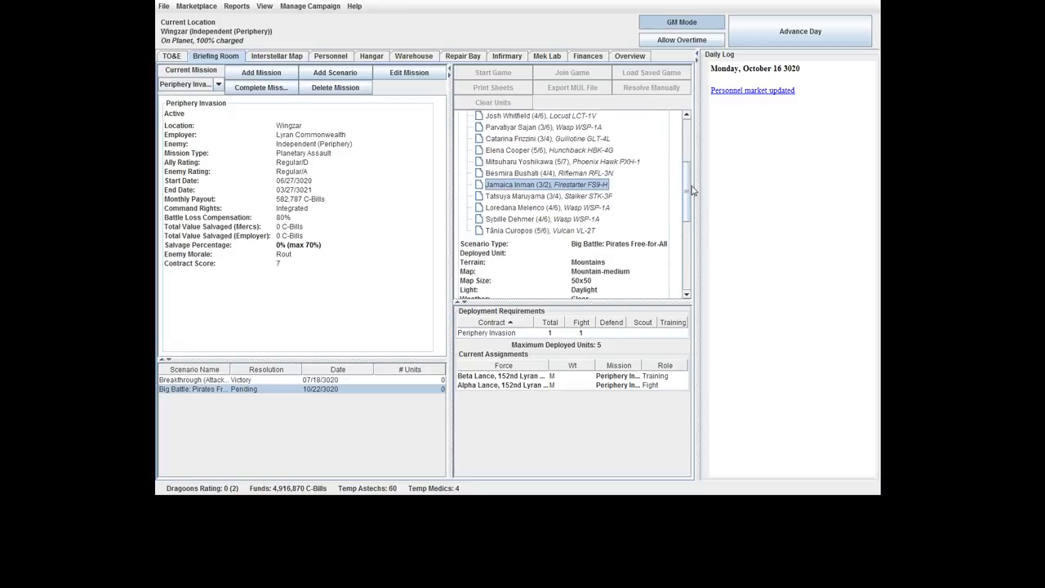
{"action": "scroll", "scroll_direction": "down", "scroll_amount": 3}
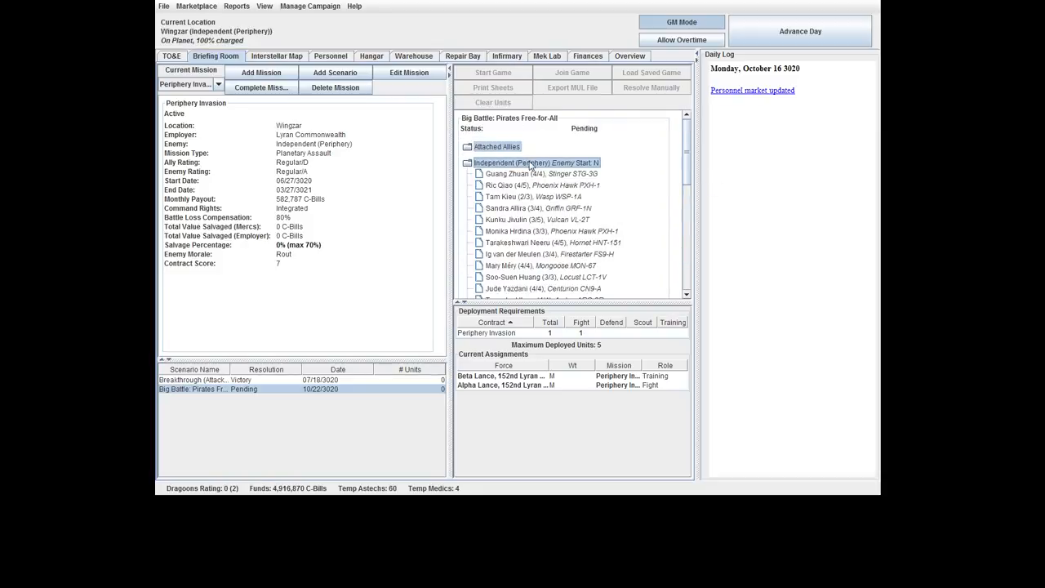
{"action": "left_click", "coordinate": [537, 207]}
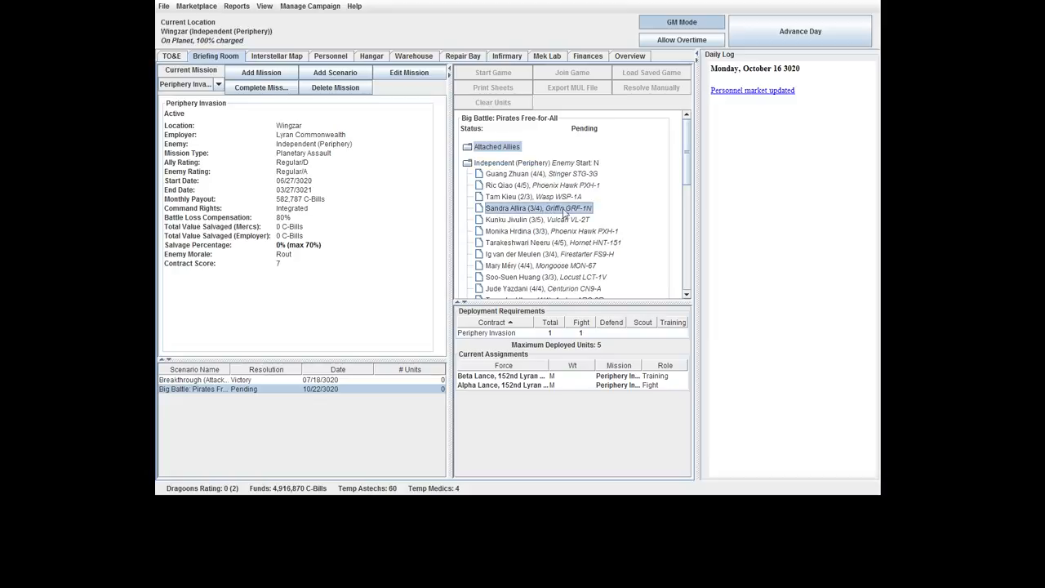
{"action": "scroll", "scroll_direction": "down", "scroll_amount": 3}
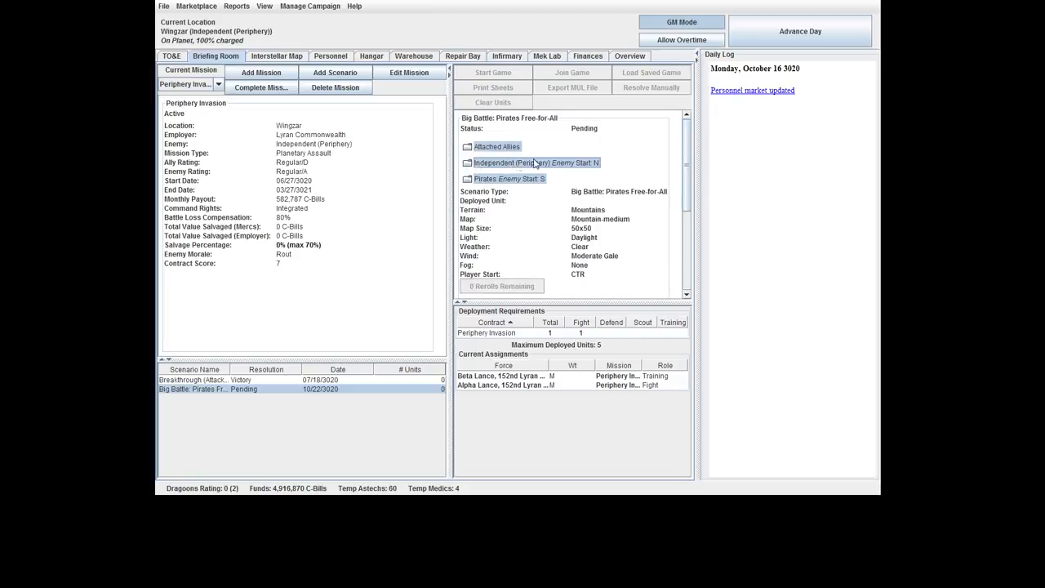
Deploy Alpha Lance via Periphery Invasion > Big Battle and check it under the scenario's forces.
{"action": "left_click", "coordinate": [171, 55]}
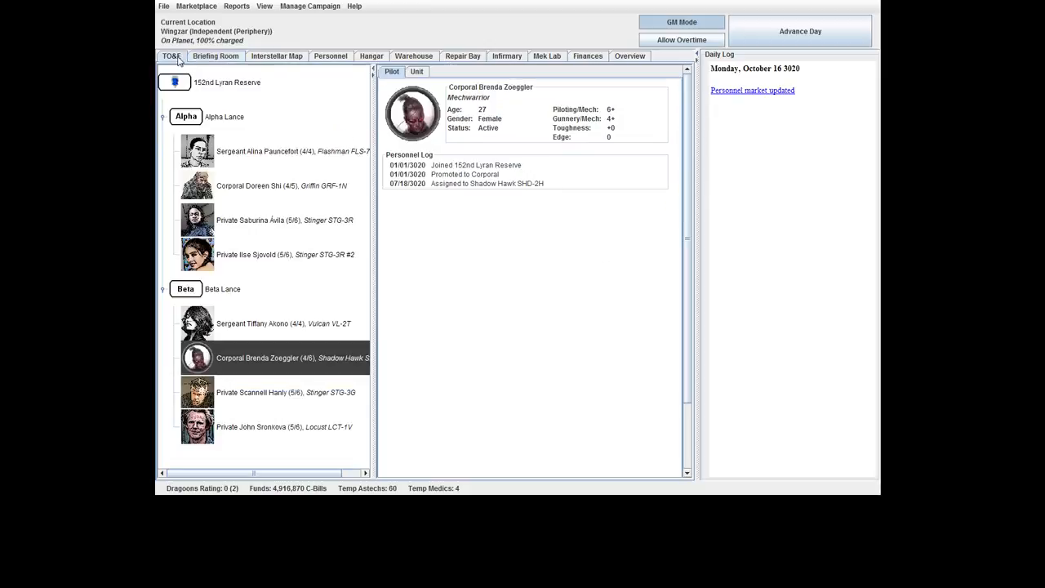
{"action": "right_click", "coordinate": [186, 116]}
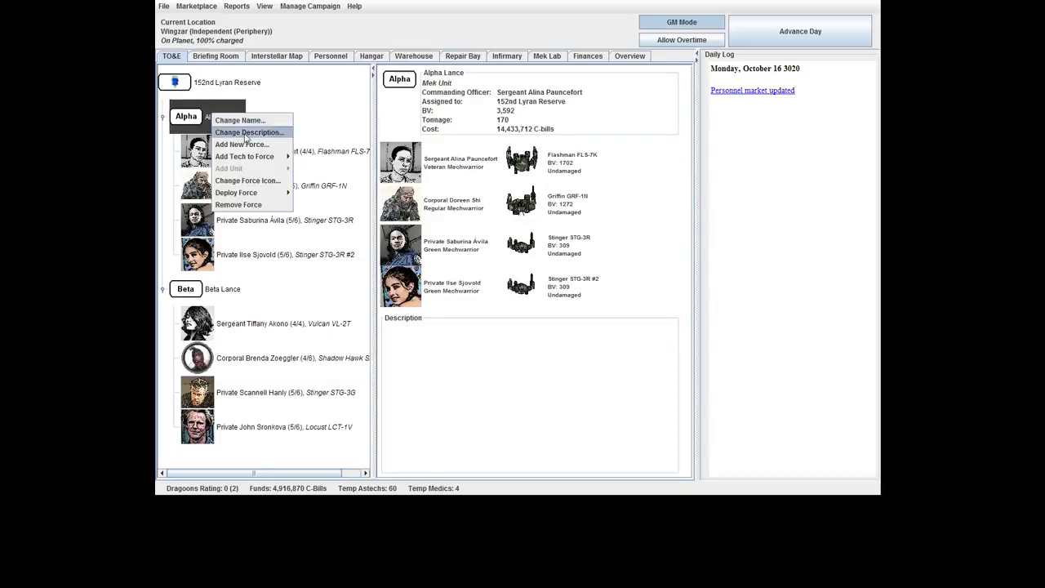
{"action": "mouse_move", "coordinate": [235, 192]}
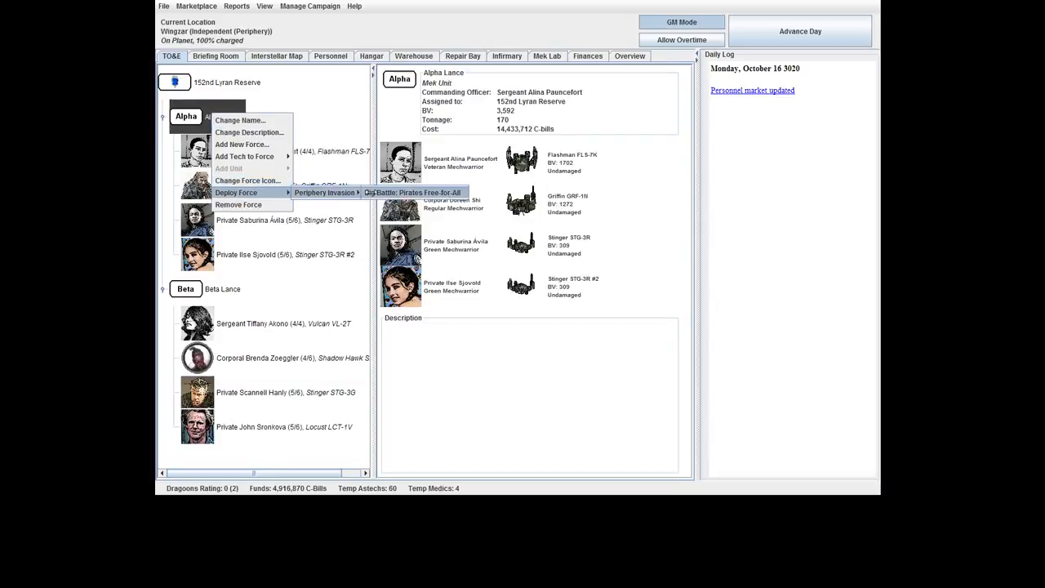
{"action": "left_click", "coordinate": [413, 192]}
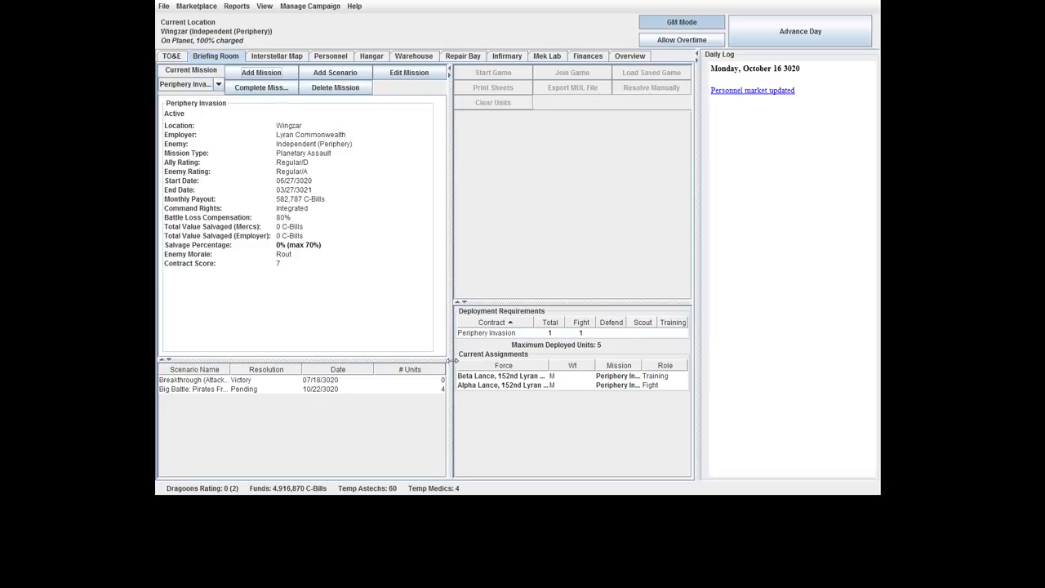
{"action": "left_click", "coordinate": [193, 389]}
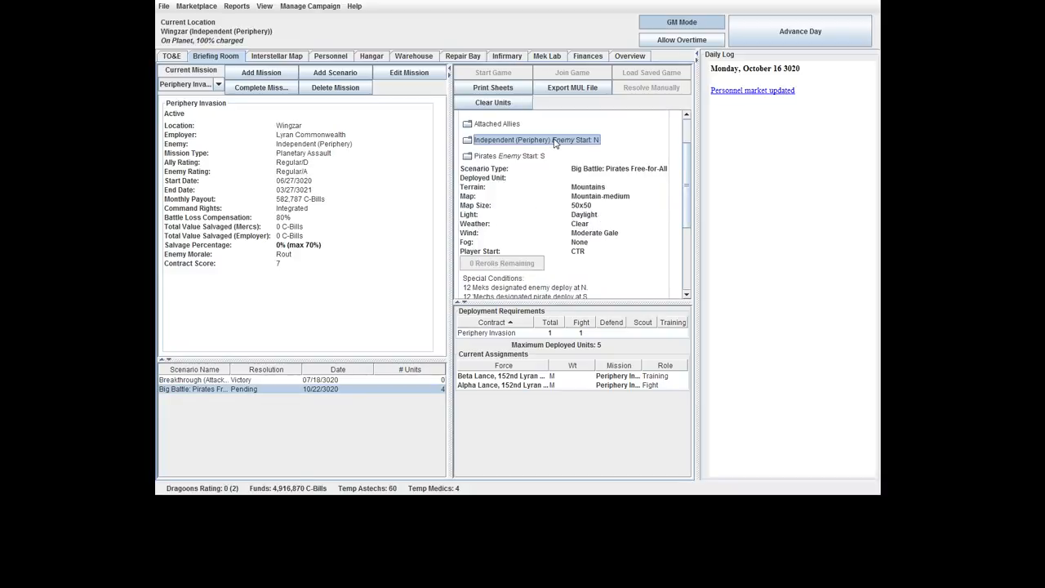
{"action": "left_click", "coordinate": [496, 124]}
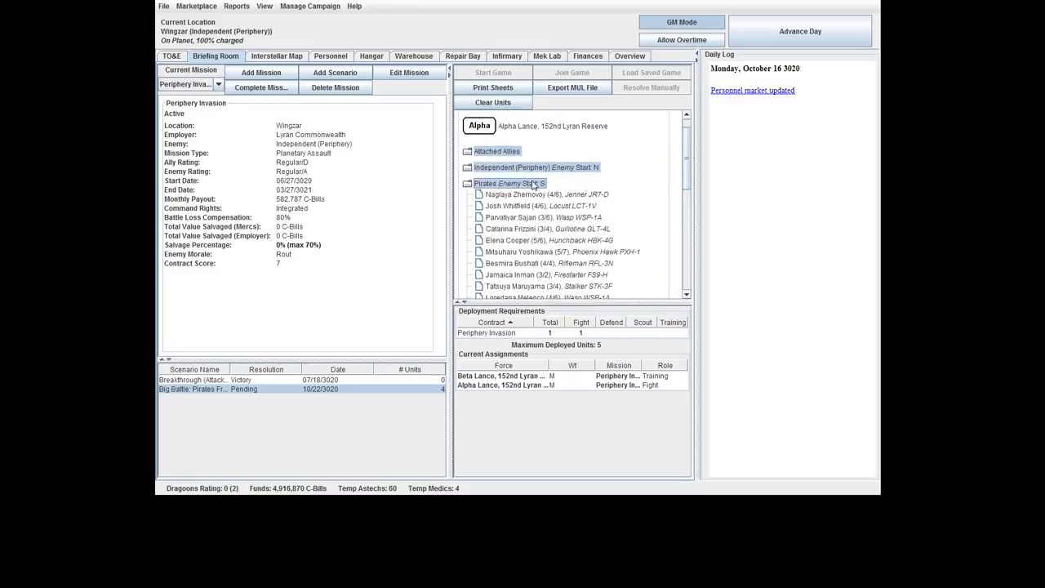
View the hangar readouts of the King Crab KGC-0000, UrbanMech and Whitworth.
{"action": "left_click", "coordinate": [370, 55]}
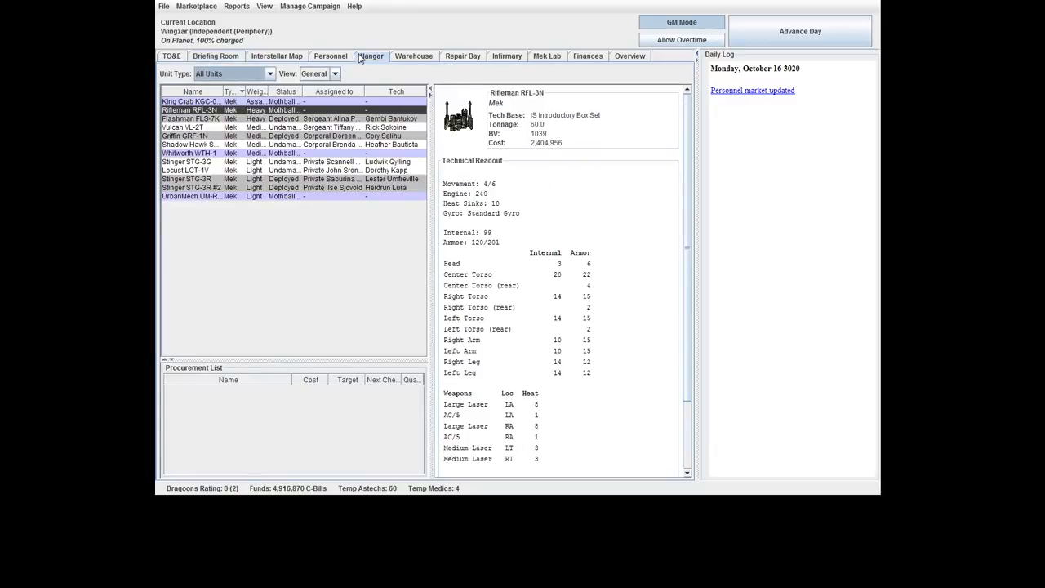
{"action": "left_click", "coordinate": [192, 101]}
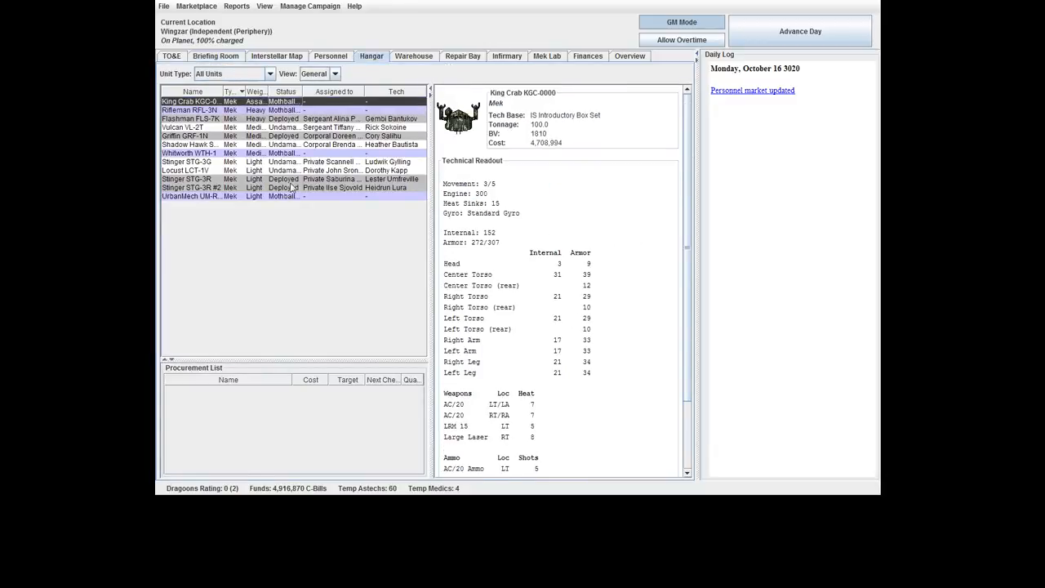
{"action": "left_click", "coordinate": [191, 196]}
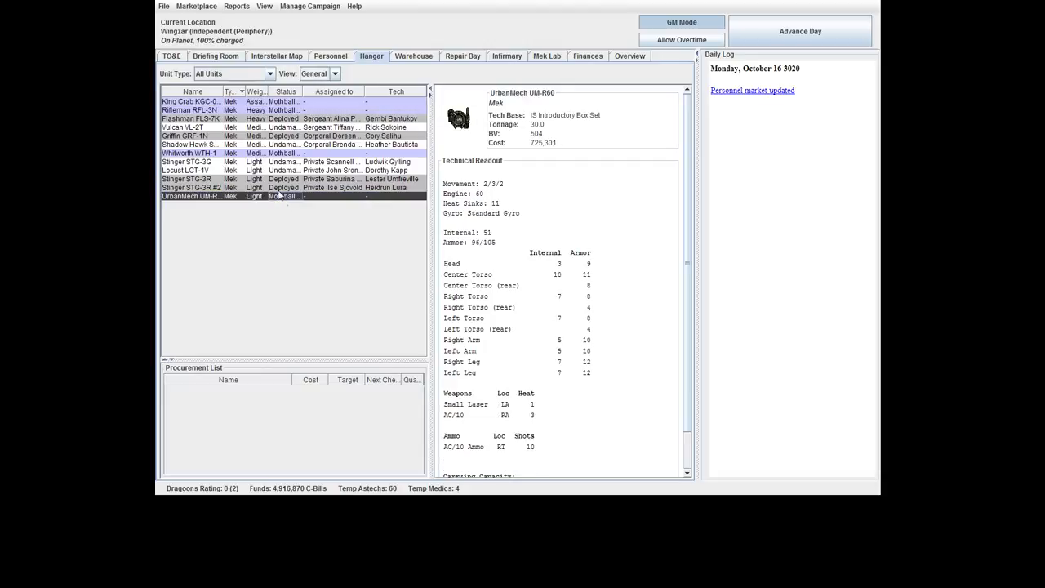
{"action": "left_click", "coordinate": [193, 153]}
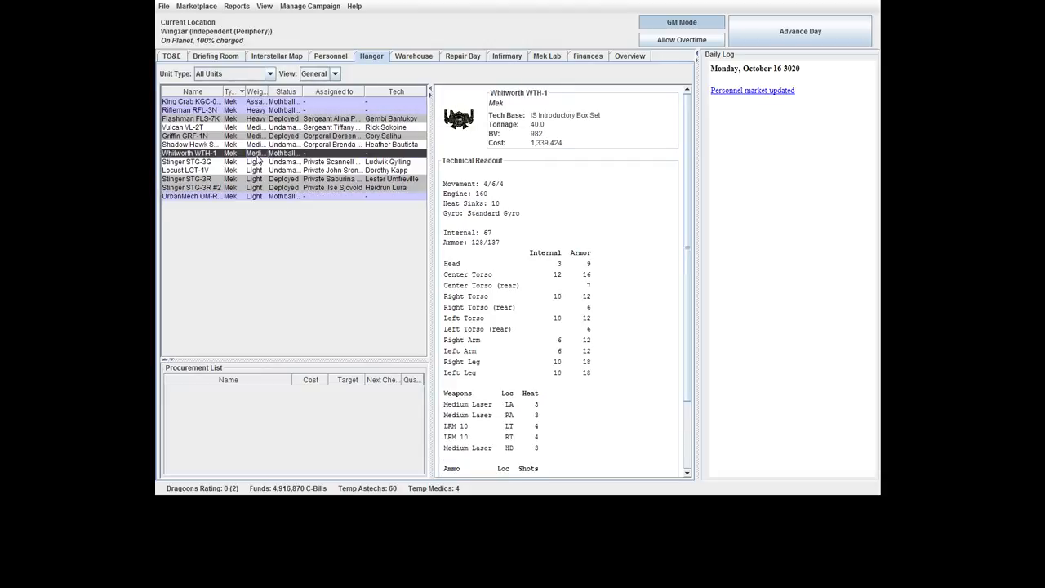
{"action": "left_click", "coordinate": [193, 101]}
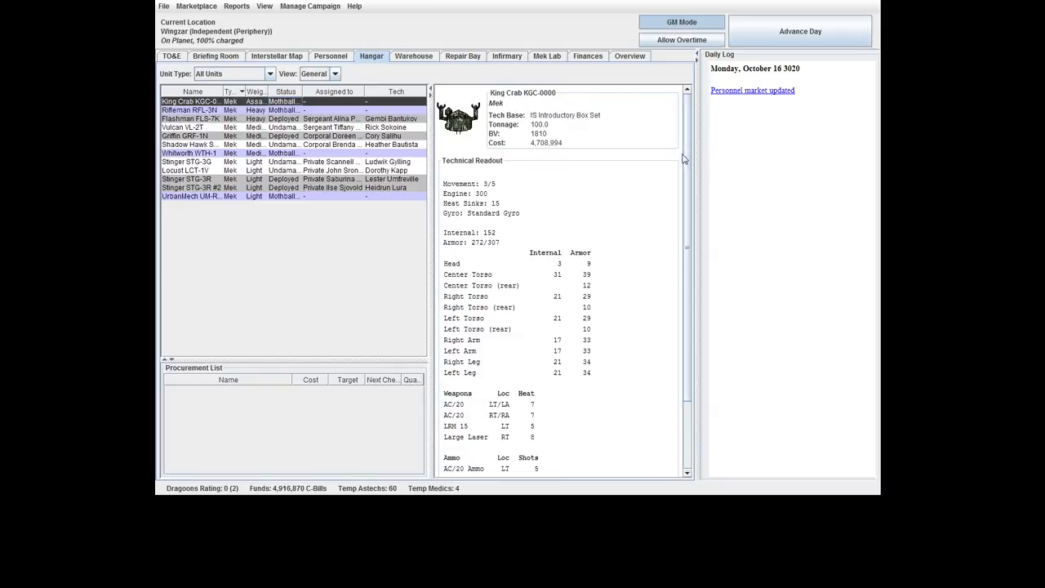
{"action": "mouse_move", "coordinate": [596, 168]}
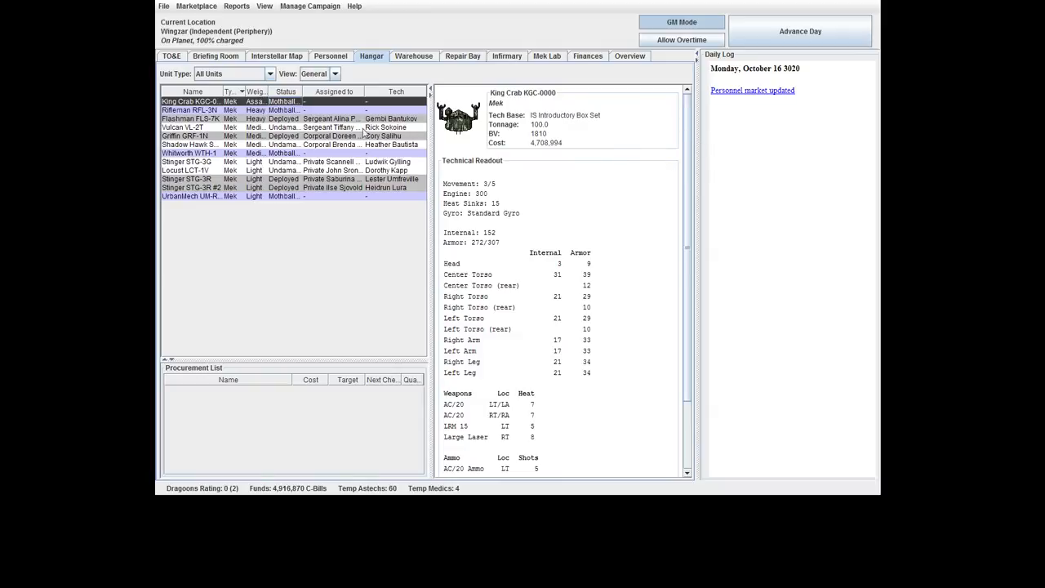
Activate the Rifleman RFL-3N and Whitworth WTH-1 with techs, then advance to October 17, 3020.
{"action": "right_click", "coordinate": [191, 110]}
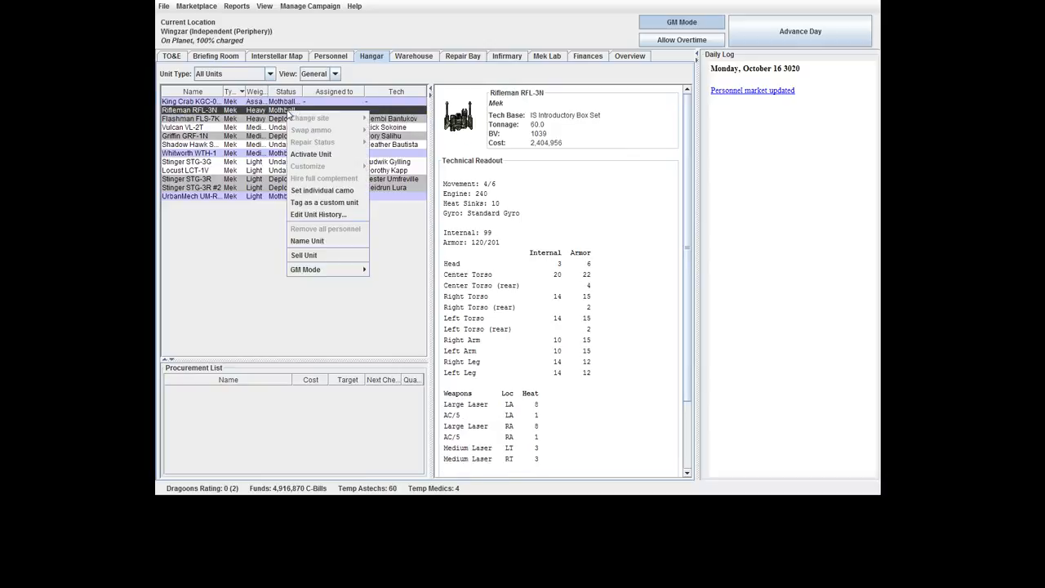
{"action": "left_click", "coordinate": [310, 154]}
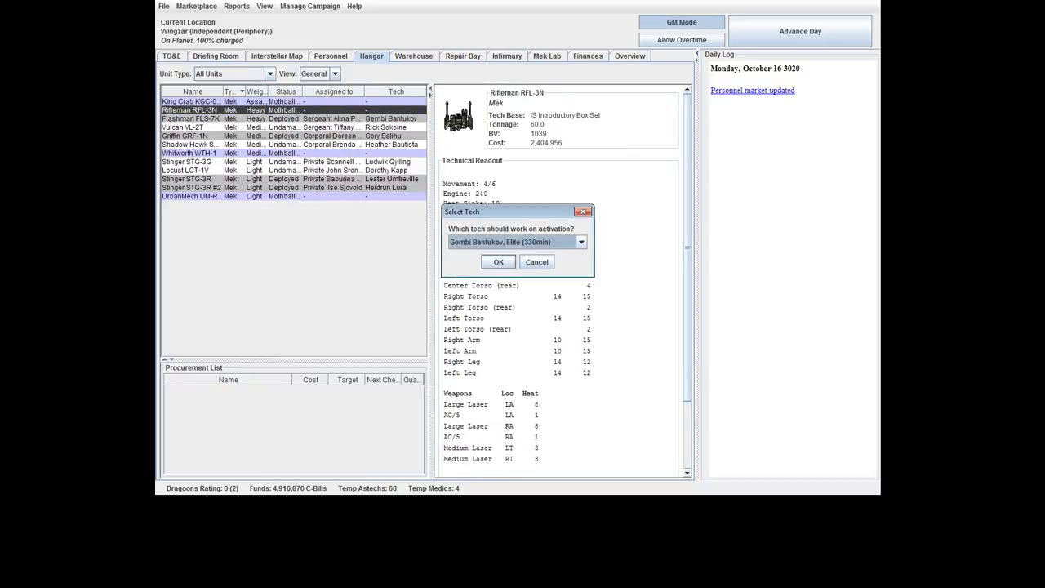
{"action": "left_click", "coordinate": [498, 261]}
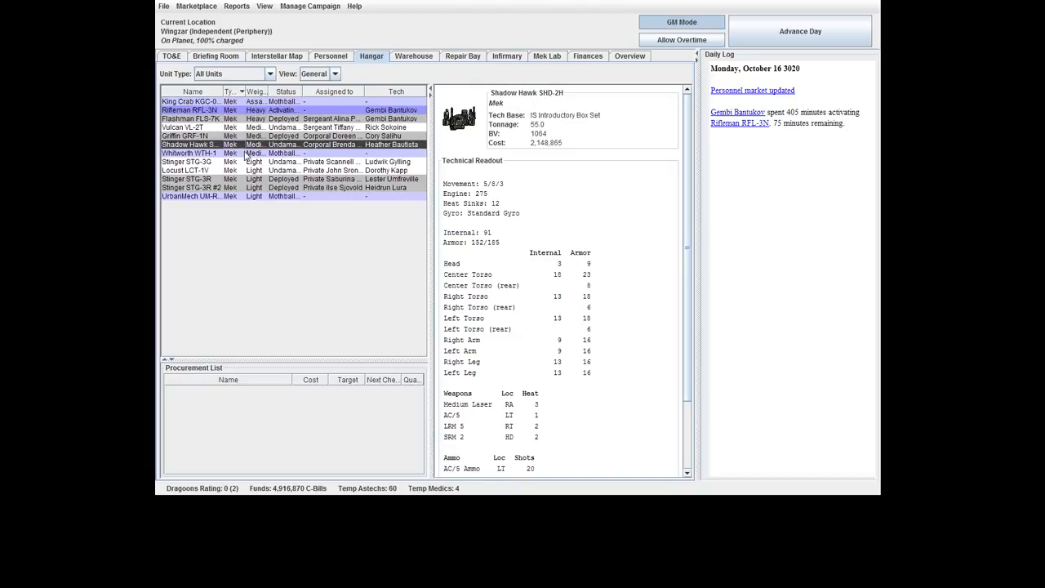
{"action": "right_click", "coordinate": [190, 153]}
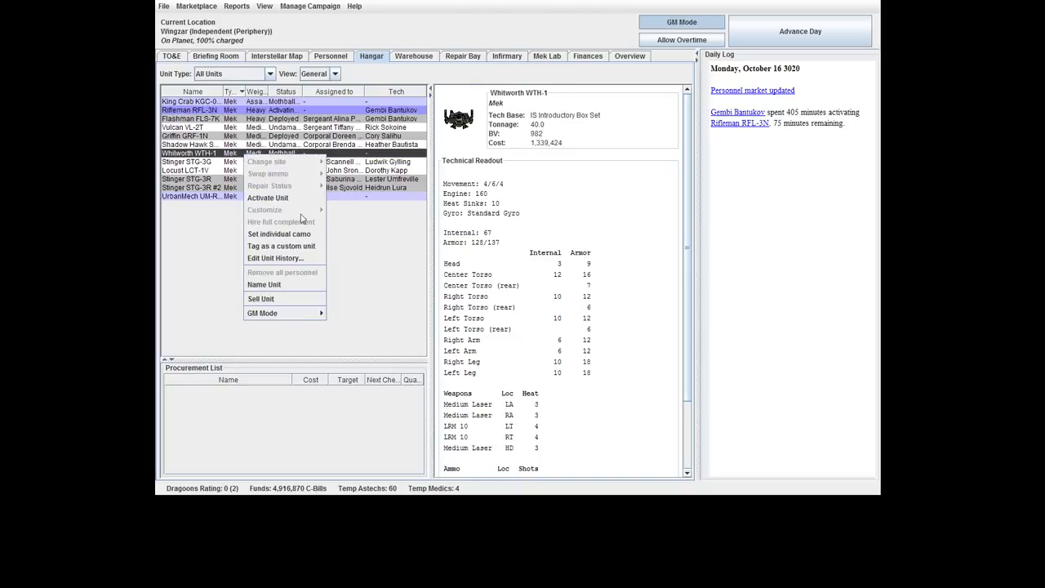
{"action": "left_click", "coordinate": [268, 198]}
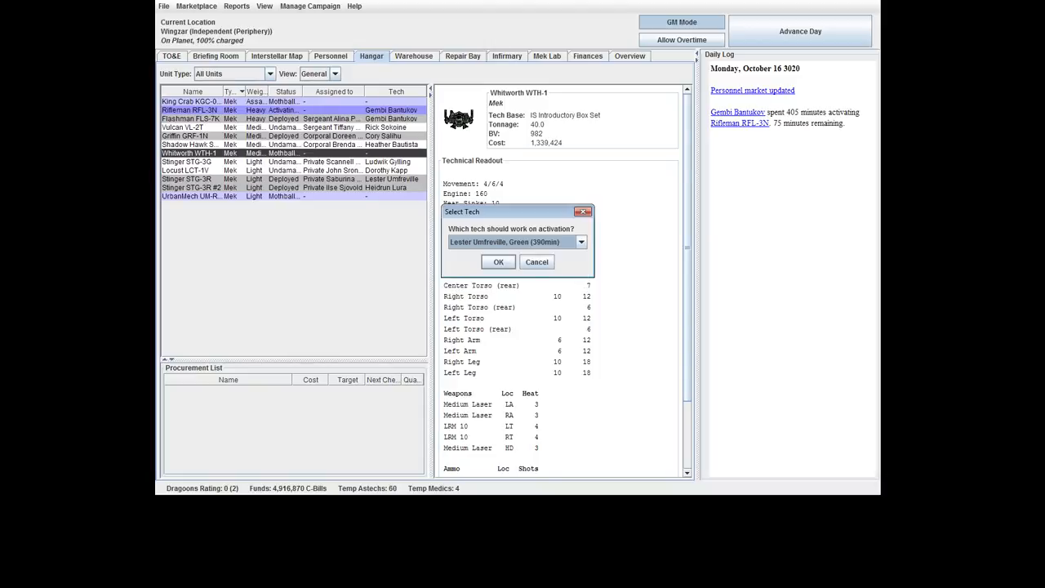
{"action": "left_click", "coordinate": [496, 262]}
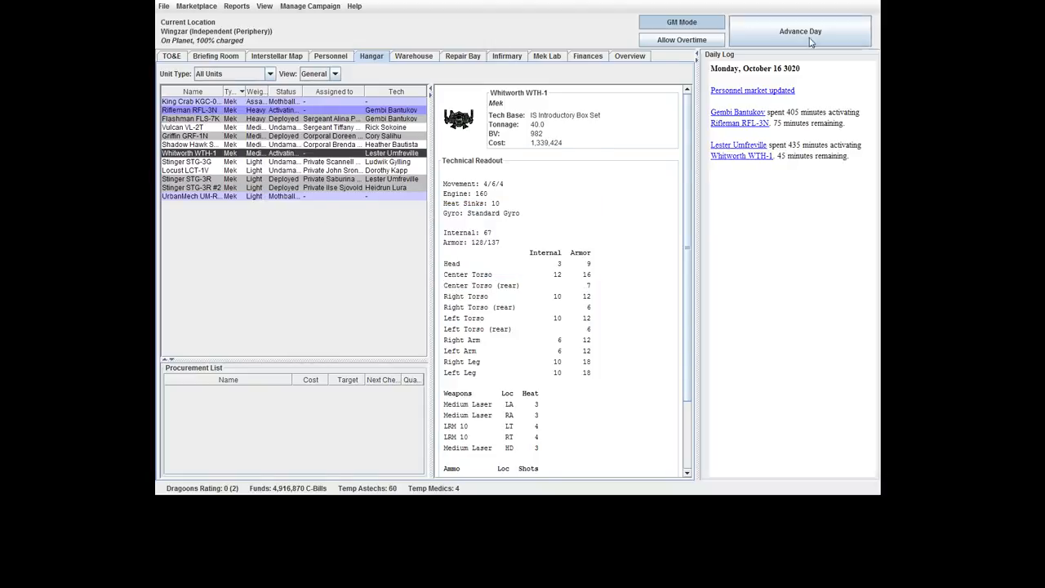
{"action": "left_click", "coordinate": [800, 31]}
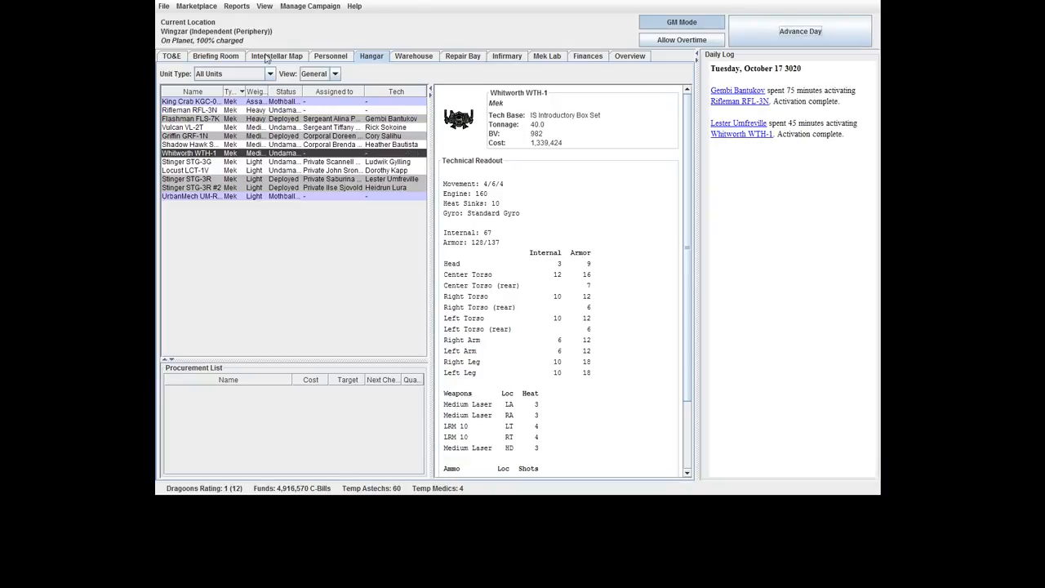
Deploy Beta Lance via Periphery Invasion > Big Battle, leaving both lances committed.
{"action": "left_click", "coordinate": [215, 56]}
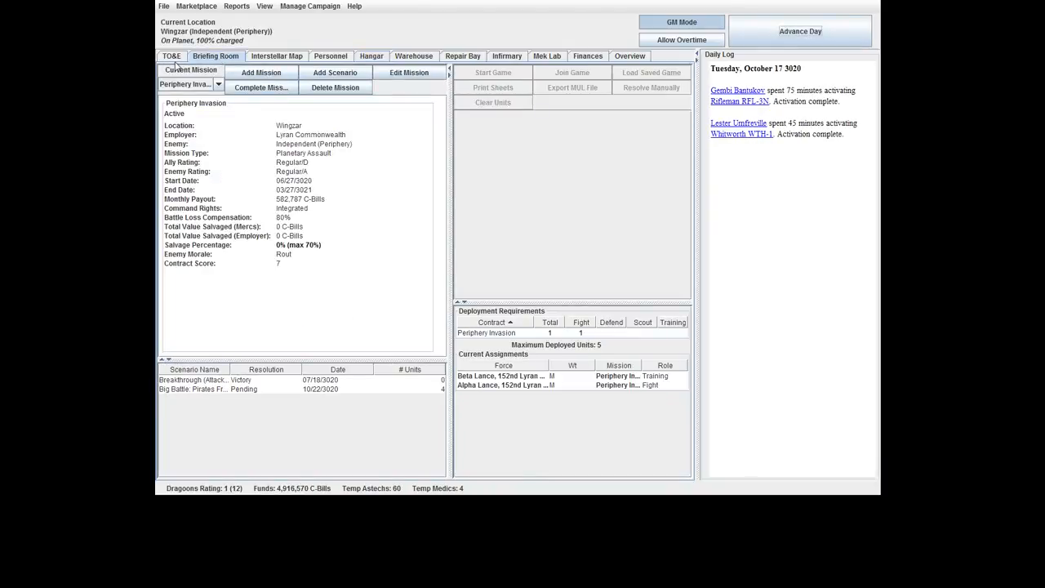
{"action": "left_click", "coordinate": [171, 55]}
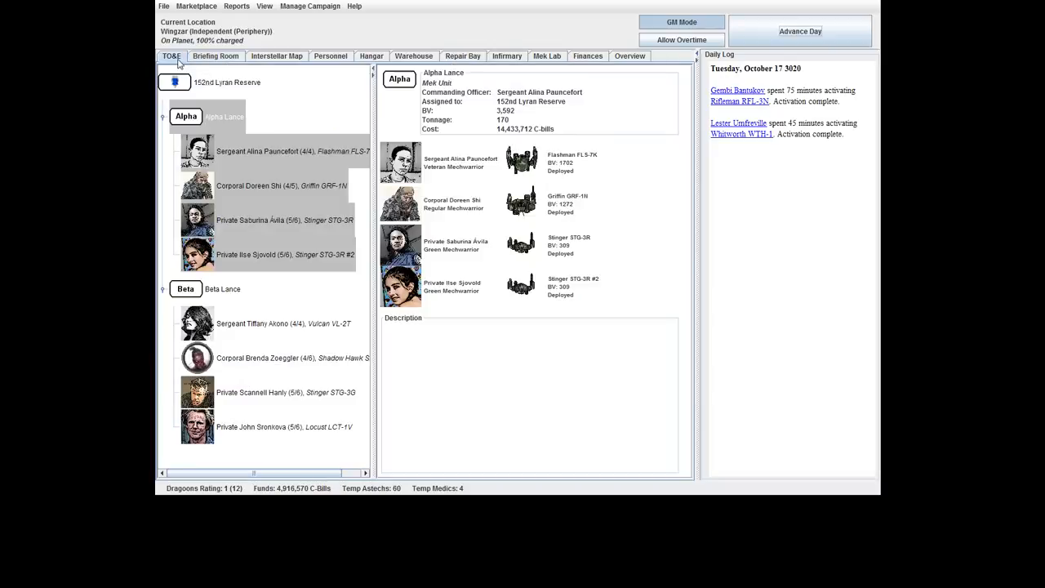
{"action": "right_click", "coordinate": [186, 287]}
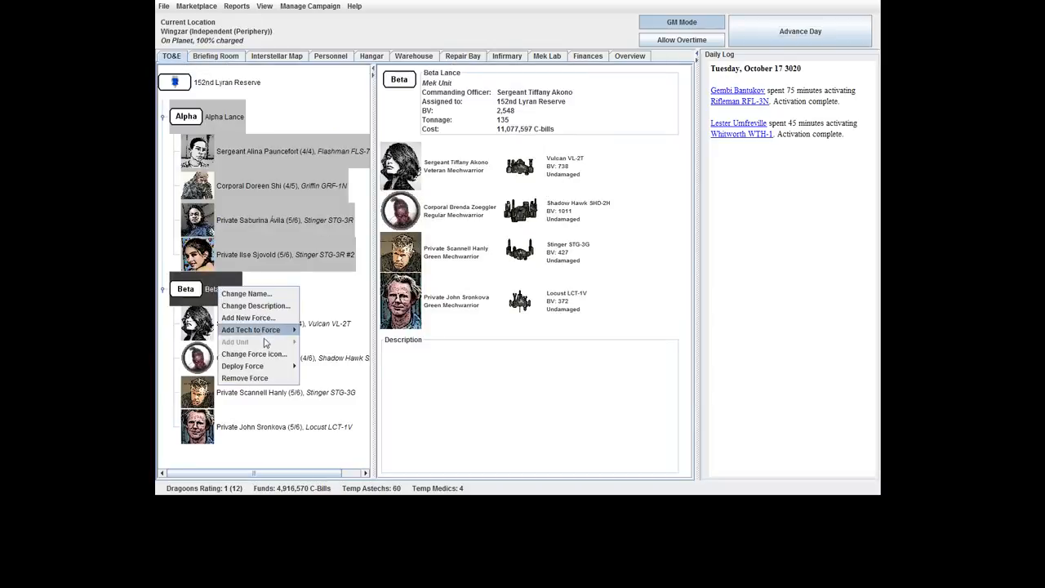
{"action": "mouse_move", "coordinate": [241, 366]}
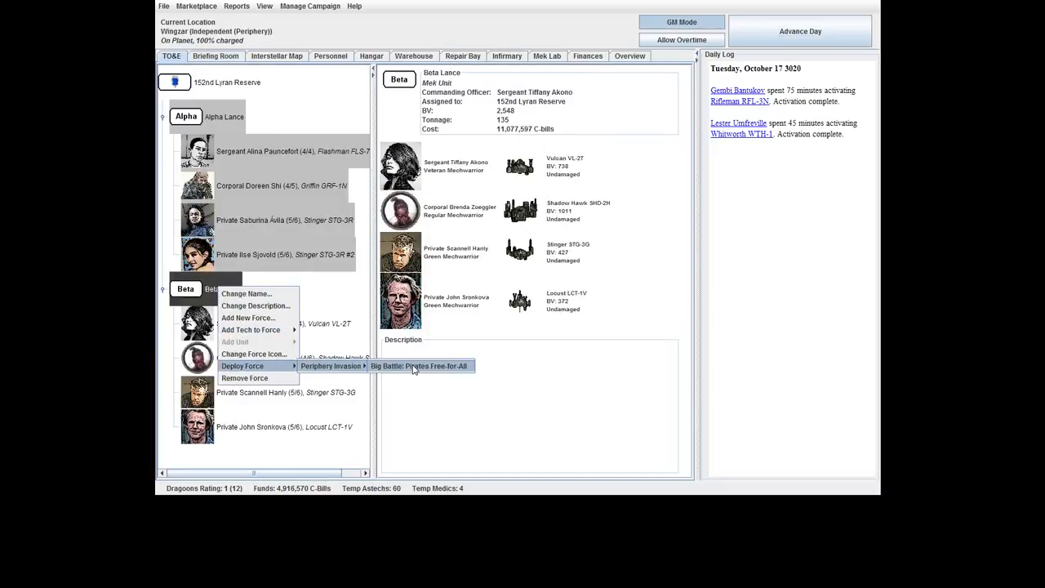
{"action": "left_click", "coordinate": [420, 366]}
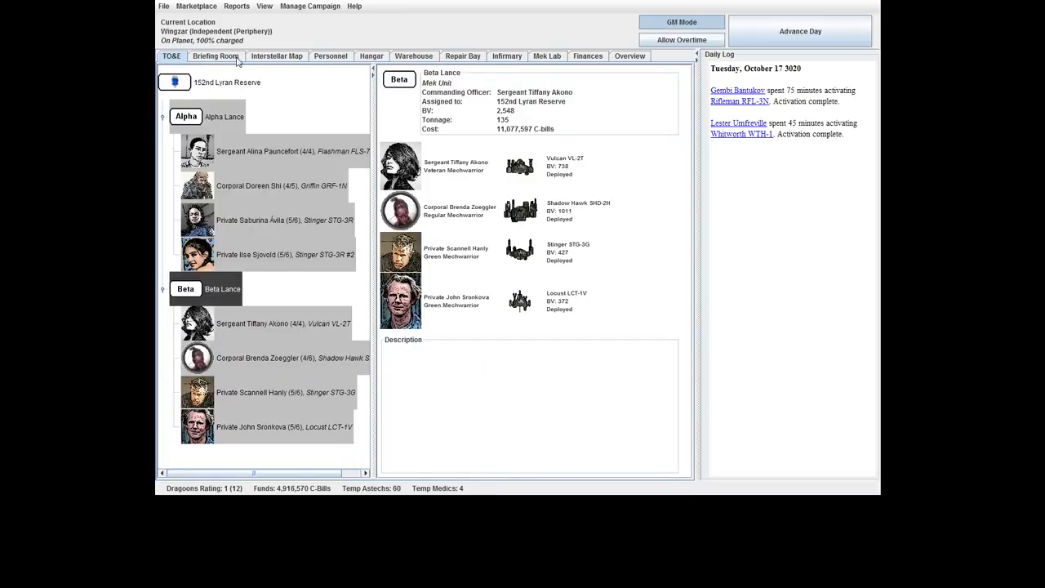
{"action": "left_click", "coordinate": [330, 55]}
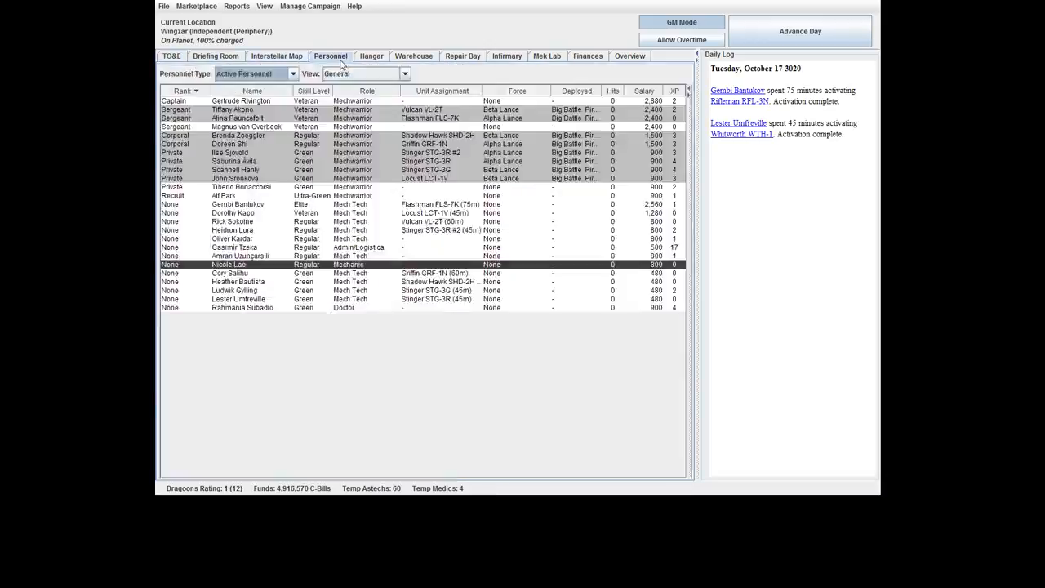
Assign a technician to the Rifleman RFL-3N and Whitworth WTH-1 from the hangar list.
{"action": "left_click", "coordinate": [371, 56]}
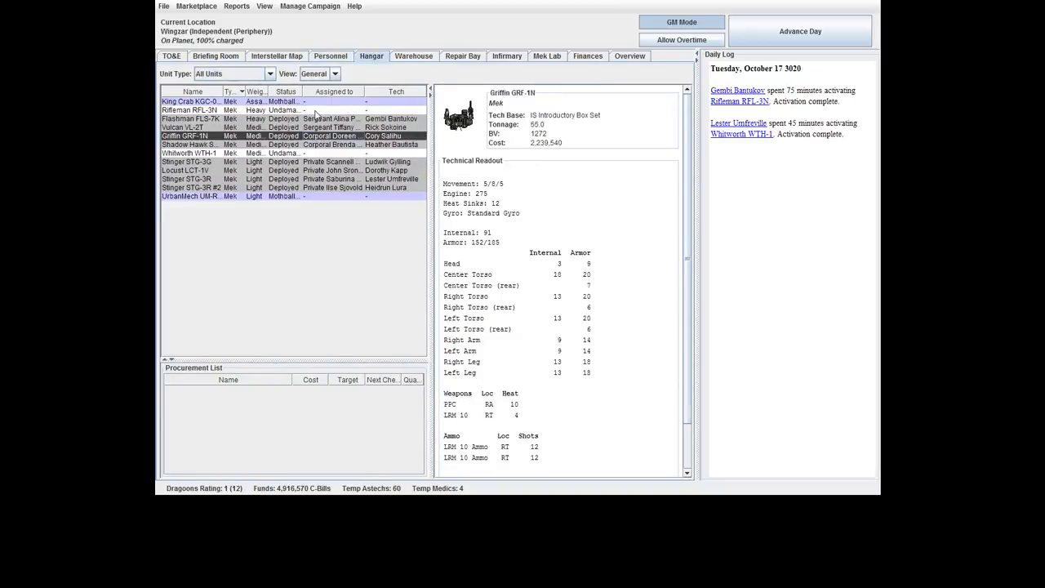
{"action": "right_click", "coordinate": [191, 109]}
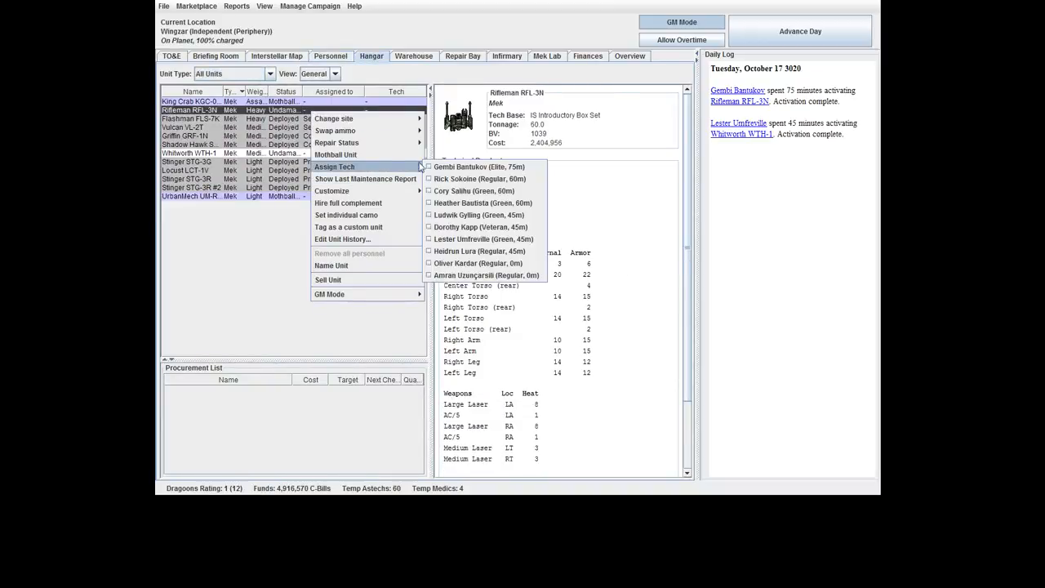
{"action": "mouse_move", "coordinate": [477, 263]}
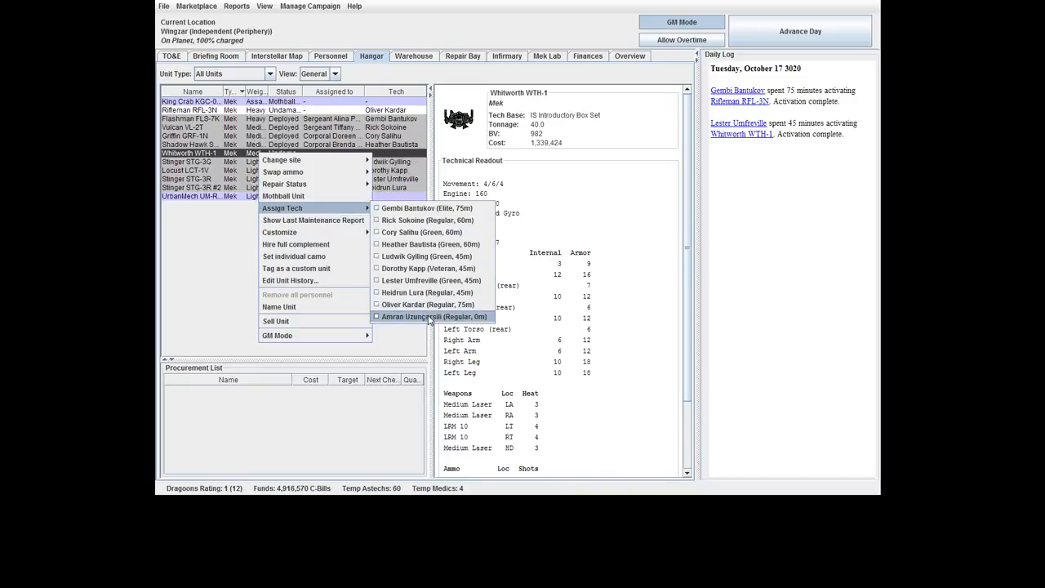
{"action": "left_click", "coordinate": [433, 317]}
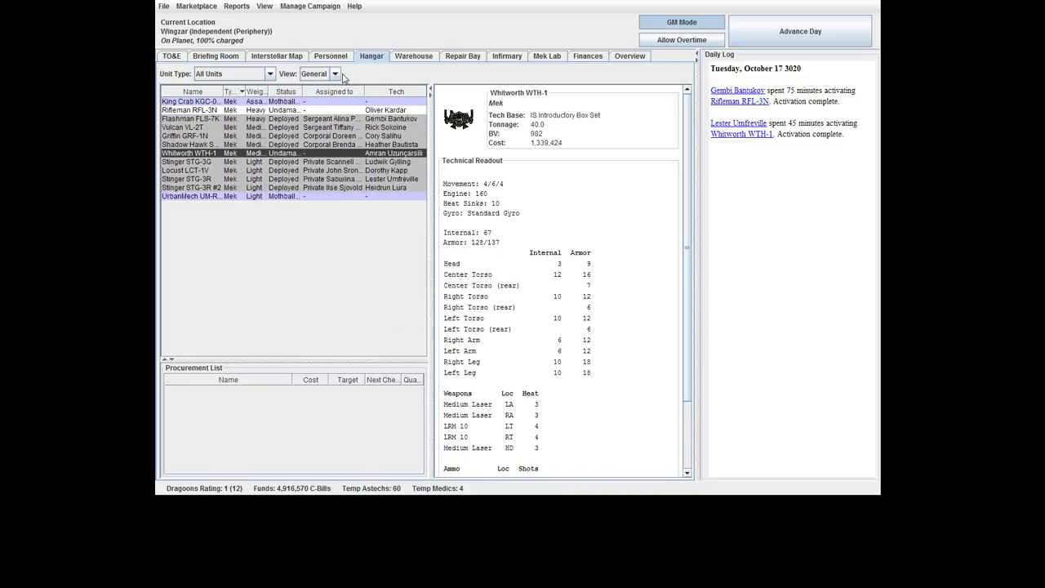
{"action": "left_click", "coordinate": [330, 56]}
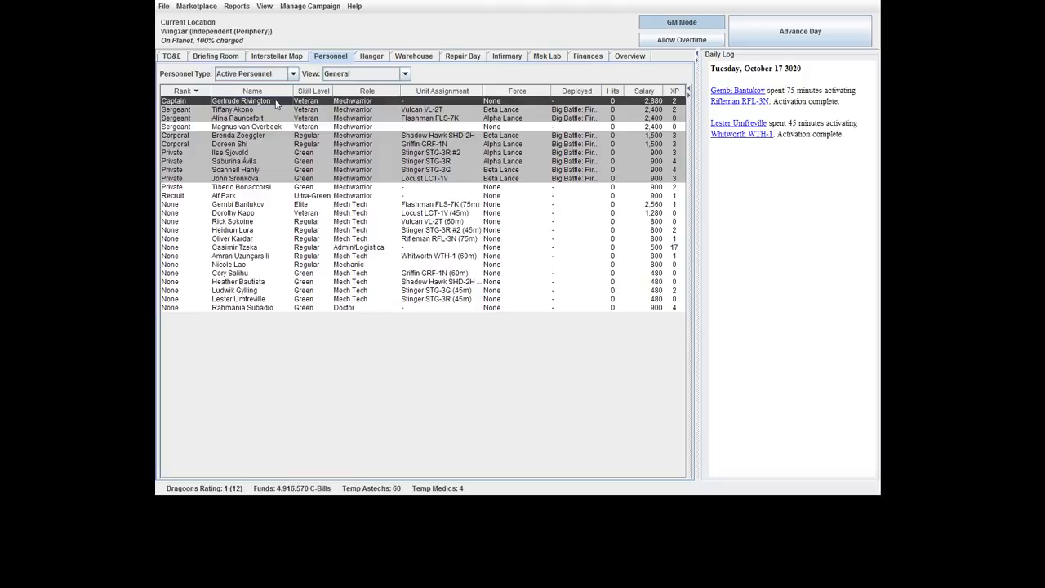
Check the Rifleman RFL-3N and Whitworth WTH-1 details in the hangar.
{"action": "left_click", "coordinate": [372, 56]}
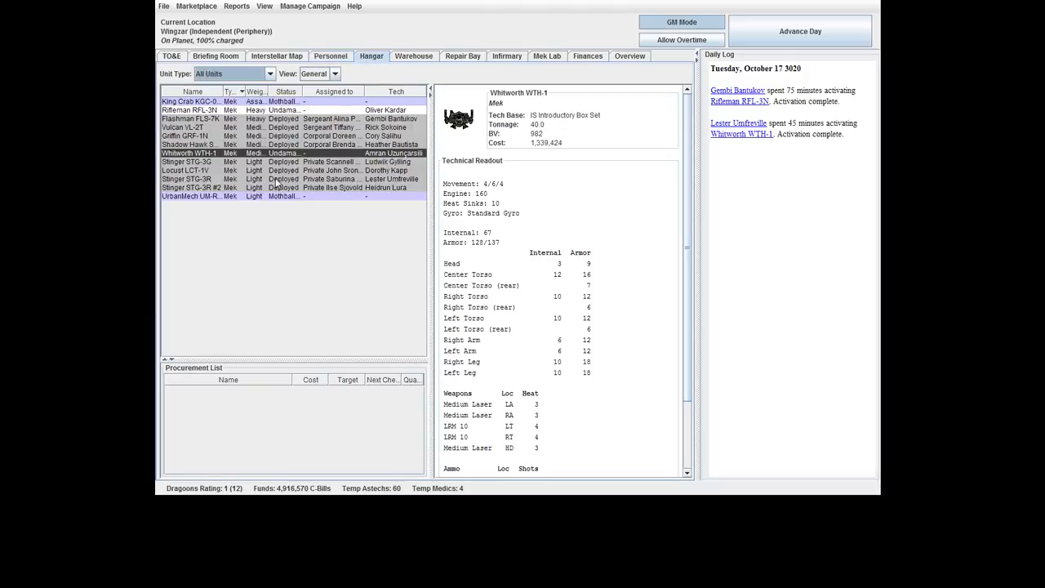
{"action": "mouse_move", "coordinate": [516, 205]}
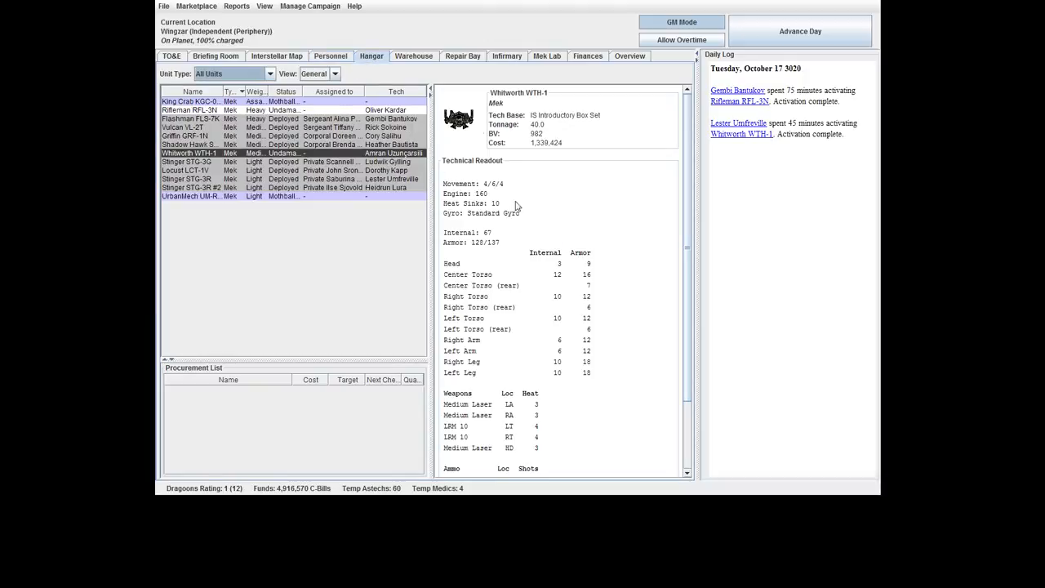
{"action": "left_click", "coordinate": [192, 109]}
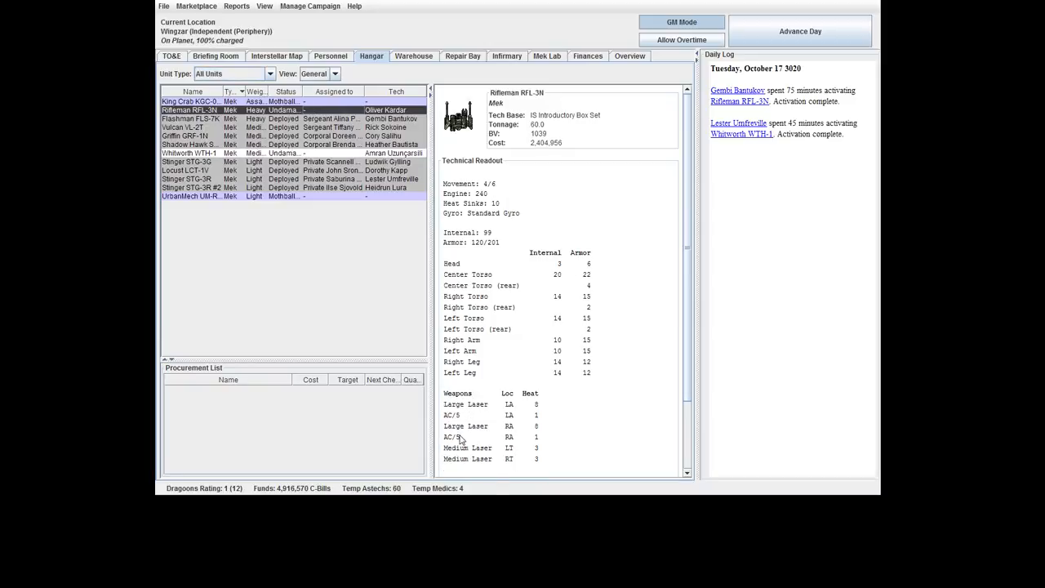
{"action": "left_click", "coordinate": [189, 154]}
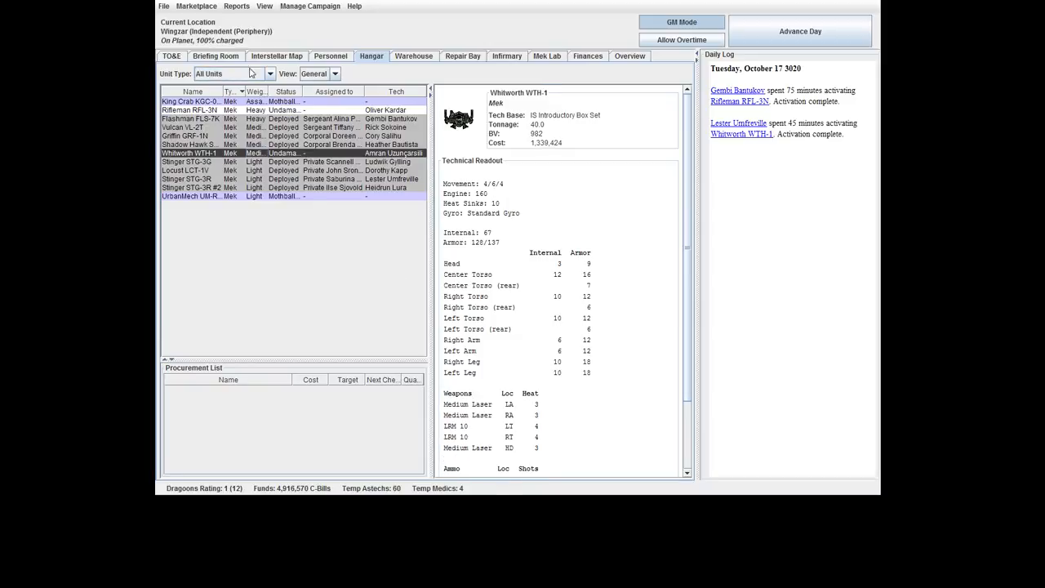
{"action": "left_click", "coordinate": [329, 55]}
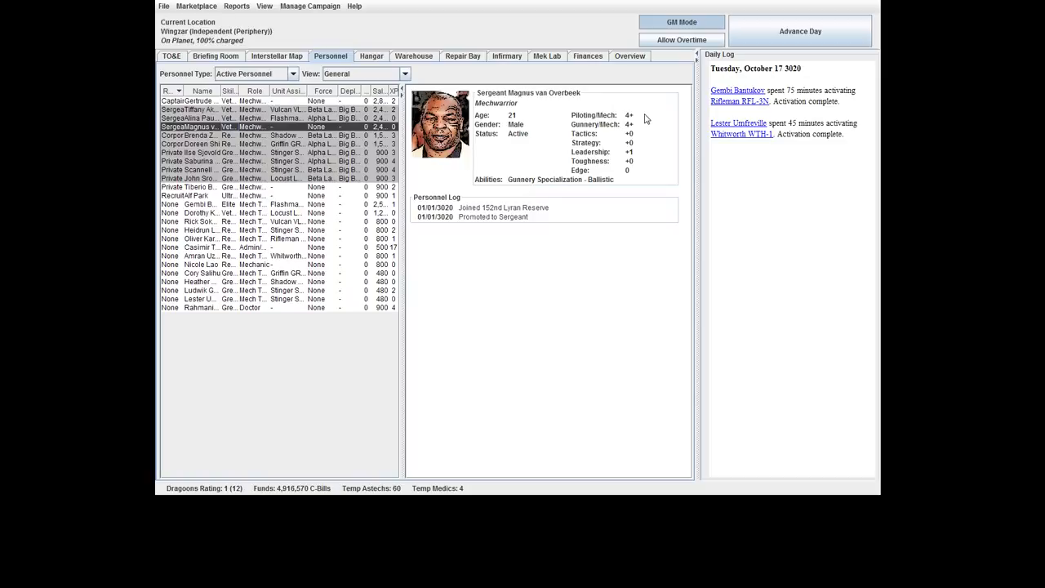
{"action": "mouse_move", "coordinate": [630, 129]}
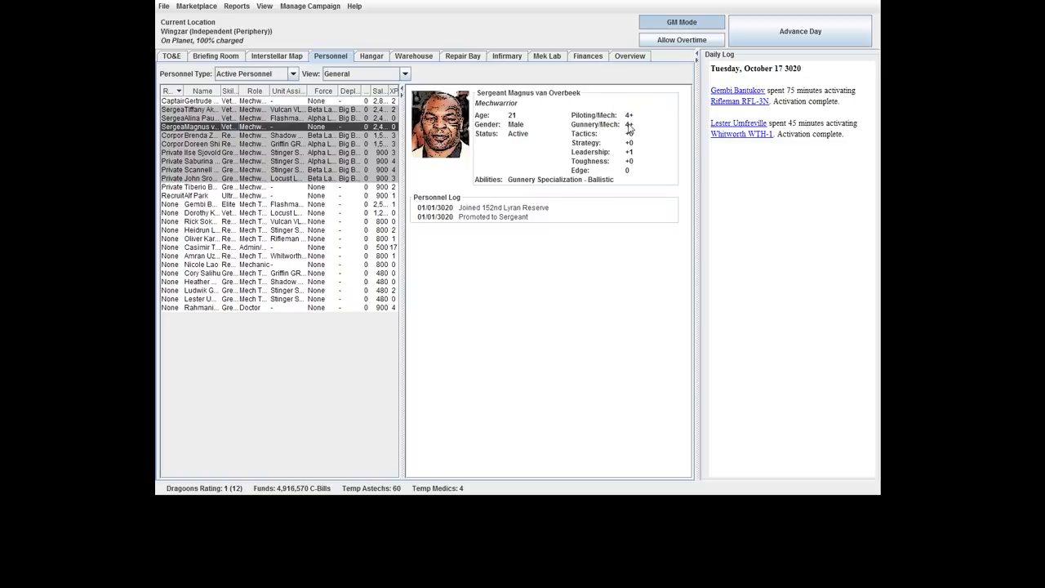
Assign the unassigned sergeant and the captain MechWarriors as pilots of the Rifleman and Whitworth.
{"action": "left_click", "coordinate": [188, 186]}
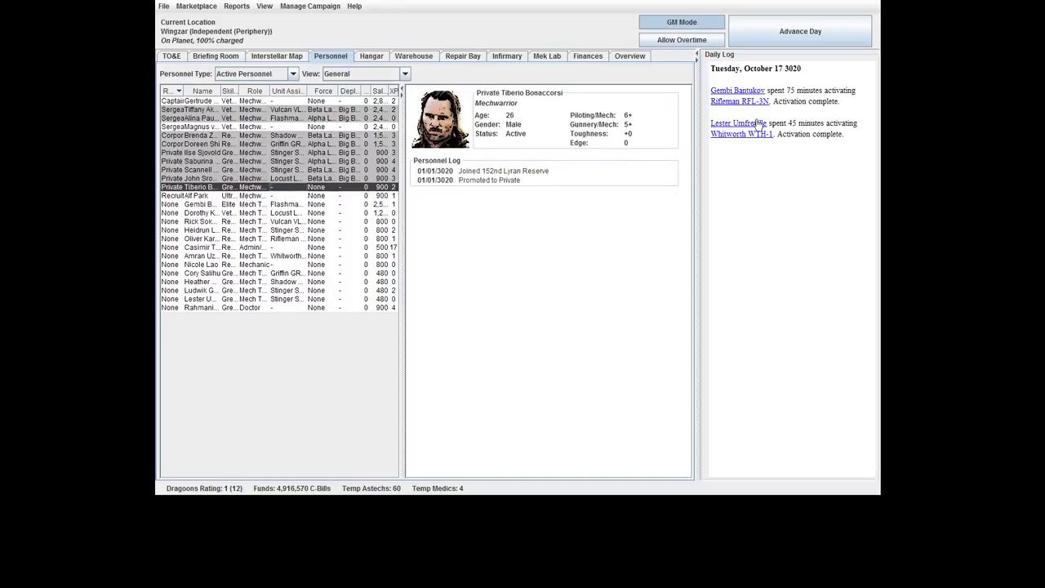
{"action": "left_click", "coordinate": [196, 127]}
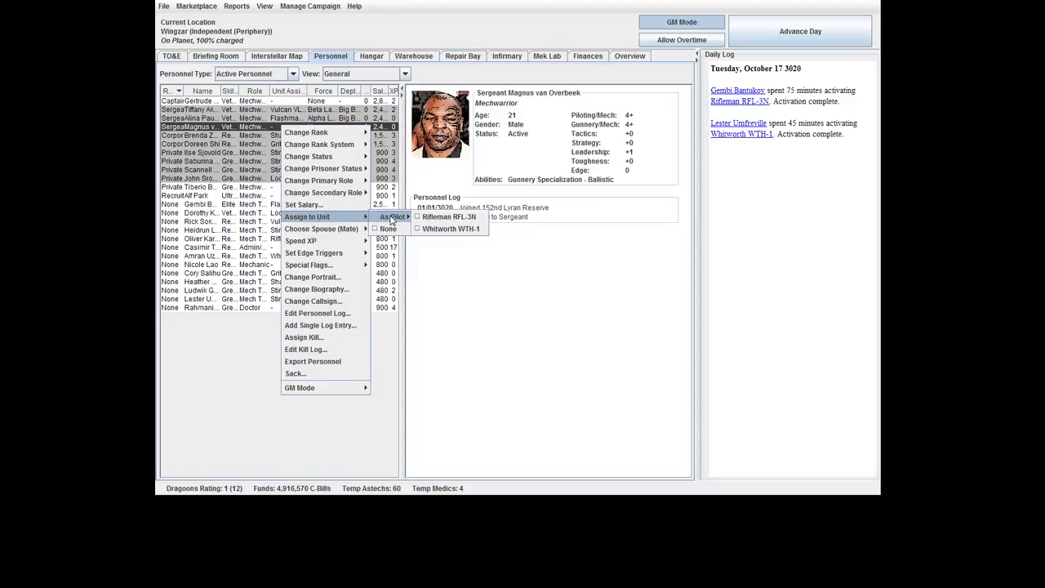
{"action": "mouse_move", "coordinate": [447, 216]}
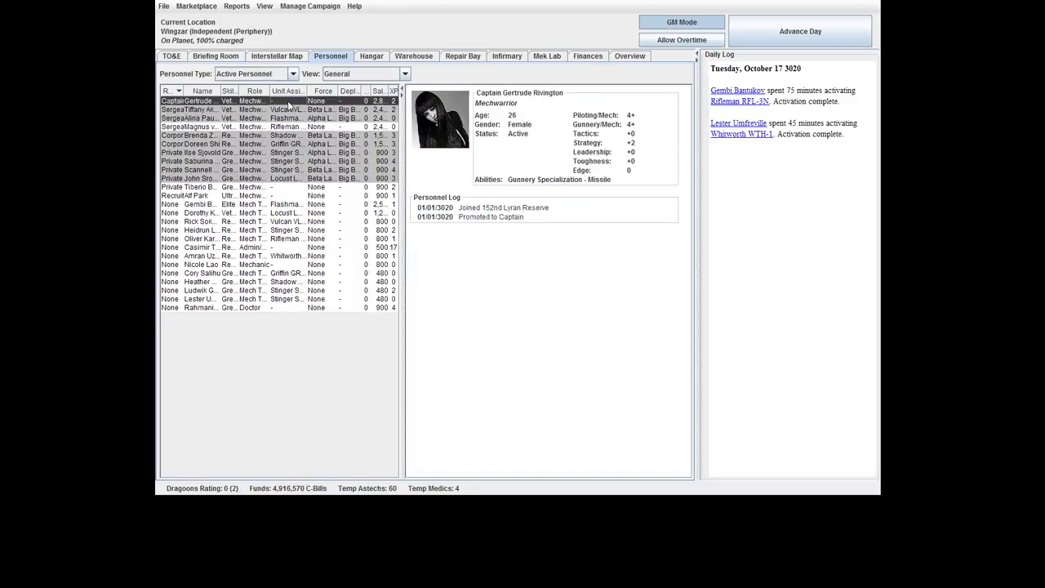
{"action": "right_click", "coordinate": [196, 101]}
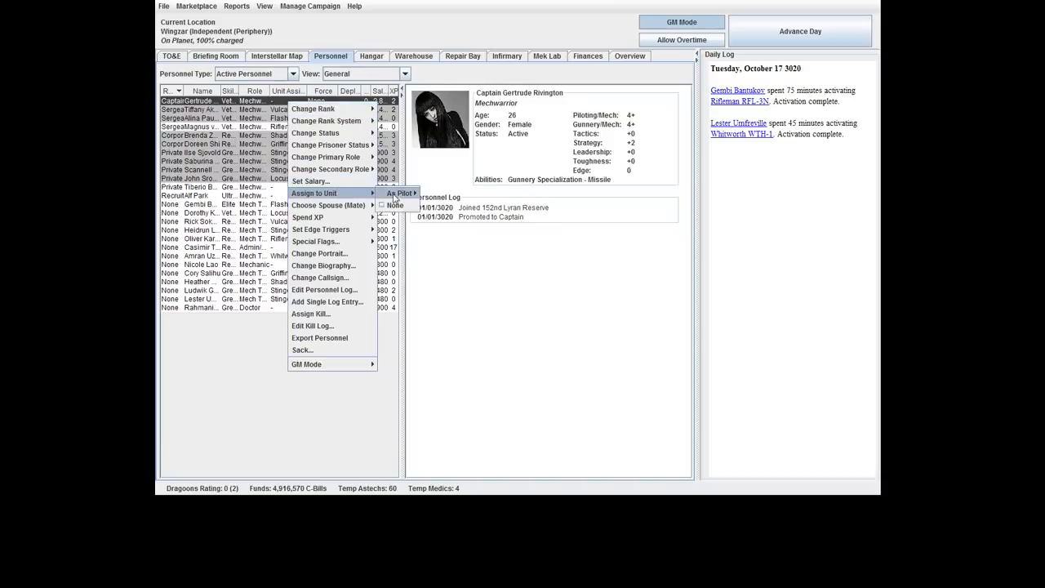
{"action": "left_click", "coordinate": [171, 56]}
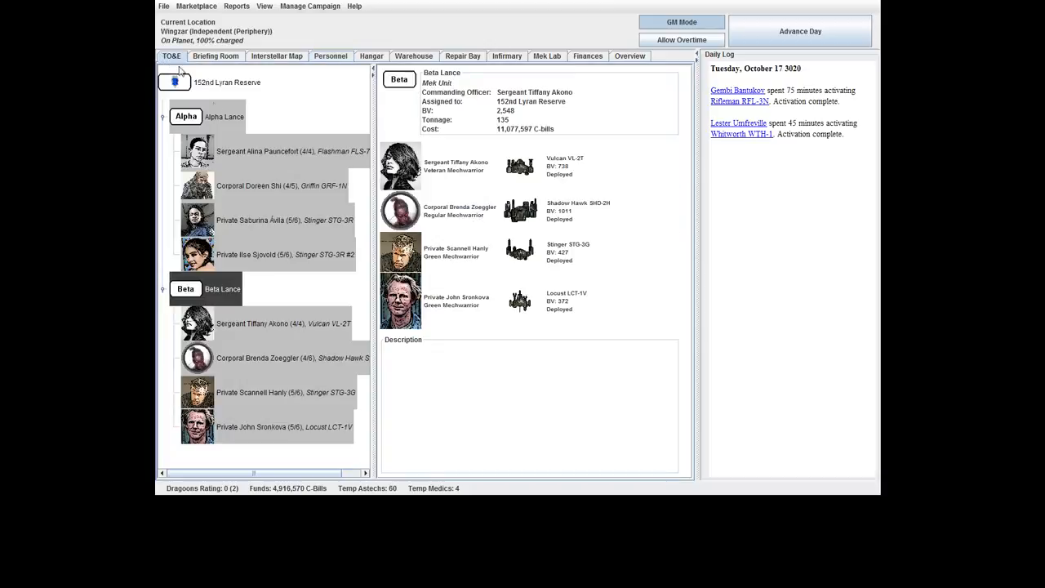
{"action": "mouse_move", "coordinate": [369, 300]}
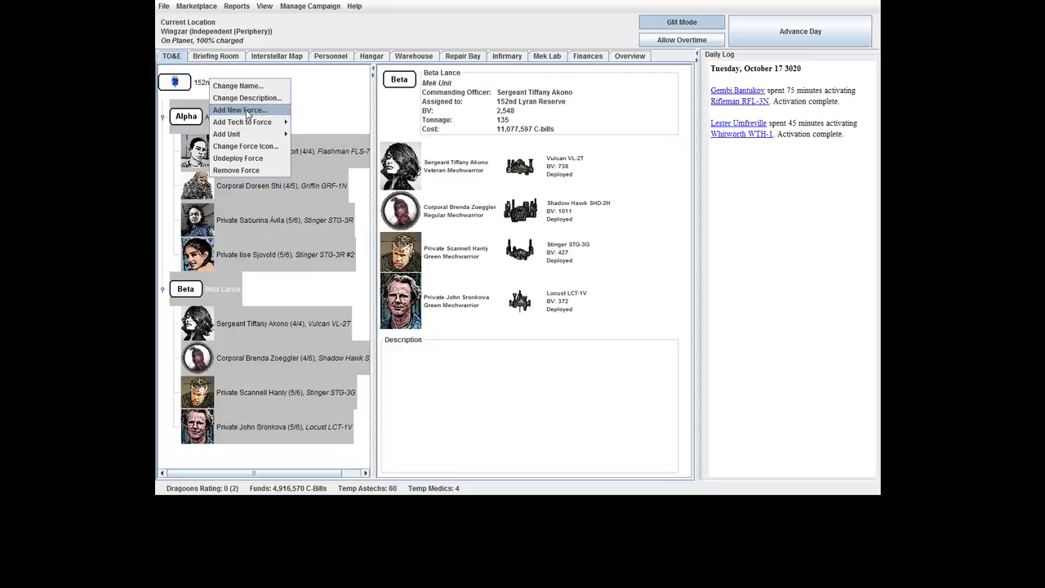
Add an empty sub-force named Temp Units under Beta Lance.
{"action": "left_click", "coordinate": [238, 111]}
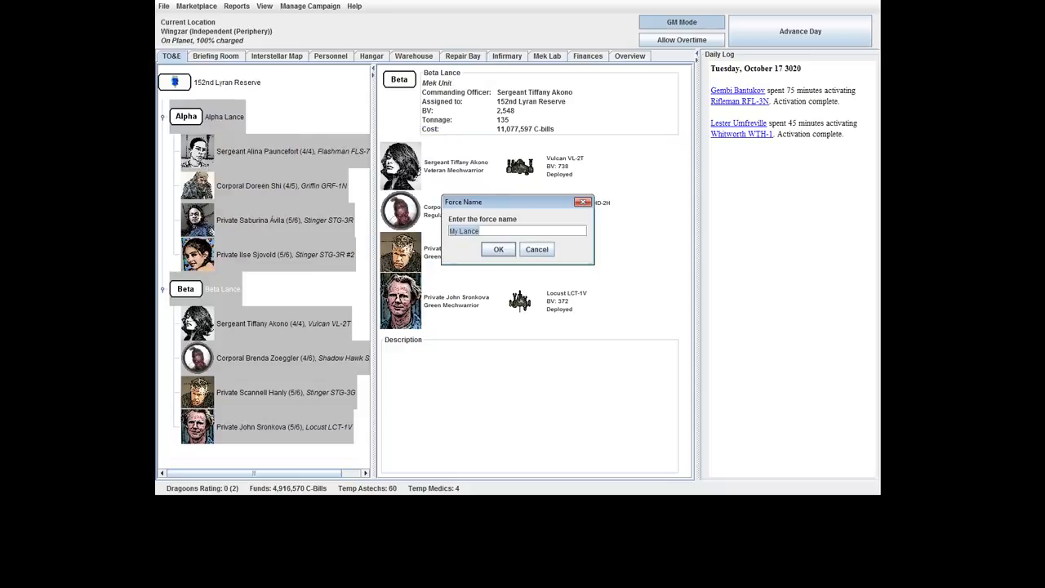
{"action": "type", "text": "Temp"}
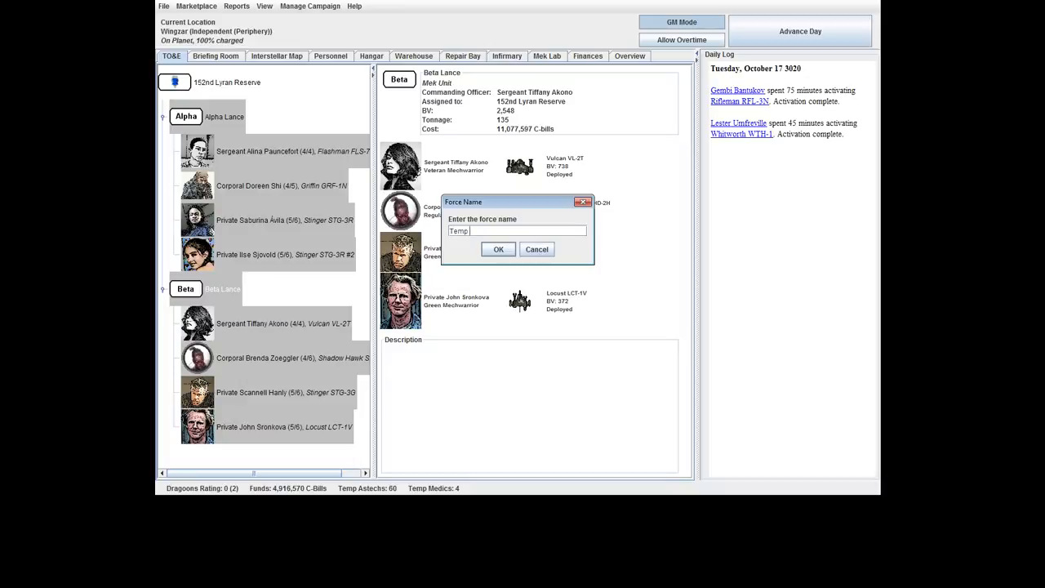
{"action": "left_click", "coordinate": [498, 248]}
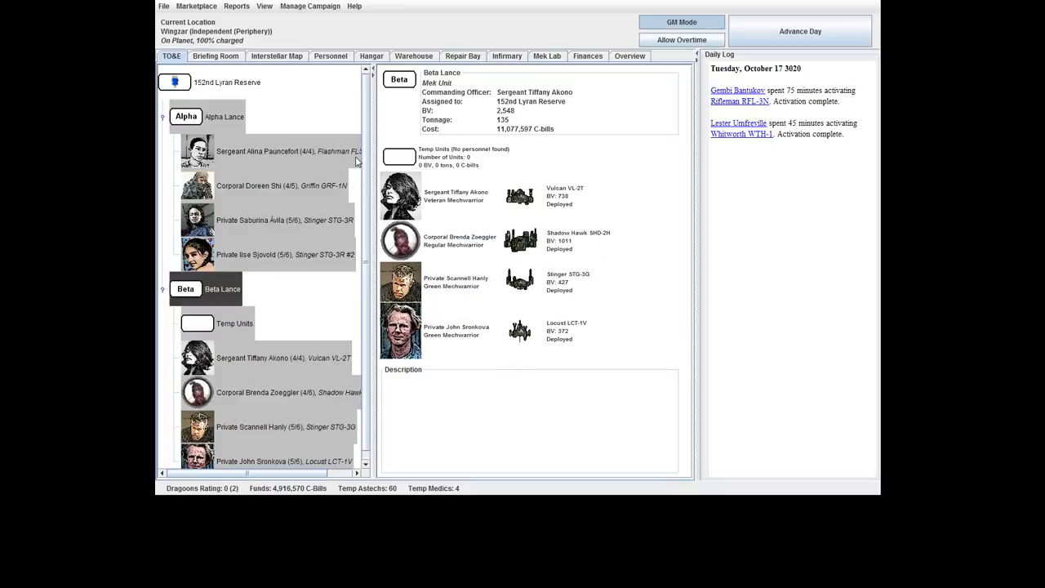
{"action": "left_click", "coordinate": [235, 323]}
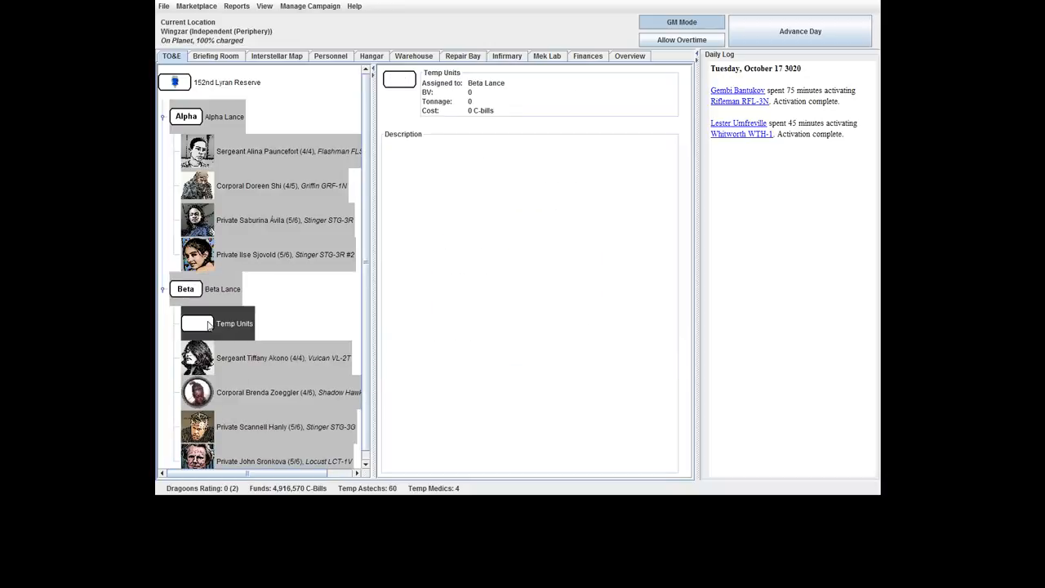
Remove the Temp Units force from Beta Lance and confirm the deletion.
{"action": "right_click", "coordinate": [233, 323]}
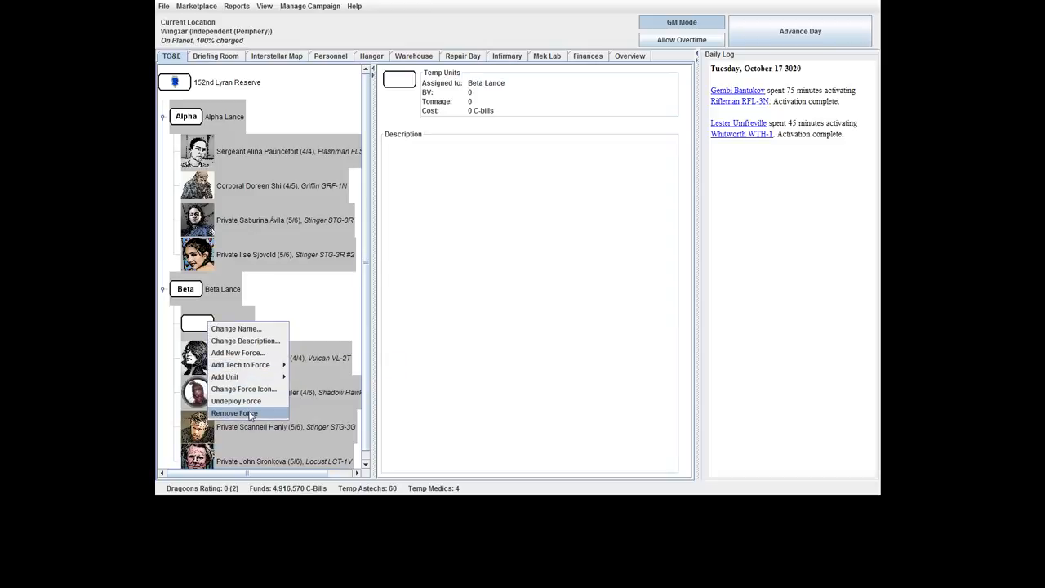
{"action": "mouse_move", "coordinate": [258, 417]}
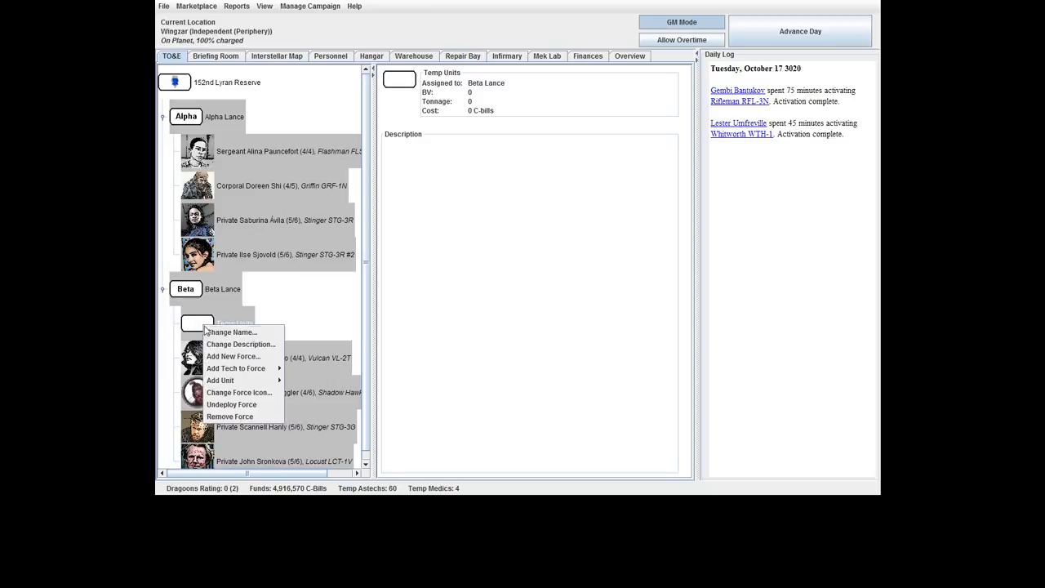
{"action": "mouse_move", "coordinate": [228, 417]}
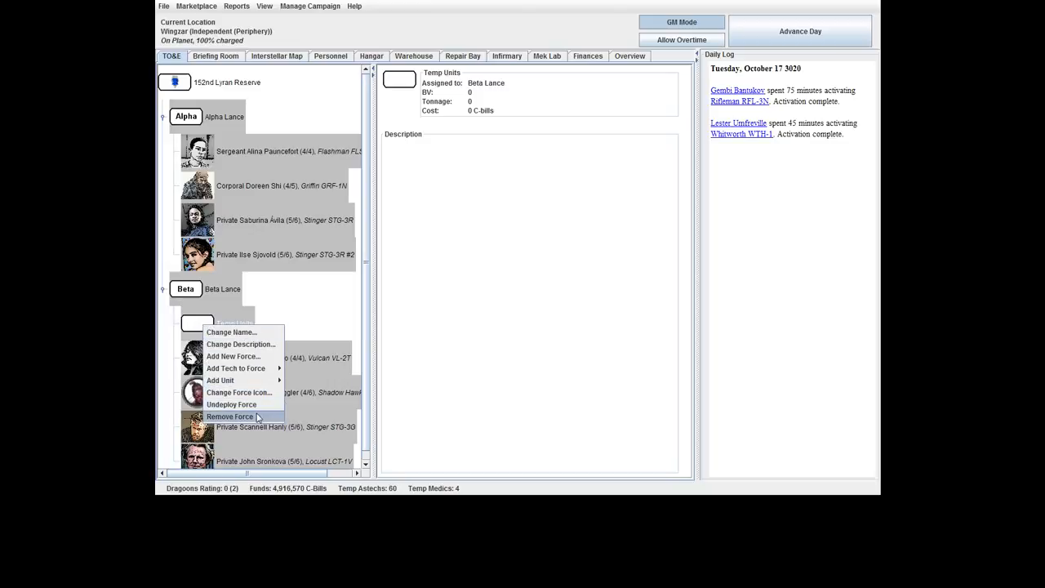
{"action": "left_click", "coordinate": [230, 417]}
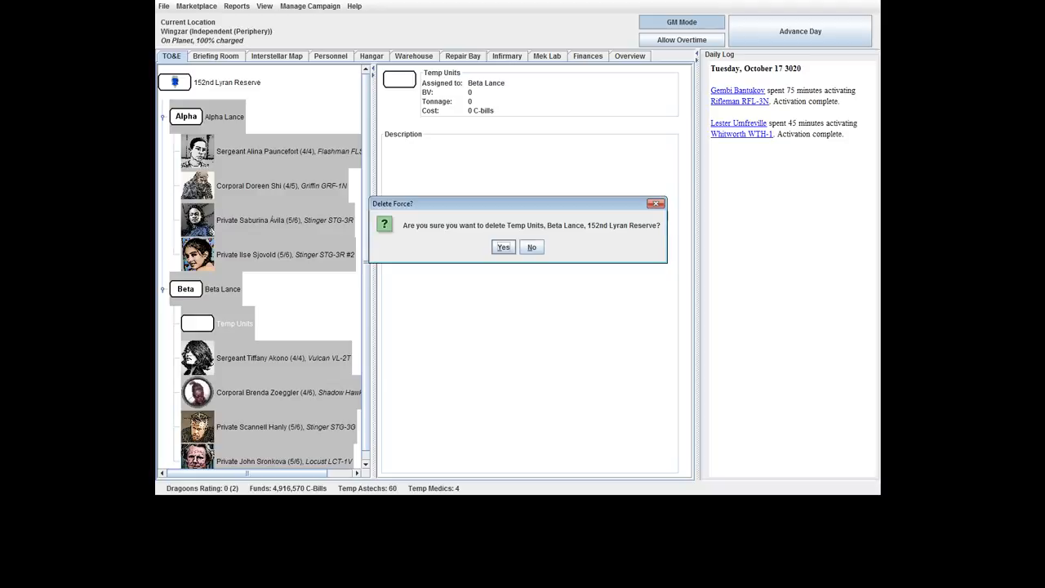
{"action": "left_click", "coordinate": [503, 246]}
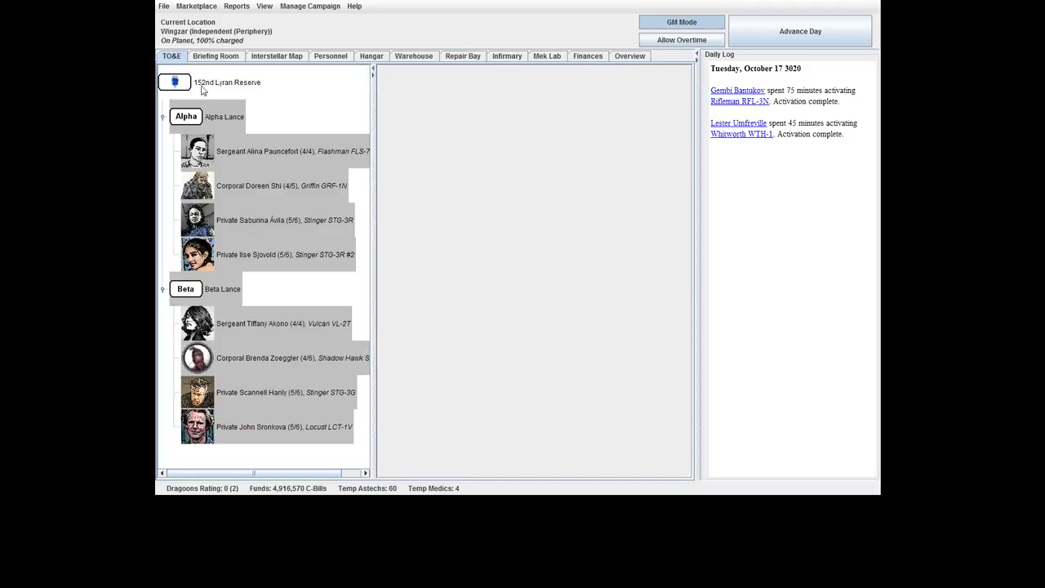
Create a Temp Unit force under the 152nd Lyran Reserve for Rivington's Whitworth and van Overbeek's Rifleman.
{"action": "right_click", "coordinate": [173, 81]}
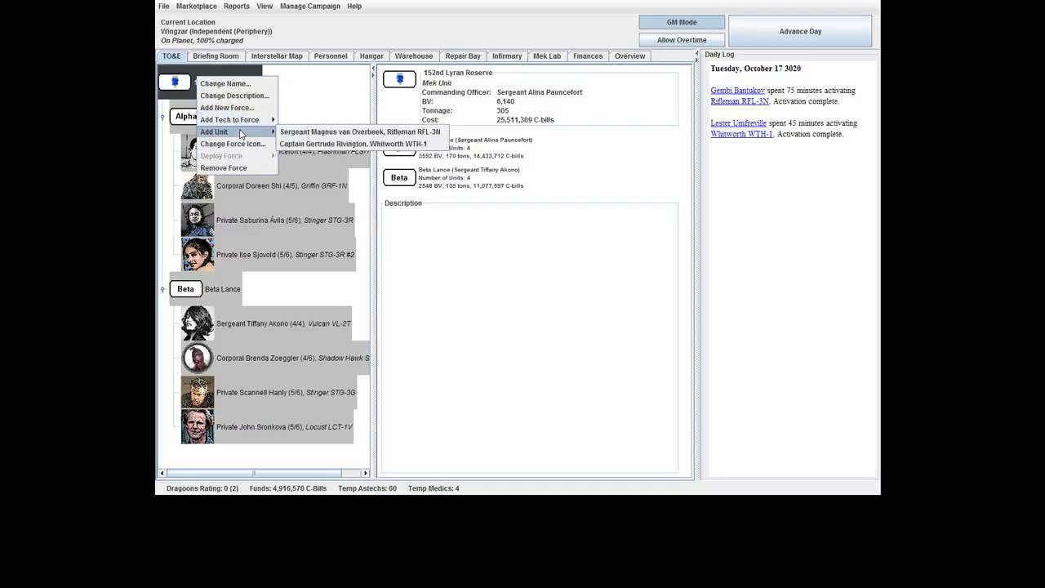
{"action": "mouse_move", "coordinate": [232, 144]}
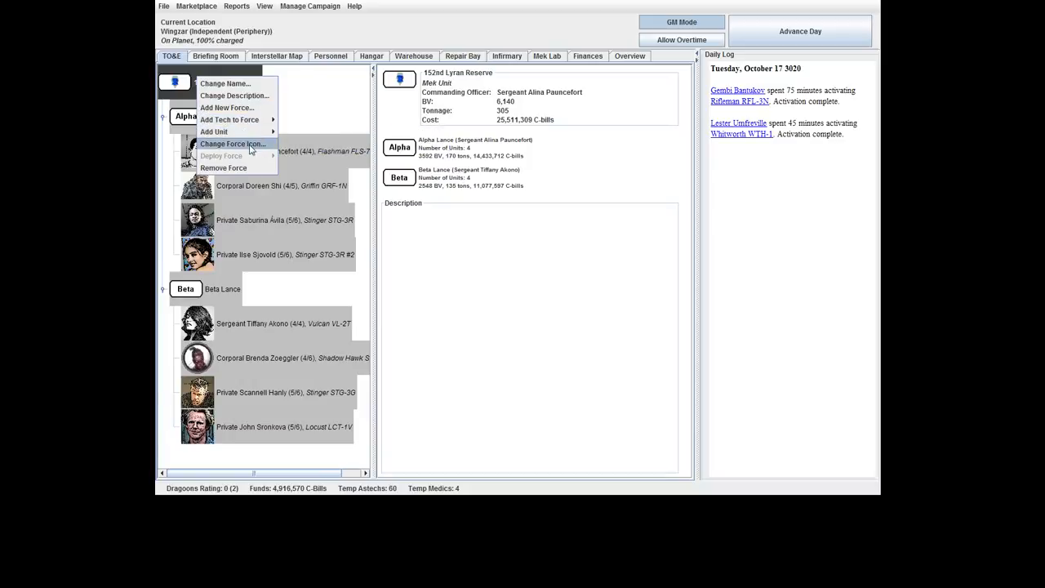
{"action": "mouse_move", "coordinate": [251, 108]}
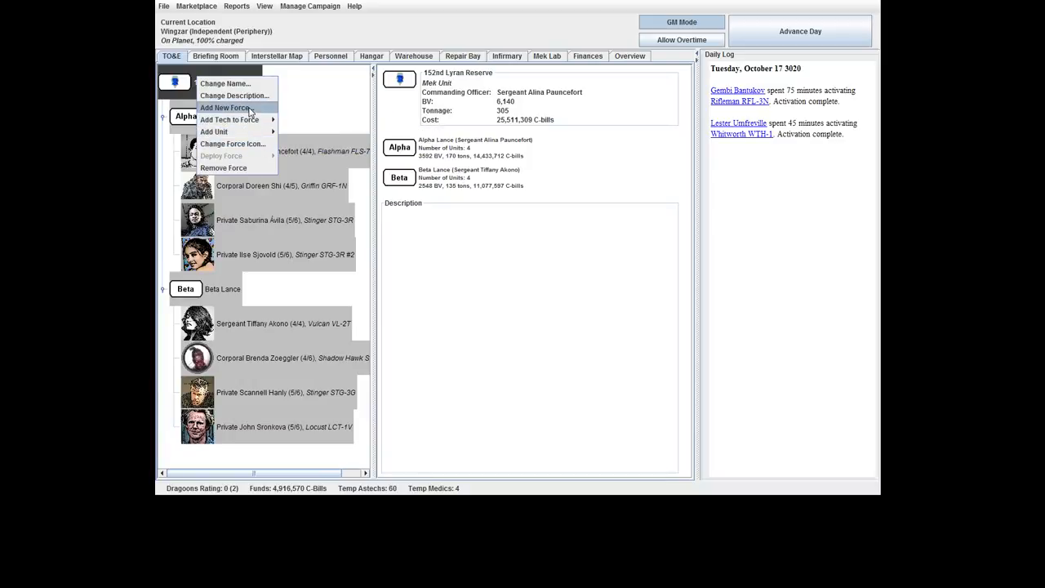
{"action": "left_click", "coordinate": [225, 108]}
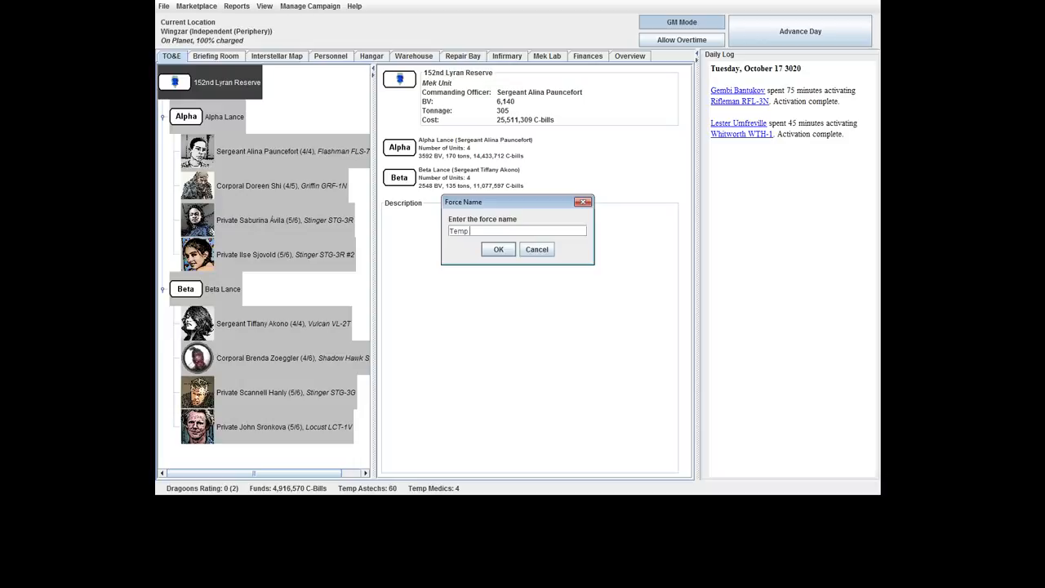
{"action": "left_click", "coordinate": [498, 248]}
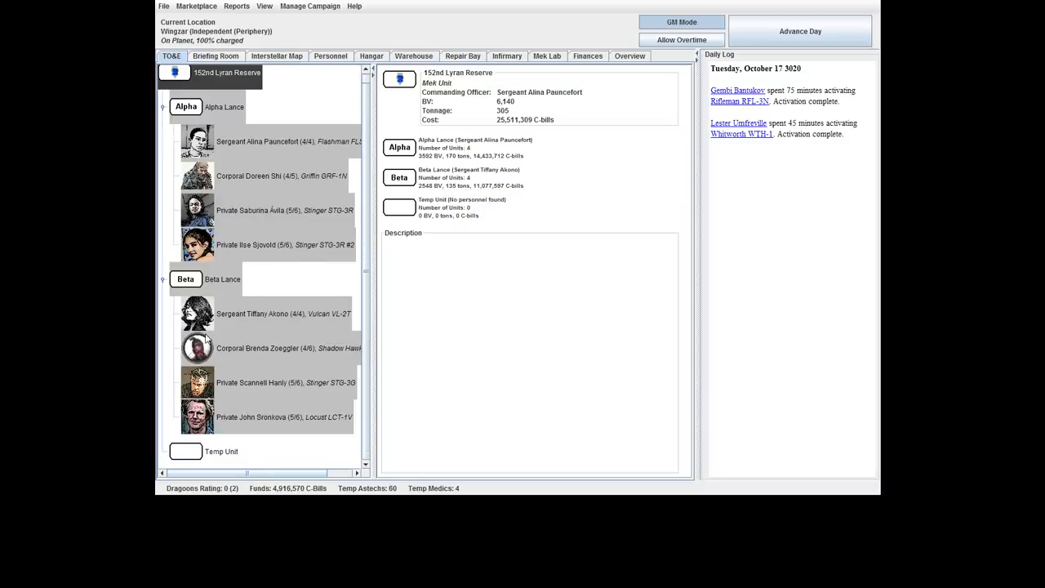
{"action": "right_click", "coordinate": [186, 451]}
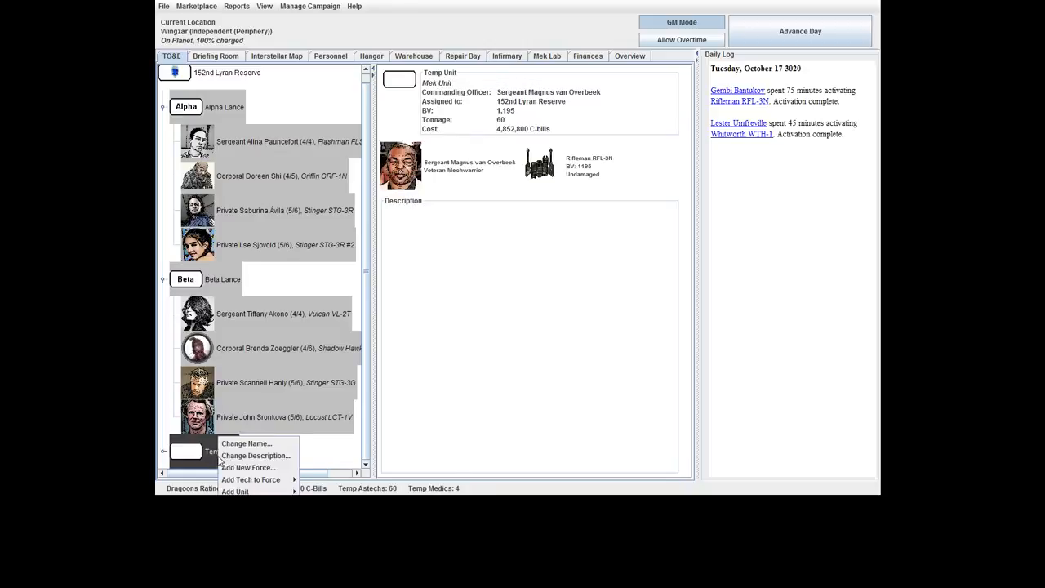
{"action": "mouse_move", "coordinate": [235, 489]}
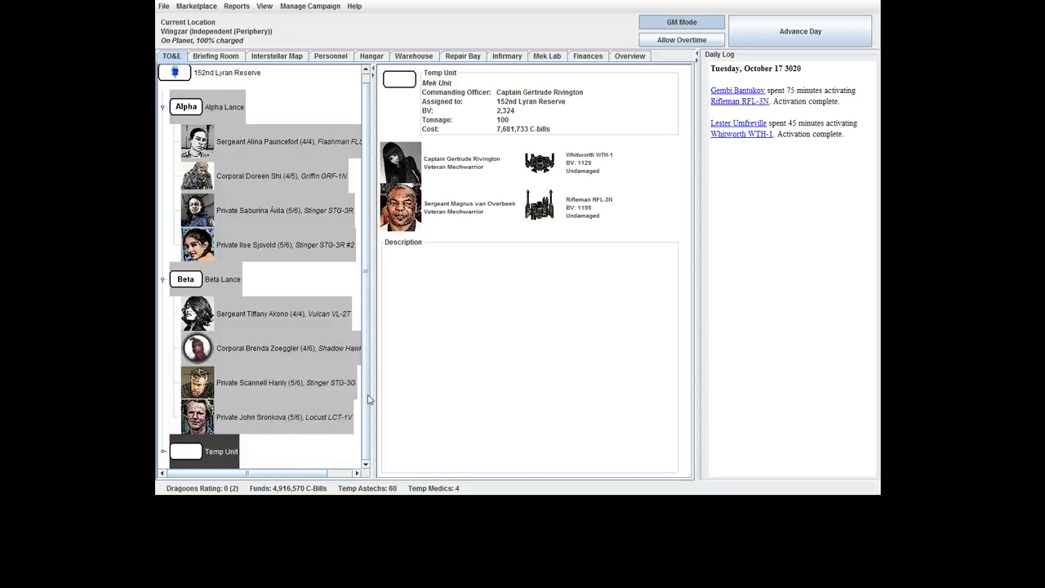
Review Rivington's, Zoeggler's and Sronkova's units in the TO&E without deploying them.
{"action": "scroll", "scroll_direction": "down", "scroll_amount": 3}
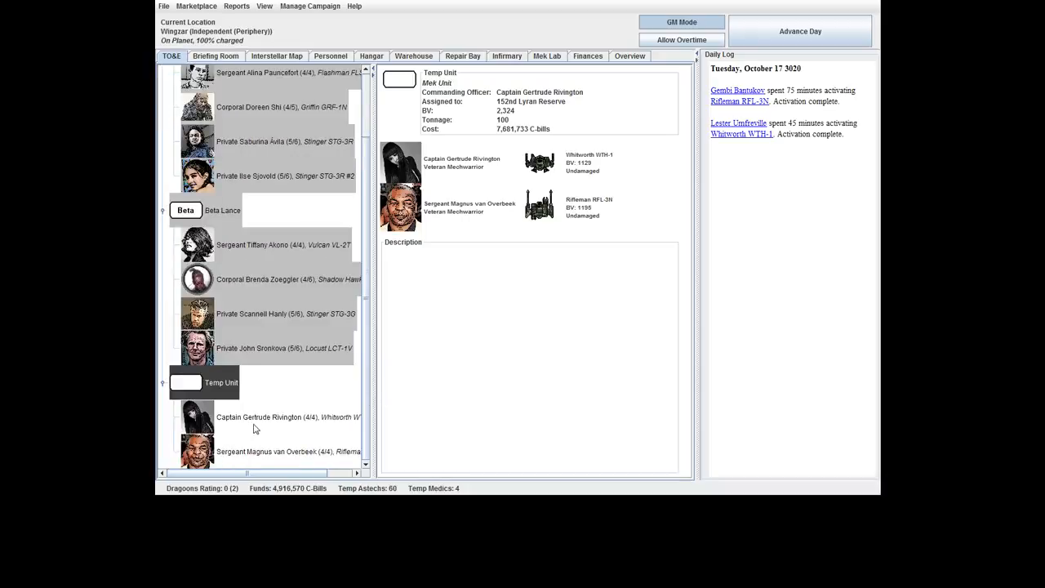
{"action": "right_click", "coordinate": [261, 416]}
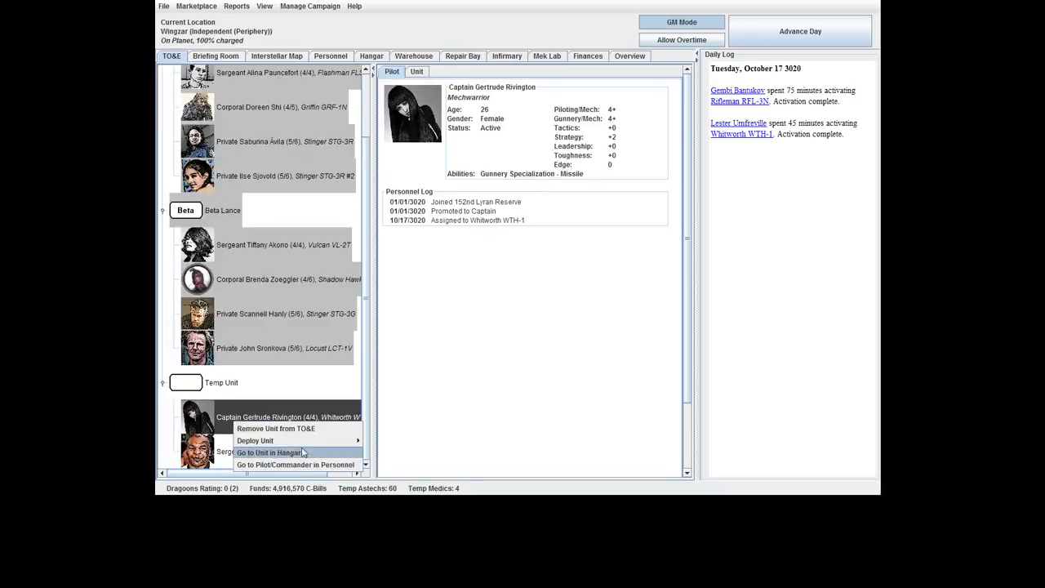
{"action": "mouse_move", "coordinate": [255, 441]}
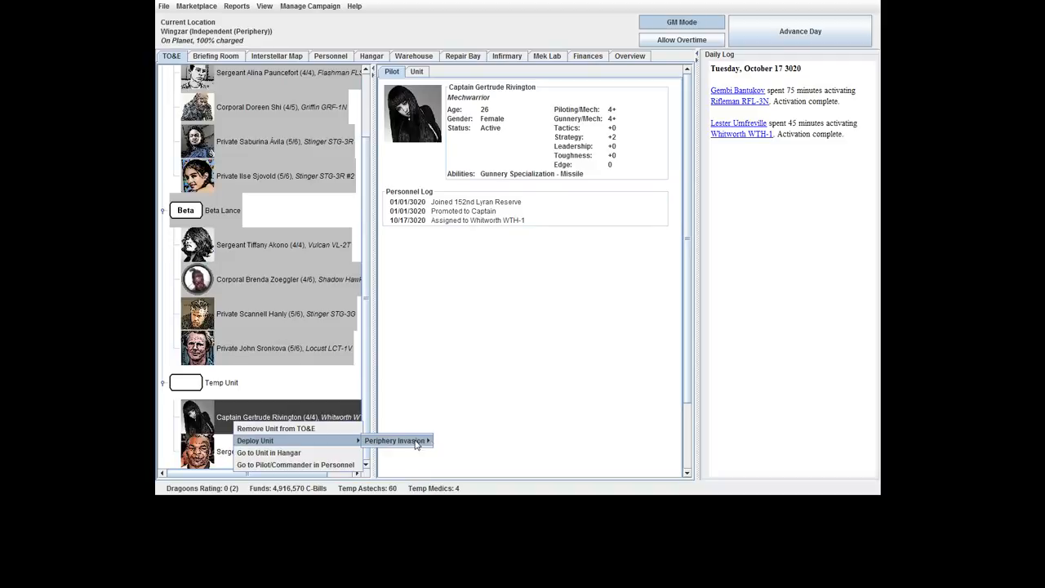
{"action": "mouse_move", "coordinate": [405, 450]}
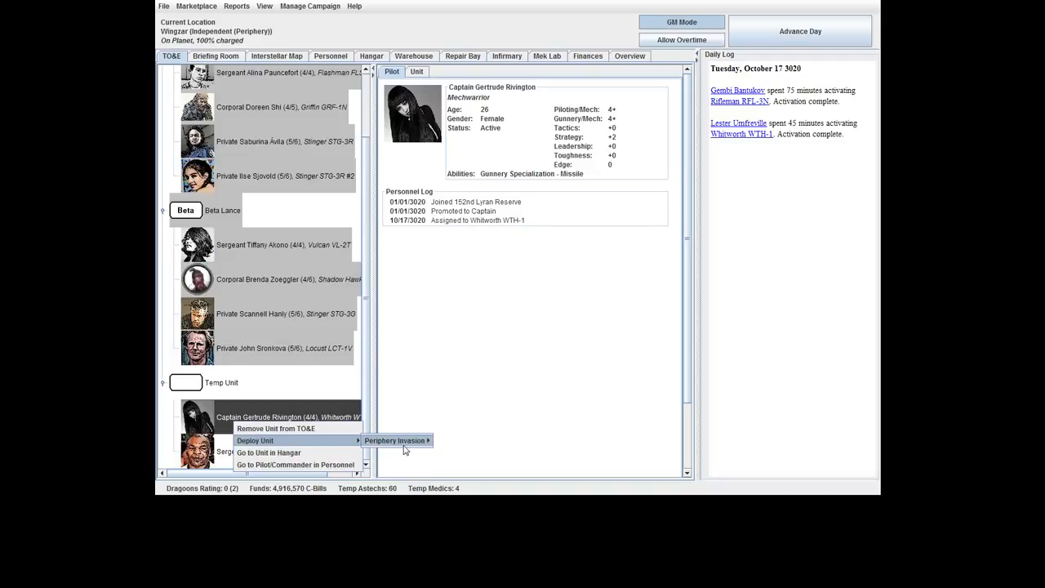
{"action": "left_click", "coordinate": [270, 347]}
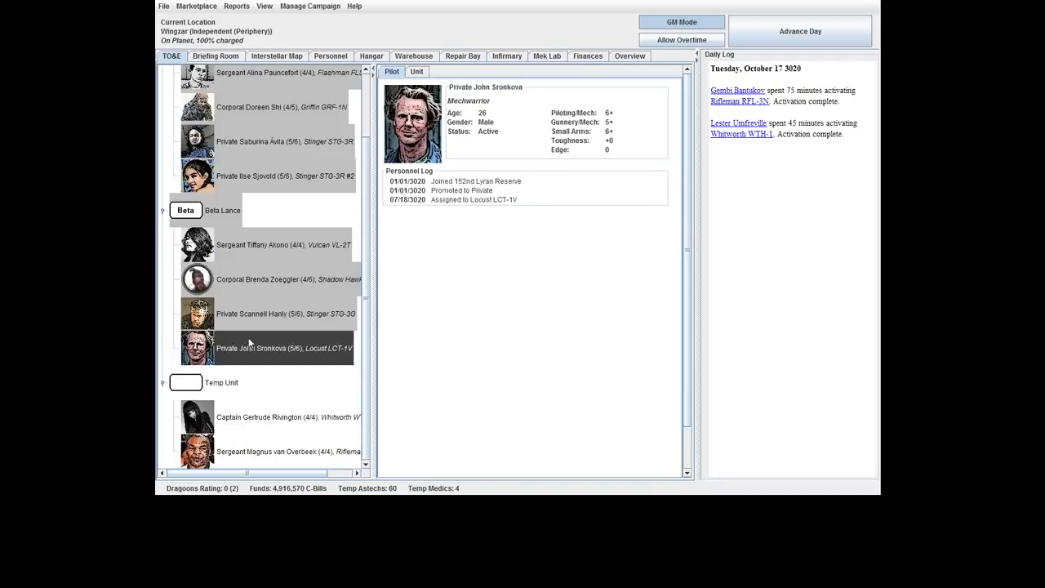
{"action": "left_click", "coordinate": [277, 279]}
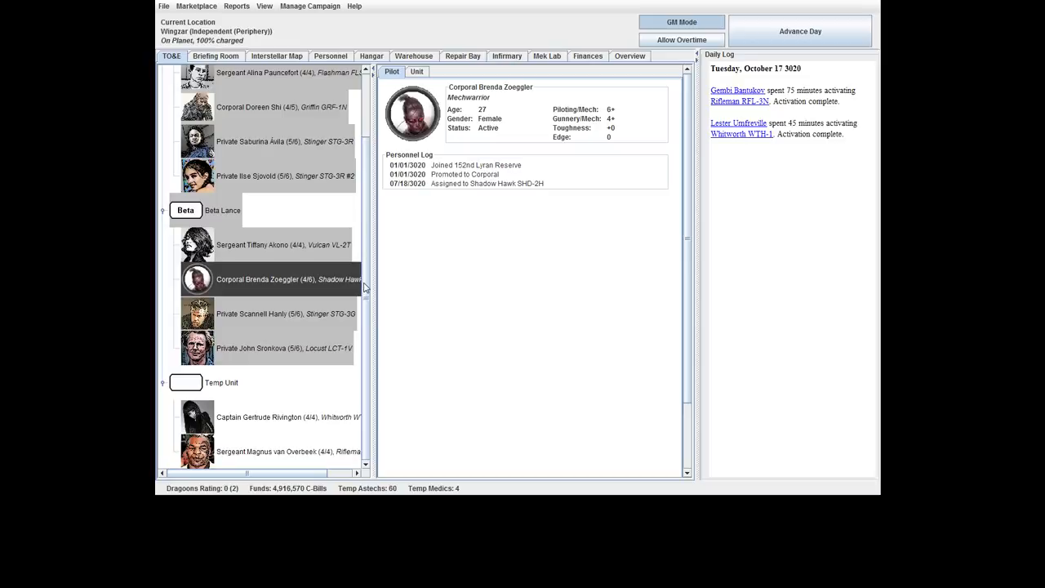
{"action": "mouse_move", "coordinate": [360, 235]}
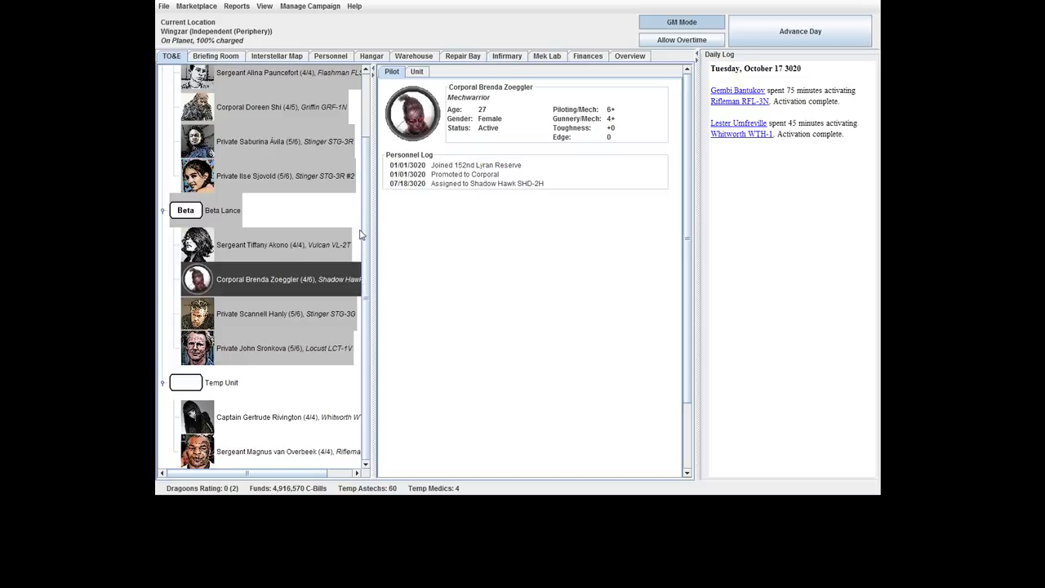
{"action": "left_click", "coordinate": [259, 349]}
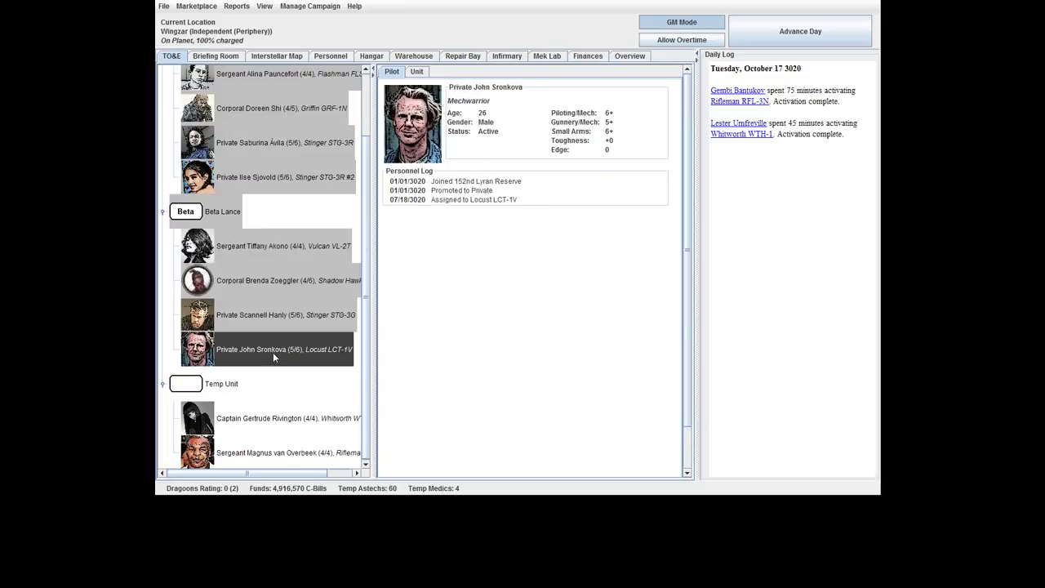
Remove Sronkova's Locust from Beta Lance and add it to the Temp Unit force.
{"action": "right_click", "coordinate": [274, 356]}
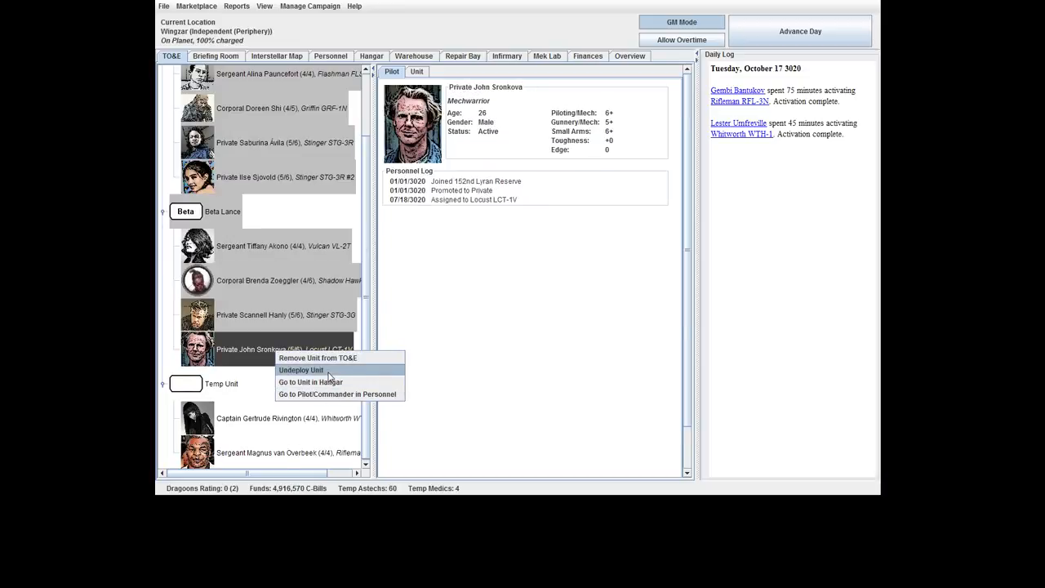
{"action": "left_click", "coordinate": [300, 369]}
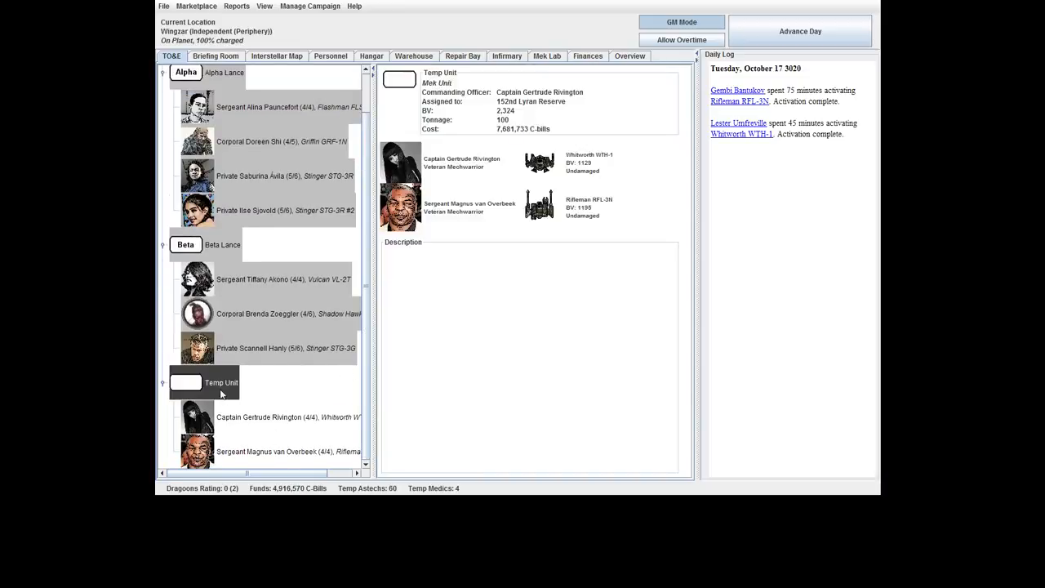
{"action": "right_click", "coordinate": [222, 382]}
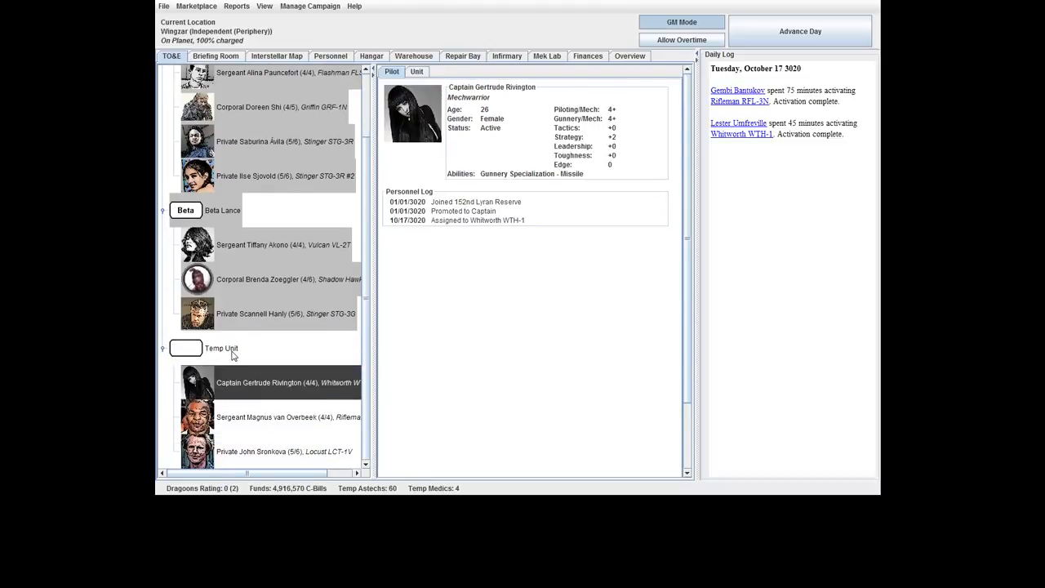
{"action": "left_click", "coordinate": [262, 245]}
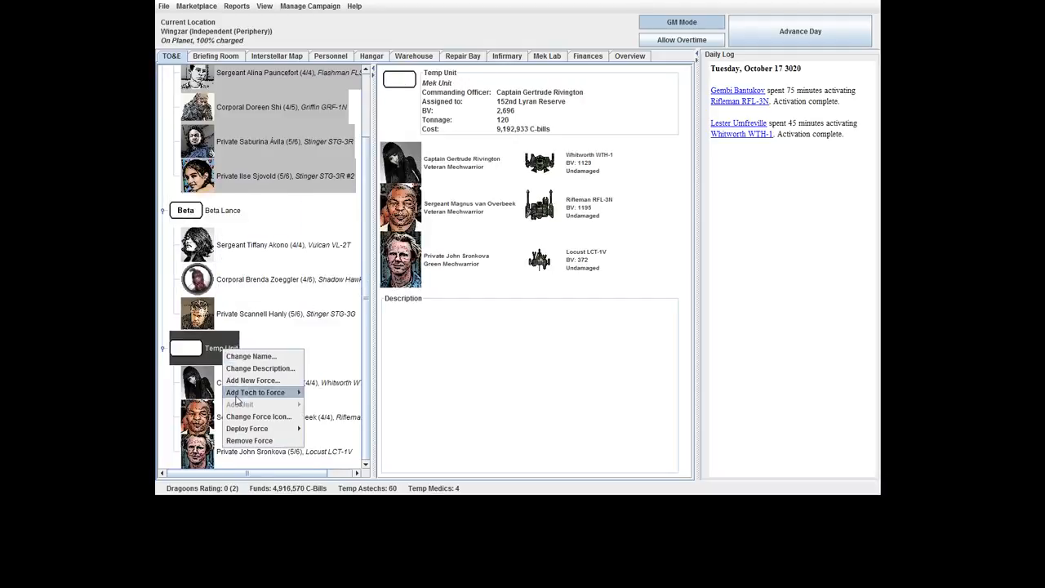
Confirm Beta Lance's units remain deployed and bring up the Temp Unit's options.
{"action": "left_click", "coordinate": [186, 209]}
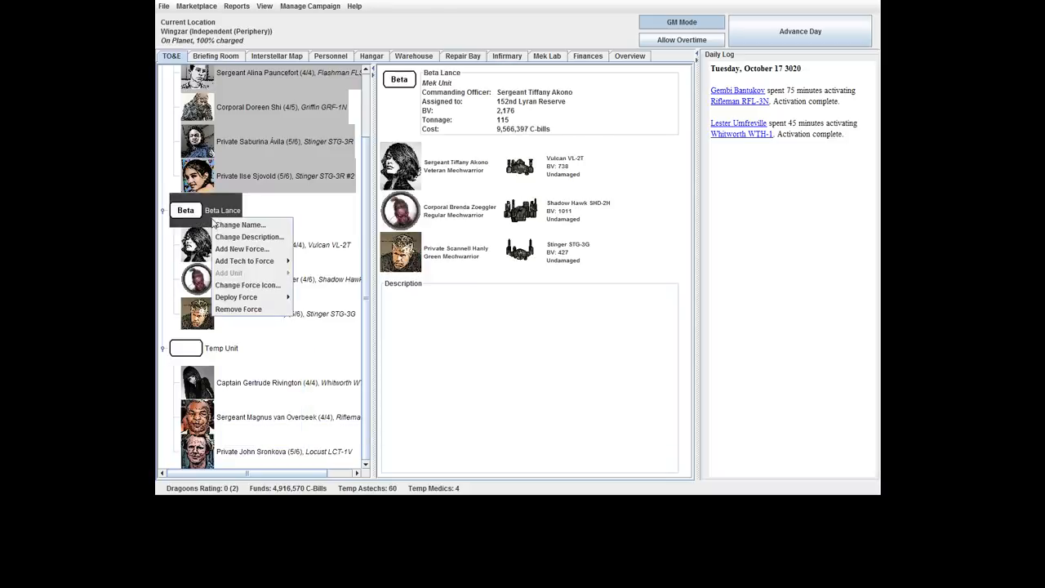
{"action": "left_click", "coordinate": [235, 297]}
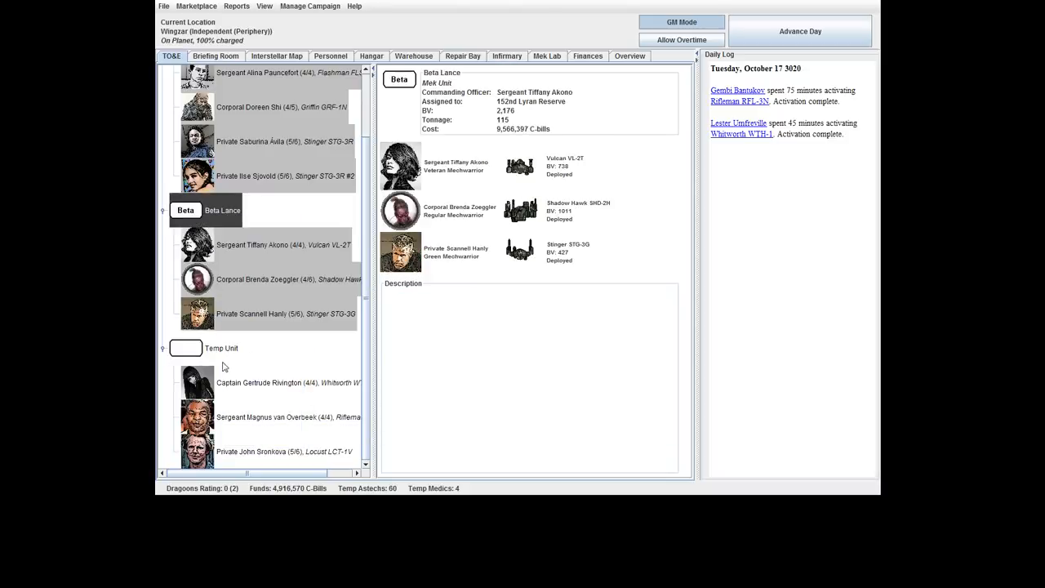
{"action": "right_click", "coordinate": [186, 348]}
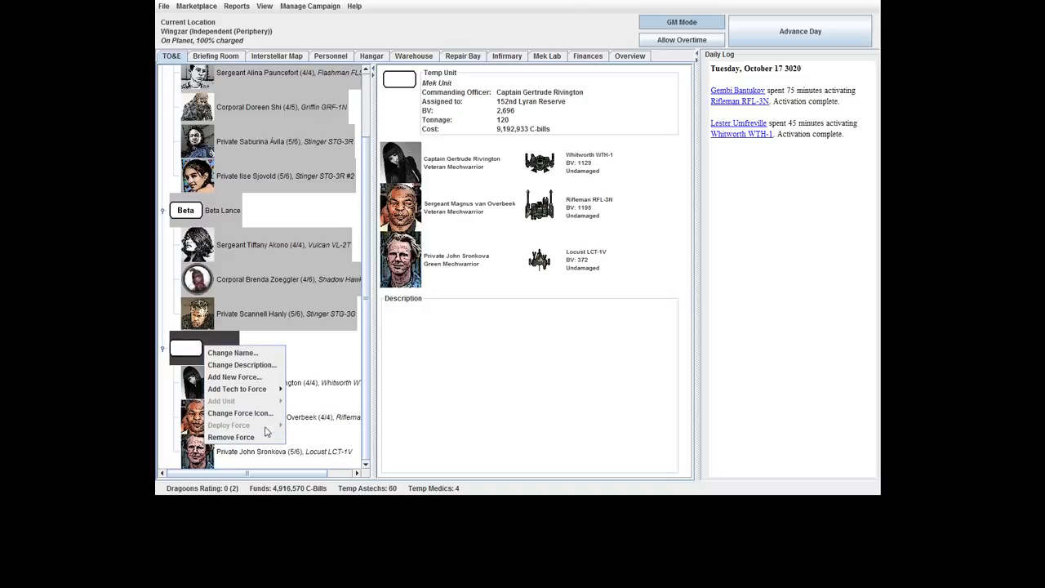
Deploy the Temp Unit to the Periphery Invasion with the Fight role and select the Big Battle scenario.
{"action": "left_click", "coordinate": [215, 55]}
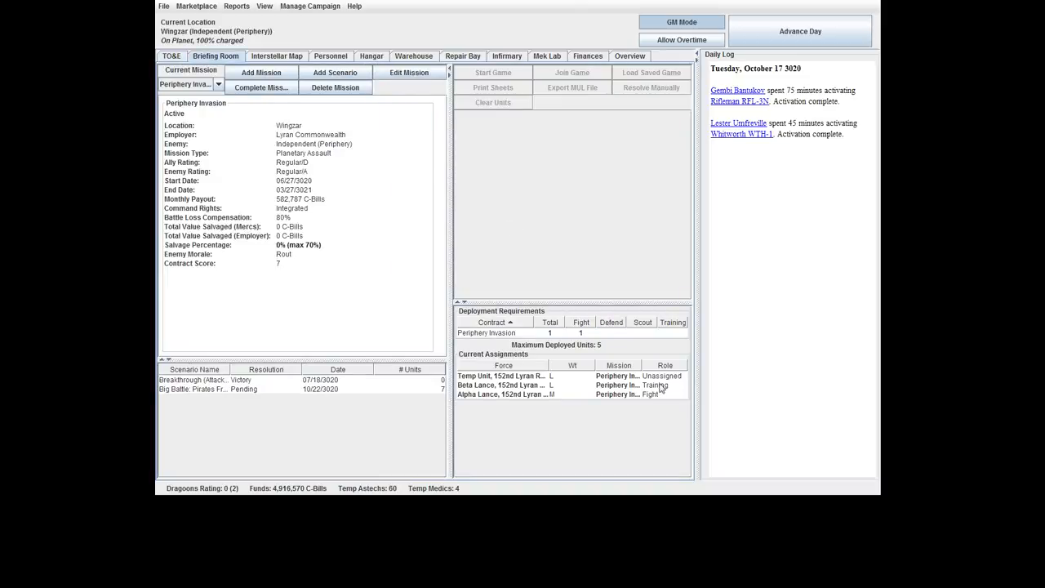
{"action": "left_click", "coordinate": [662, 376]}
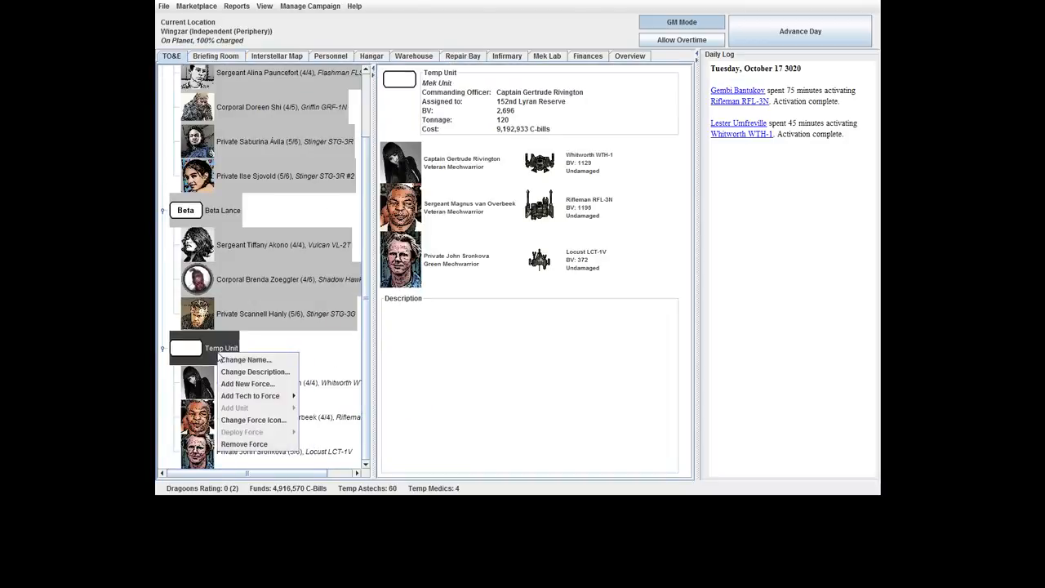
{"action": "left_click", "coordinate": [216, 56]}
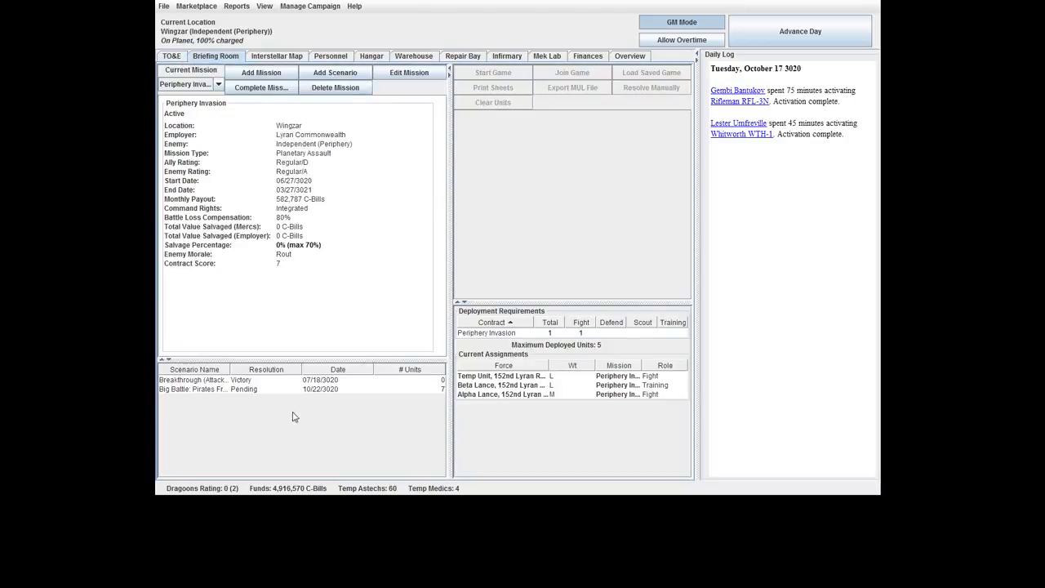
{"action": "left_click", "coordinate": [193, 389]}
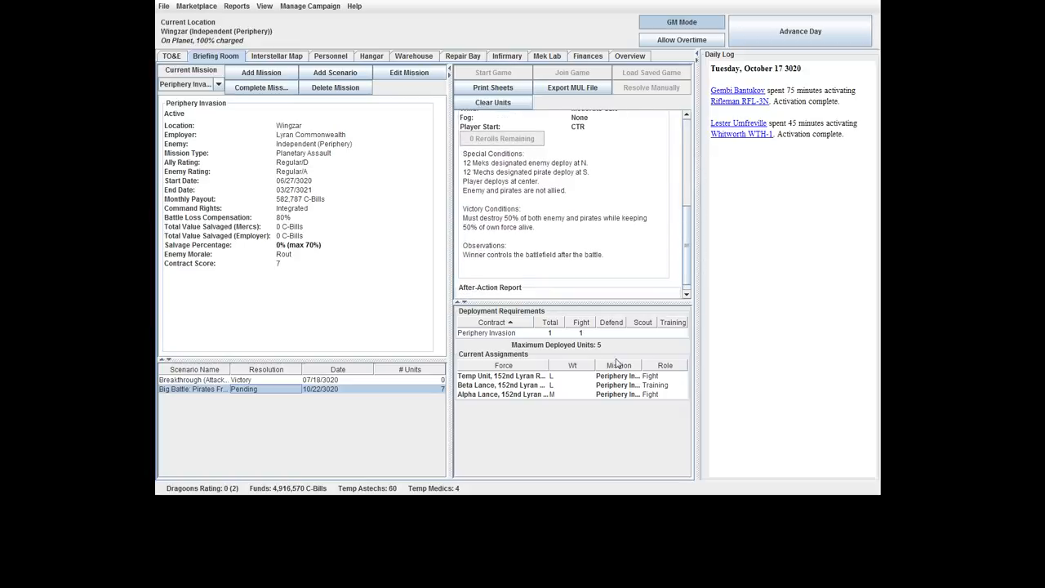
{"action": "mouse_move", "coordinate": [659, 398]}
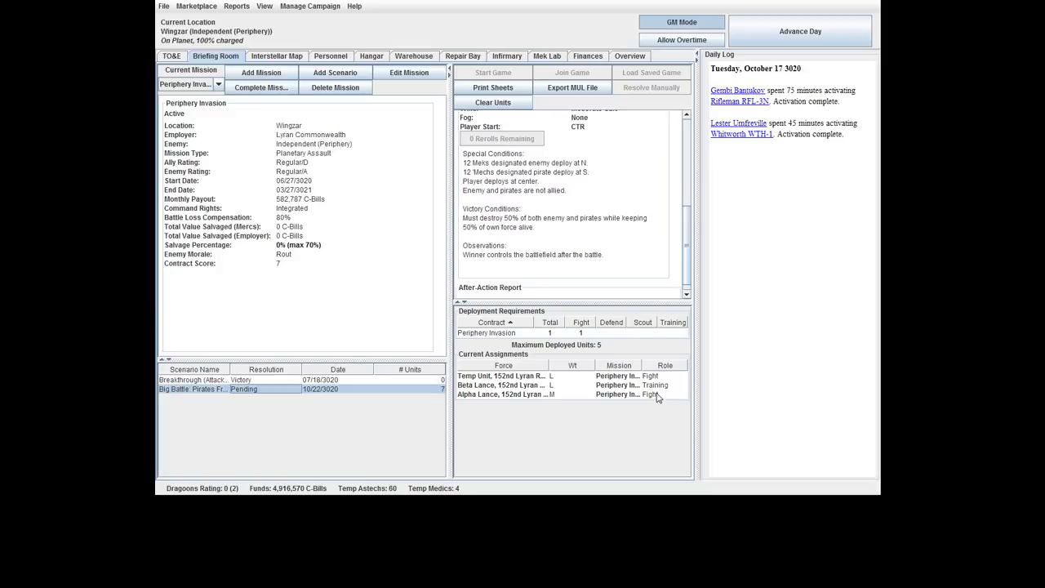
Empty the Temp Unit, sending van Overbeek's Rifleman to Alpha Lance.
{"action": "left_click", "coordinate": [172, 55]}
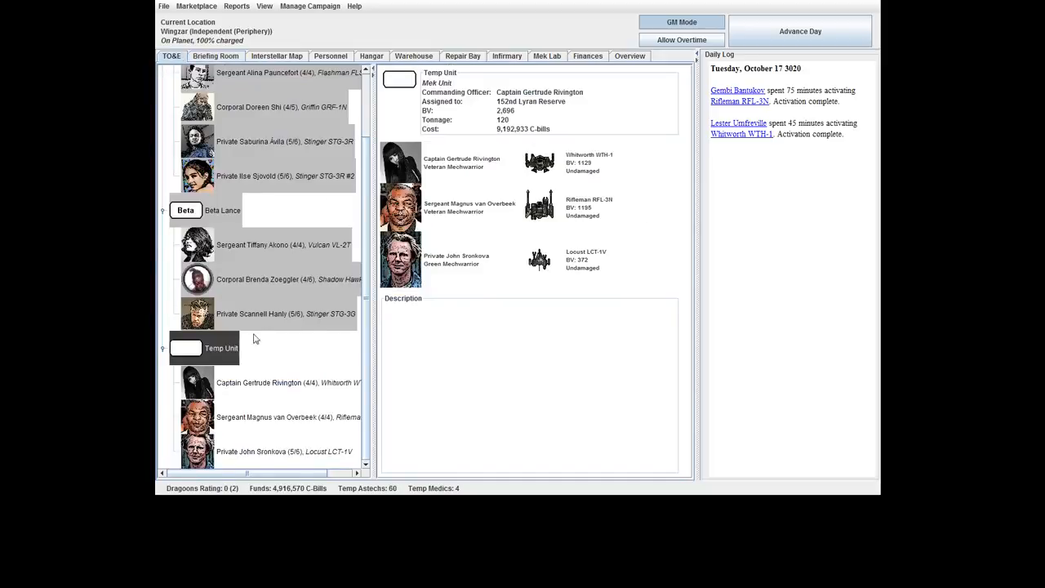
{"action": "right_click", "coordinate": [277, 451]}
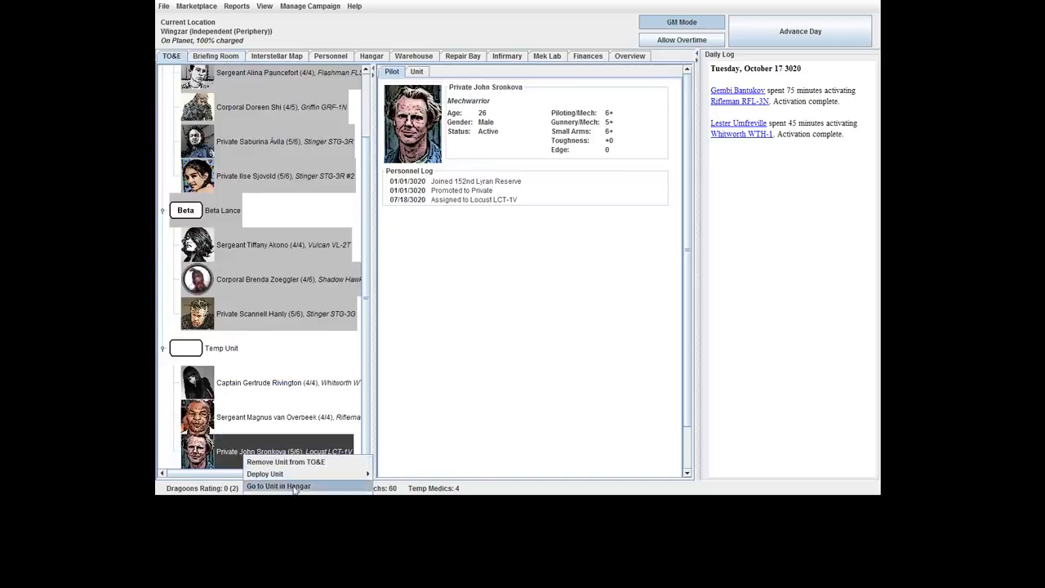
{"action": "mouse_move", "coordinate": [284, 451]}
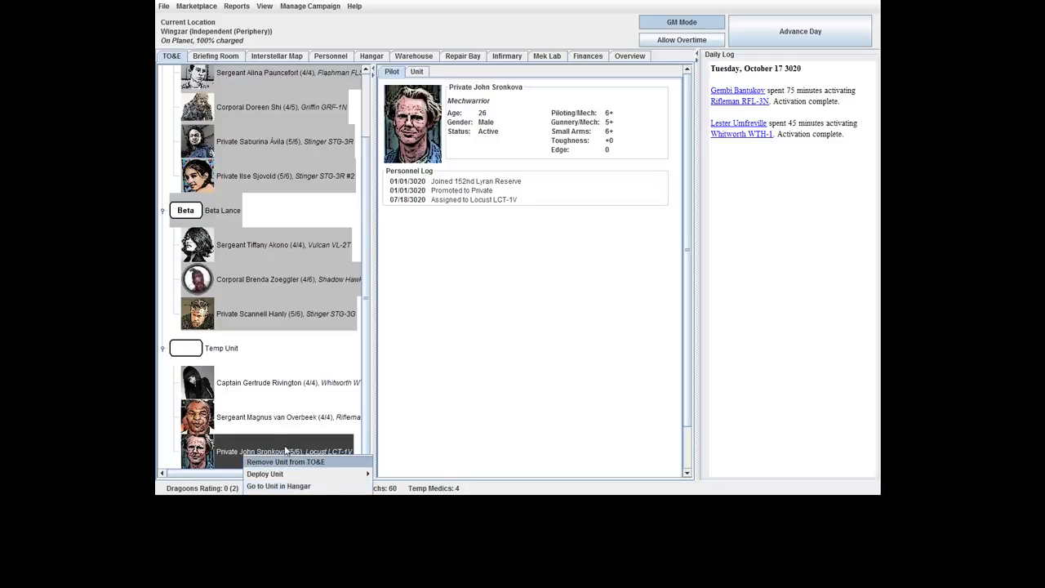
{"action": "left_click", "coordinate": [285, 460]}
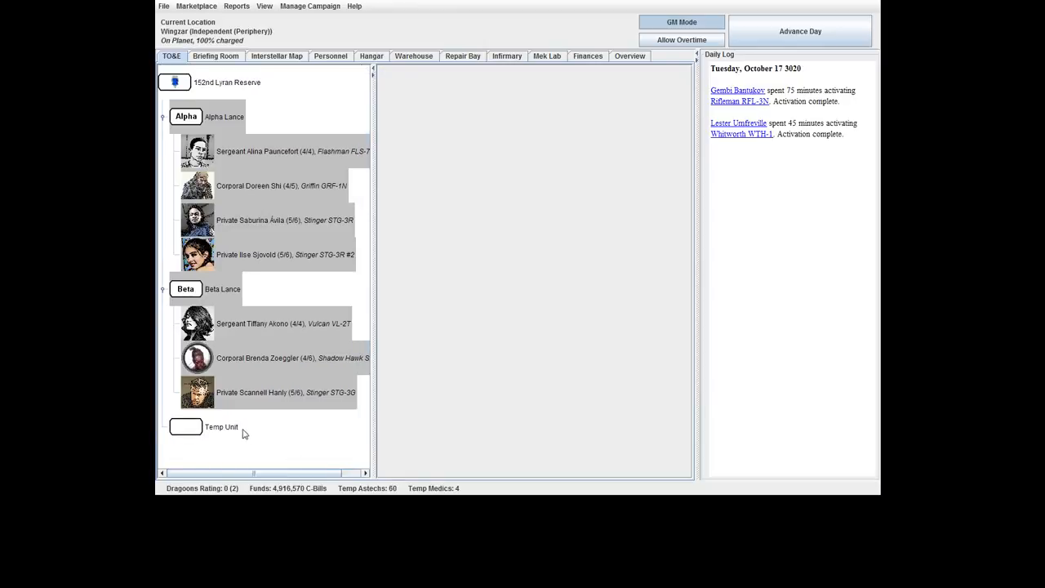
{"action": "left_click", "coordinate": [222, 426]}
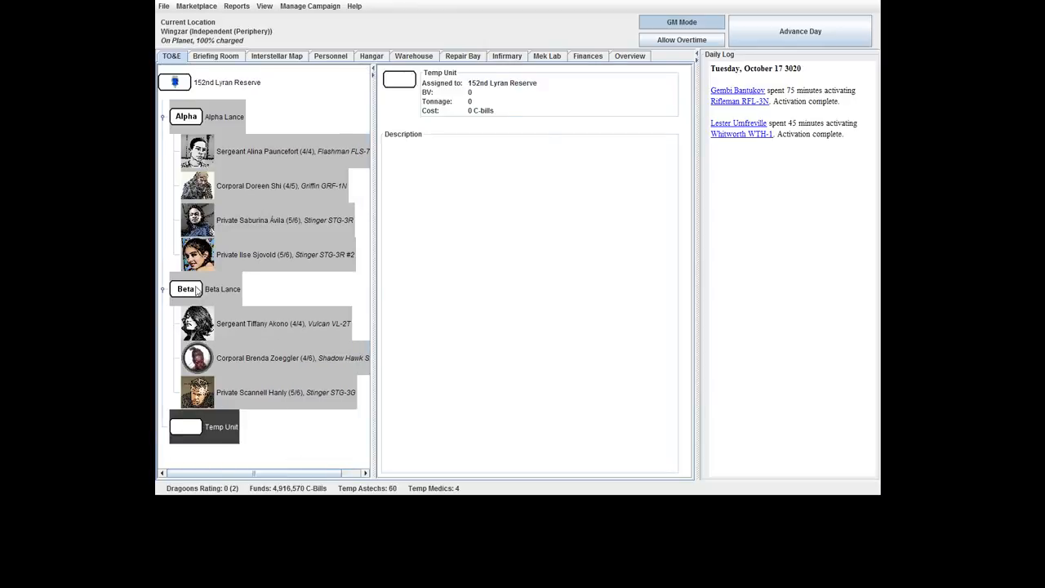
Add Rivington's waiting Whitworth to Beta Lance.
{"action": "right_click", "coordinate": [187, 289]}
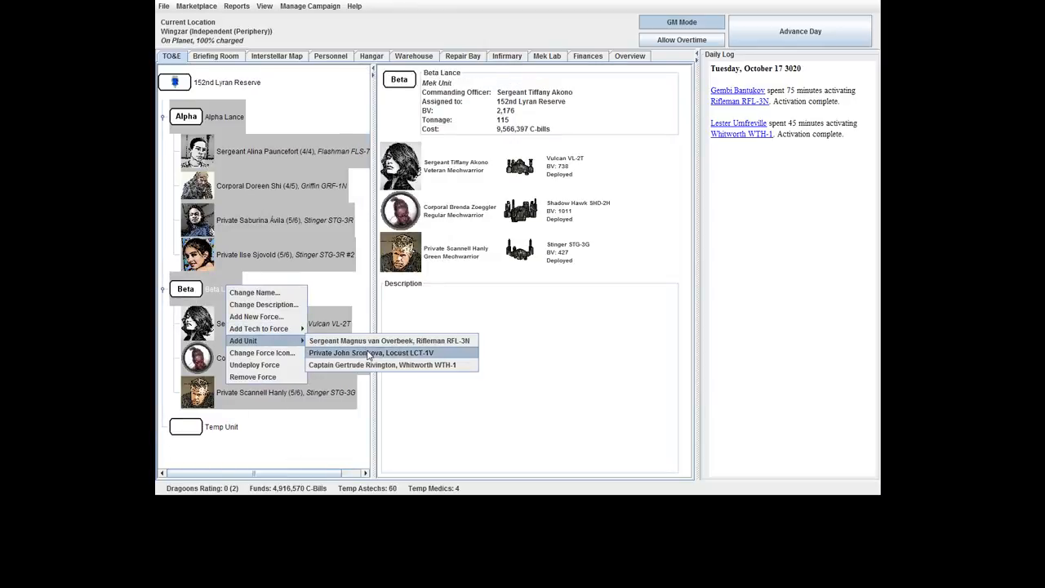
{"action": "left_click", "coordinate": [369, 353]}
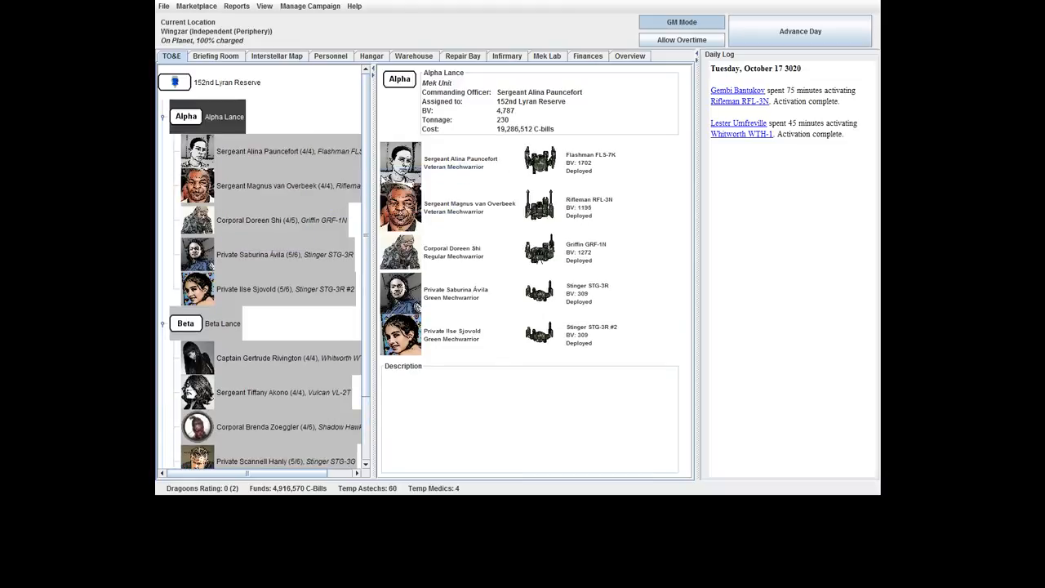
Show the Big Battle: Pirates Free-for-All briefing with Alpha and Beta Lance assigned.
{"action": "left_click", "coordinate": [215, 55]}
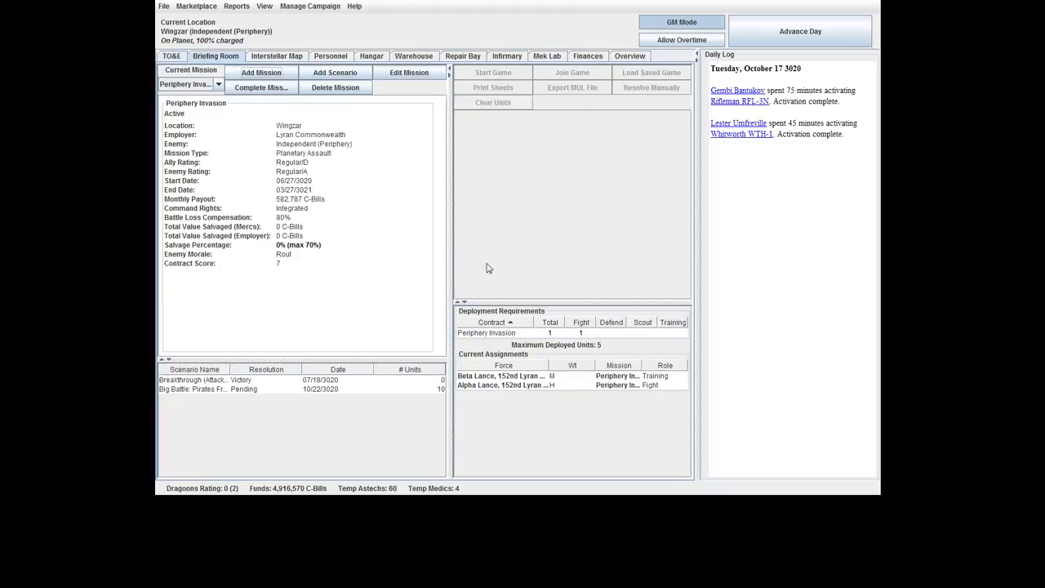
{"action": "left_click", "coordinate": [192, 389]}
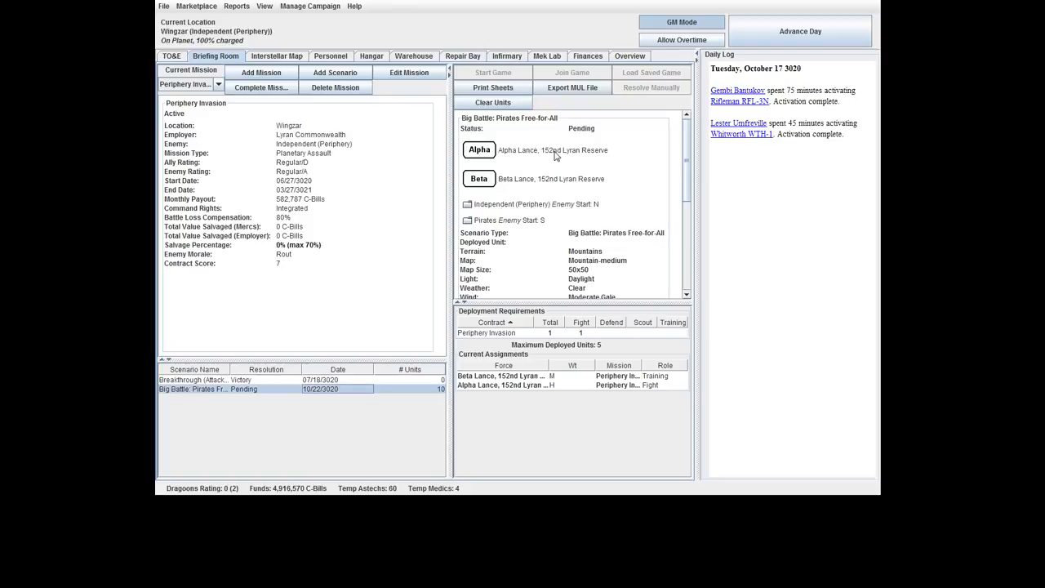
{"action": "left_click", "coordinate": [551, 150]}
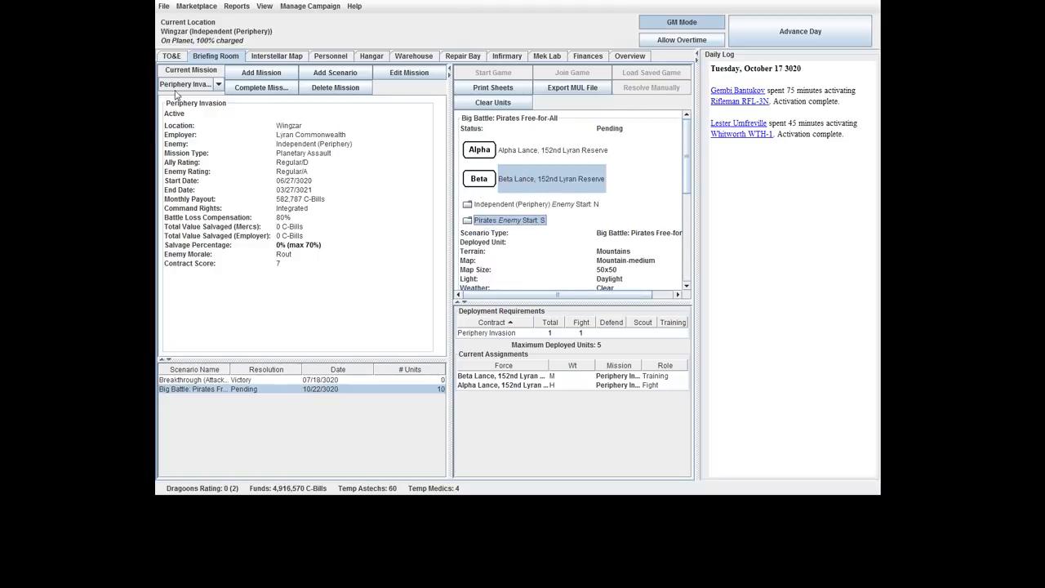
Undeploy Sjovold's Stinger STG-3R #2 and take it out of Alpha Lance.
{"action": "left_click", "coordinate": [171, 55]}
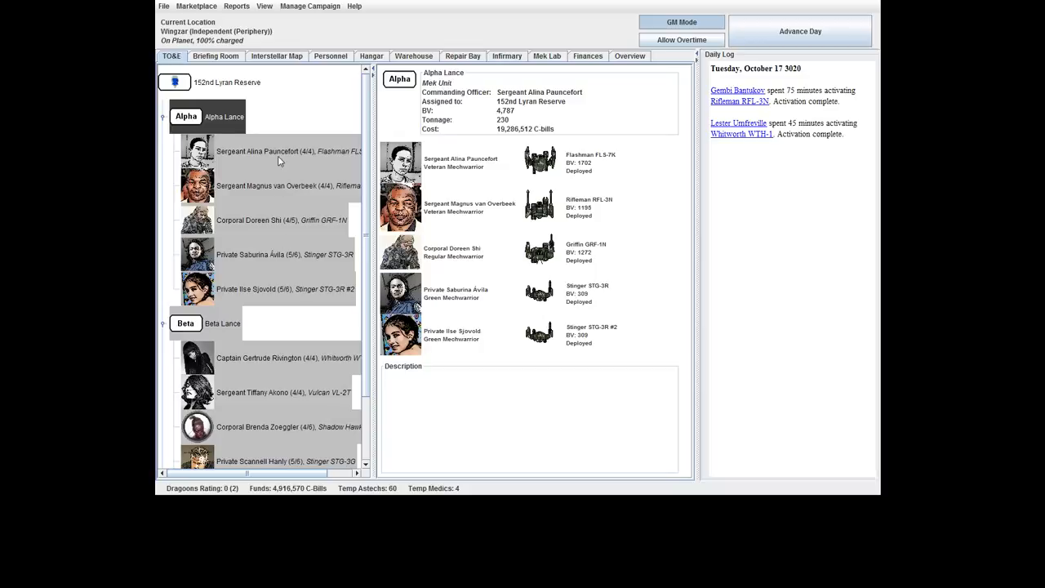
{"action": "left_click", "coordinate": [275, 186]}
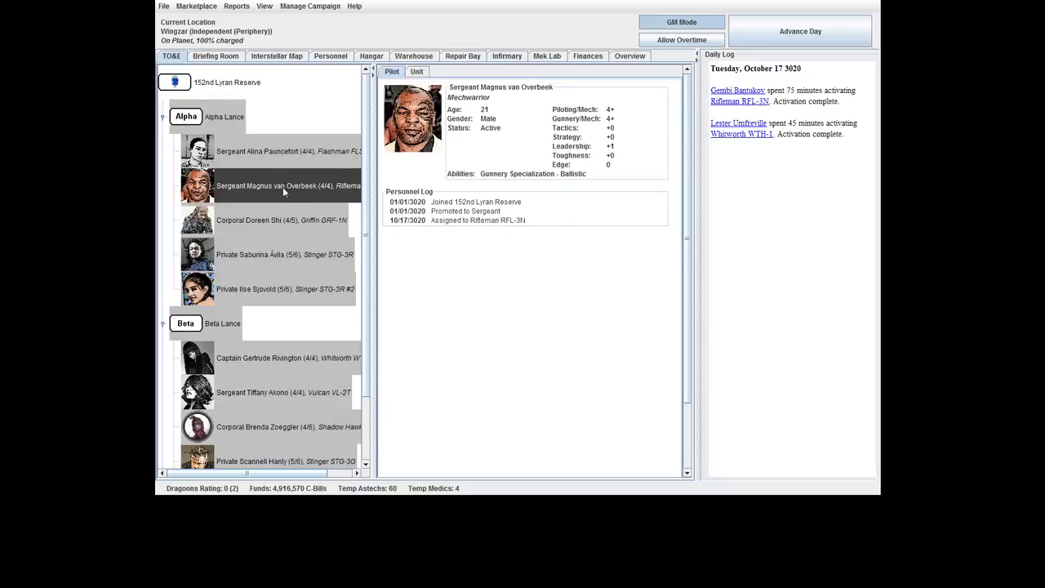
{"action": "left_click", "coordinate": [264, 287]}
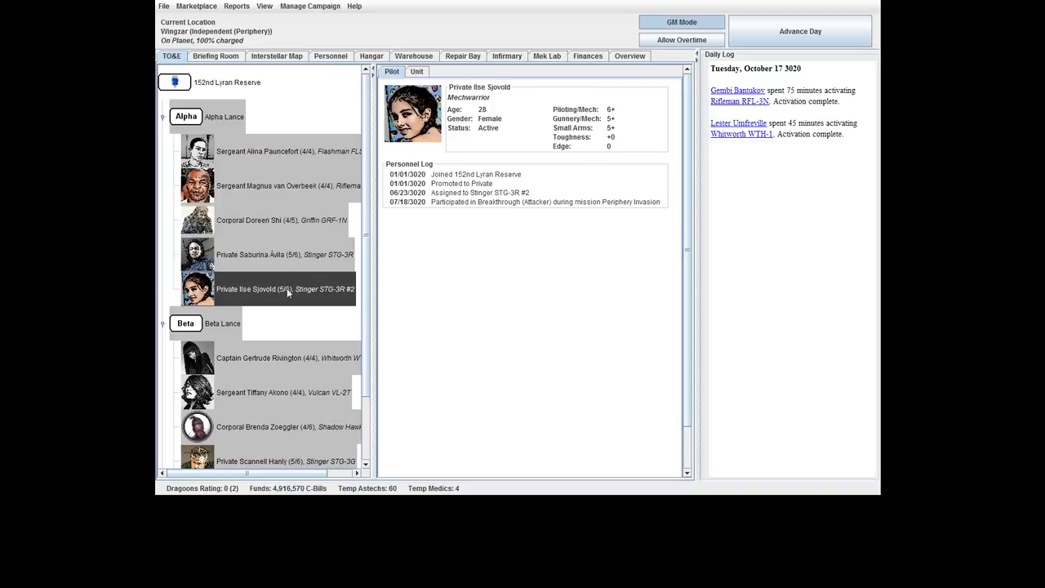
{"action": "right_click", "coordinate": [286, 289]}
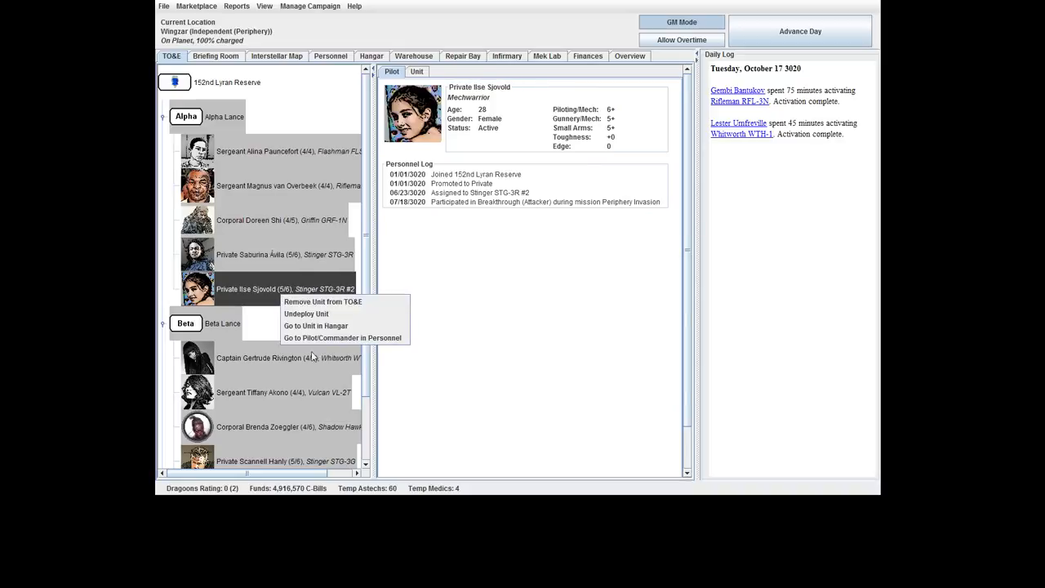
{"action": "left_click", "coordinate": [299, 315]}
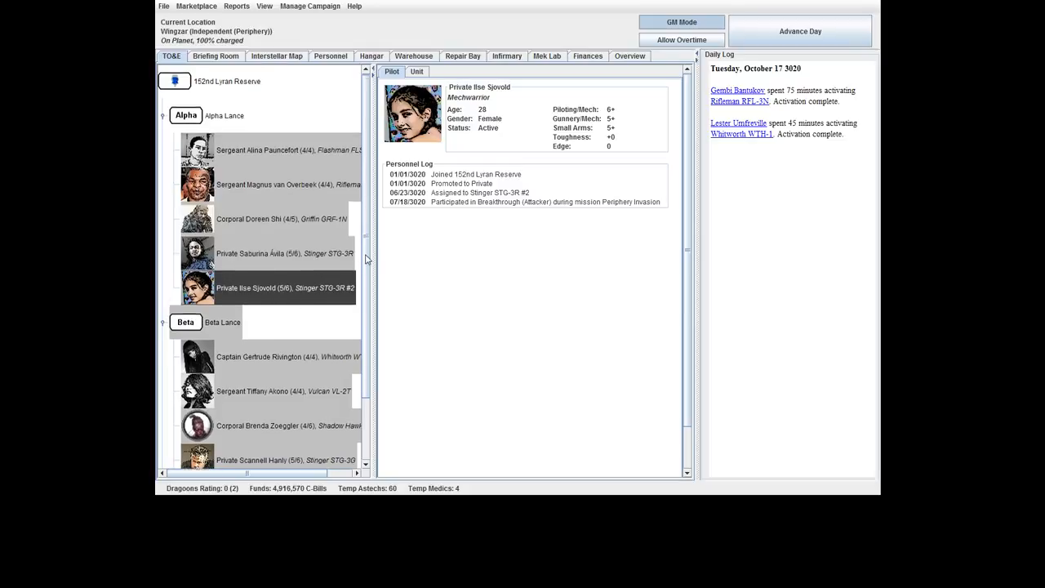
{"action": "right_click", "coordinate": [270, 209]}
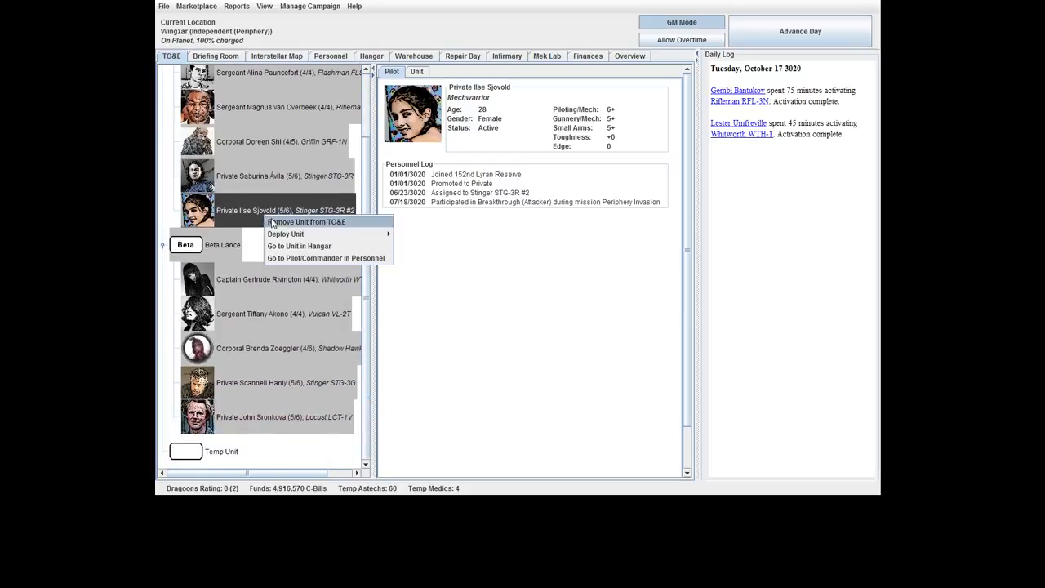
{"action": "mouse_move", "coordinate": [297, 234]}
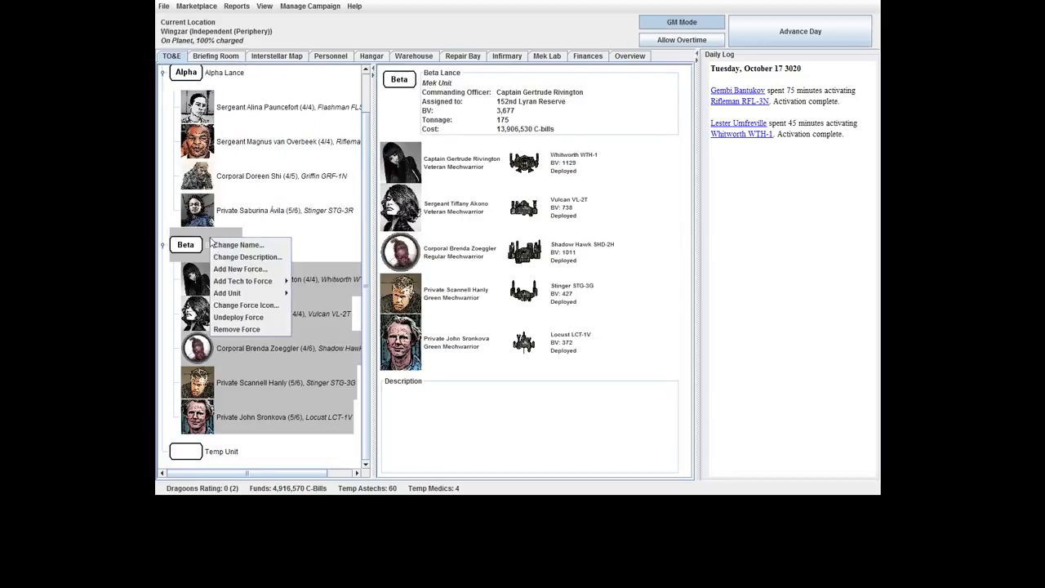
Take the Locust out of Beta Lance and deploy the four-'Mech Alpha Lance to the scenario.
{"action": "left_click", "coordinate": [265, 279]}
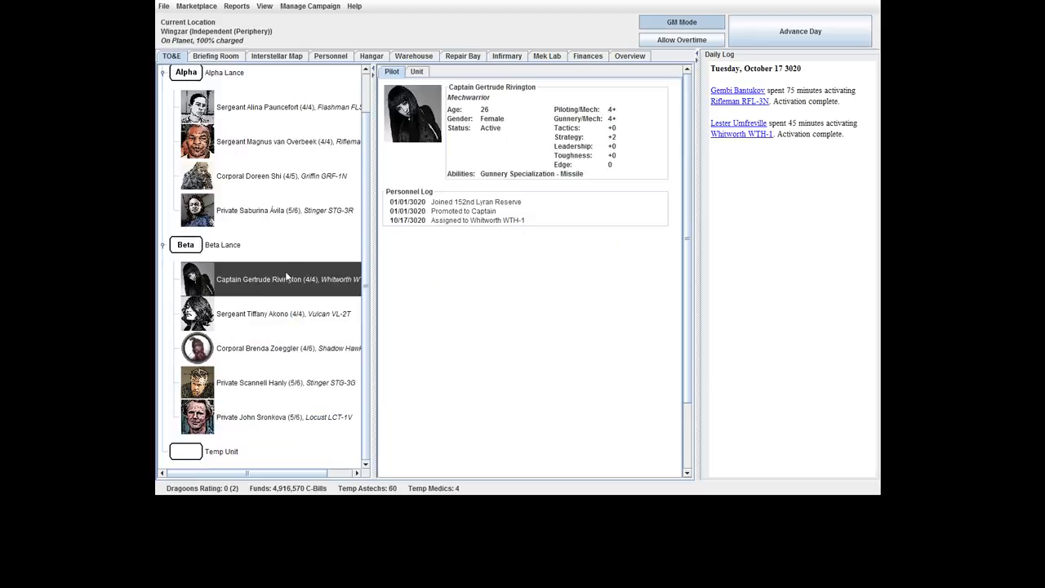
{"action": "left_click", "coordinate": [270, 417]}
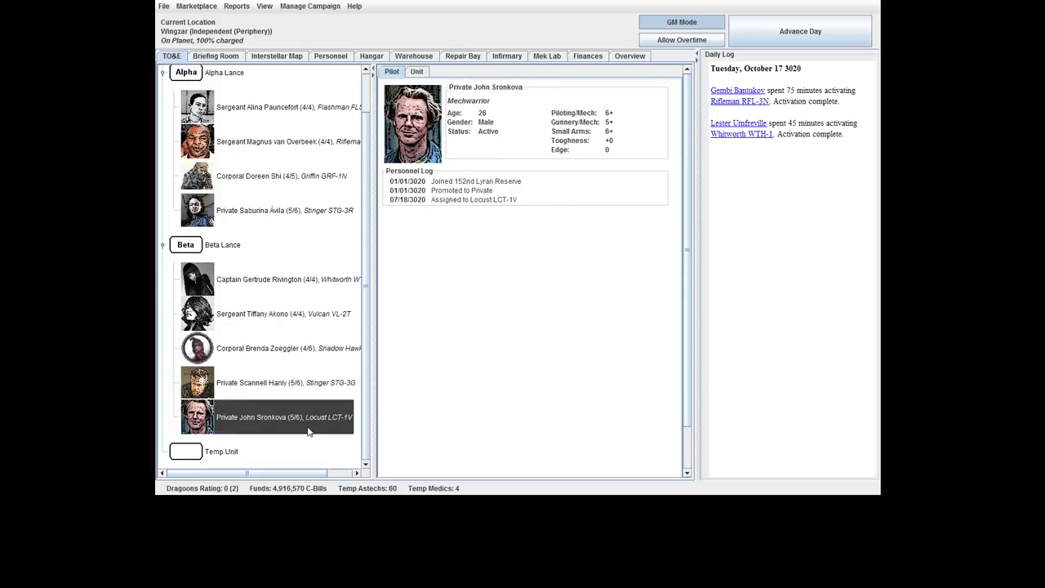
{"action": "mouse_move", "coordinate": [301, 392]}
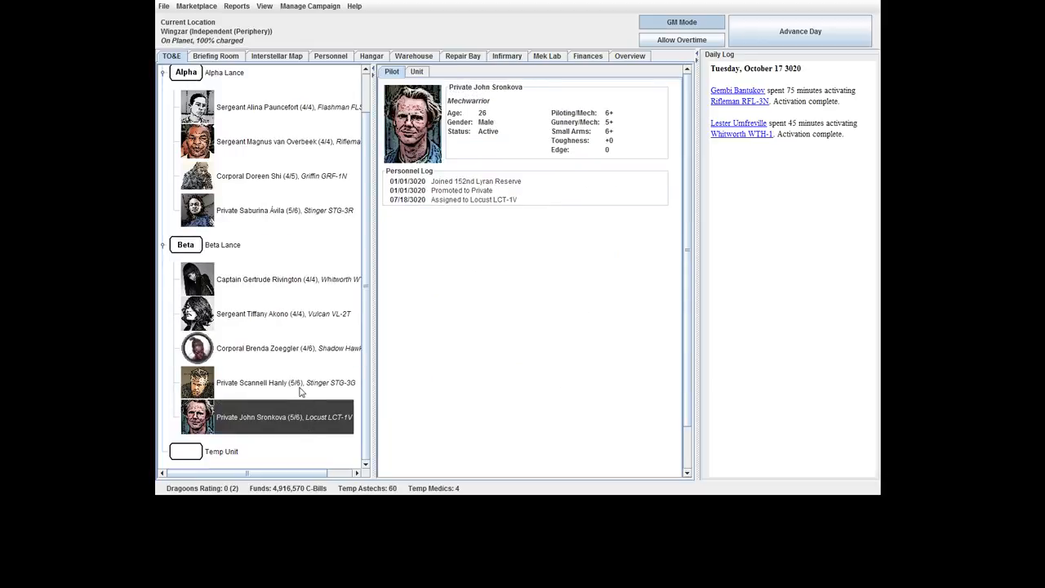
{"action": "right_click", "coordinate": [269, 416]}
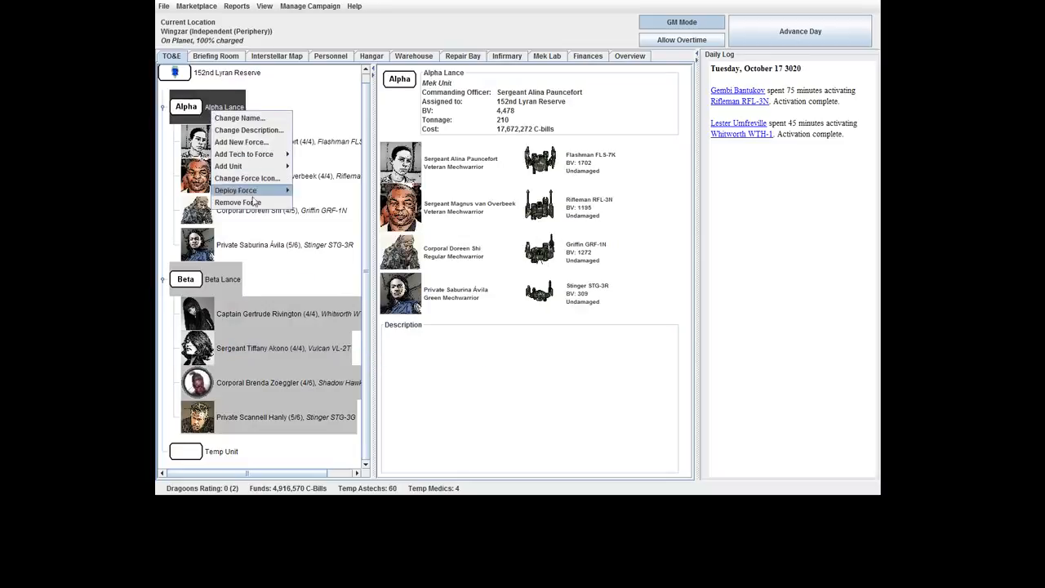
{"action": "left_click", "coordinate": [235, 189]}
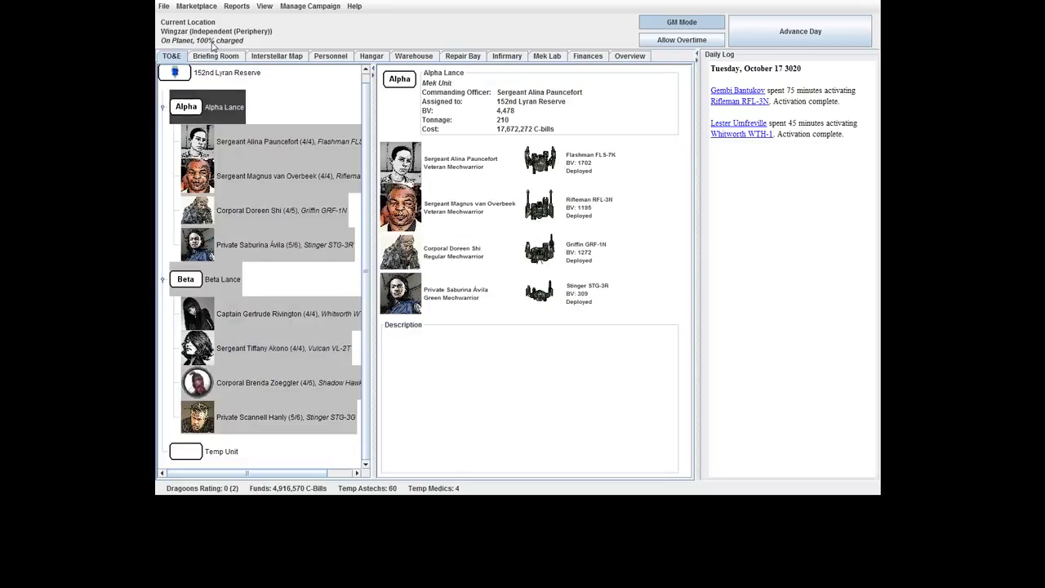
{"action": "left_click", "coordinate": [216, 55]}
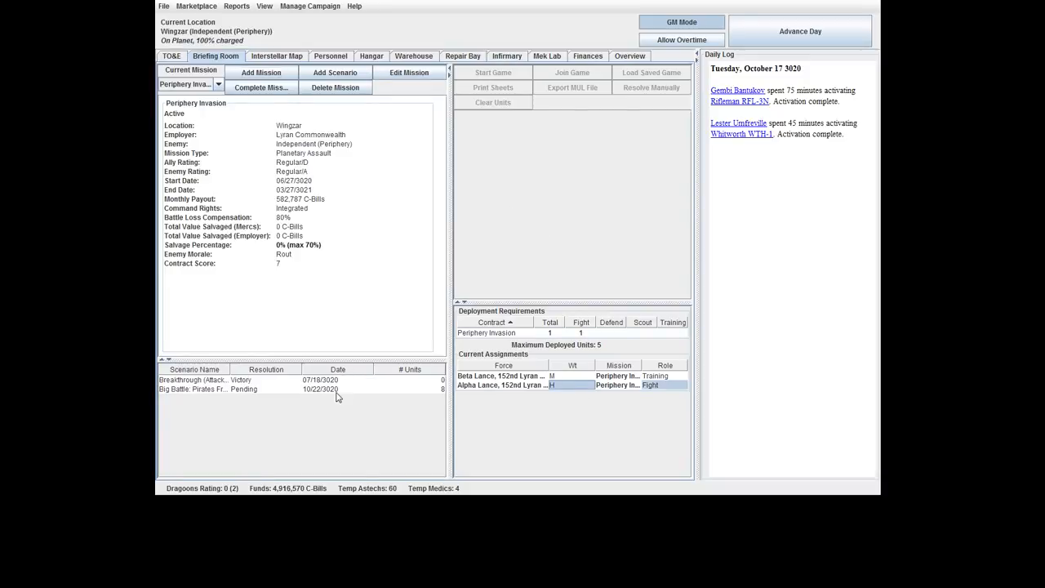
Review the Big Battle deployment, including the Independent enemy force's unit list.
{"action": "left_click", "coordinate": [237, 389]}
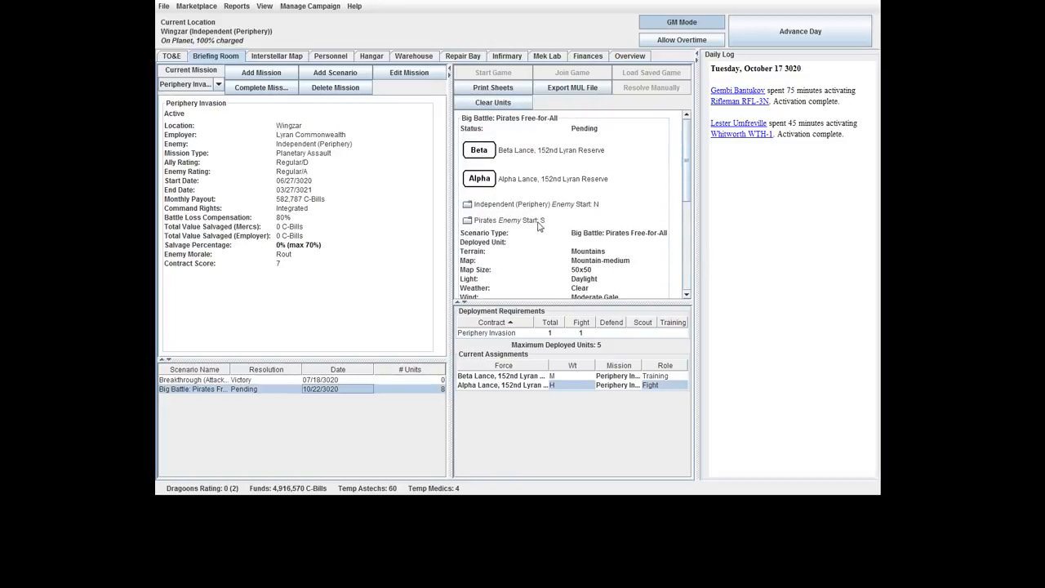
{"action": "left_click", "coordinate": [467, 204]}
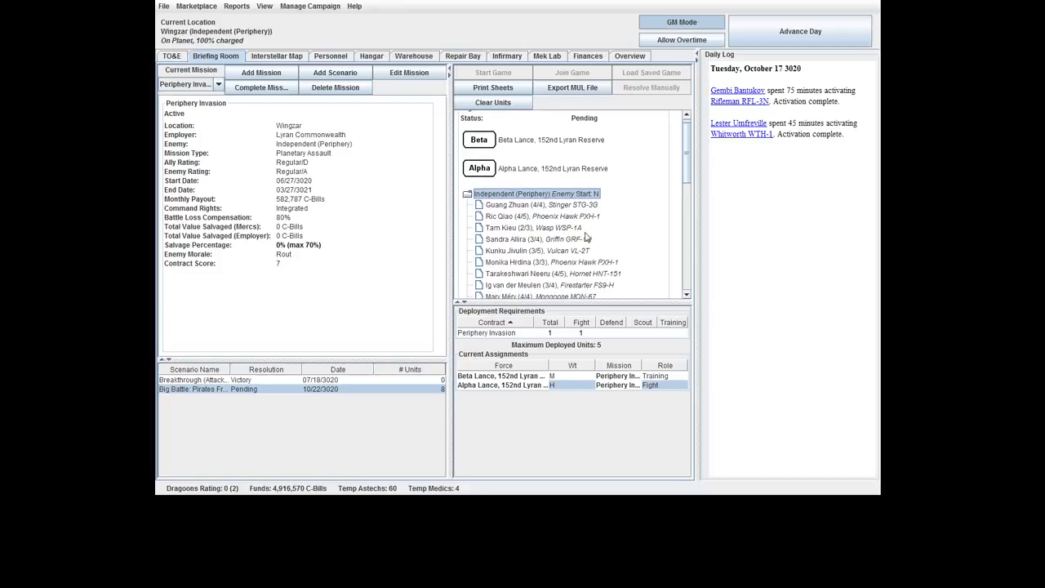
{"action": "scroll", "scroll_direction": "down", "scroll_amount": 3}
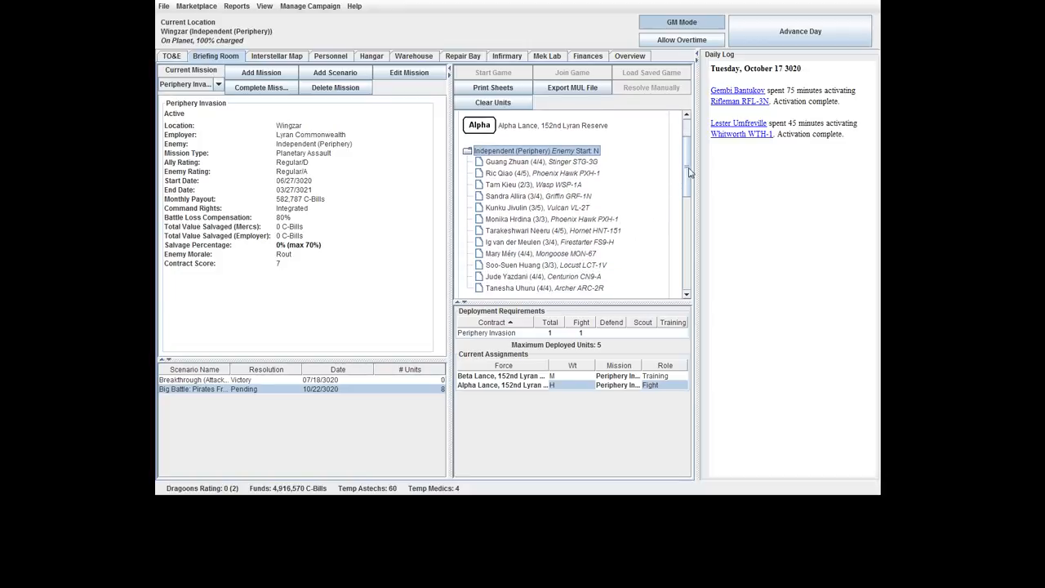
{"action": "scroll", "scroll_direction": "down", "scroll_amount": 3}
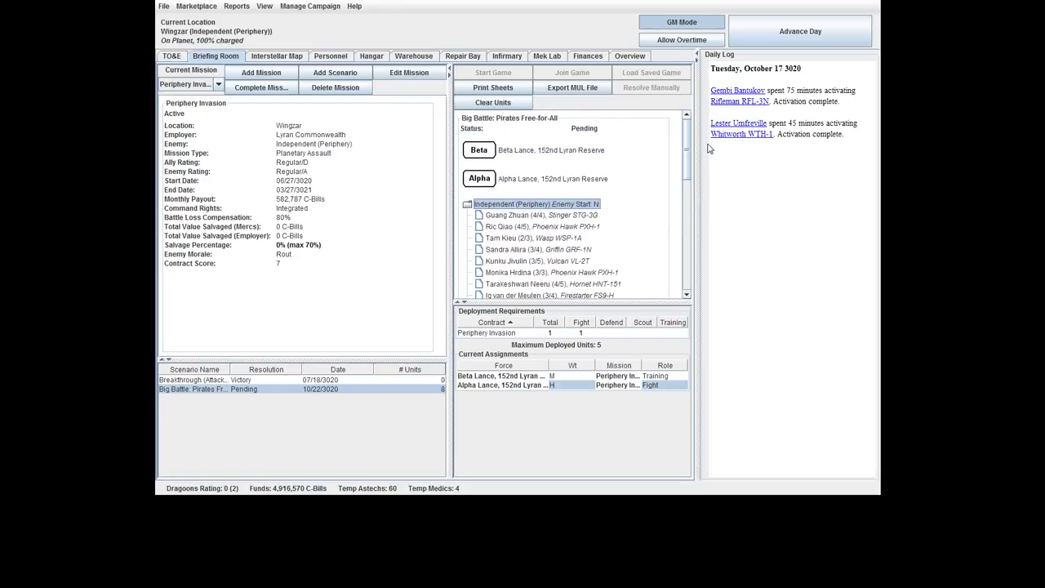
{"action": "left_click", "coordinate": [467, 204]}
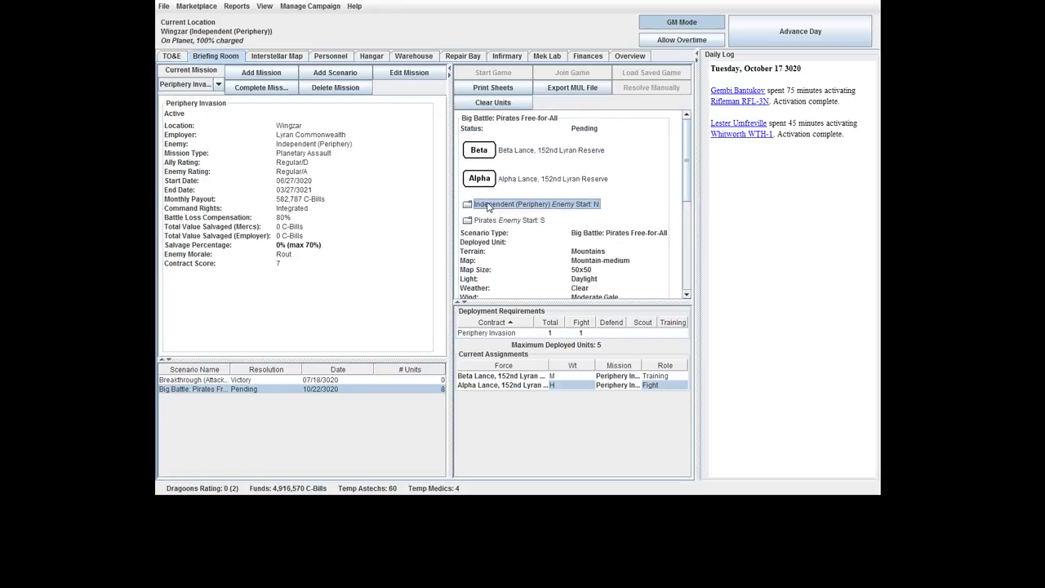
{"action": "mouse_move", "coordinate": [555, 165]}
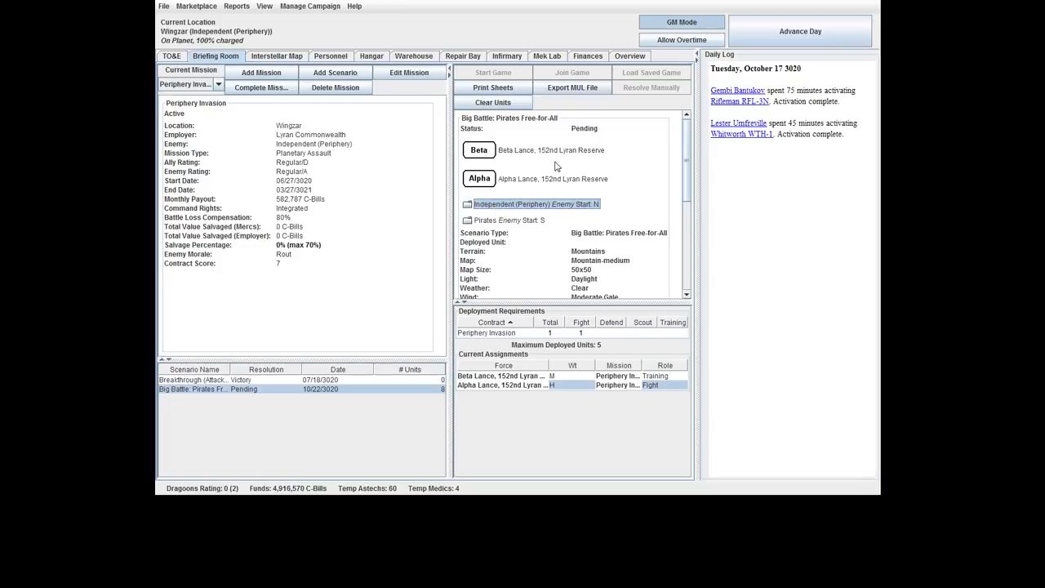
Assign the Locust to Alpha Lance and Sjovold's Stinger STG-3R #2 to Beta Lance.
{"action": "left_click", "coordinate": [552, 150]}
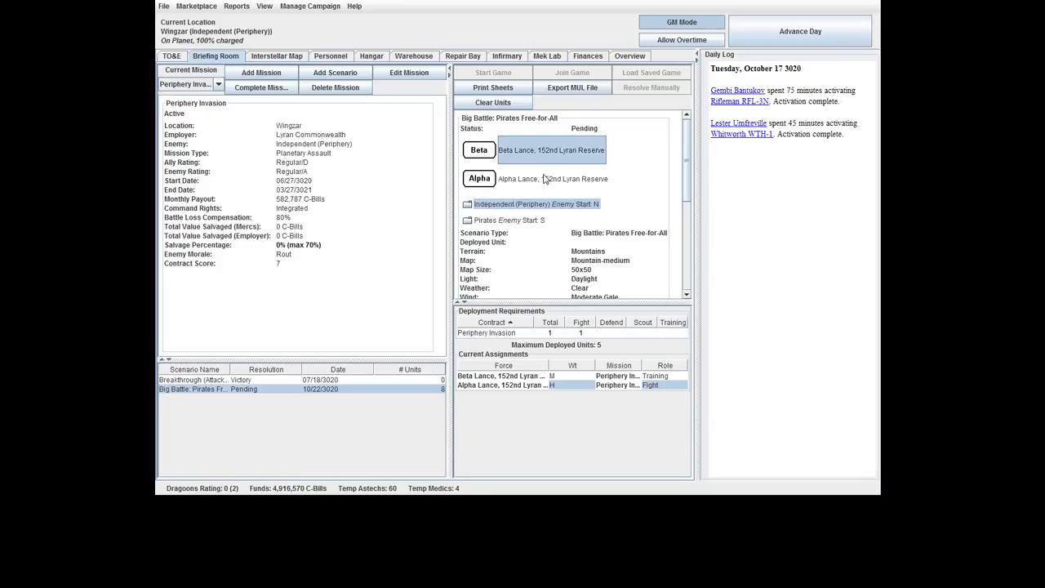
{"action": "left_click", "coordinate": [552, 178]}
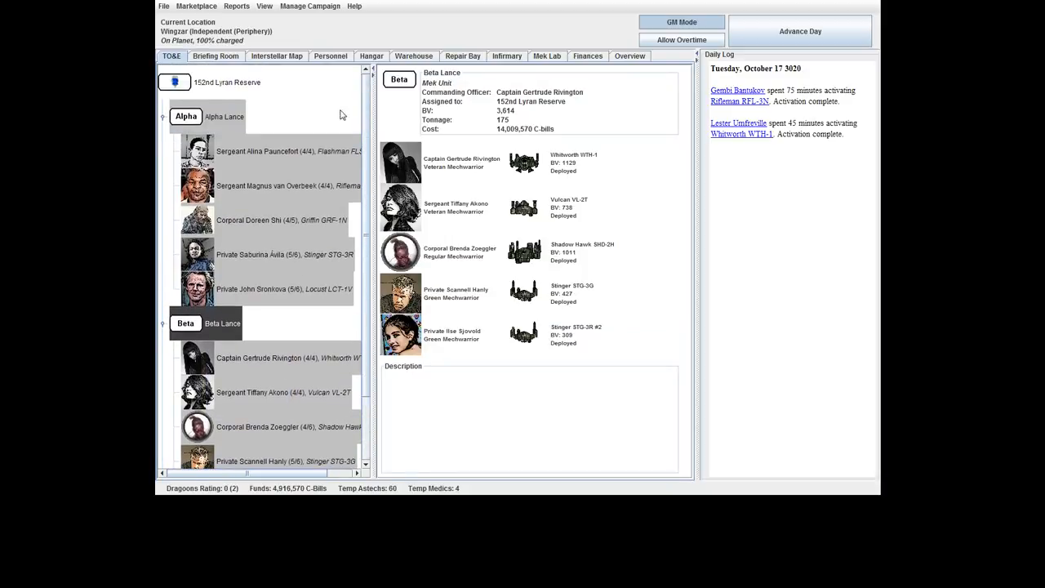
Check the warehouse parts, the King Crab's readout and the star map, then reopen the Big Battle briefing.
{"action": "left_click", "coordinate": [413, 56]}
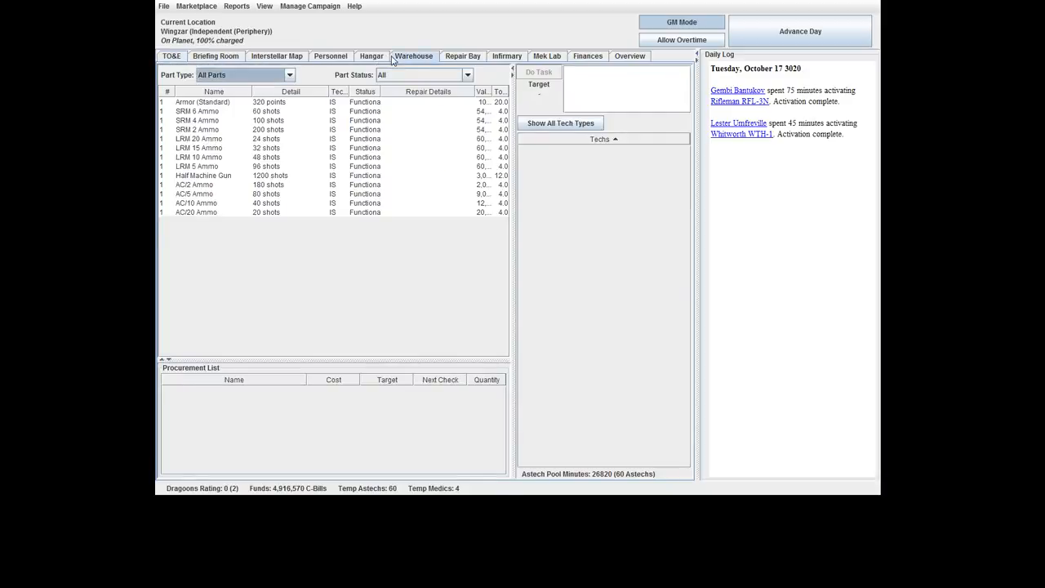
{"action": "left_click", "coordinate": [372, 56]}
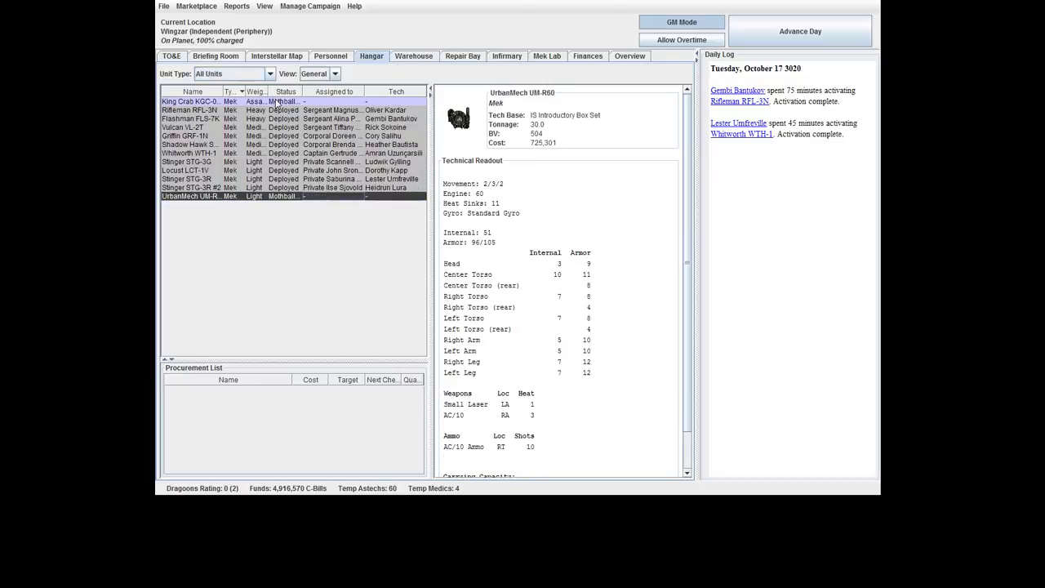
{"action": "left_click", "coordinate": [193, 101]}
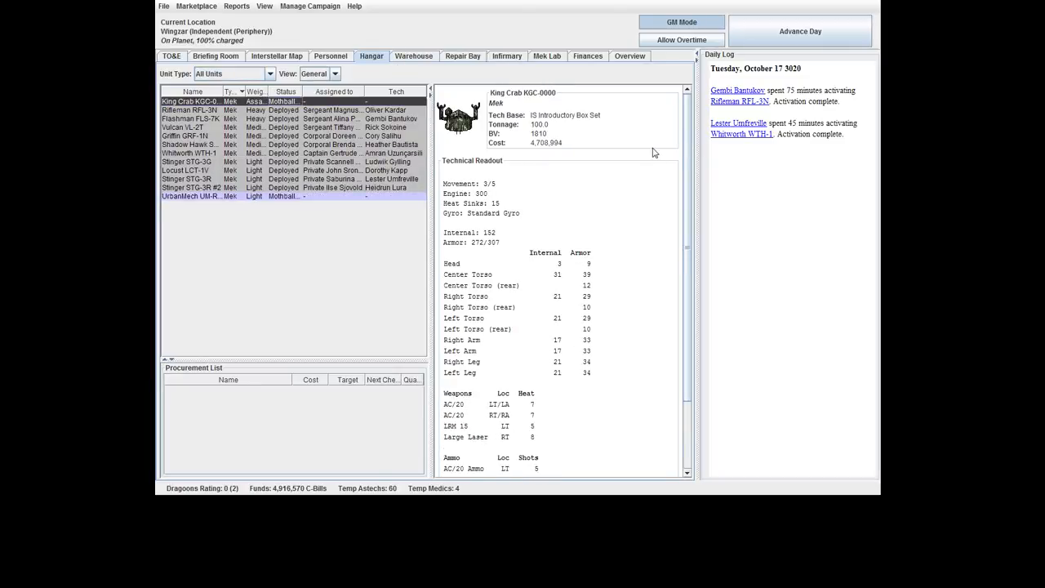
{"action": "left_click", "coordinate": [278, 56]}
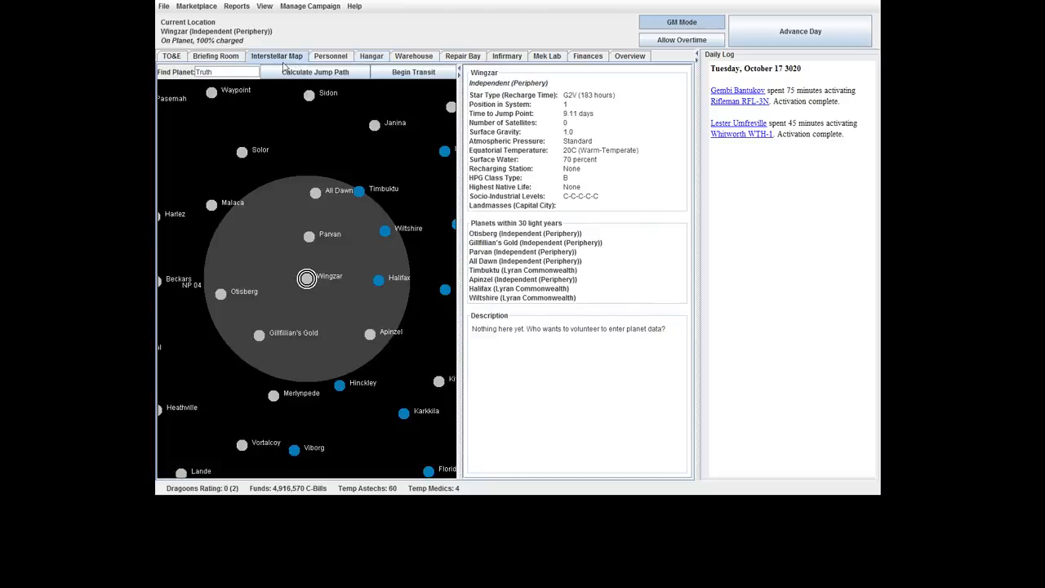
{"action": "left_click", "coordinate": [215, 56]}
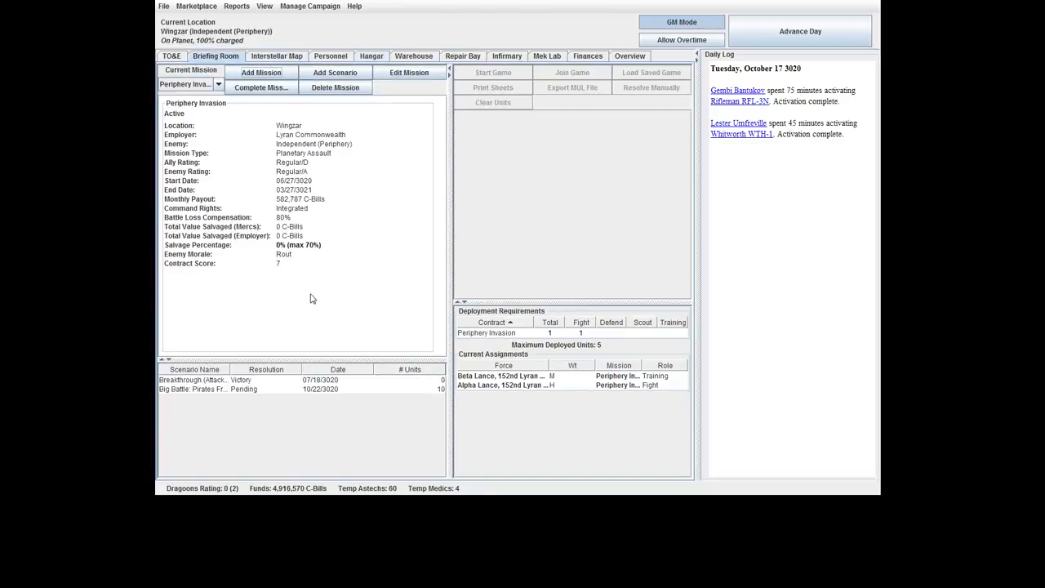
{"action": "left_click", "coordinate": [193, 388]}
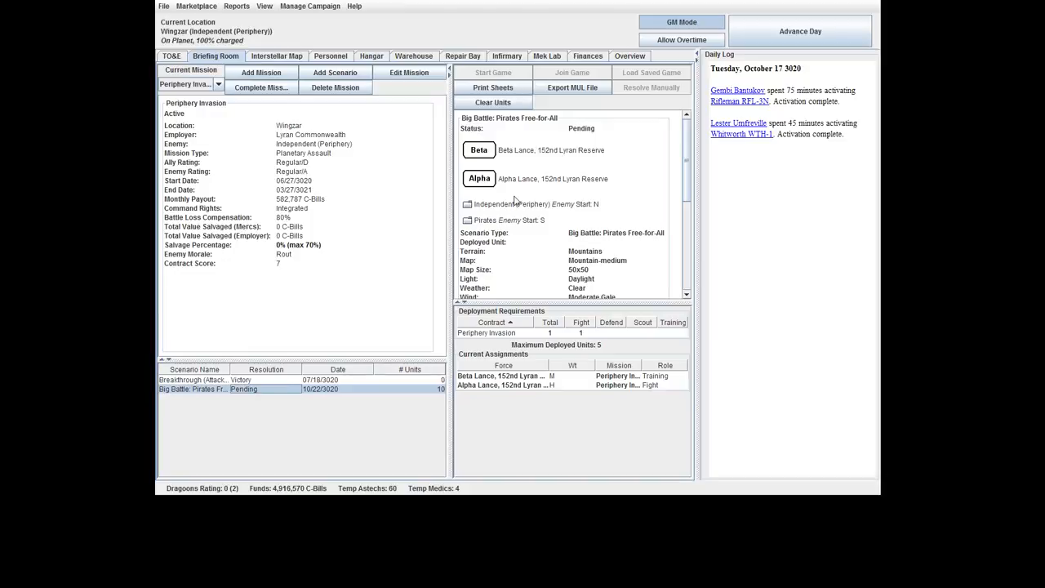
{"action": "left_click", "coordinate": [466, 204]}
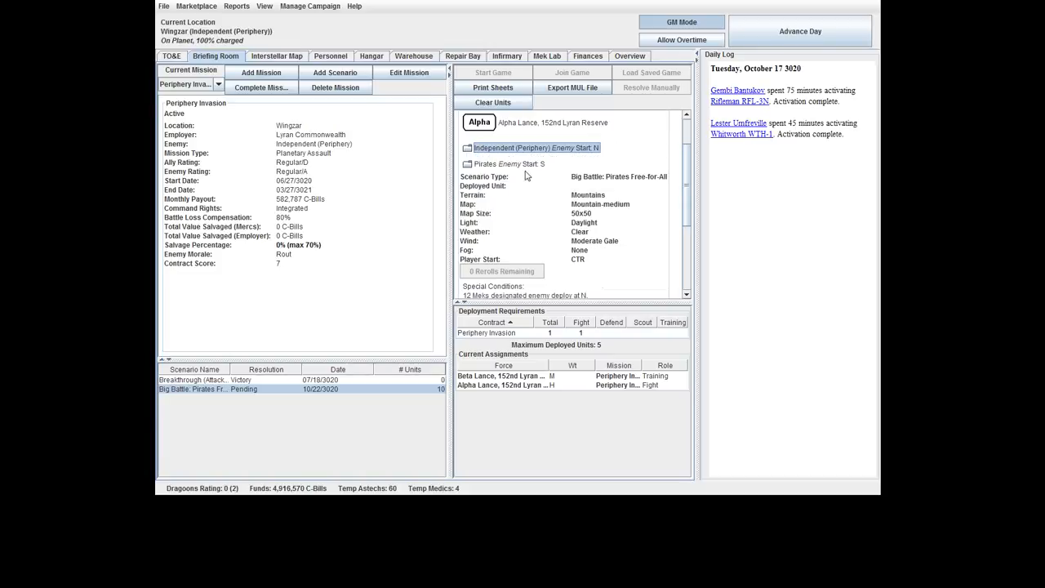
{"action": "scroll", "scroll_direction": "down", "scroll_amount": 3}
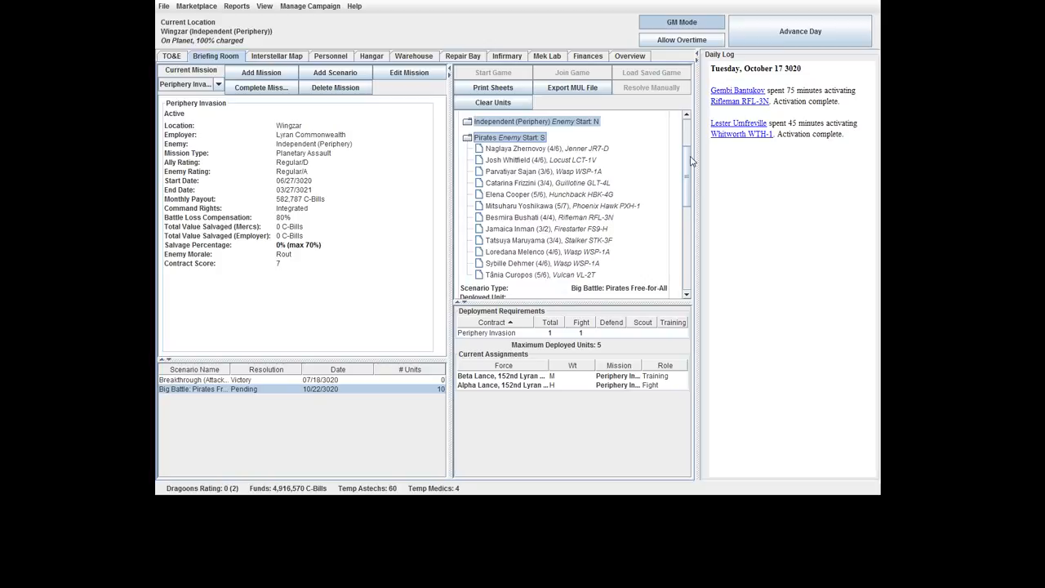
{"action": "mouse_move", "coordinate": [571, 150]}
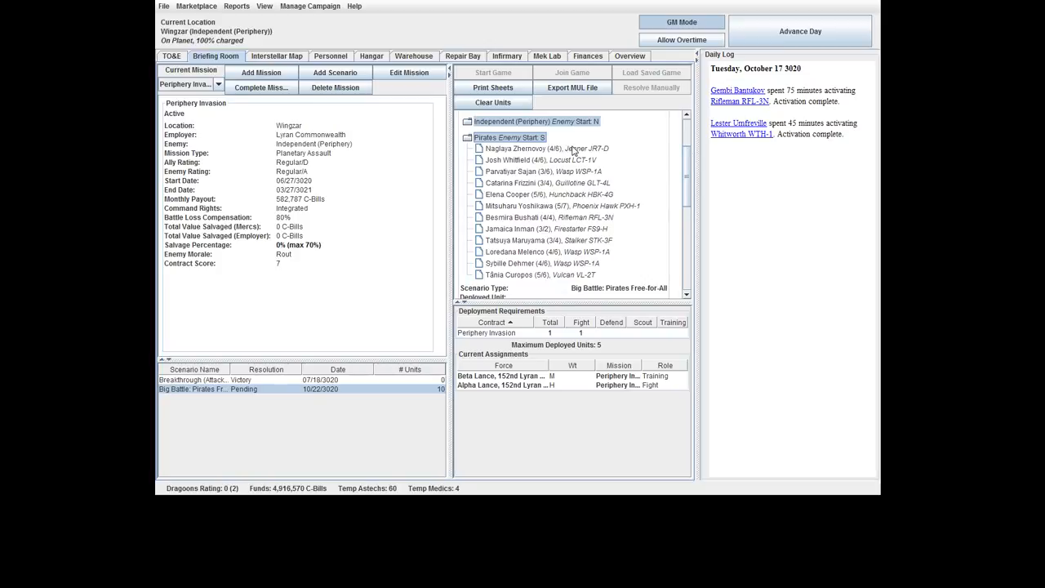
{"action": "left_click", "coordinate": [540, 160]}
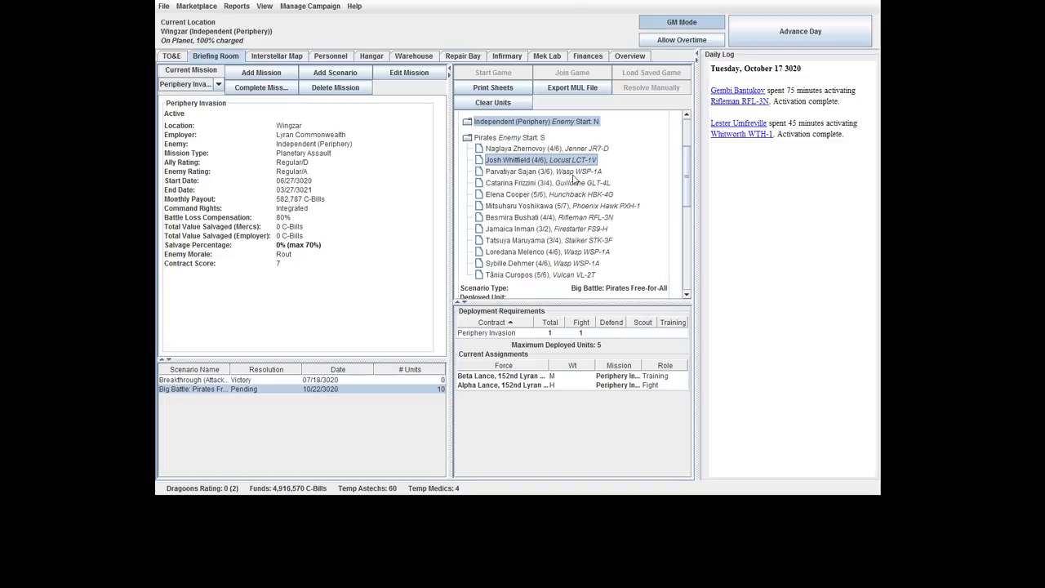
{"action": "left_click", "coordinate": [548, 218]}
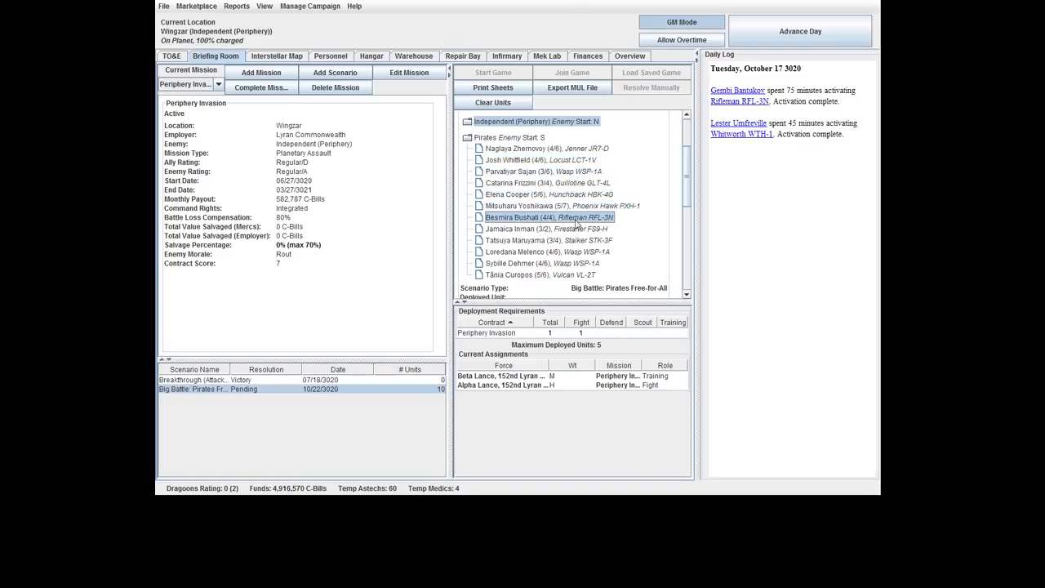
{"action": "left_click", "coordinate": [547, 228]}
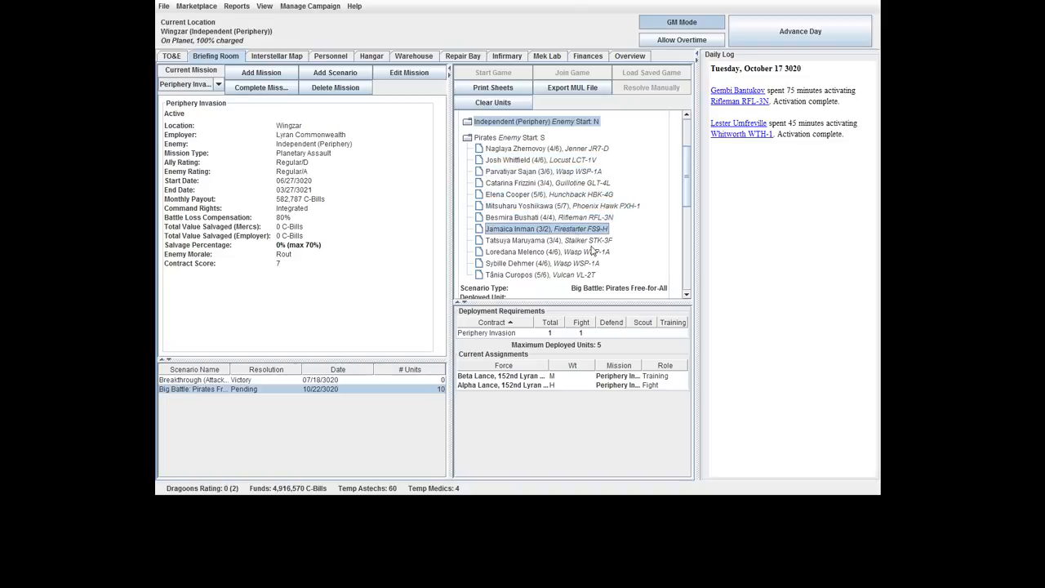
{"action": "left_click", "coordinate": [546, 218]}
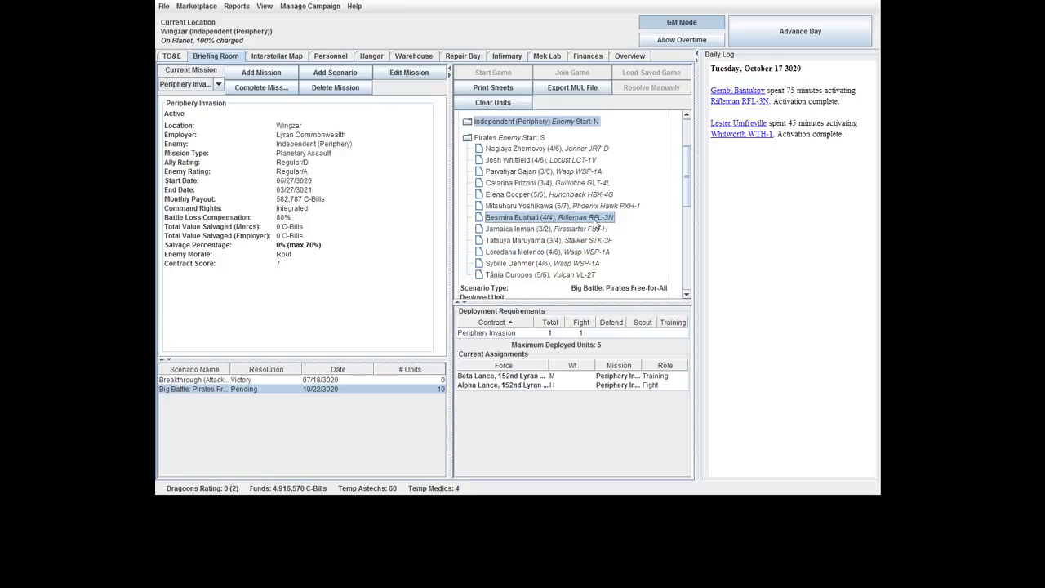
{"action": "mouse_move", "coordinate": [522, 167]}
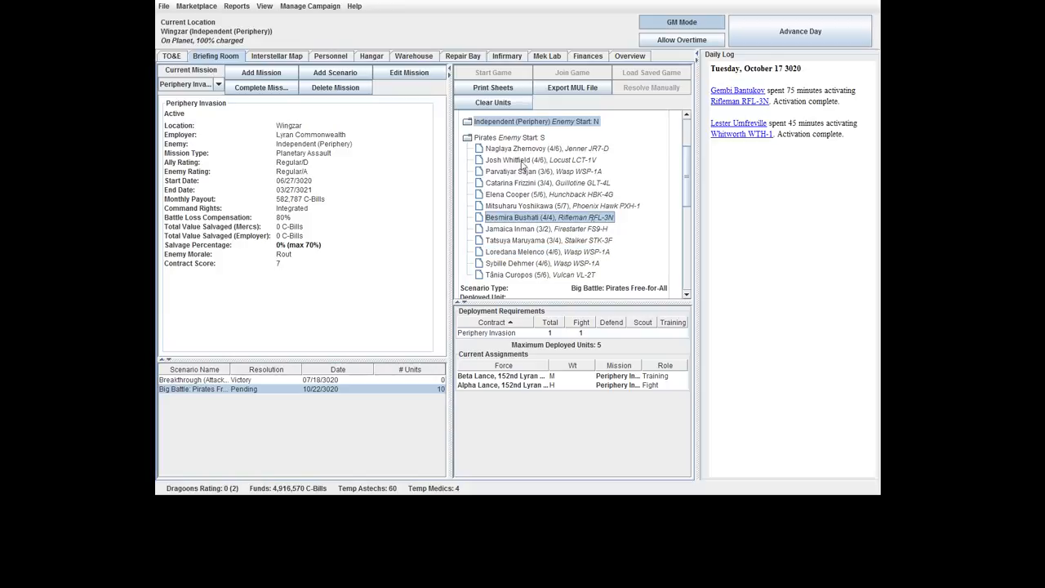
{"action": "left_click", "coordinate": [329, 56]}
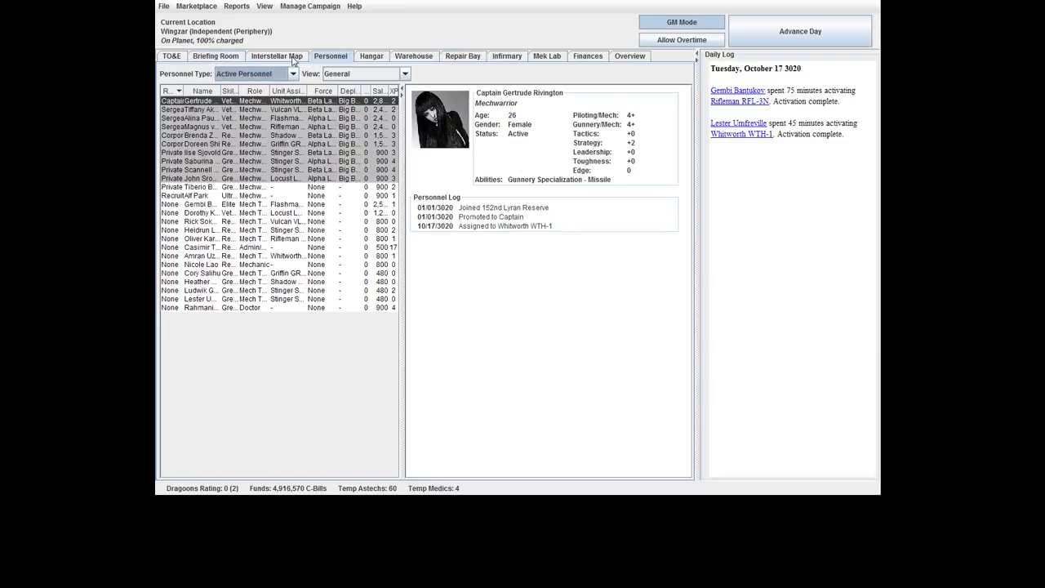
{"action": "left_click", "coordinate": [370, 56]}
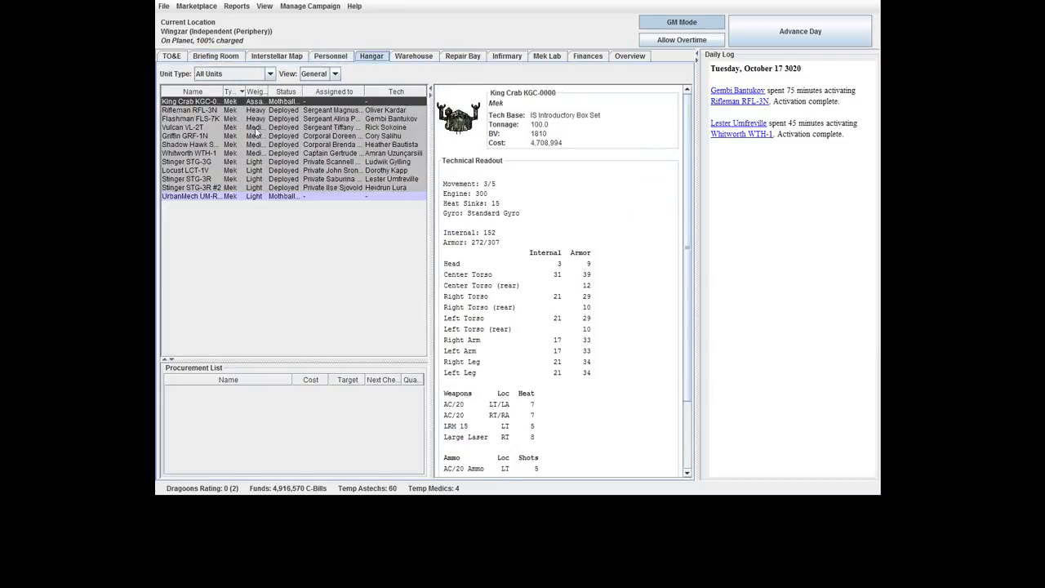
{"action": "left_click", "coordinate": [192, 109]}
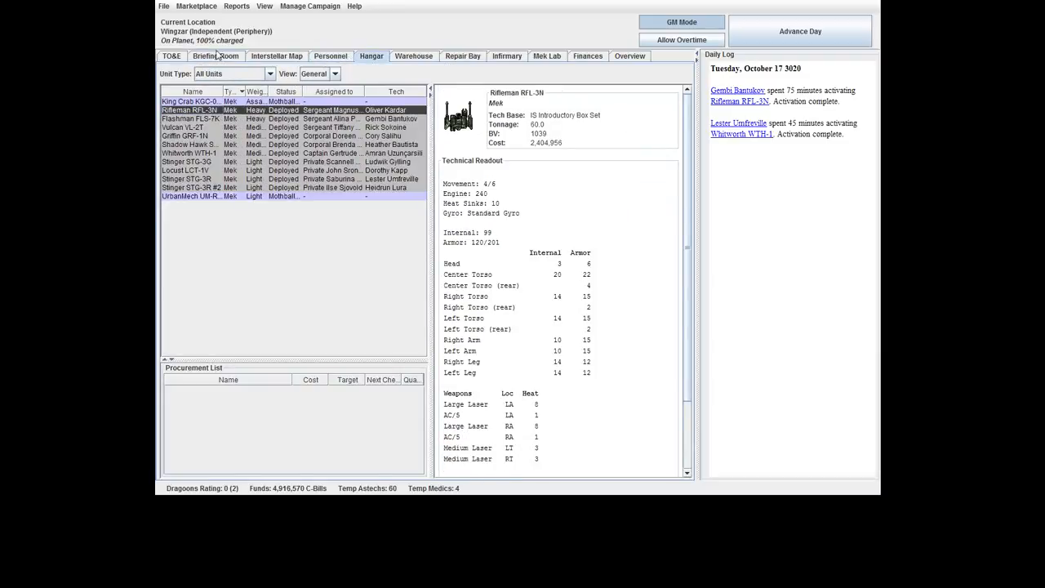
{"action": "left_click", "coordinate": [216, 55]}
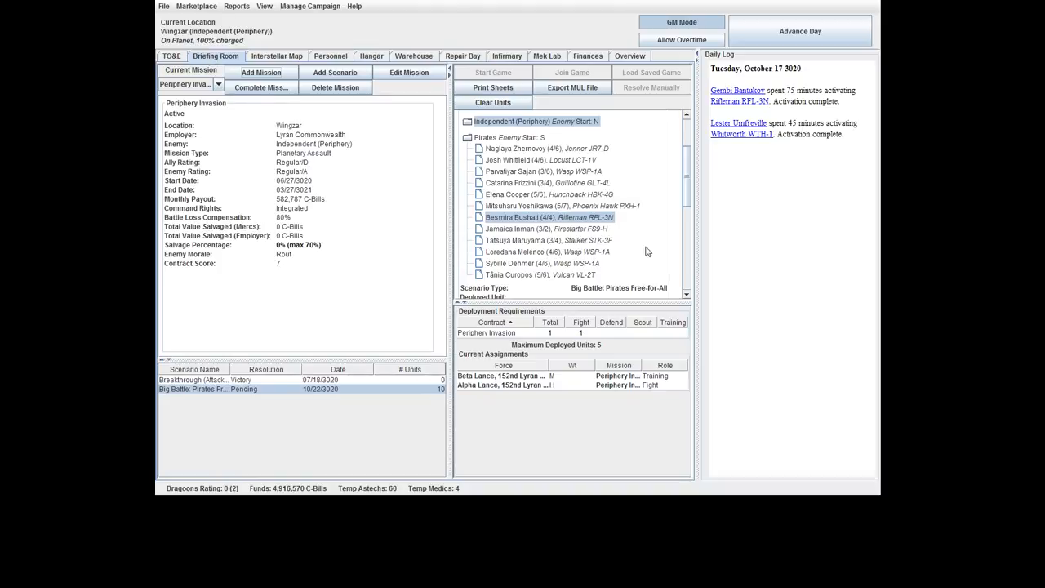
{"action": "scroll", "scroll_direction": "down", "scroll_amount": 3}
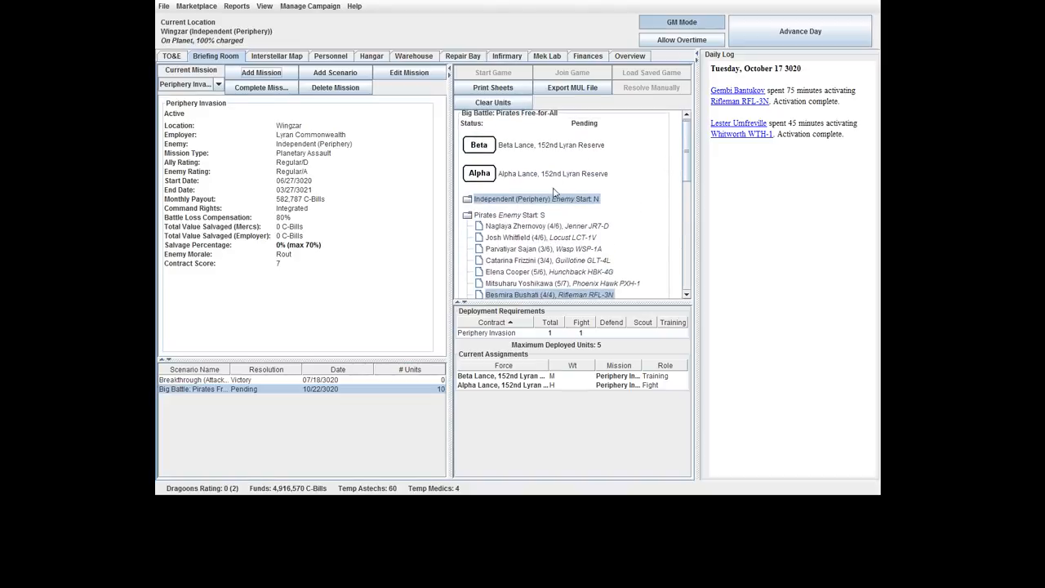
{"action": "mouse_move", "coordinate": [555, 173]}
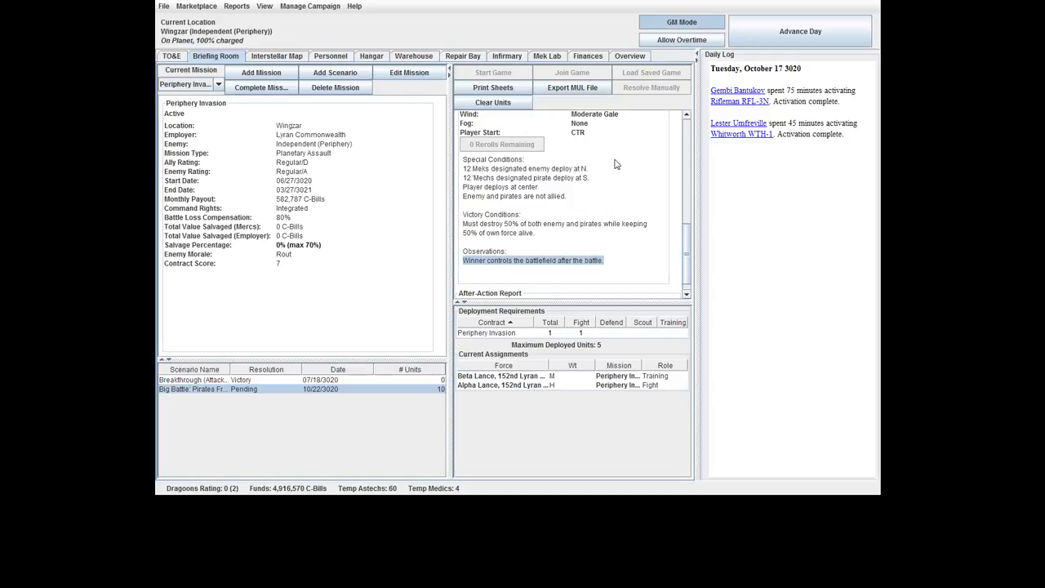
{"action": "mouse_move", "coordinate": [617, 219]}
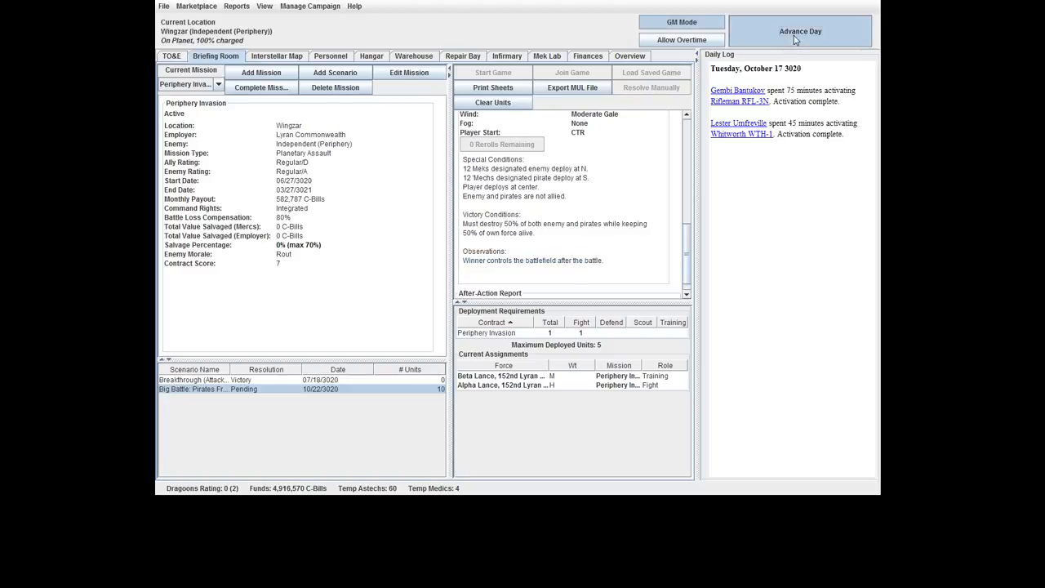
Advance the calendar three days to Sunday, October 22, 3020, saving the campaign when prompted.
{"action": "left_click", "coordinate": [800, 31]}
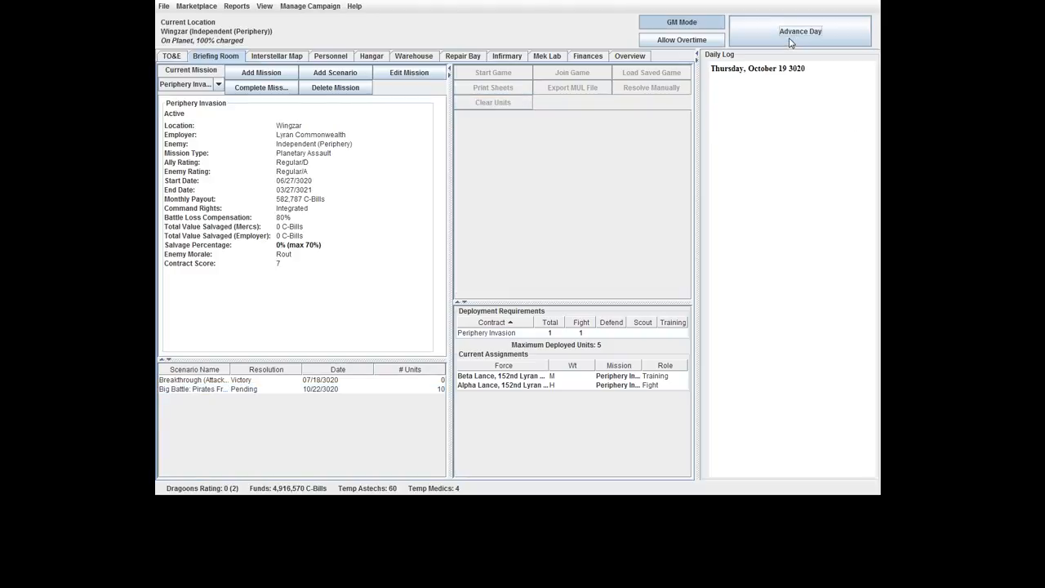
{"action": "left_click", "coordinate": [800, 31]}
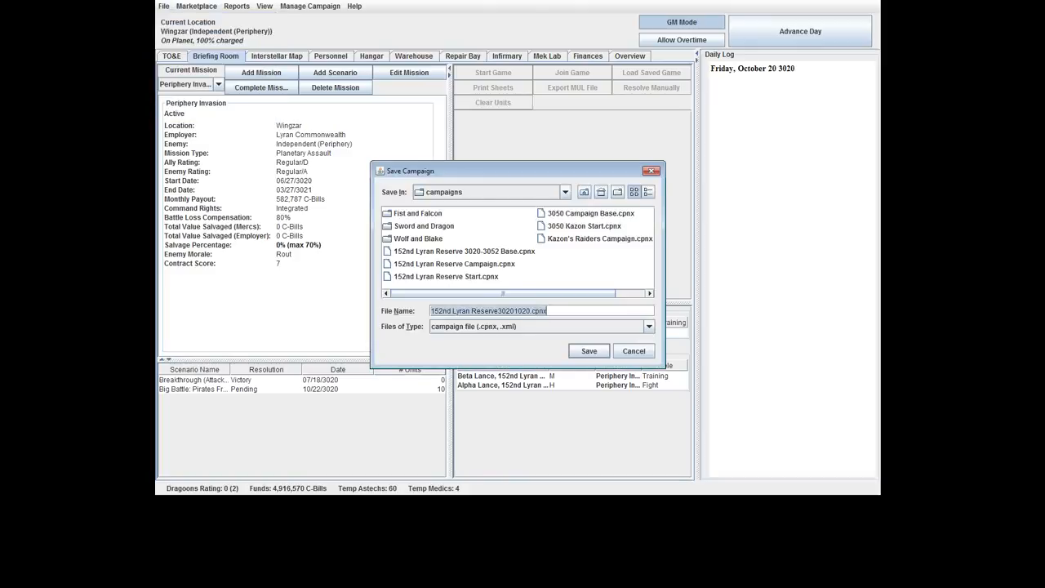
{"action": "left_click", "coordinate": [453, 263]}
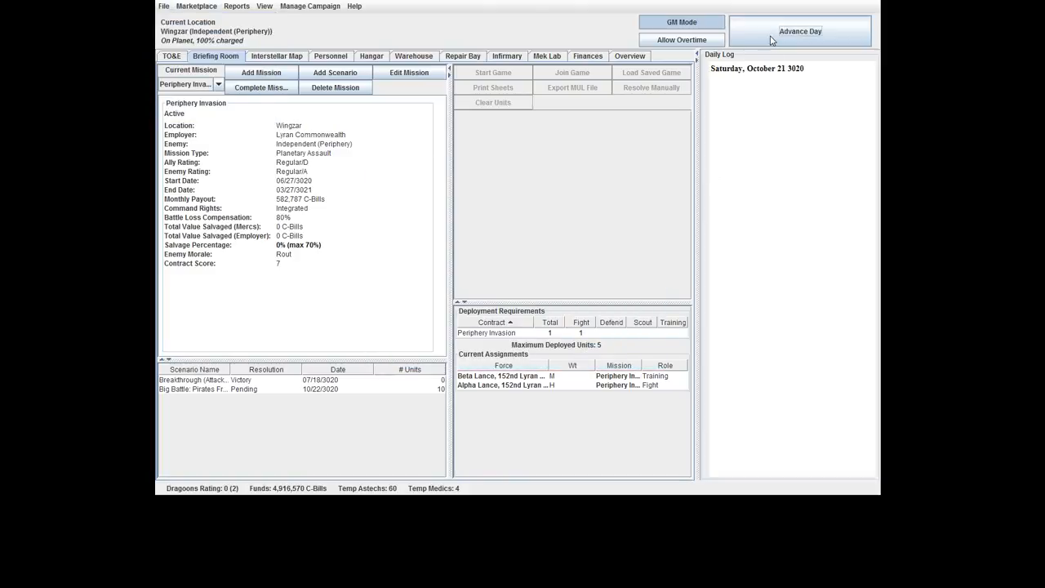
{"action": "left_click", "coordinate": [800, 31]}
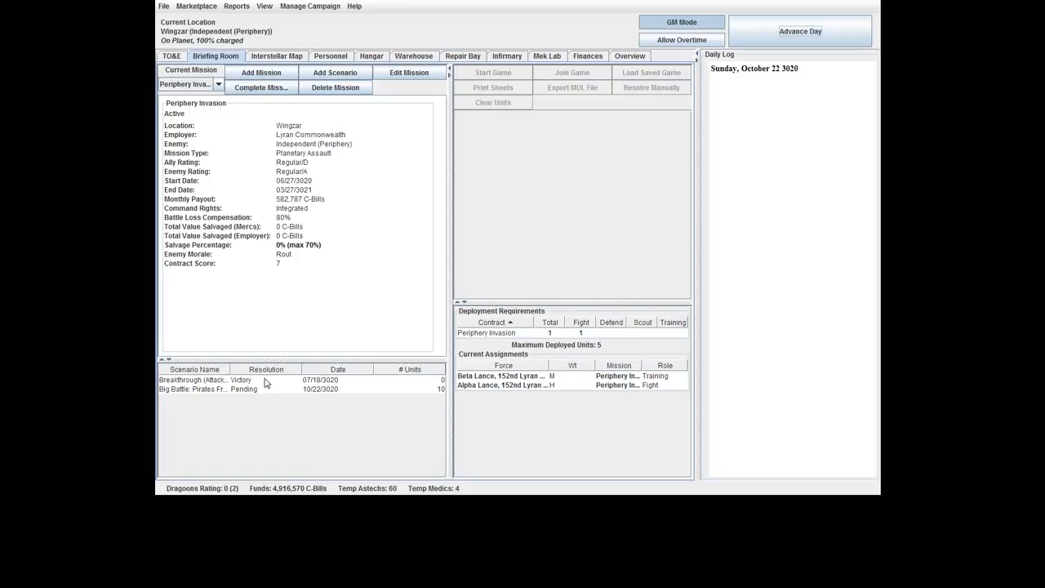
Show the pending Big Battle: Pirates Free-for-All briefing with Beta and Alpha Lance ready to start.
{"action": "left_click", "coordinate": [209, 388]}
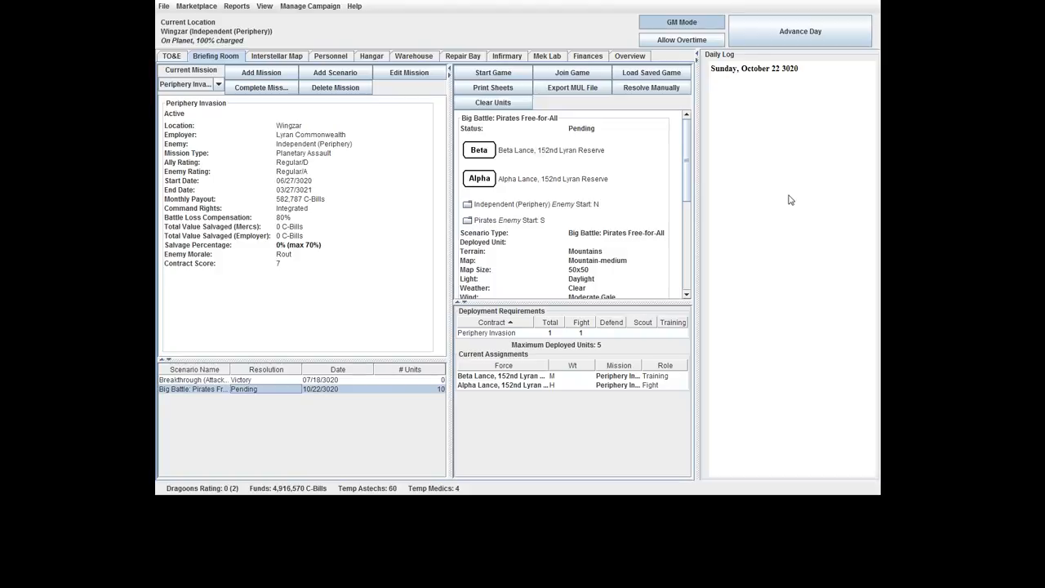
{"action": "scroll", "scroll_direction": "down", "scroll_amount": 3}
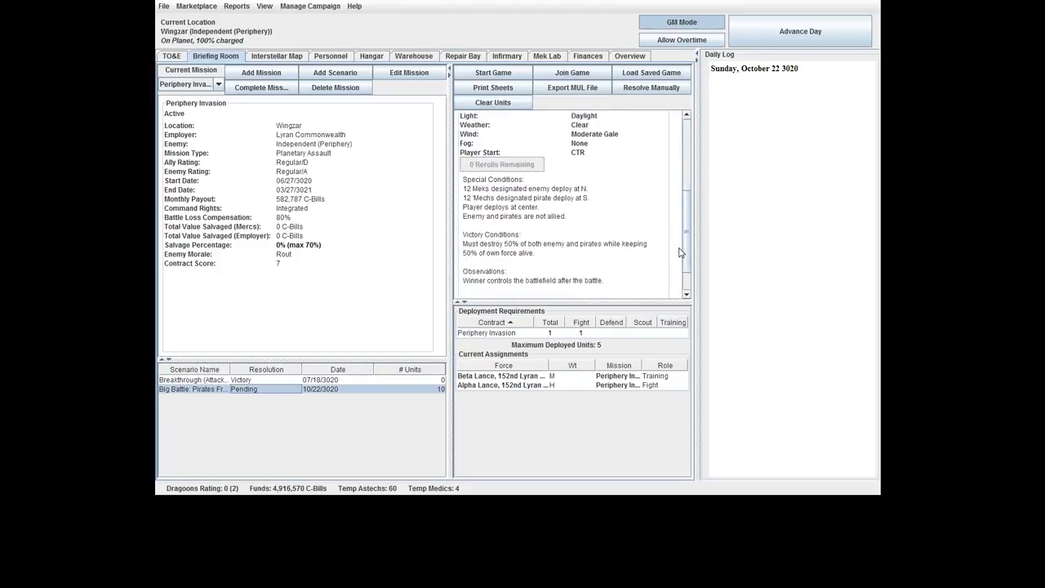
{"action": "scroll", "scroll_direction": "down", "scroll_amount": 3}
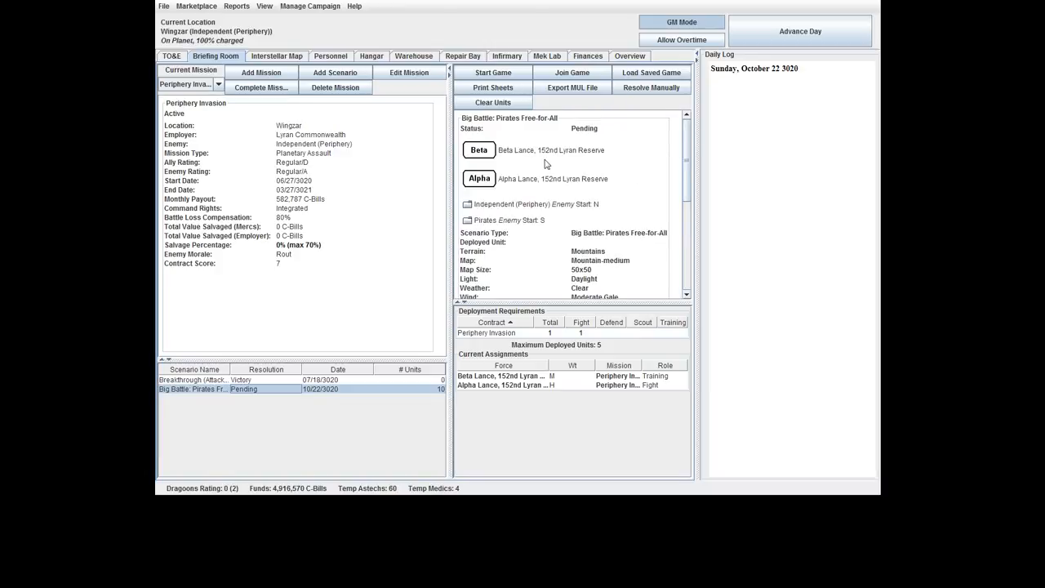
{"action": "mouse_move", "coordinate": [560, 173]}
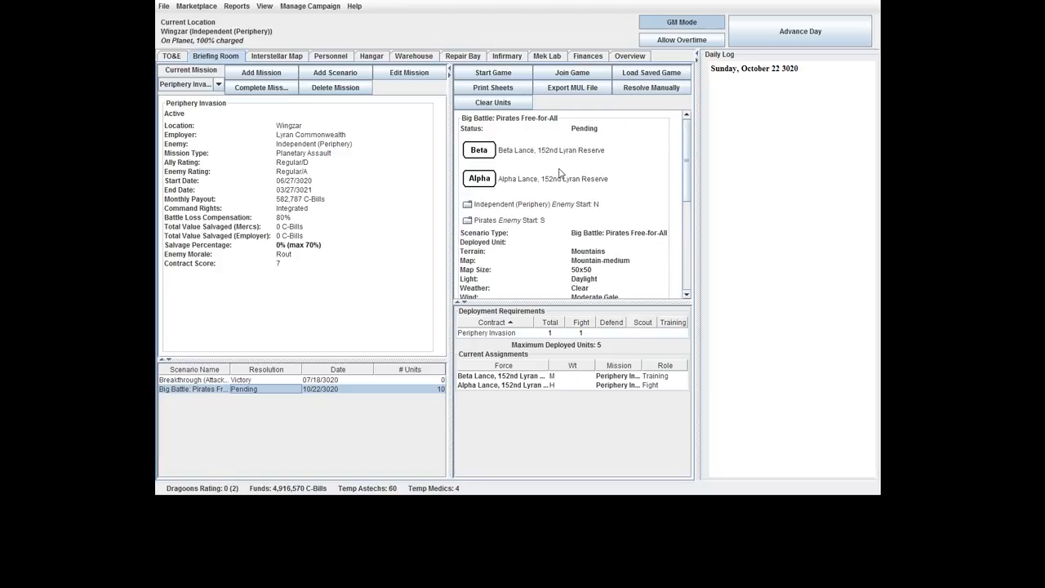
{"action": "mouse_move", "coordinate": [542, 195]}
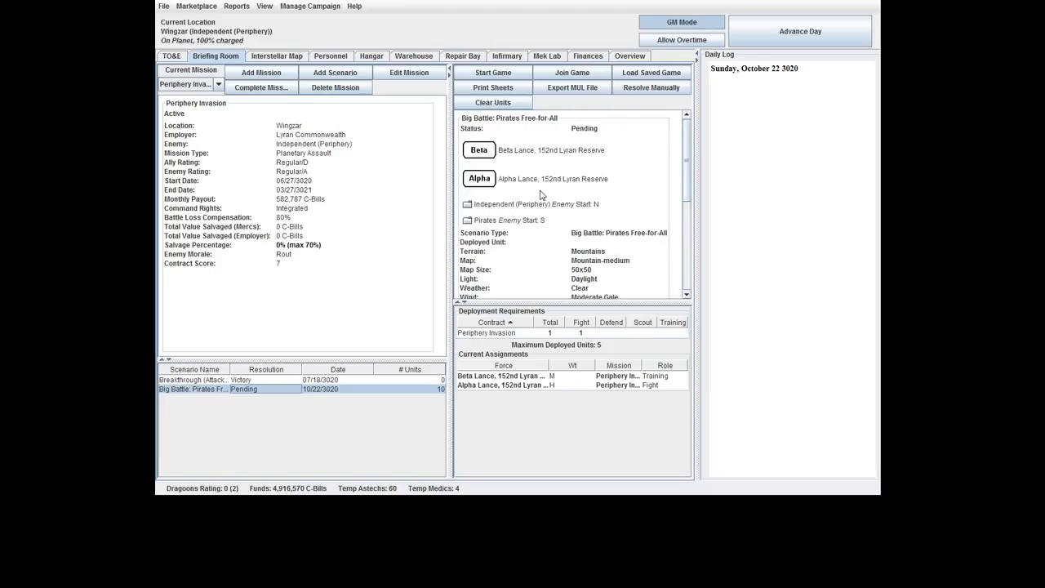